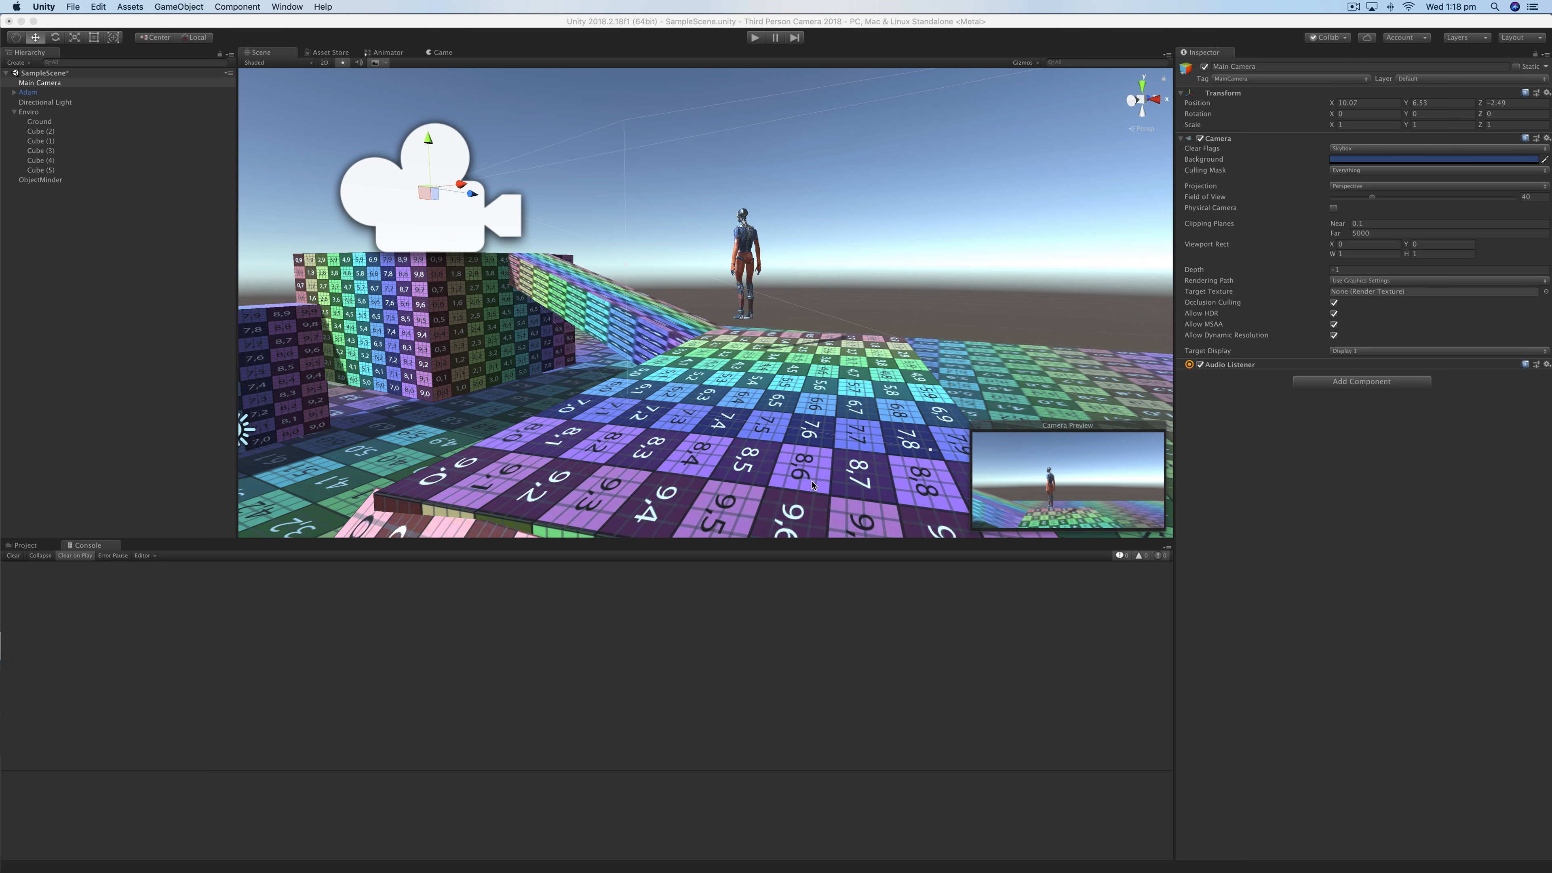
mouse_move(779, 431)
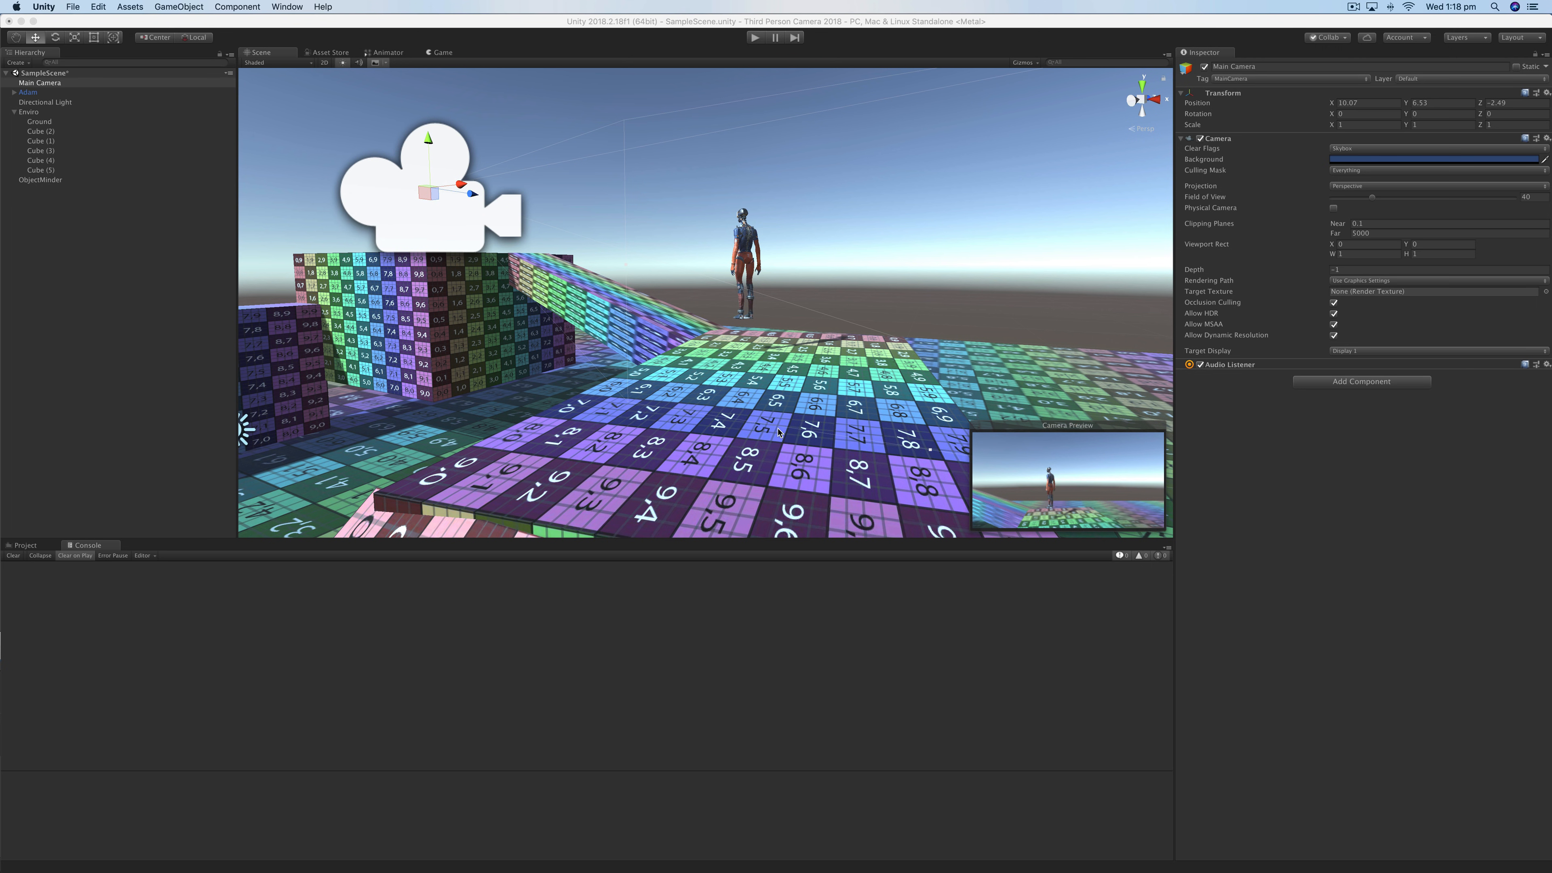
mouse_move(607, 326)
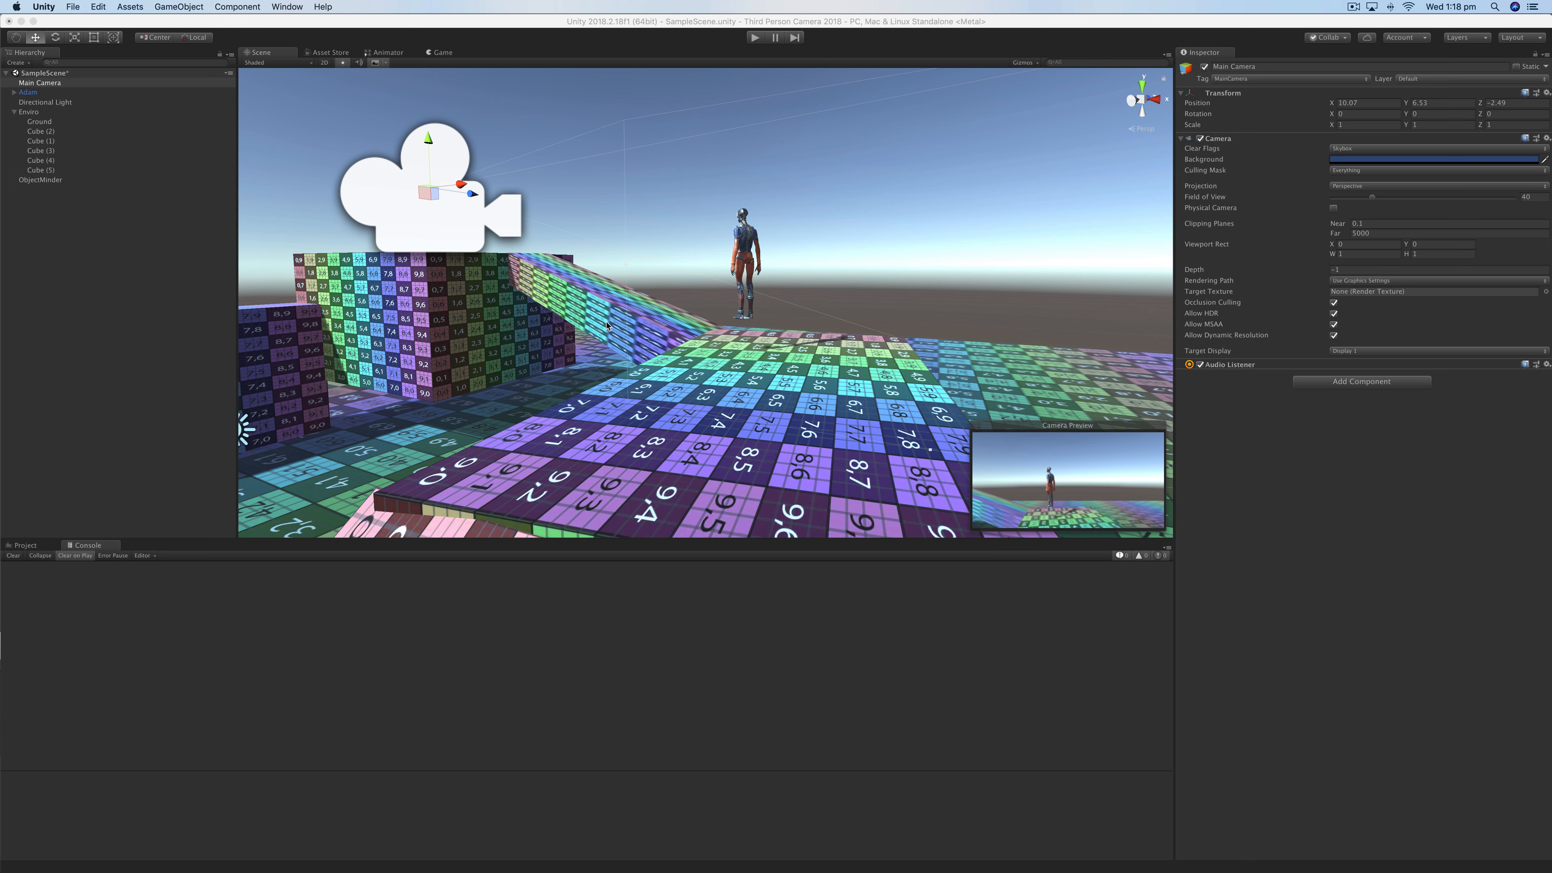
mouse_move(605, 326)
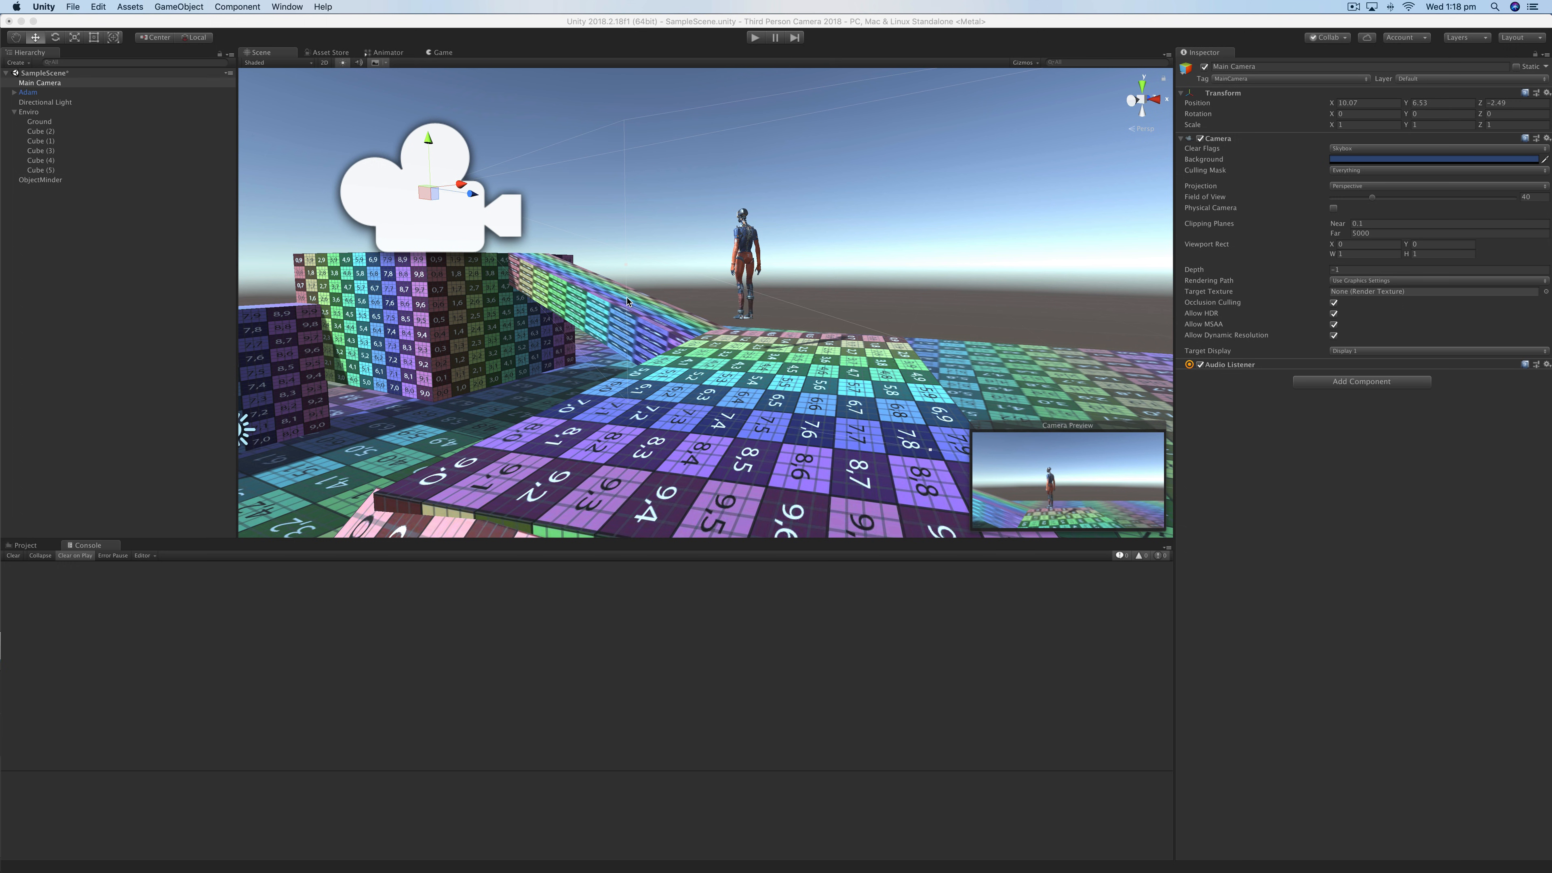
mouse_move(583, 234)
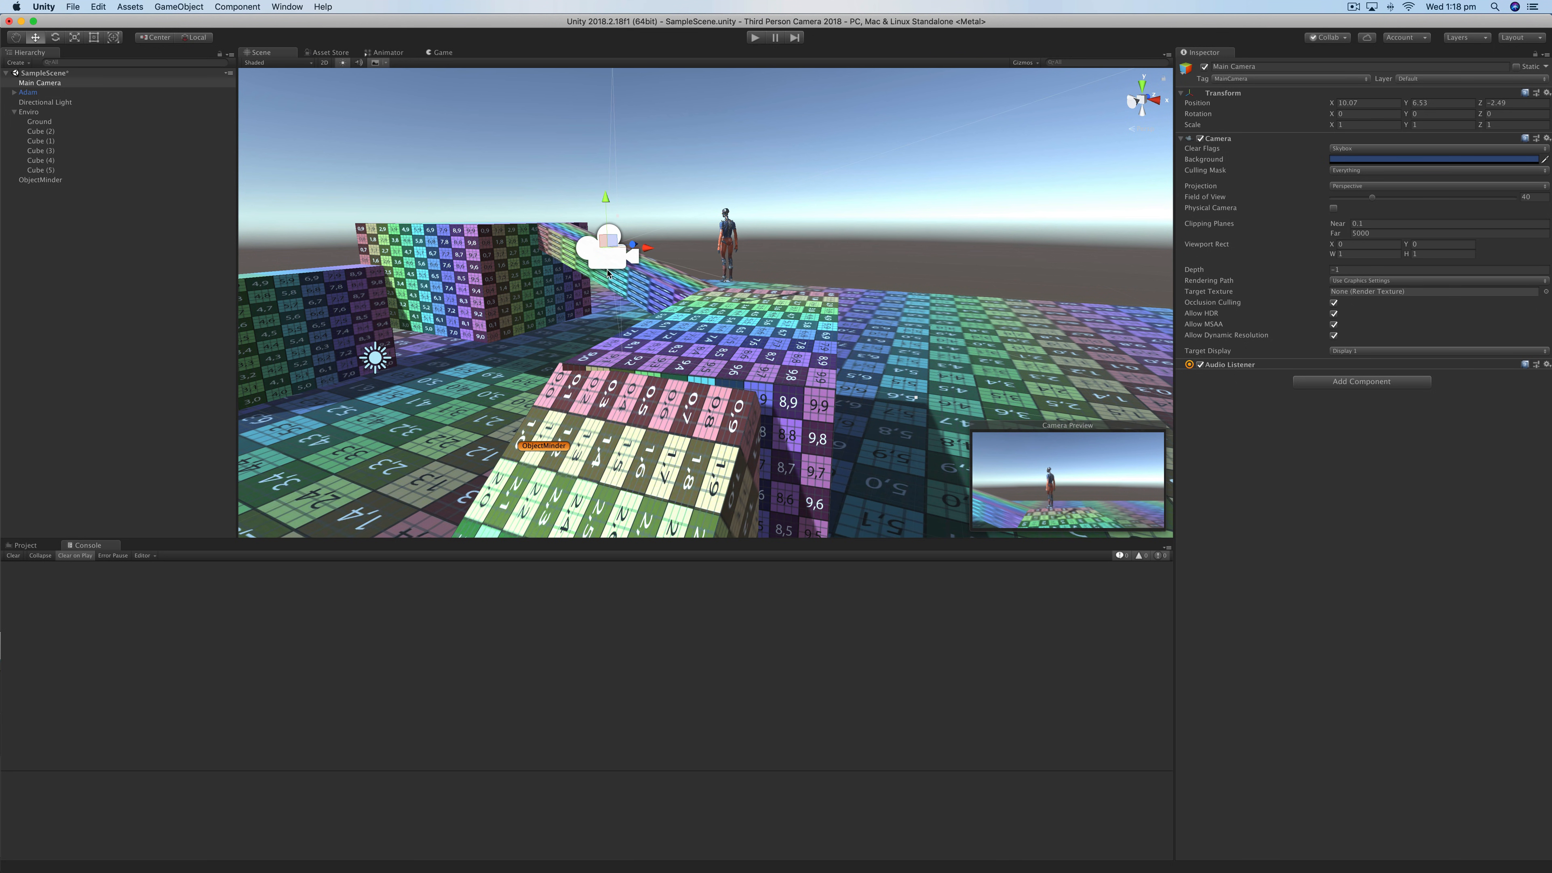
mouse_move(669, 534)
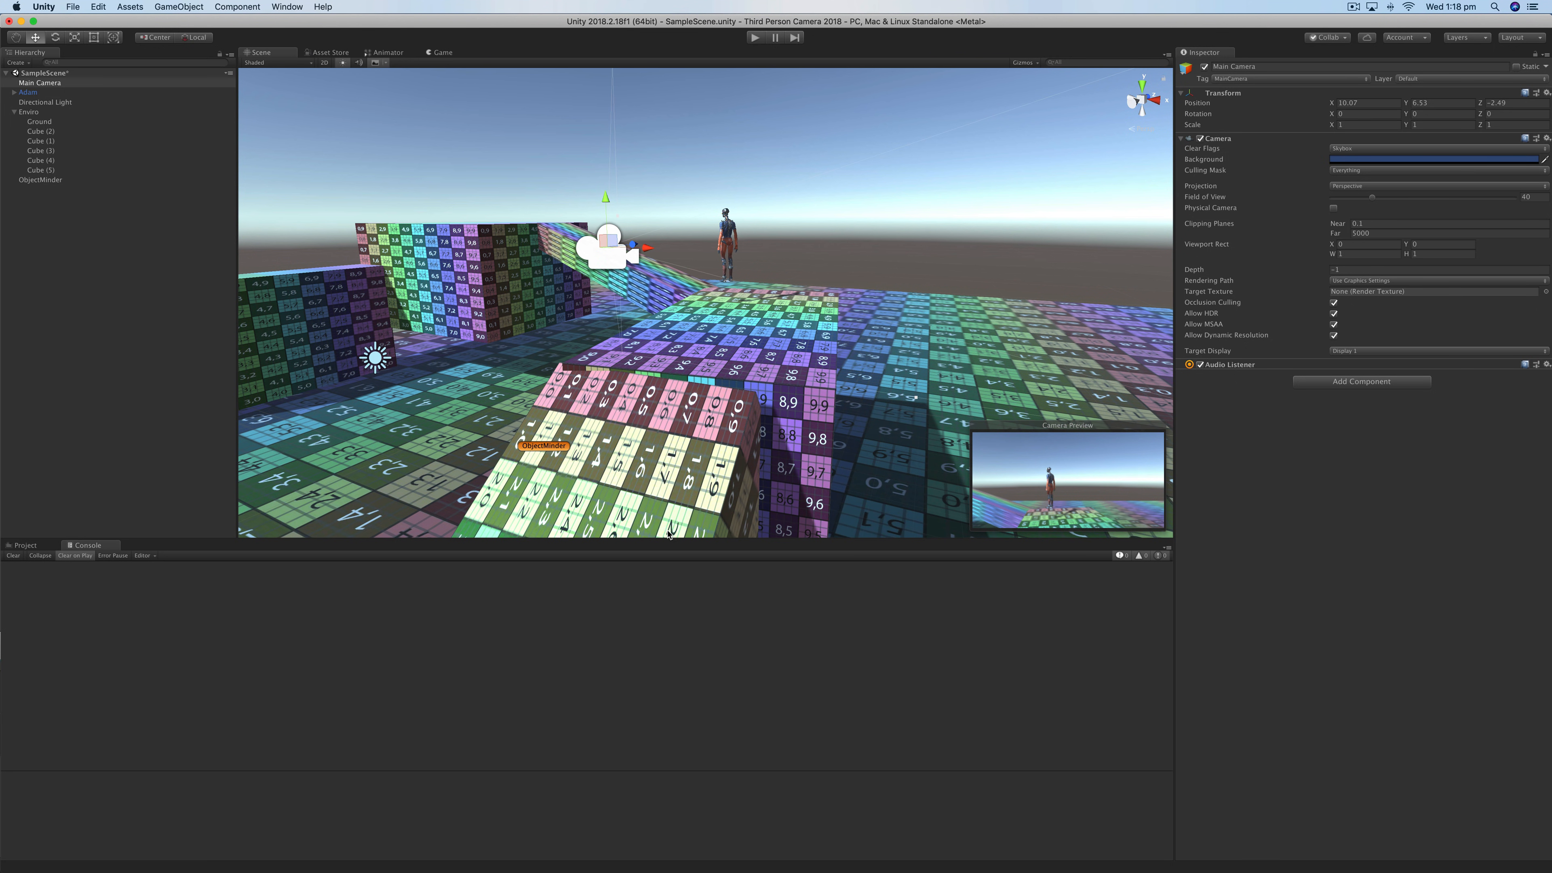
mouse_move(277, 532)
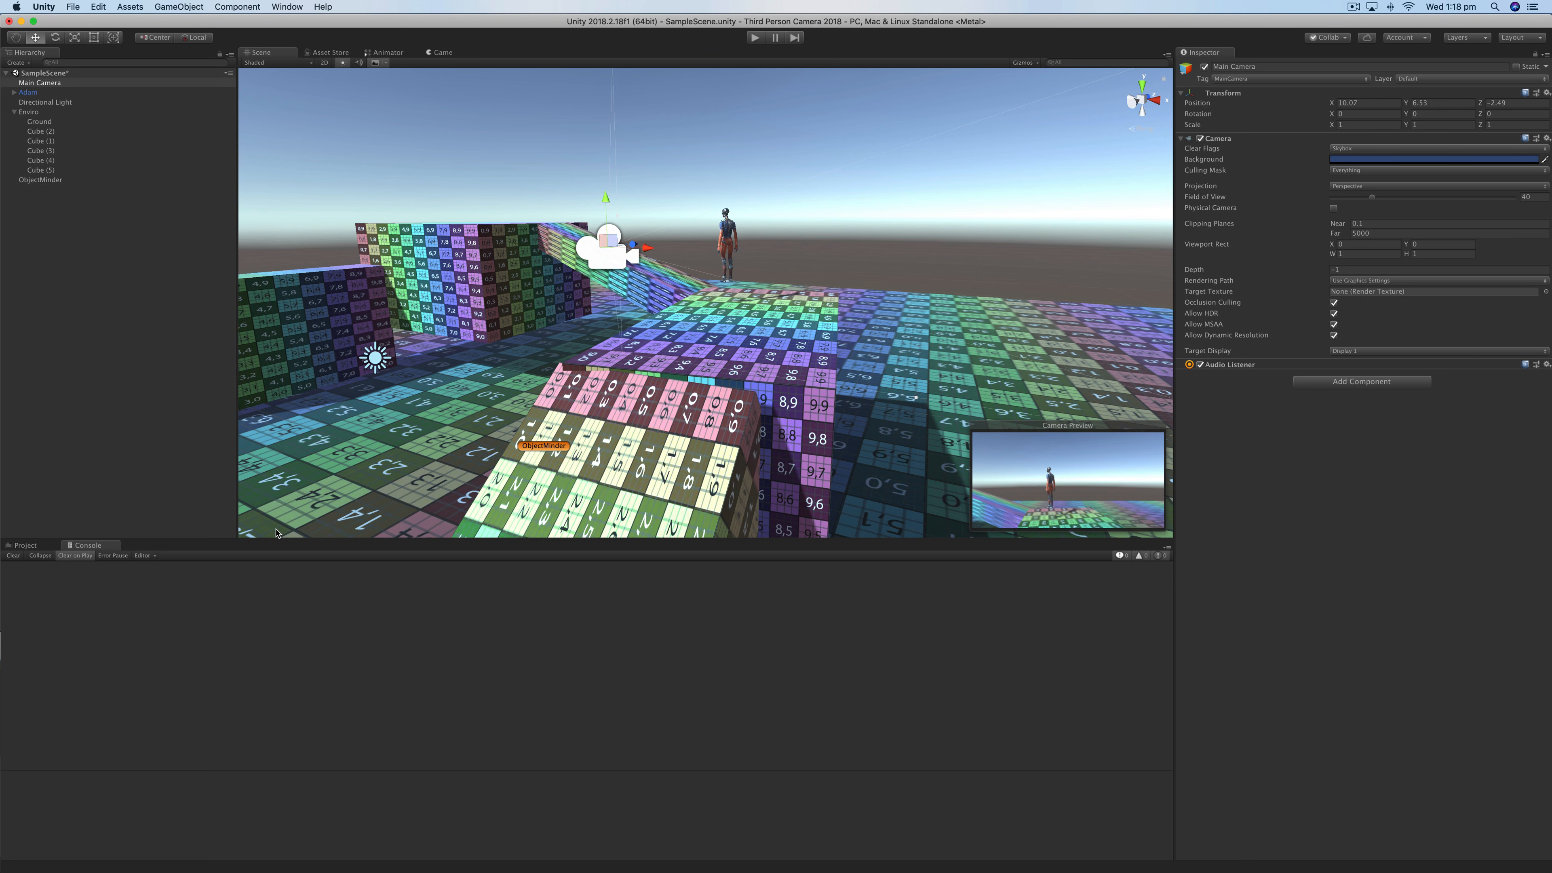
- Show the project's Assets folder contents, including the ObjectMinder script
click(22, 545)
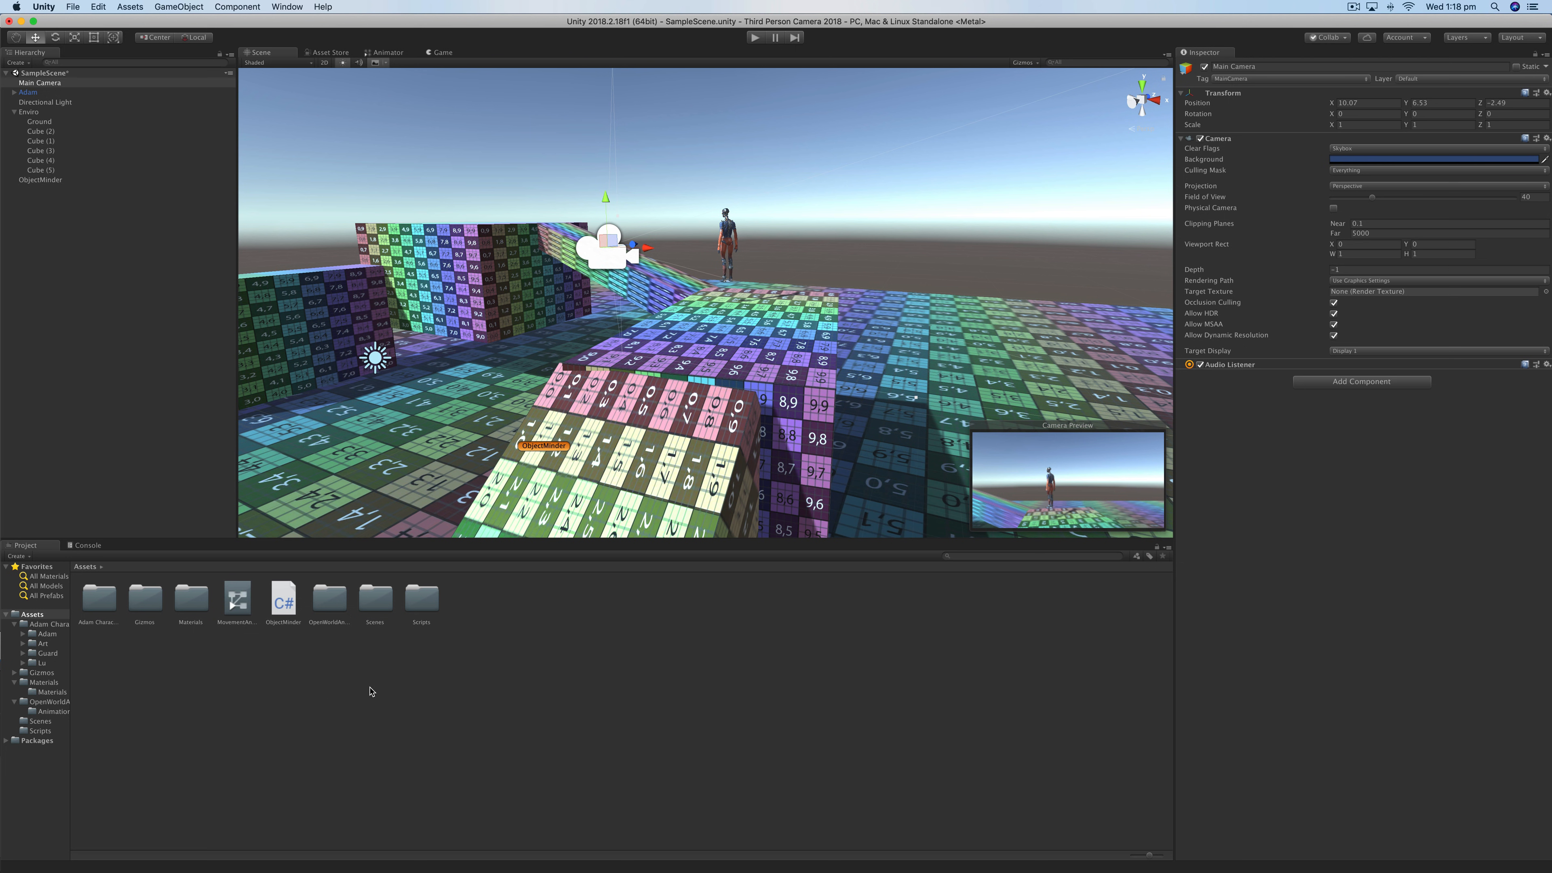
mouse_move(341, 621)
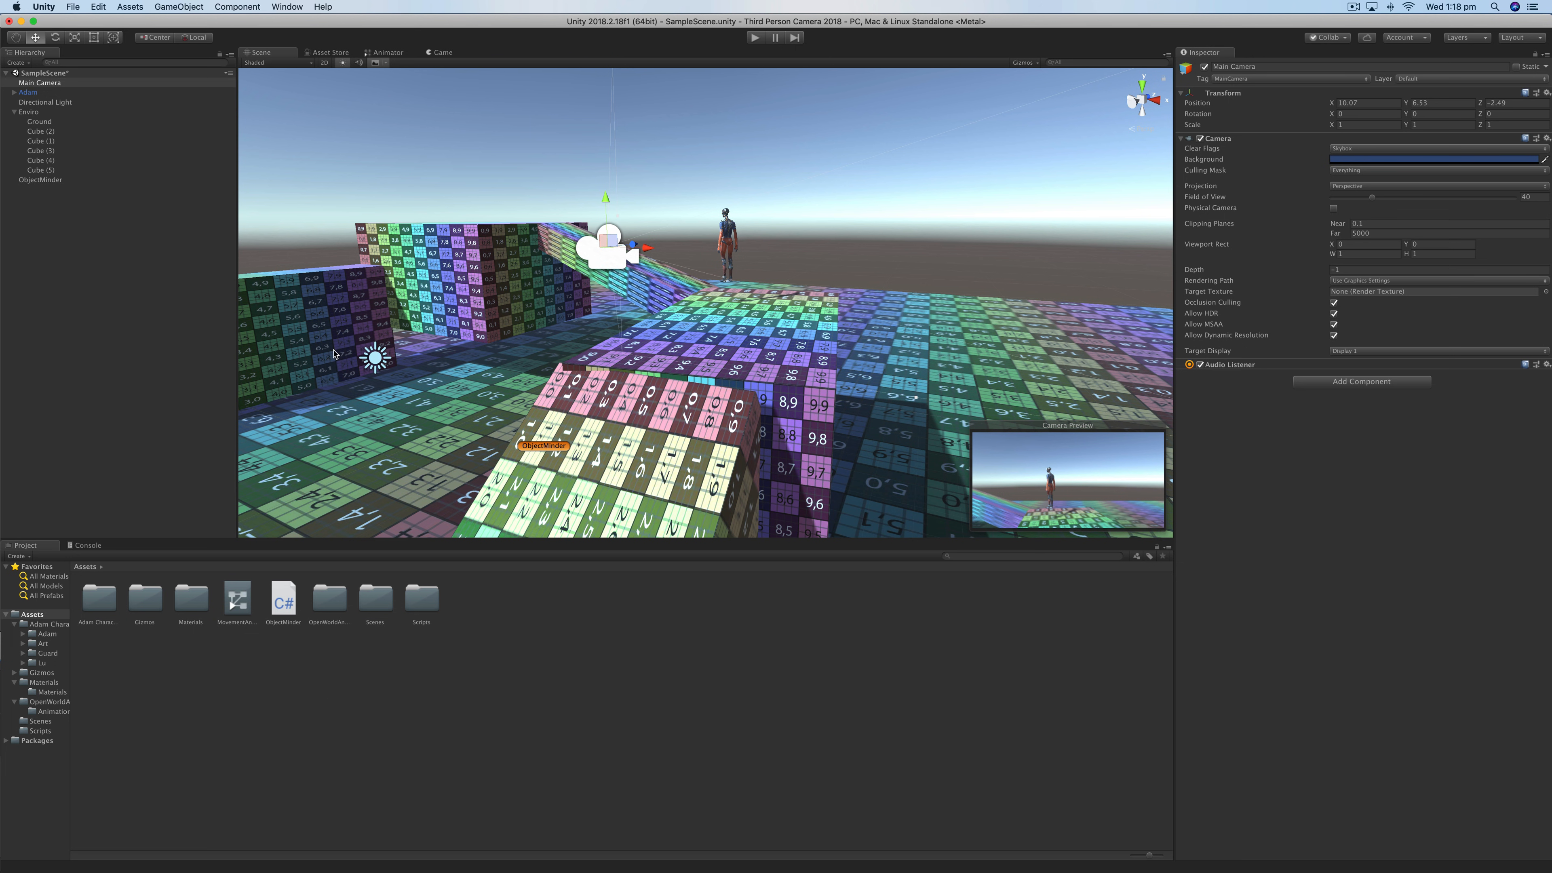
- Inspect Adam's Idle/W_fwd/Jog movement blend tree and its Jog node thresholds
click(28, 92)
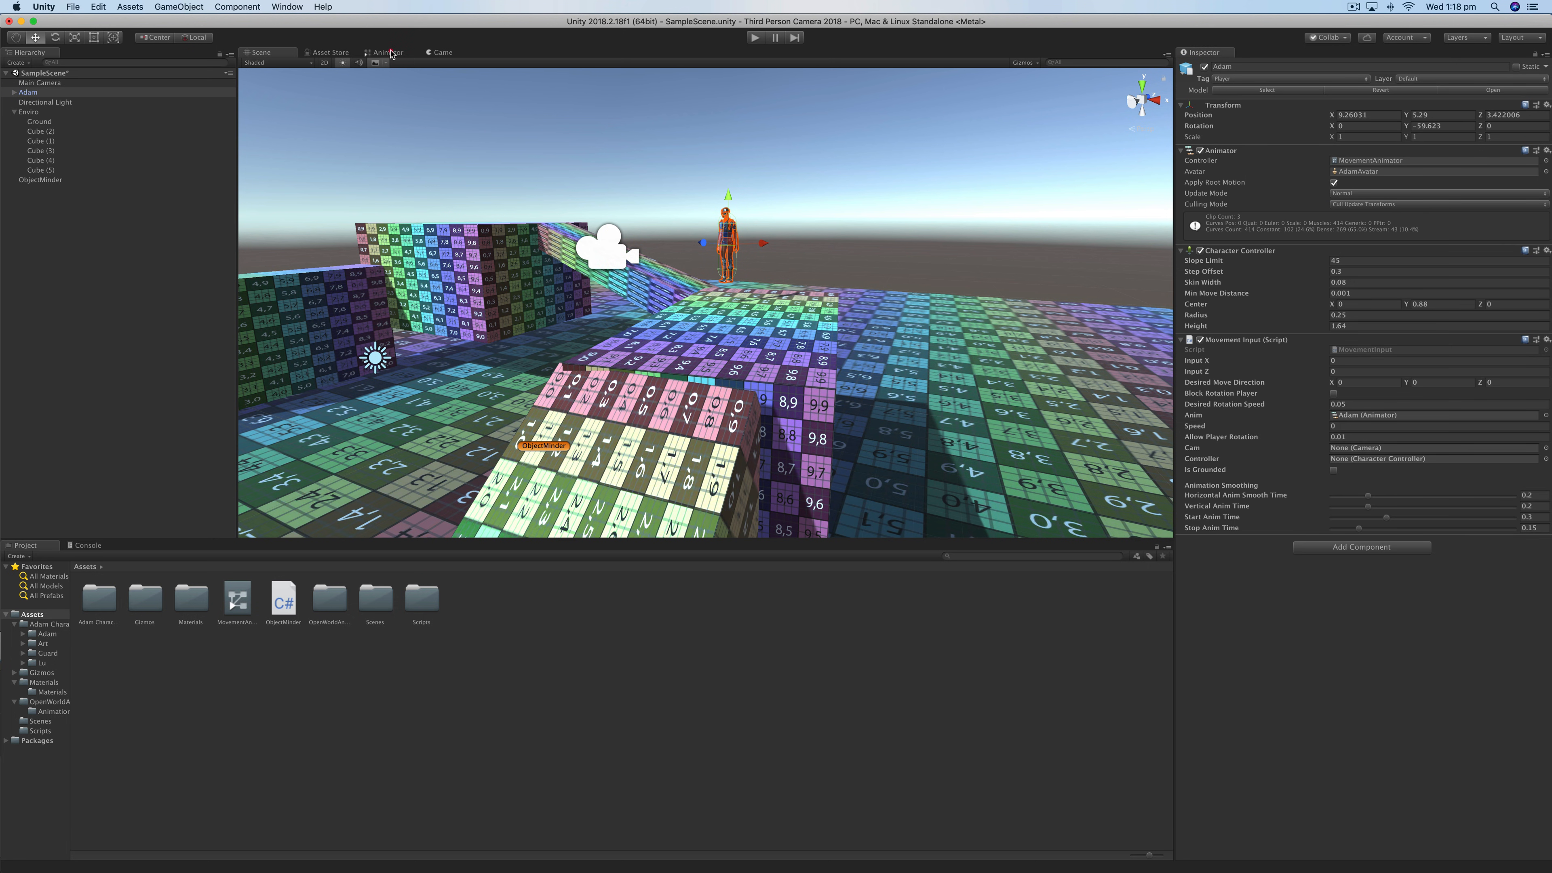
click(388, 52)
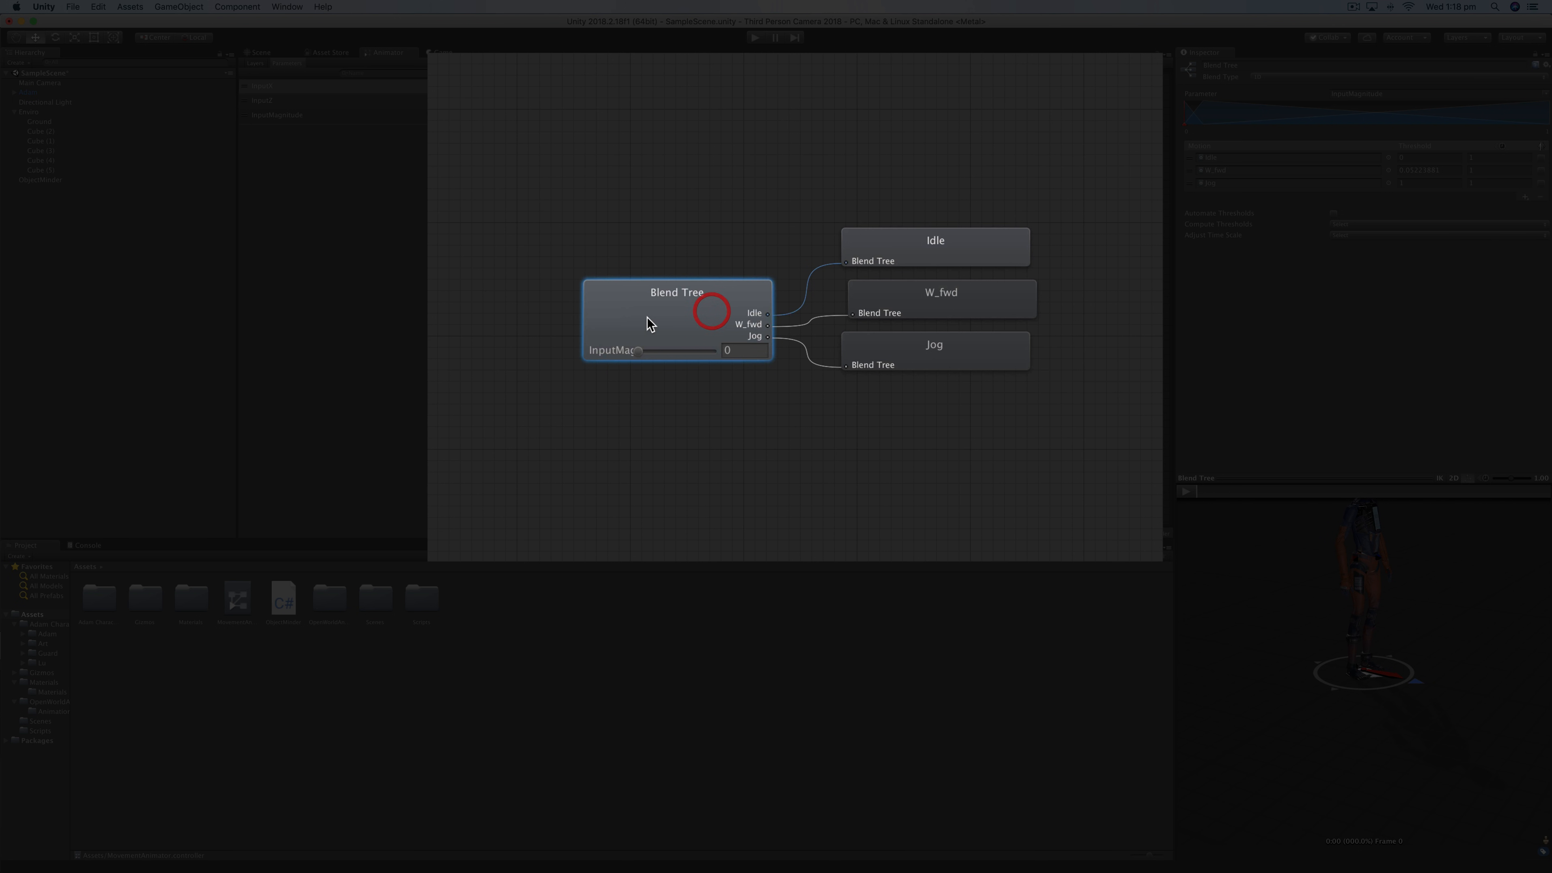
click(933, 344)
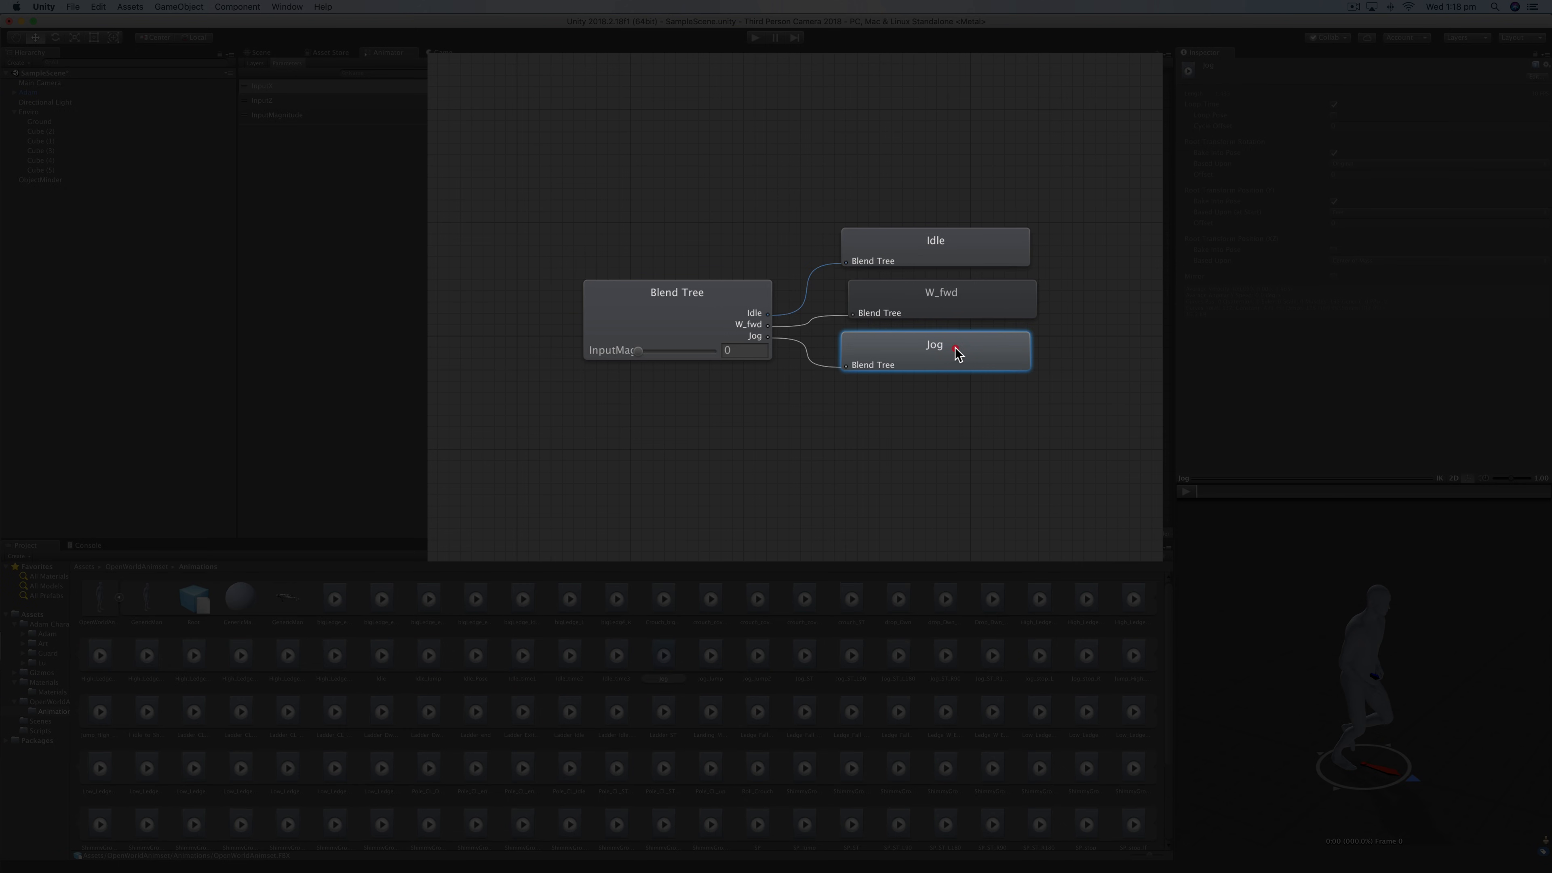
click(677, 291)
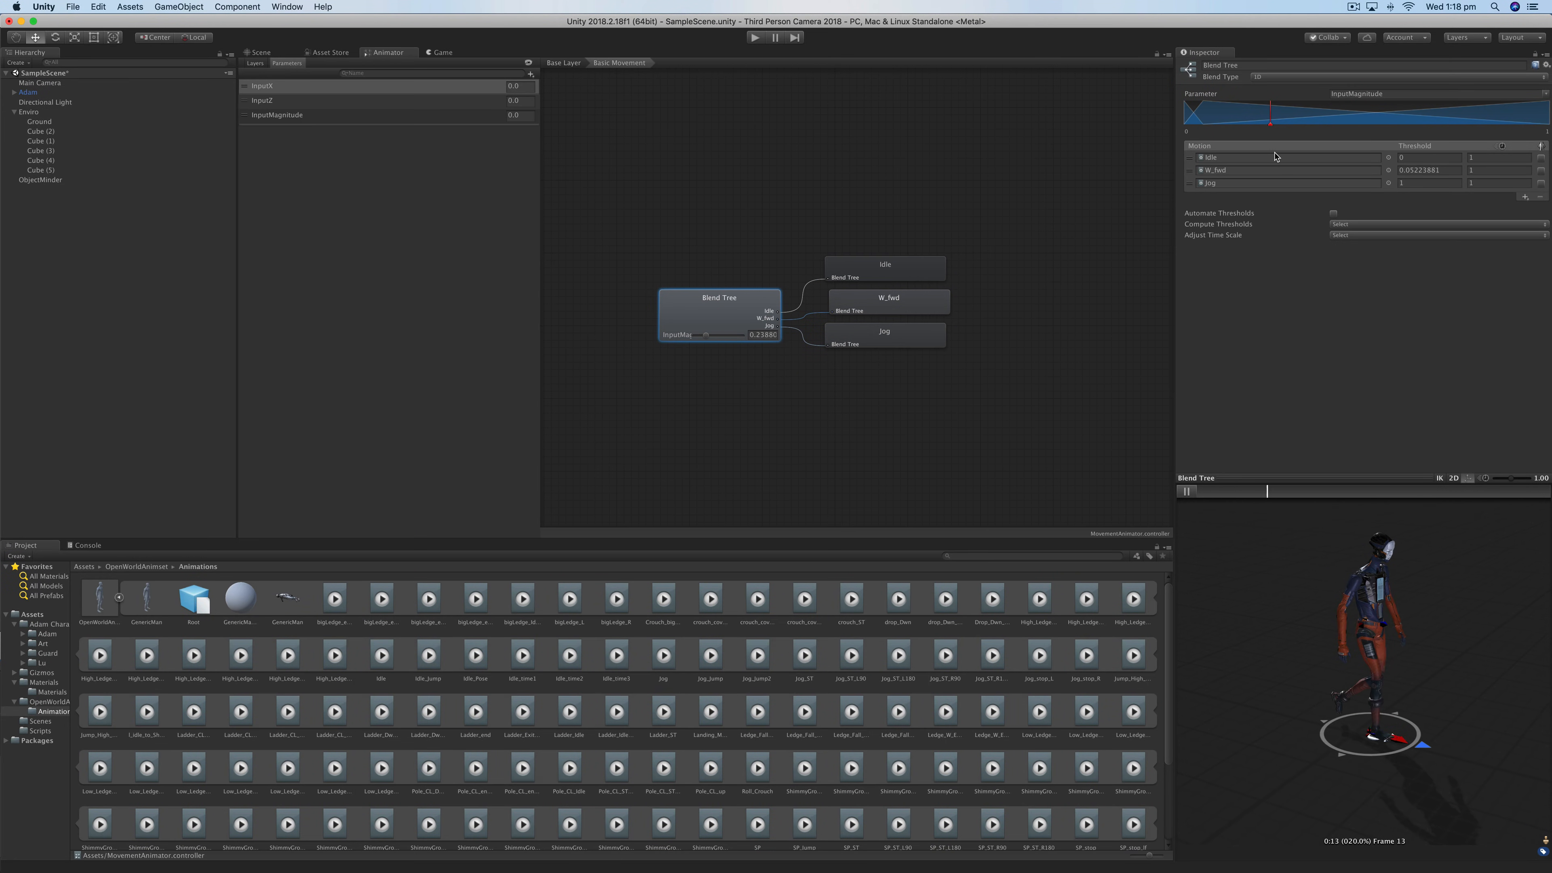
- Switch to the Game view showing Adam standing
click(753, 36)
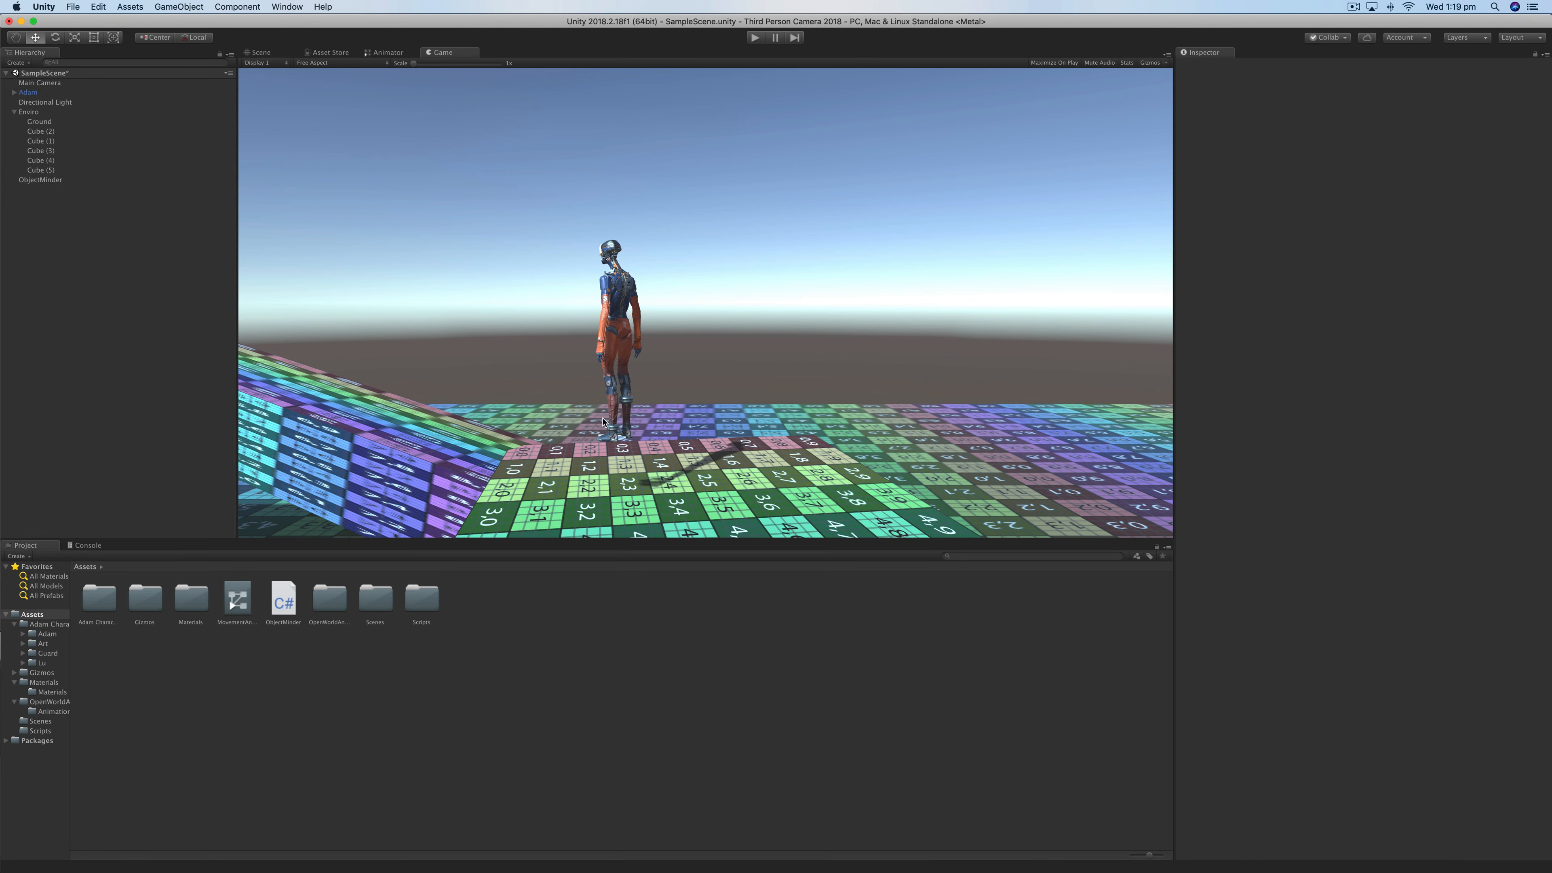
- Install the Cinemachine package from the Package Manager's All list
click(259, 52)
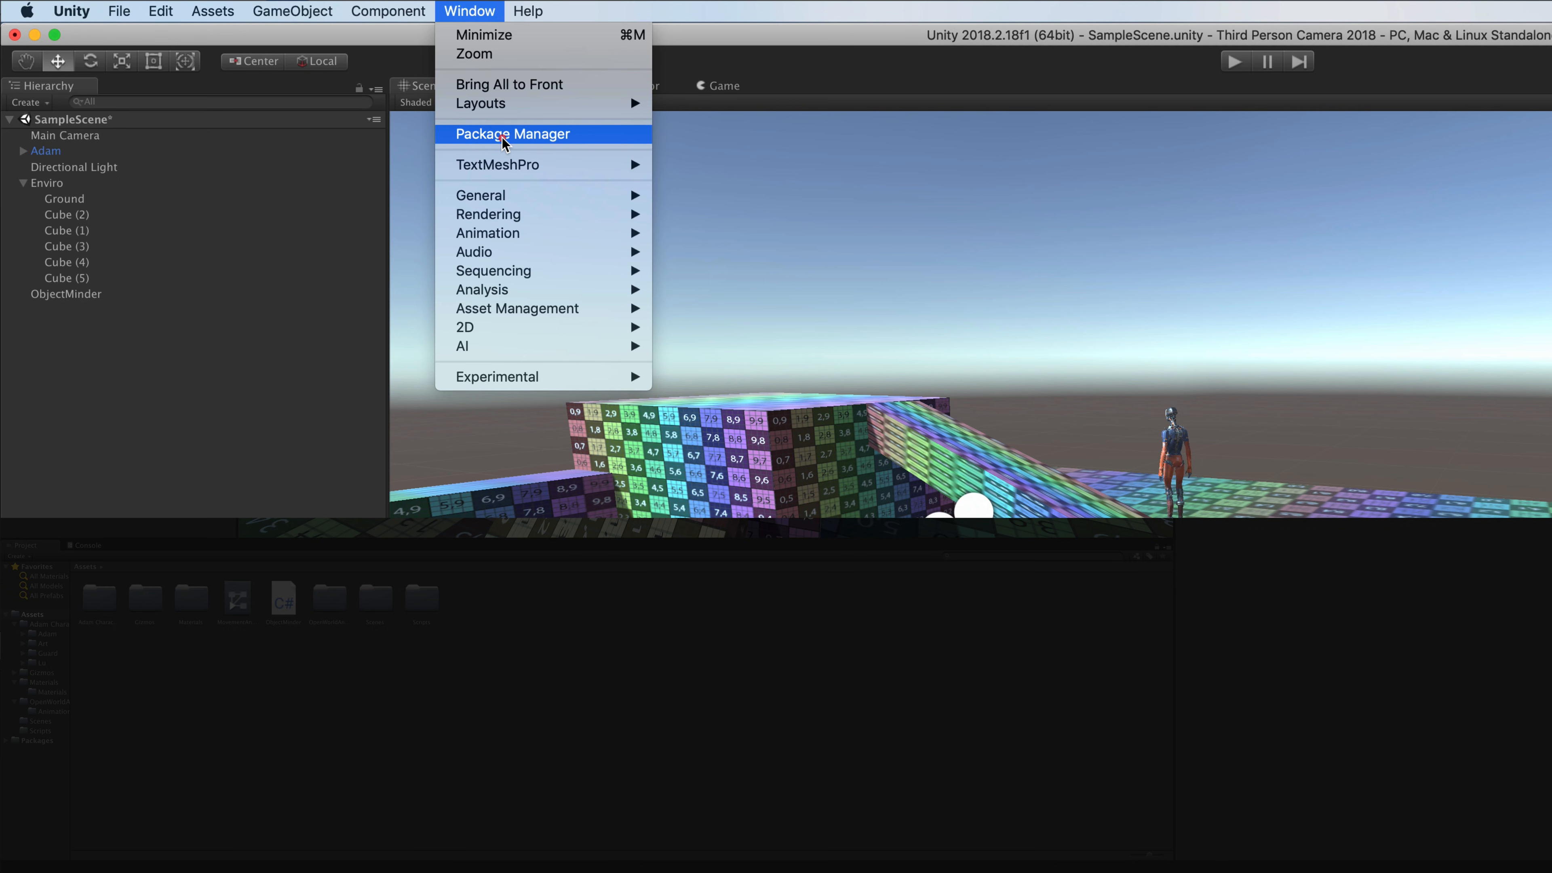
click(513, 133)
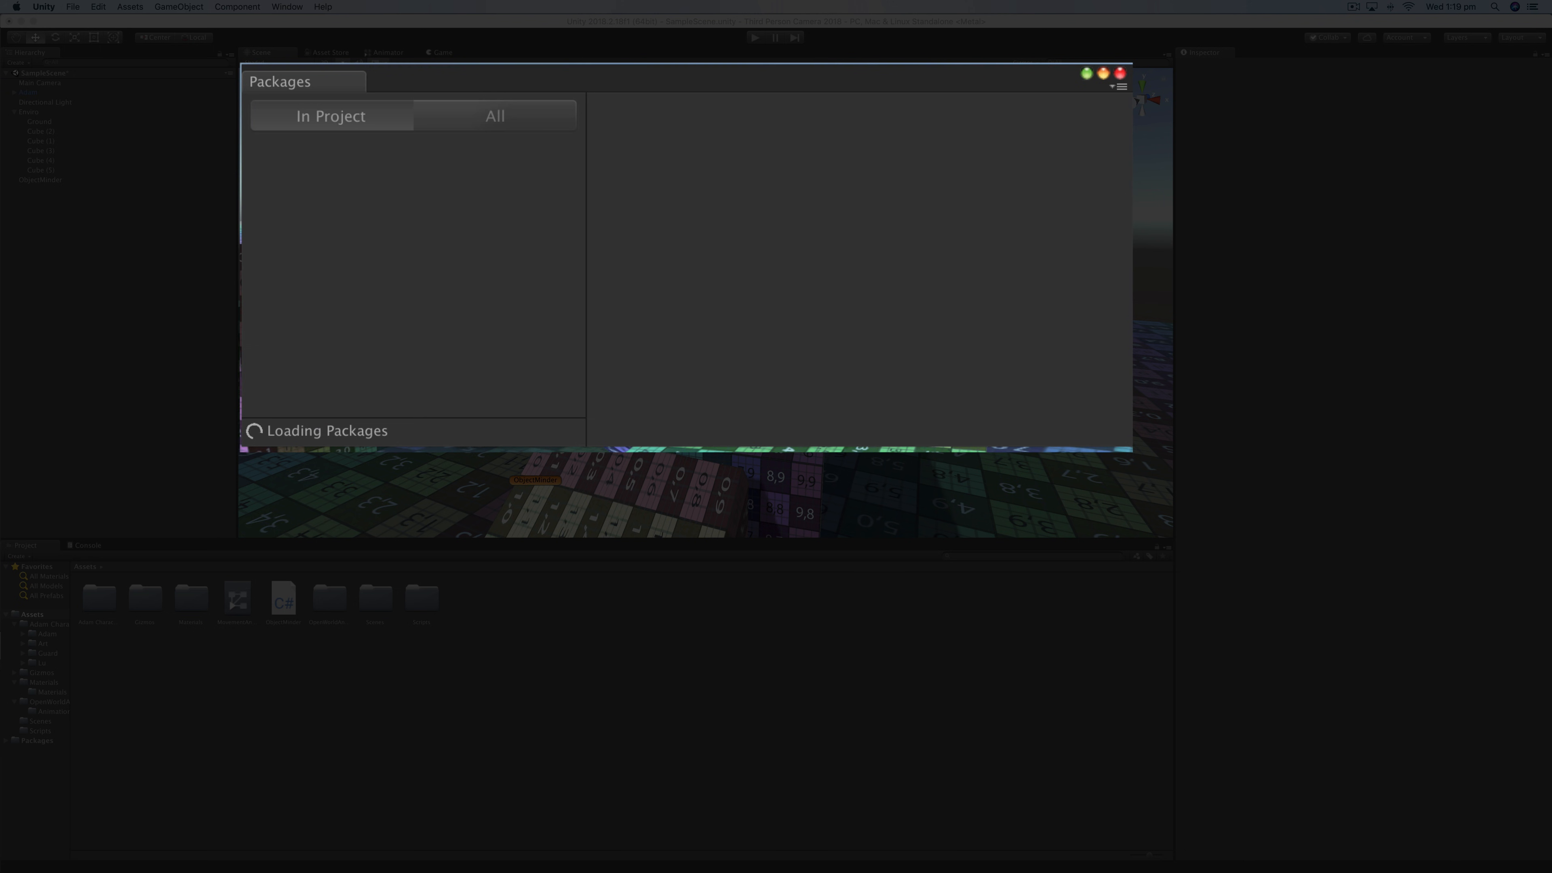
click(493, 115)
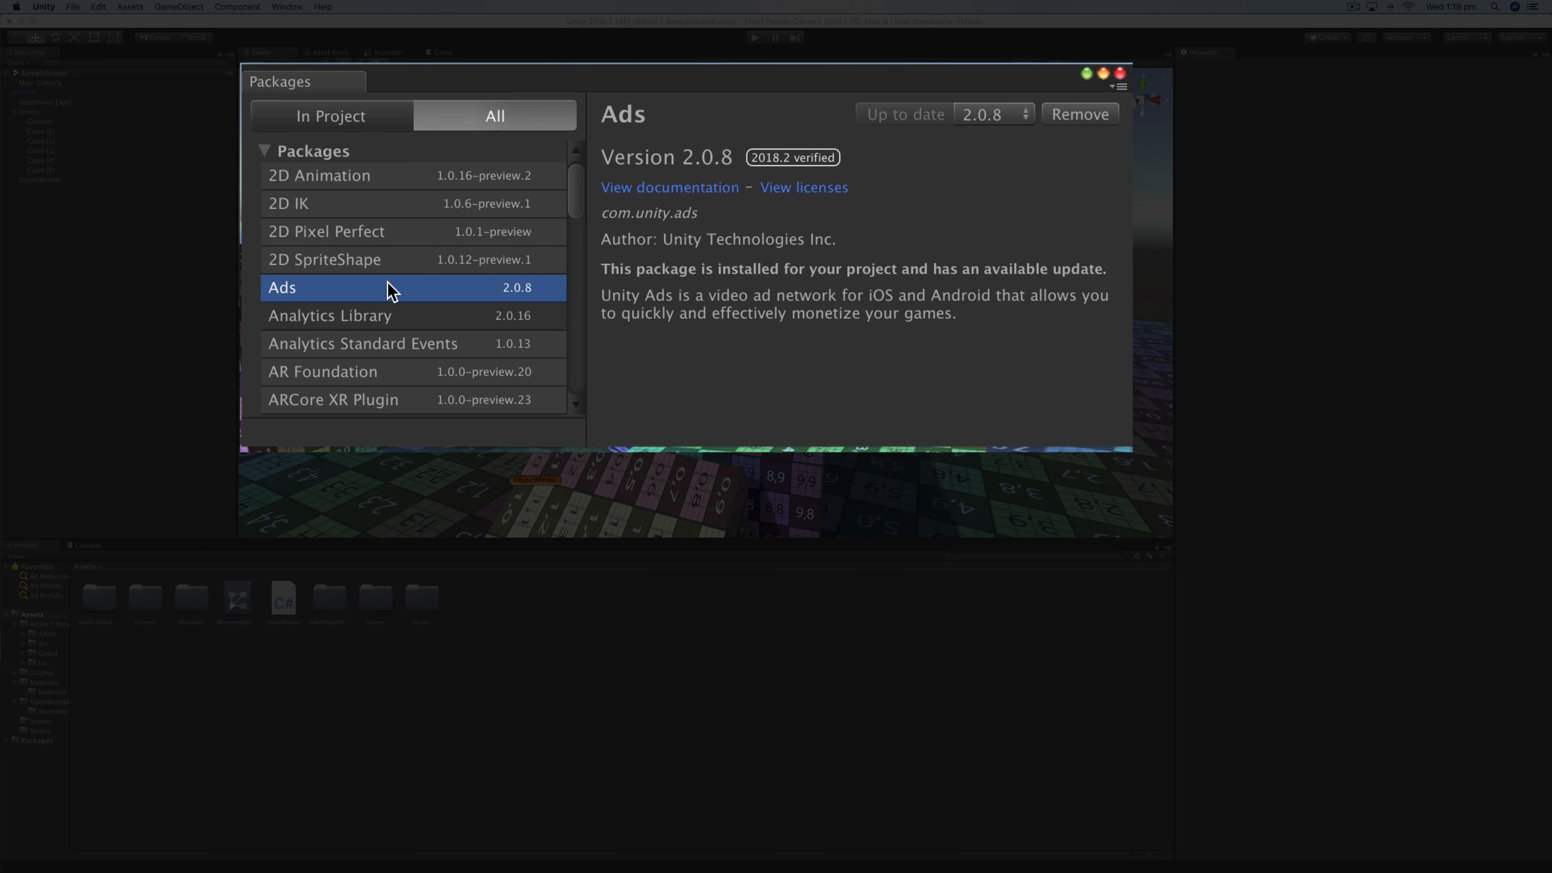
click(316, 332)
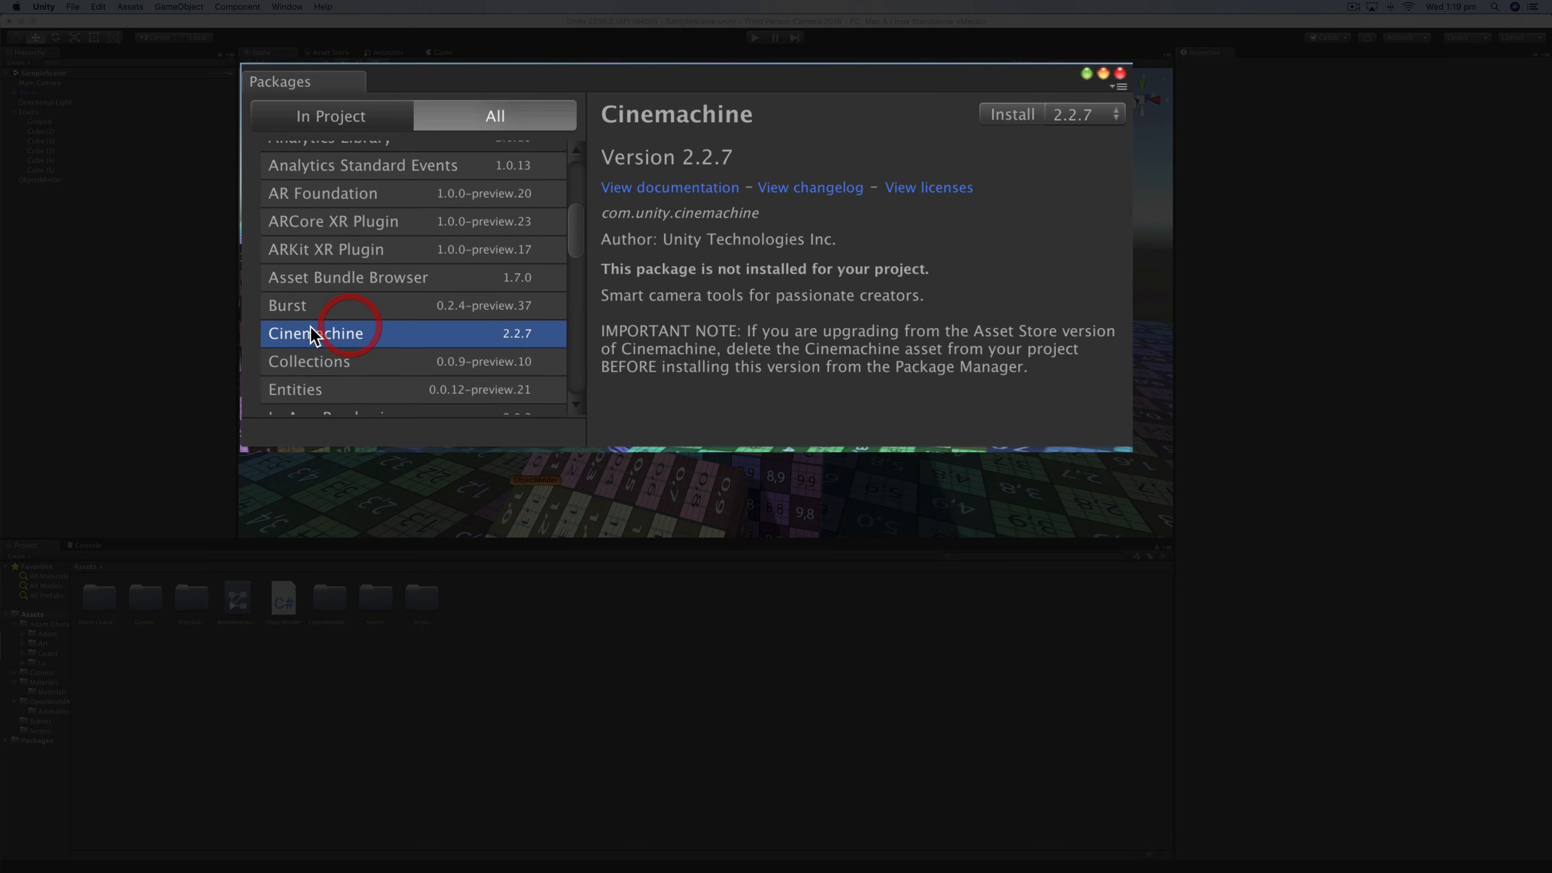
click(1010, 114)
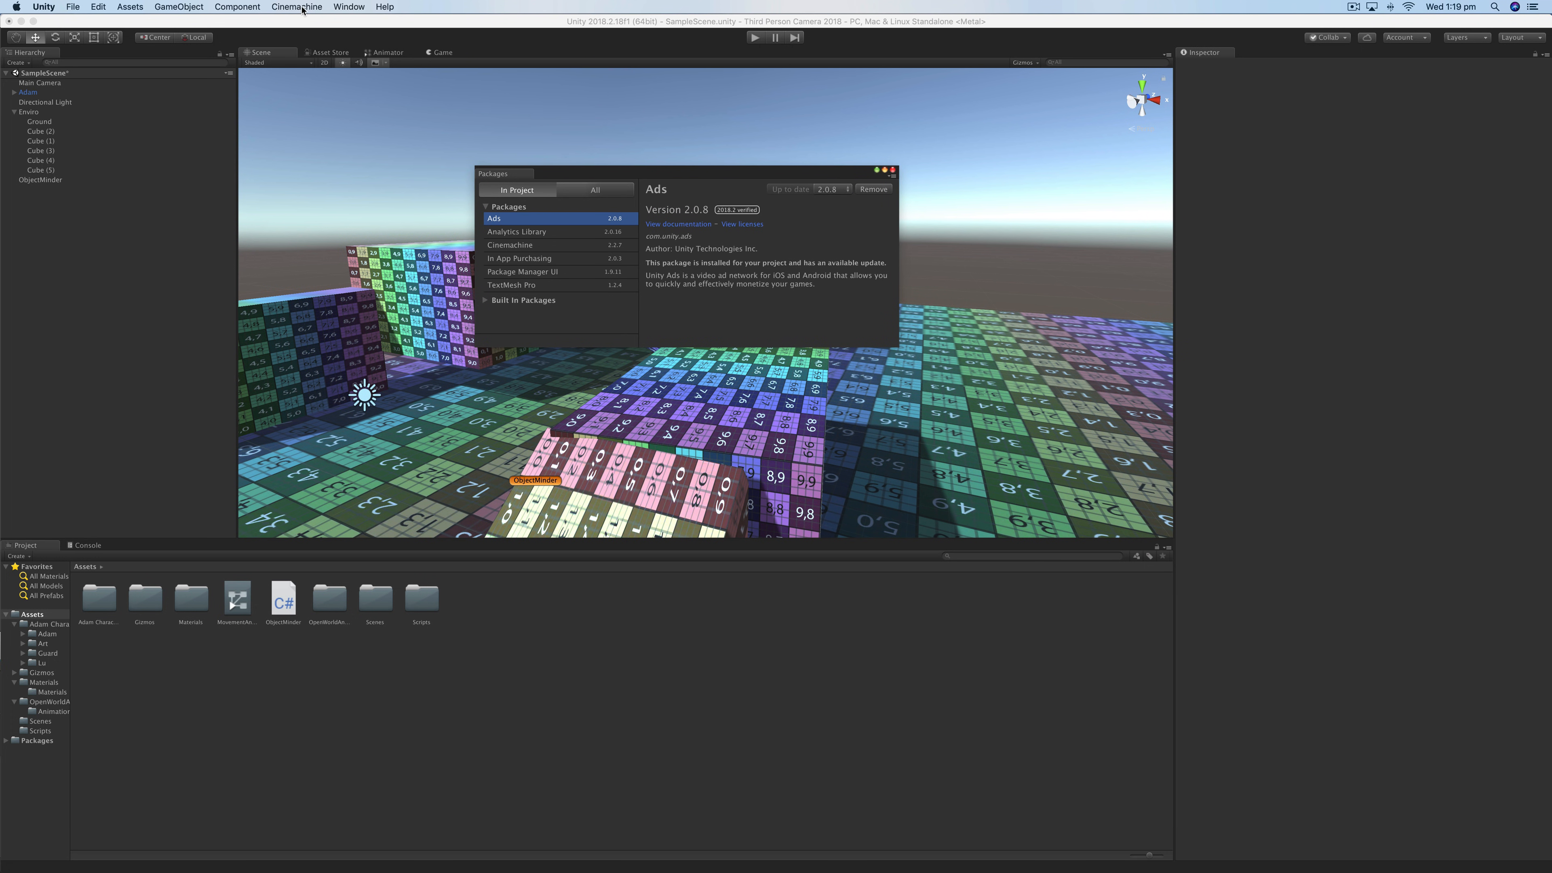
mouse_move(302, 12)
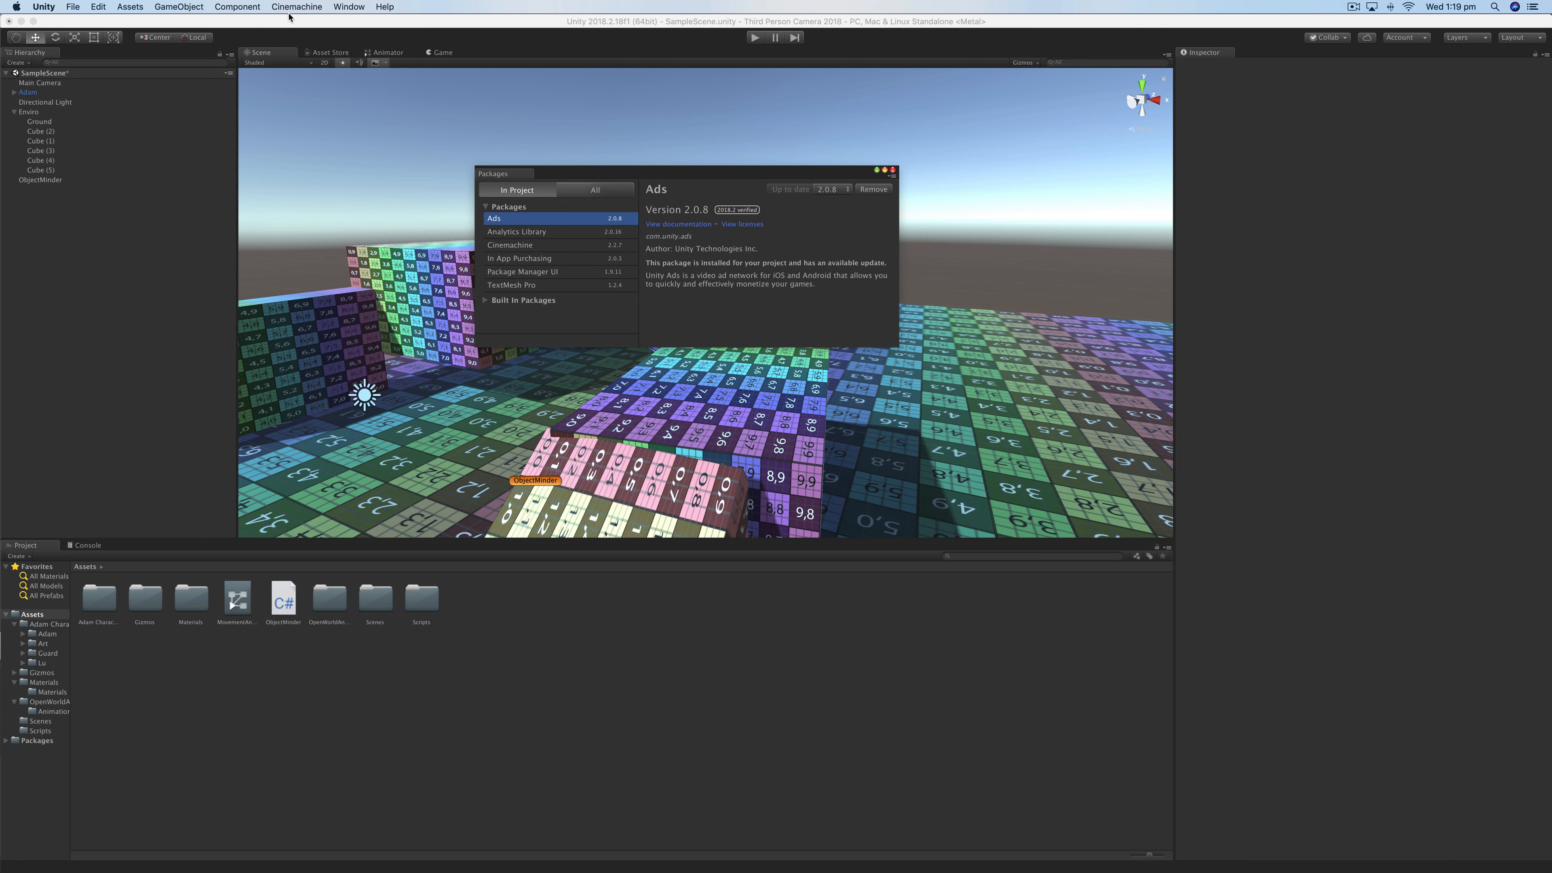
mouse_move(283, 15)
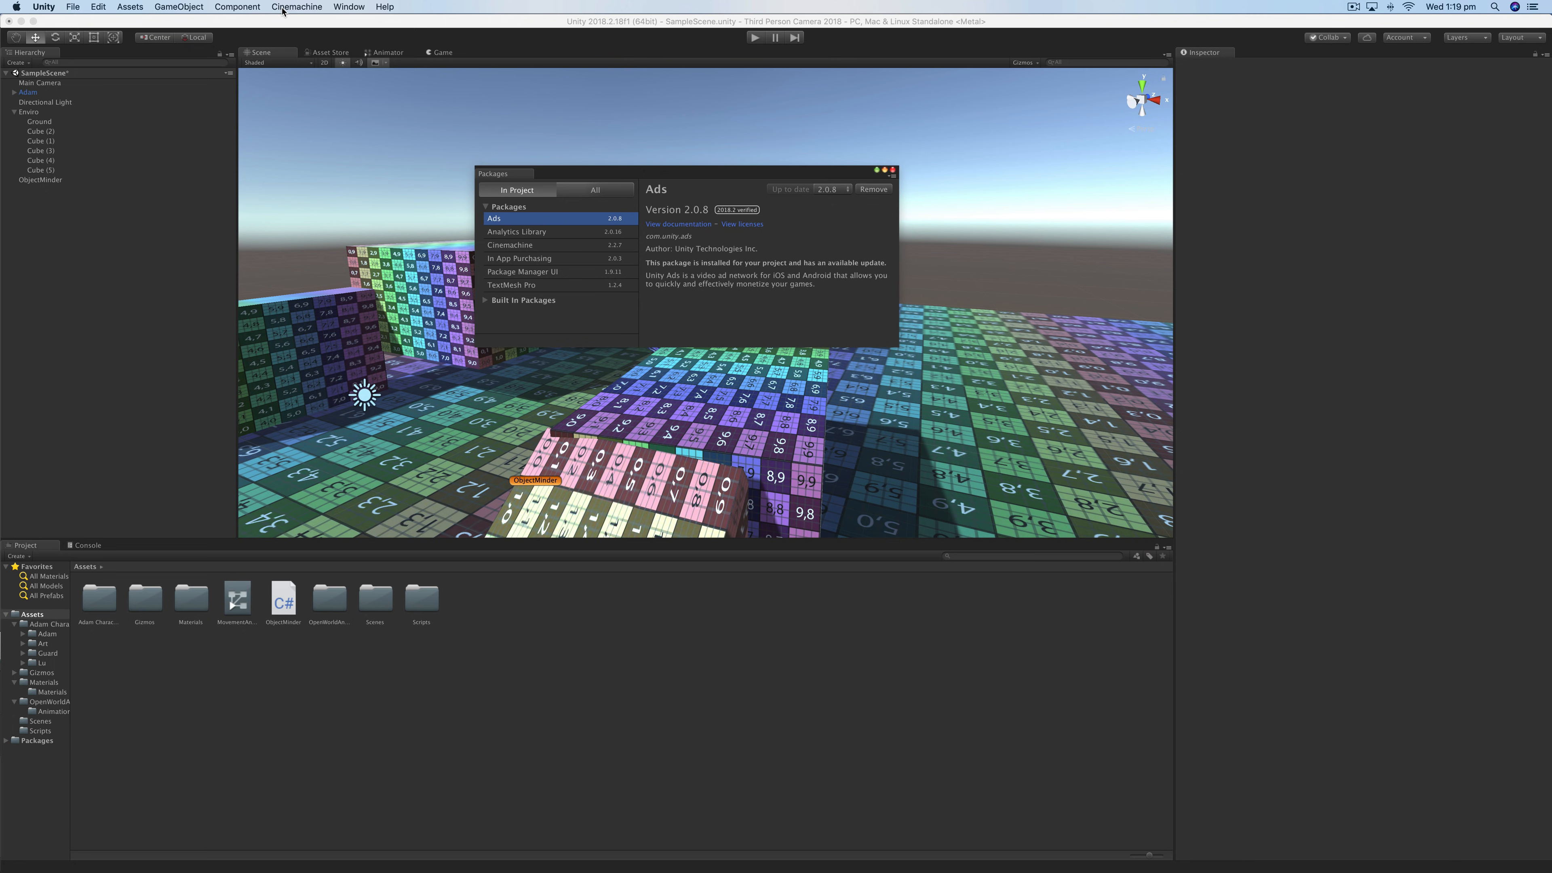
- Create a FreeLook camera and confirm Main Camera gained a Cinemachine Brain
click(877, 171)
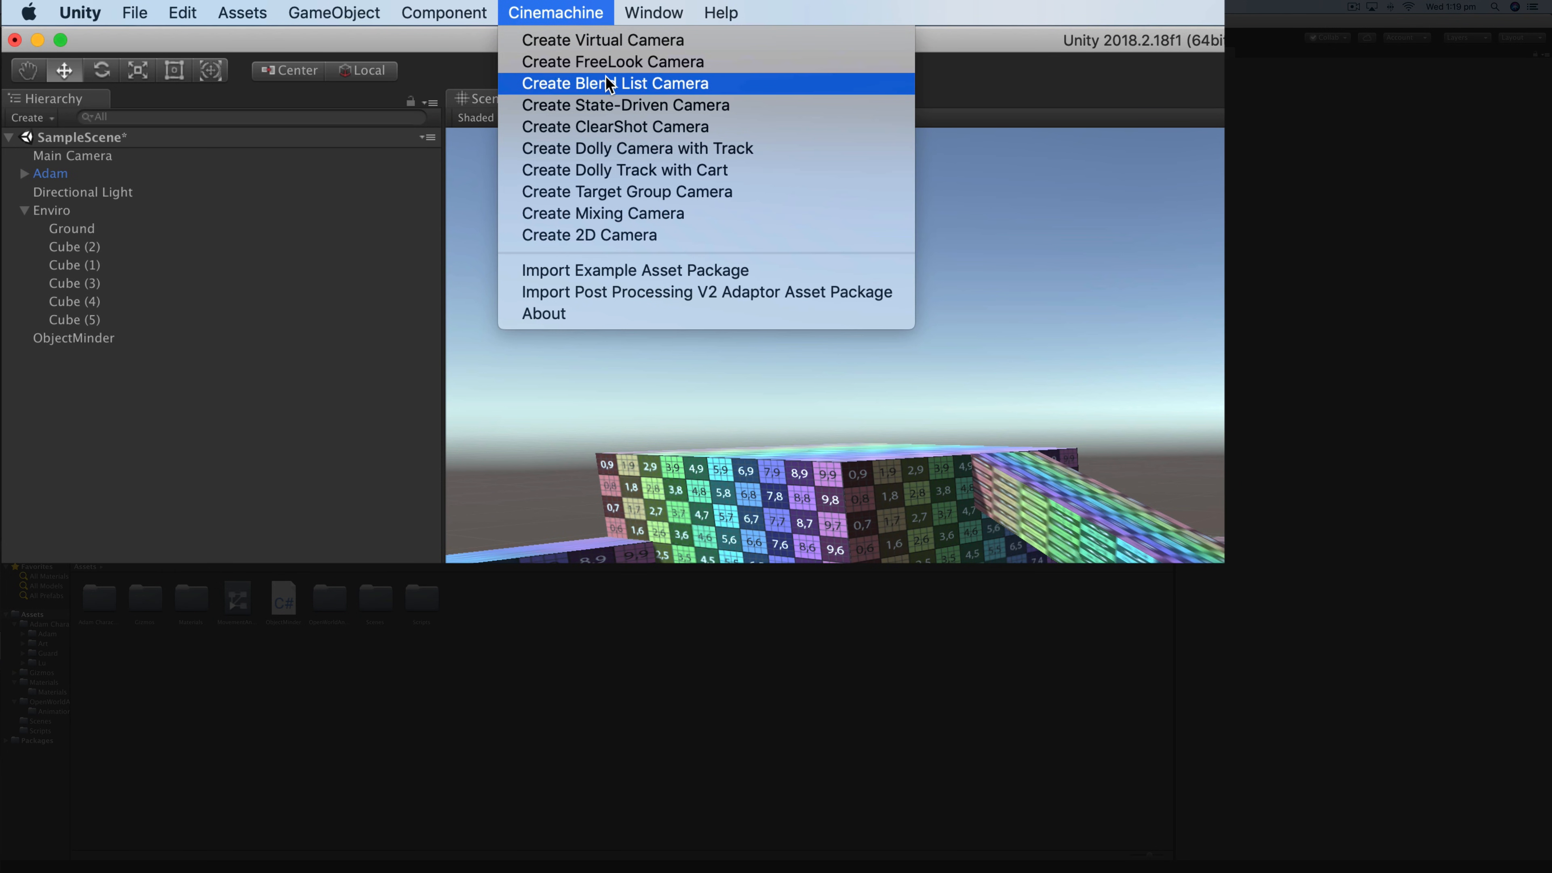
mouse_move(641, 62)
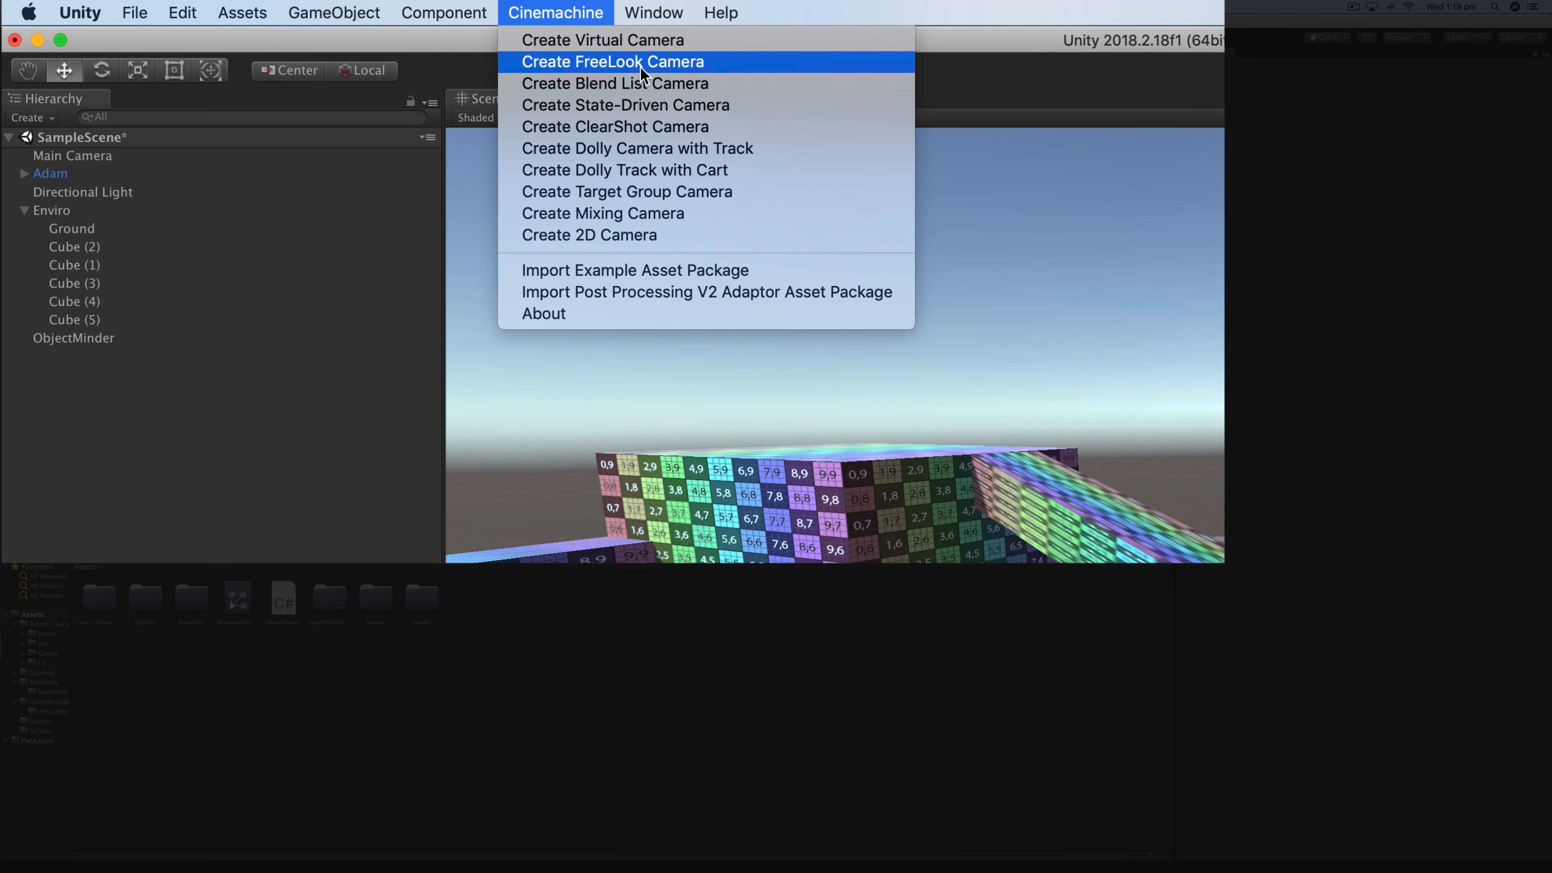
click(613, 62)
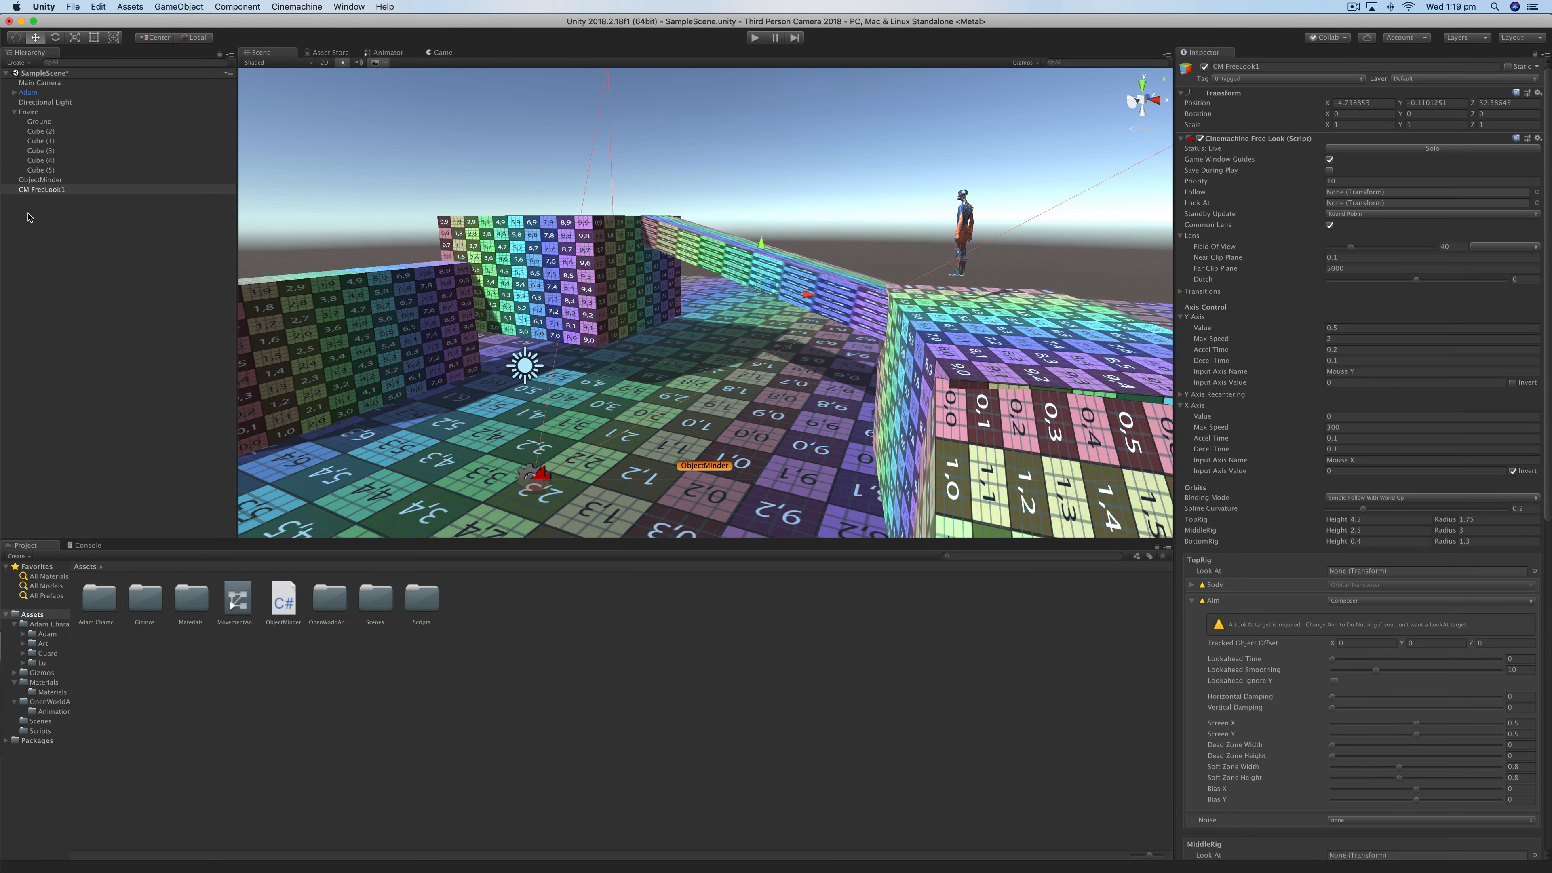
click(40, 83)
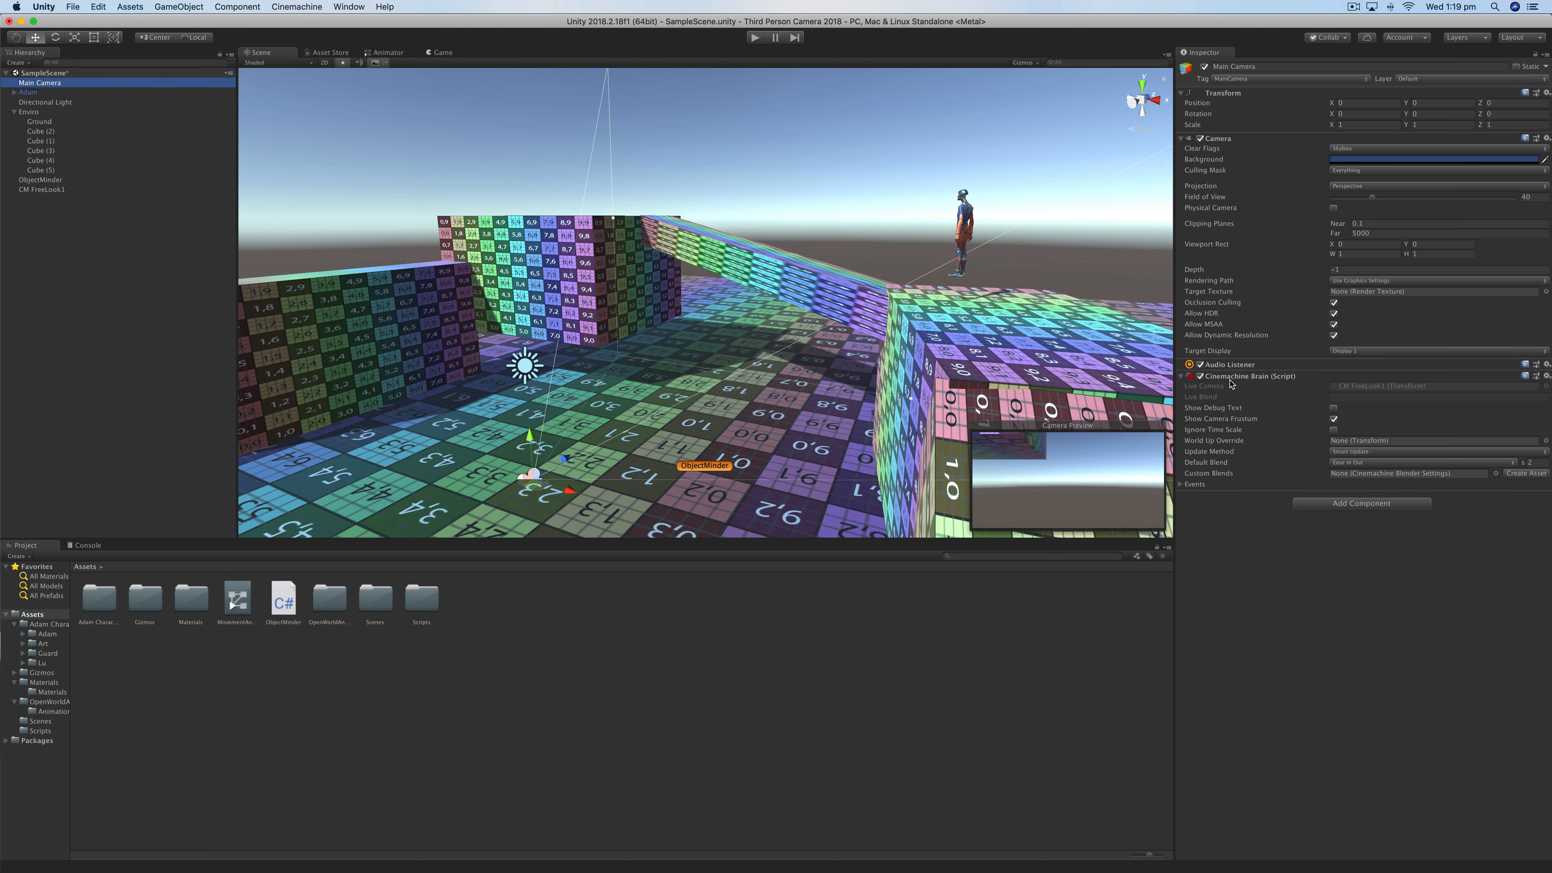
mouse_move(1292, 389)
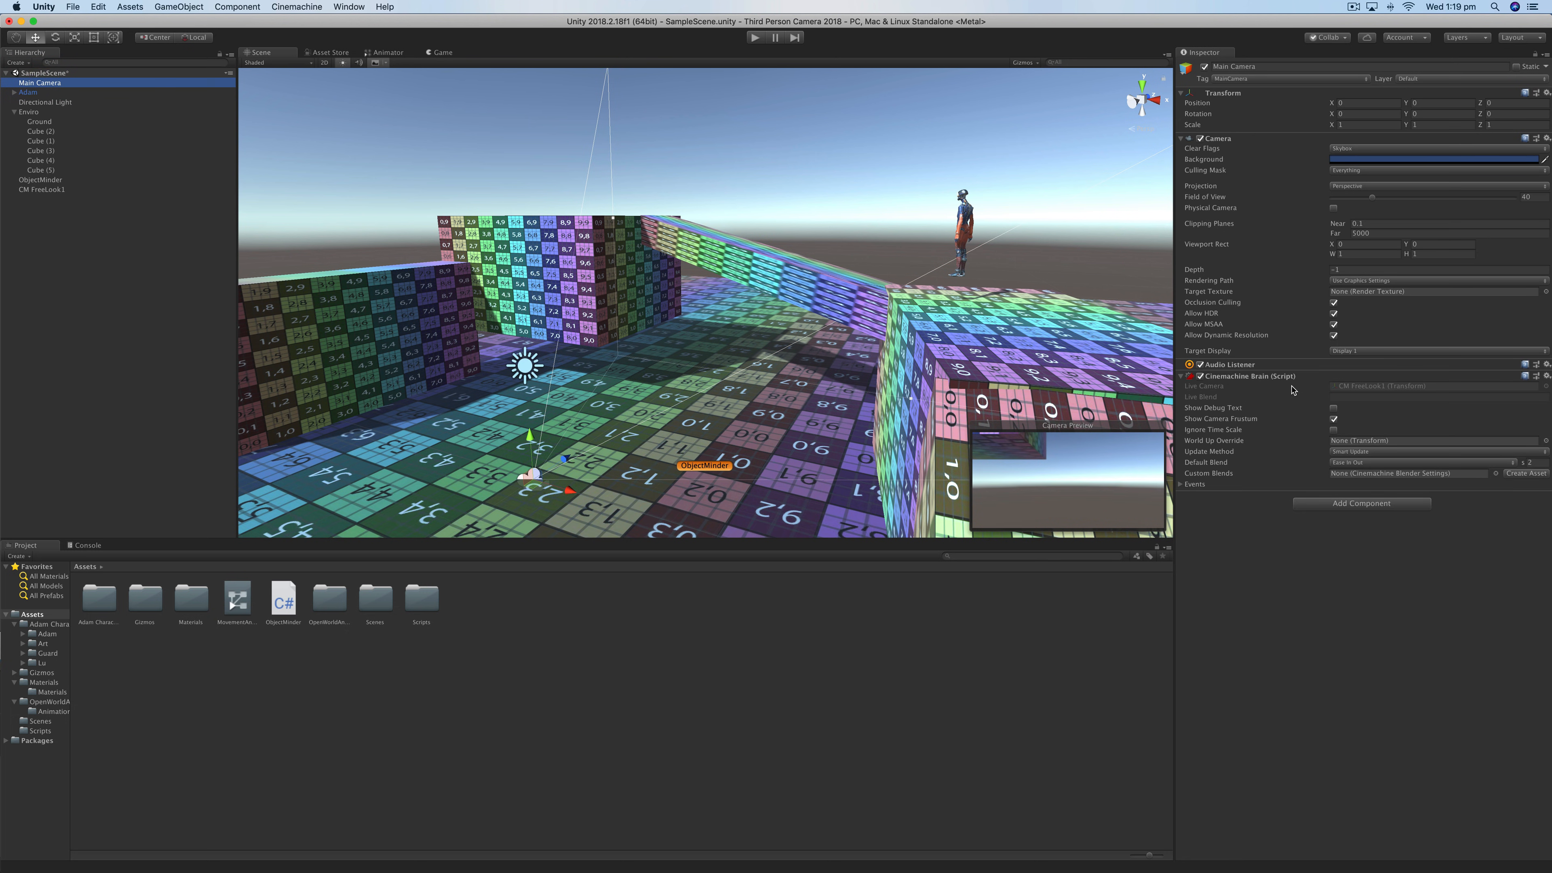
mouse_move(1209, 493)
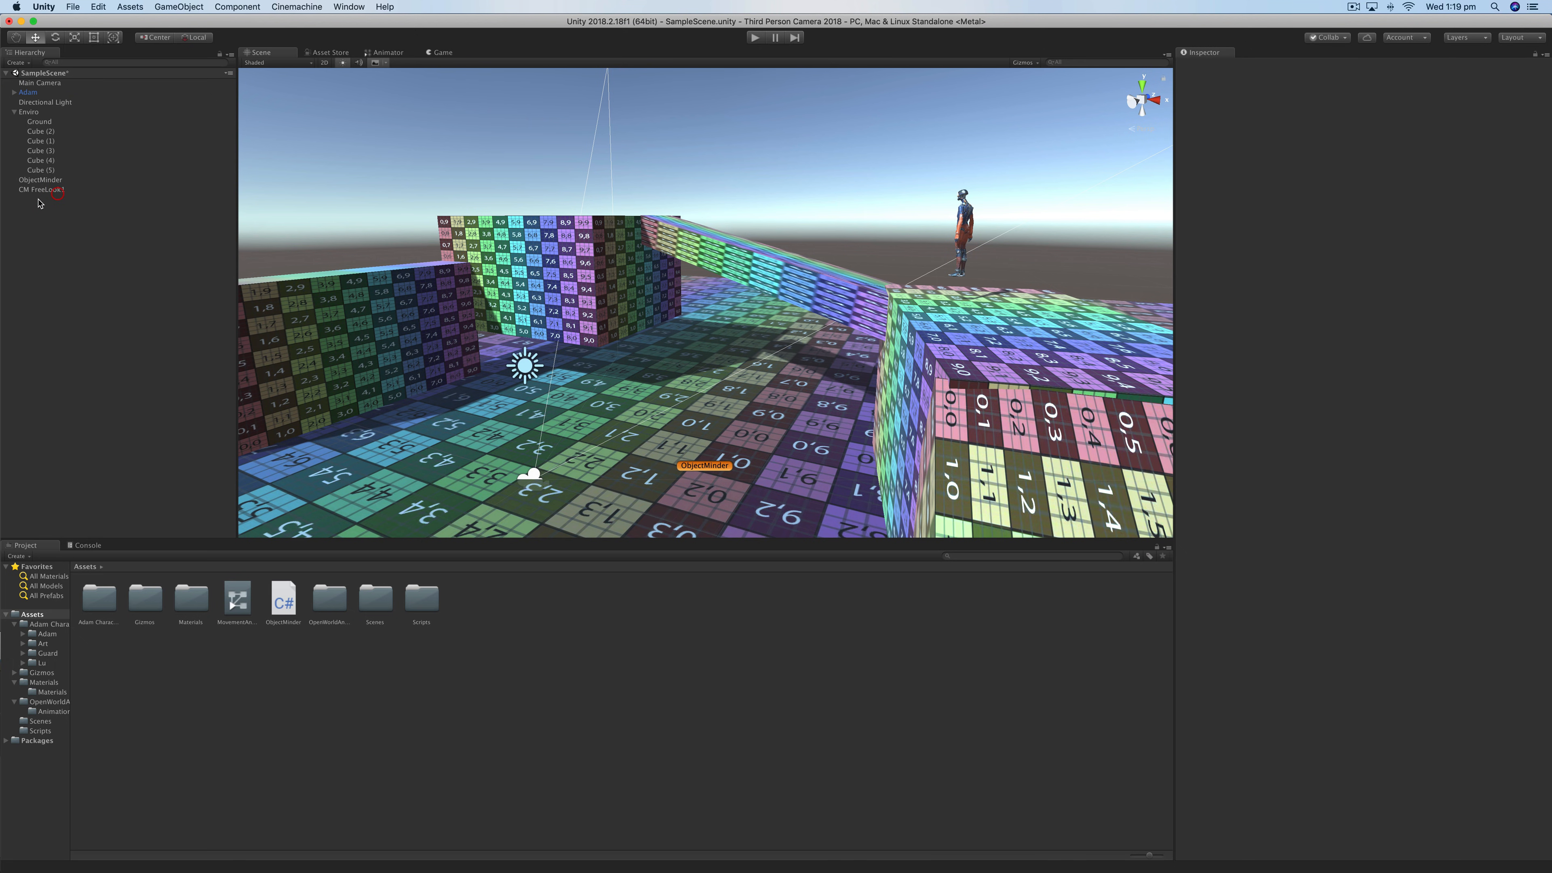
- Select the new CM FreeLook1 camera and review its settings
click(41, 189)
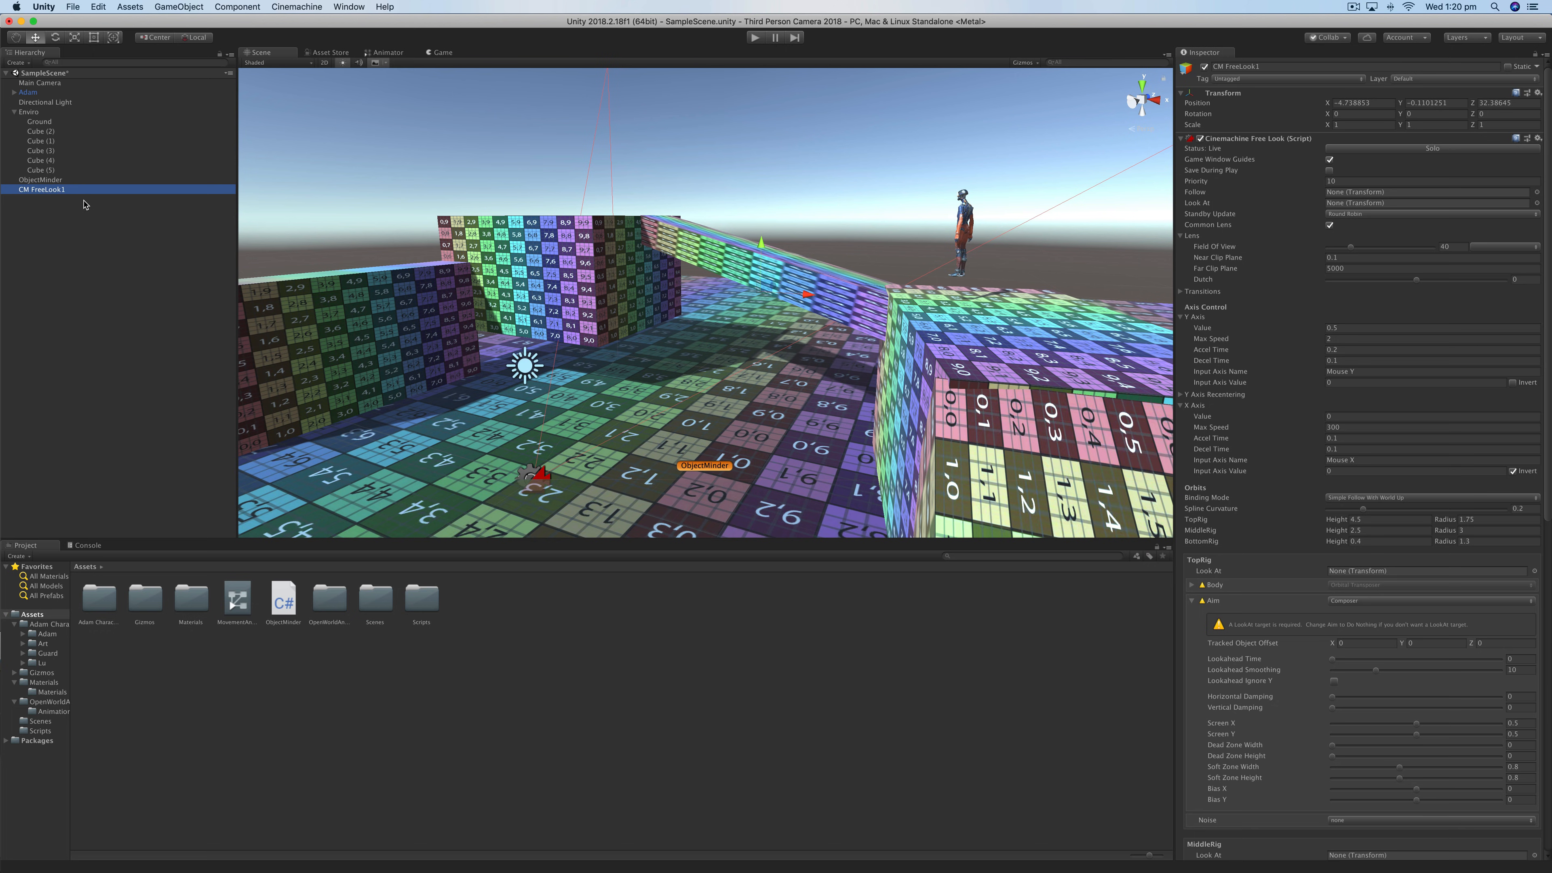
scroll(down, 3)
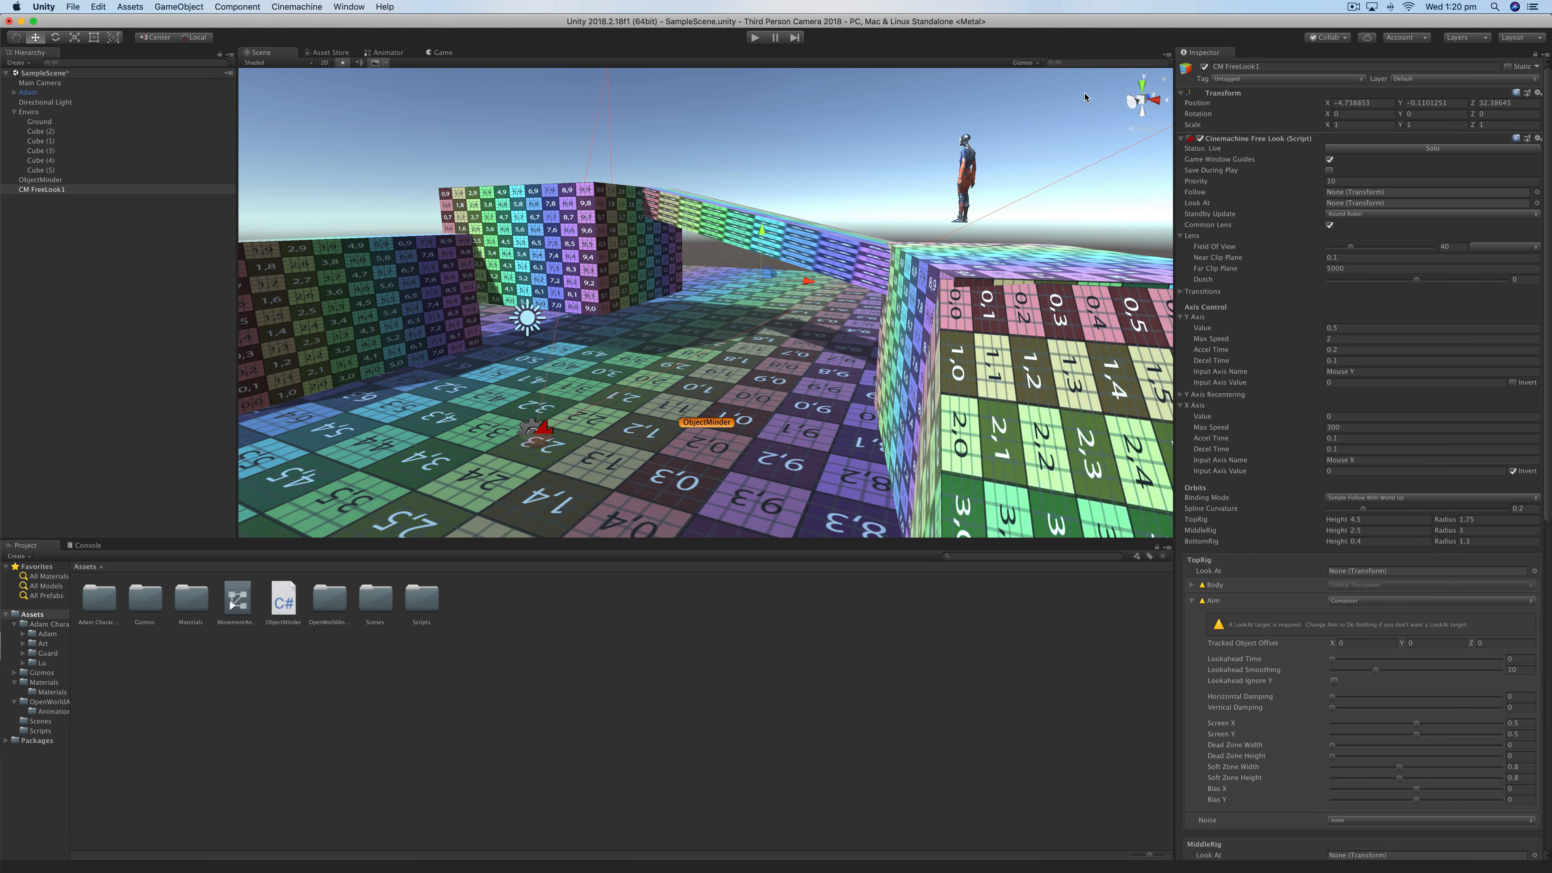
- Rename the FreeLook camera to CM_ThirdPerson
double_click(1235, 65)
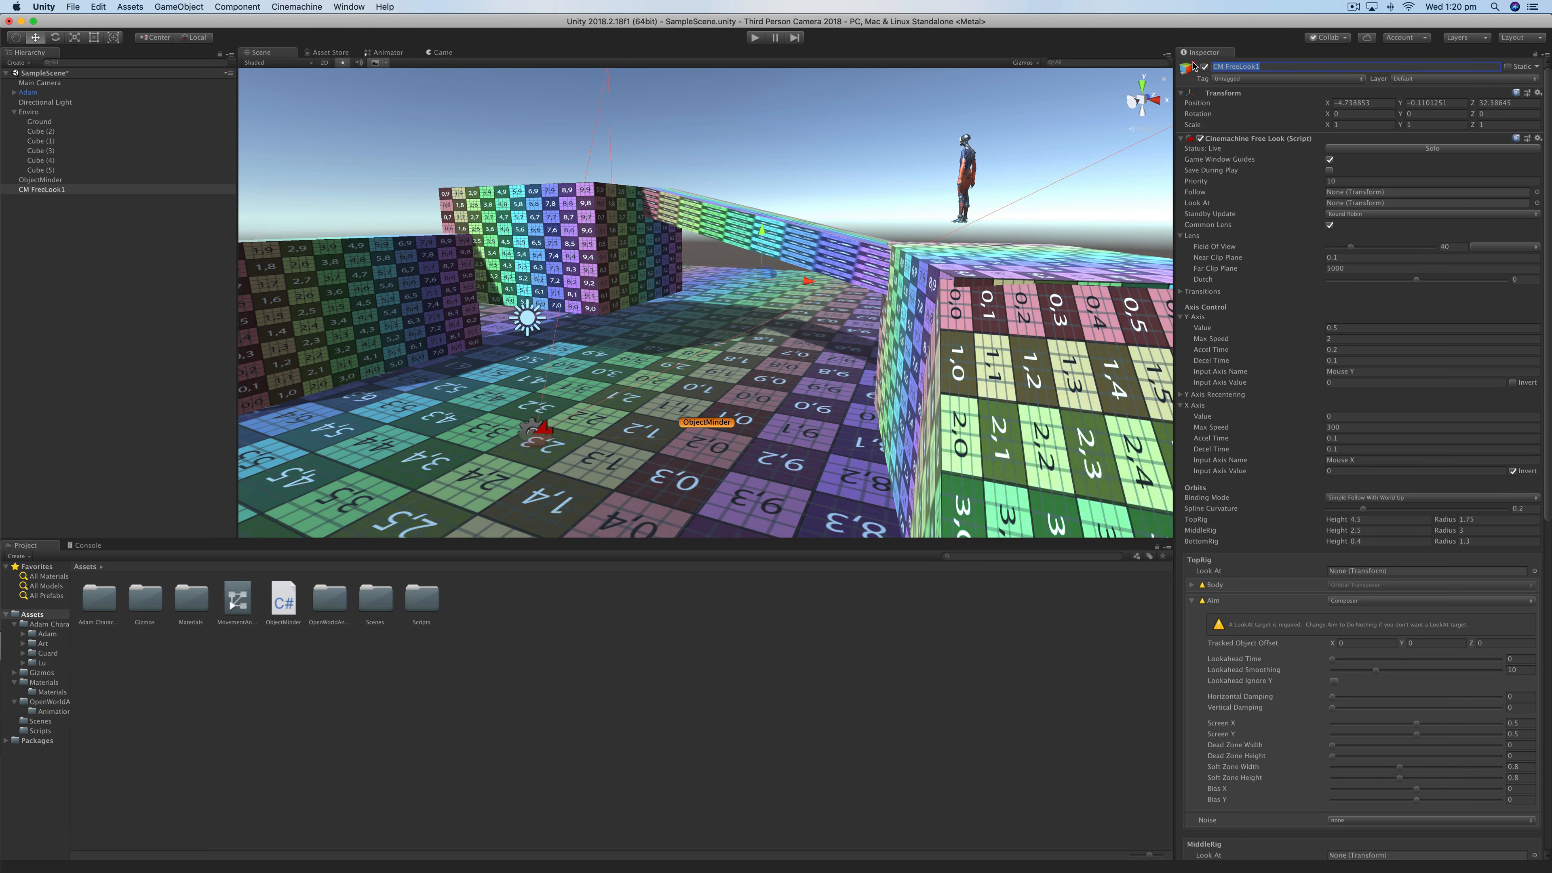
text(CM_T)
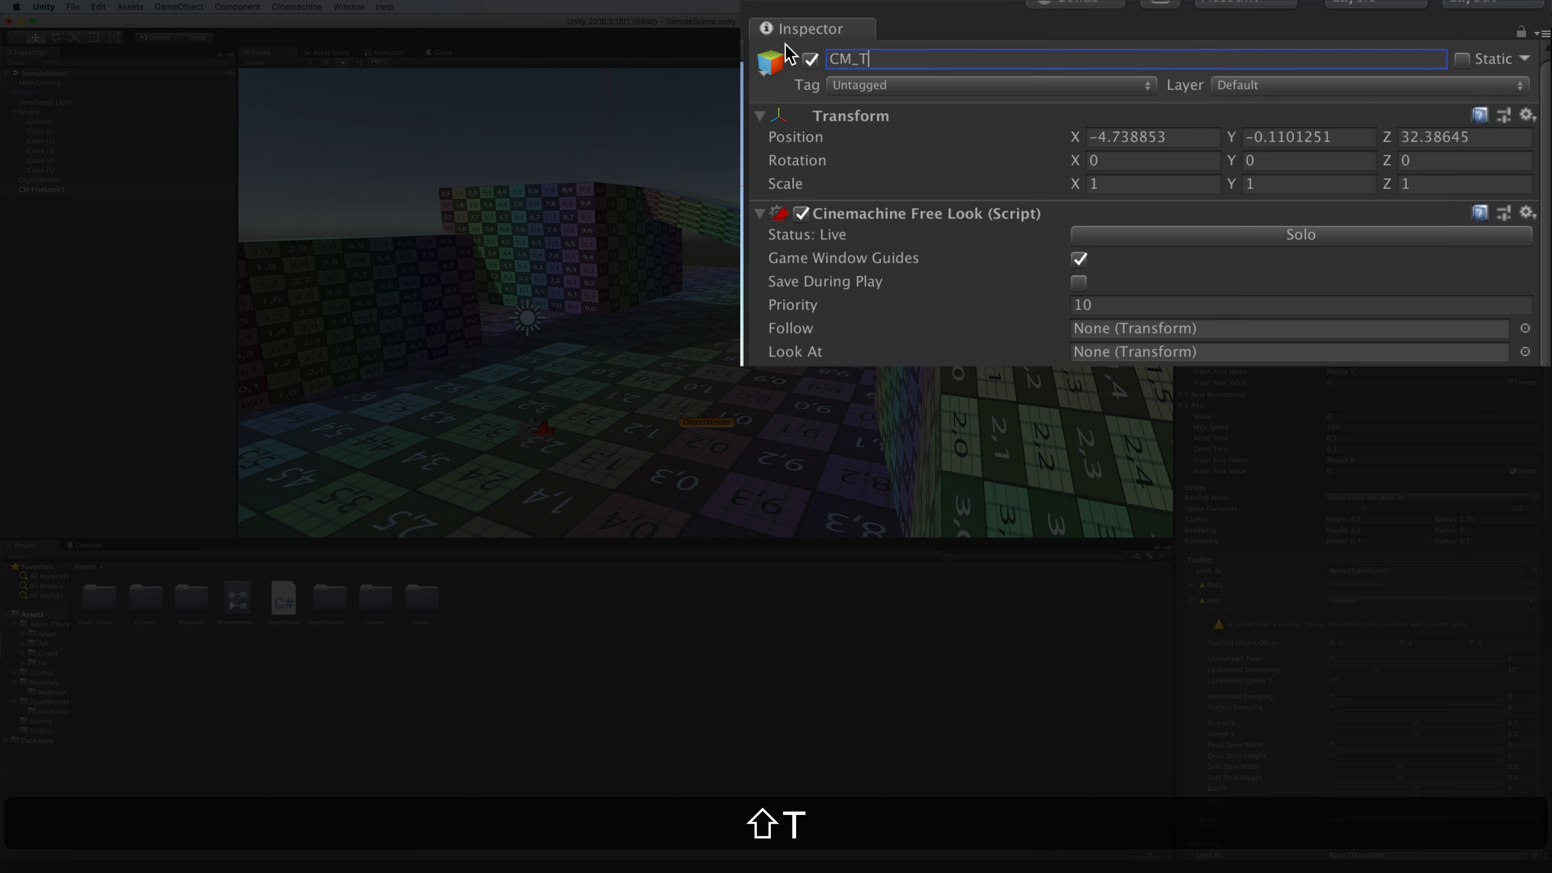
text(hirdPerson)
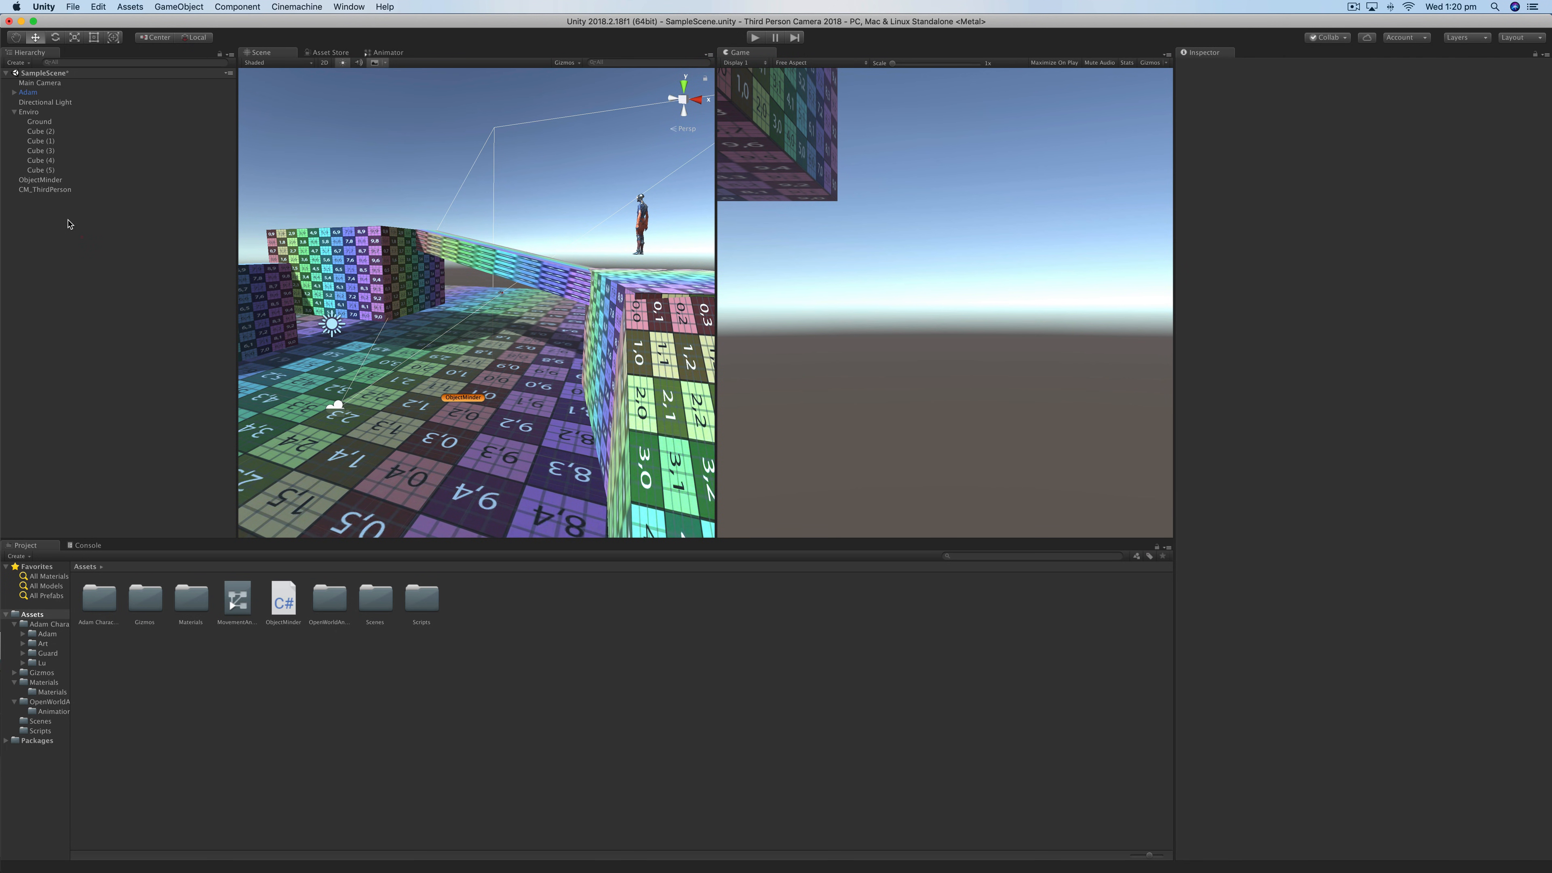
- Select CM_ThirdPerson and focus the Scene view on it near Adam
click(45, 189)
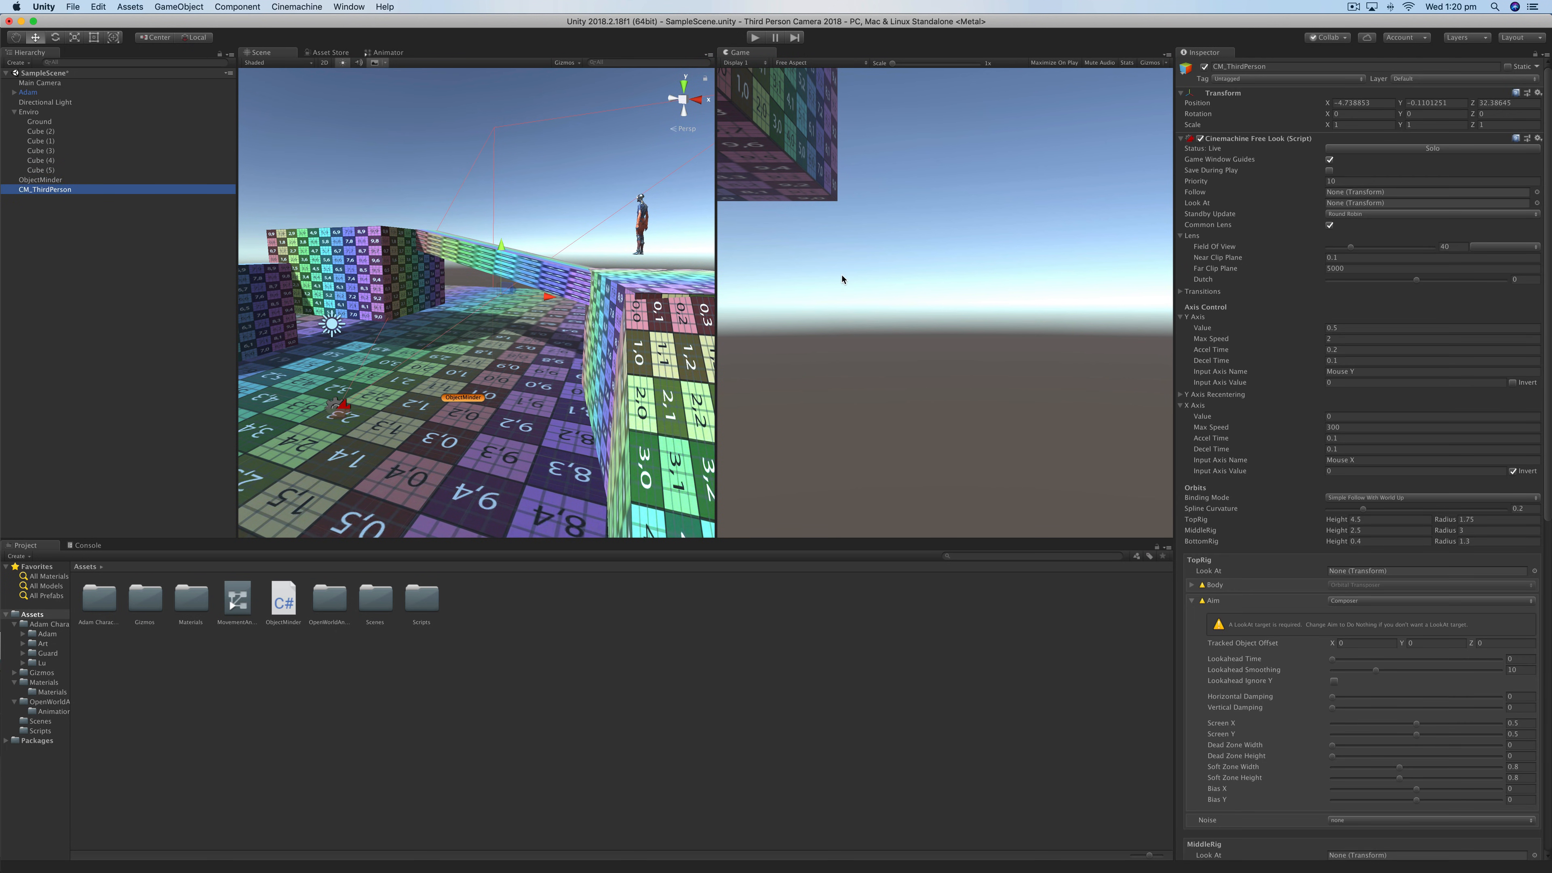
mouse_move(622, 175)
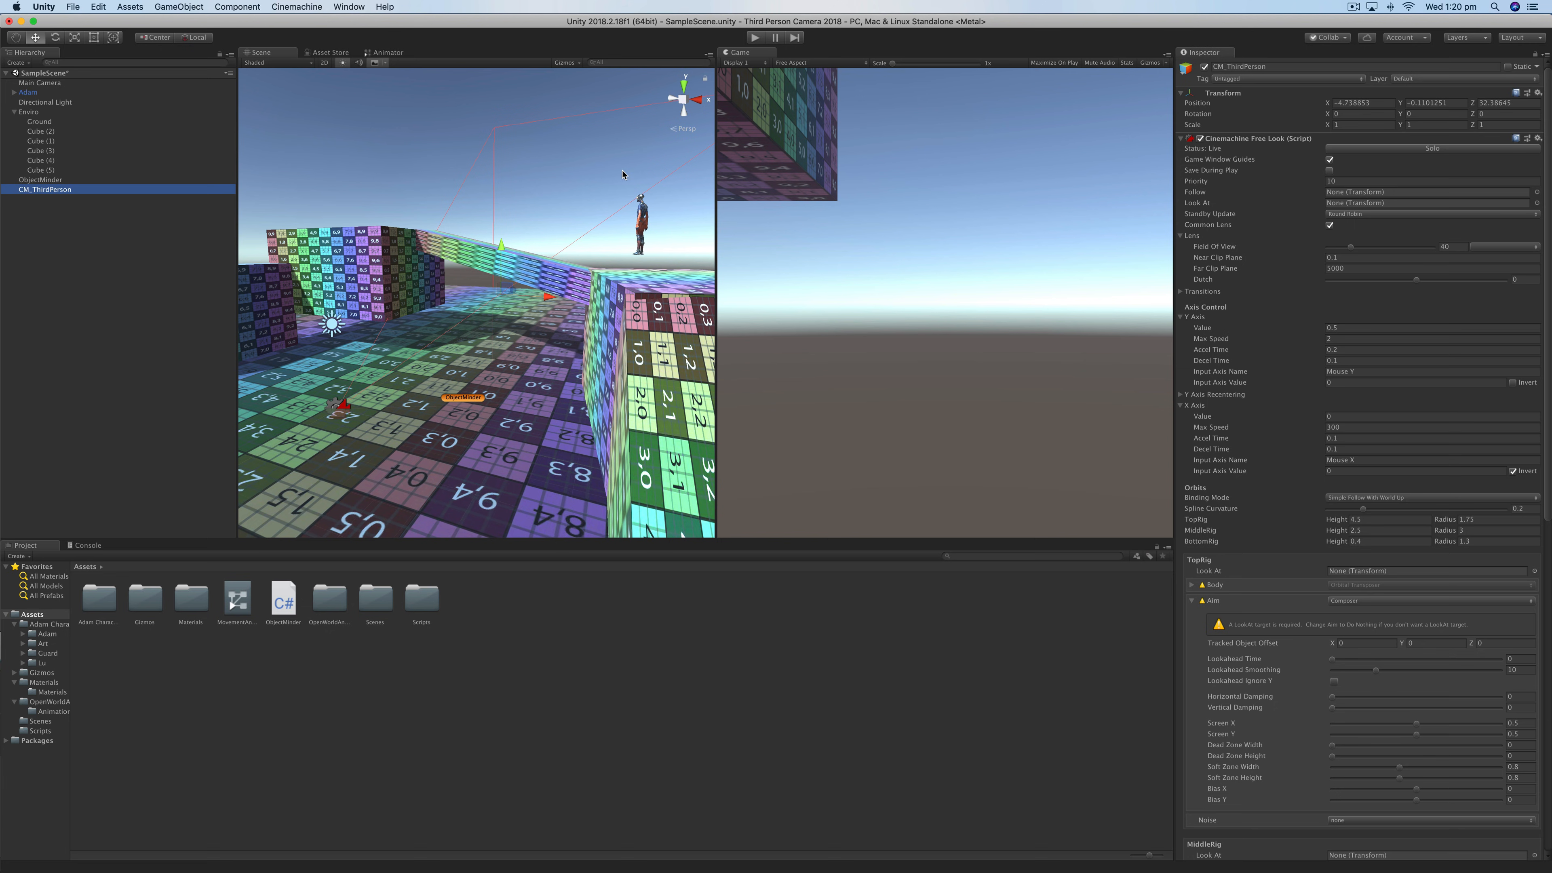
key(w)
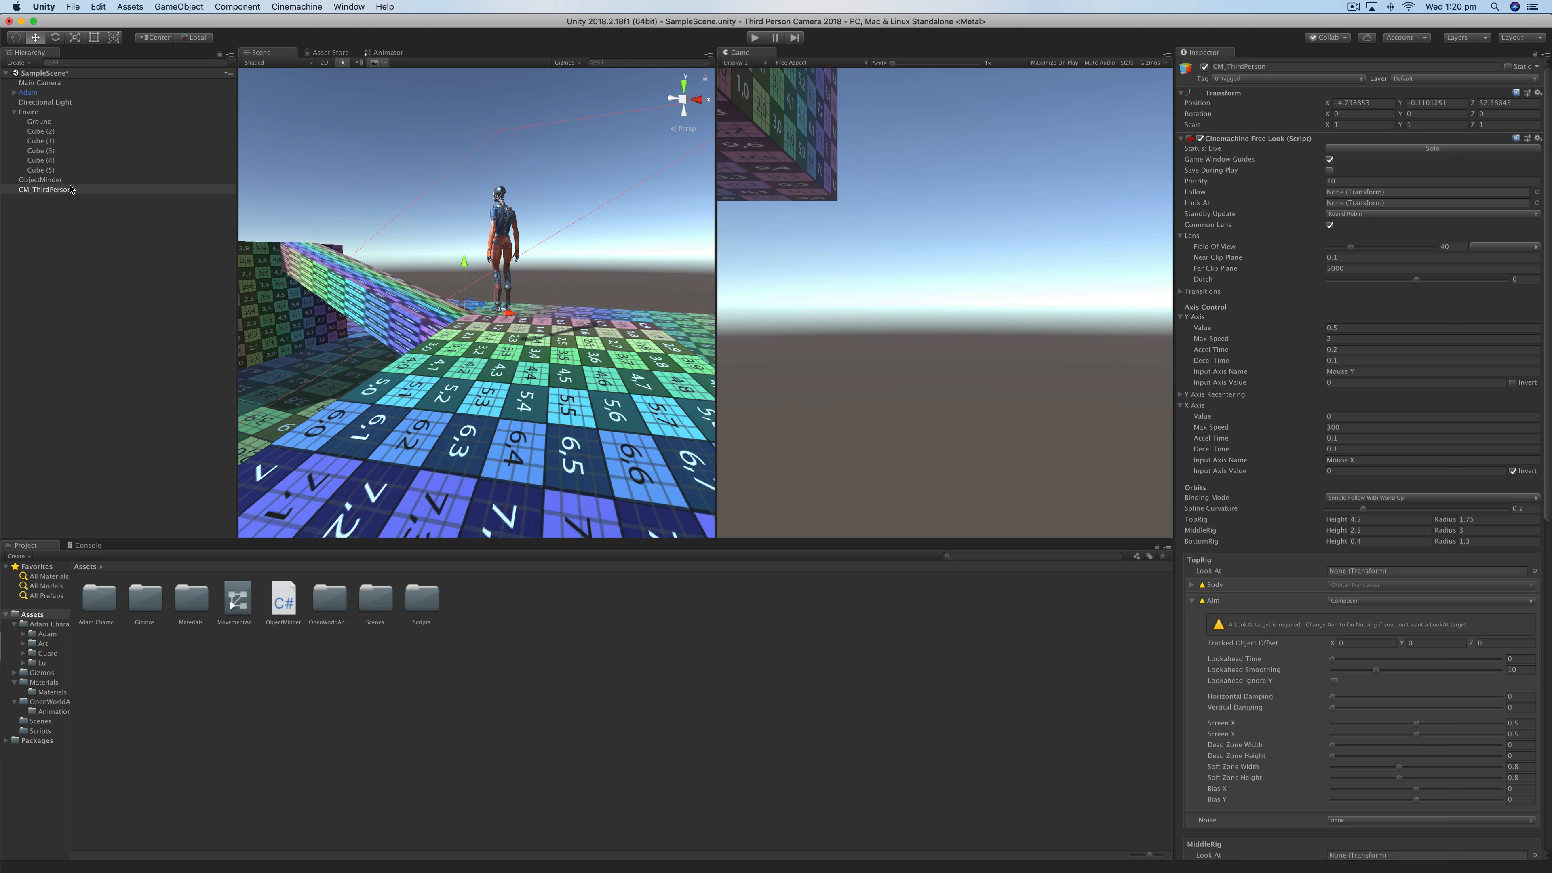
mouse_move(1205, 204)
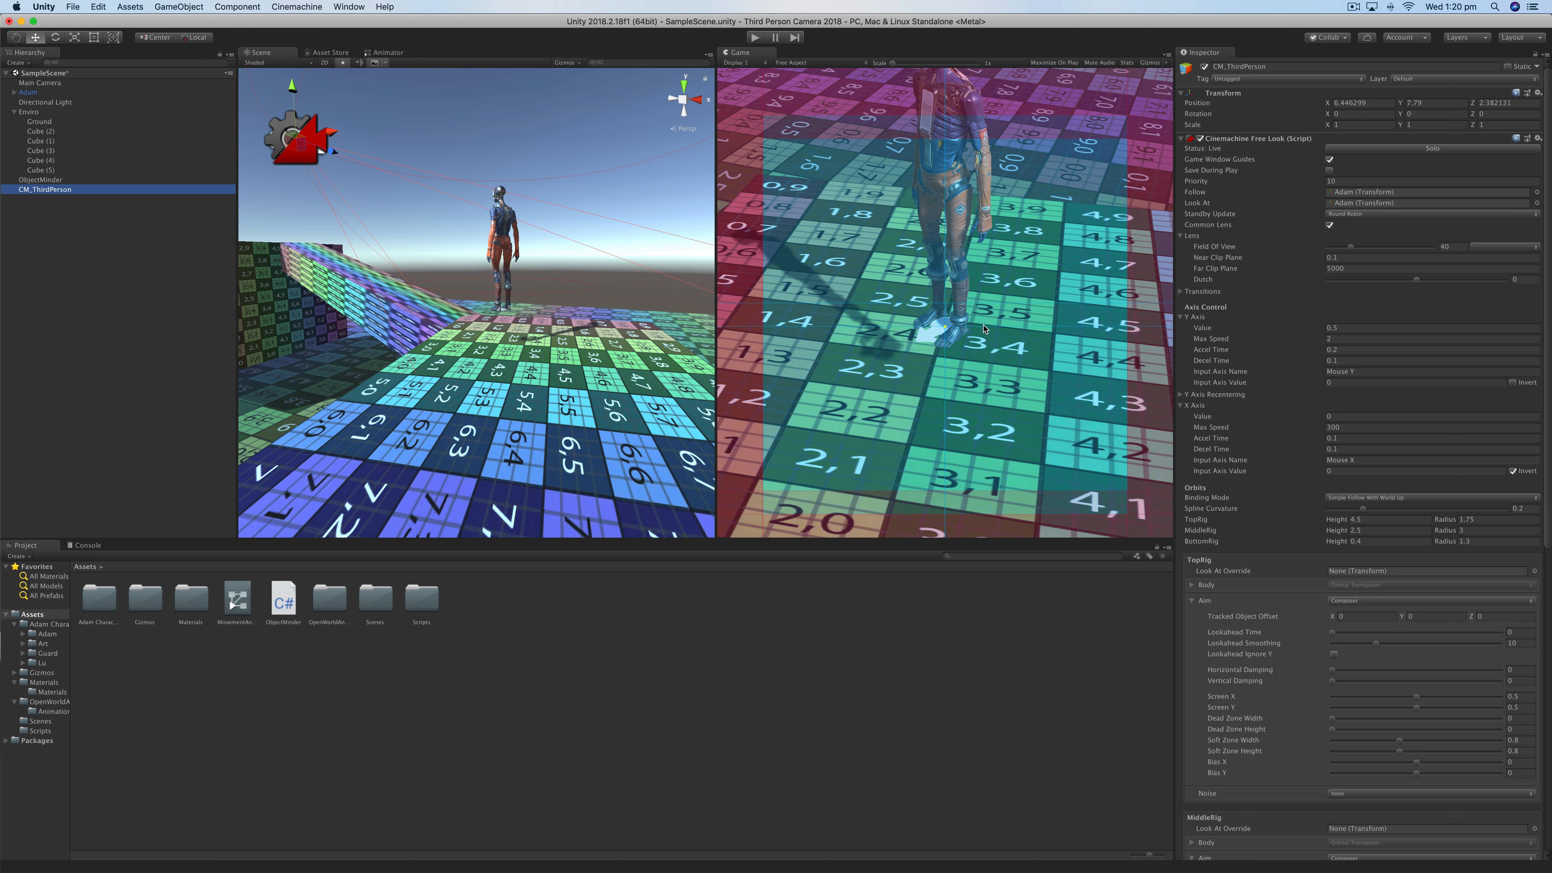
mouse_move(905, 340)
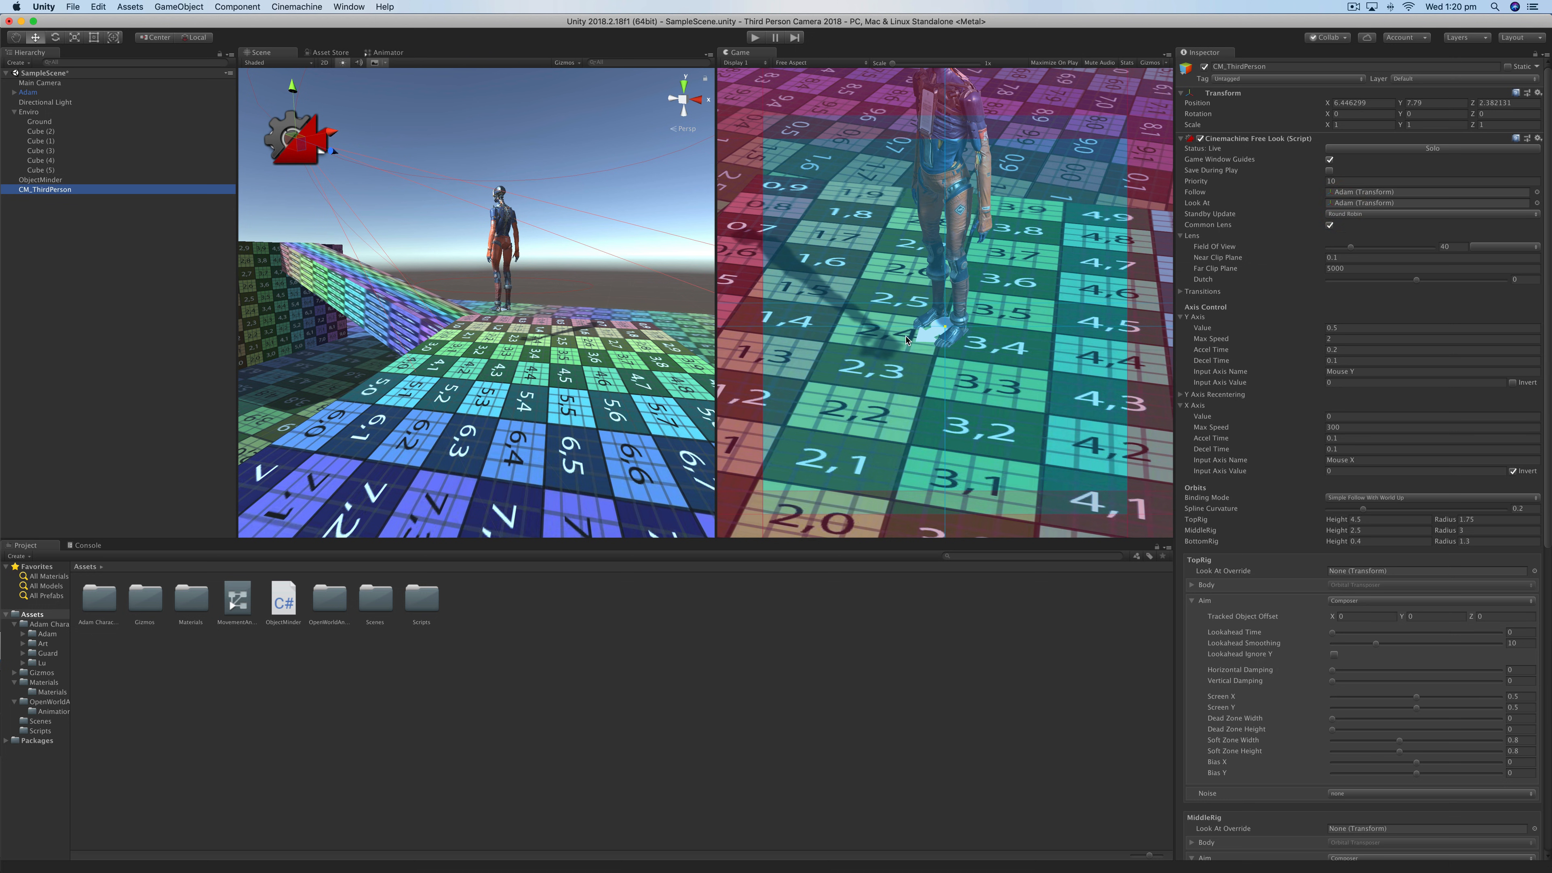
- Raise the rigs' Tracked Object Offset Y to about 1.4, reaching the bottom rig's field
scroll(down, 3)
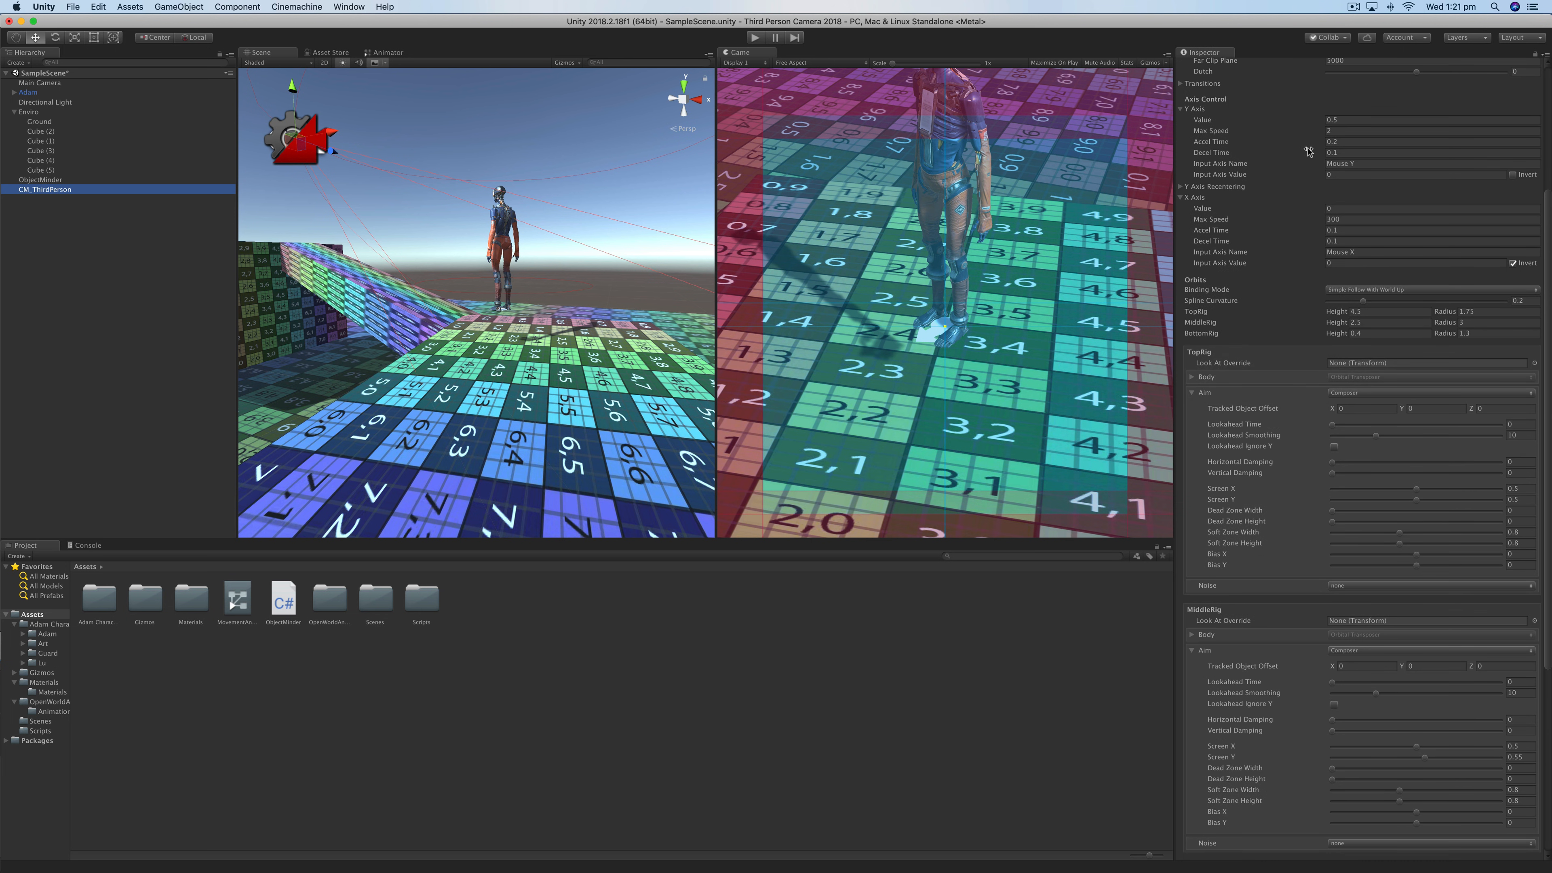
mouse_move(1202, 116)
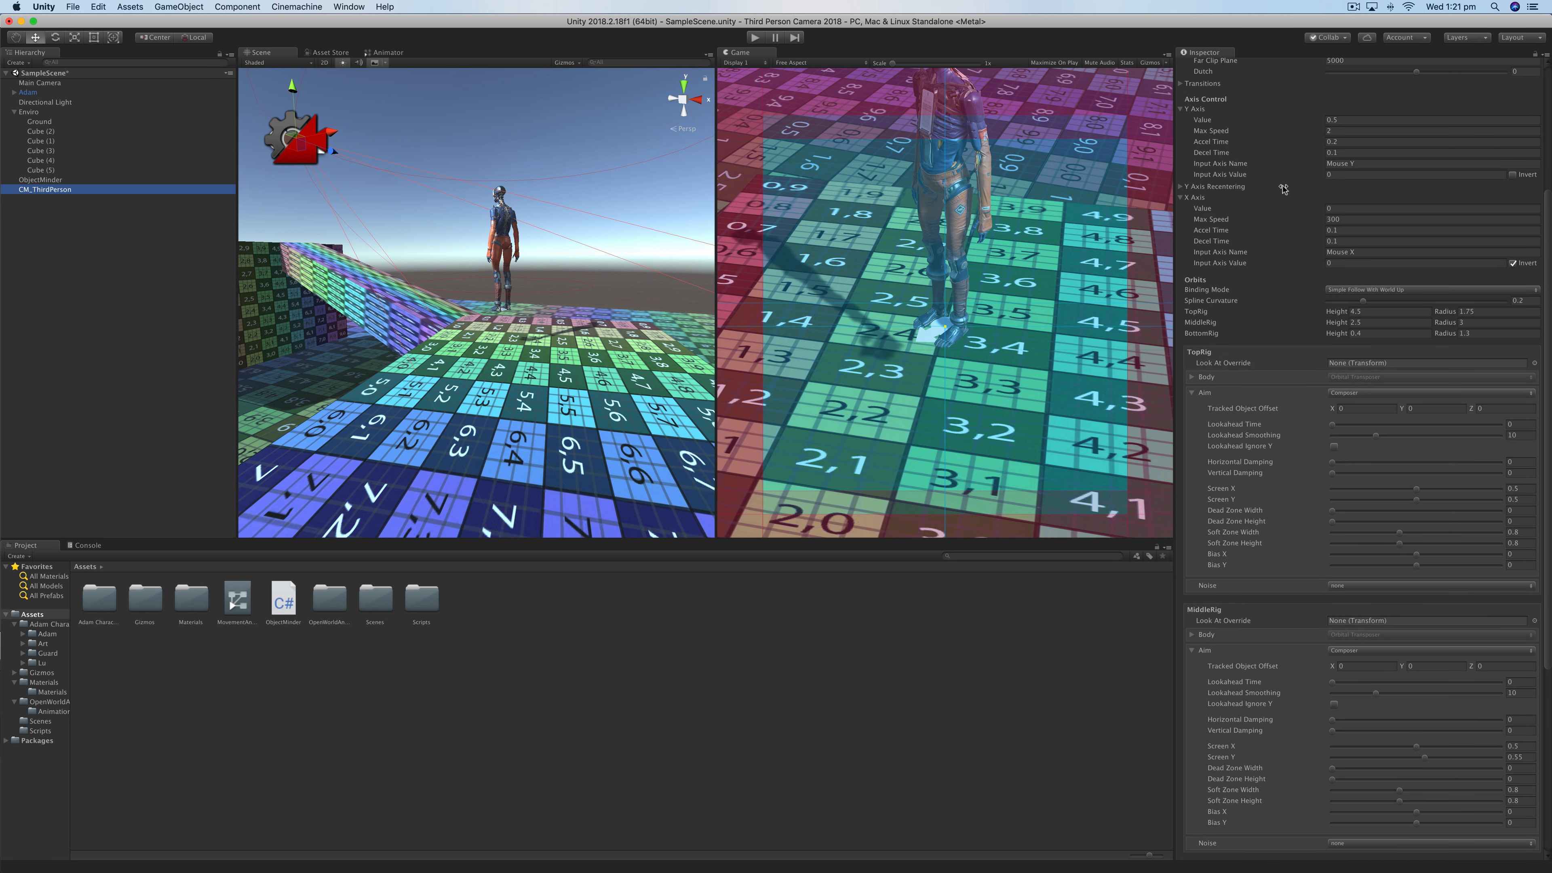
mouse_move(1230, 533)
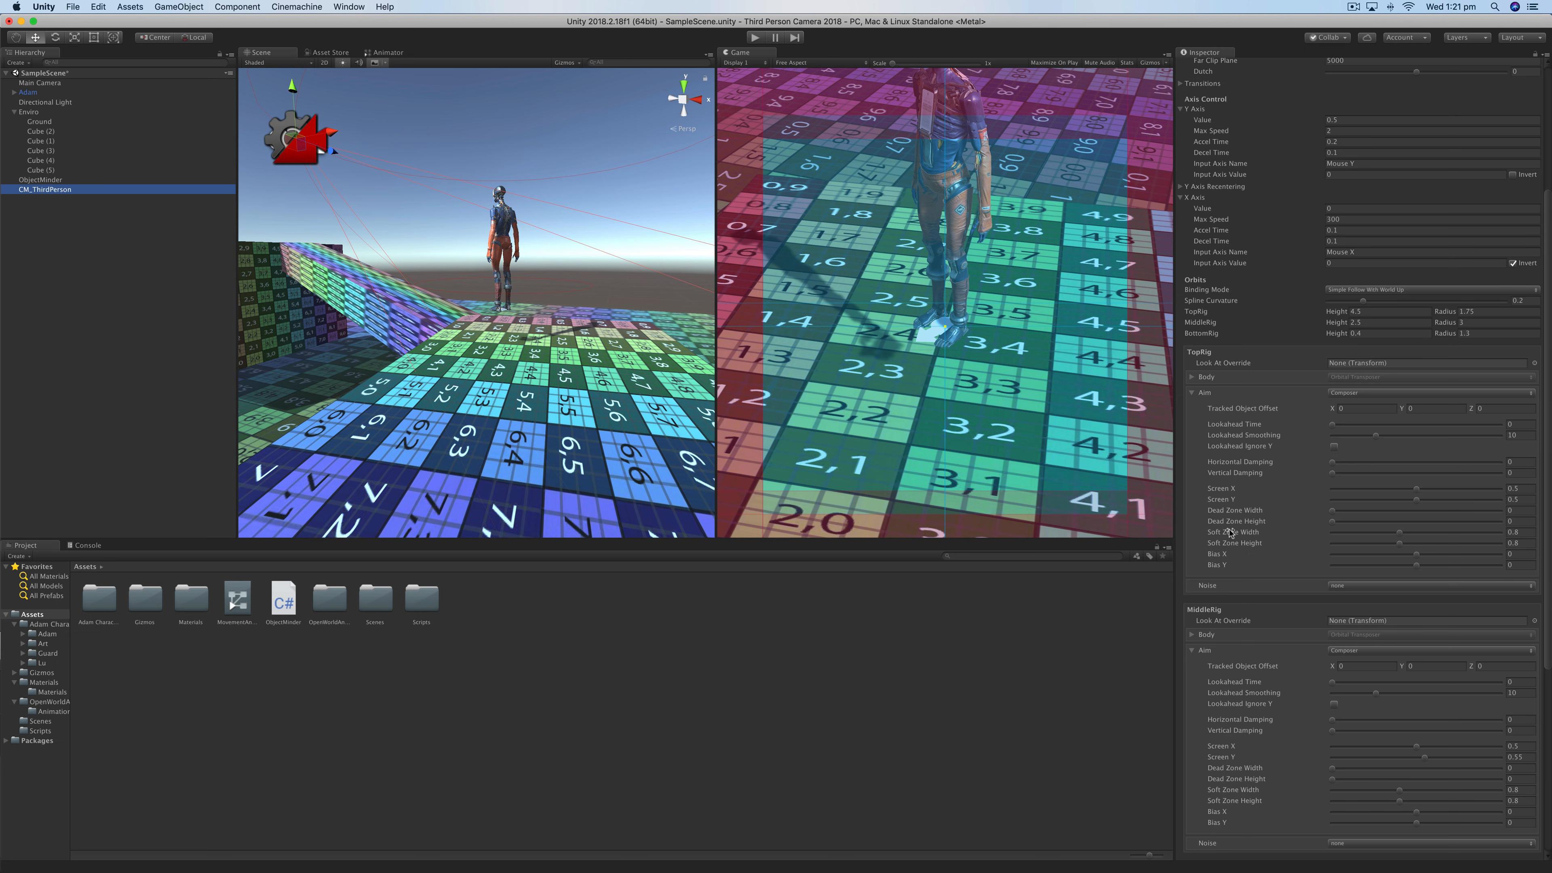
scroll(down, 3)
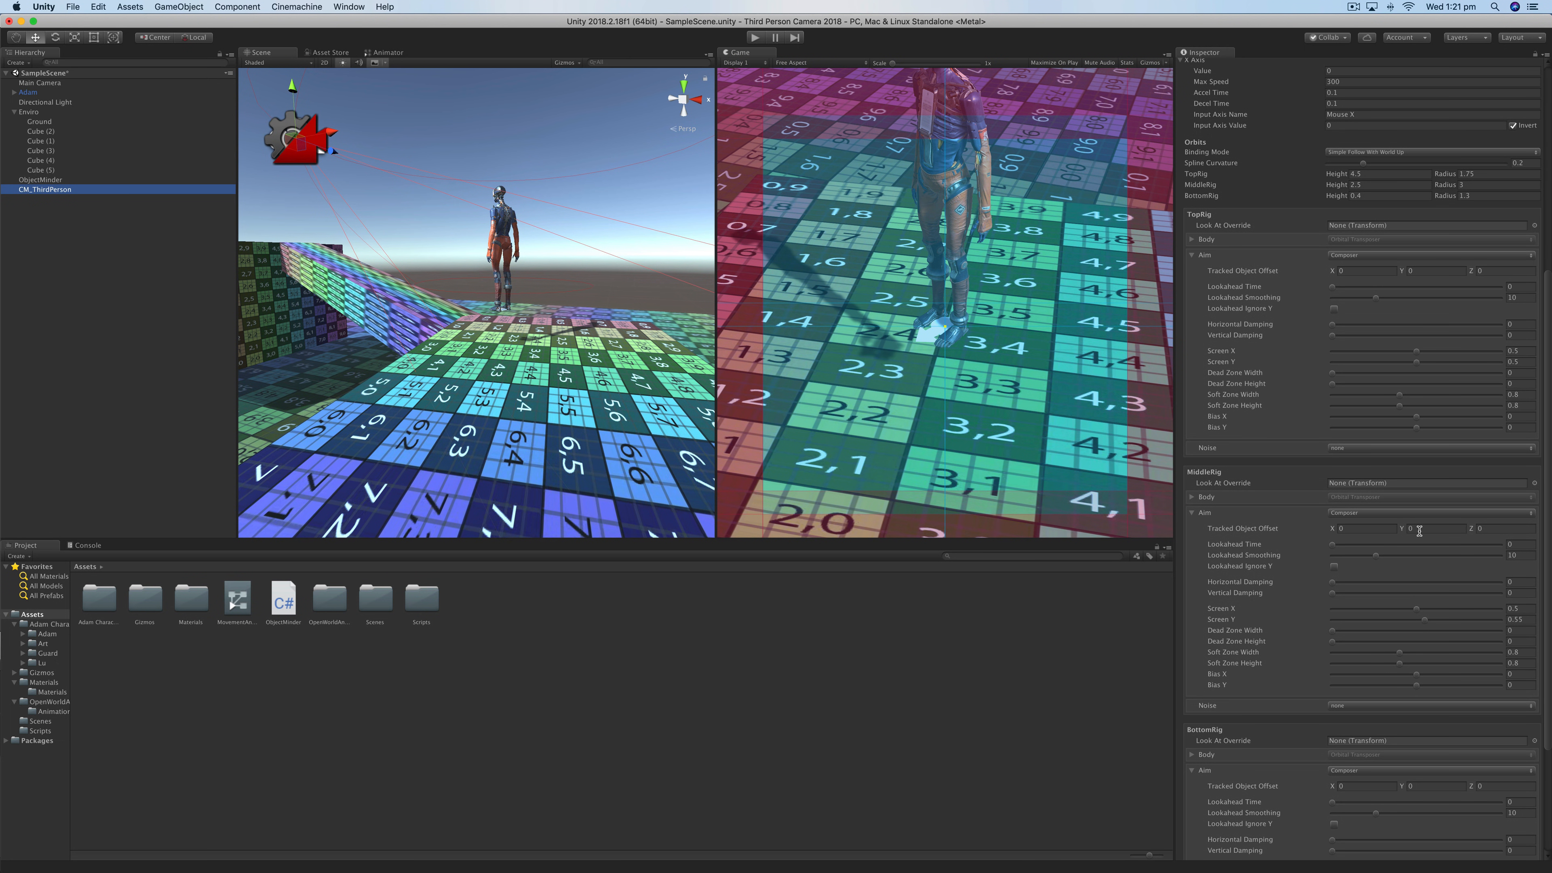
mouse_move(1404, 532)
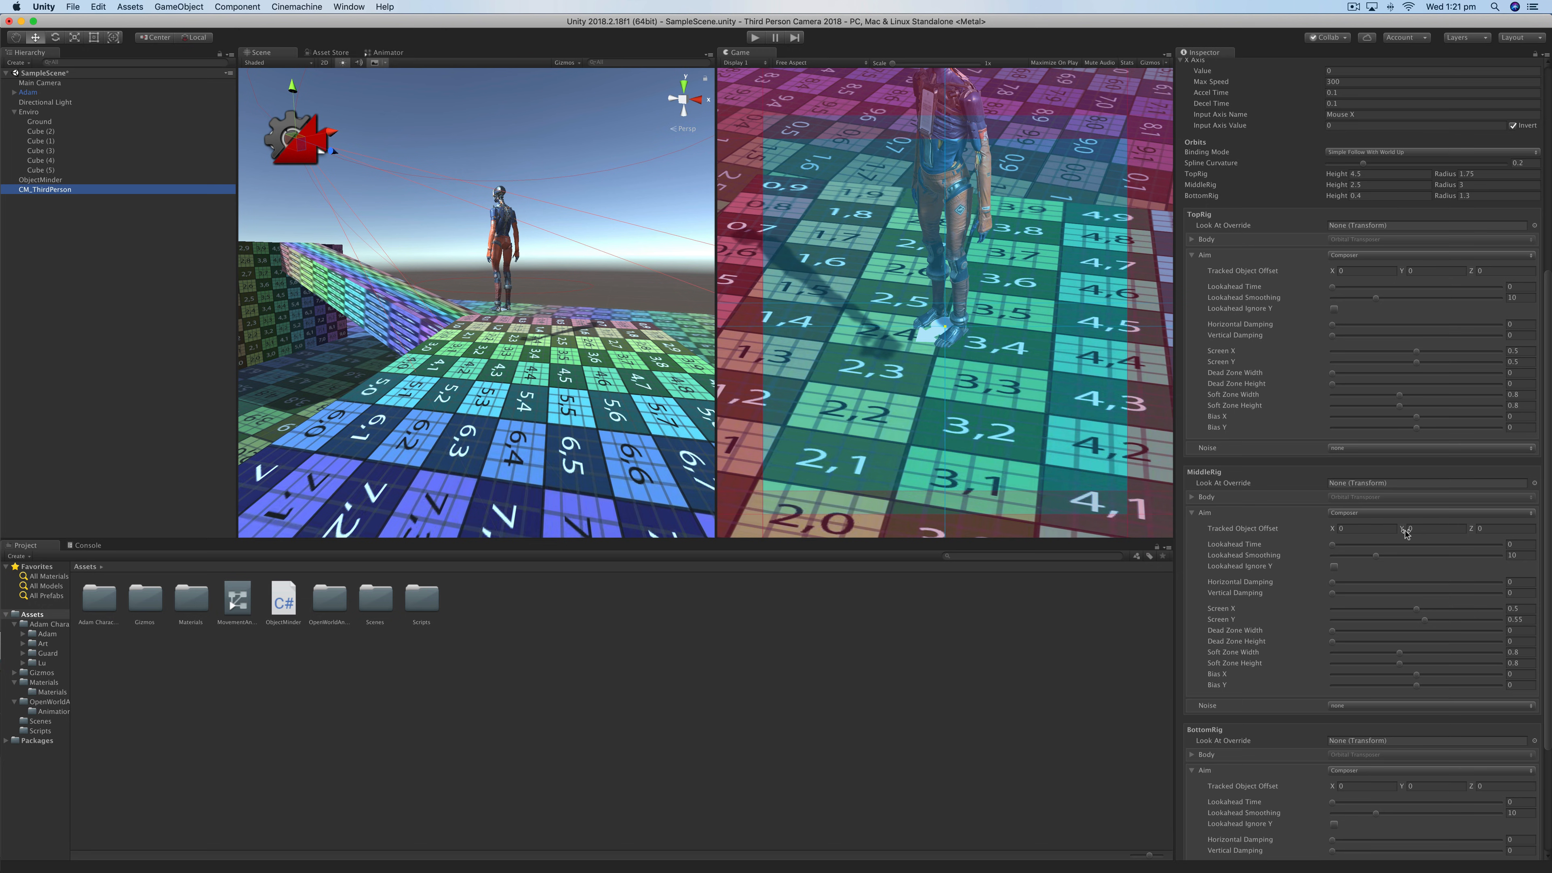
text(1.35)
click(1432, 270)
text(1.4)
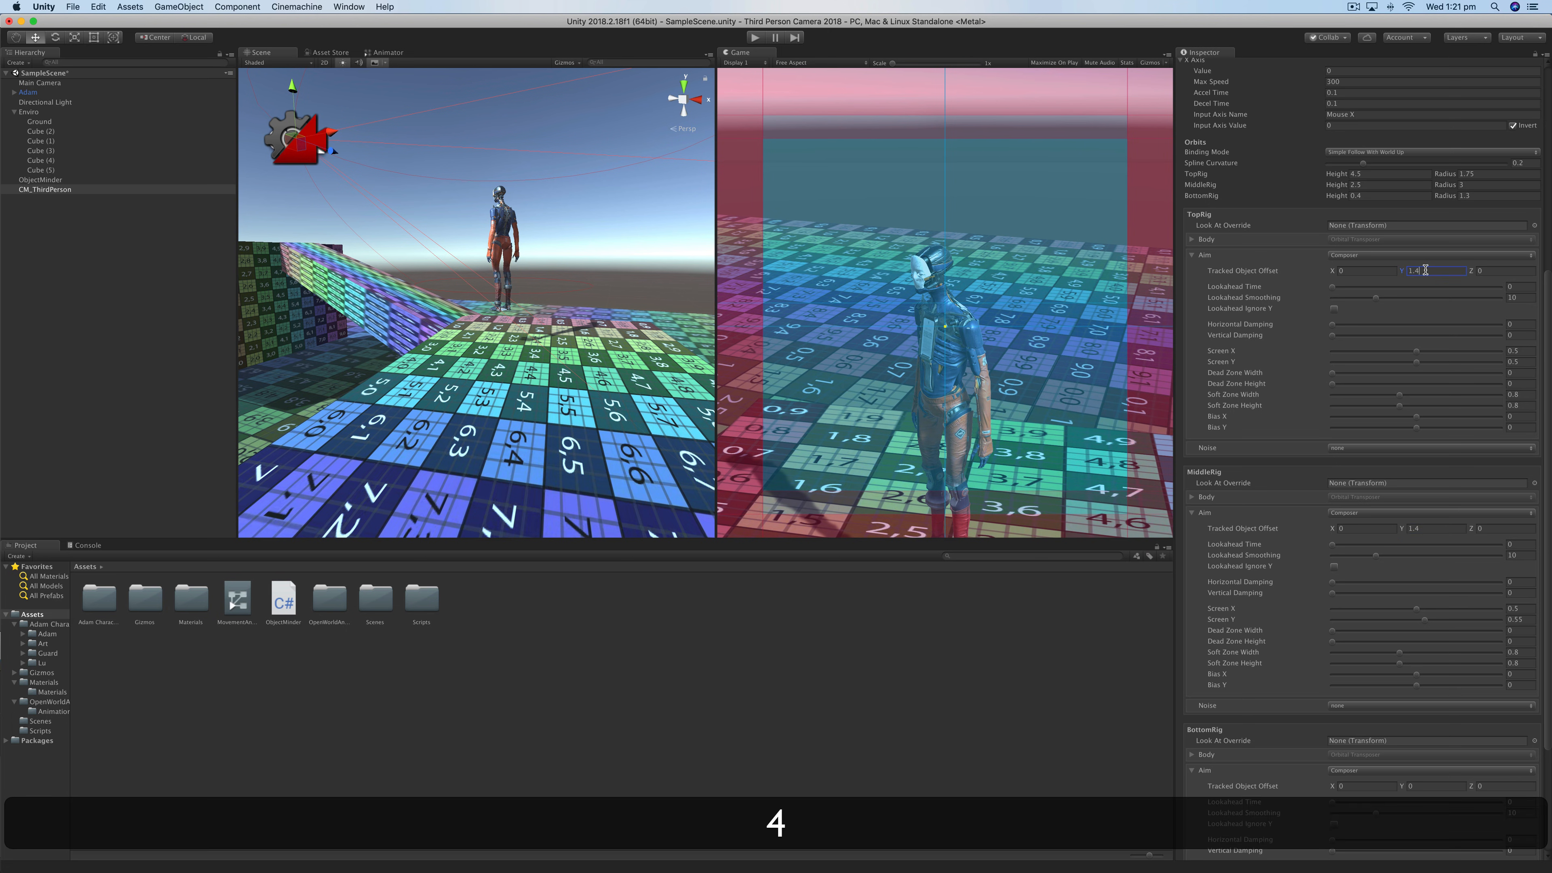
scroll(down, 3)
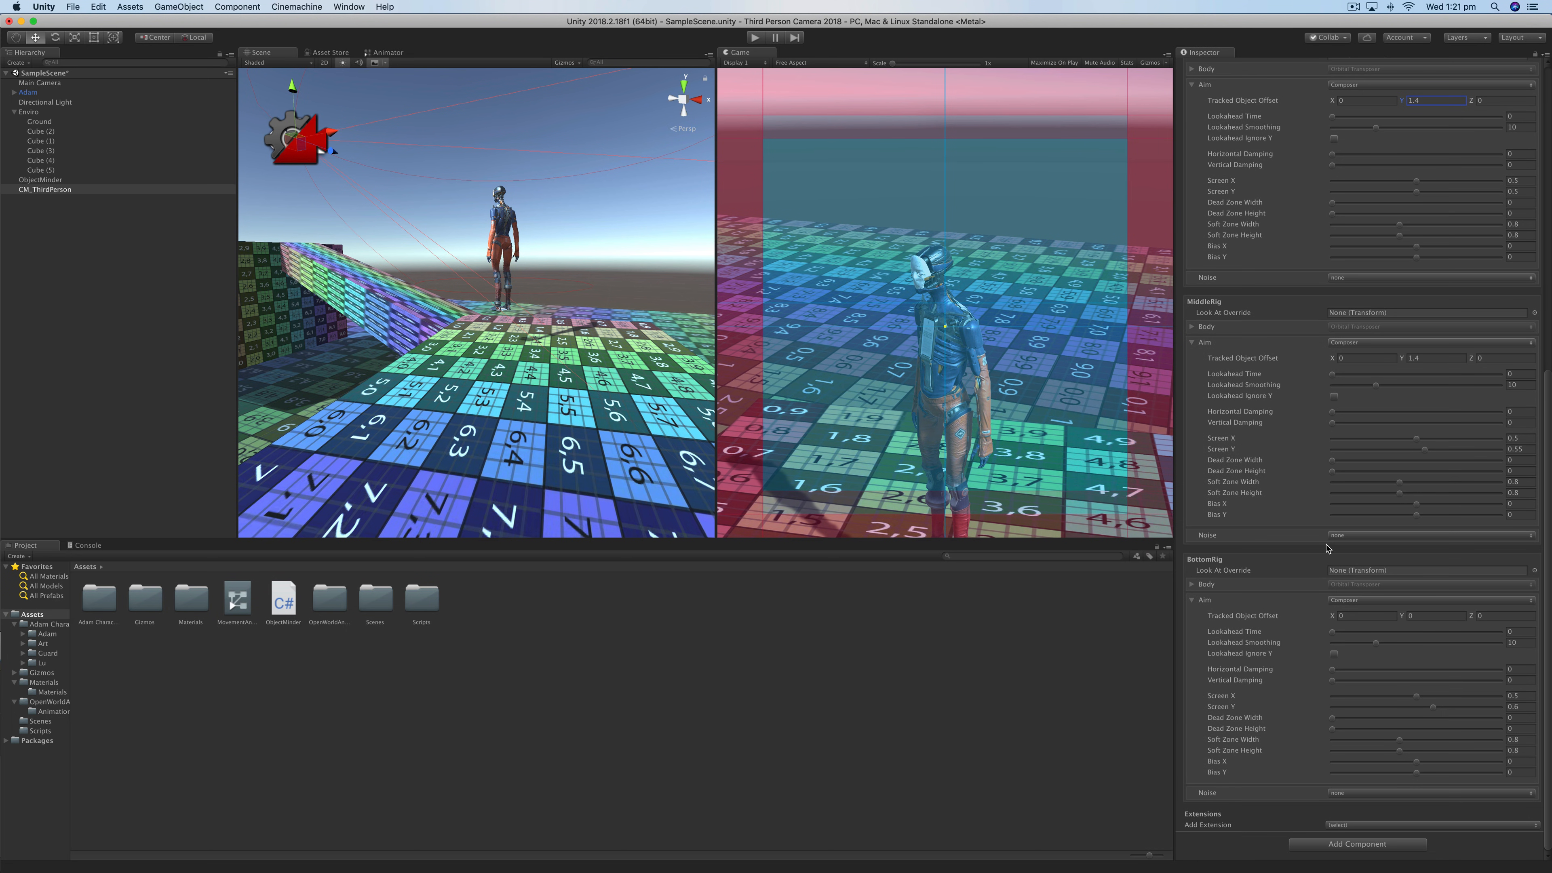
click(1435, 614)
text(1.4)
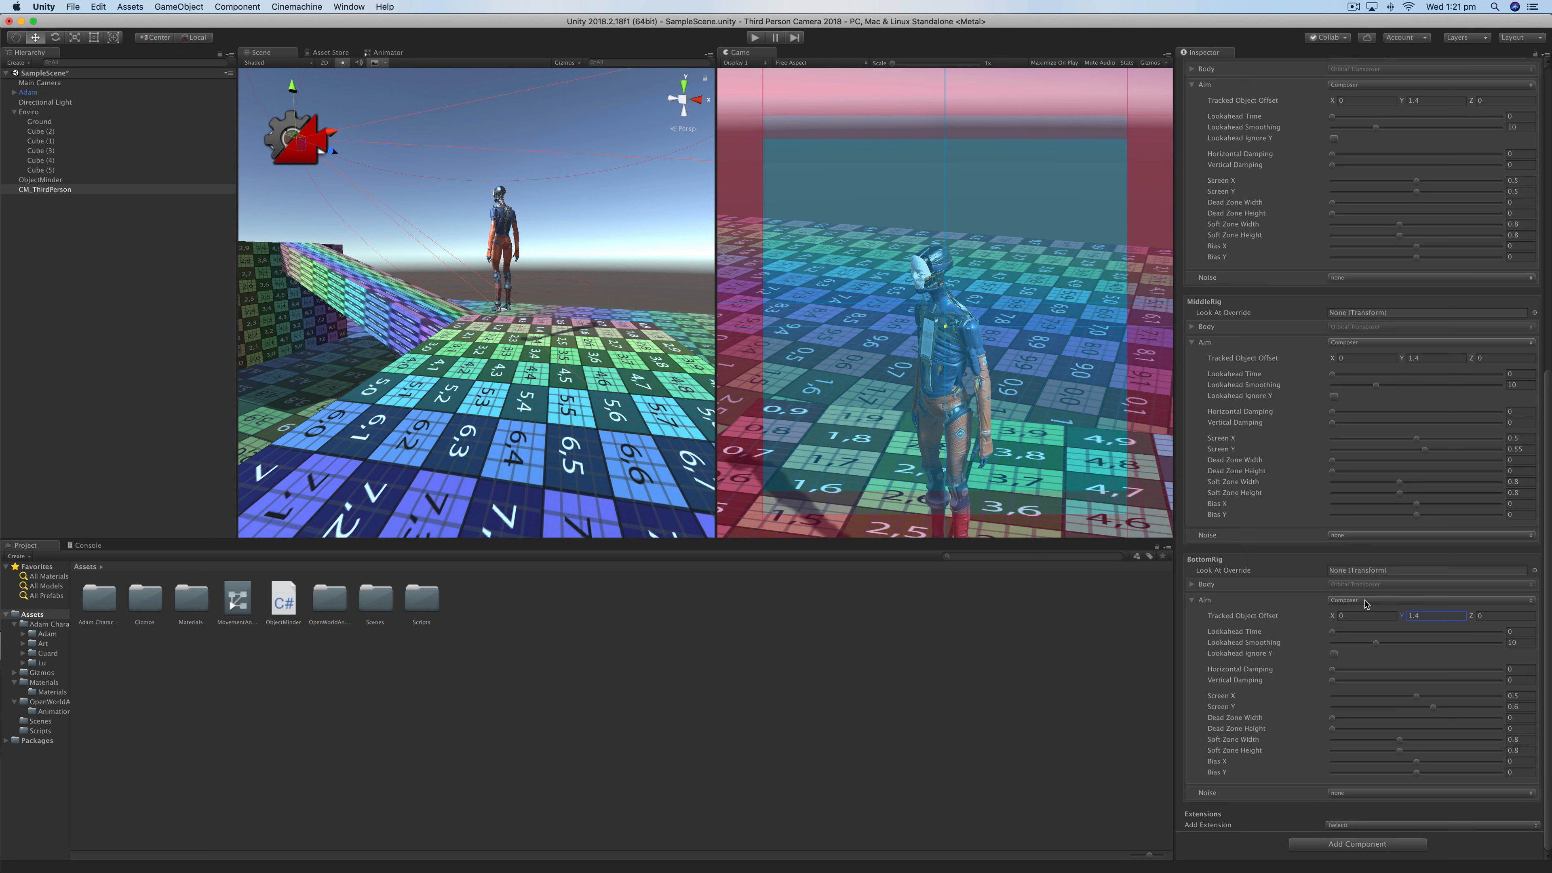
mouse_move(1074, 407)
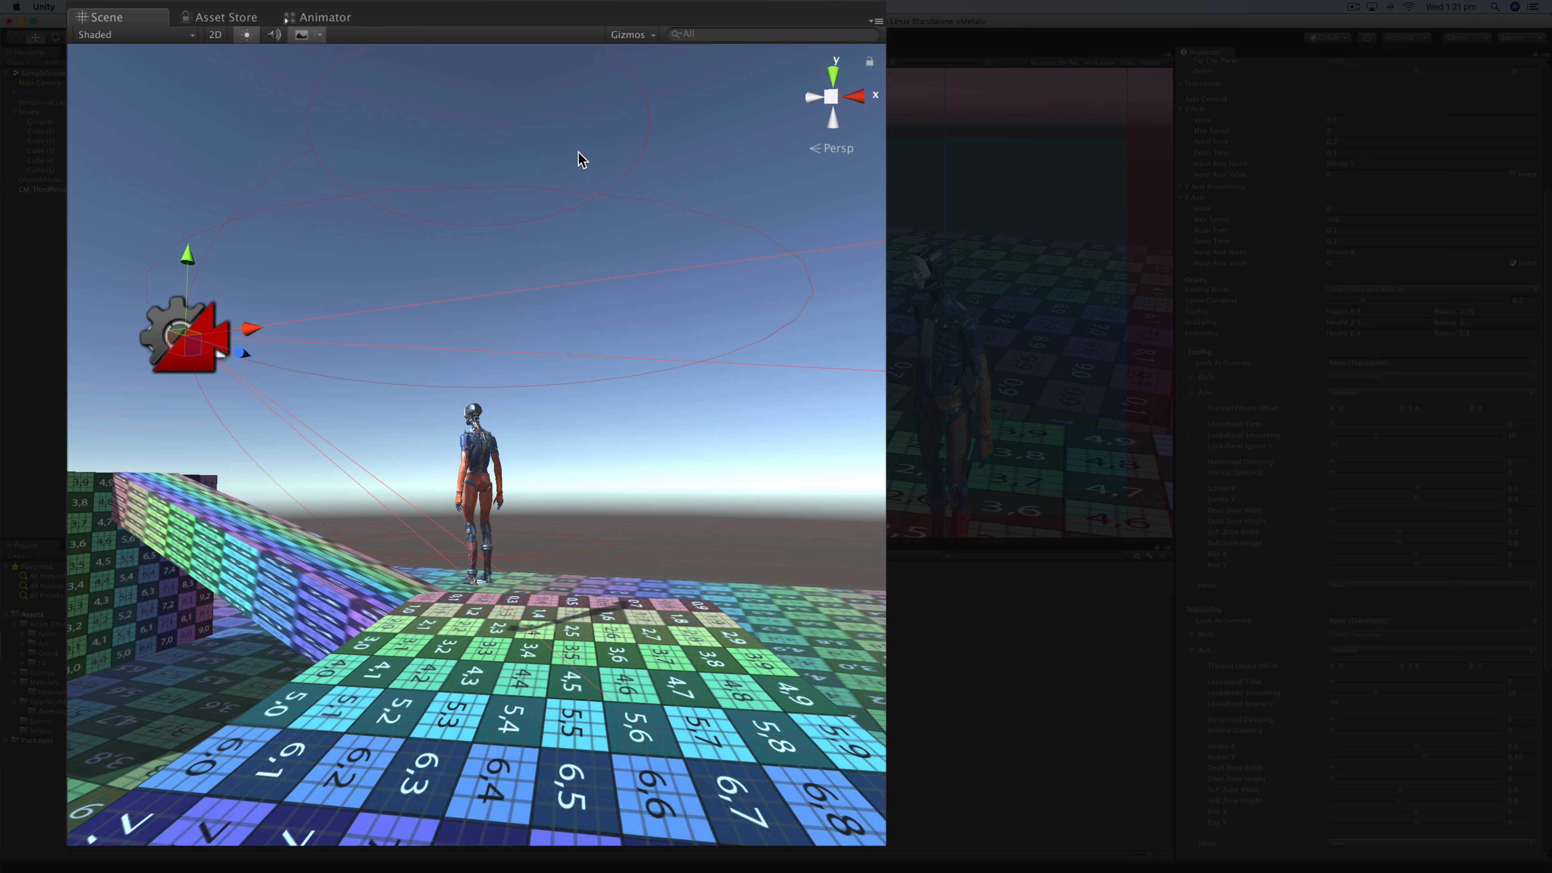
mouse_move(1200, 361)
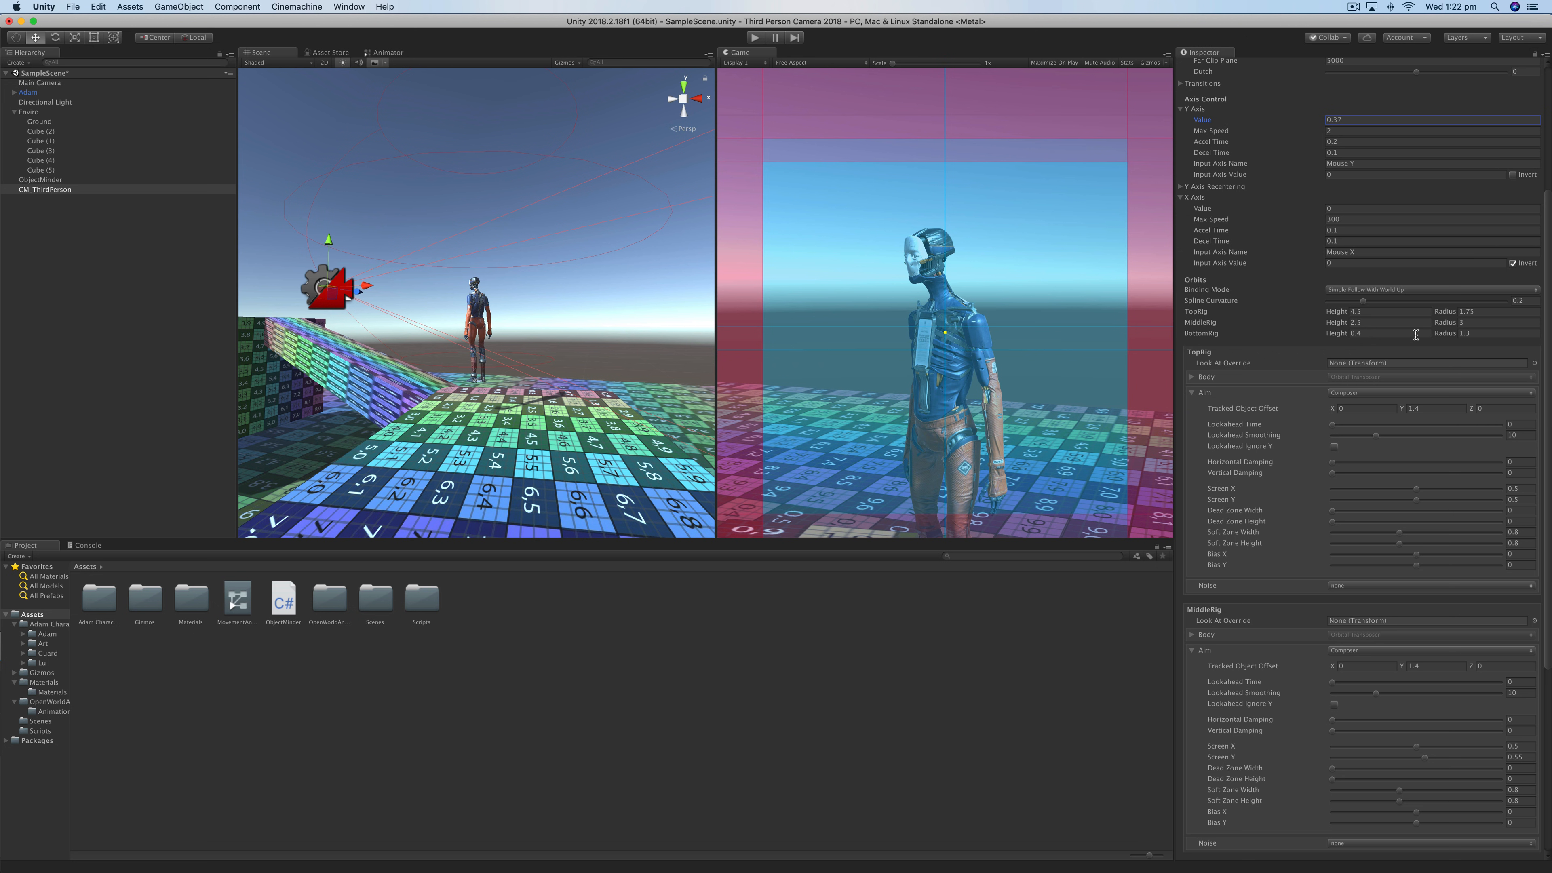
mouse_move(1287, 367)
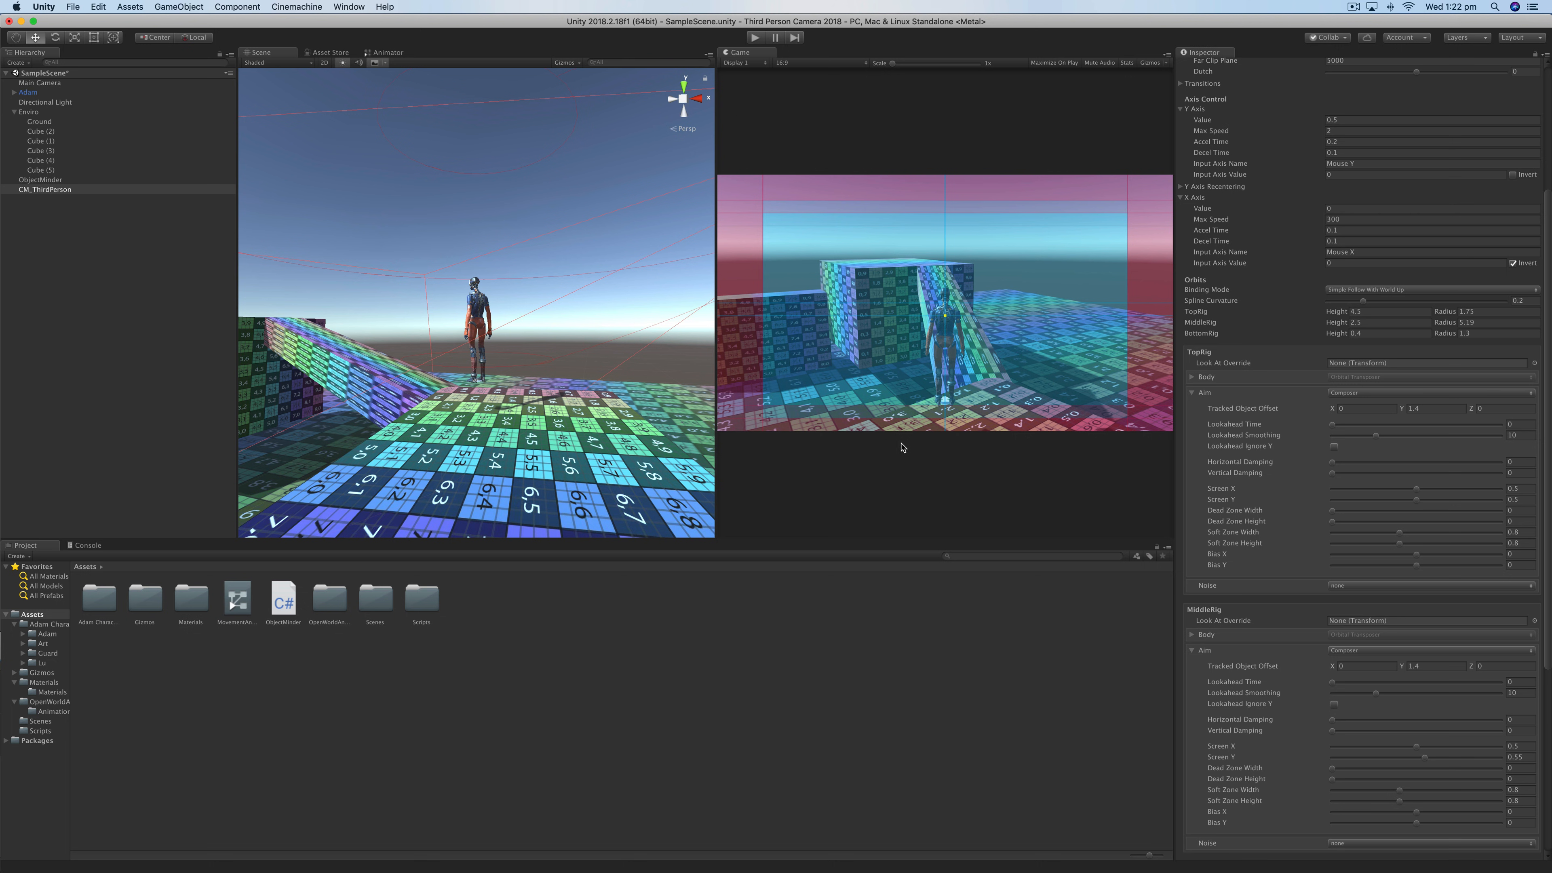
mouse_move(1009, 328)
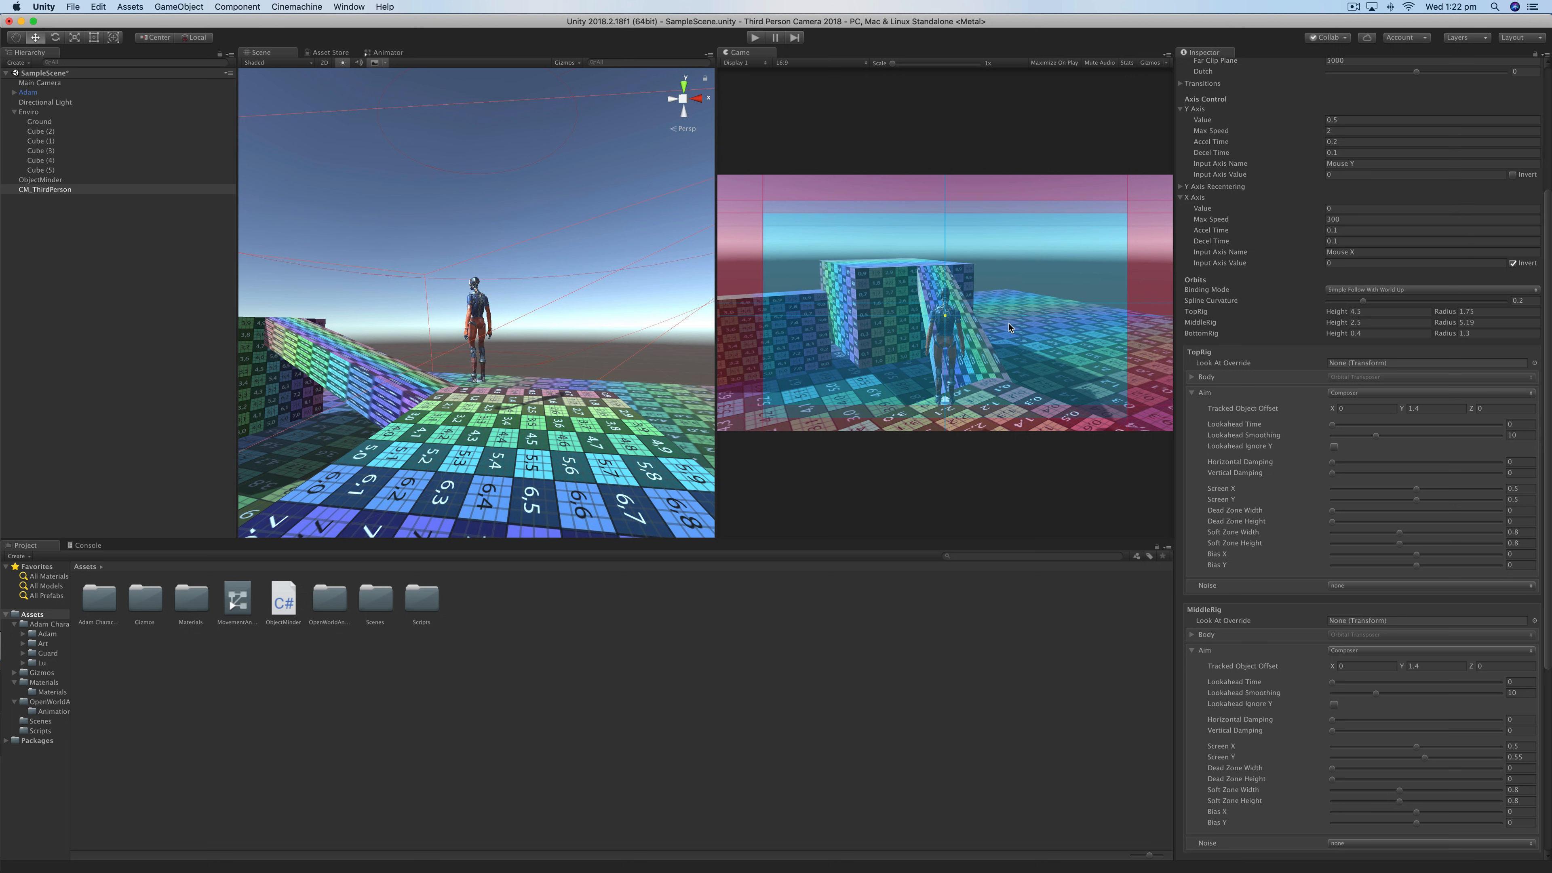
mouse_move(1235, 555)
text(7)
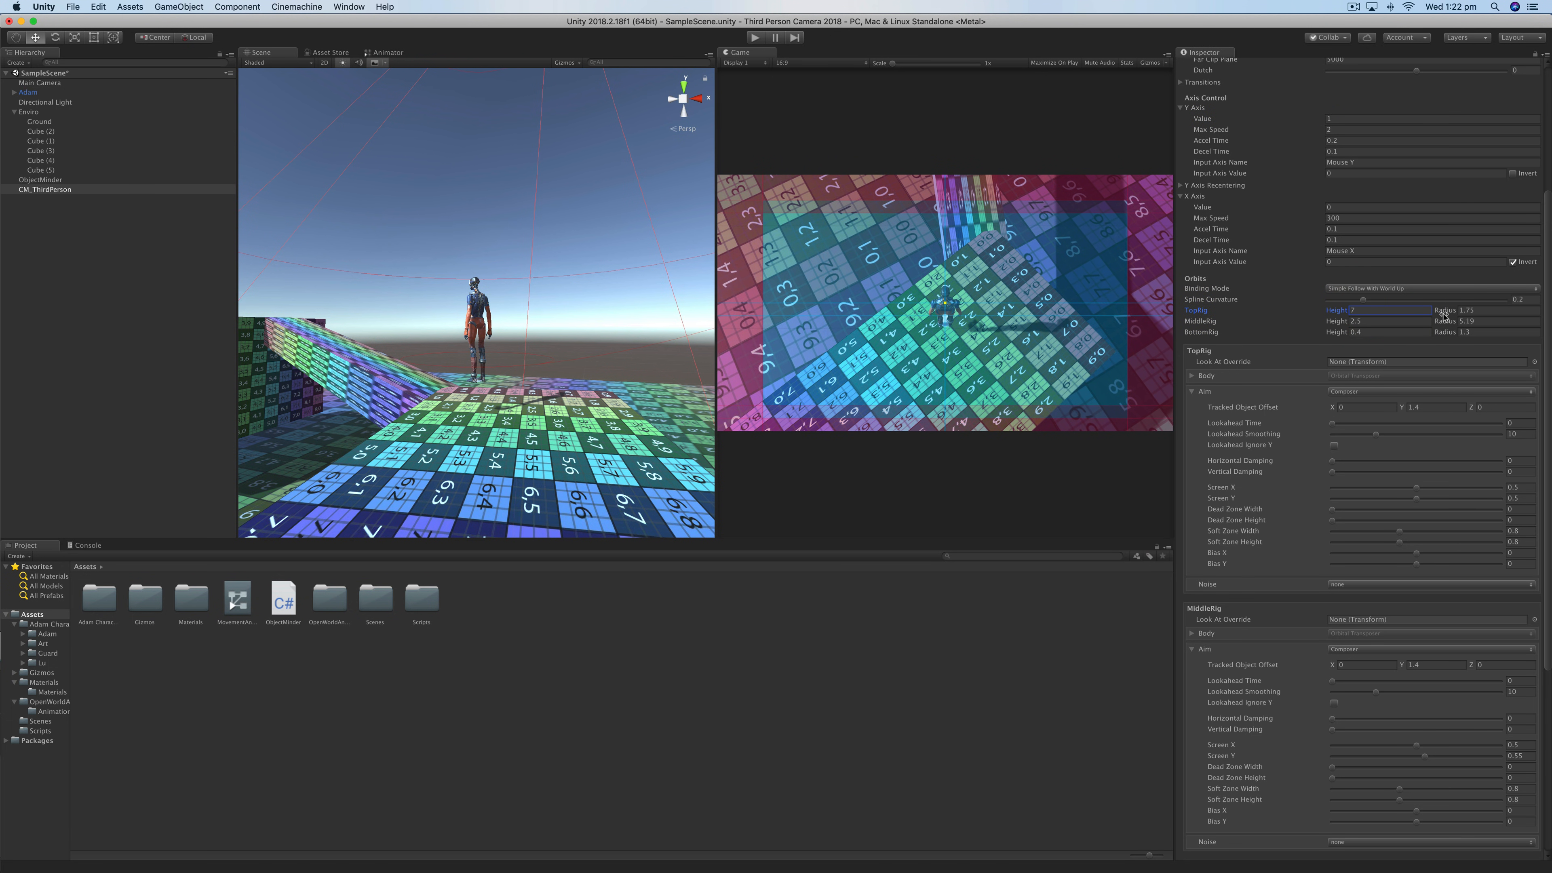
mouse_move(1176, 352)
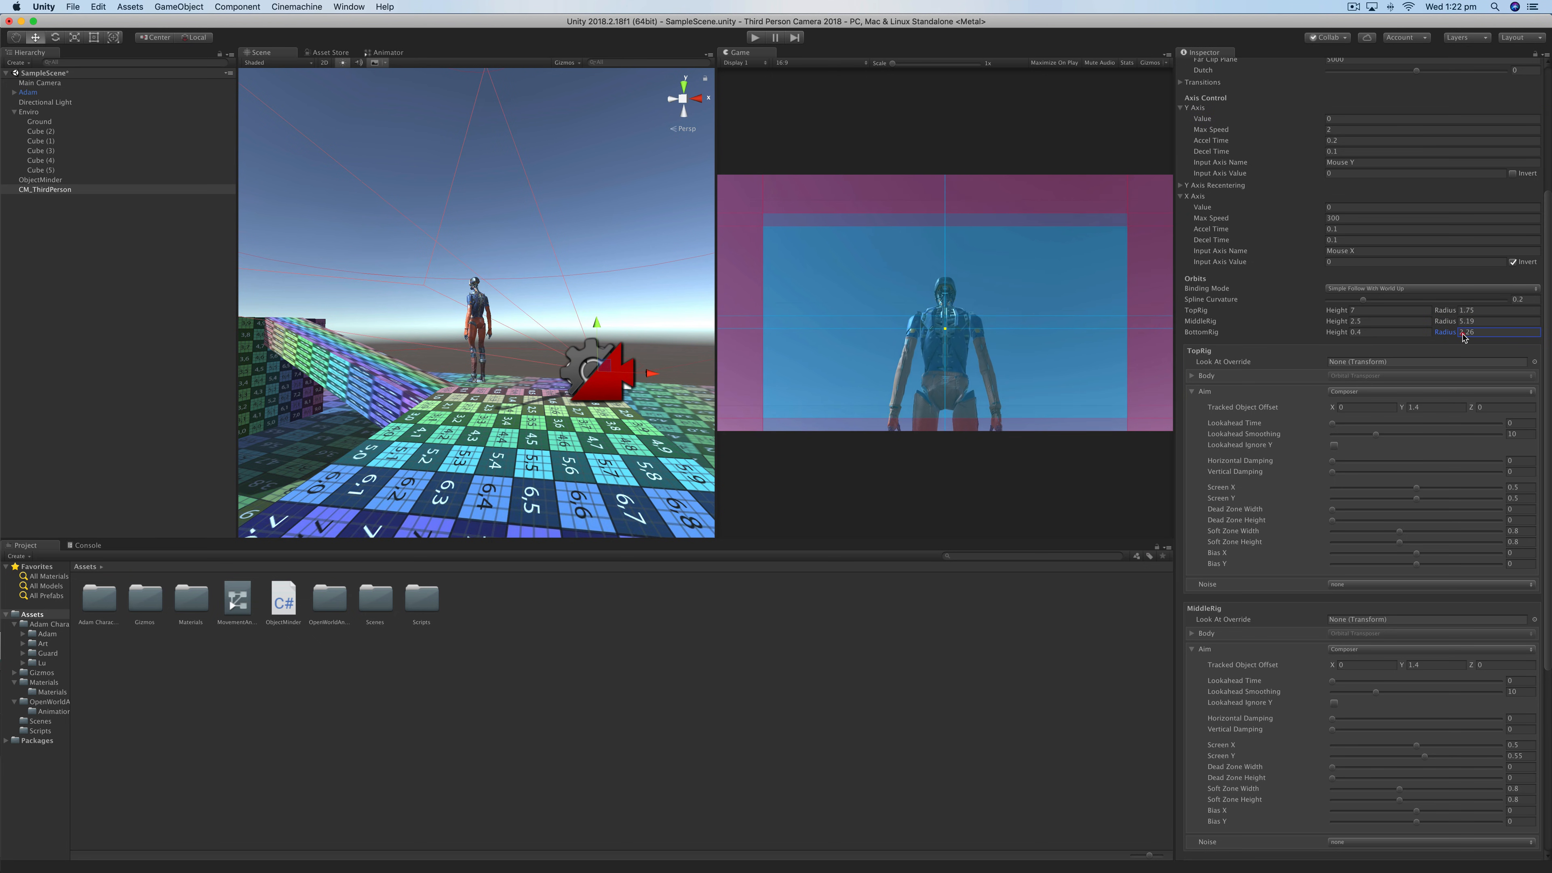
- Widen the bottom orbit's radius to 2.64 and return the camera to mid-height
drag(1356, 332, 1385, 331)
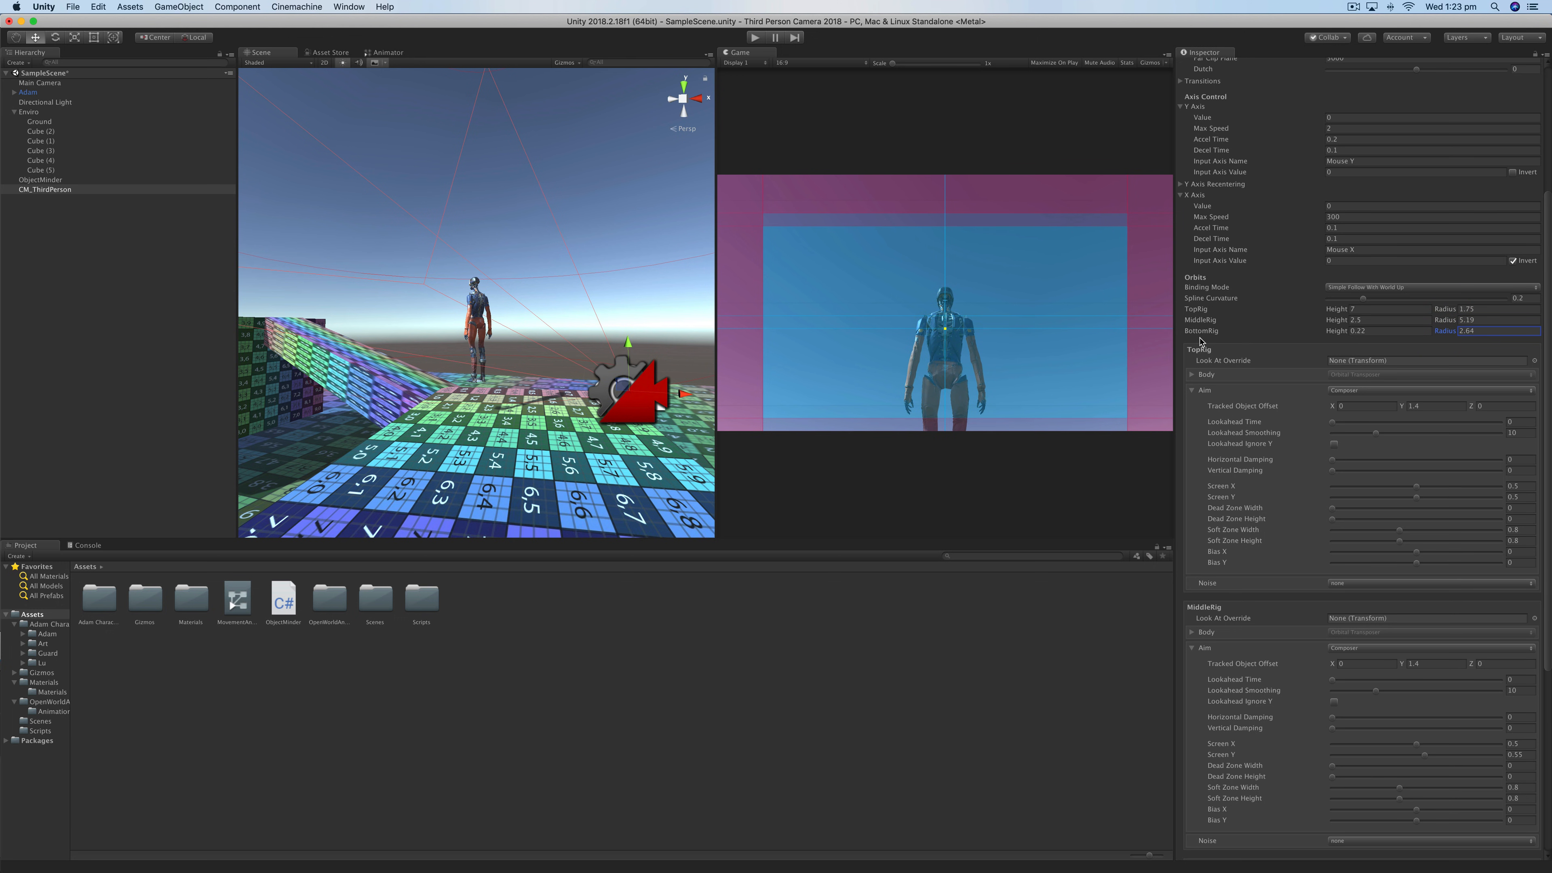
click(1430, 206)
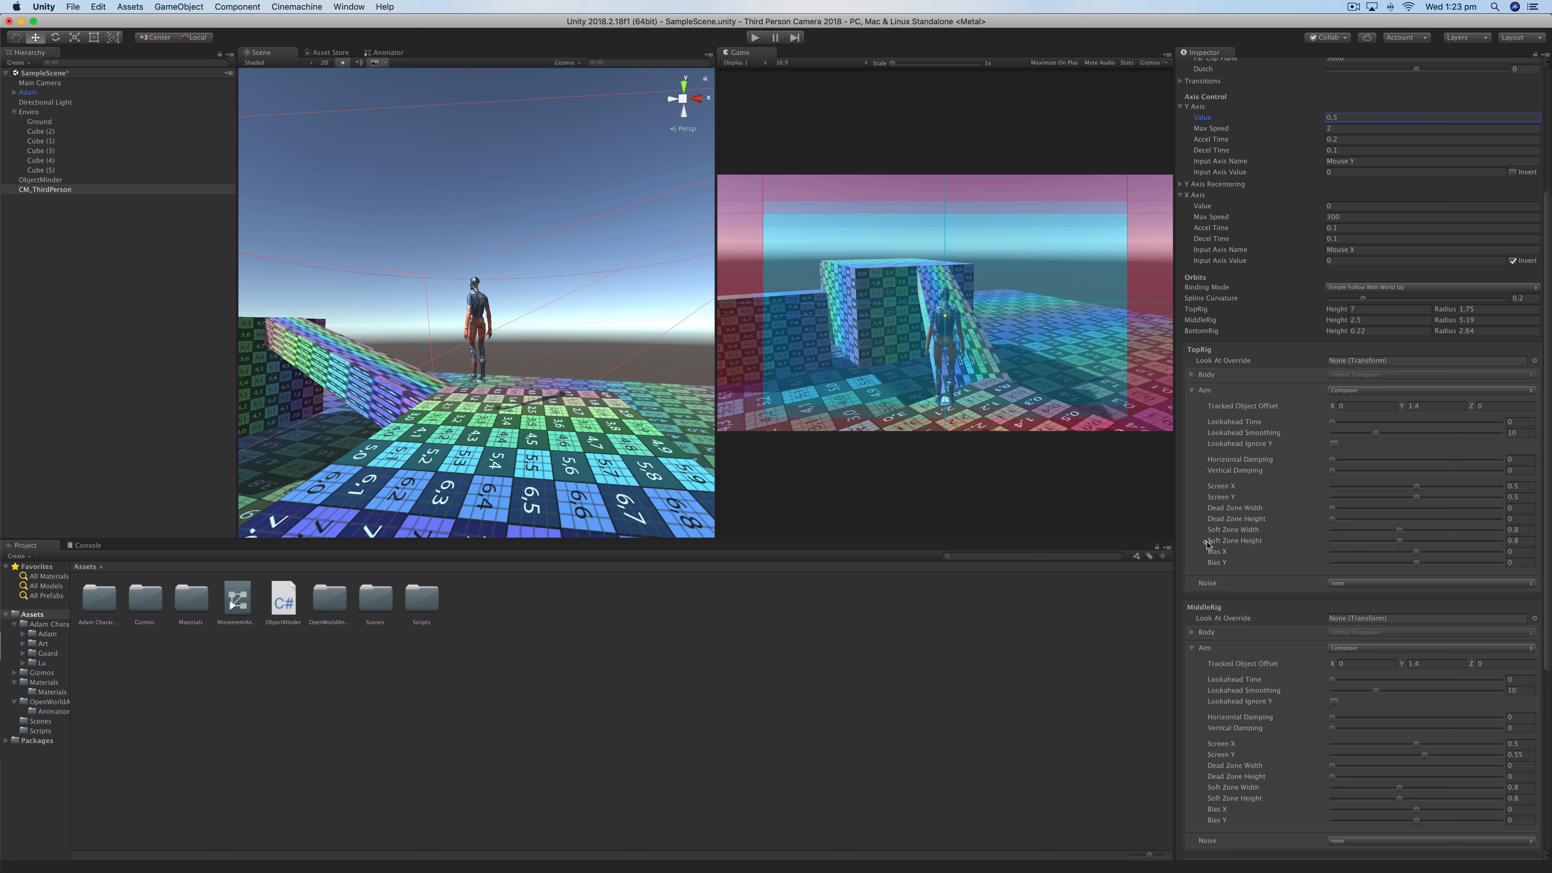
mouse_move(838, 330)
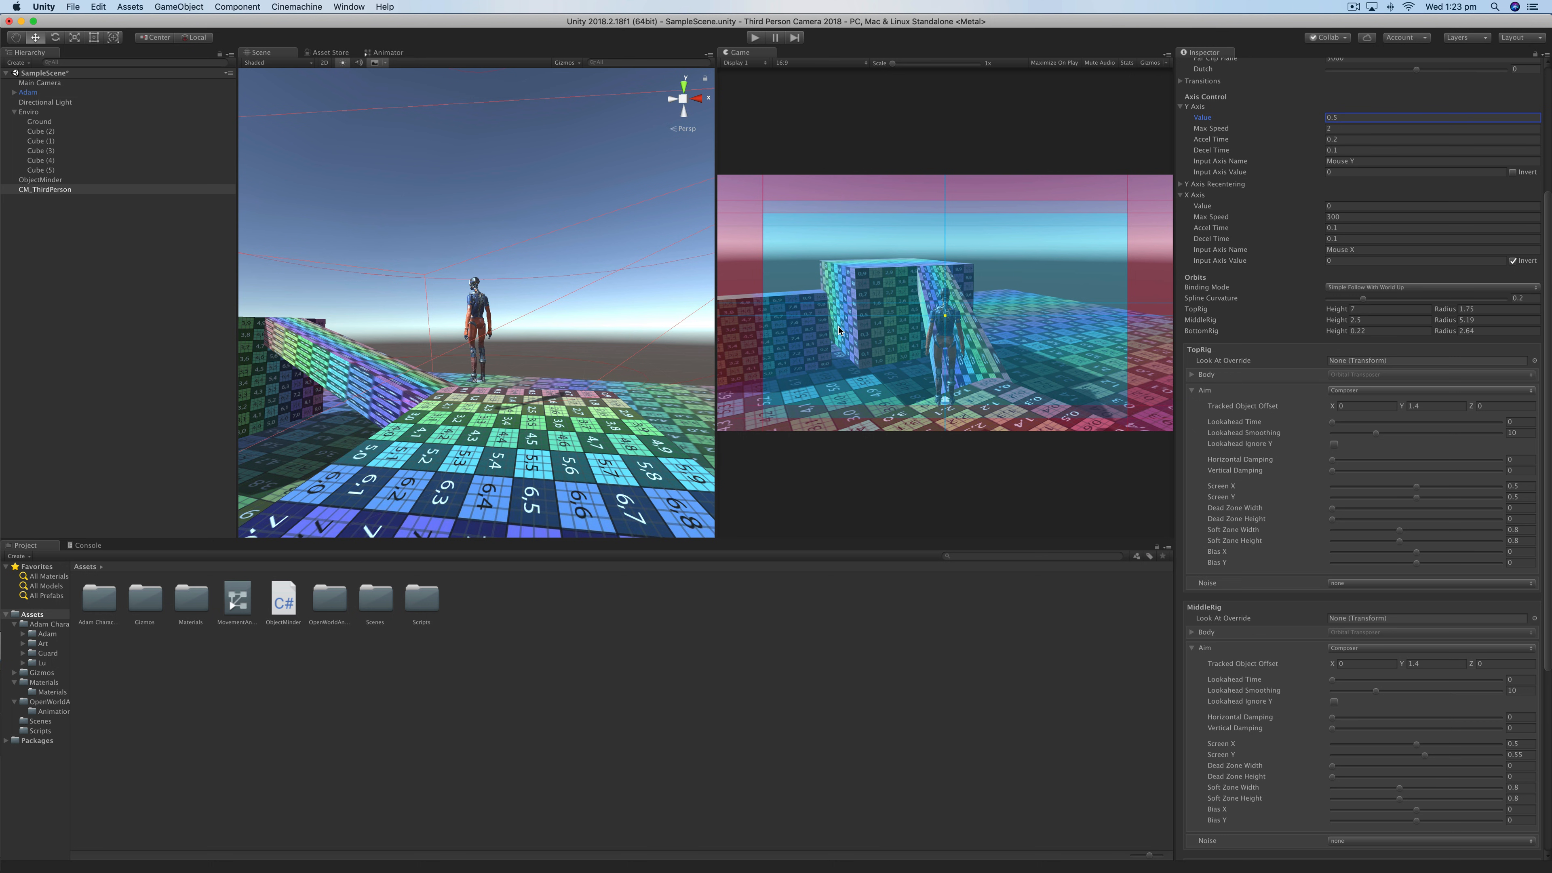
mouse_move(873, 384)
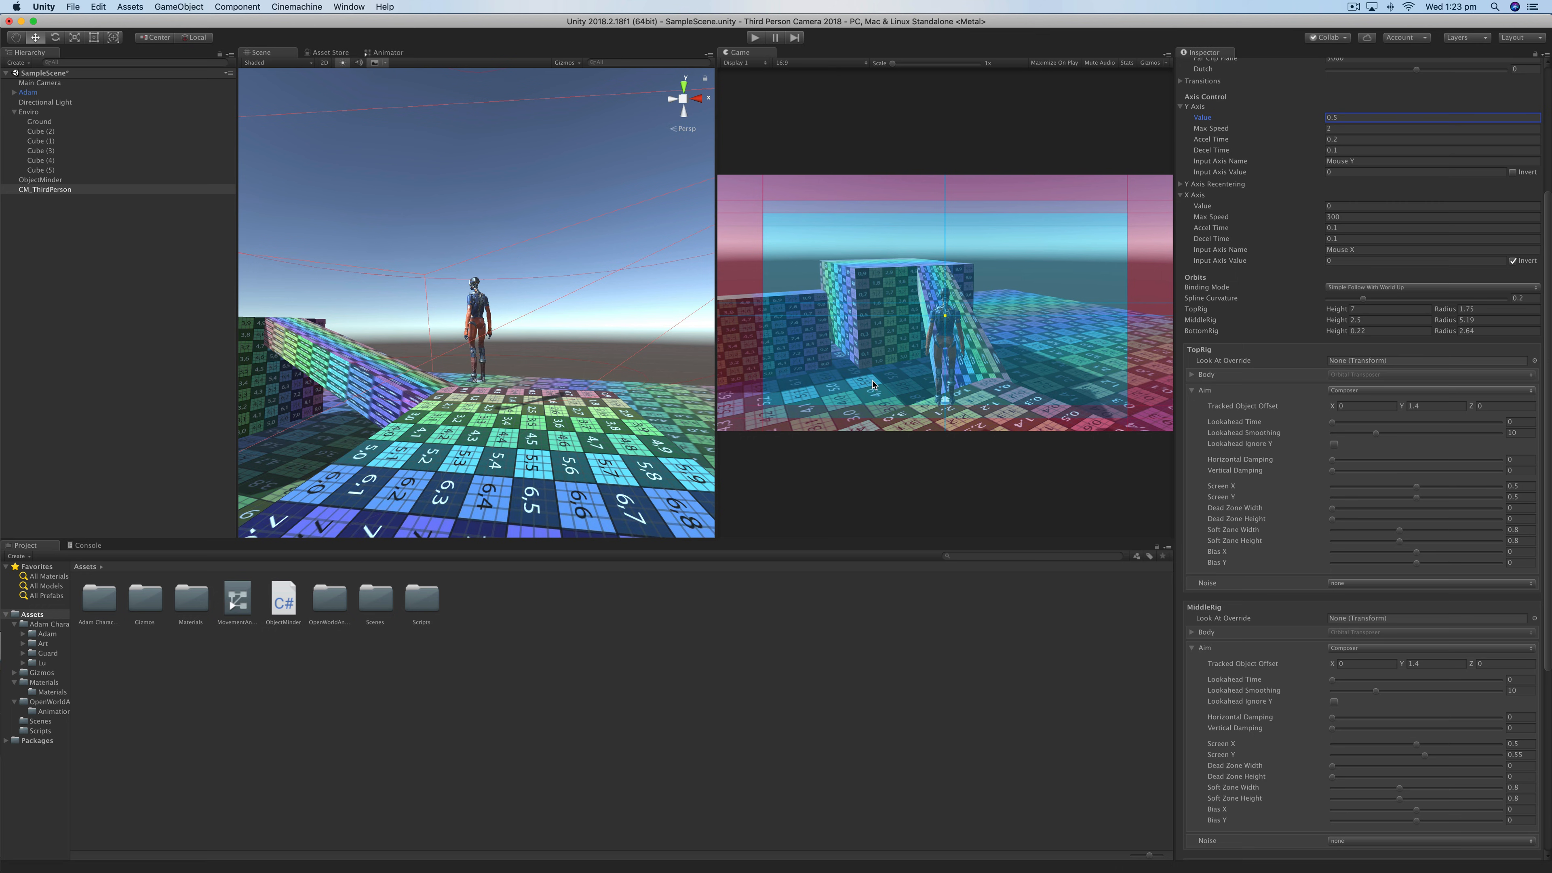
mouse_move(1234, 516)
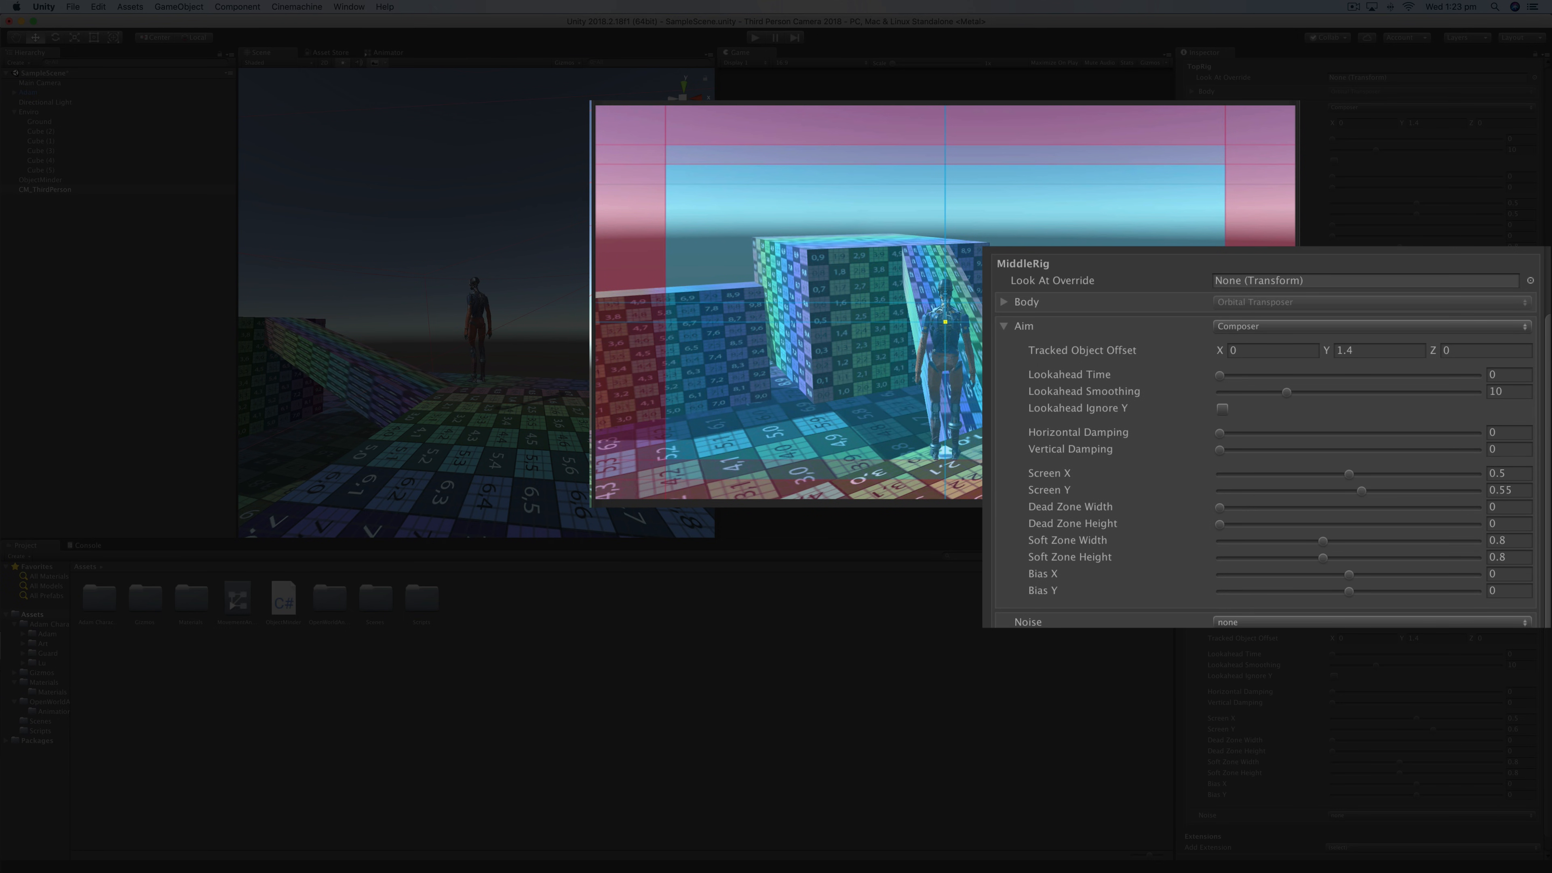
- Drag Screen X to 0.4 on the top and middle rigs, framing Adam left of centre
drag(1345, 473, 1335, 473)
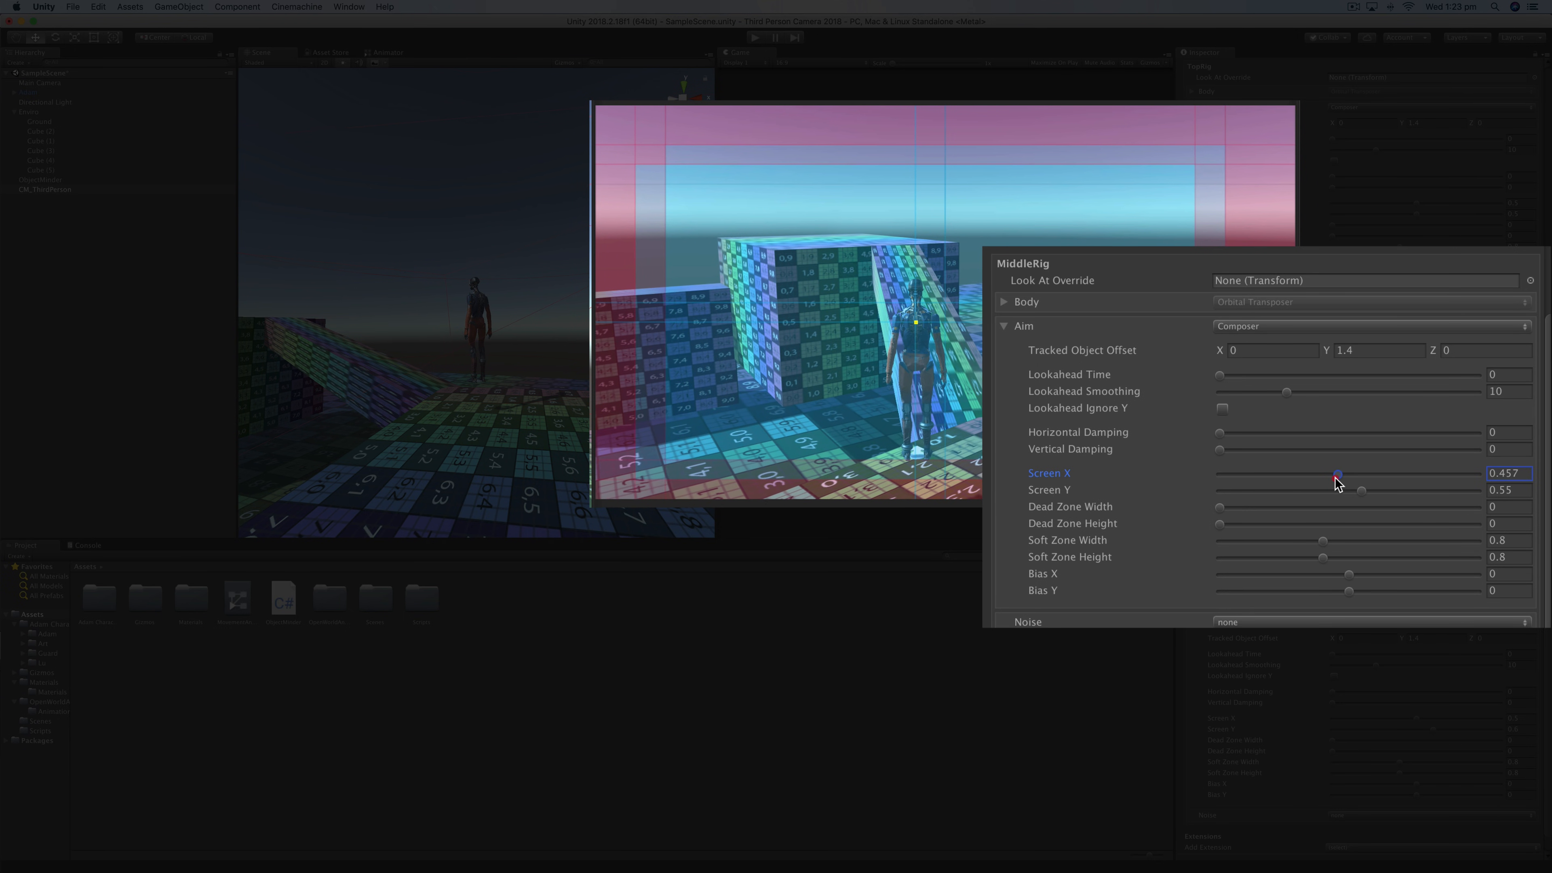
drag(1338, 489, 1323, 489)
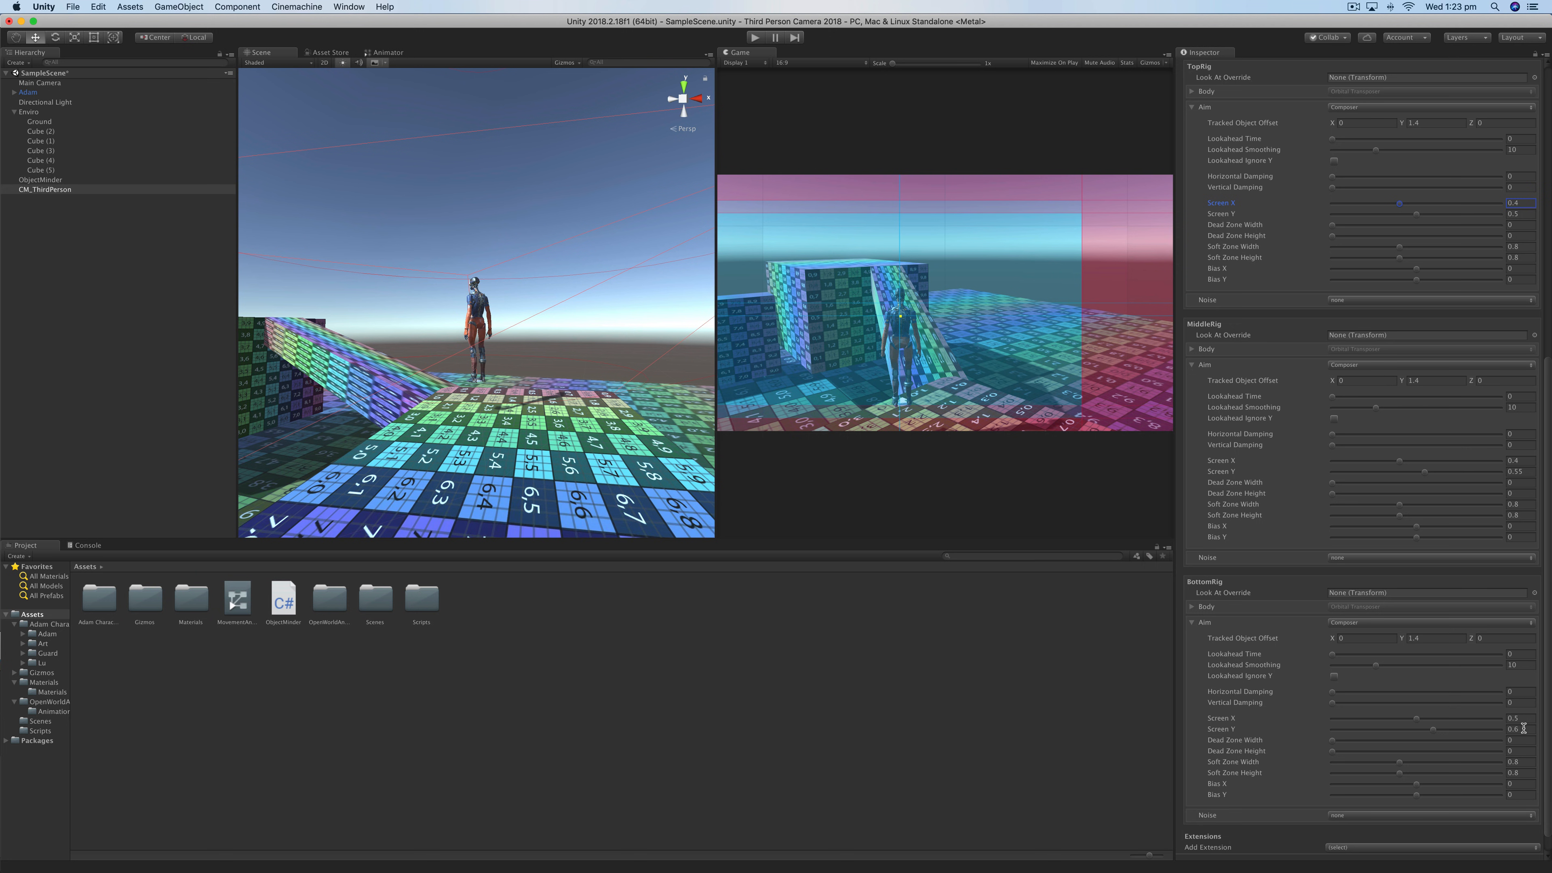
mouse_move(1291, 735)
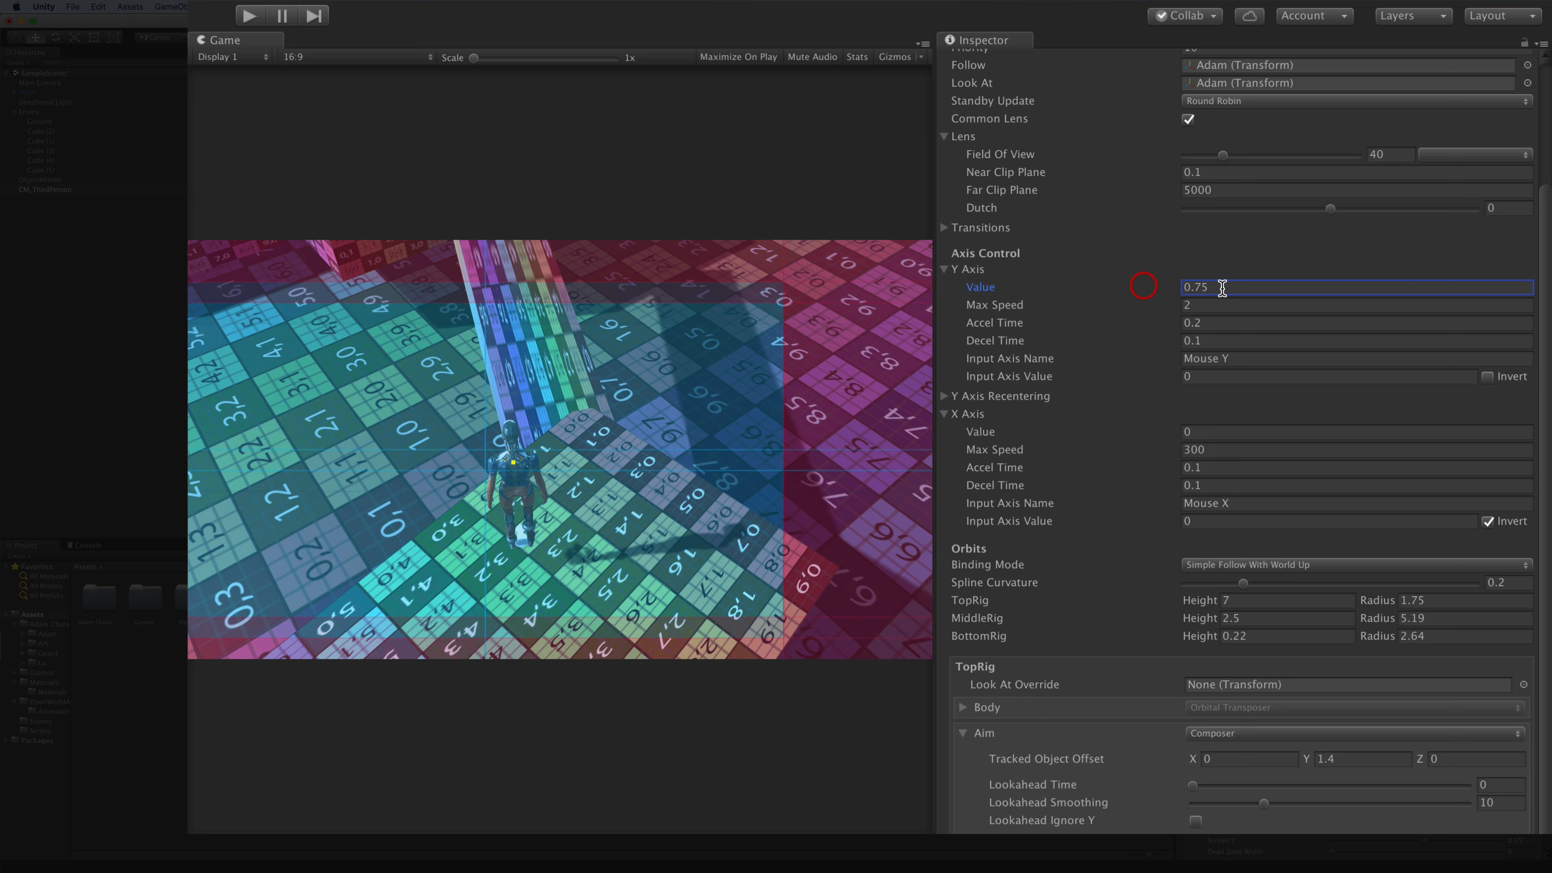
- Adjust the top rig's horizontal screen framing while testing the view
text(1)
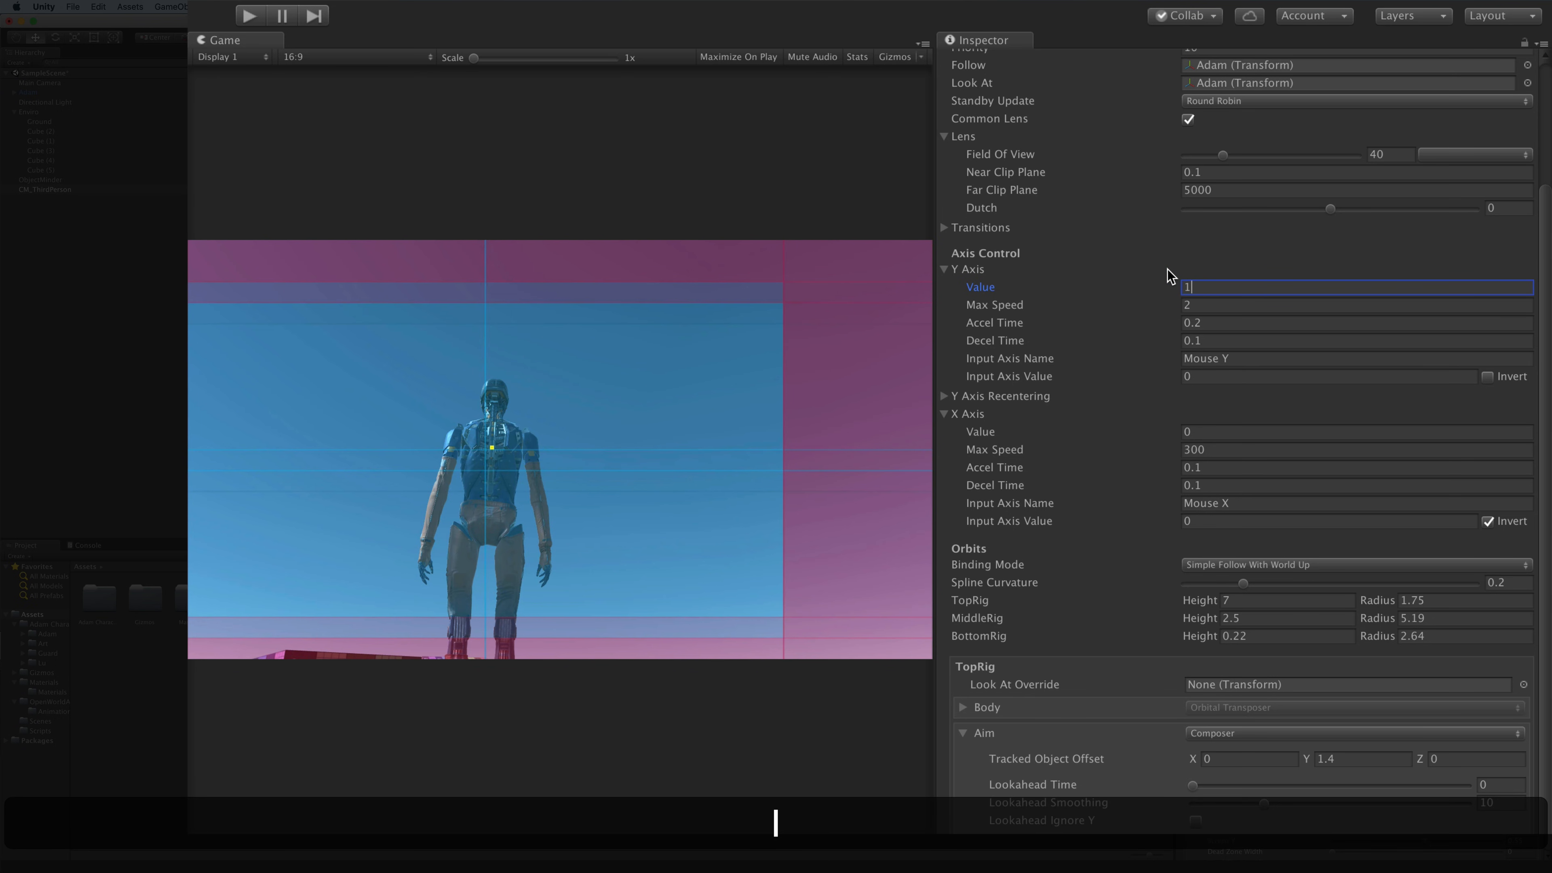
scroll(down, 3)
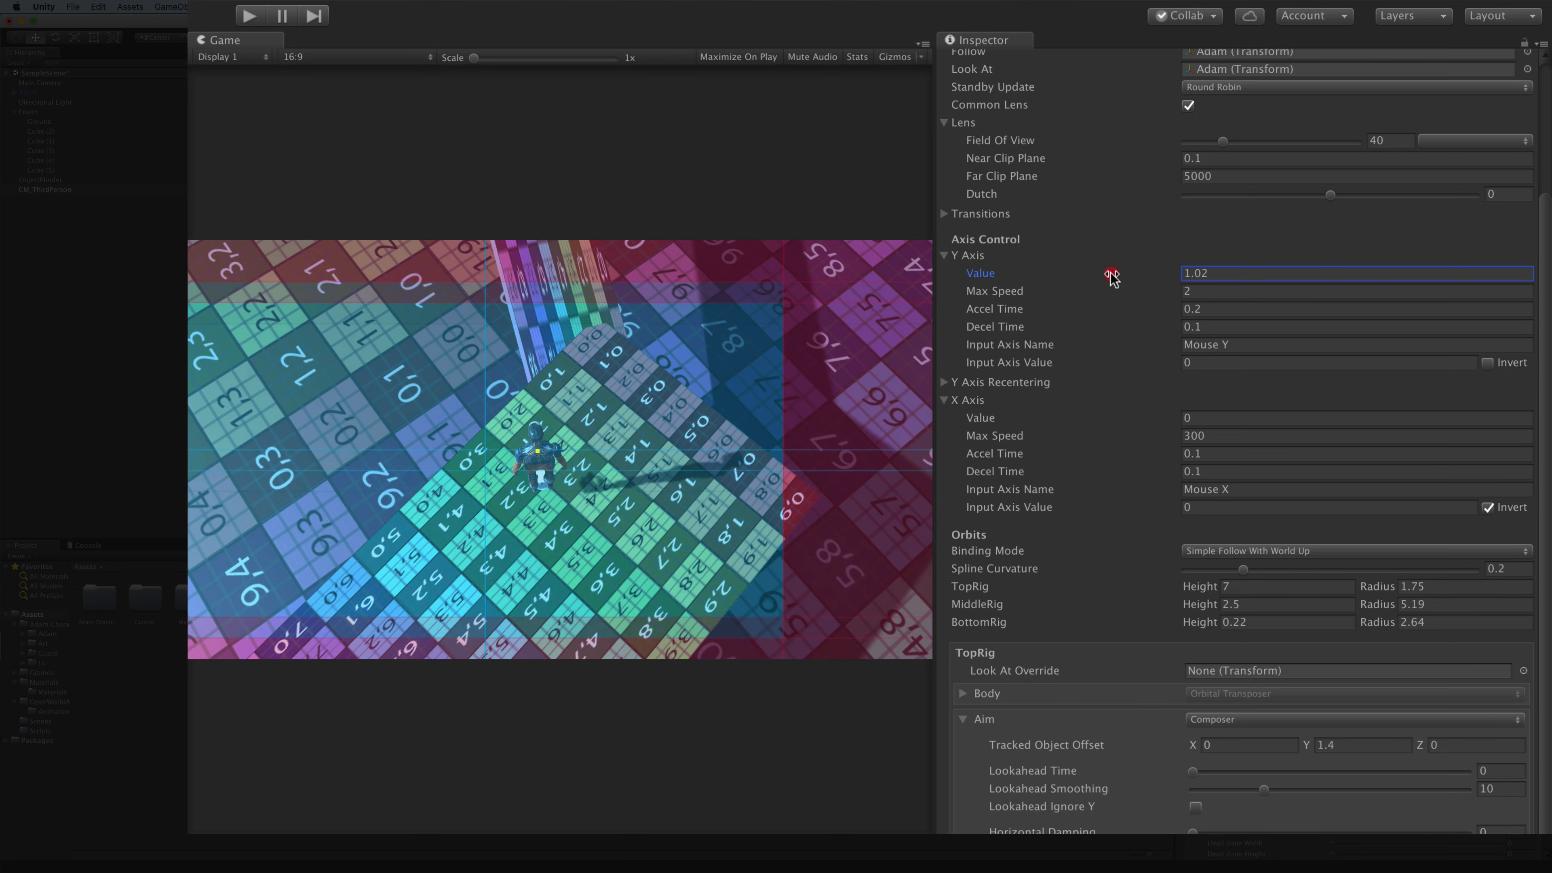
mouse_move(1047, 368)
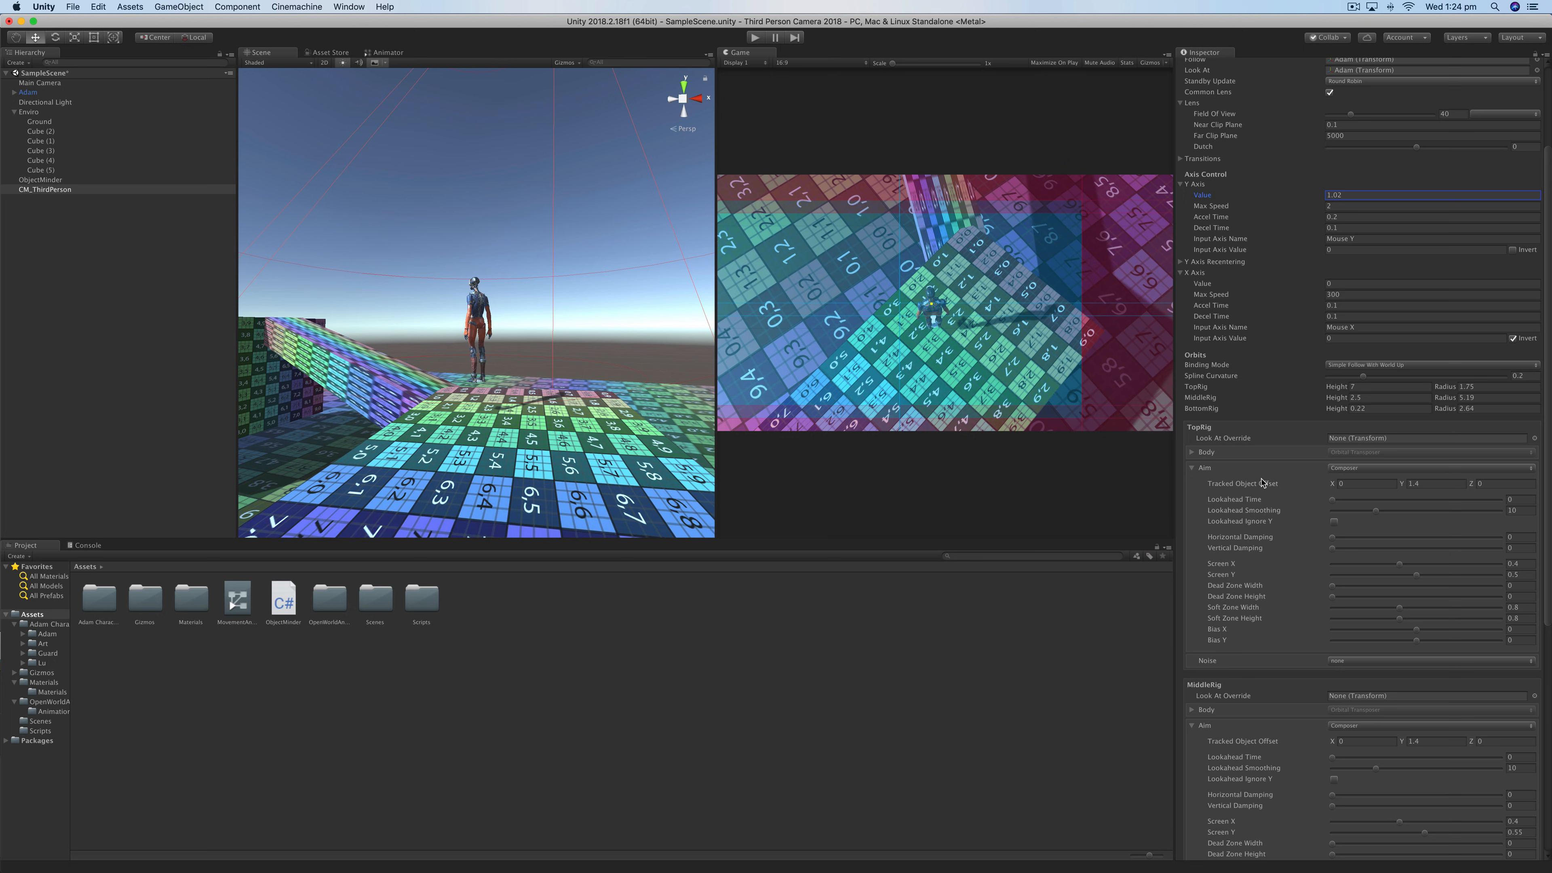
drag(1405, 564, 1399, 564)
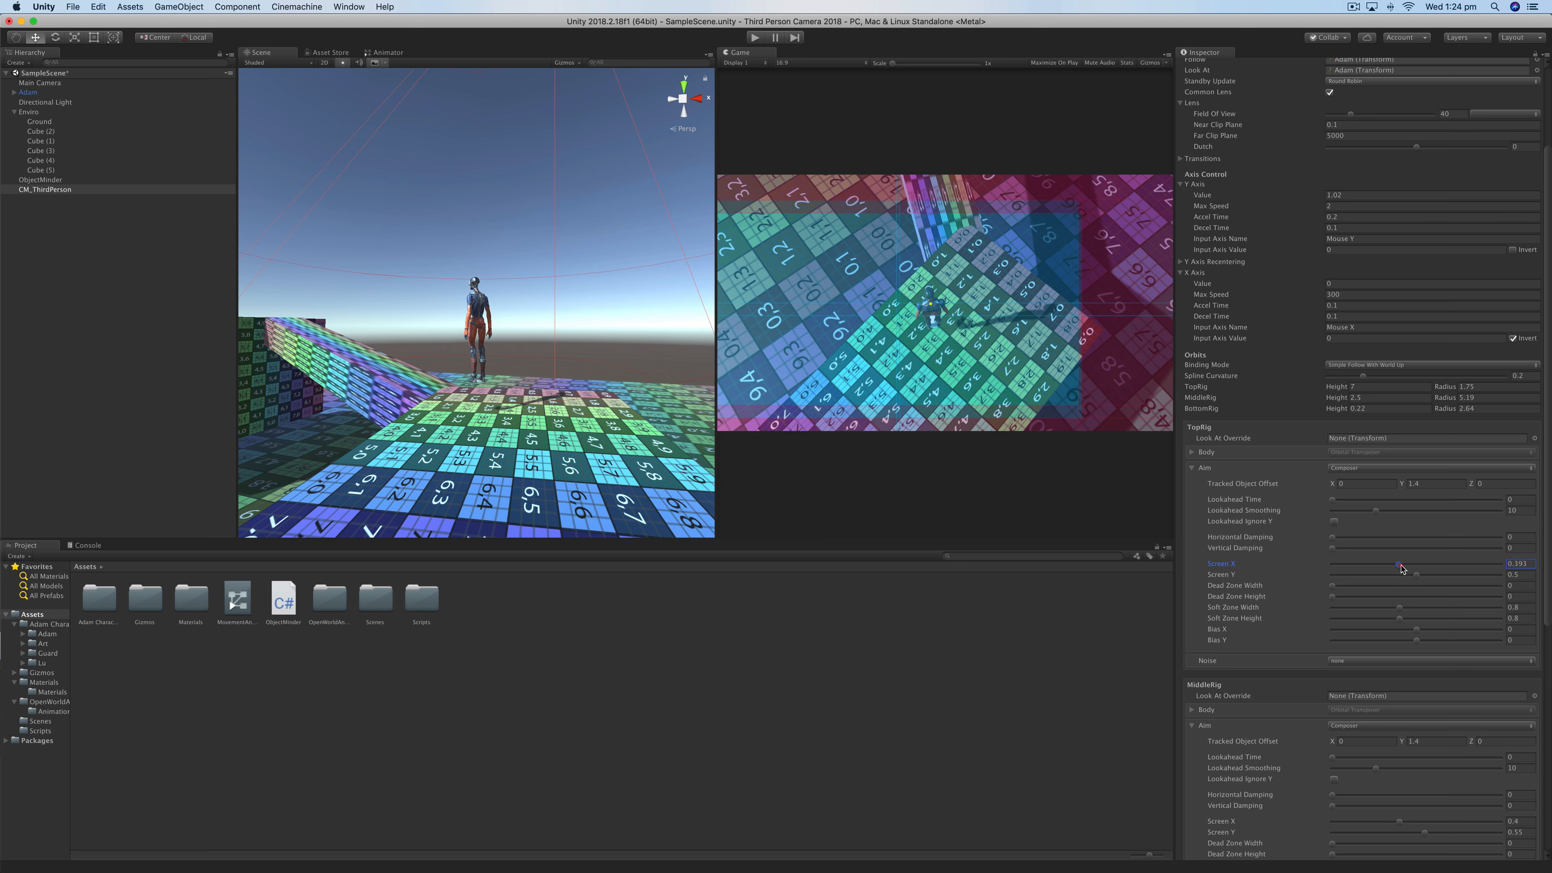
drag(1401, 564, 1374, 564)
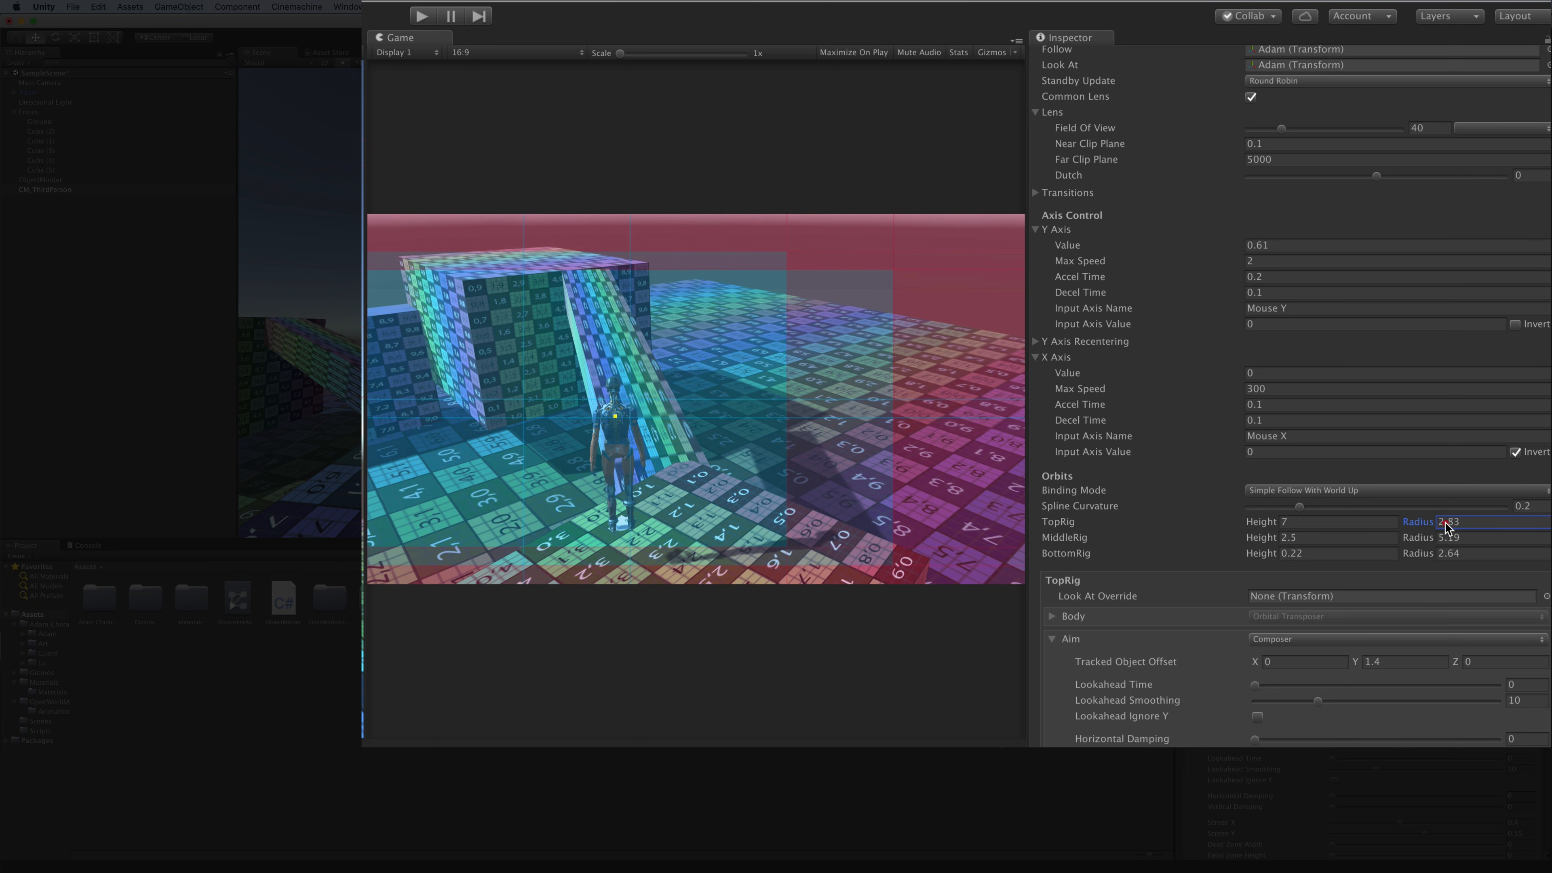
- Widen the top rig's orbit radius to 4
drag(1428, 521, 1442, 522)
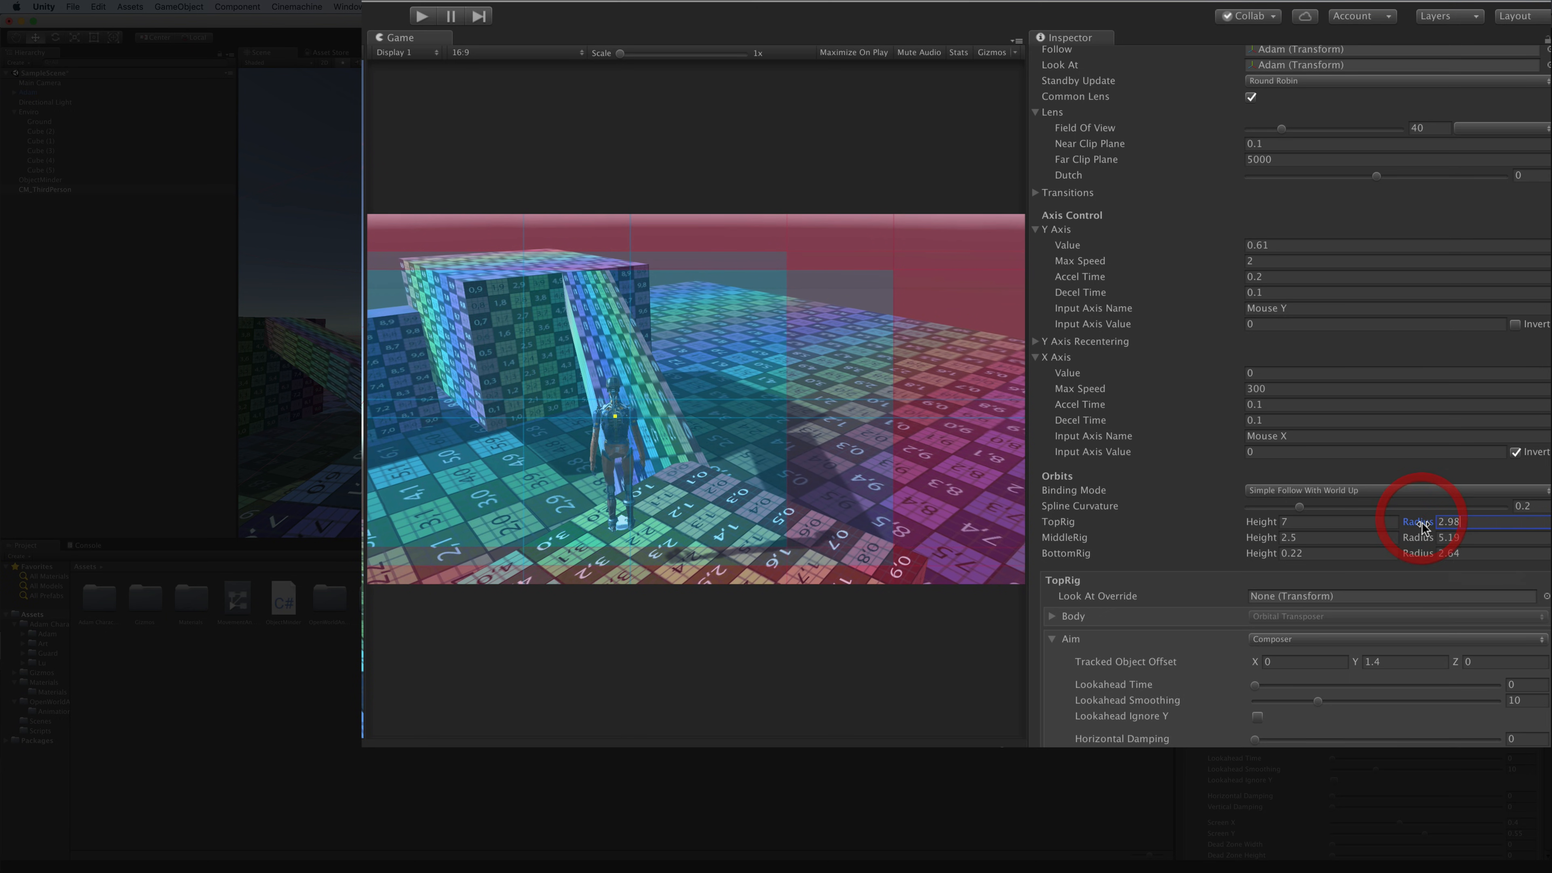
click(1385, 244)
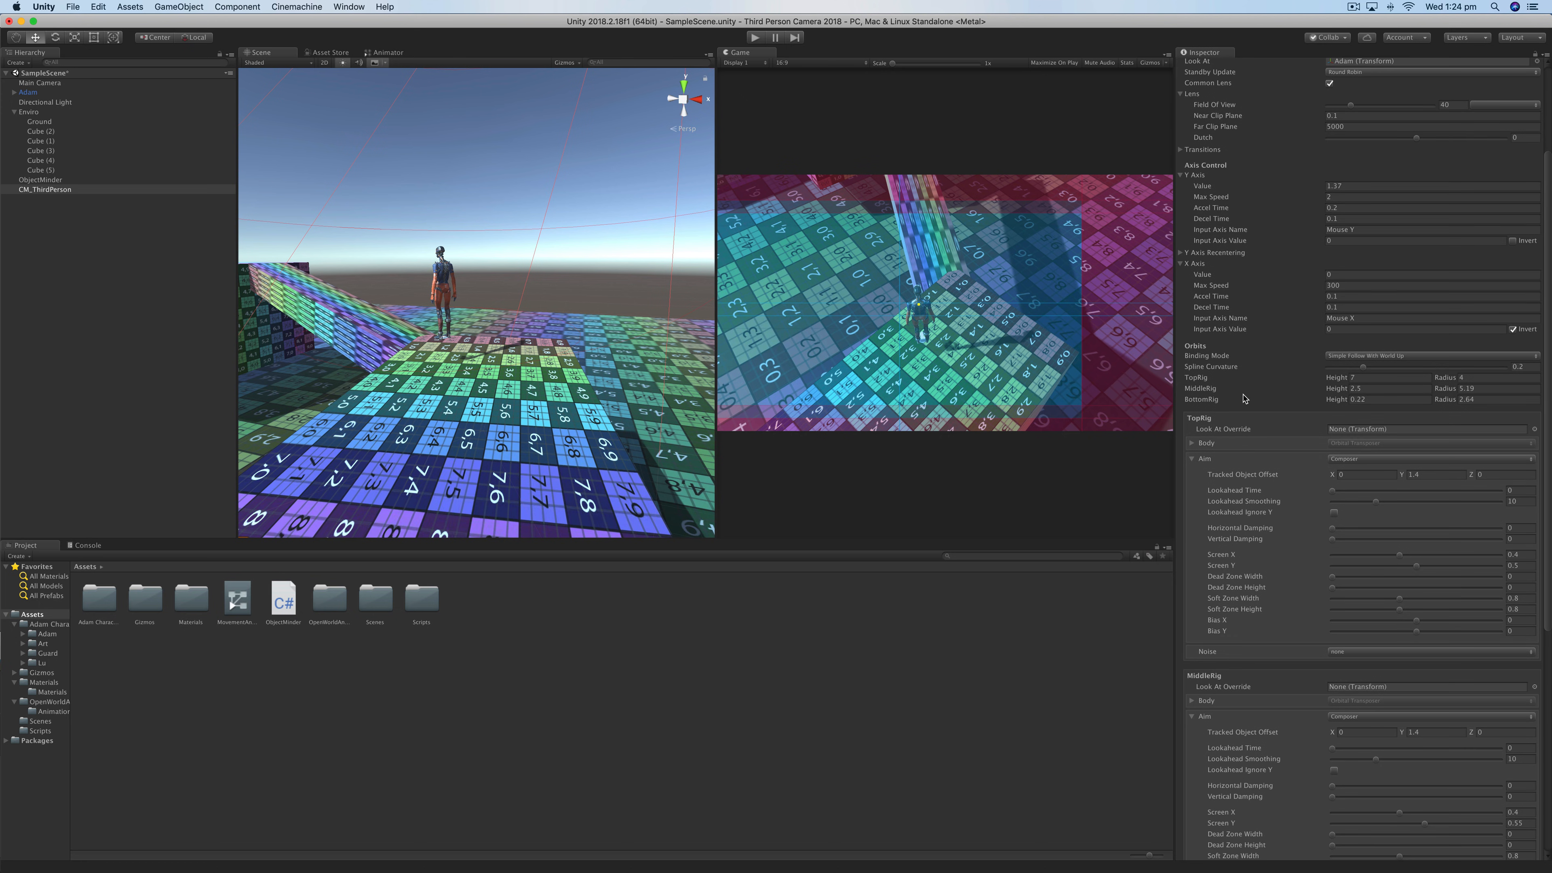
mouse_move(935, 185)
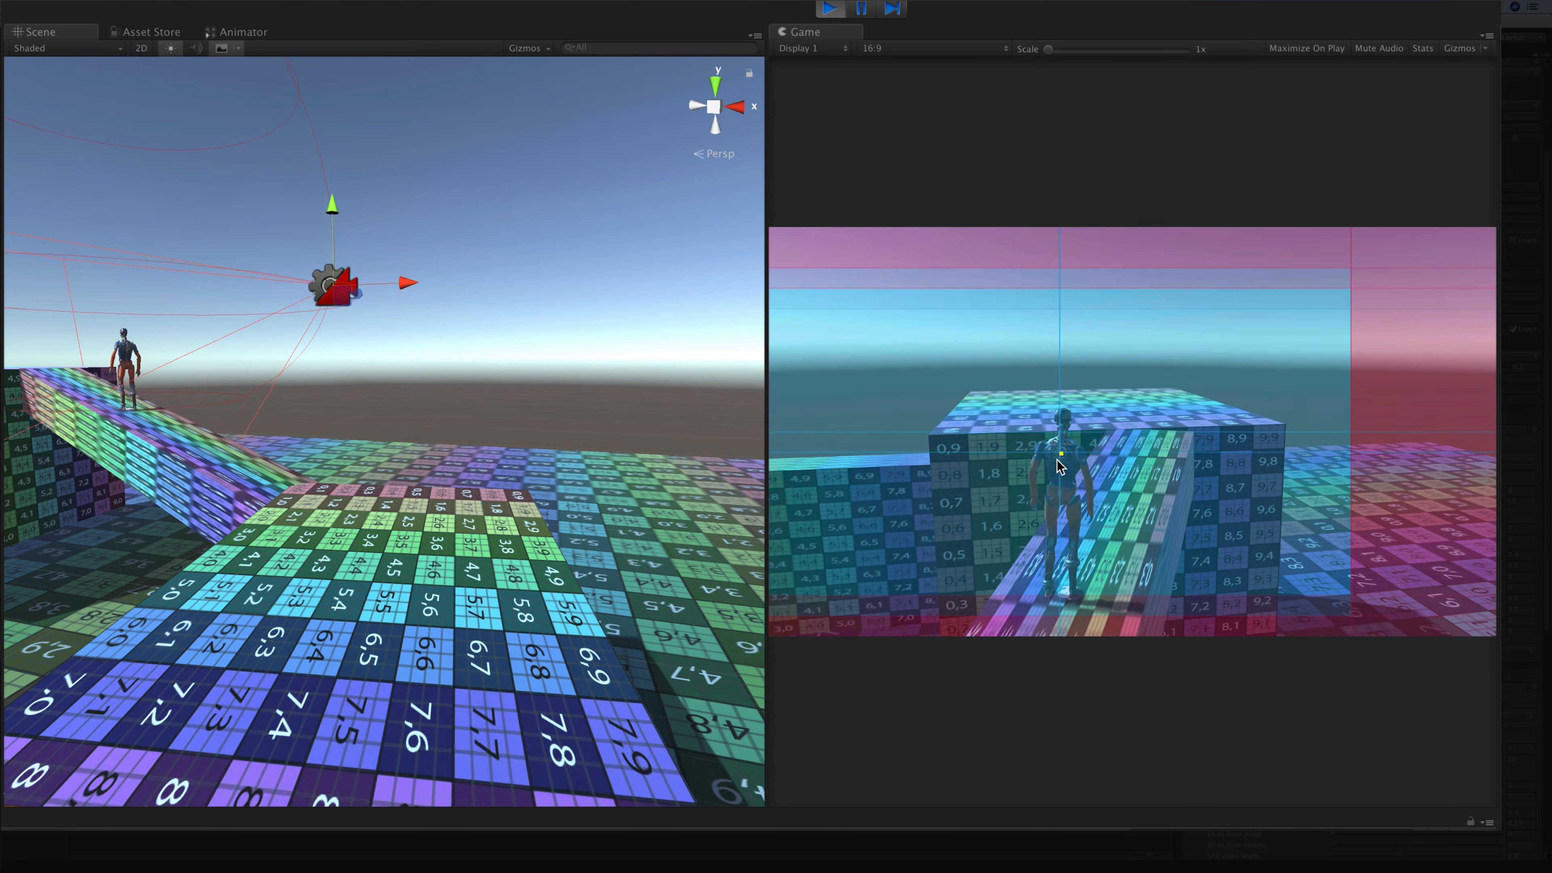
- Invert the Y Axis input on CM_ThirdPerson's FreeLook camera while playing the scene
key(w)
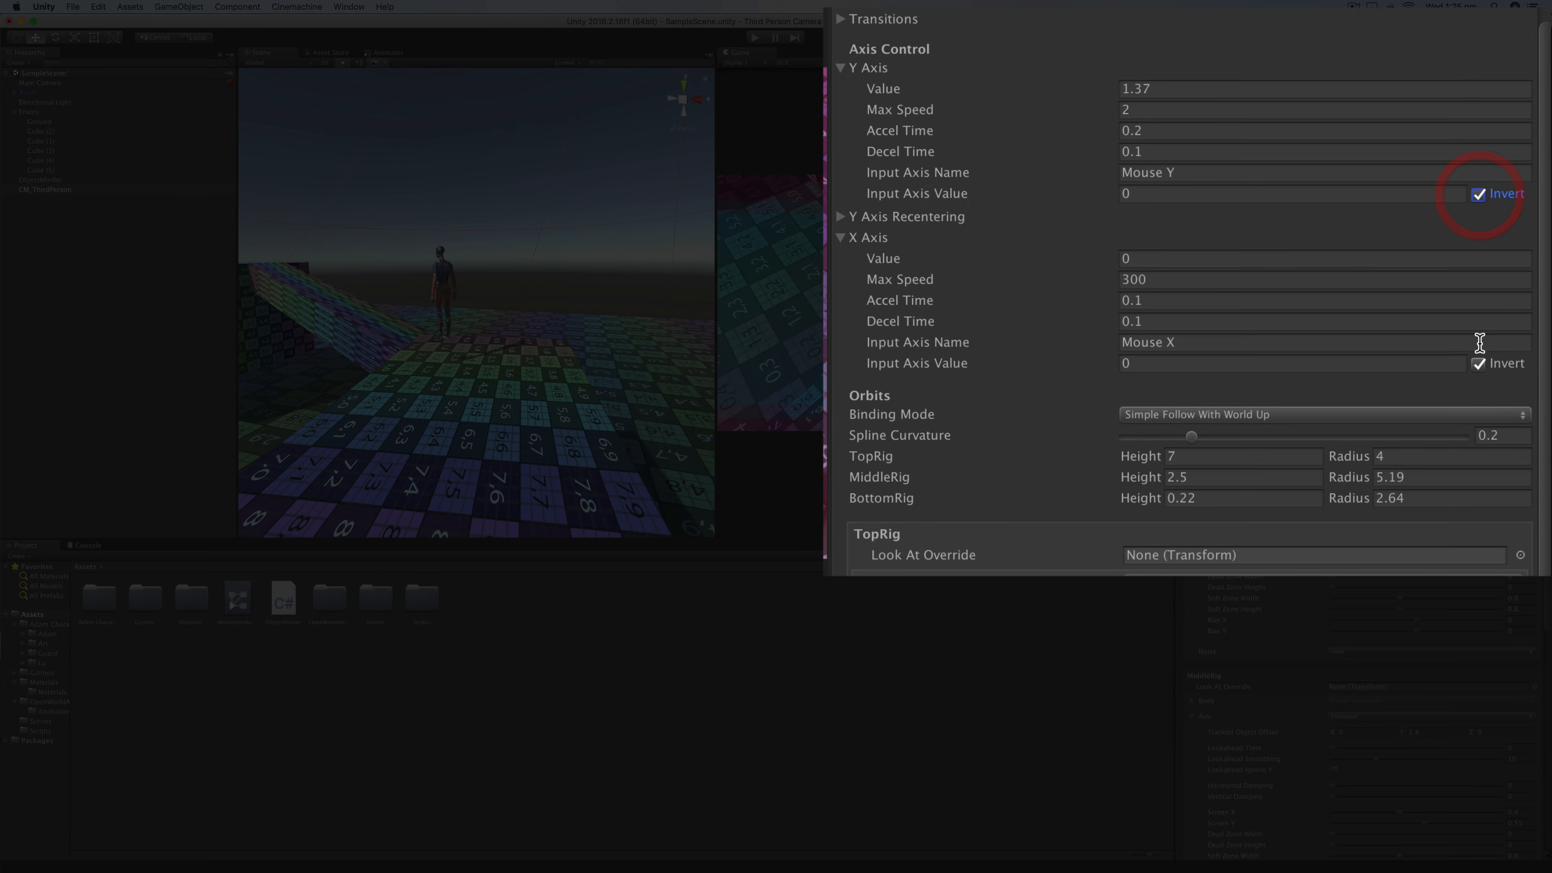
click(1478, 363)
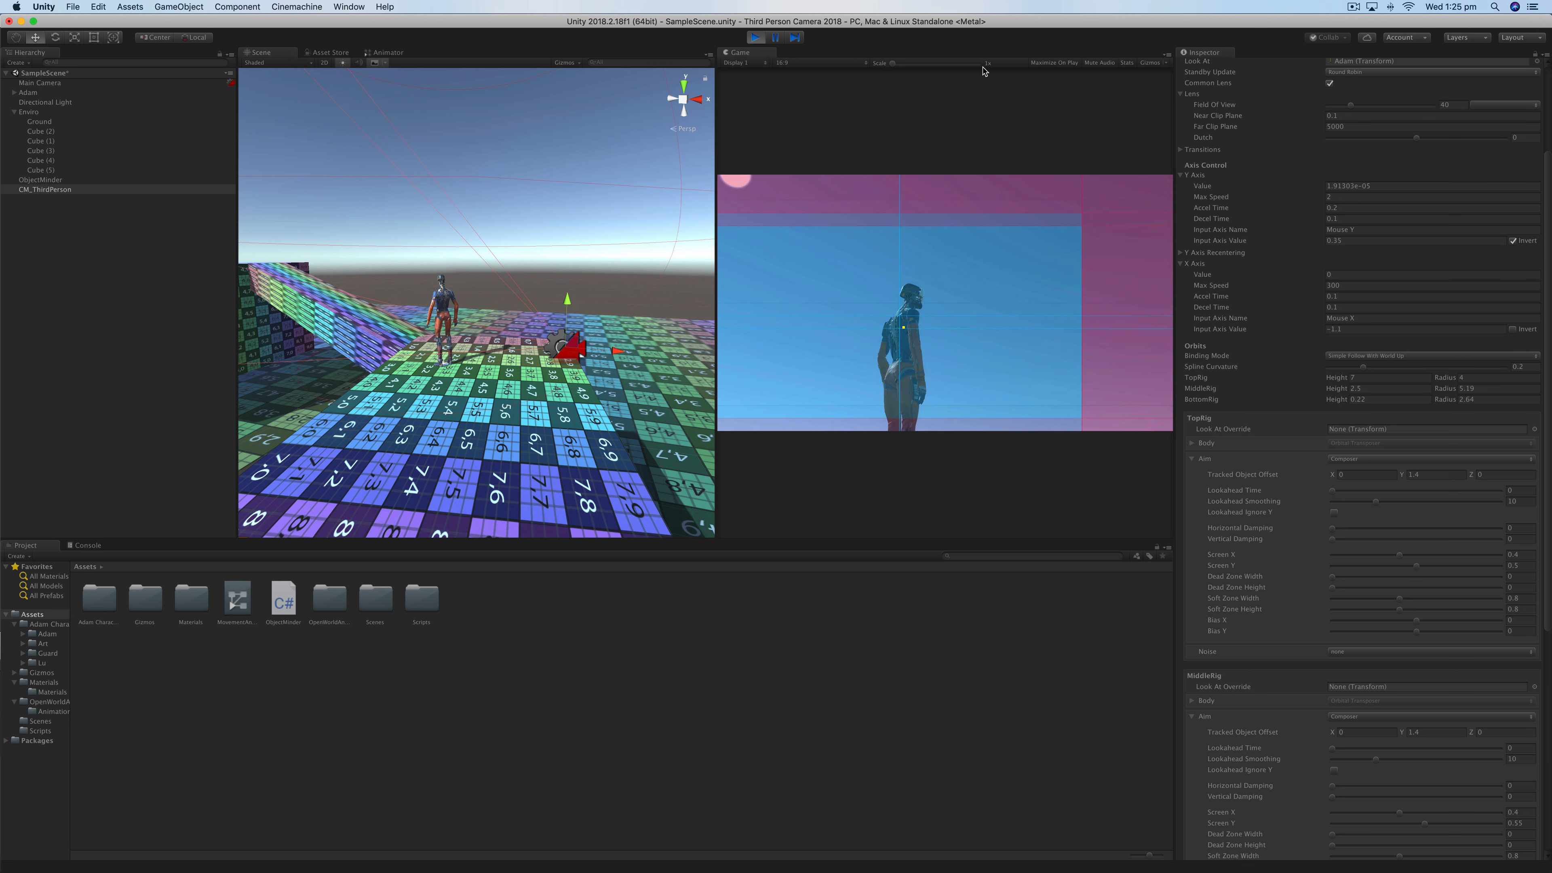
- Maximize the Game view, steer Adam and orbit the camera, then stop Play mode
click(757, 38)
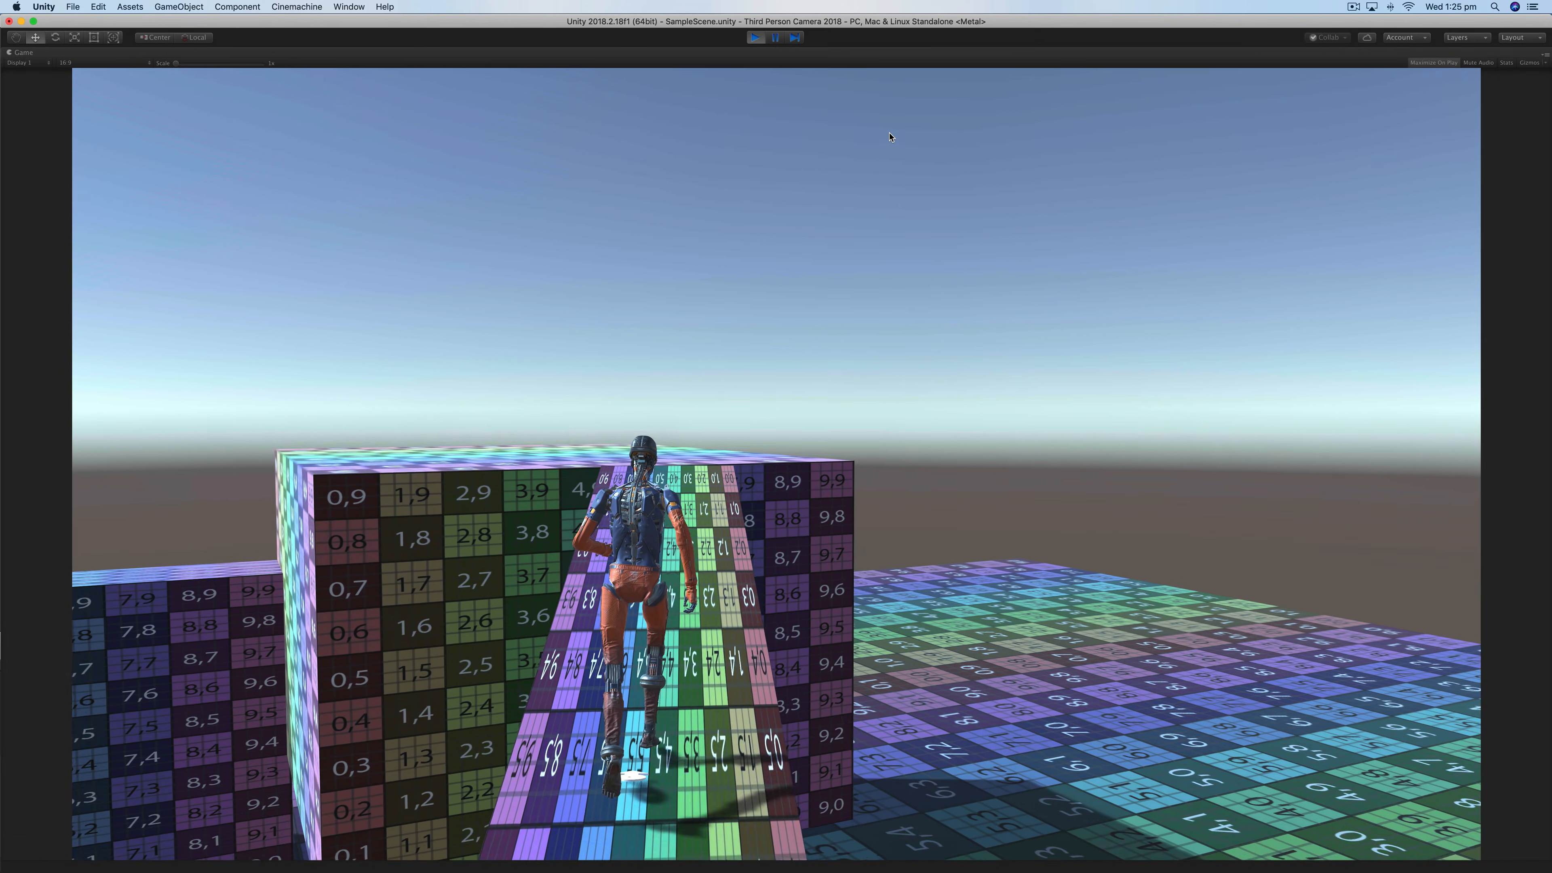
key(a)
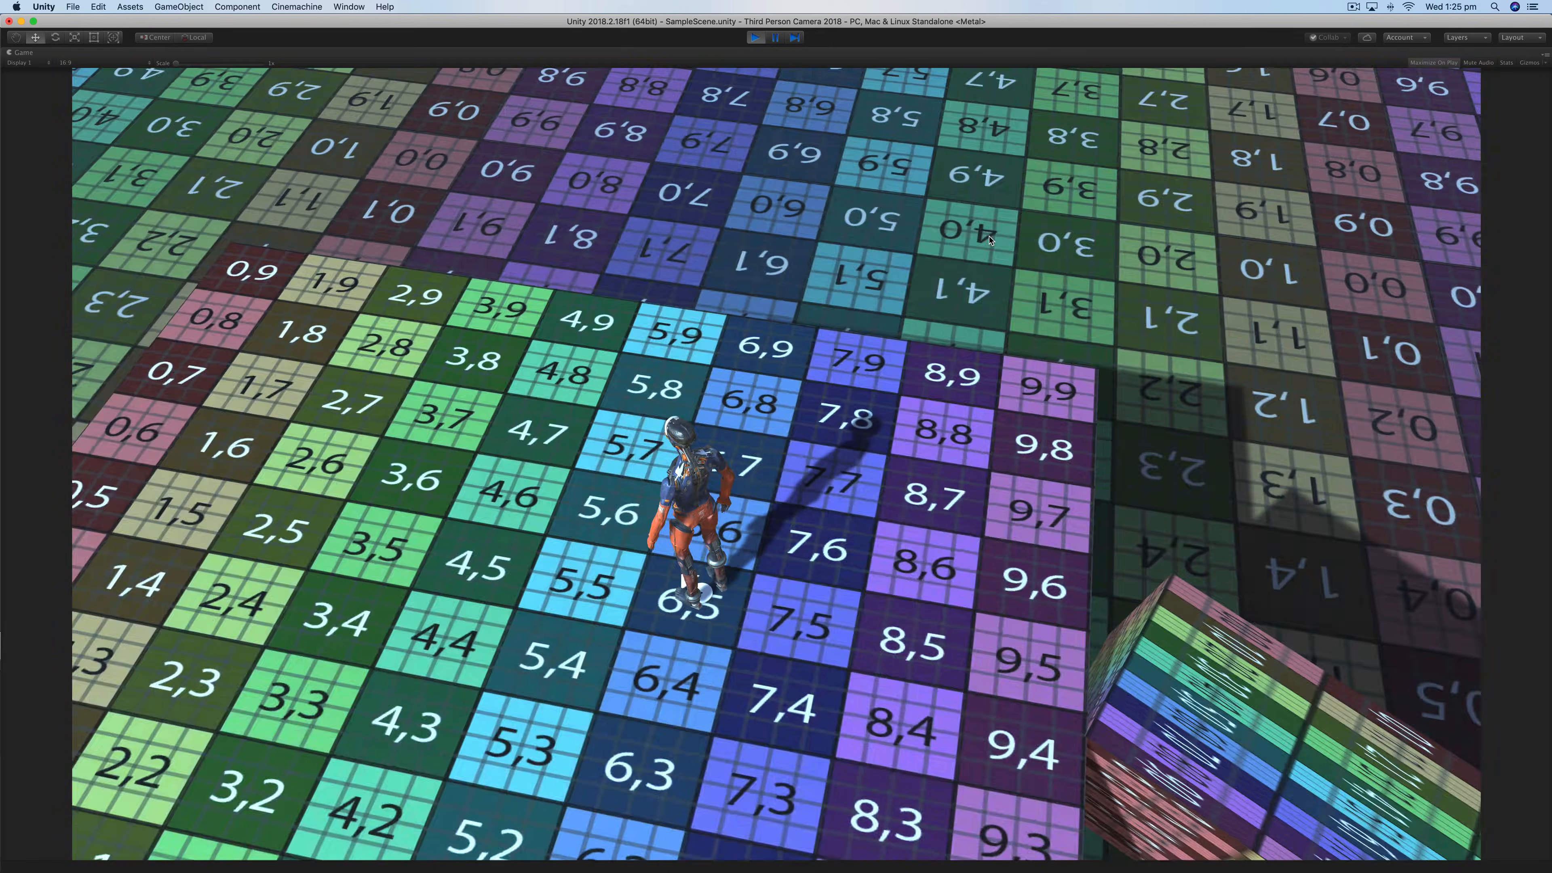
key(w)
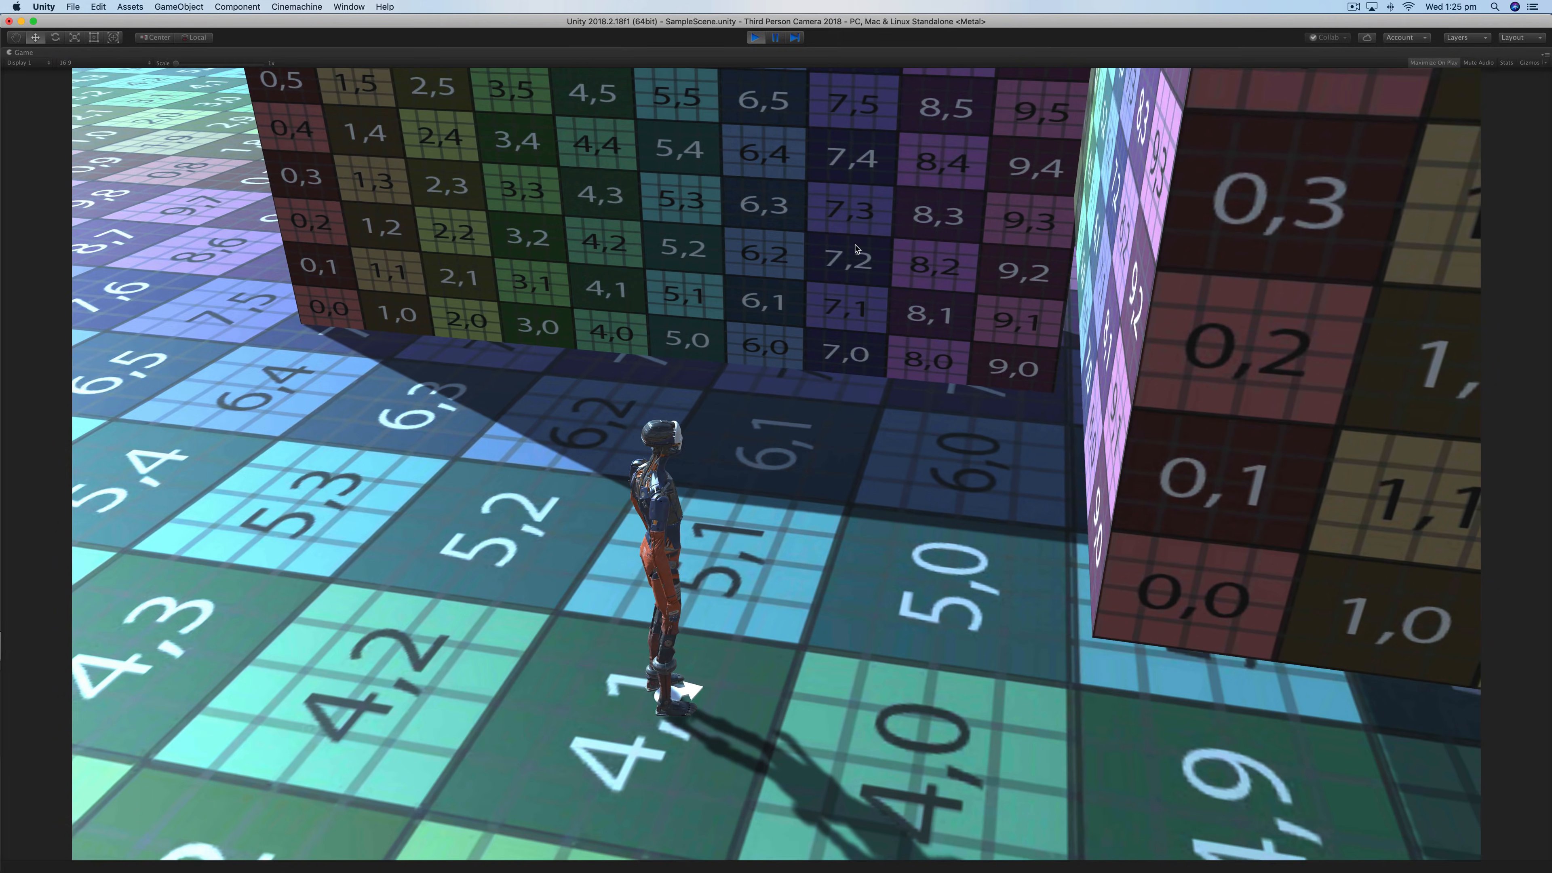
key(cmd+p)
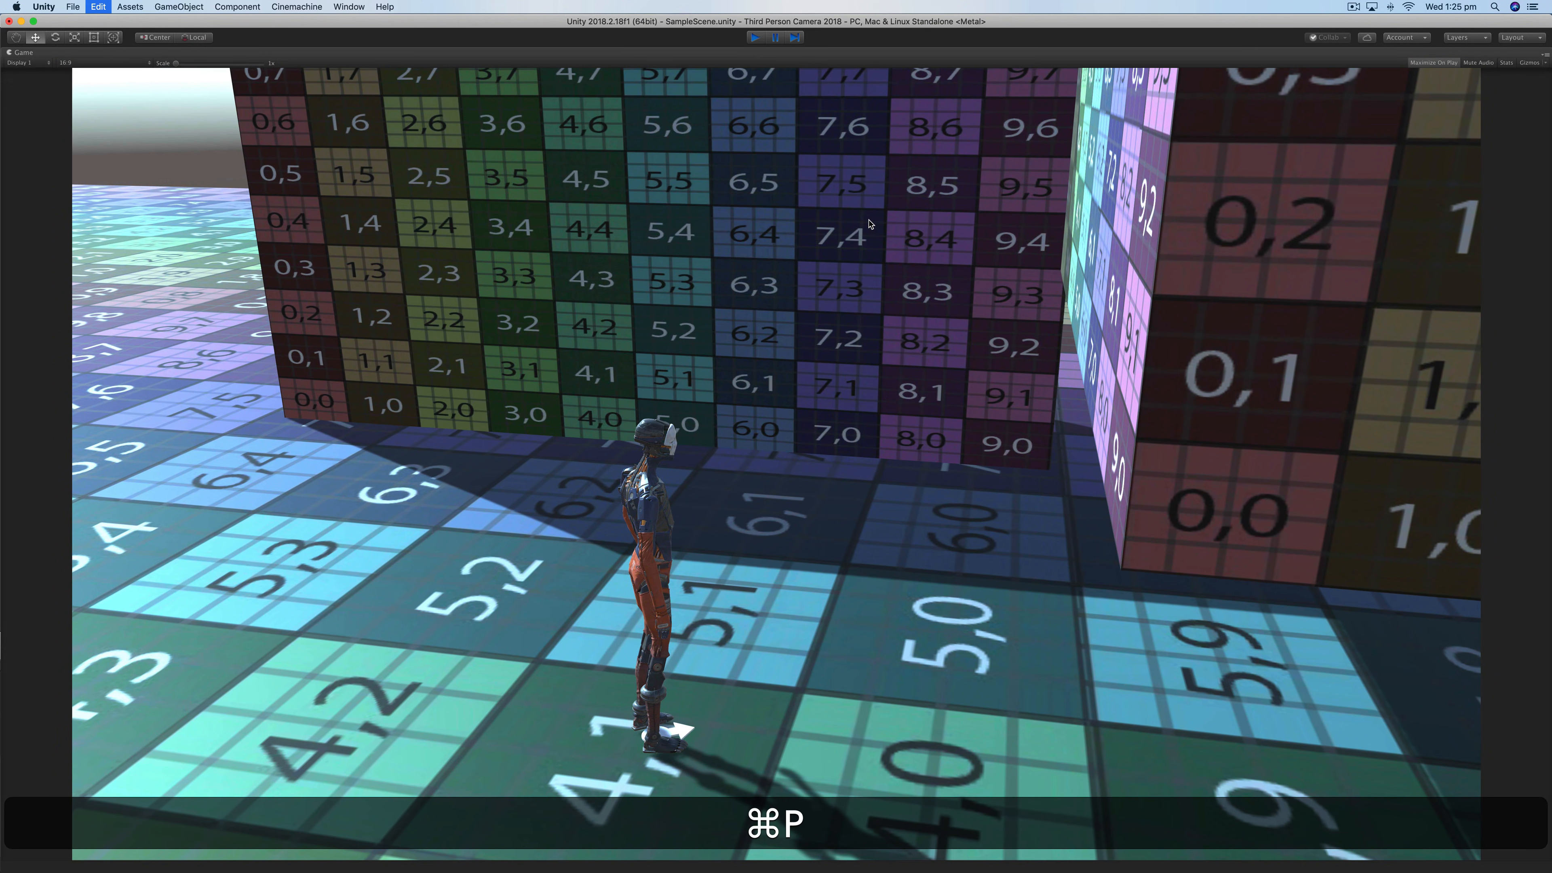
key(cmd+p)
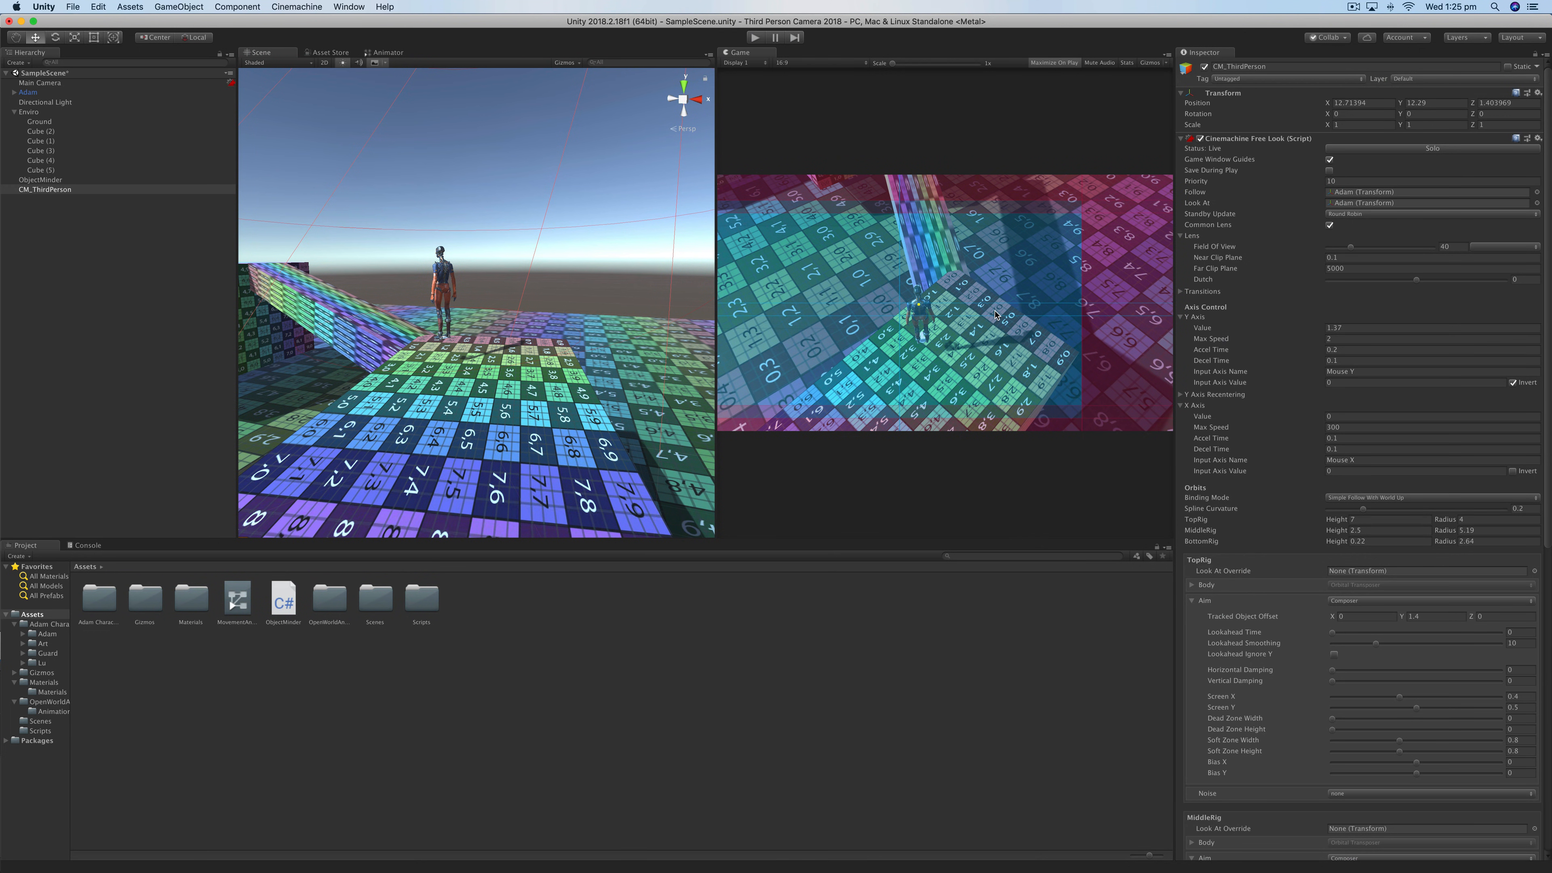
mouse_move(262, 235)
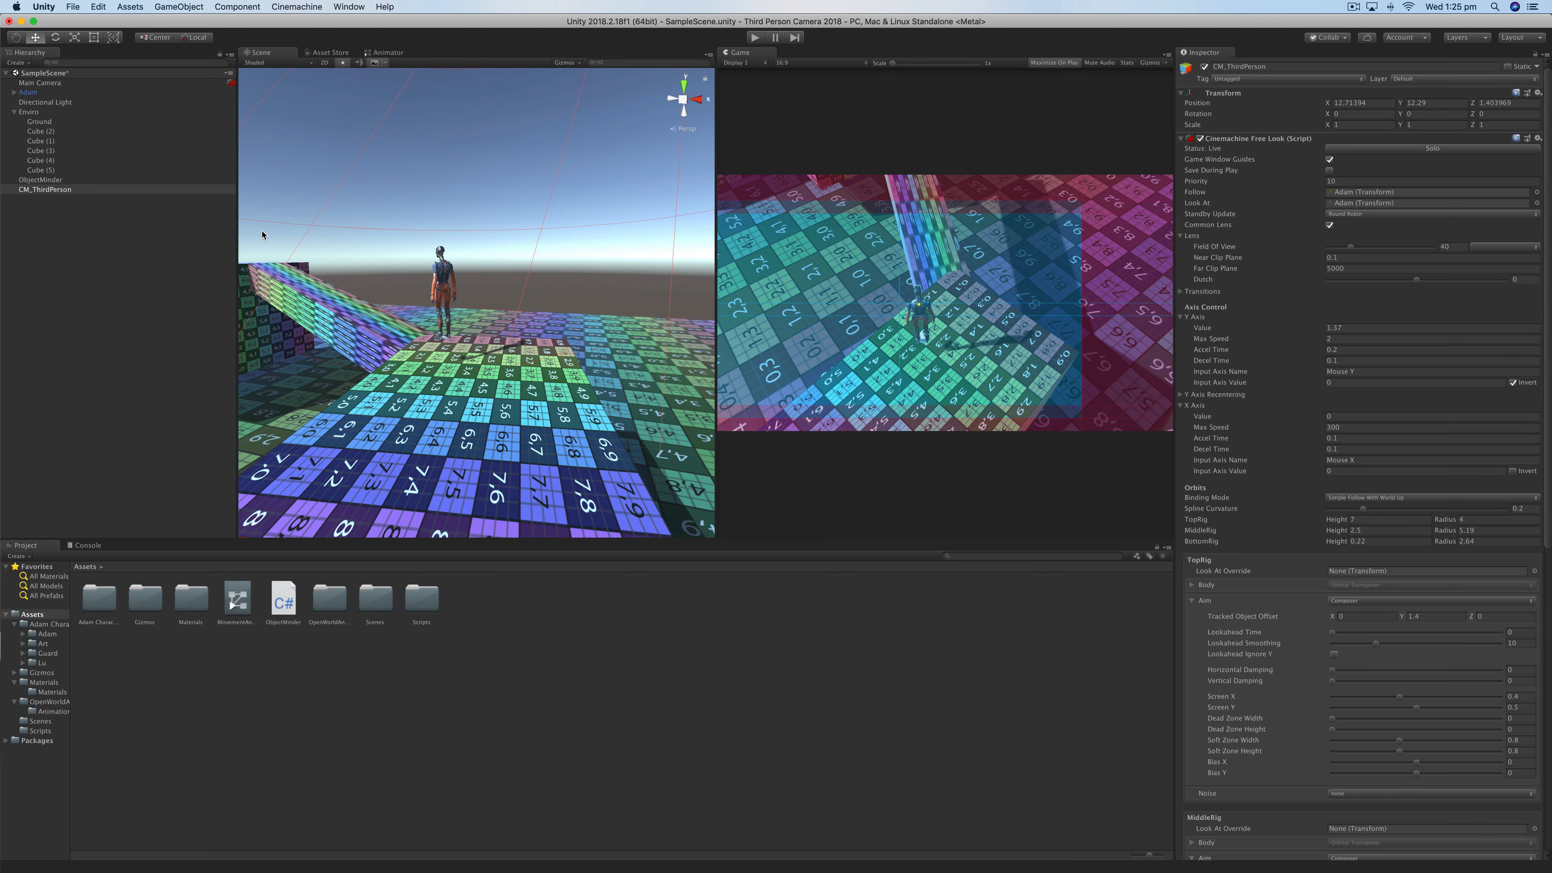
- Reveal the Extensions section and expand the Add Extension list for CM_ThirdPerson
scroll(down, 3)
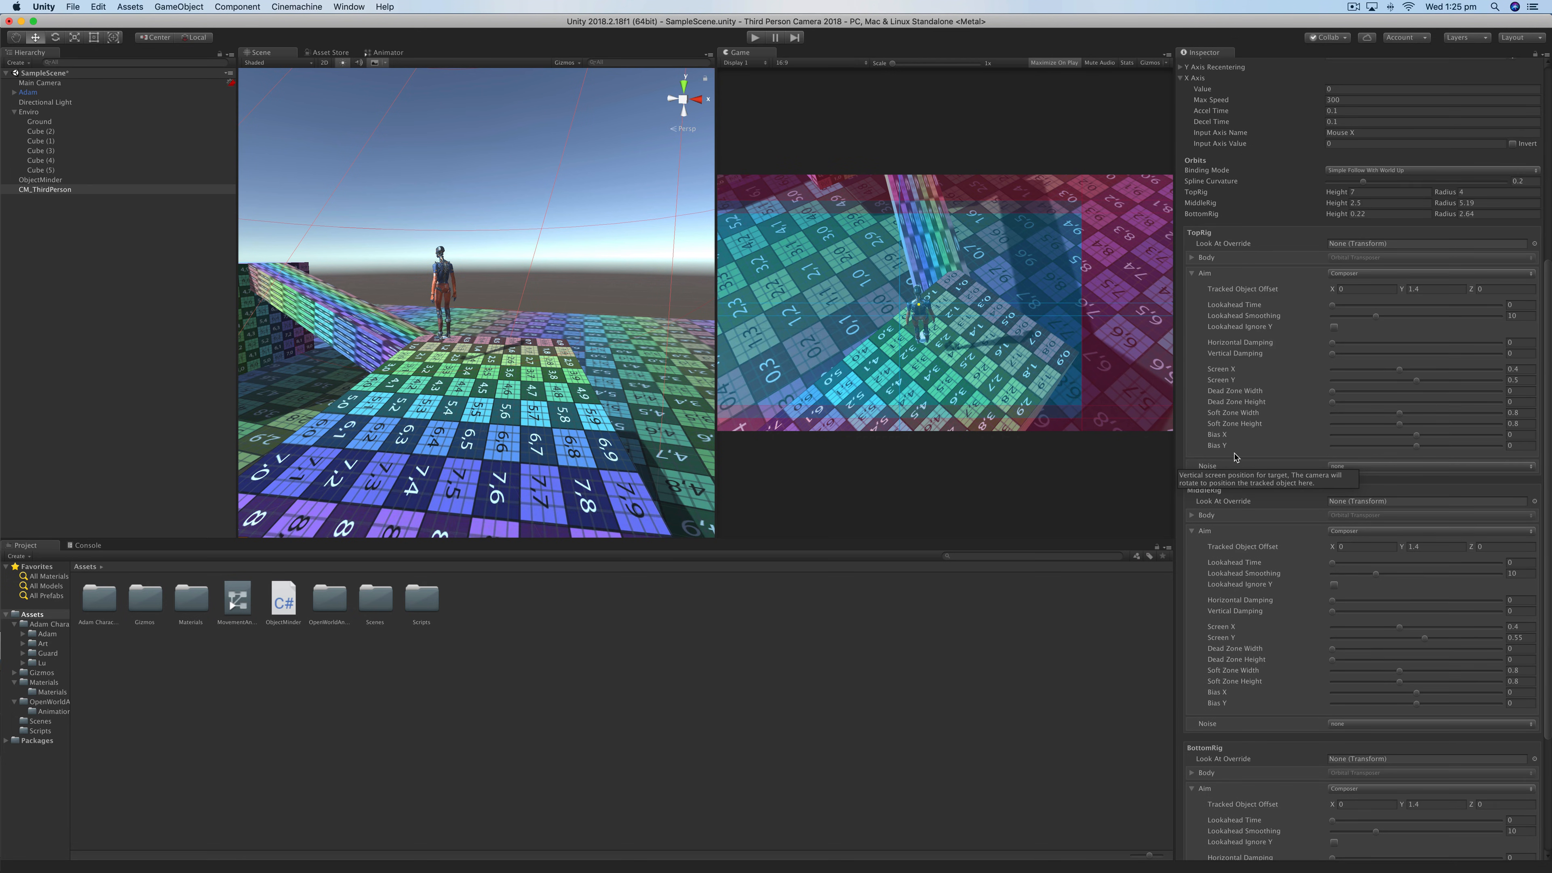
scroll(down, 3)
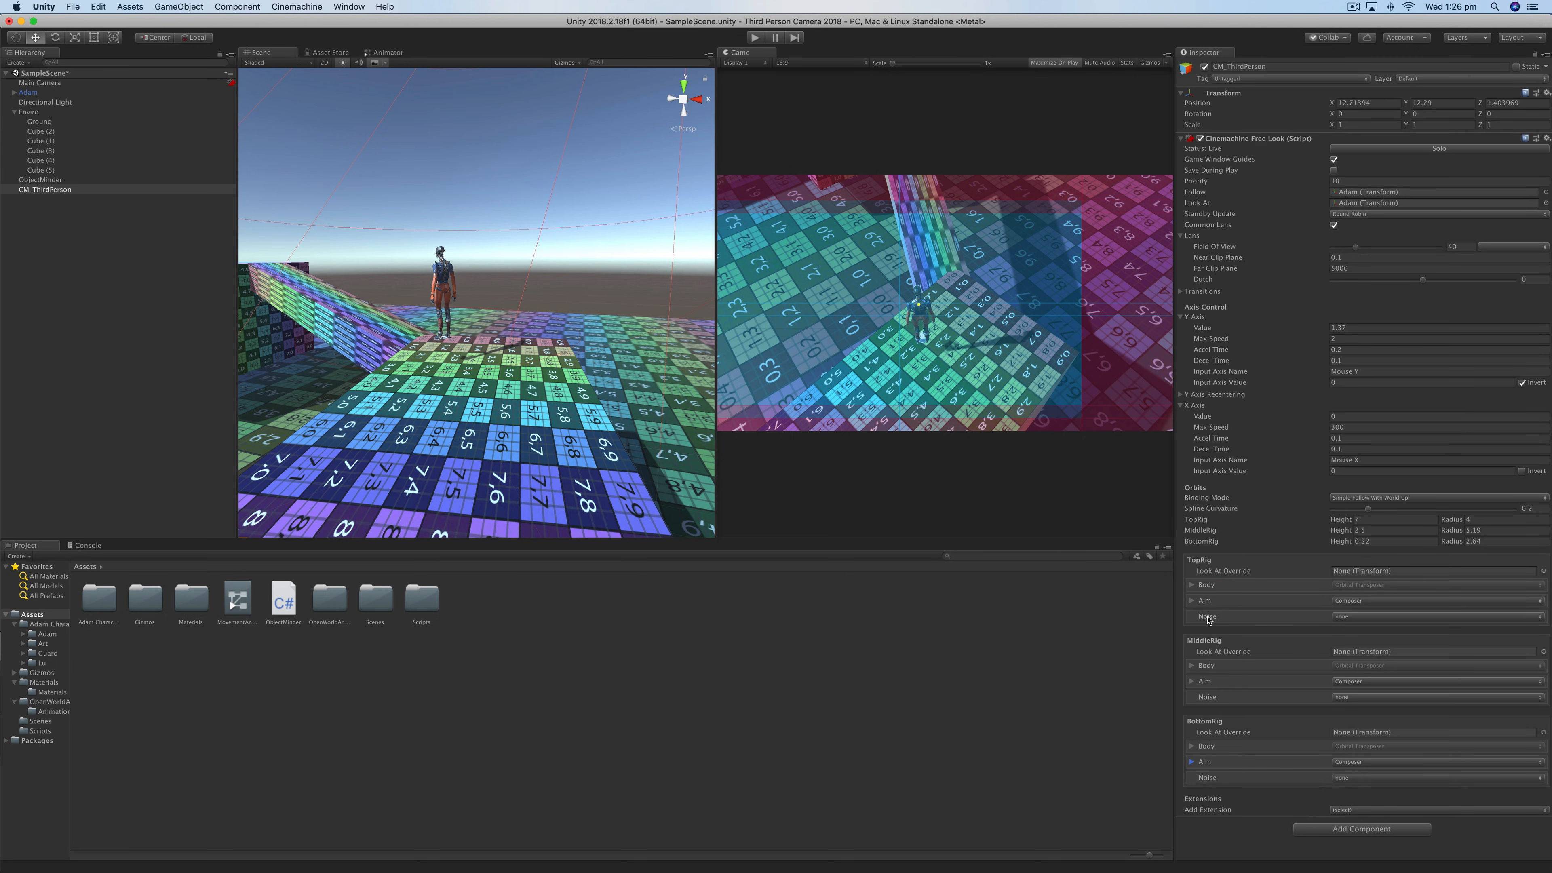
mouse_move(1150, 808)
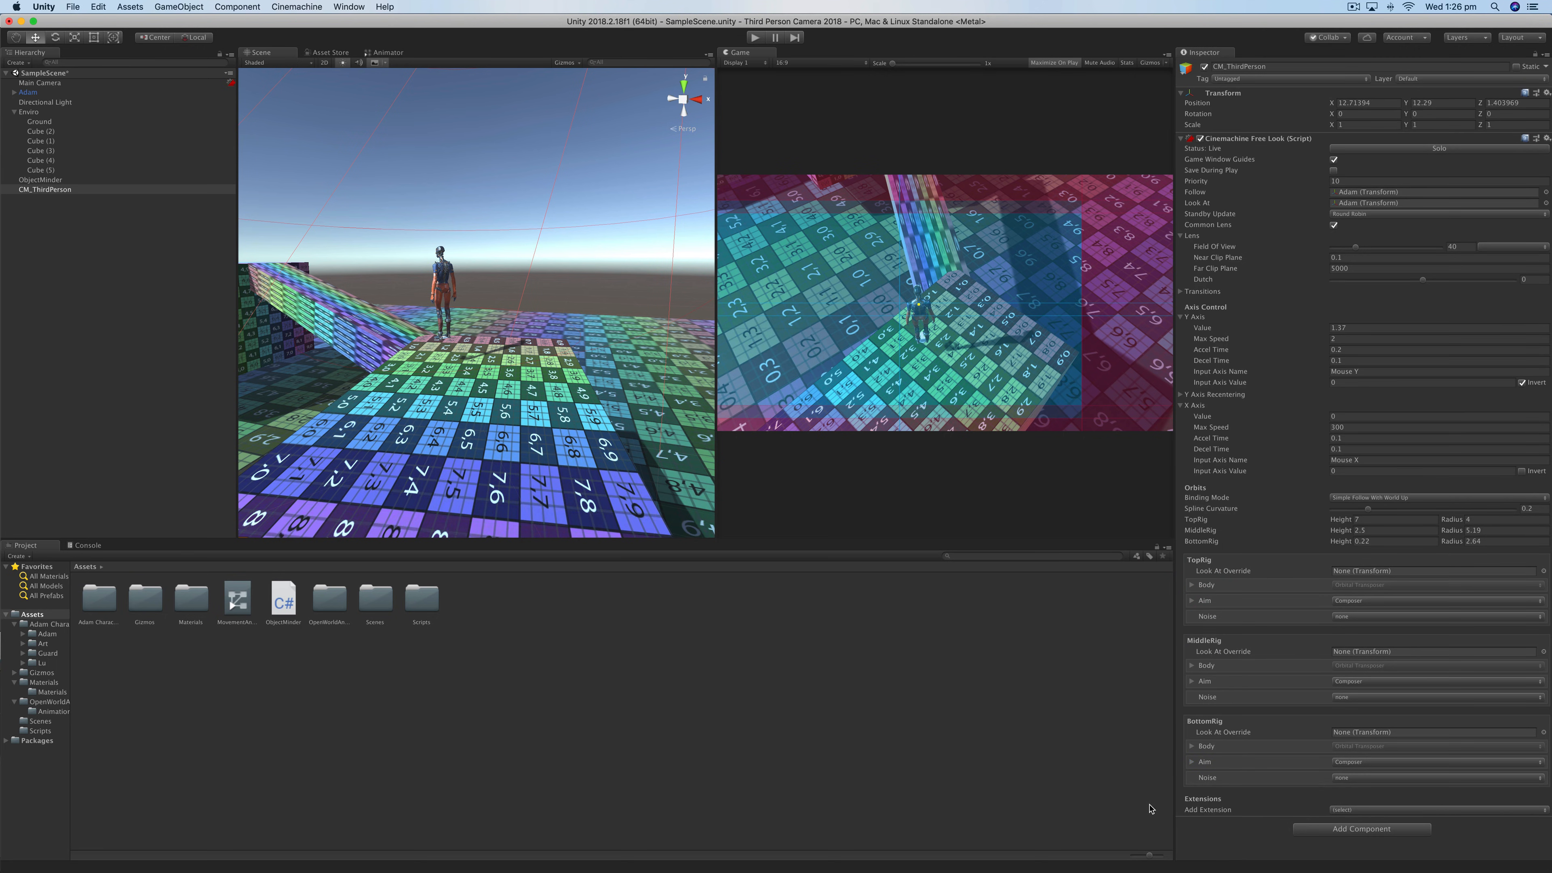
click(1341, 810)
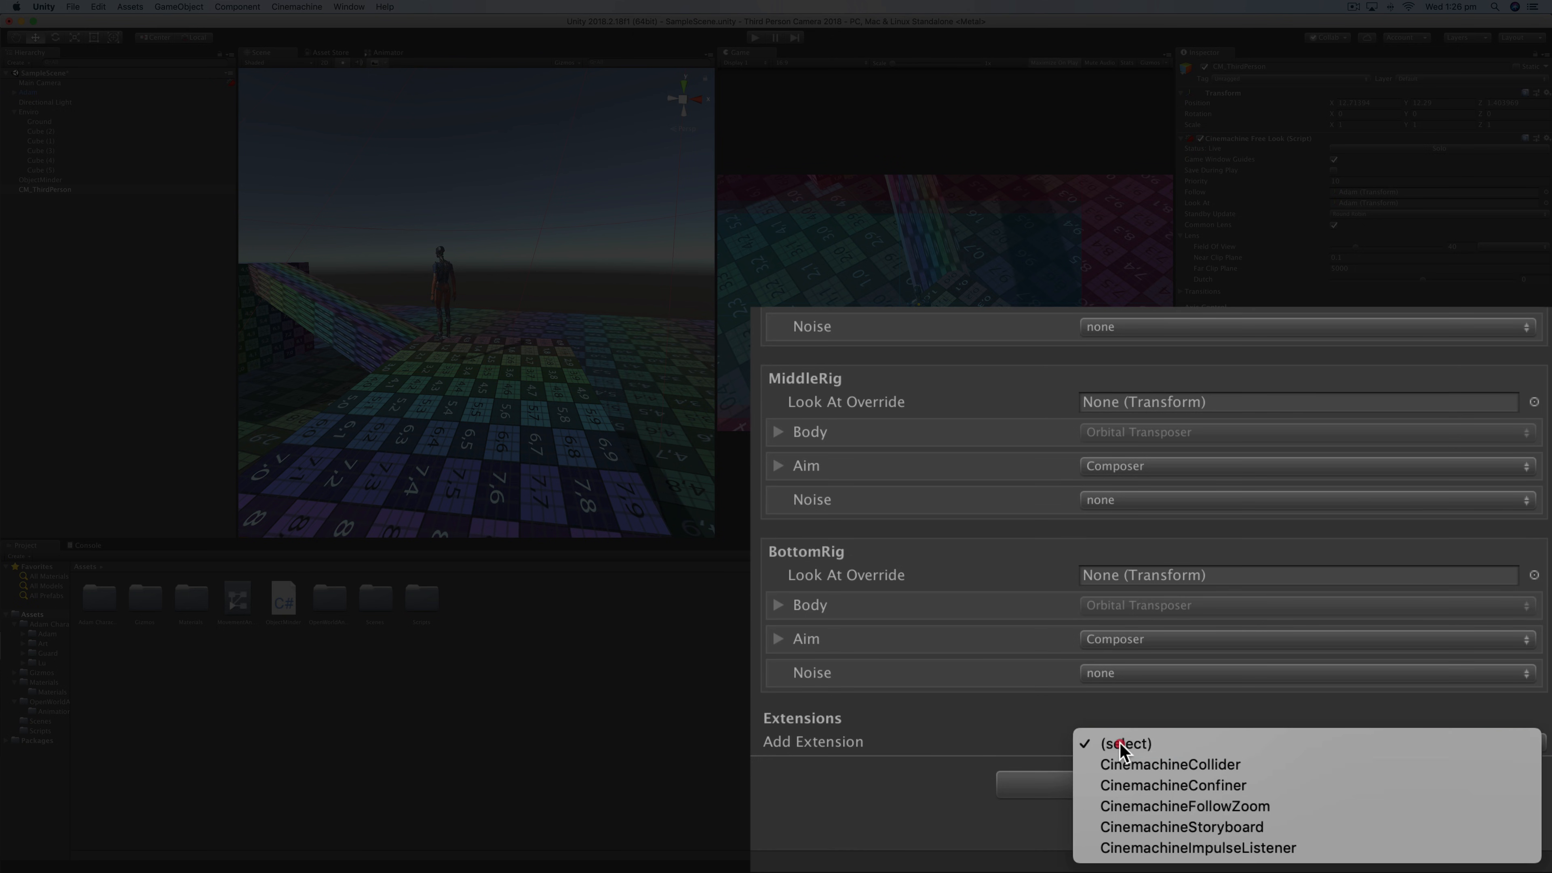
mouse_move(1171, 785)
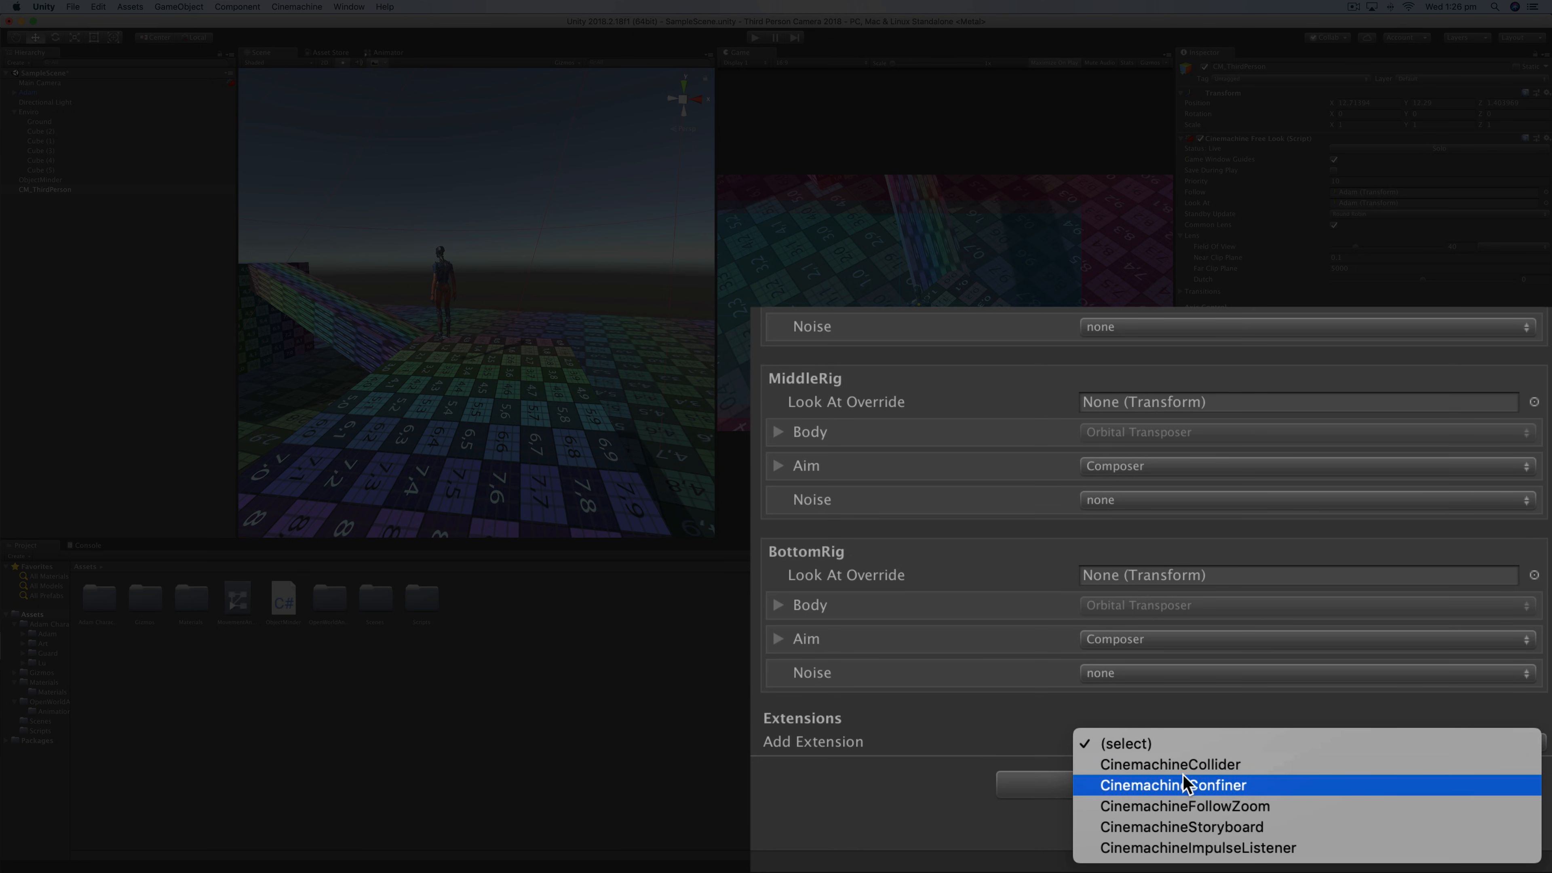
- Add a CinemachineCollider extension with its Strategy set to Pull Camera Forward
click(1170, 763)
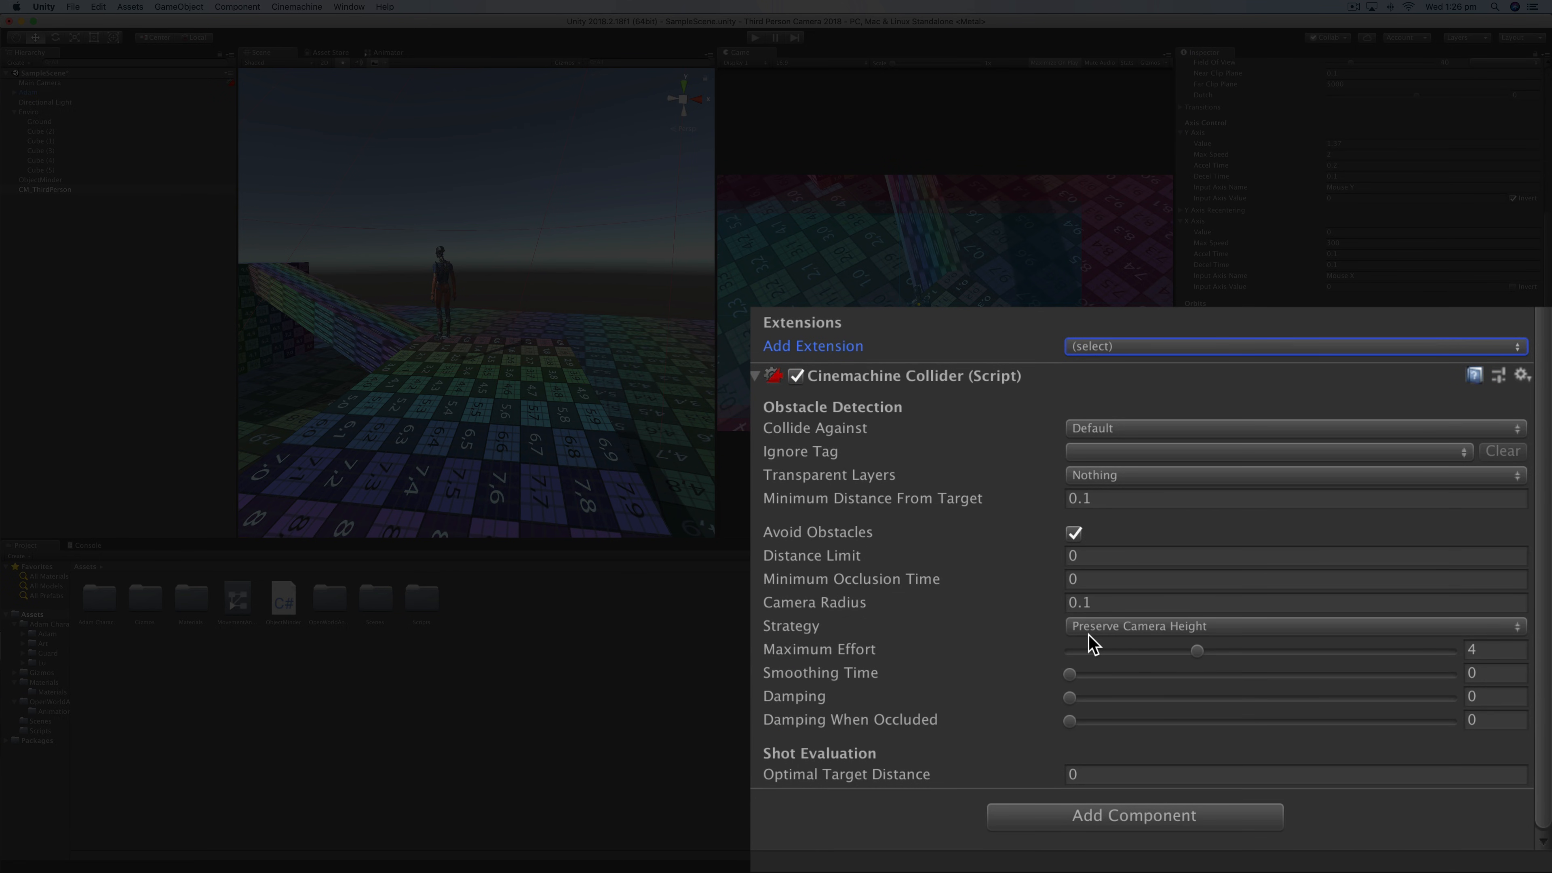
mouse_move(898, 634)
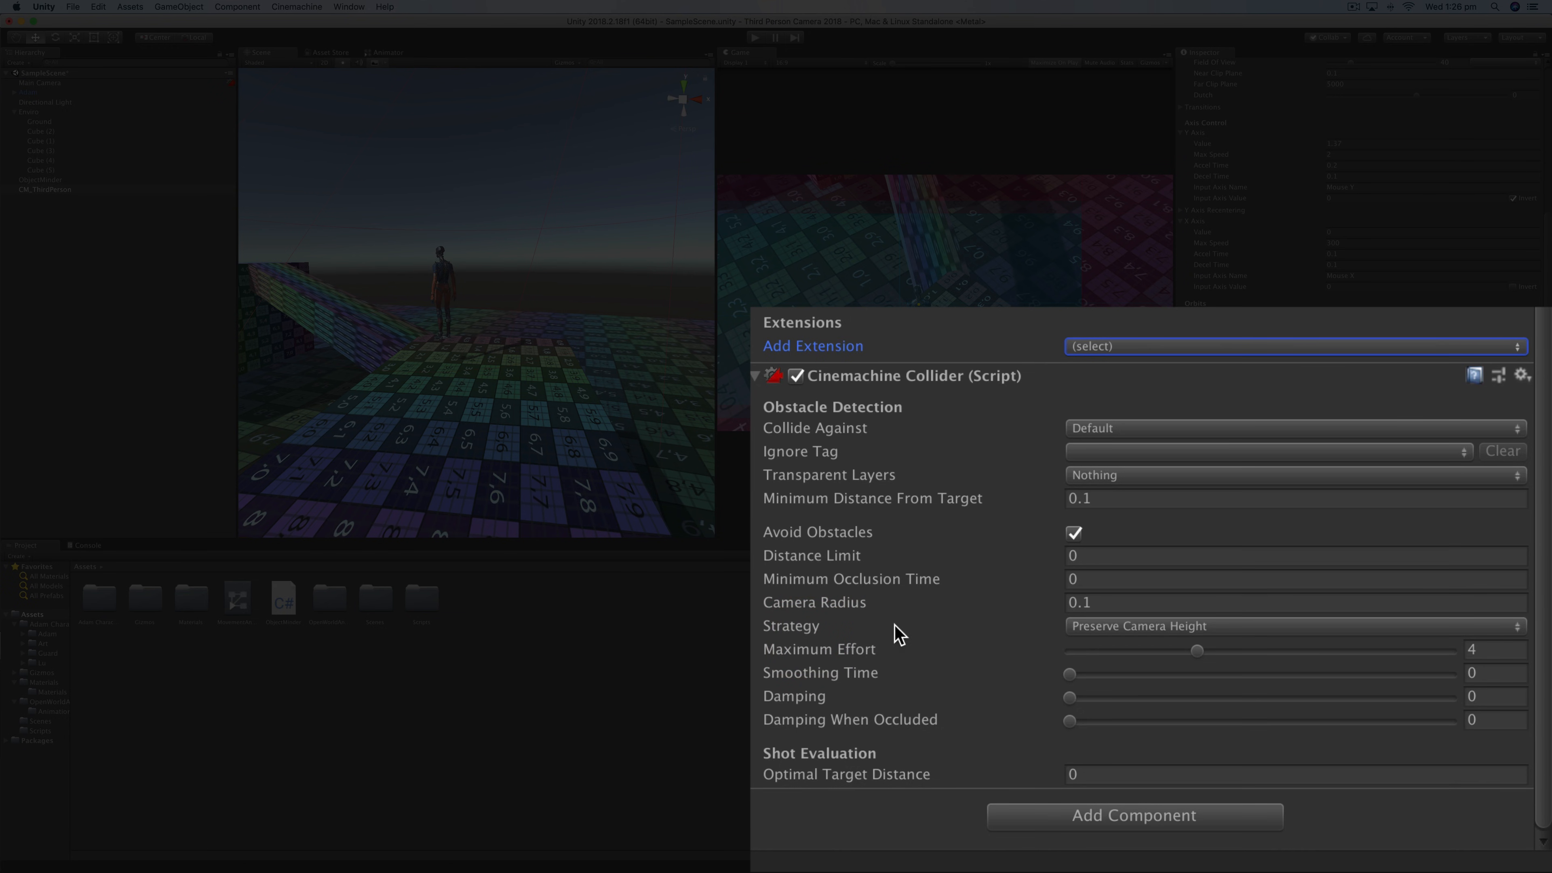
click(1293, 625)
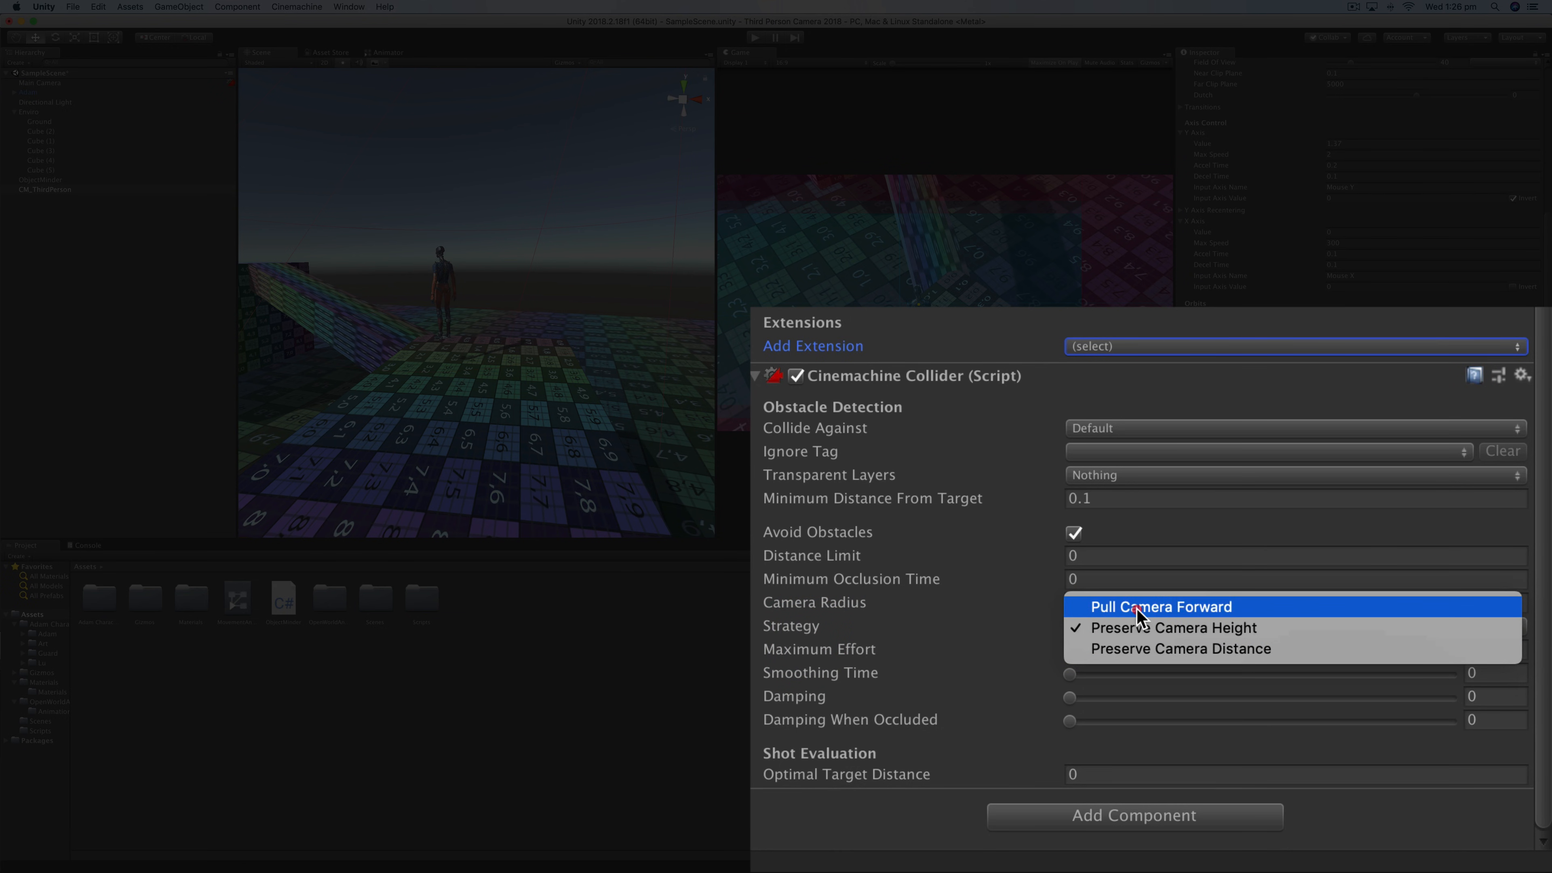
click(1160, 607)
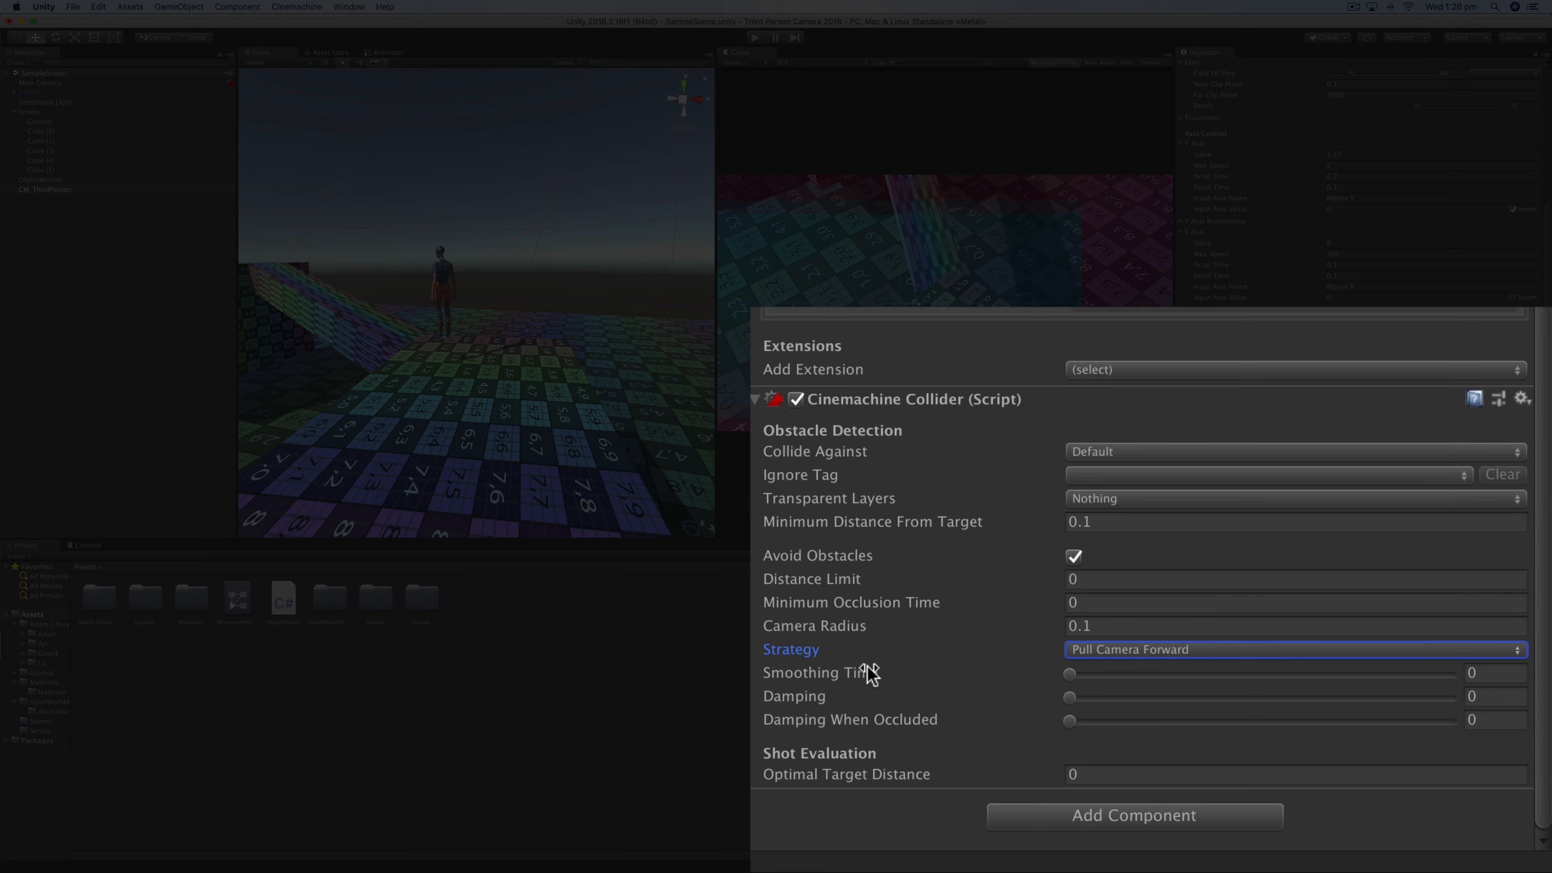
mouse_move(815, 480)
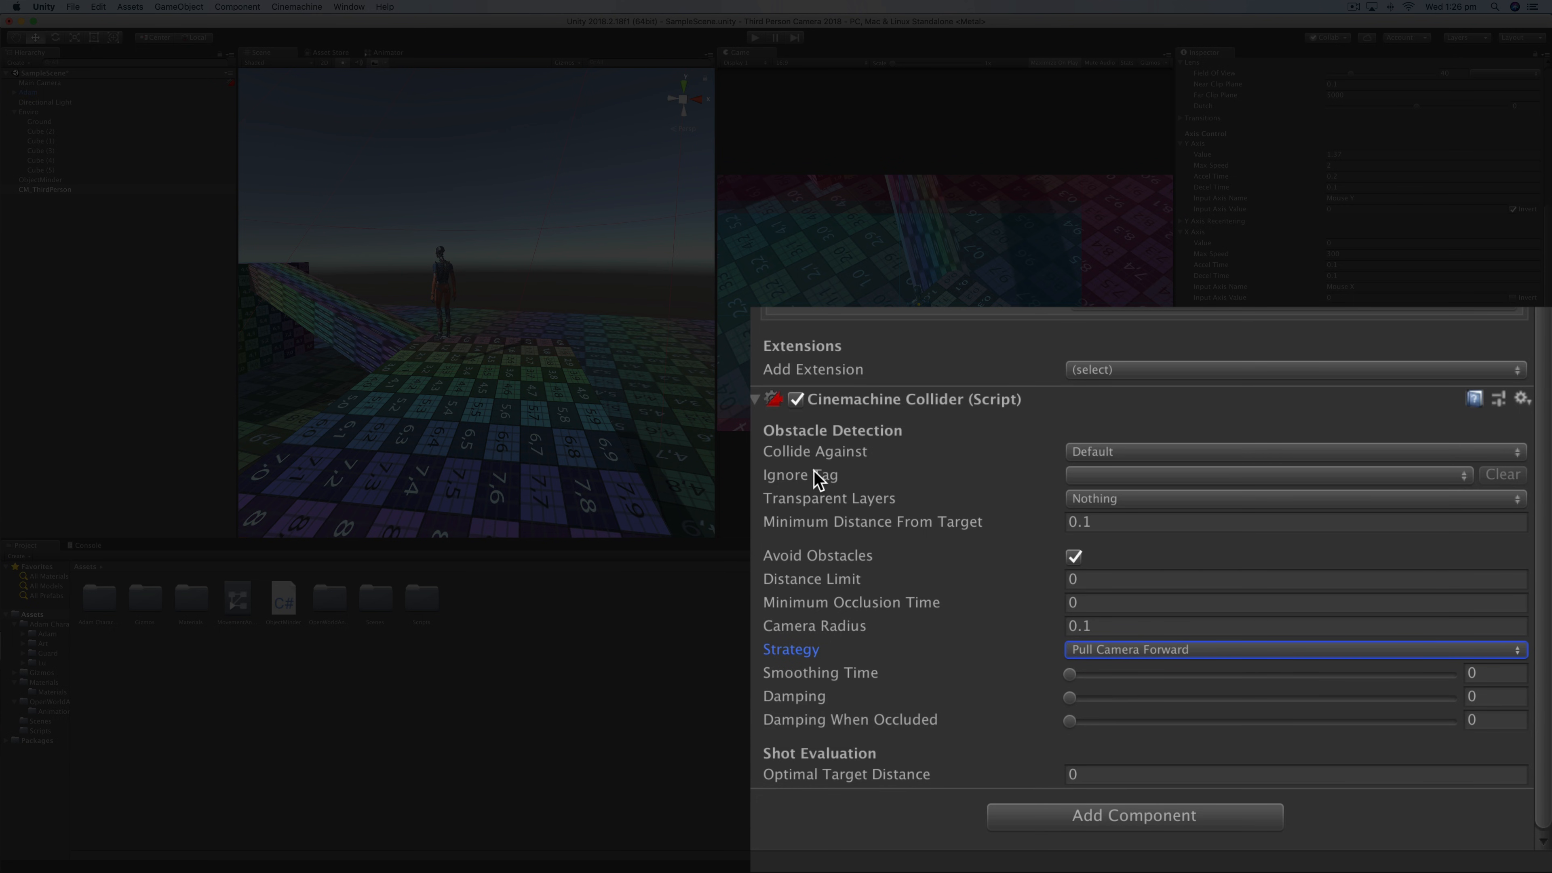
click(1266, 472)
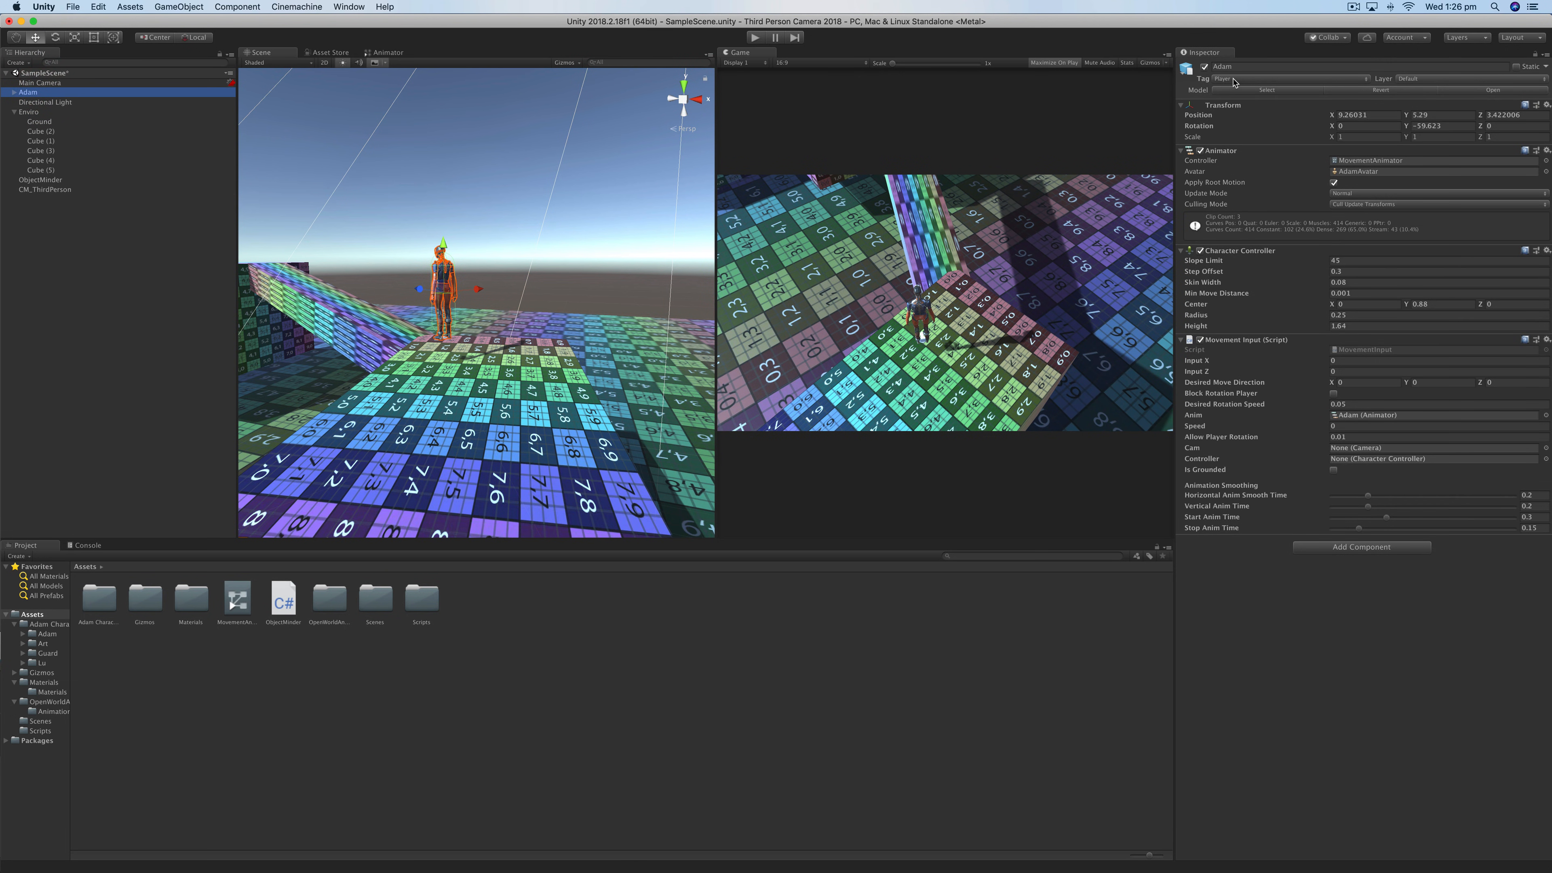
click(1287, 79)
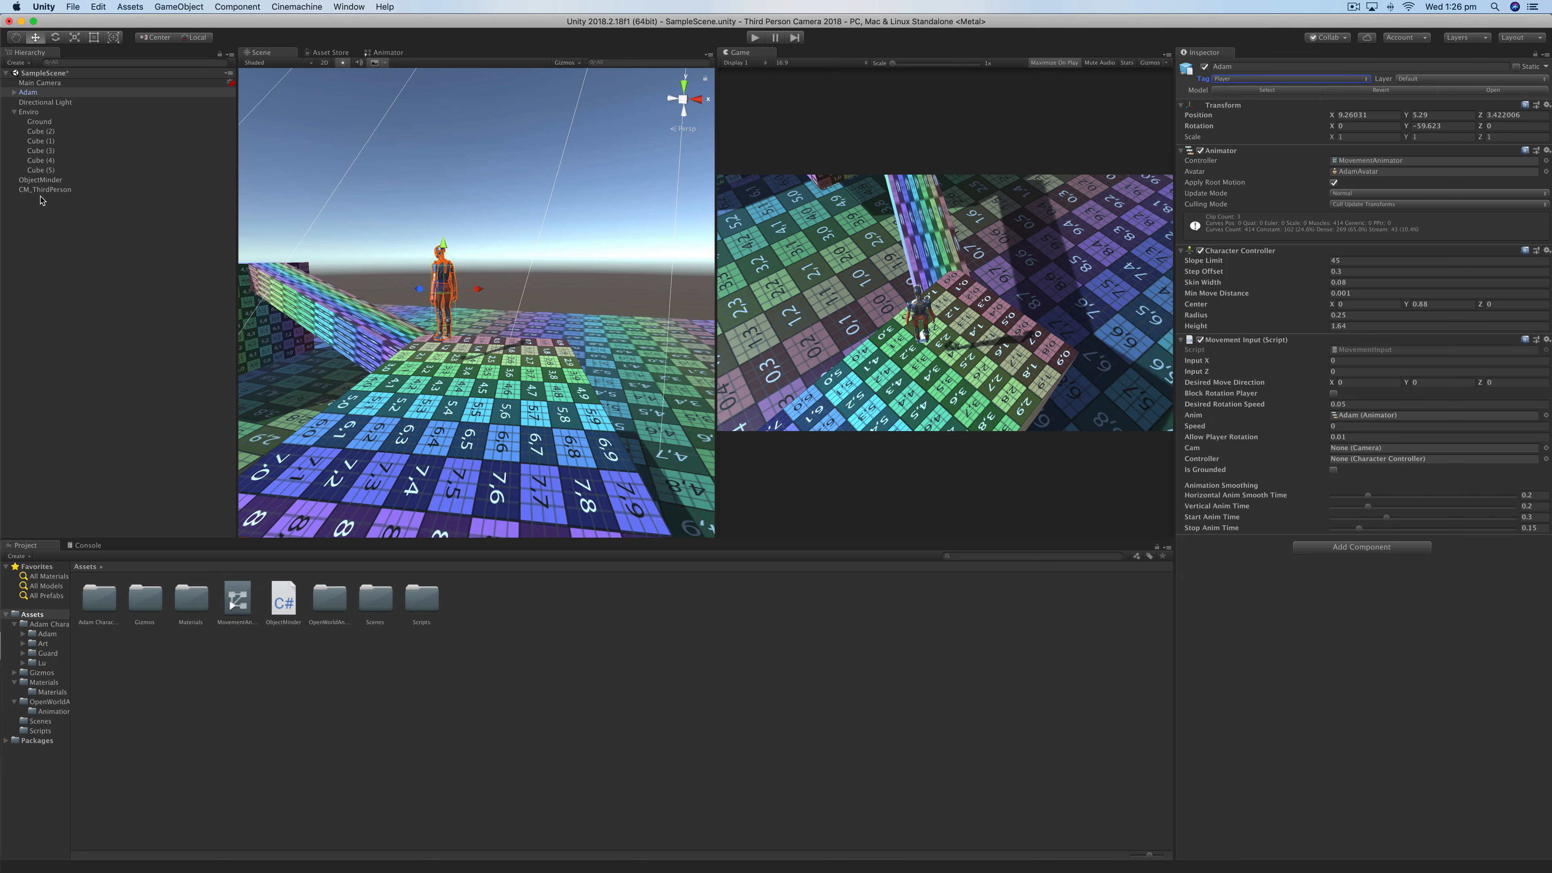
click(44, 189)
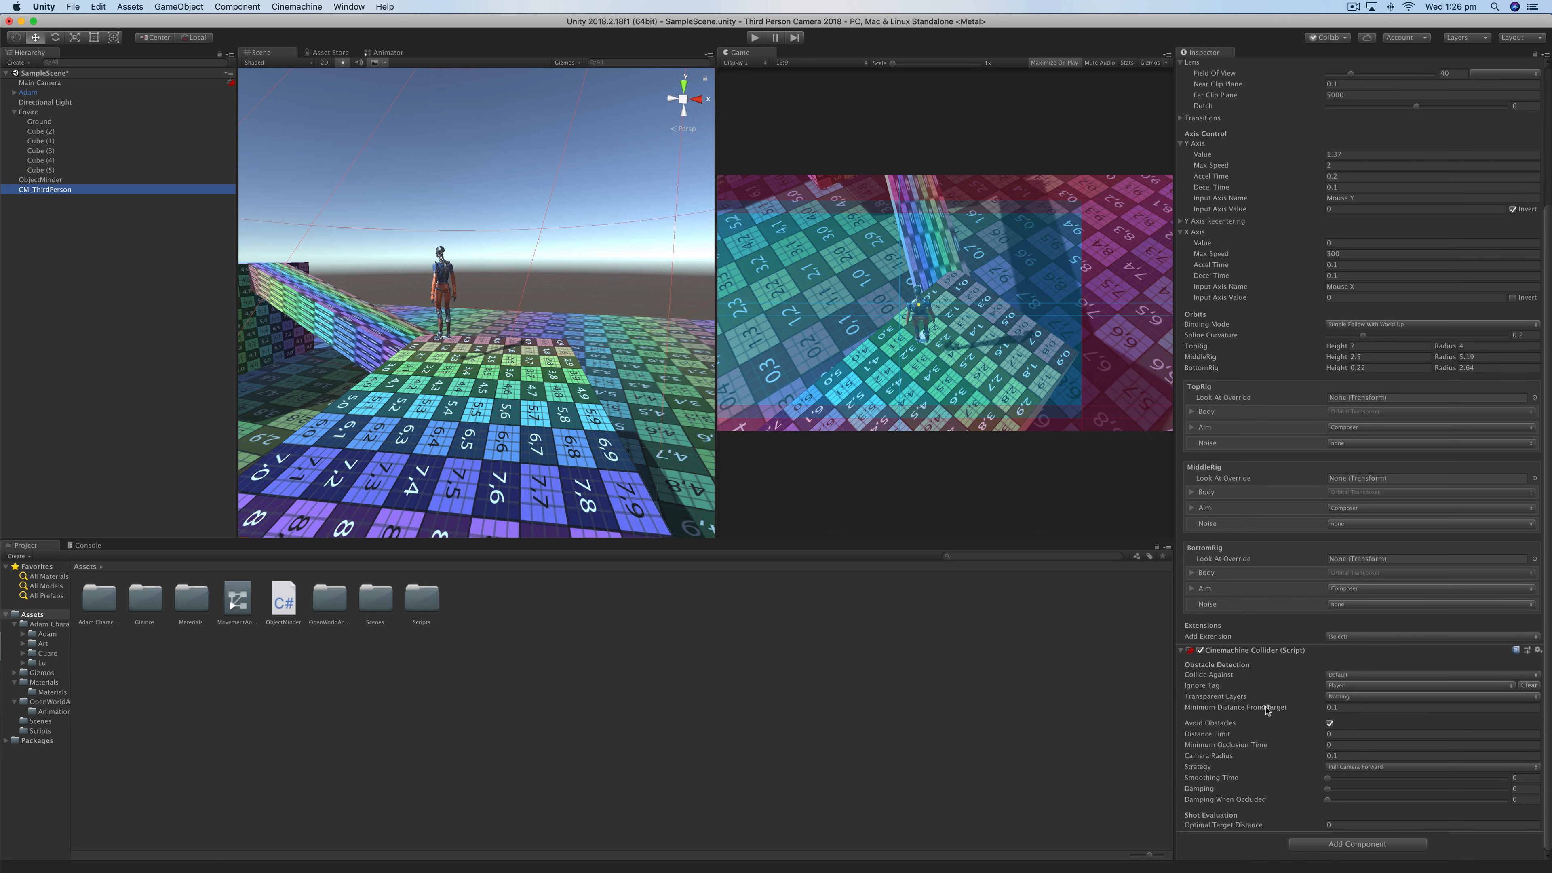
click(1429, 674)
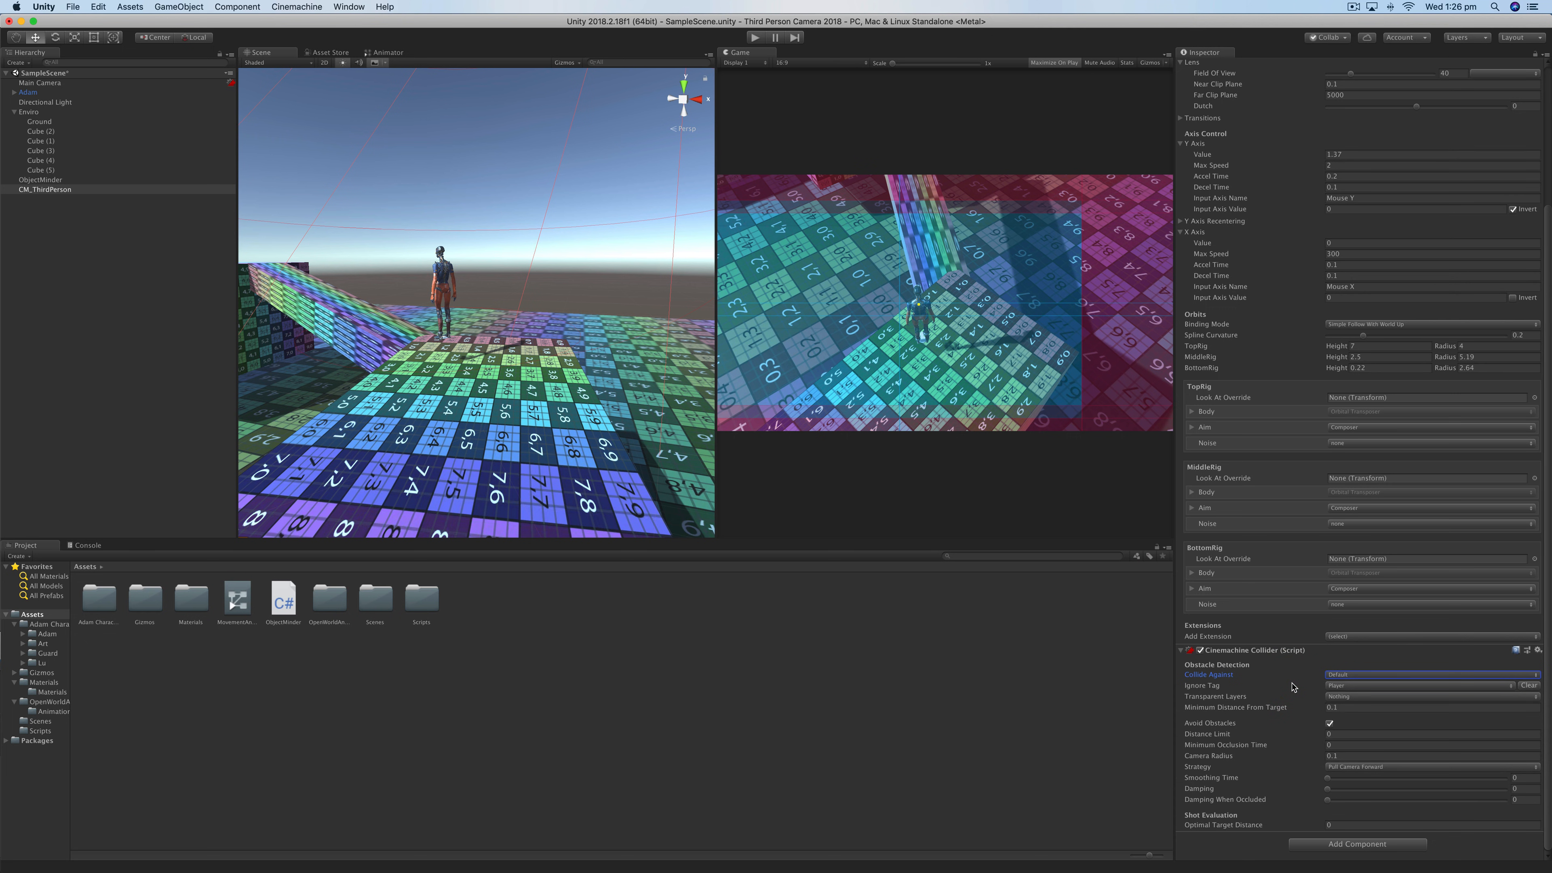
mouse_move(1252, 680)
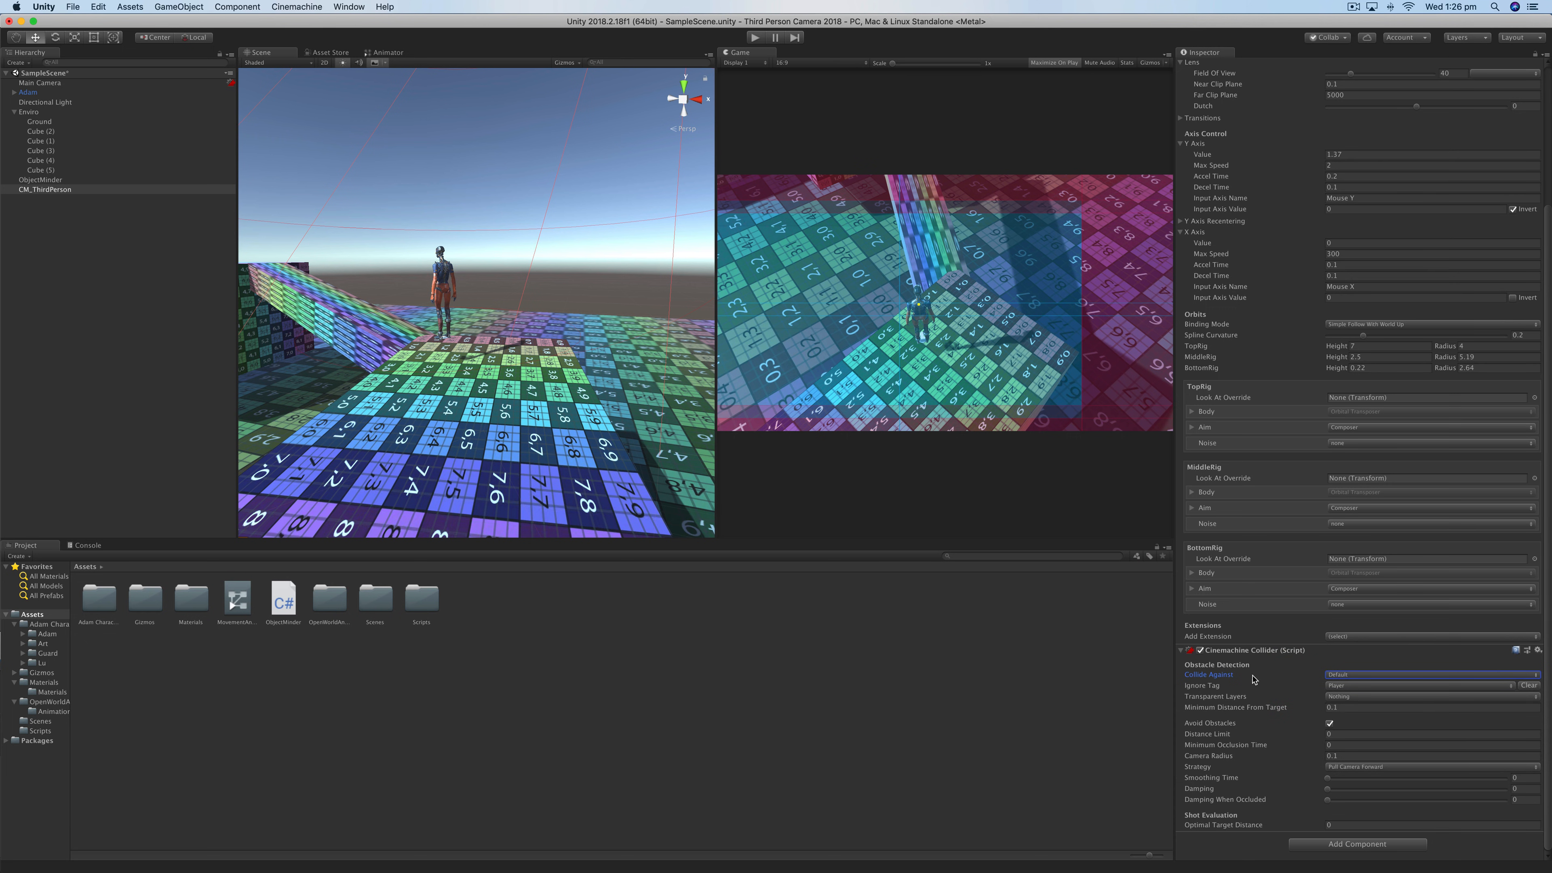
mouse_move(1227, 781)
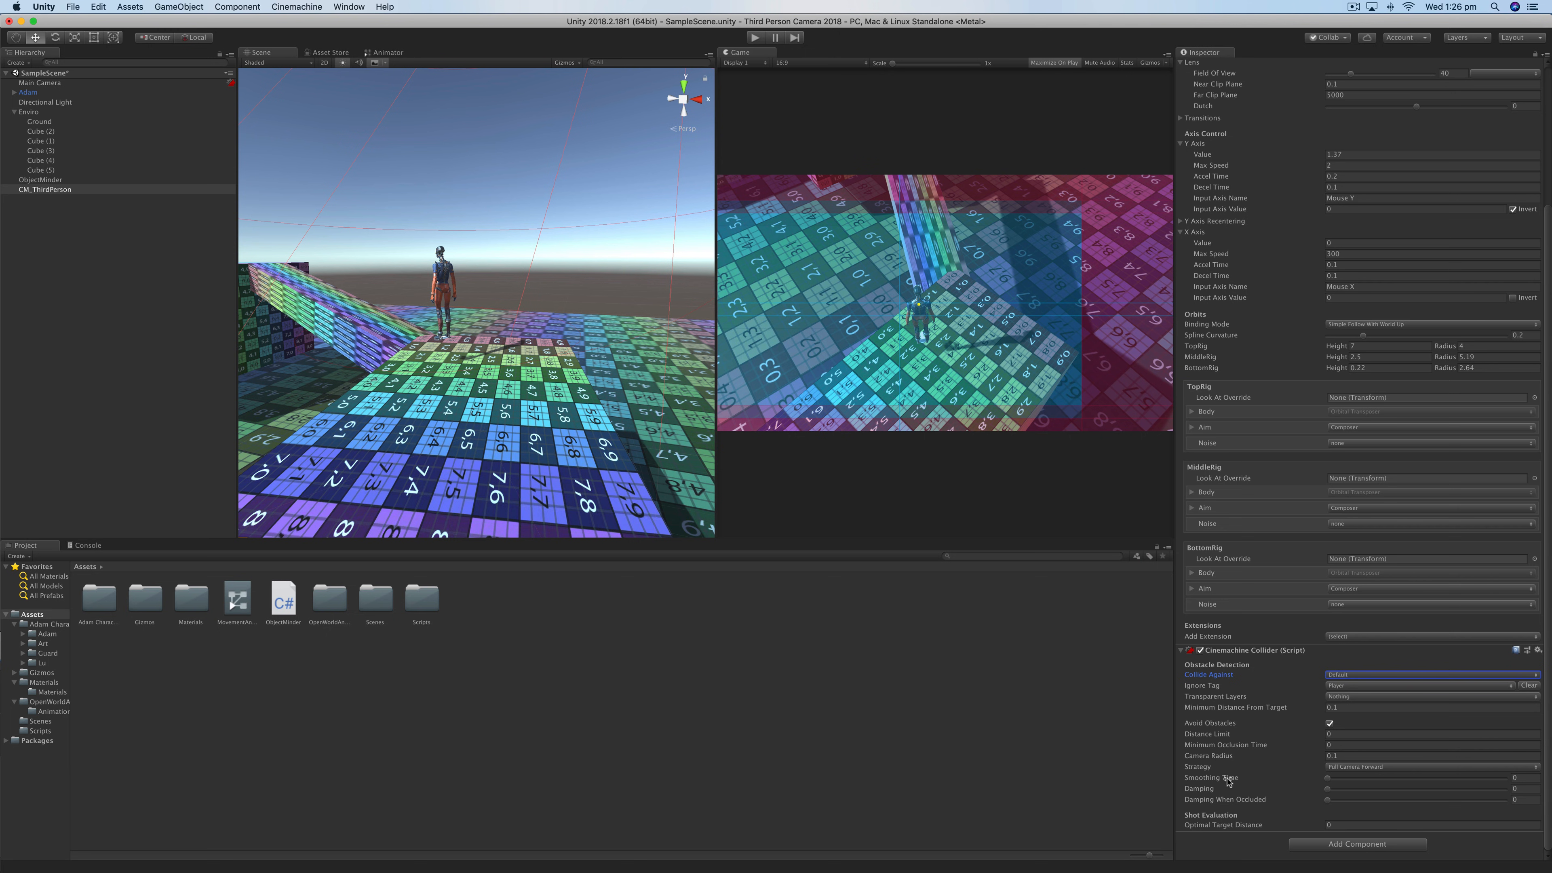
mouse_move(1221, 789)
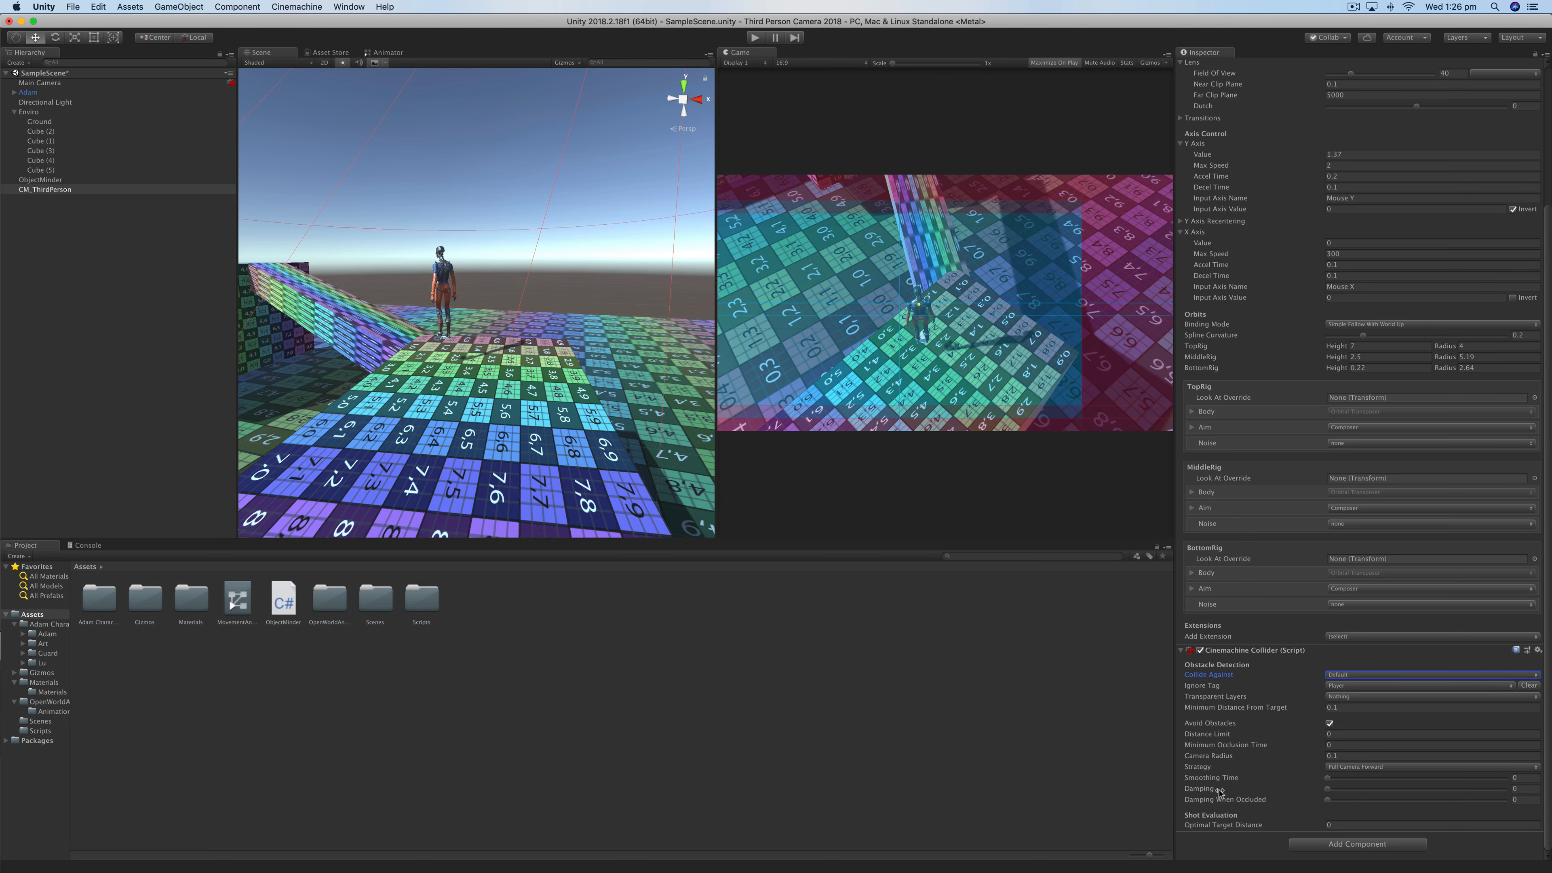
mouse_move(760, 66)
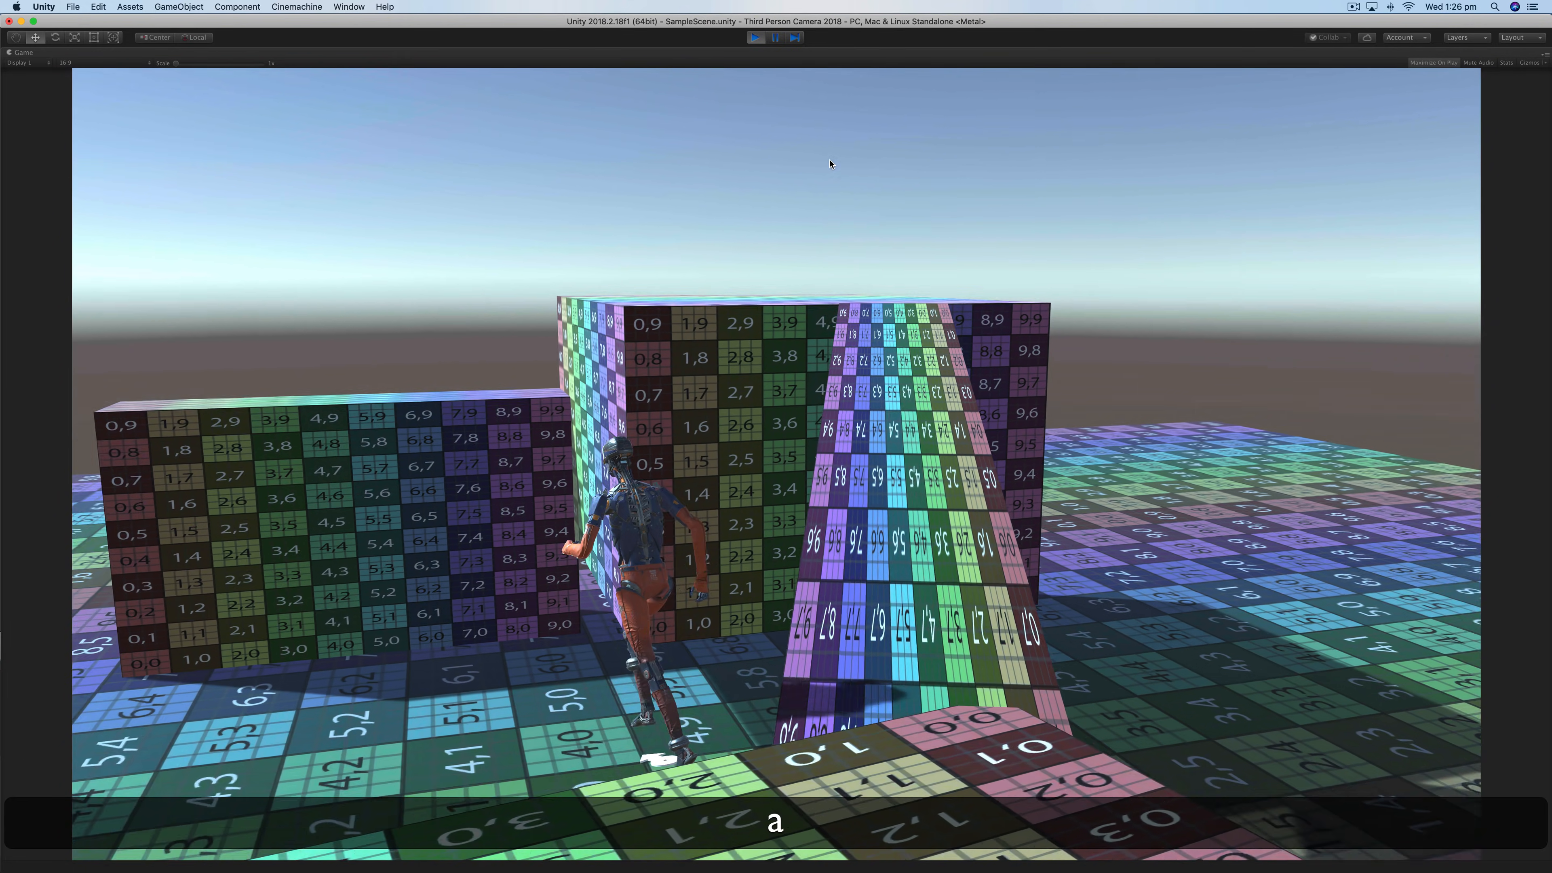
- Walk Adam past the walls to watch the camera avoid obstacles
key(w)
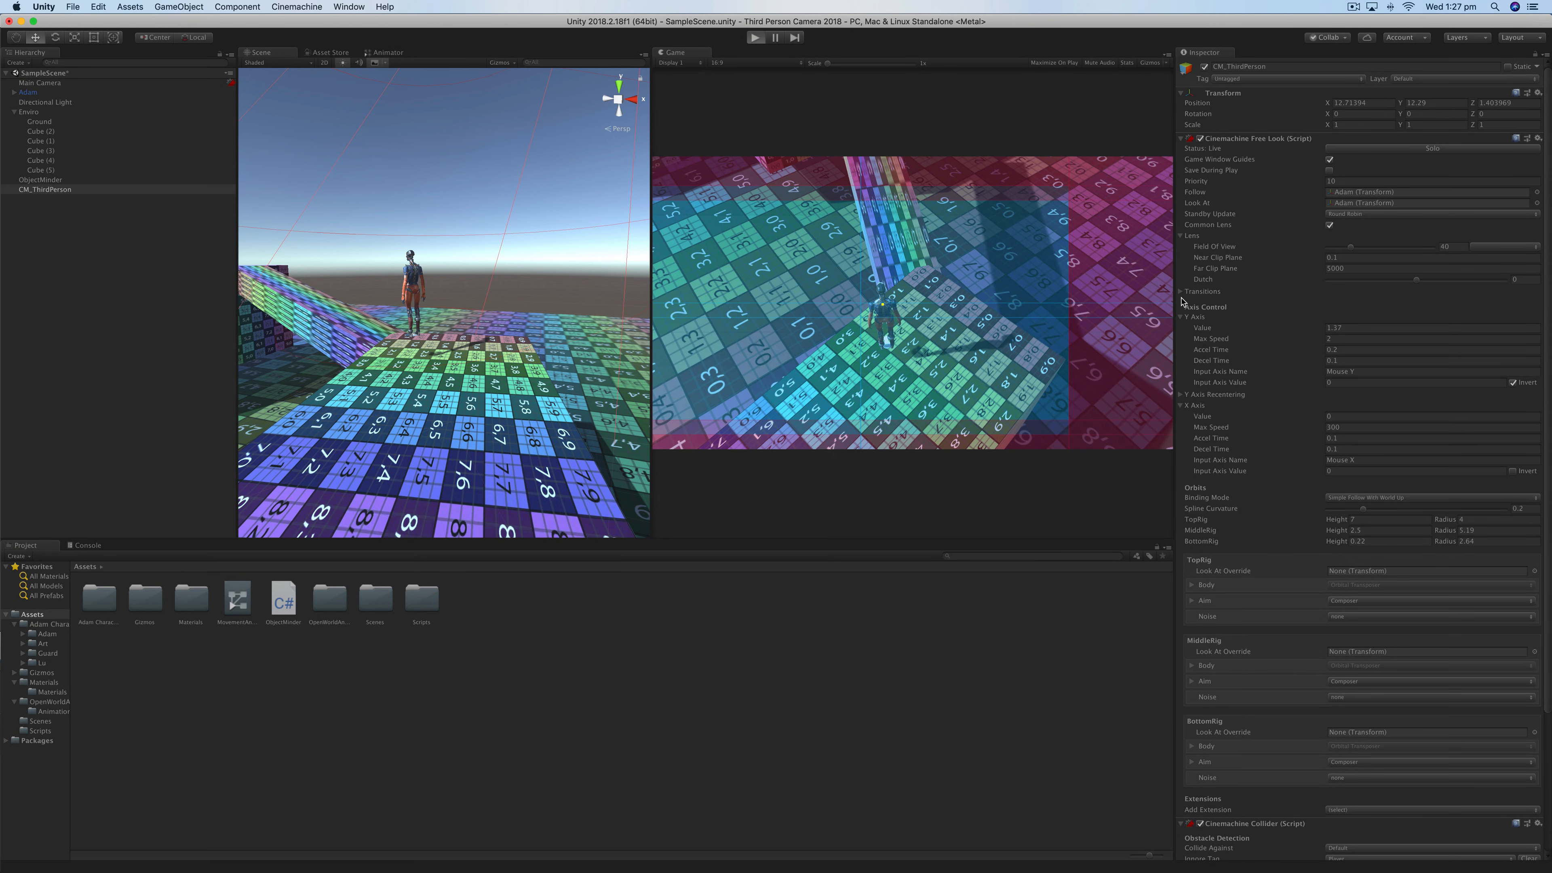
- Play the scene and raise the collider's Damping When Occluded to about 7 while Adam walks
click(757, 36)
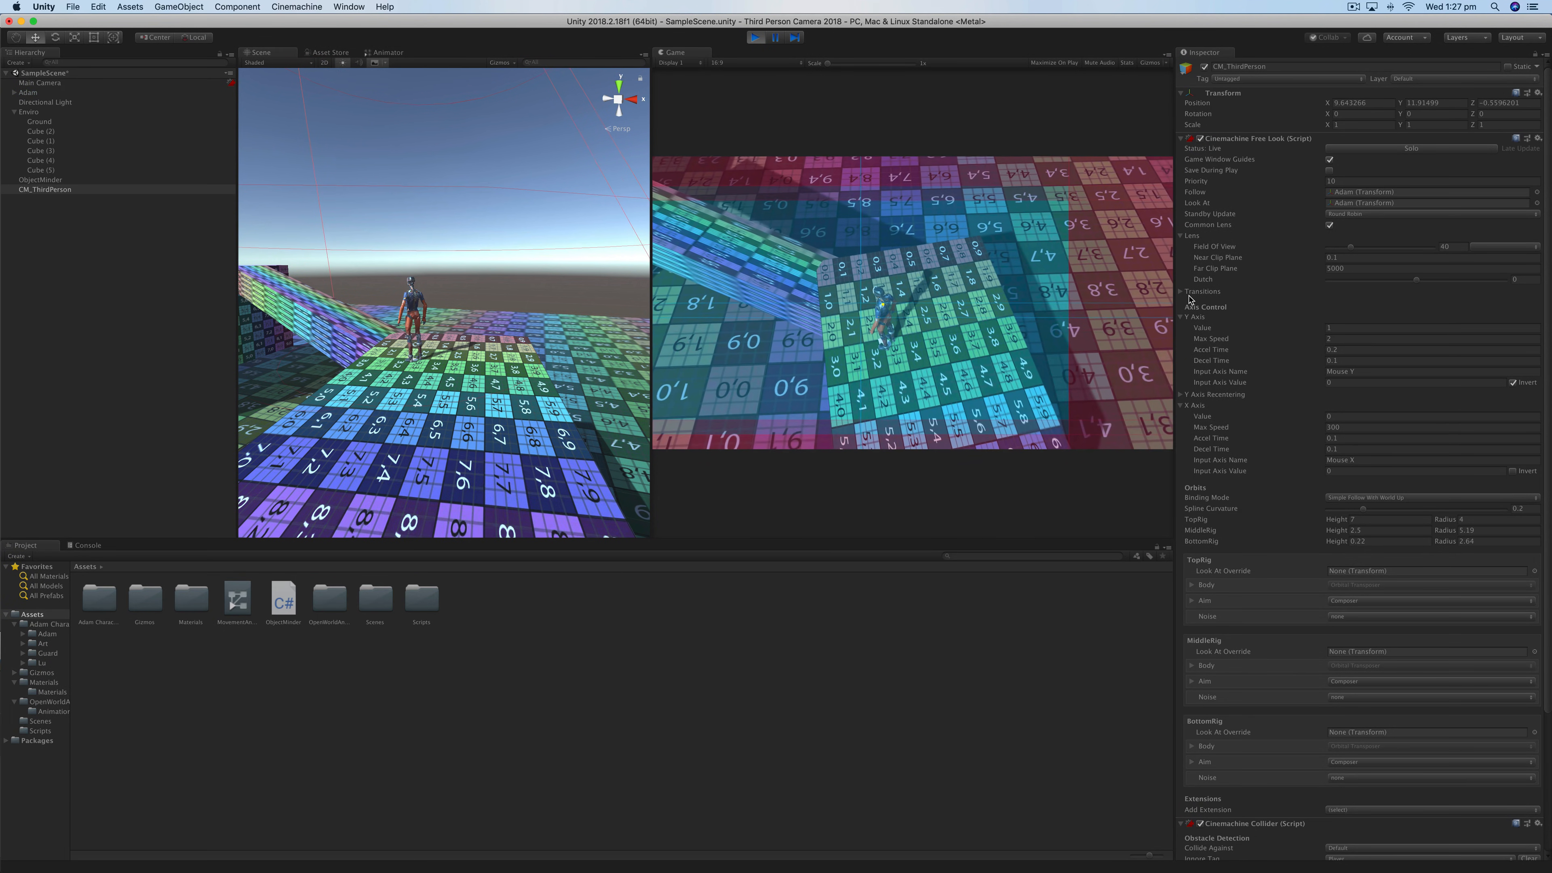
key(w)
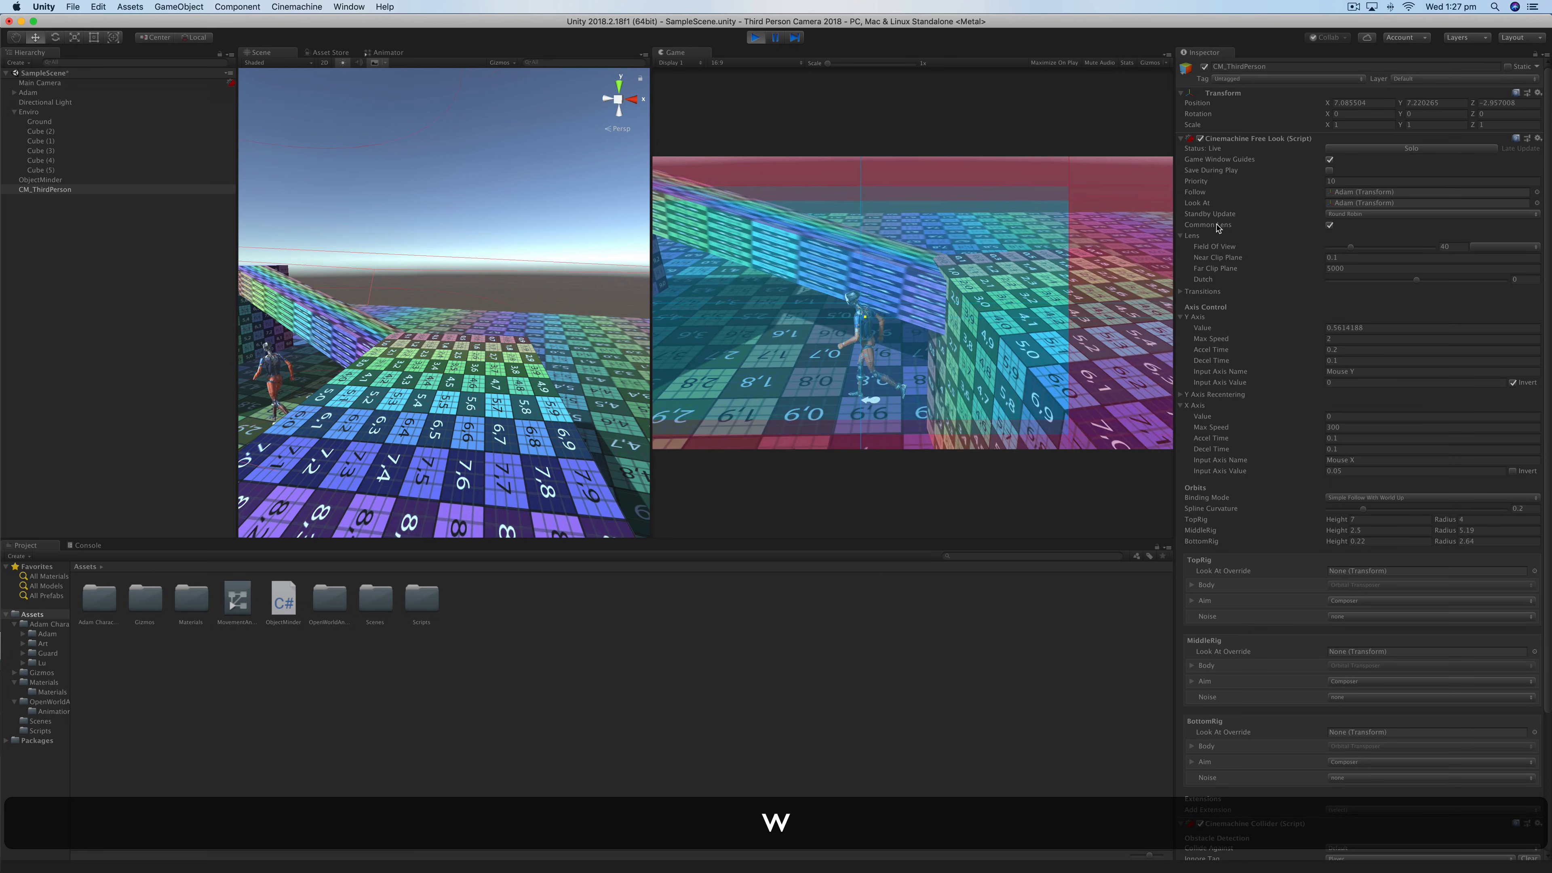
key(d)
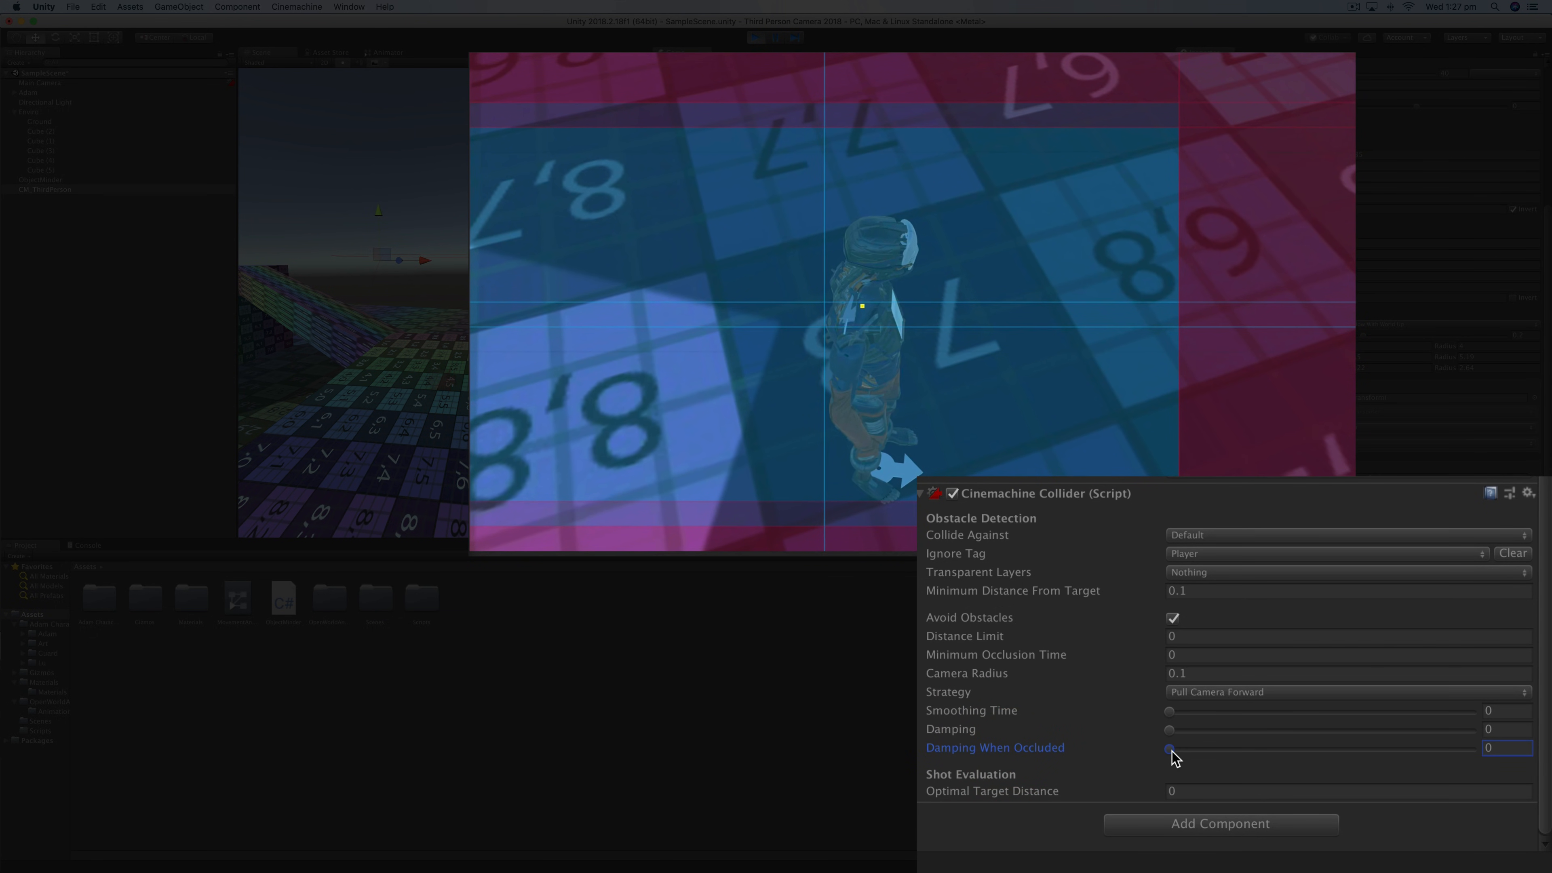
drag(1168, 746, 1281, 747)
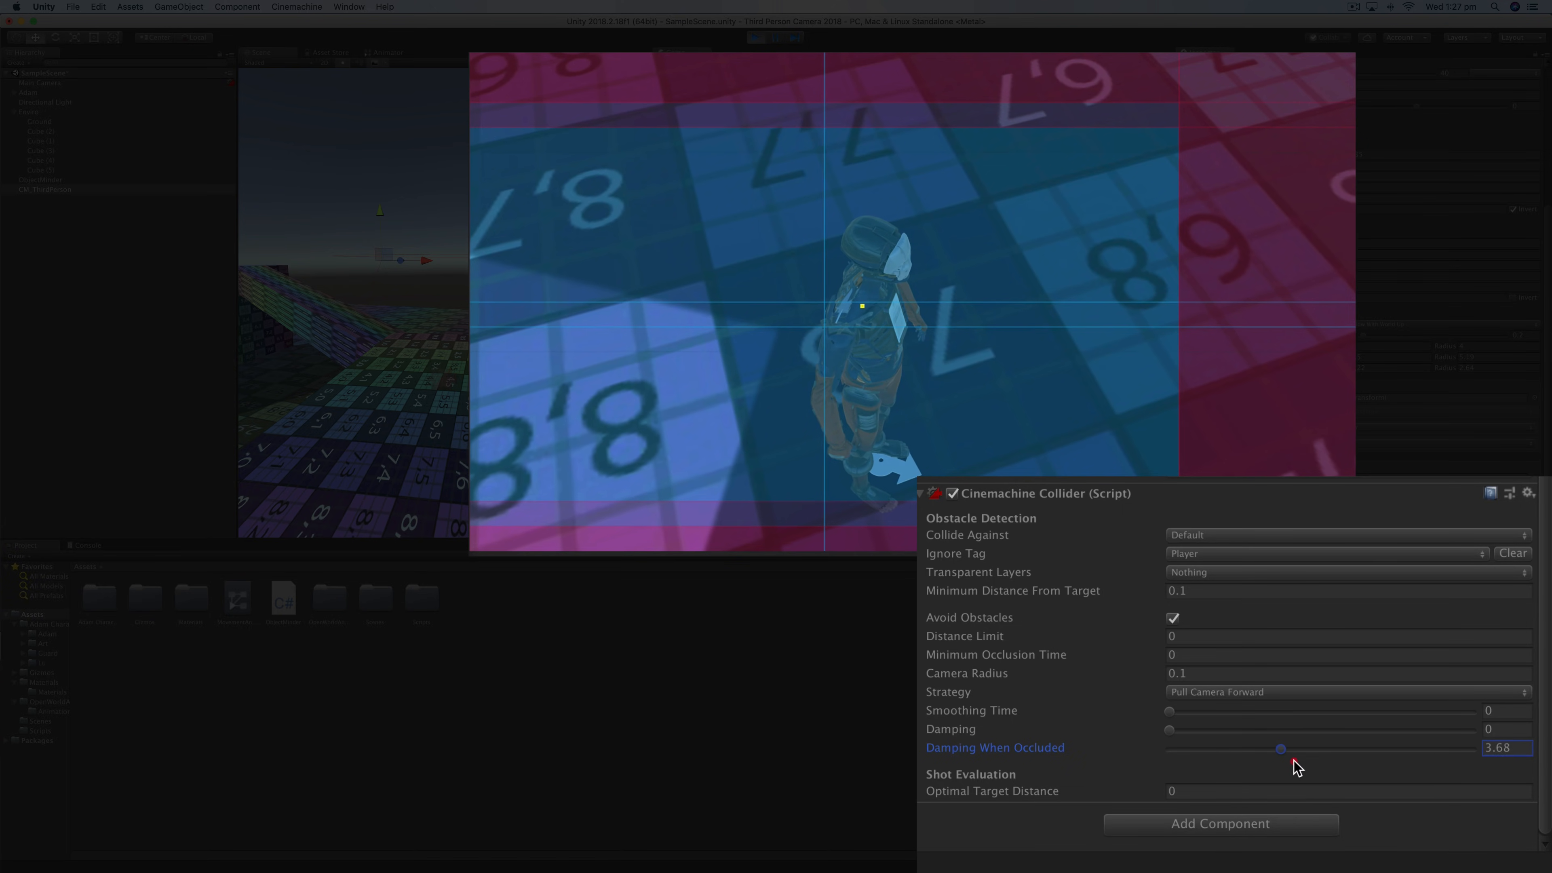
drag(1282, 749, 1380, 748)
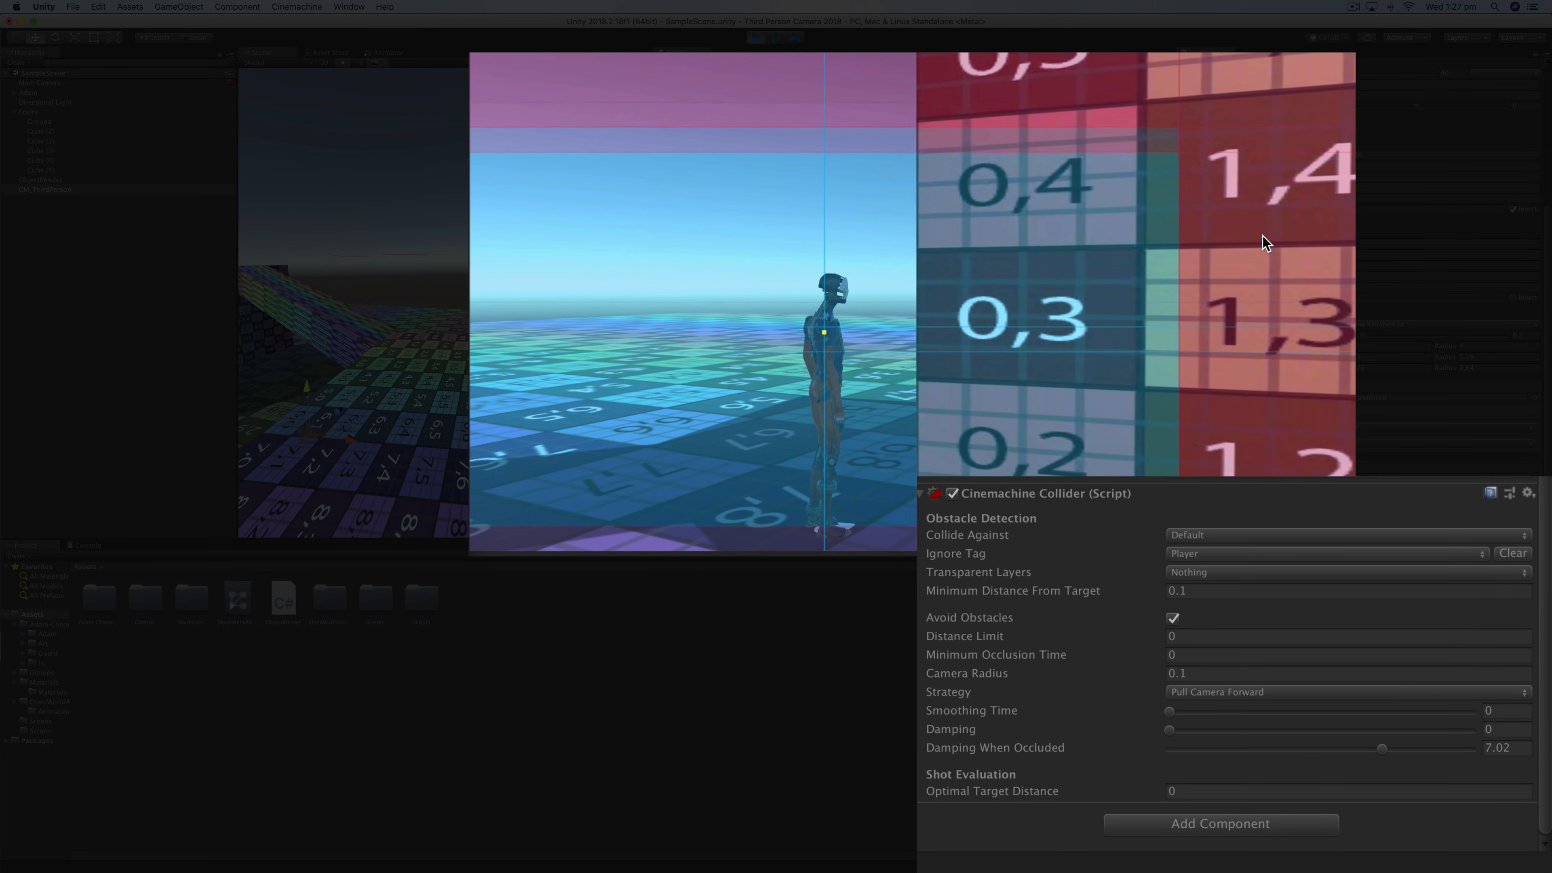
- Raise the collider's general Damping to about 7 and bring occluded damping back to 0
drag(1169, 729, 1269, 729)
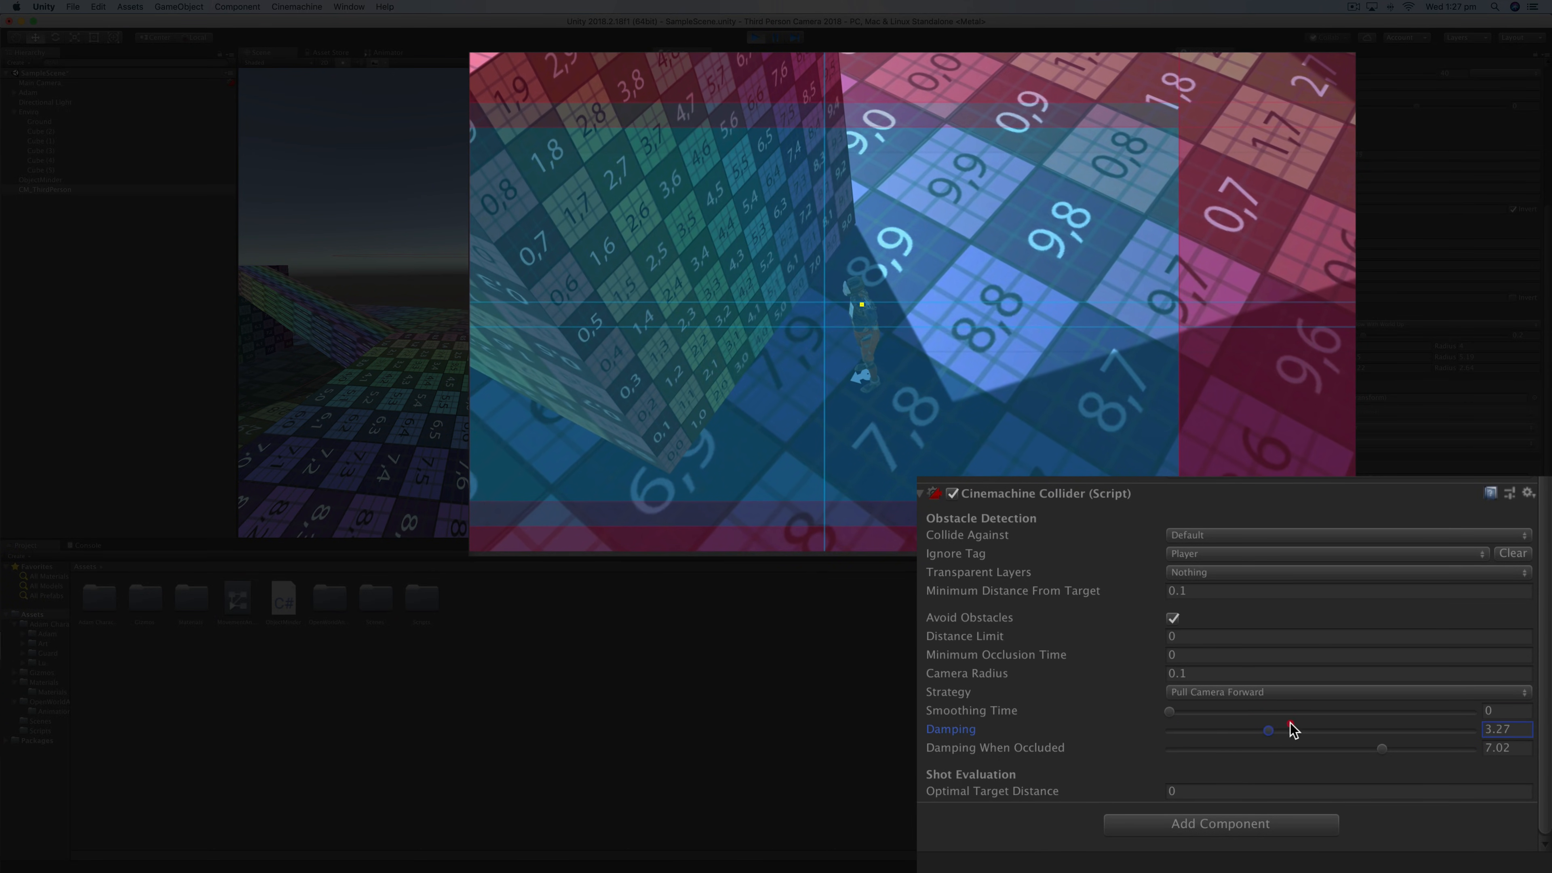
drag(1269, 728, 1383, 728)
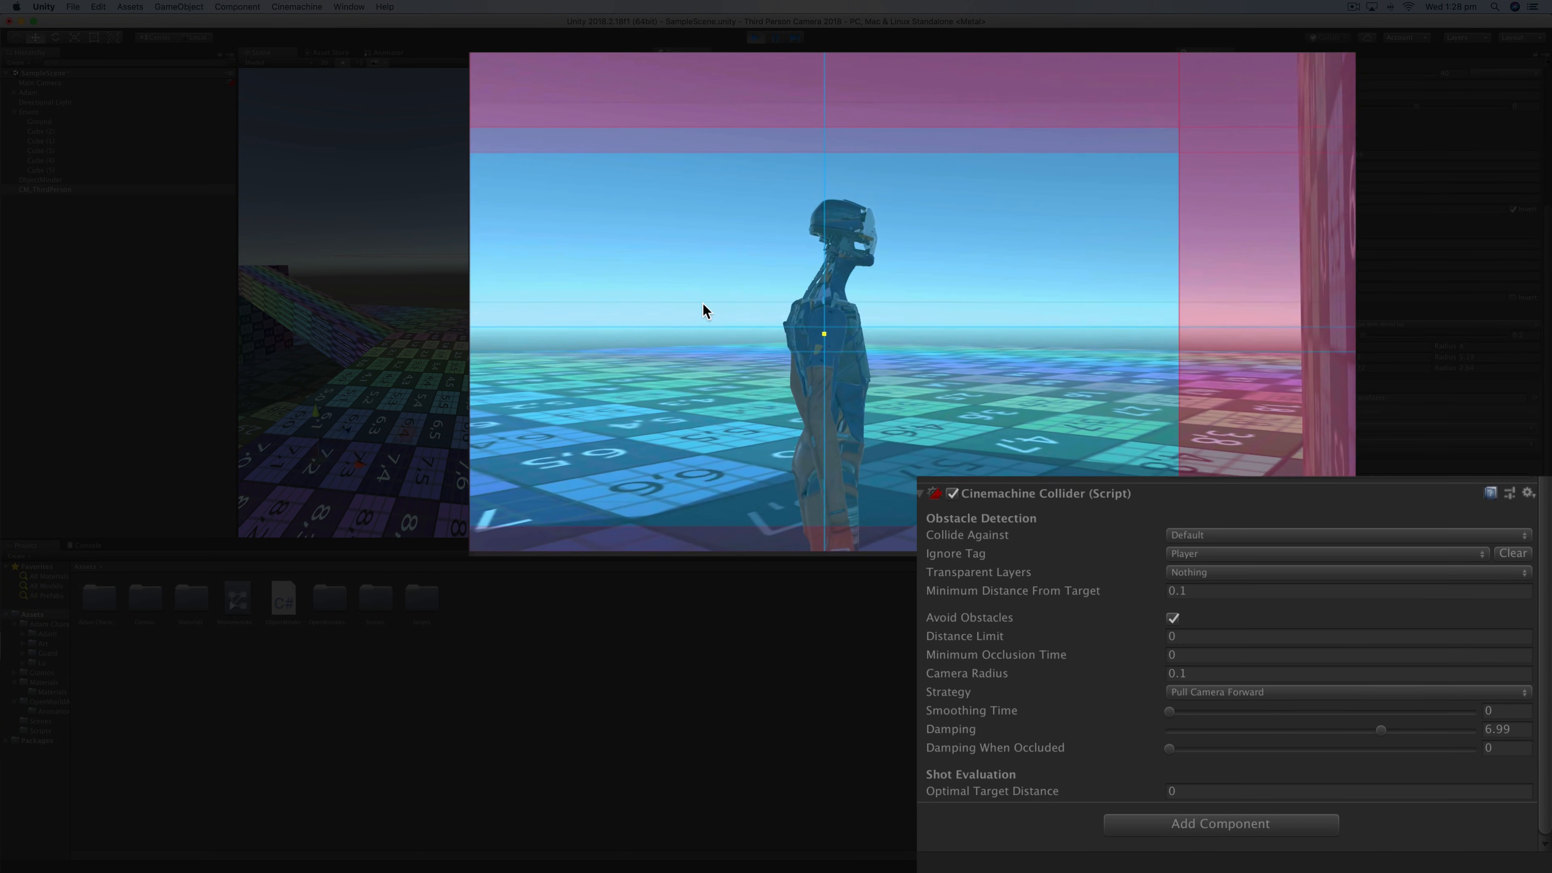
drag(1168, 749, 1183, 748)
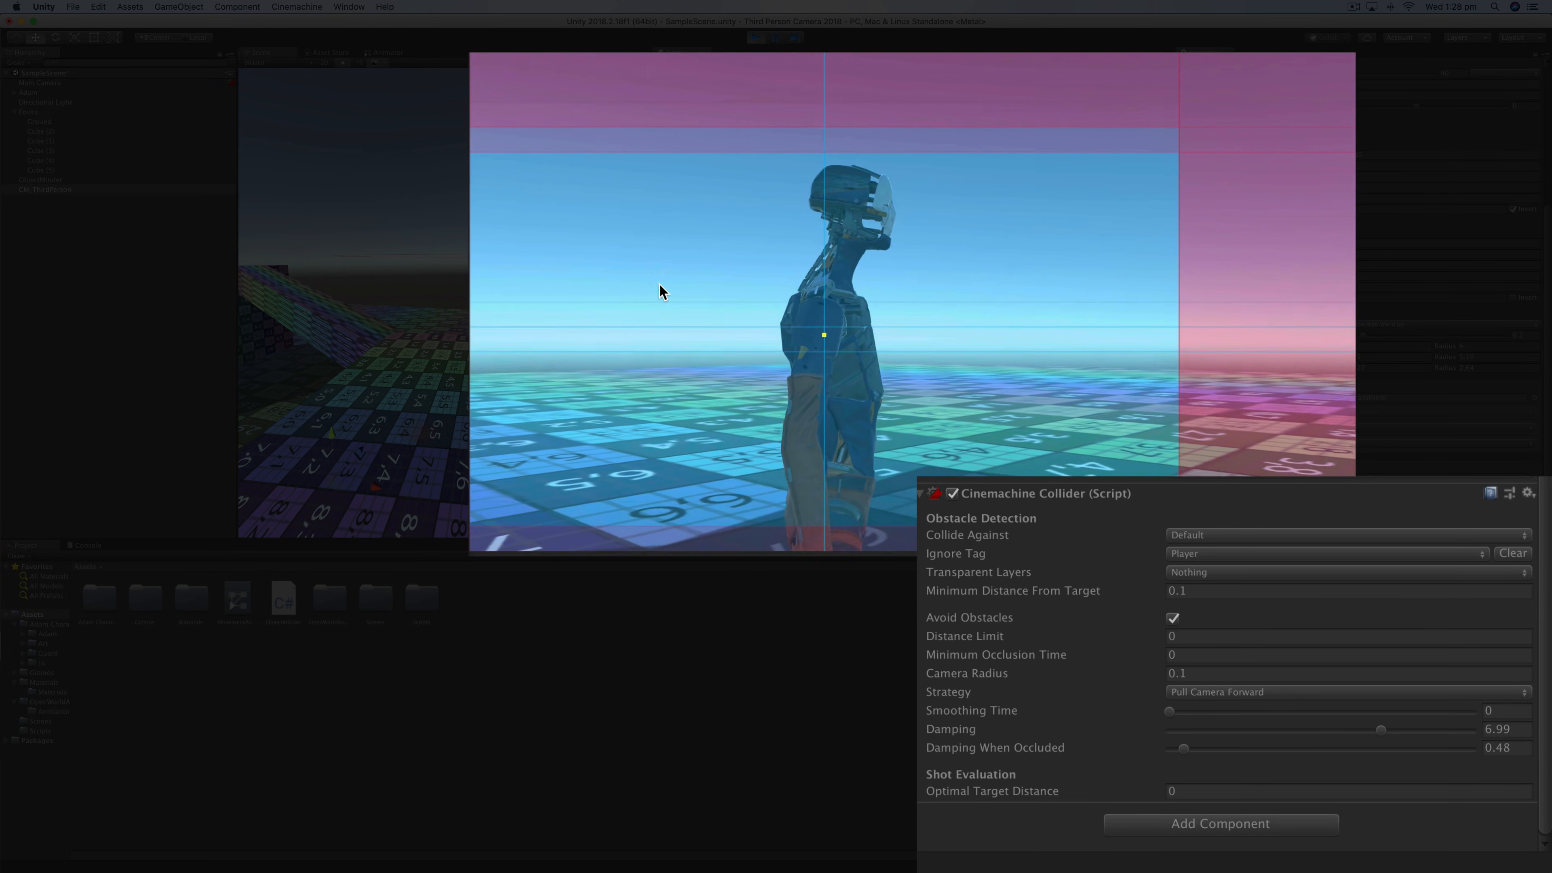
drag(1184, 749, 1182, 749)
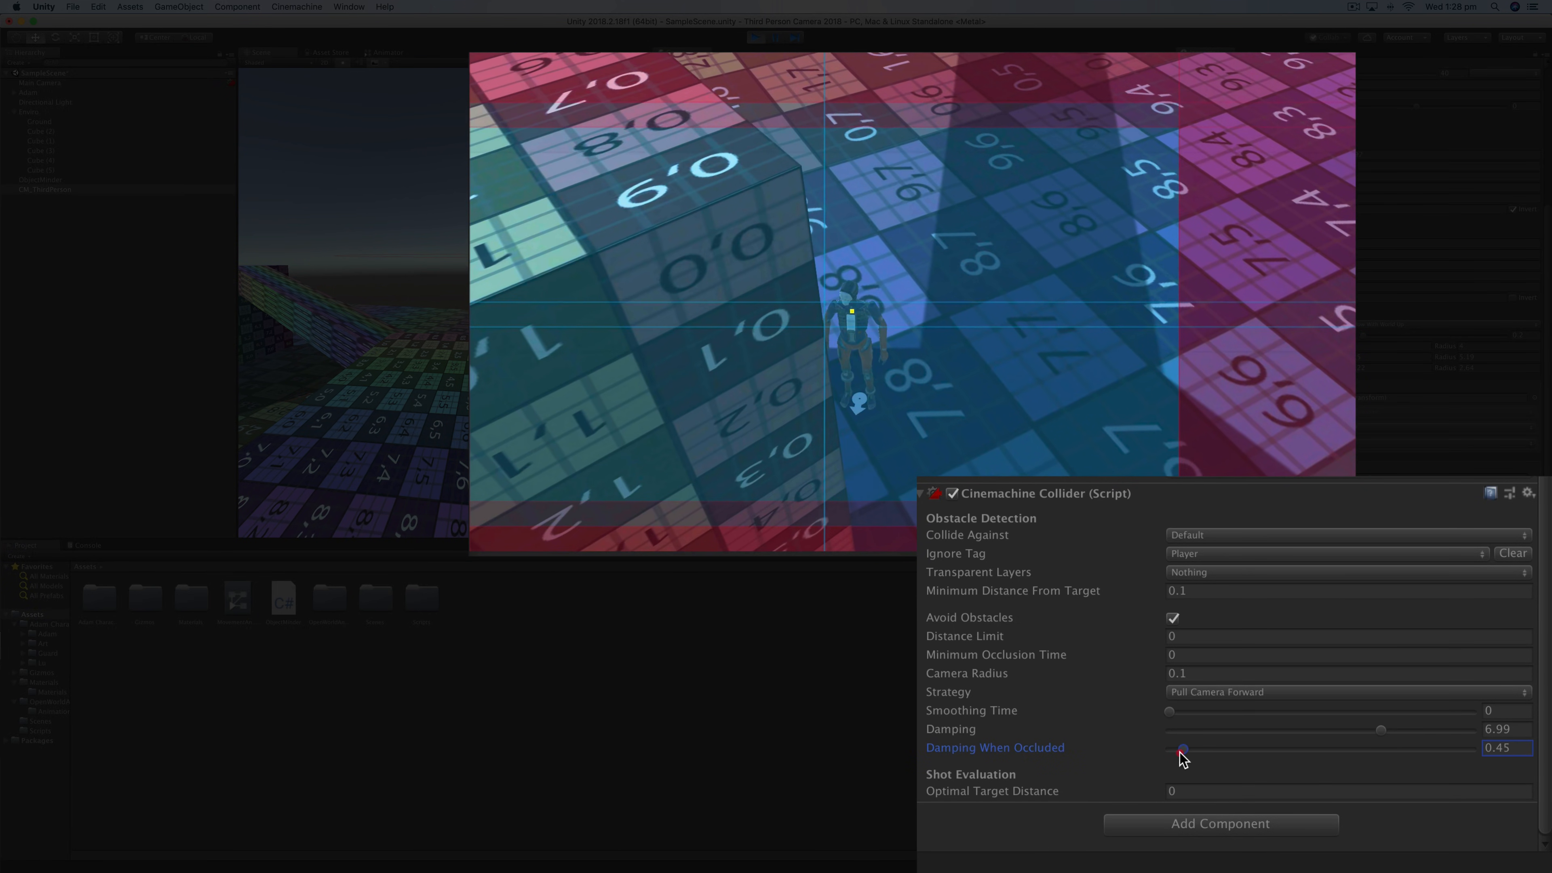
drag(1182, 749, 1169, 747)
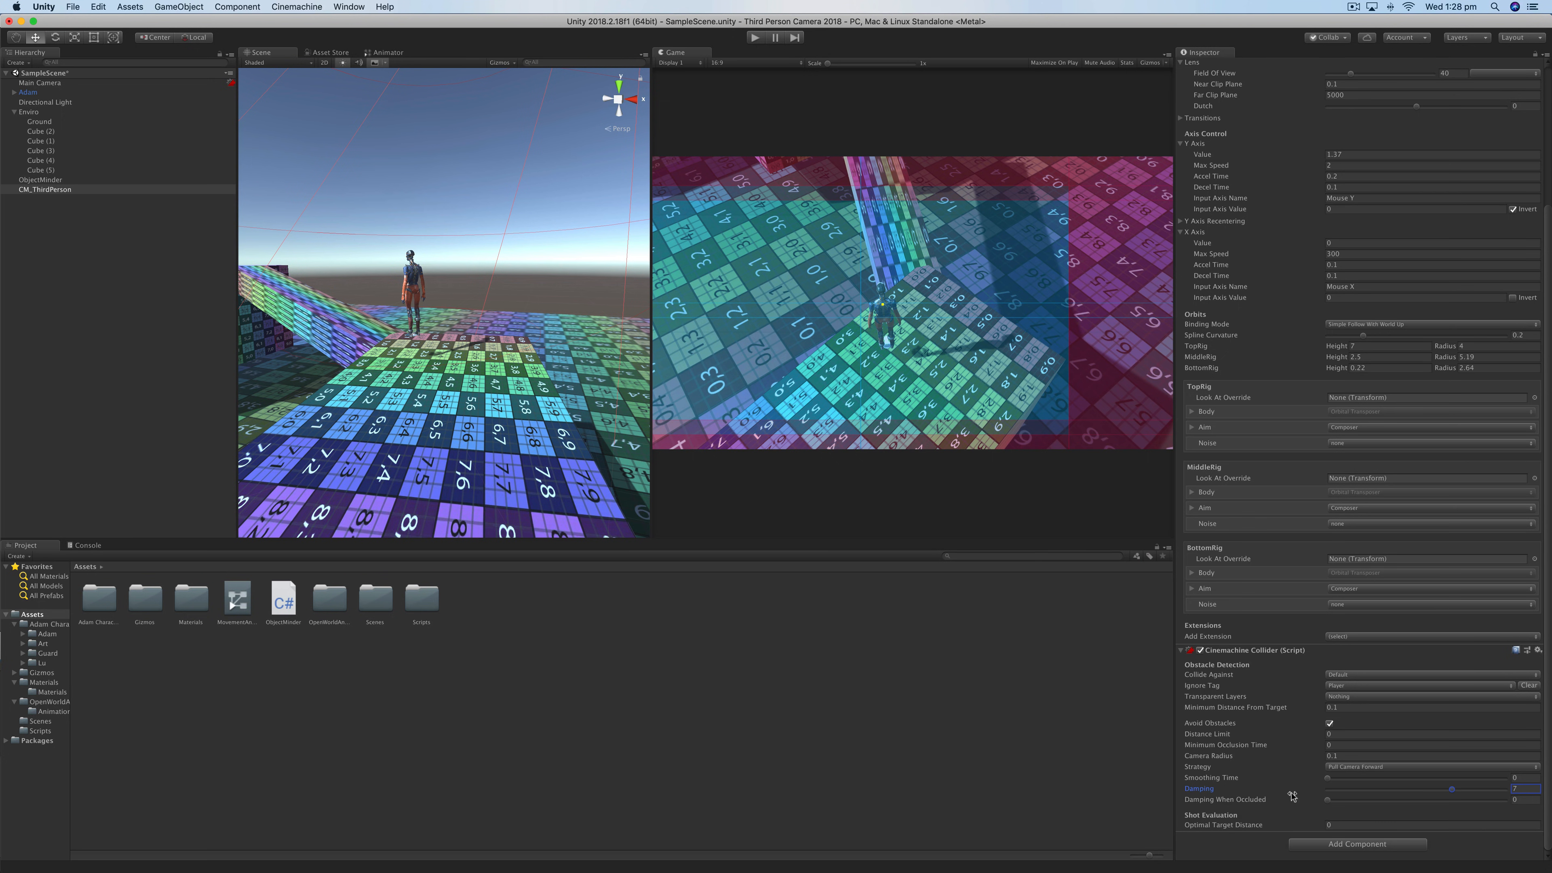
mouse_move(1287, 825)
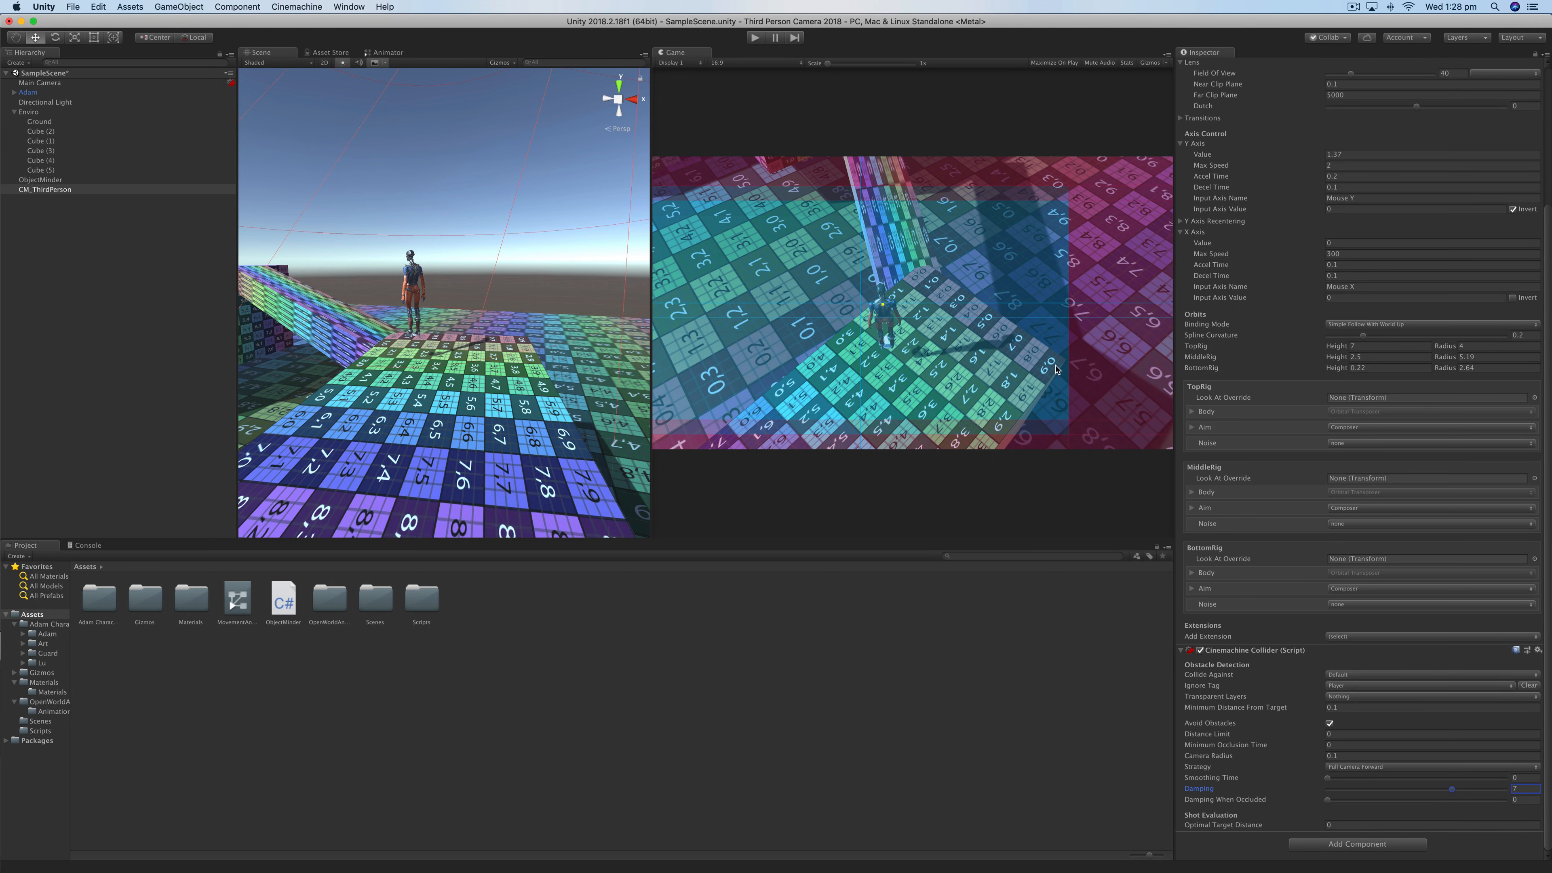
- Set the FreeLook Y Axis Value to 0.5 so the camera starts at middle height
click(1431, 153)
text(0.5)
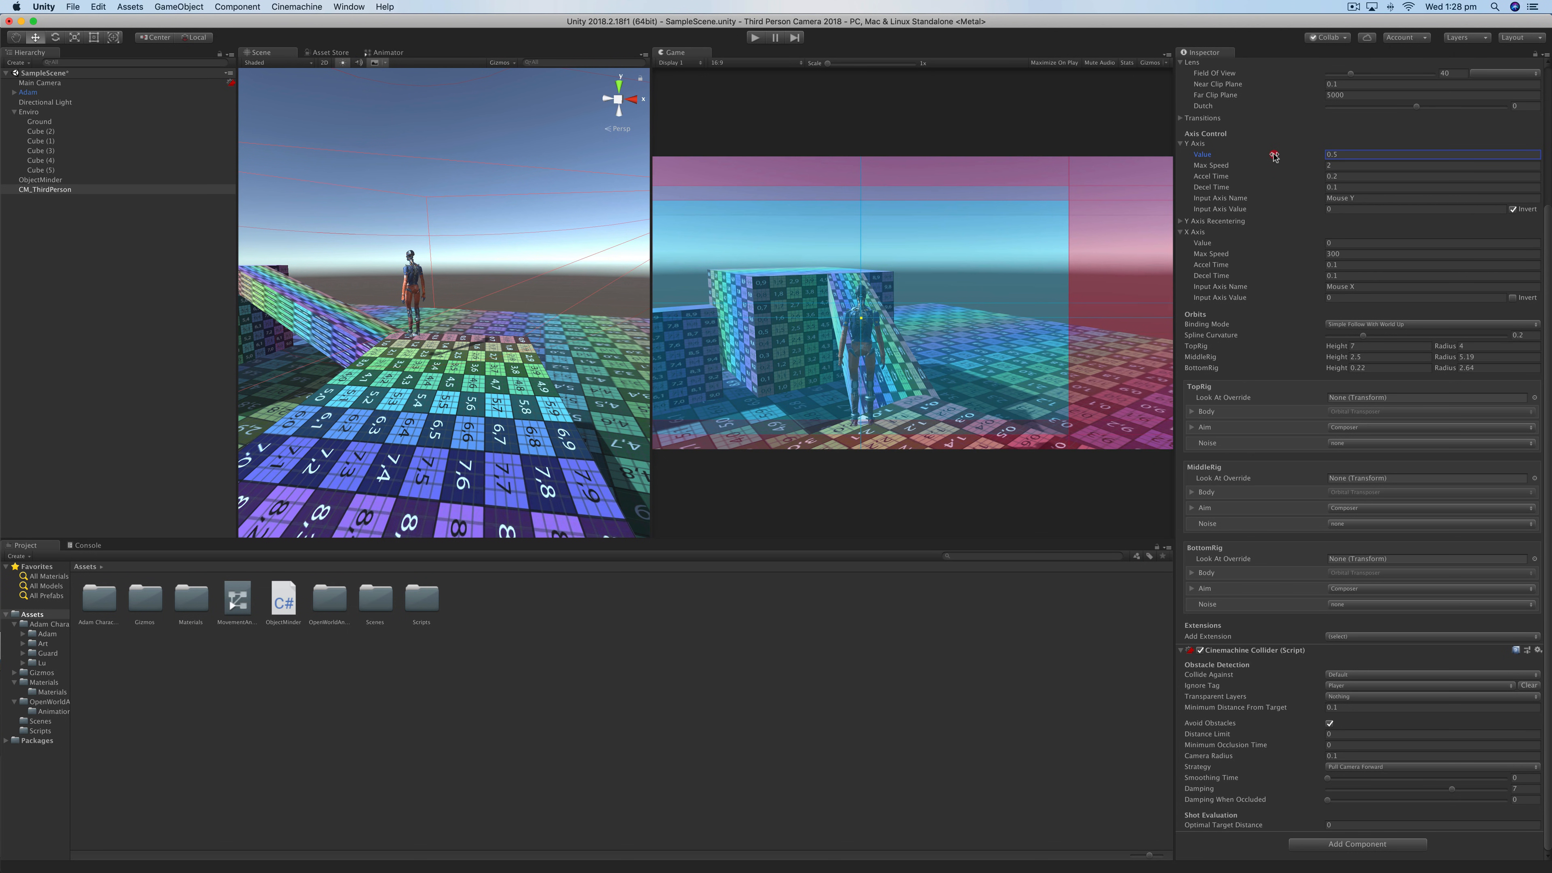
mouse_move(532, 220)
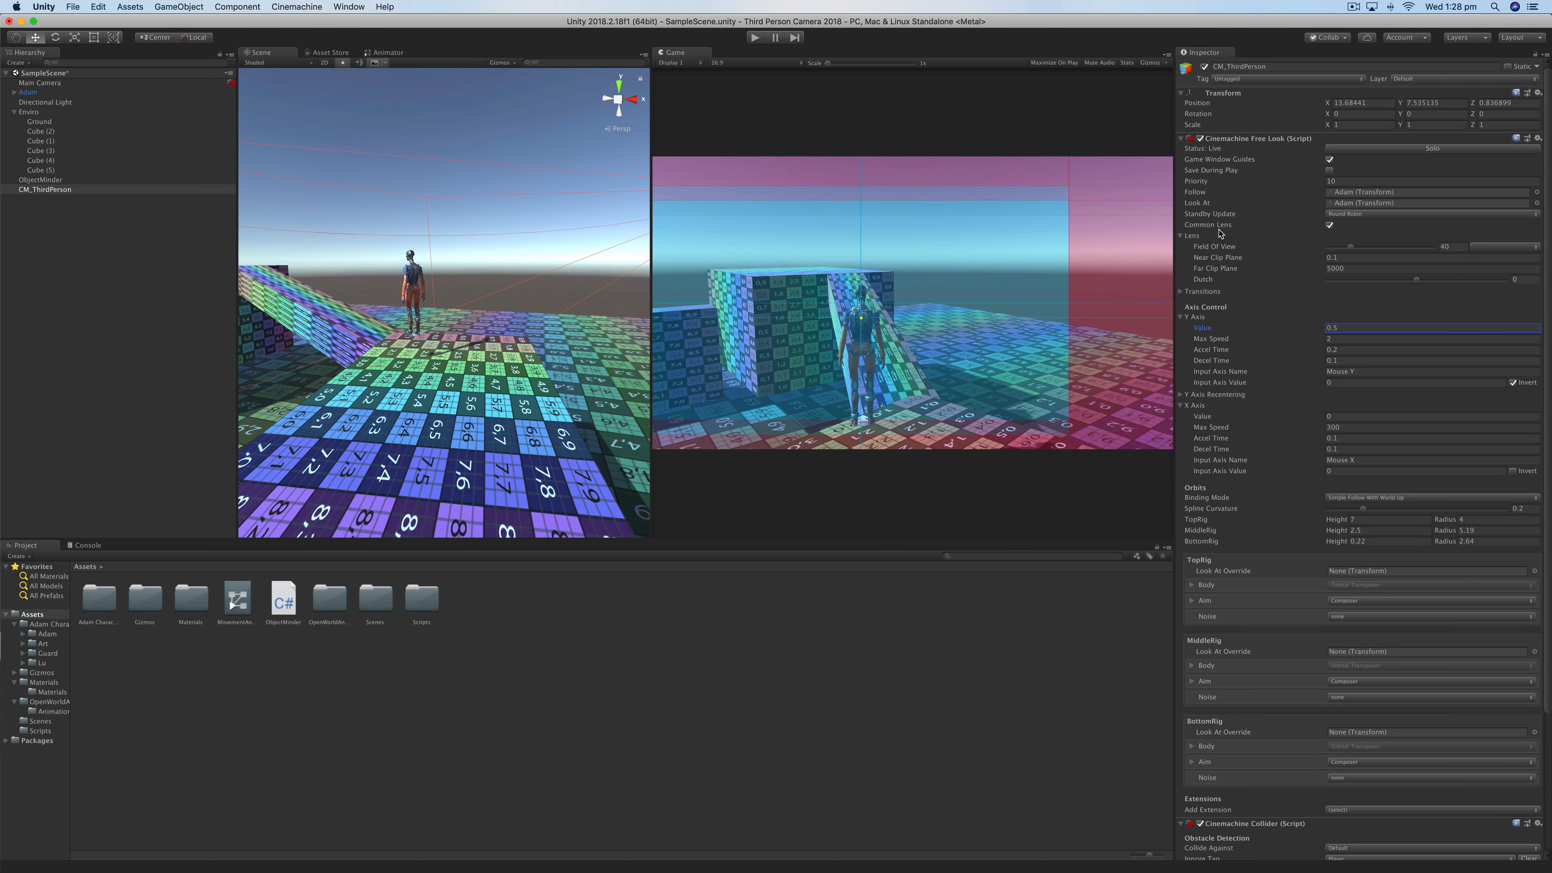
mouse_move(895, 320)
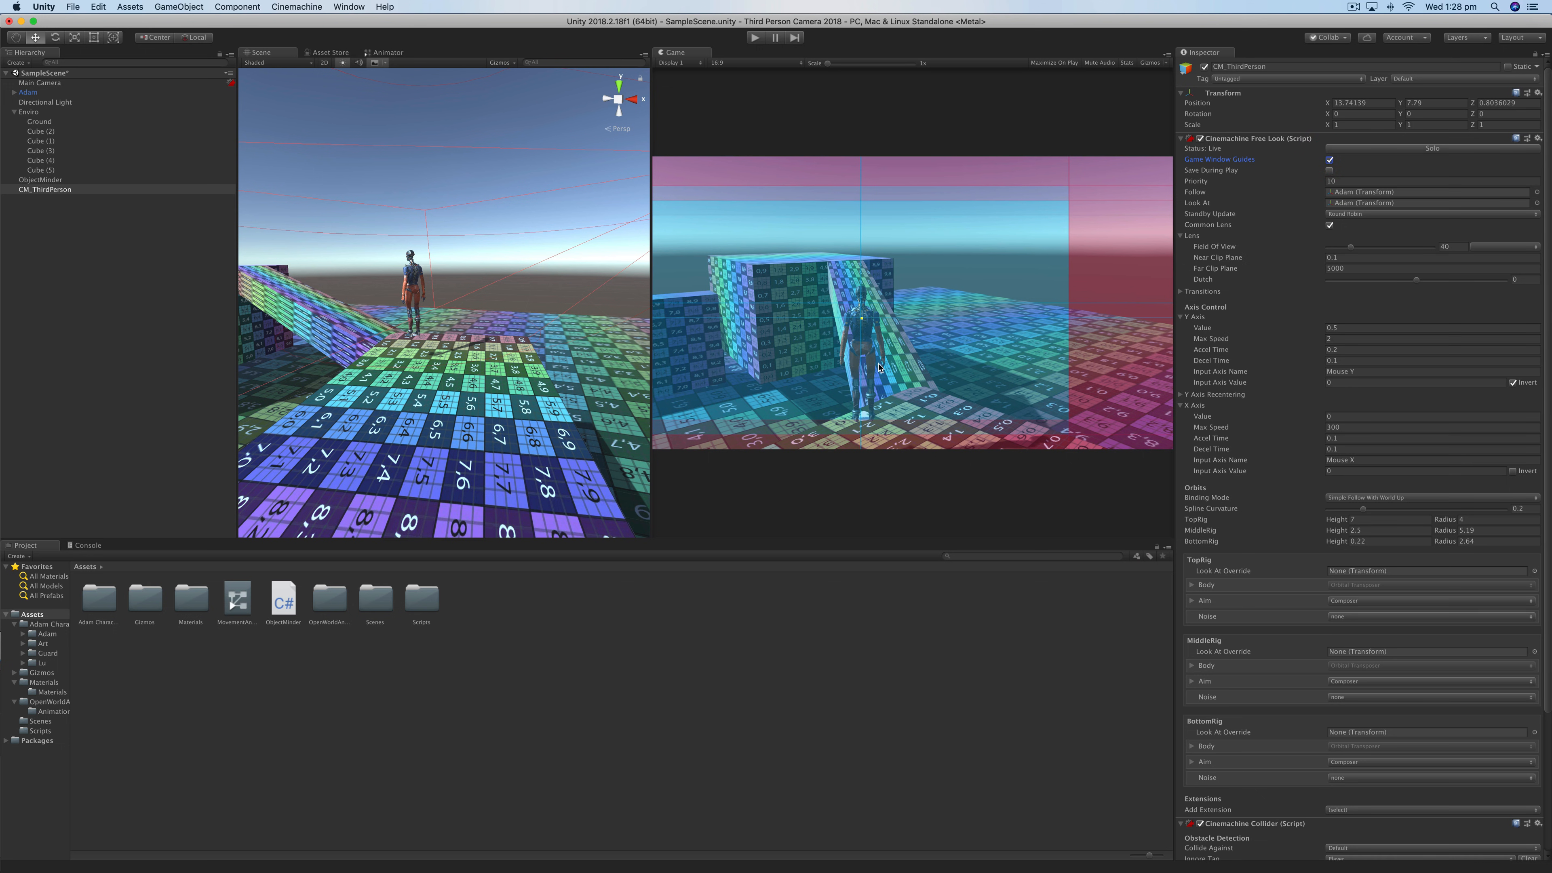
mouse_move(1174, 595)
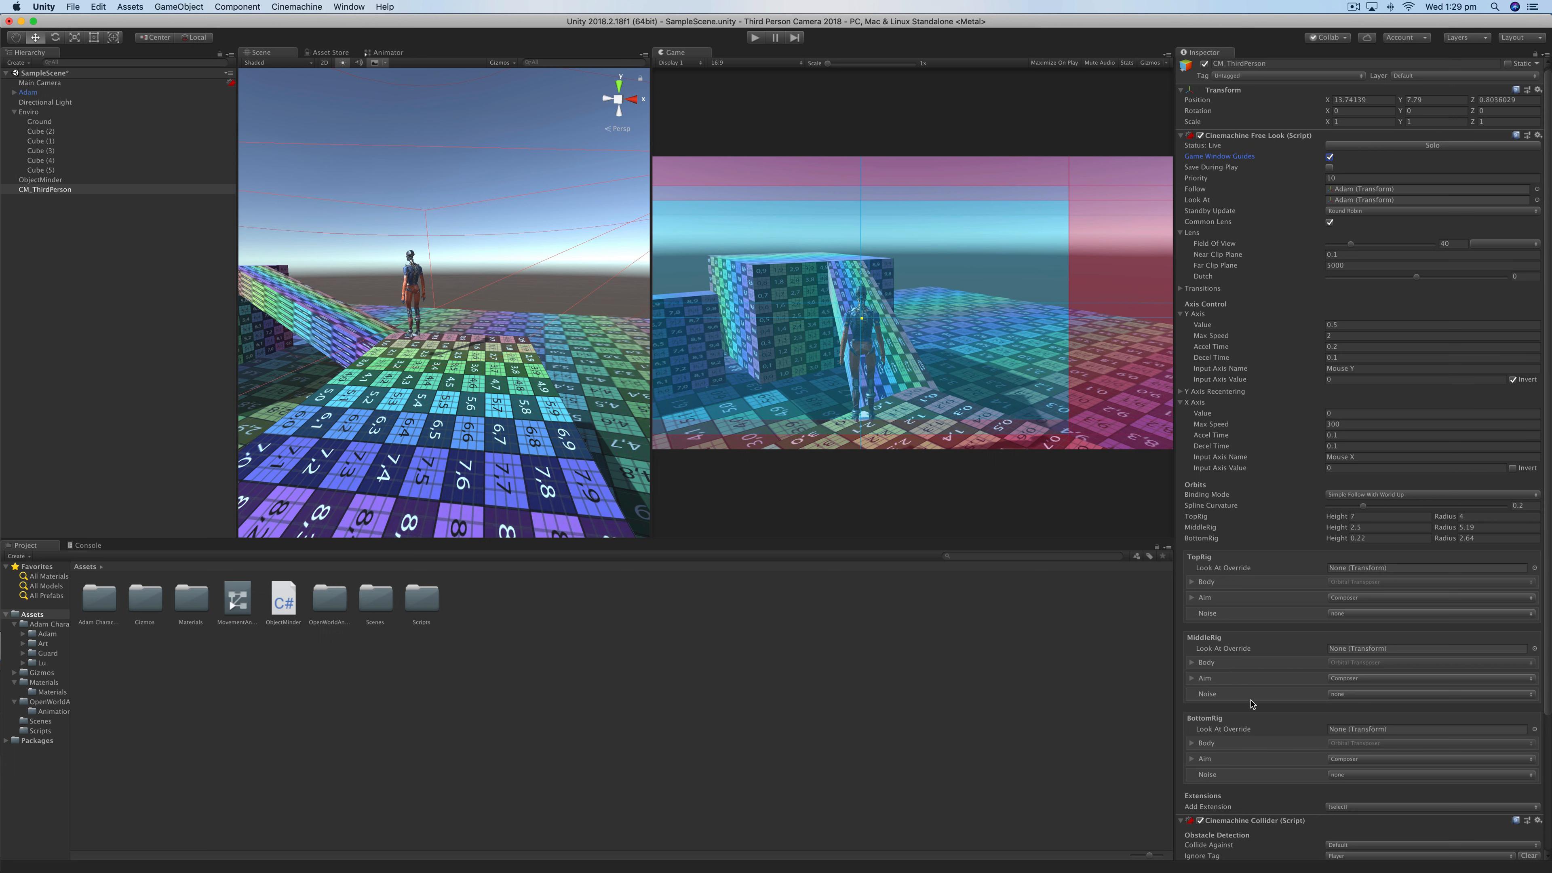
mouse_move(1137, 672)
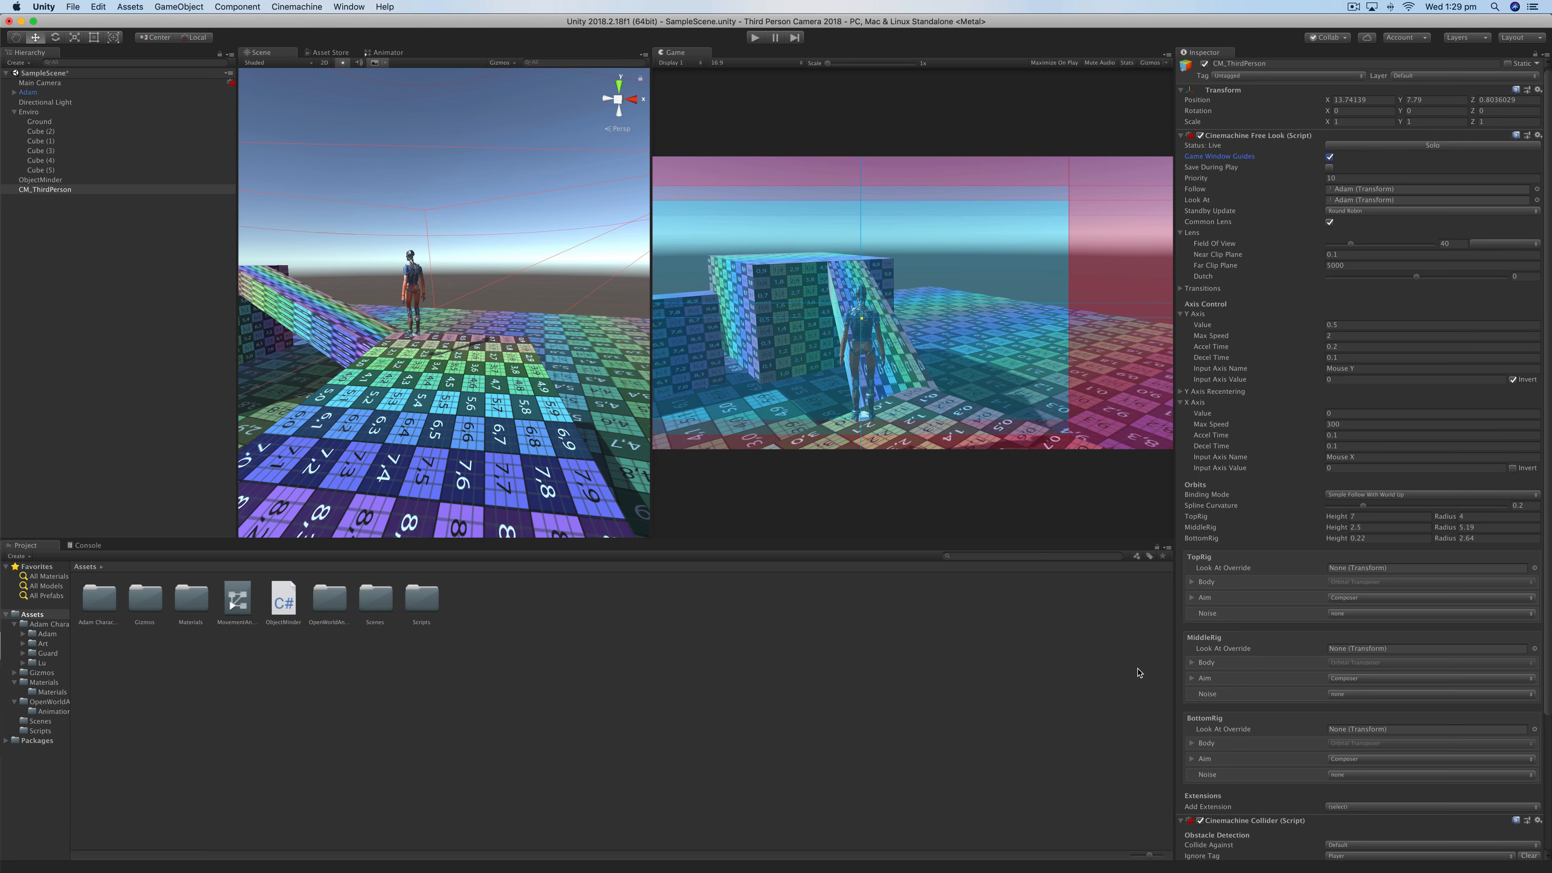
mouse_move(1136, 671)
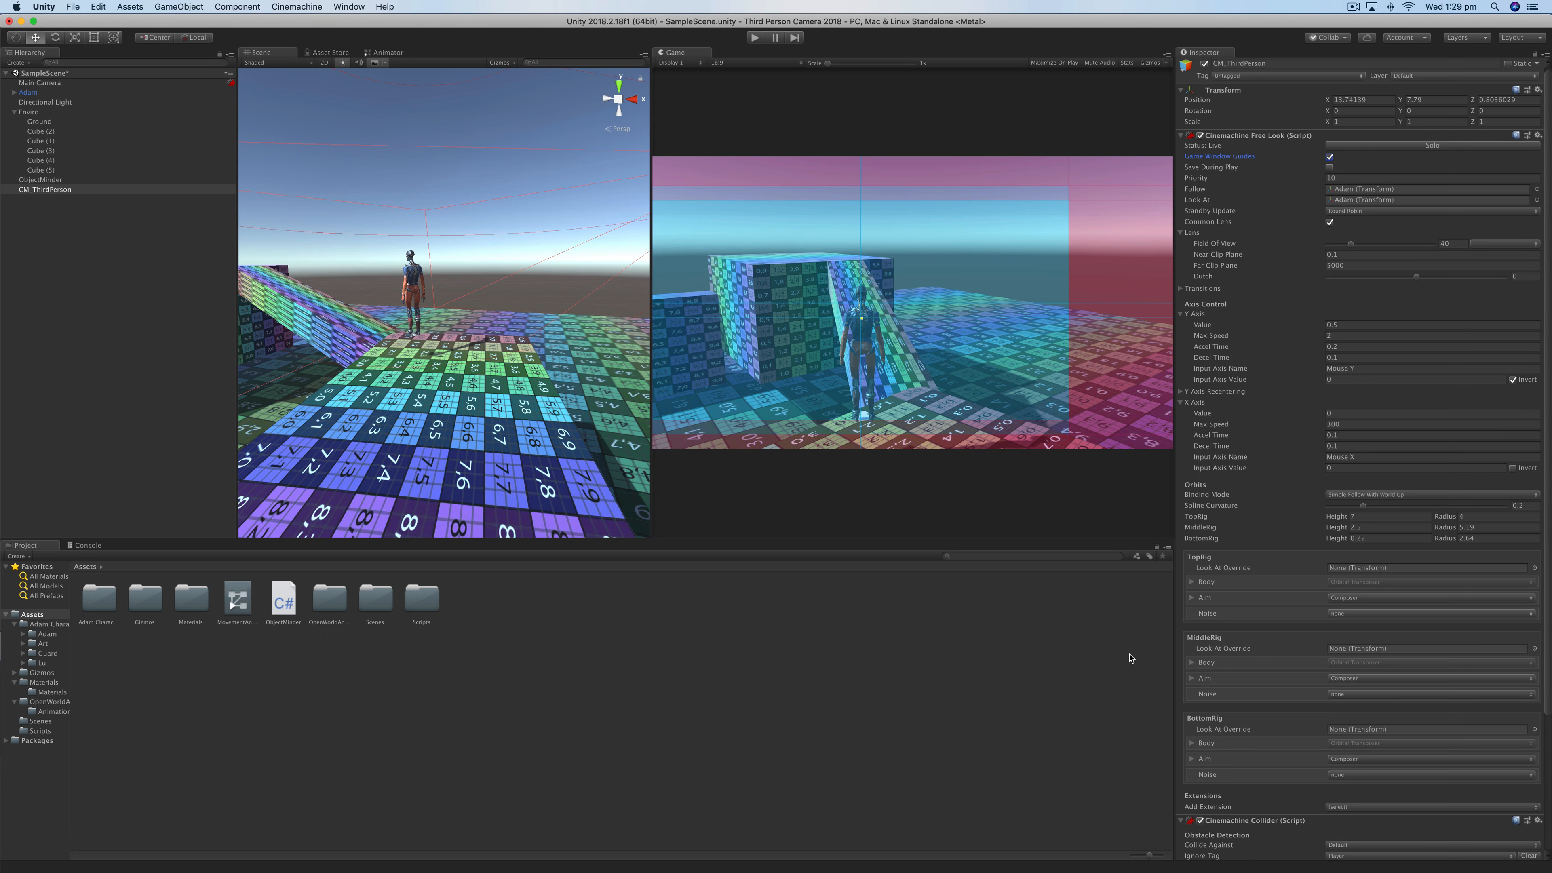
mouse_move(1222, 702)
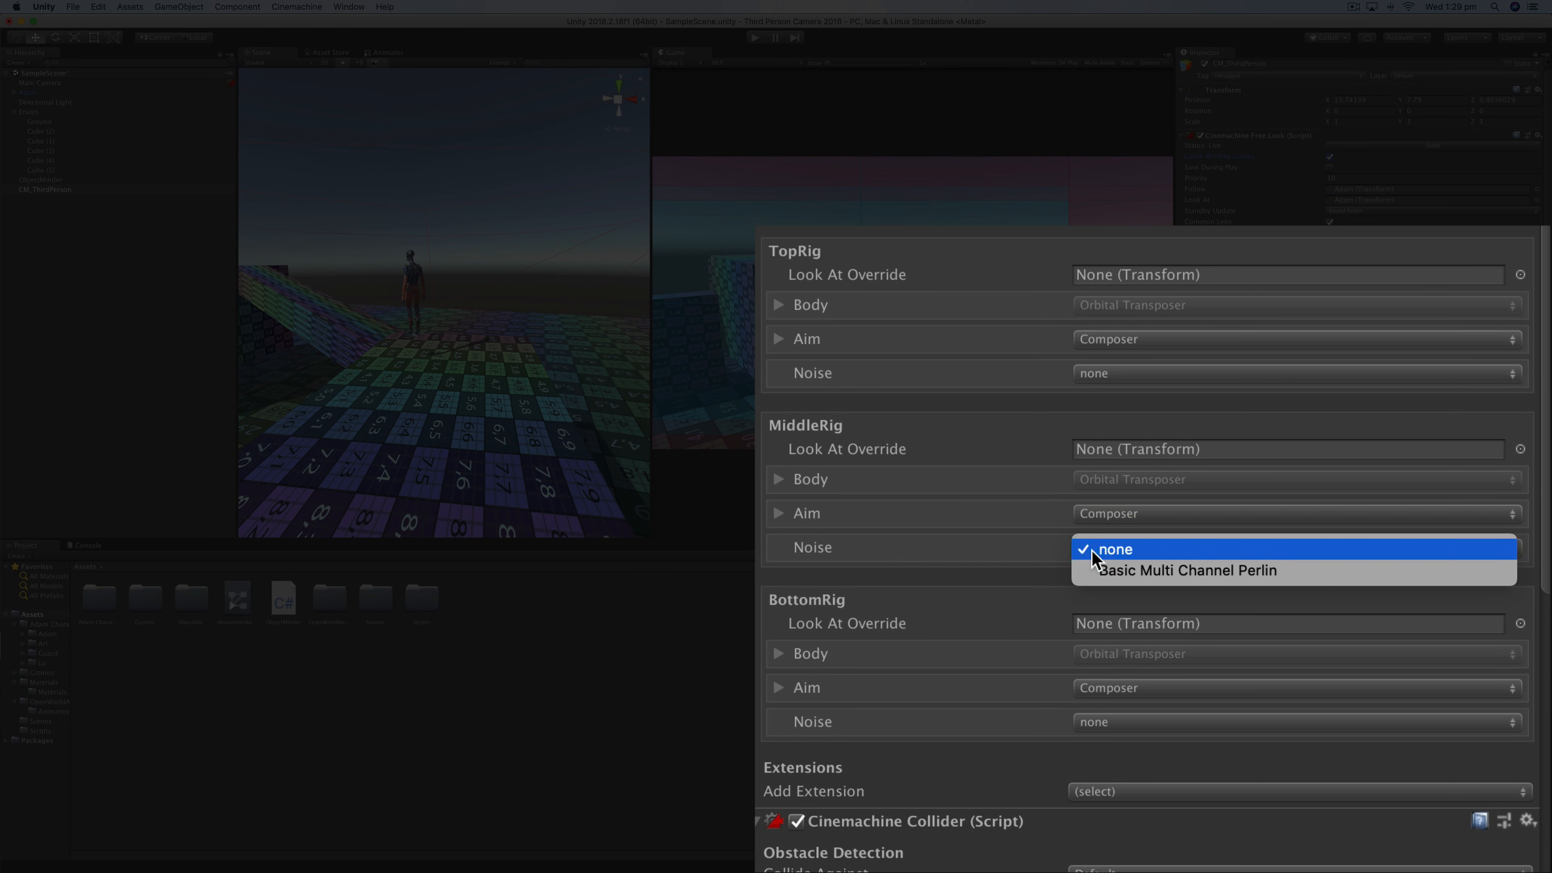
- Give MiddleRig Basic Multi Channel Perlin noise with the Handheld_normal_mild profile and preview it
click(1186, 570)
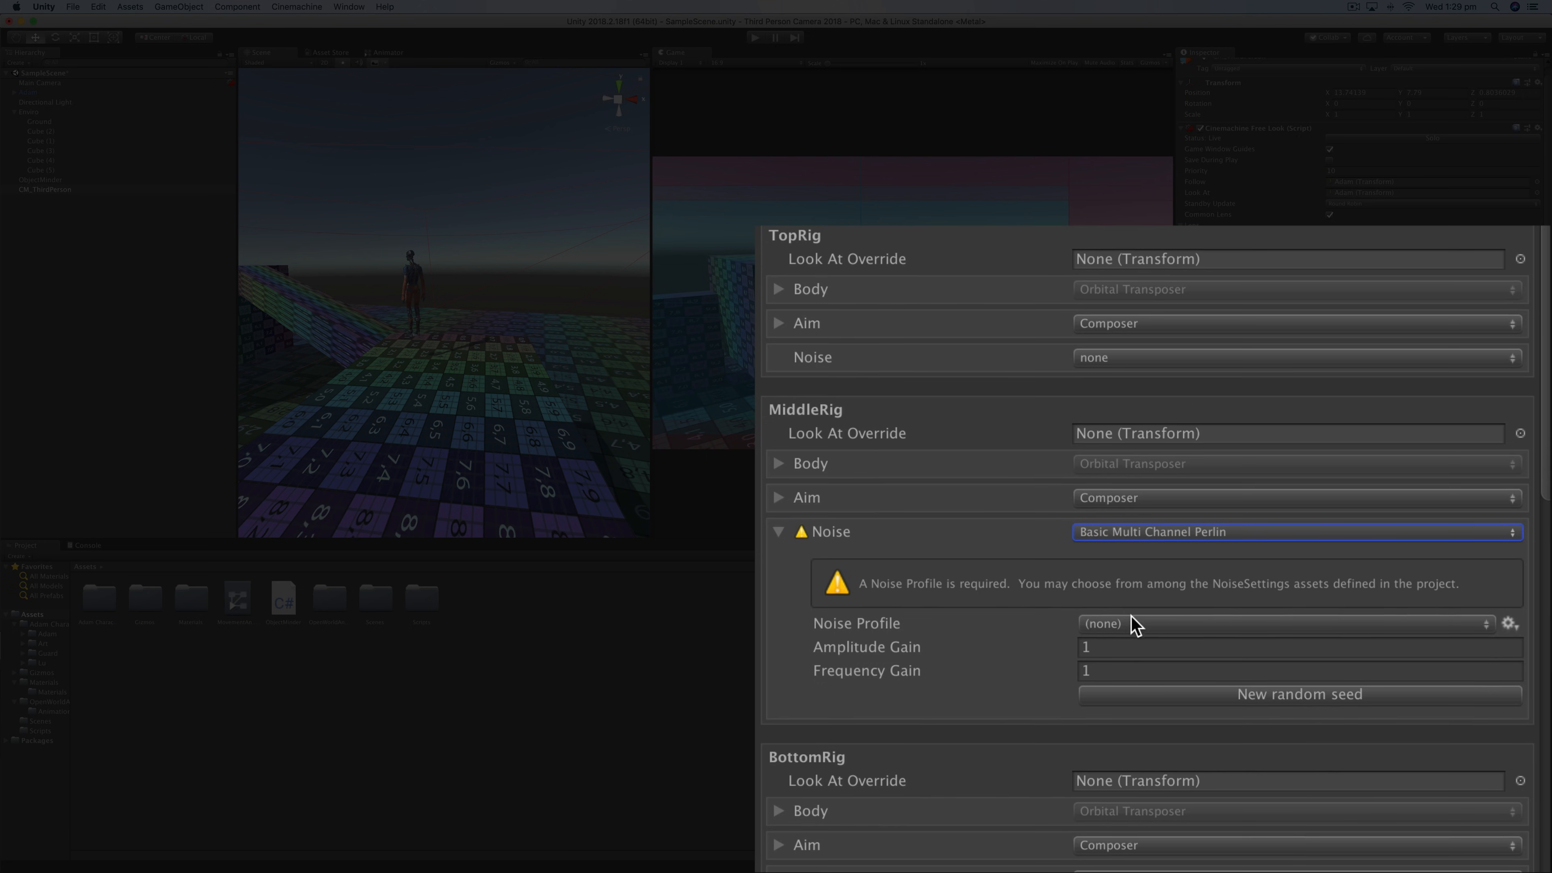
click(1277, 623)
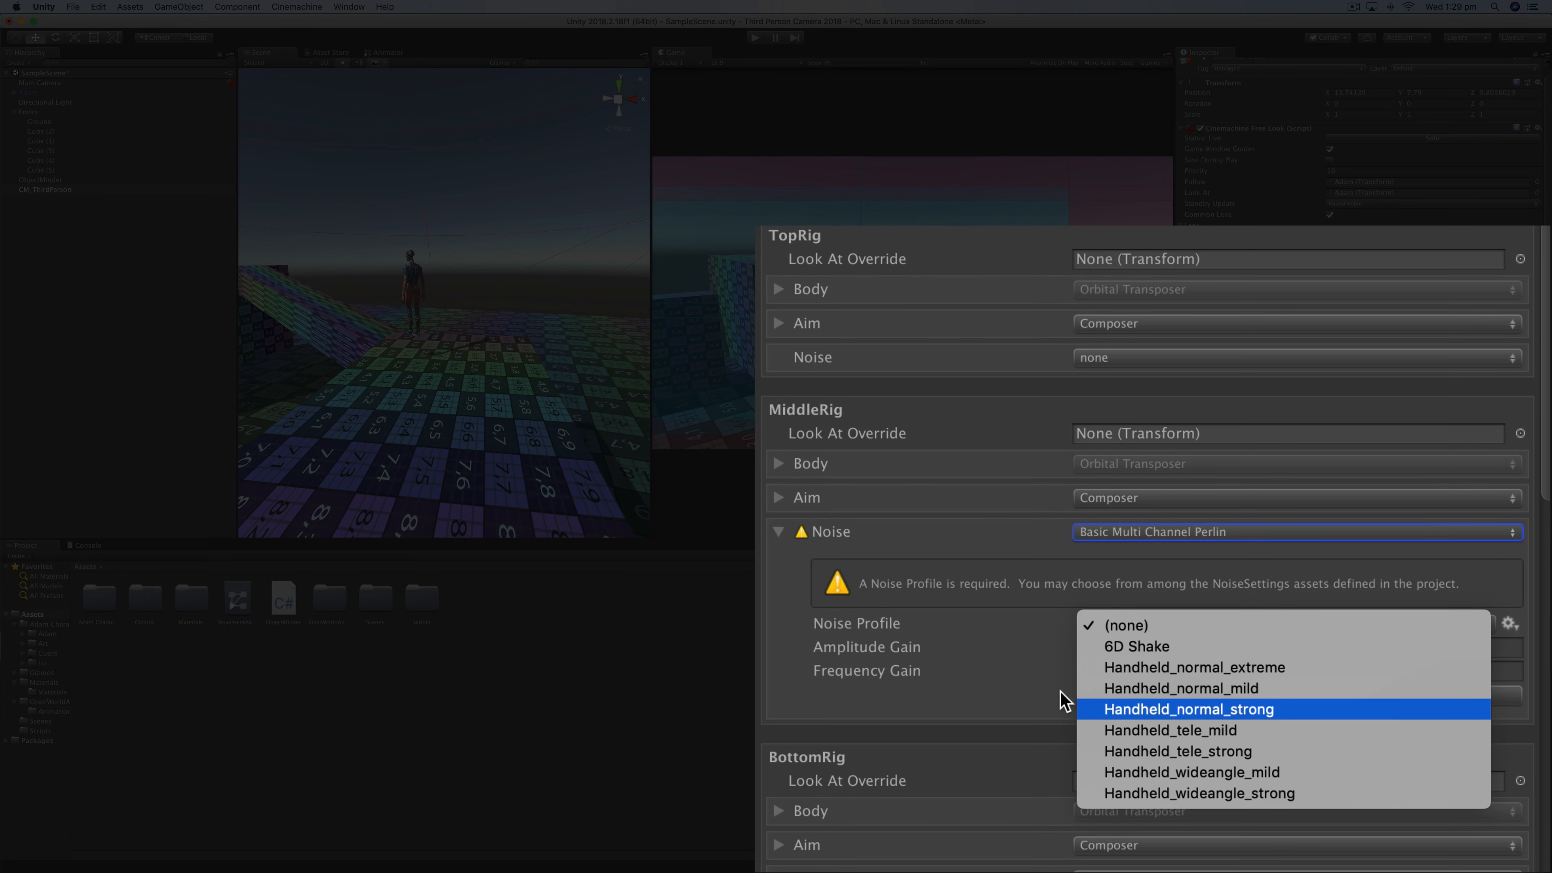
mouse_move(1179, 688)
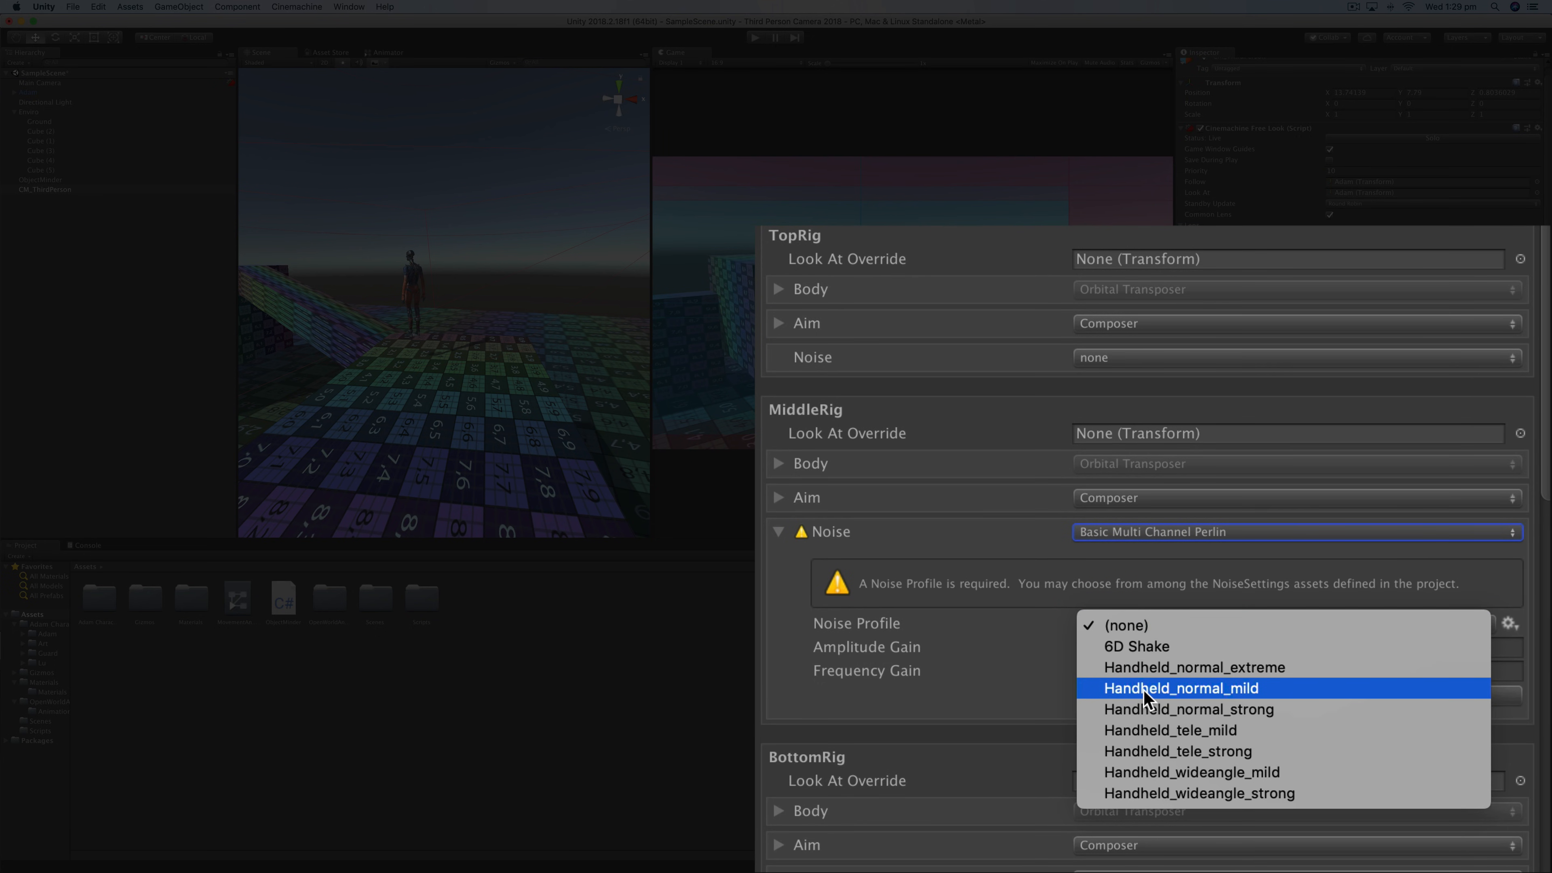
click(1180, 688)
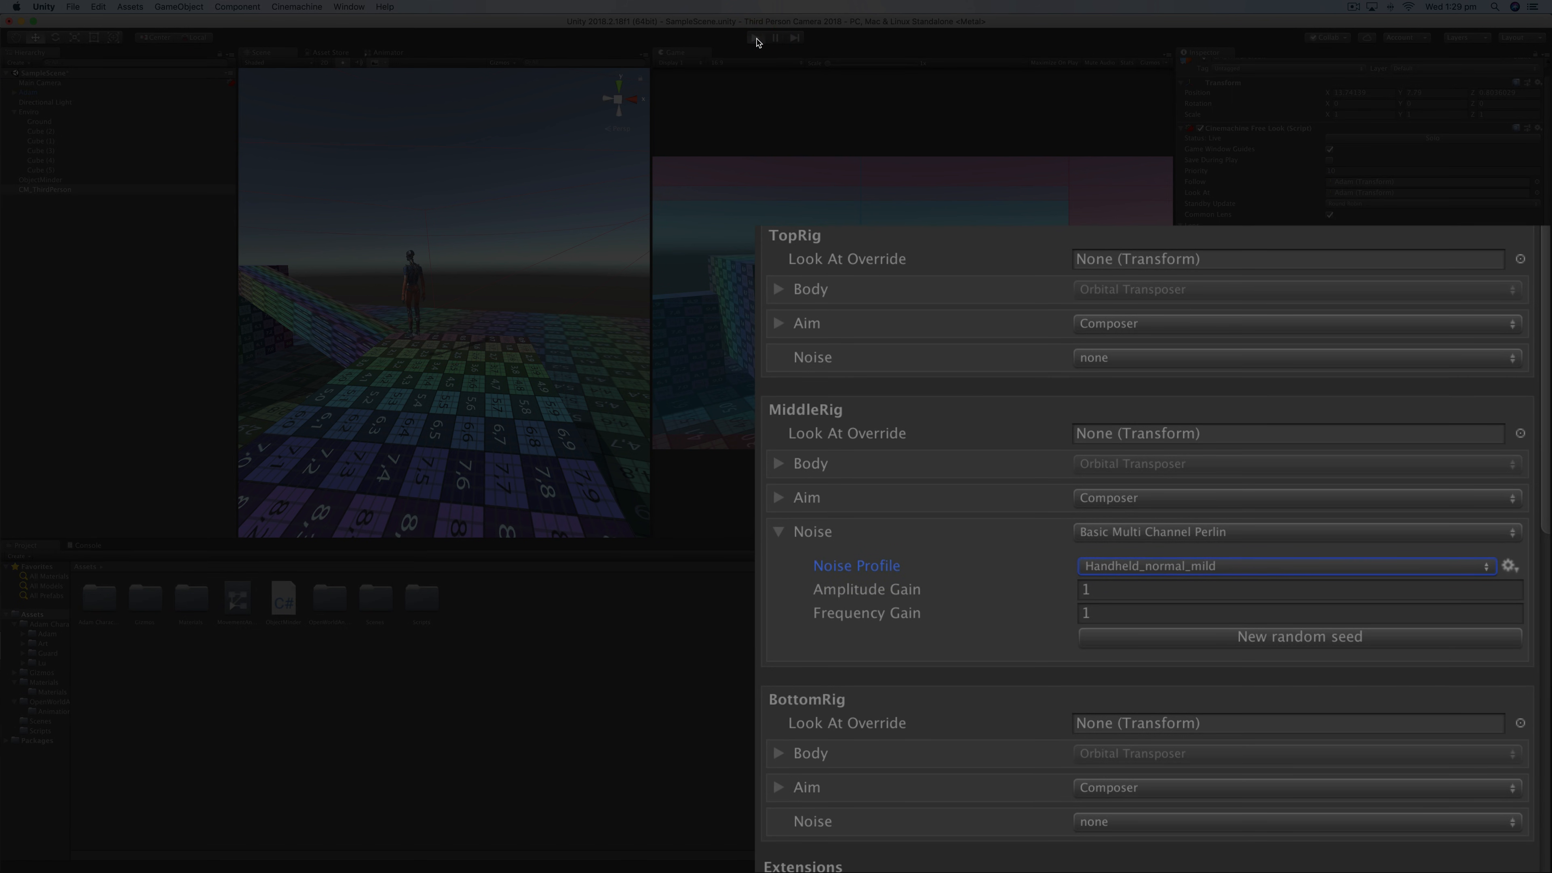
click(756, 36)
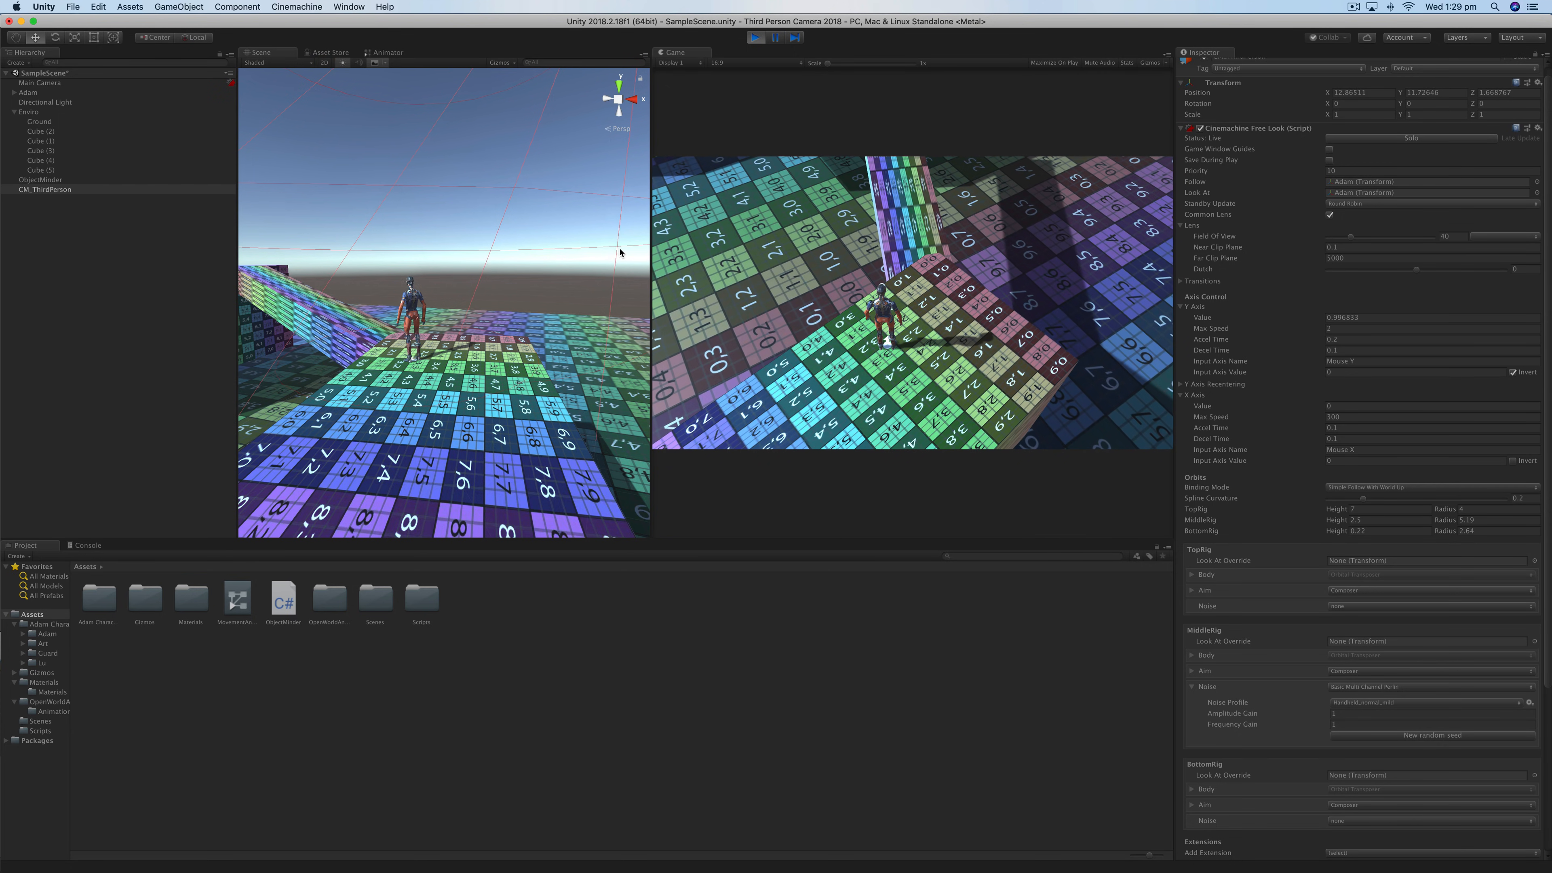
- Stop Play and give TopRig Basic Multi Channel Perlin noise with the Handheld_normal_mild profile
click(756, 37)
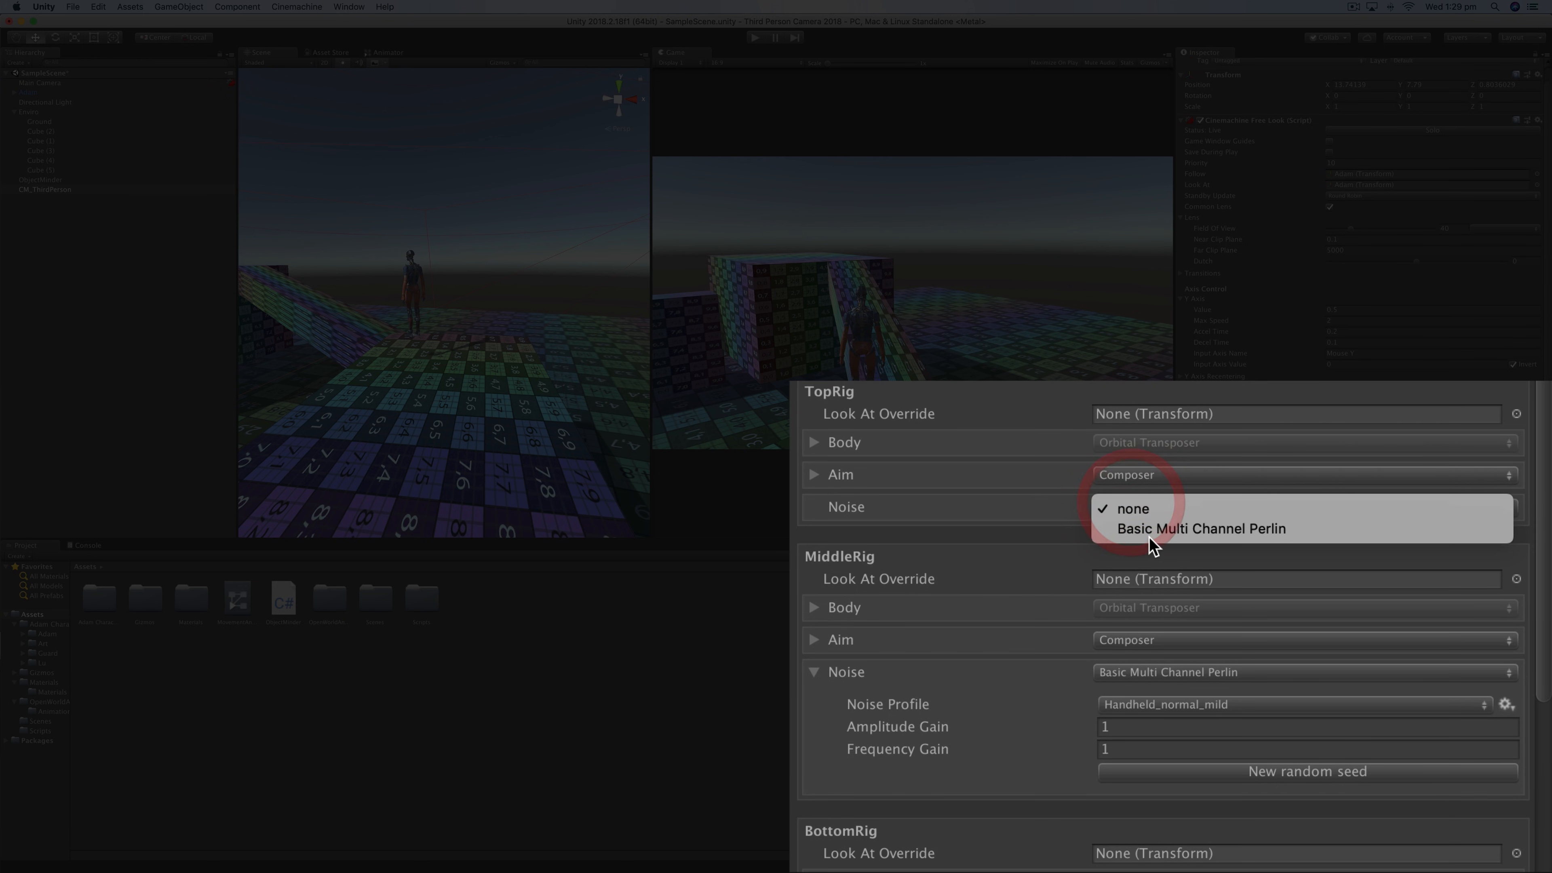
click(1200, 528)
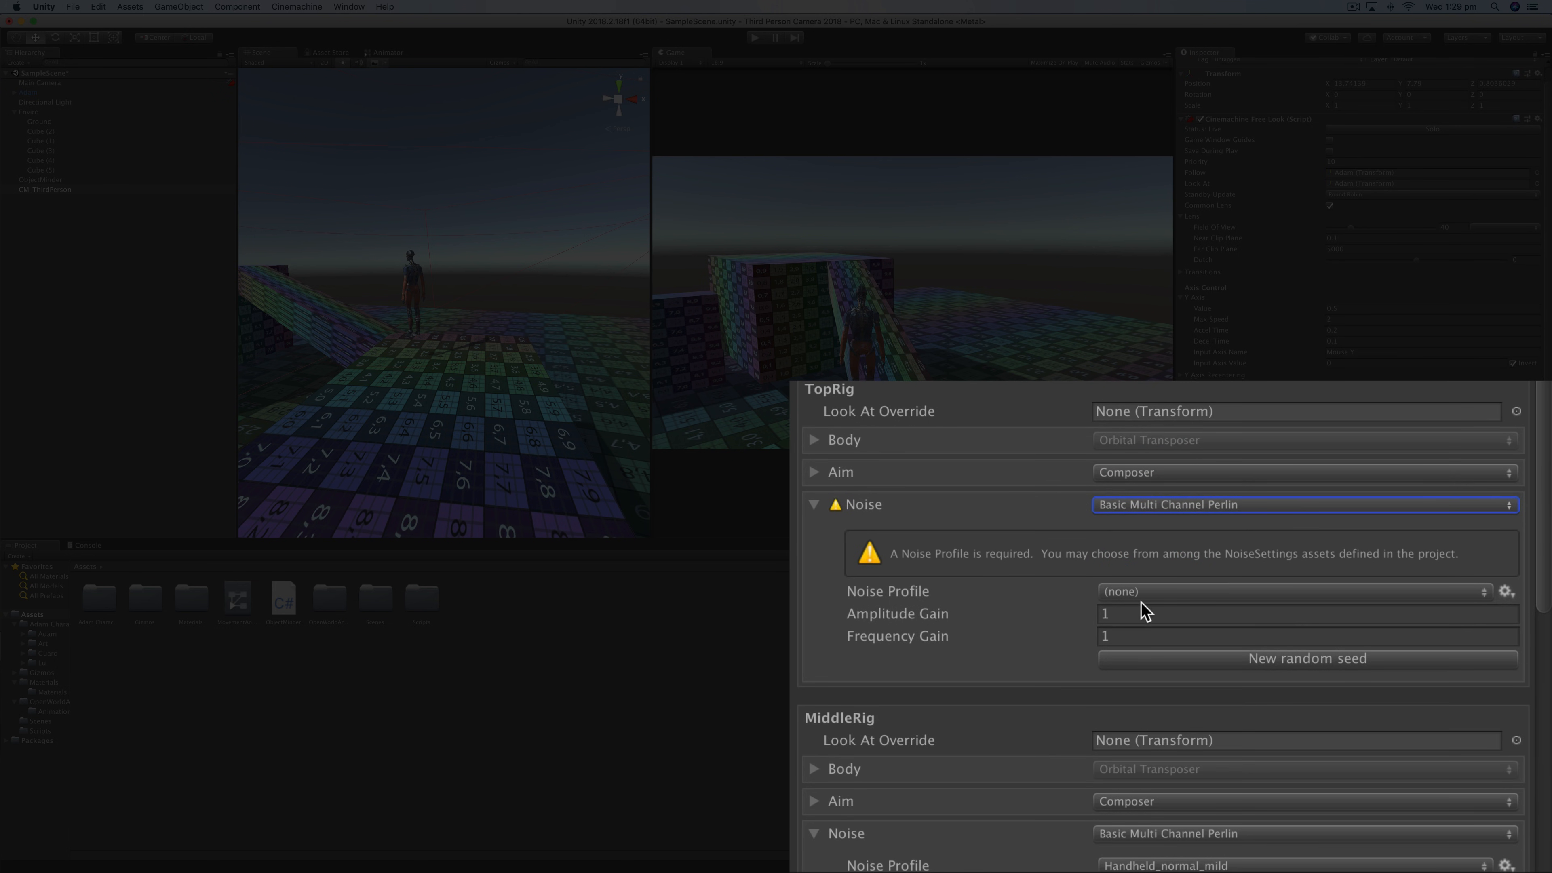
click(1287, 591)
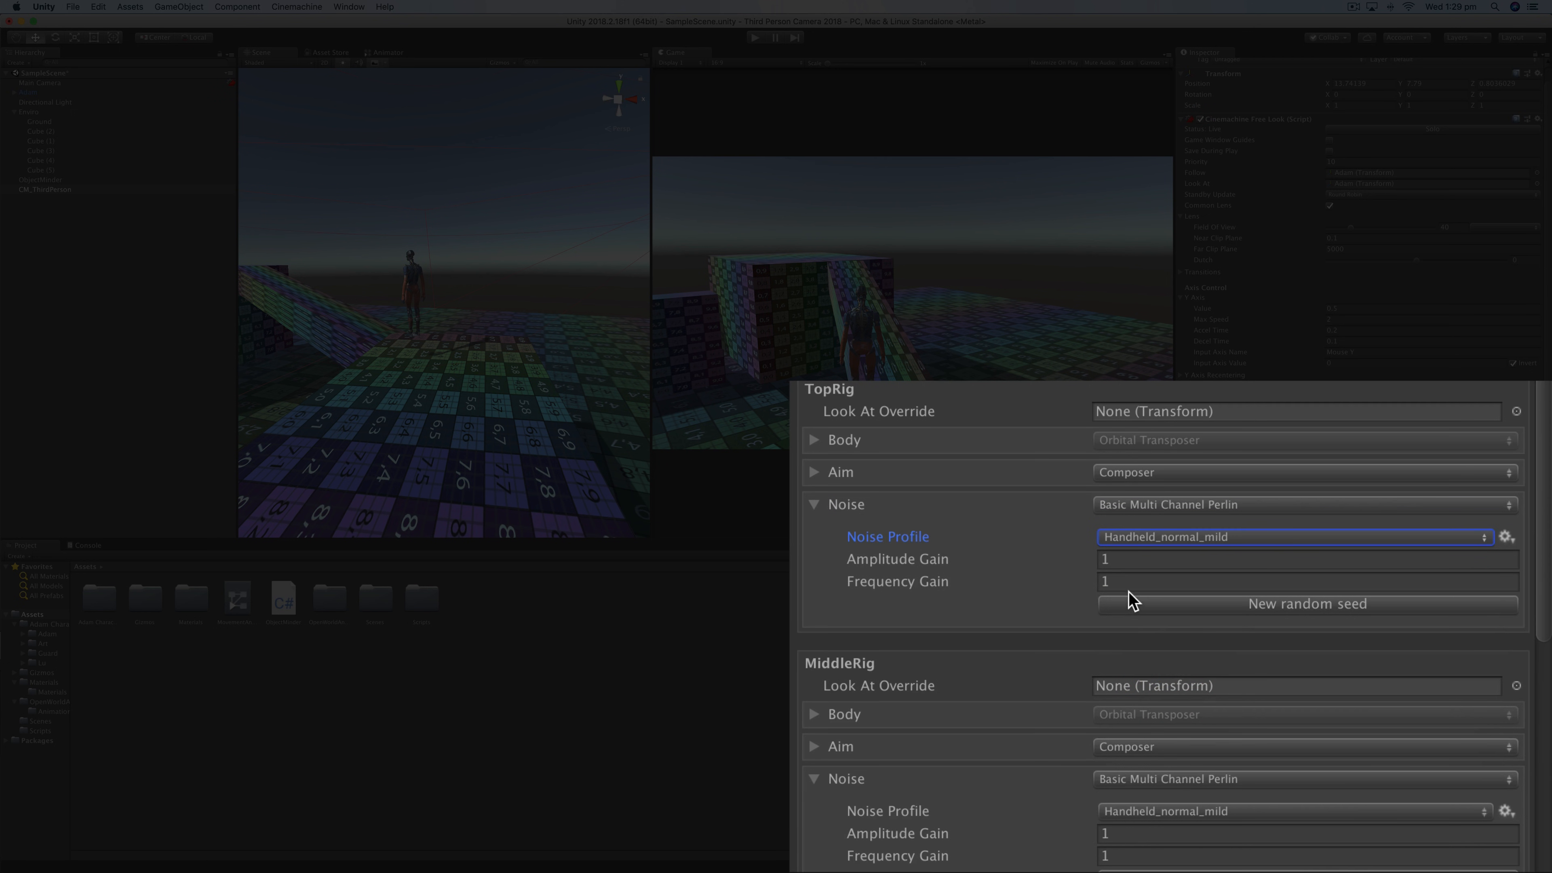
text(3)
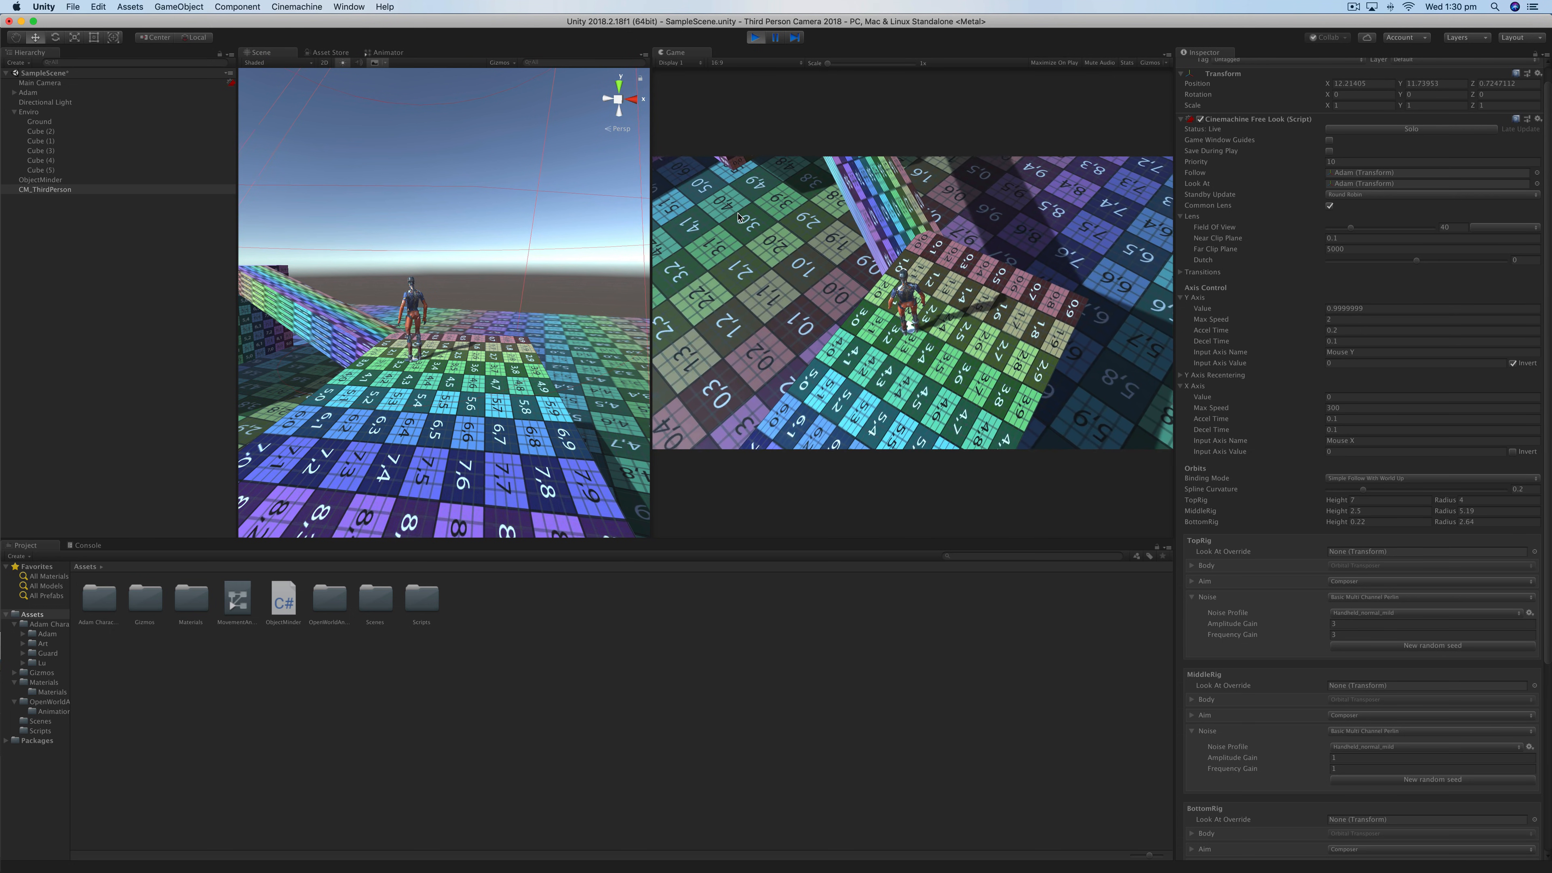
- Set TopRig noise Amplitude and Frequency Gain to 1.1 and test it in Play mode
key(cmd+p)
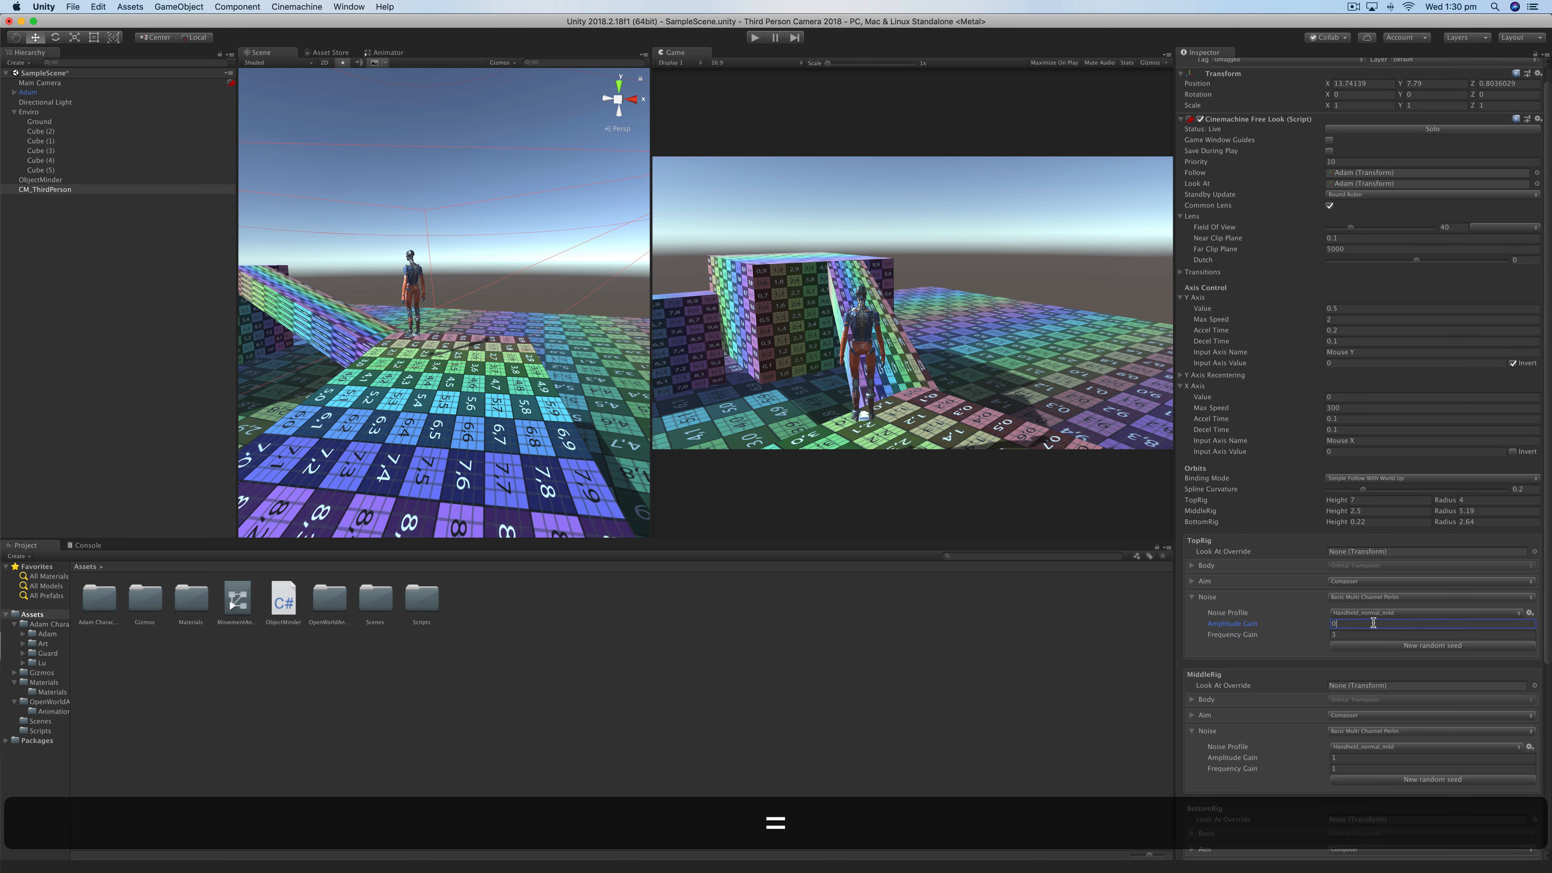
text(1.1)
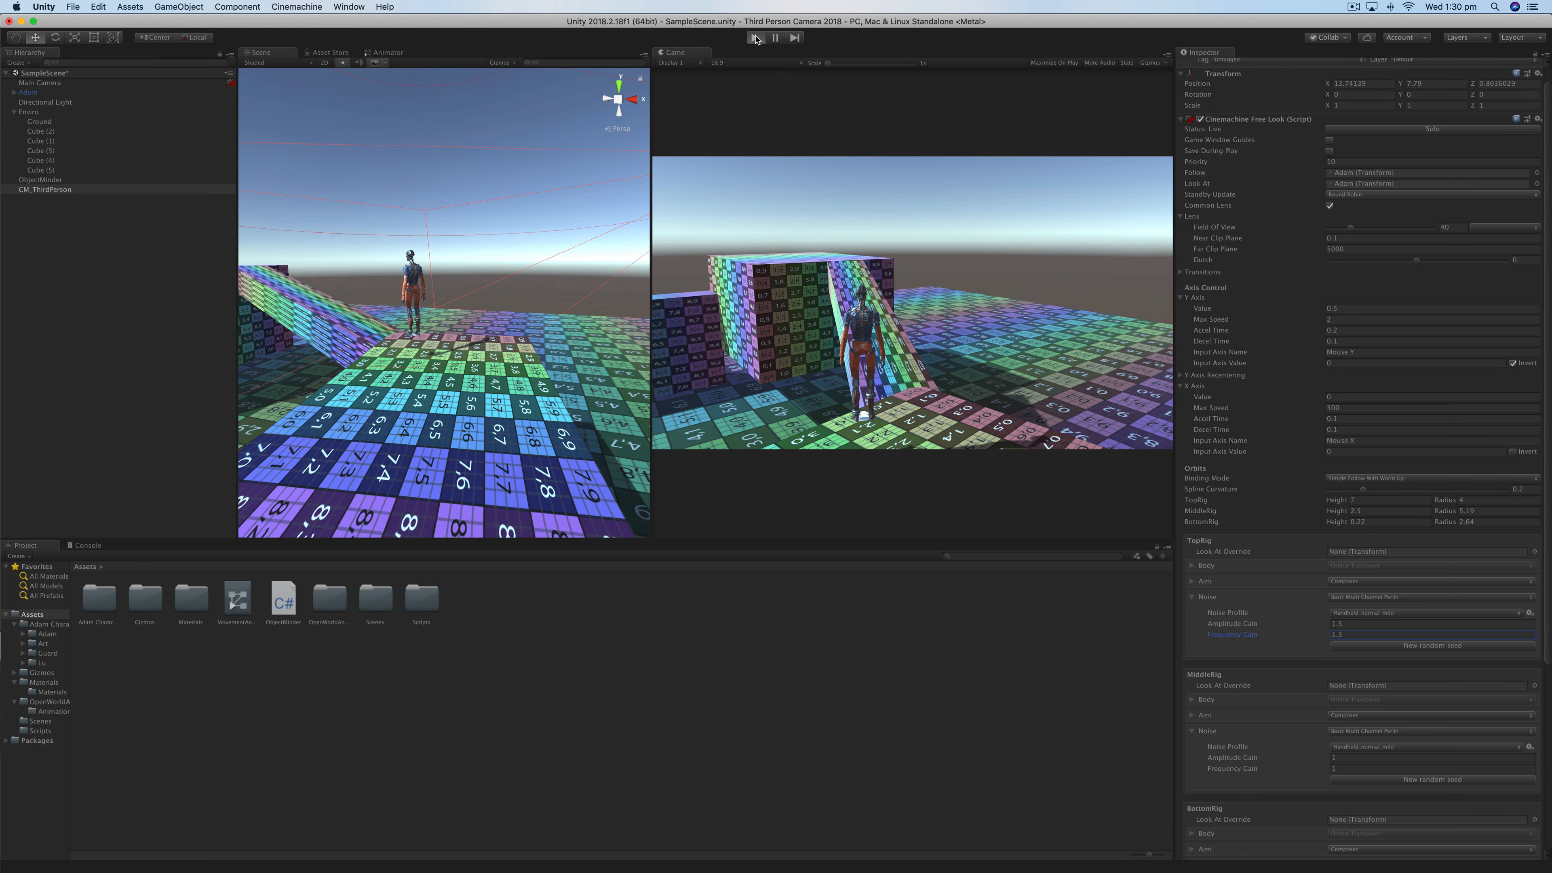
click(758, 38)
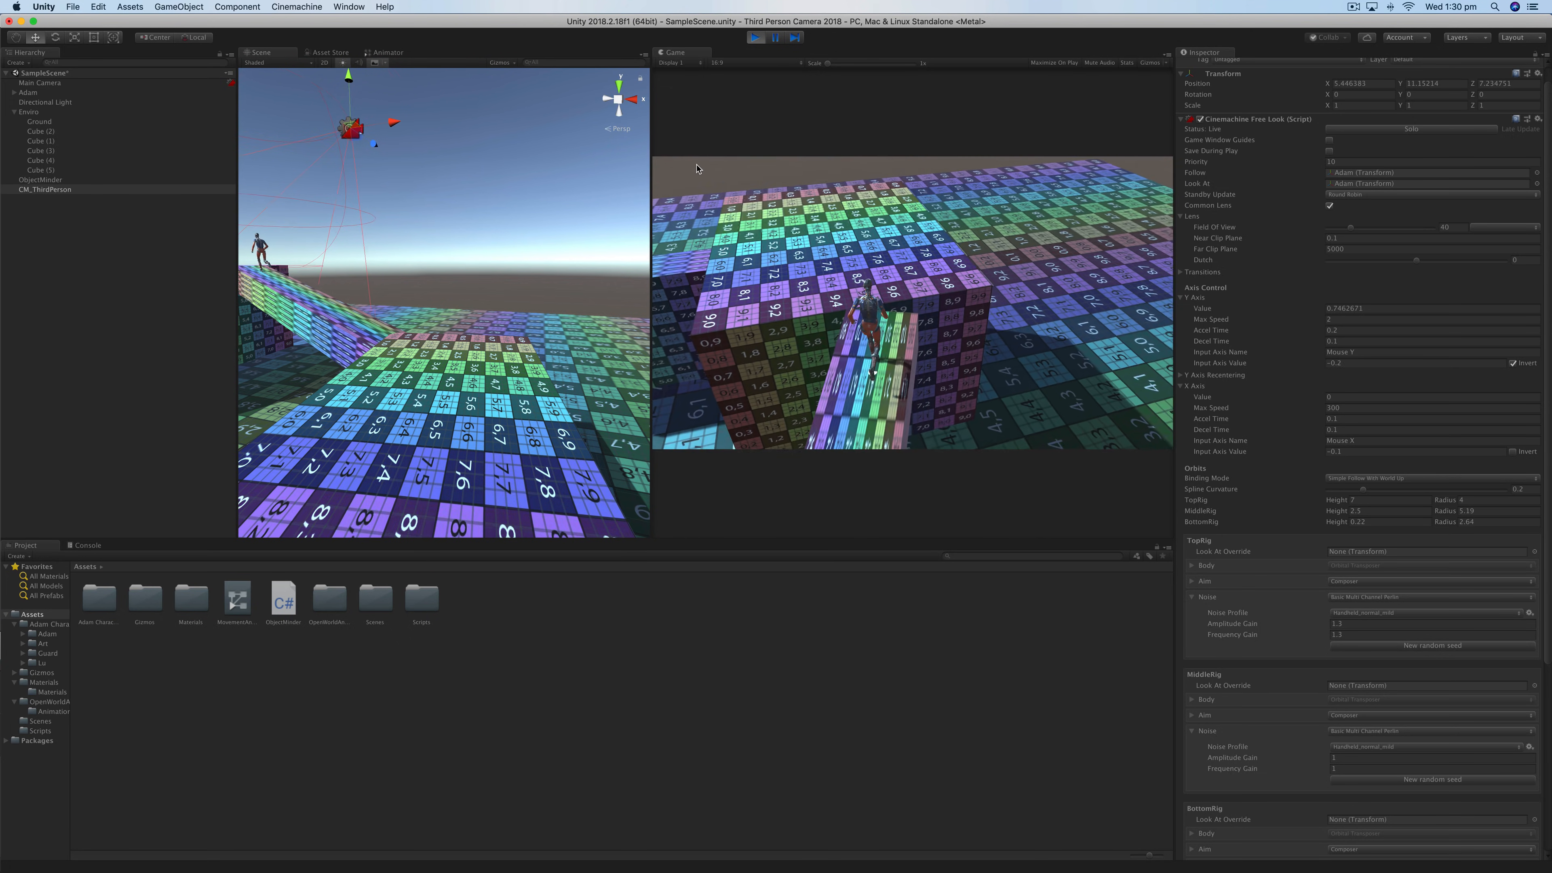
key(d)
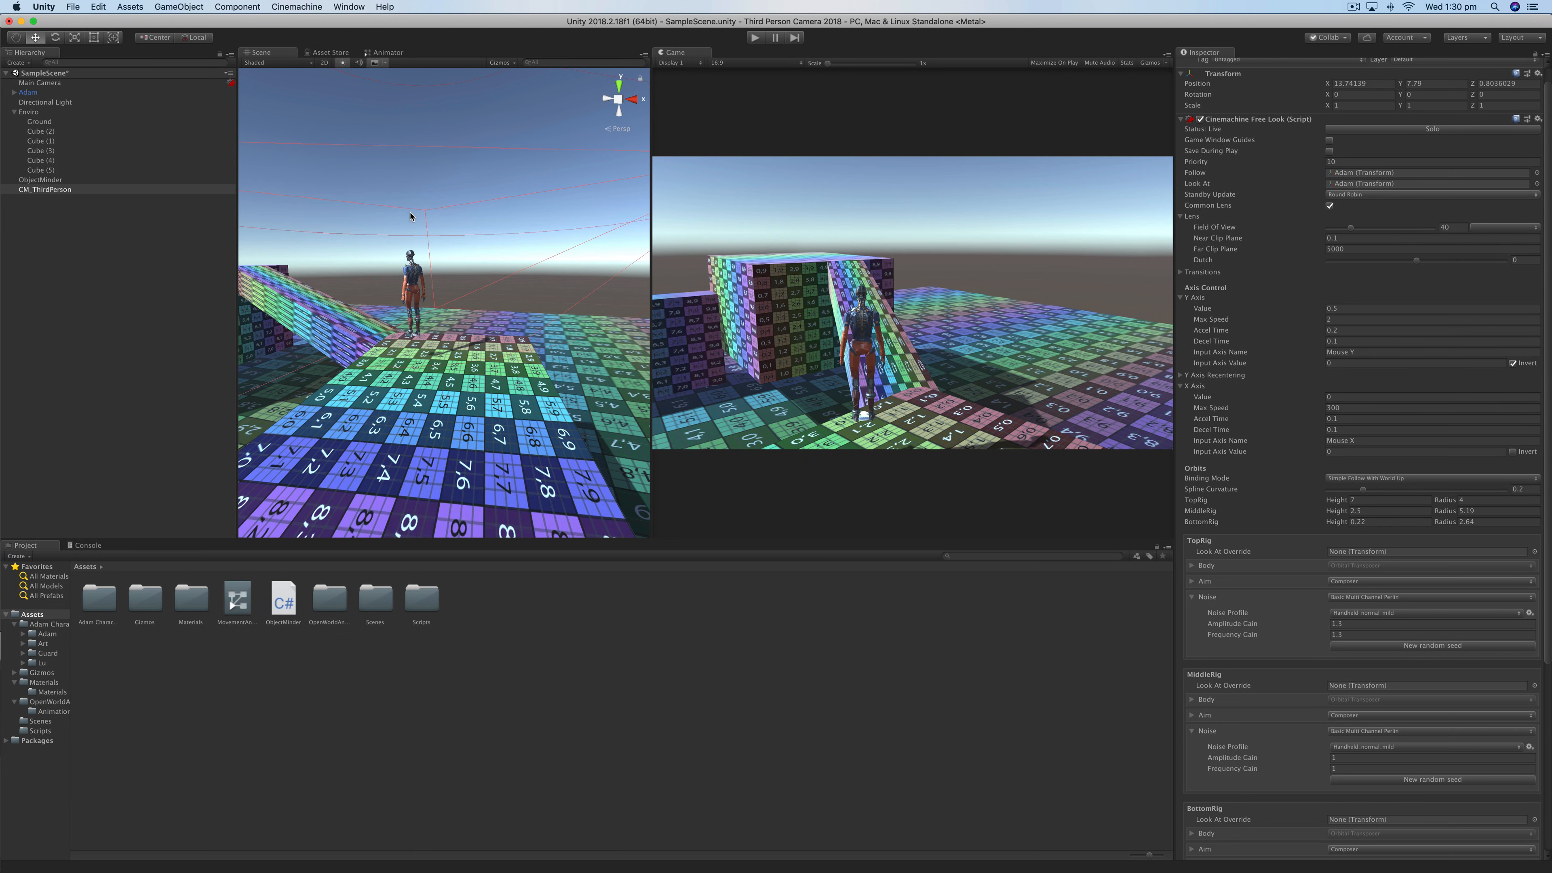
- Bring up the project's Input axes via Edit > Project Settings
click(97, 8)
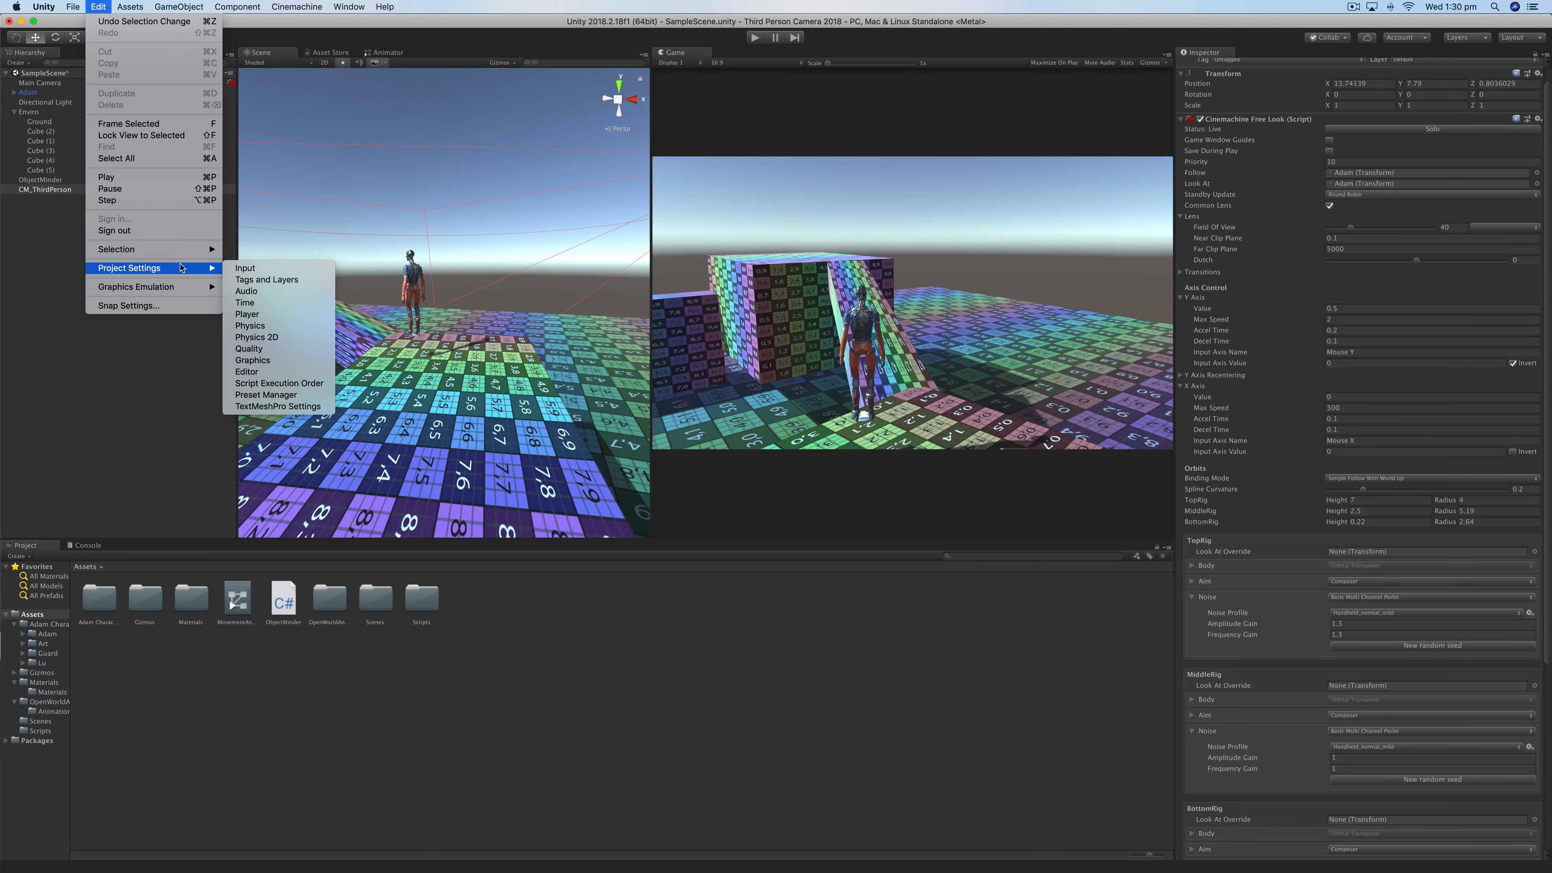
click(244, 268)
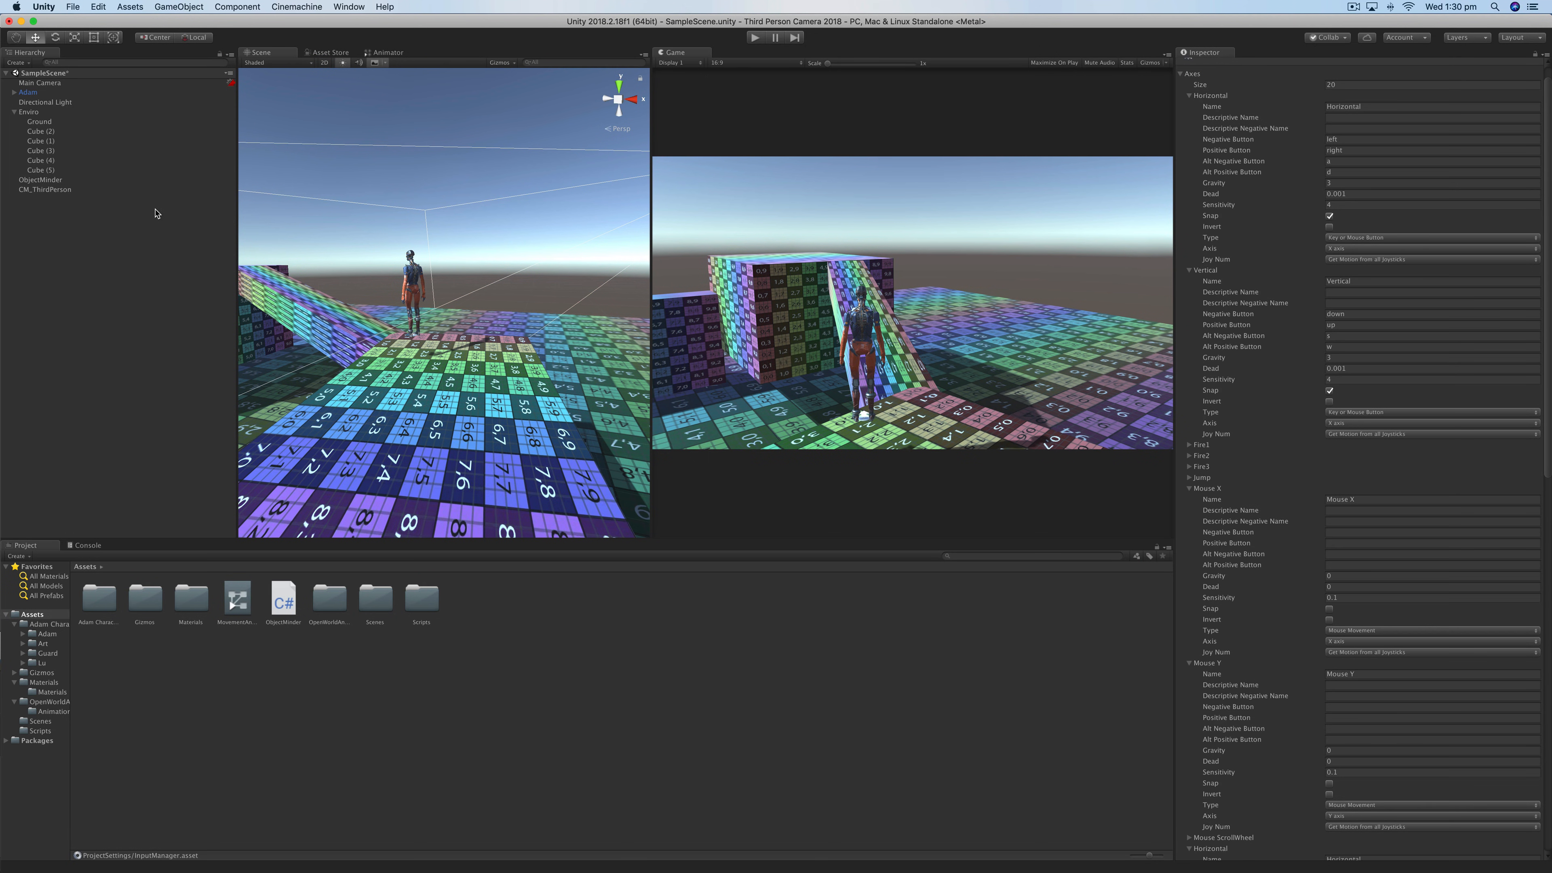
- Select CM_ThirdPerson in the Hierarchy to redisplay its Cinemachine Free Look component
click(45, 189)
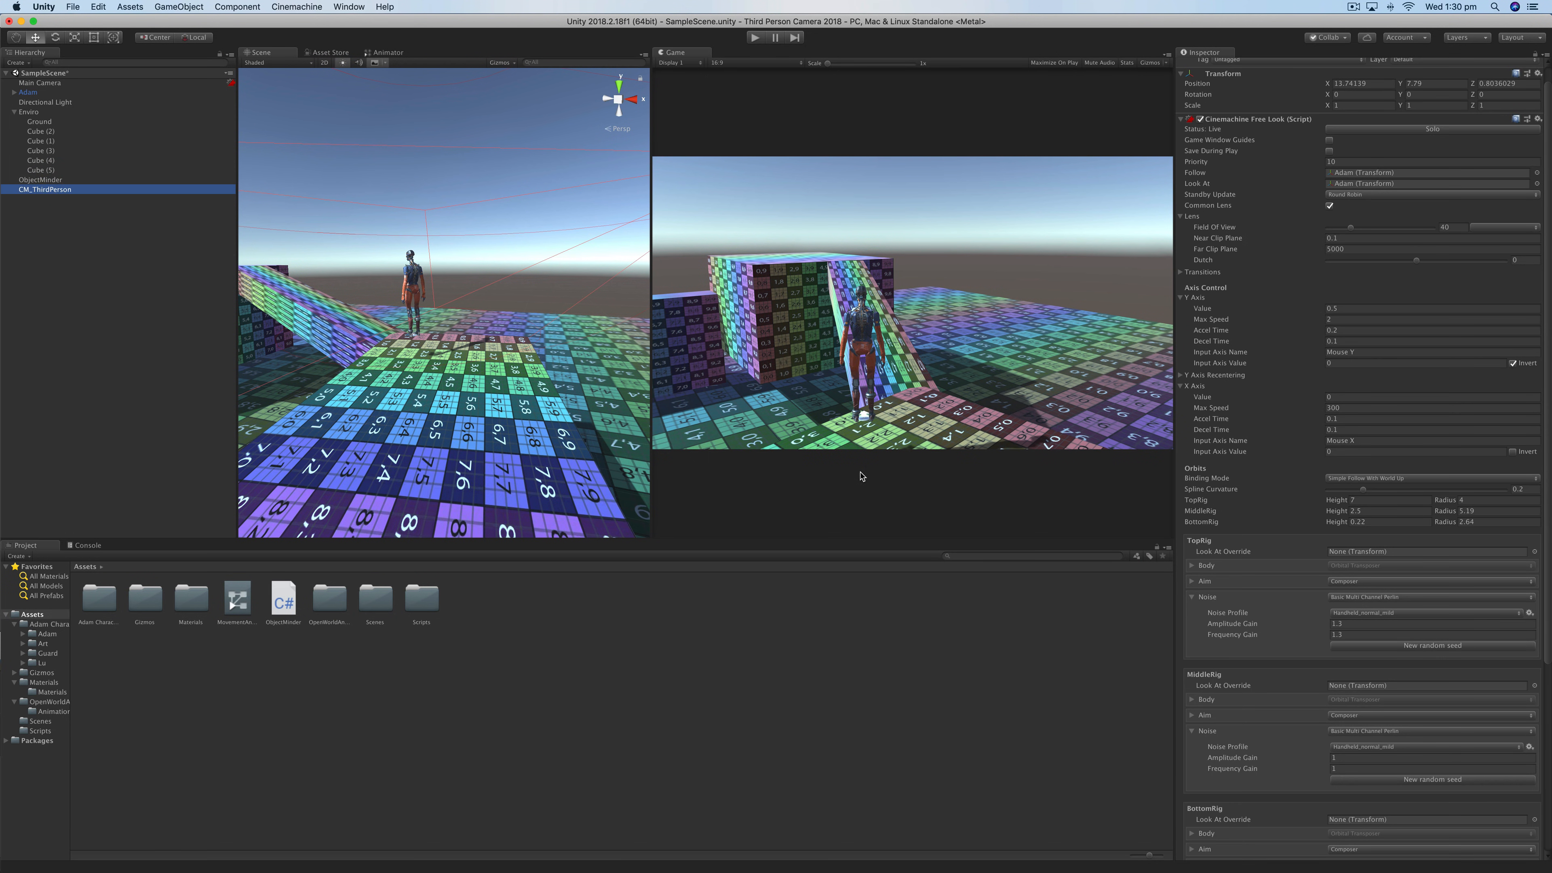
mouse_move(1225, 361)
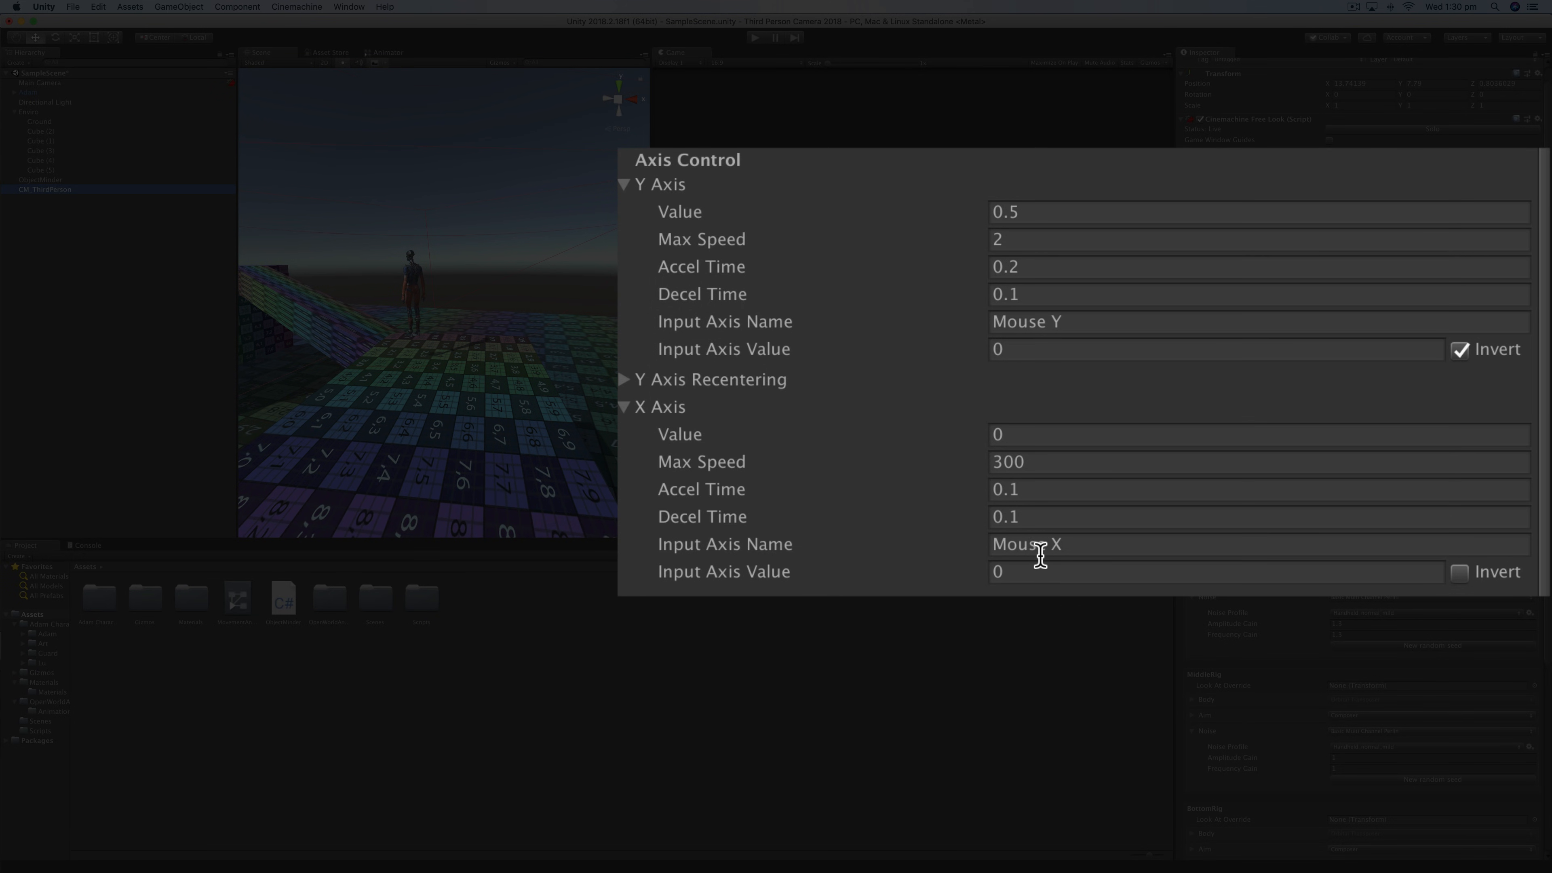
mouse_move(927, 335)
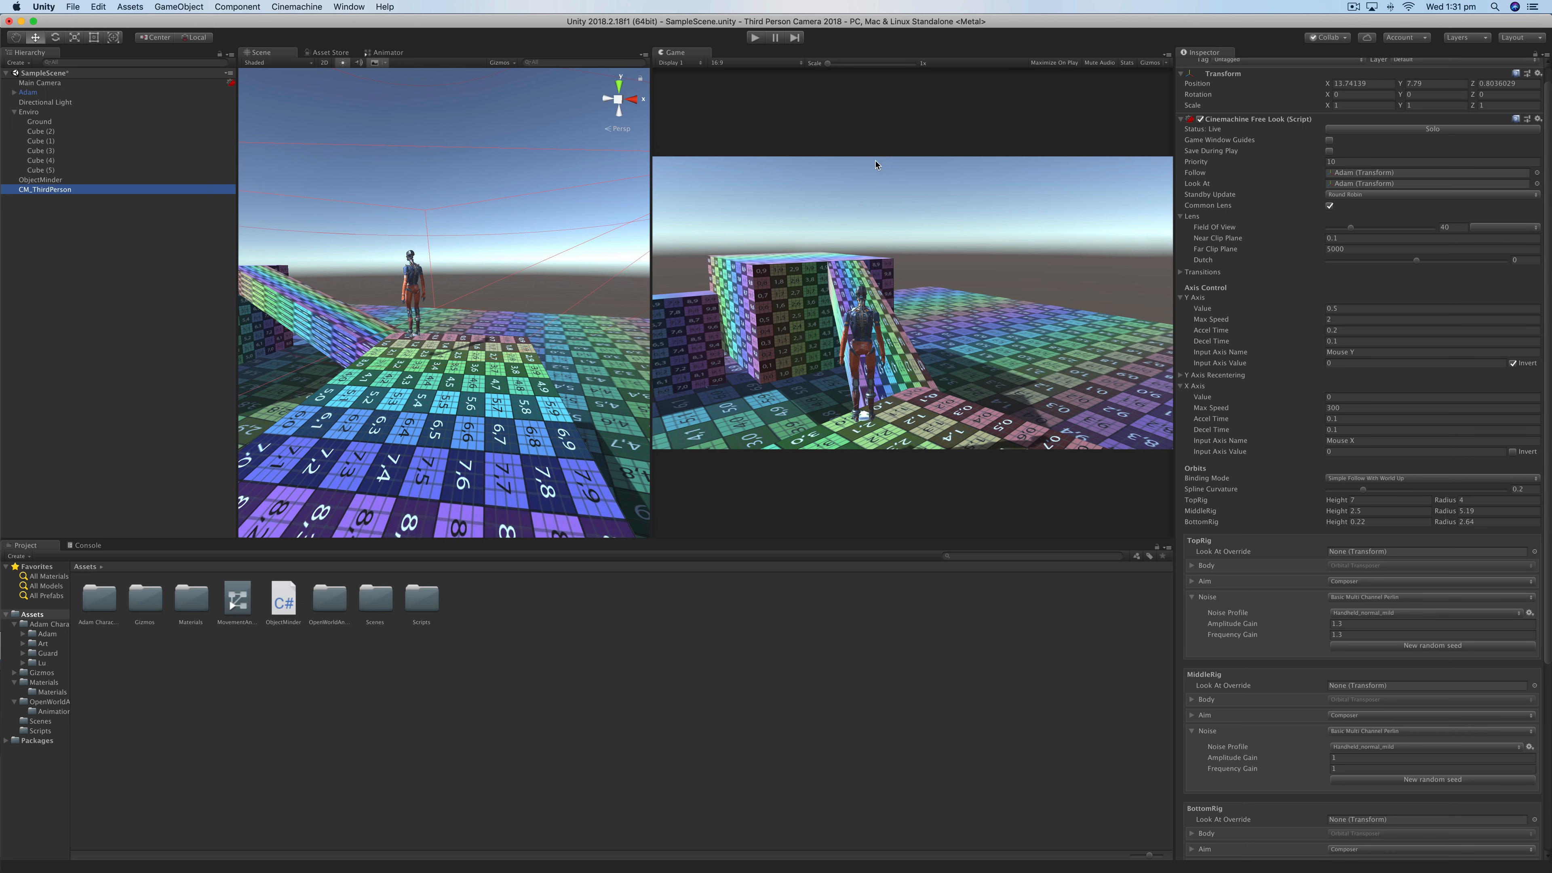
mouse_move(911, 216)
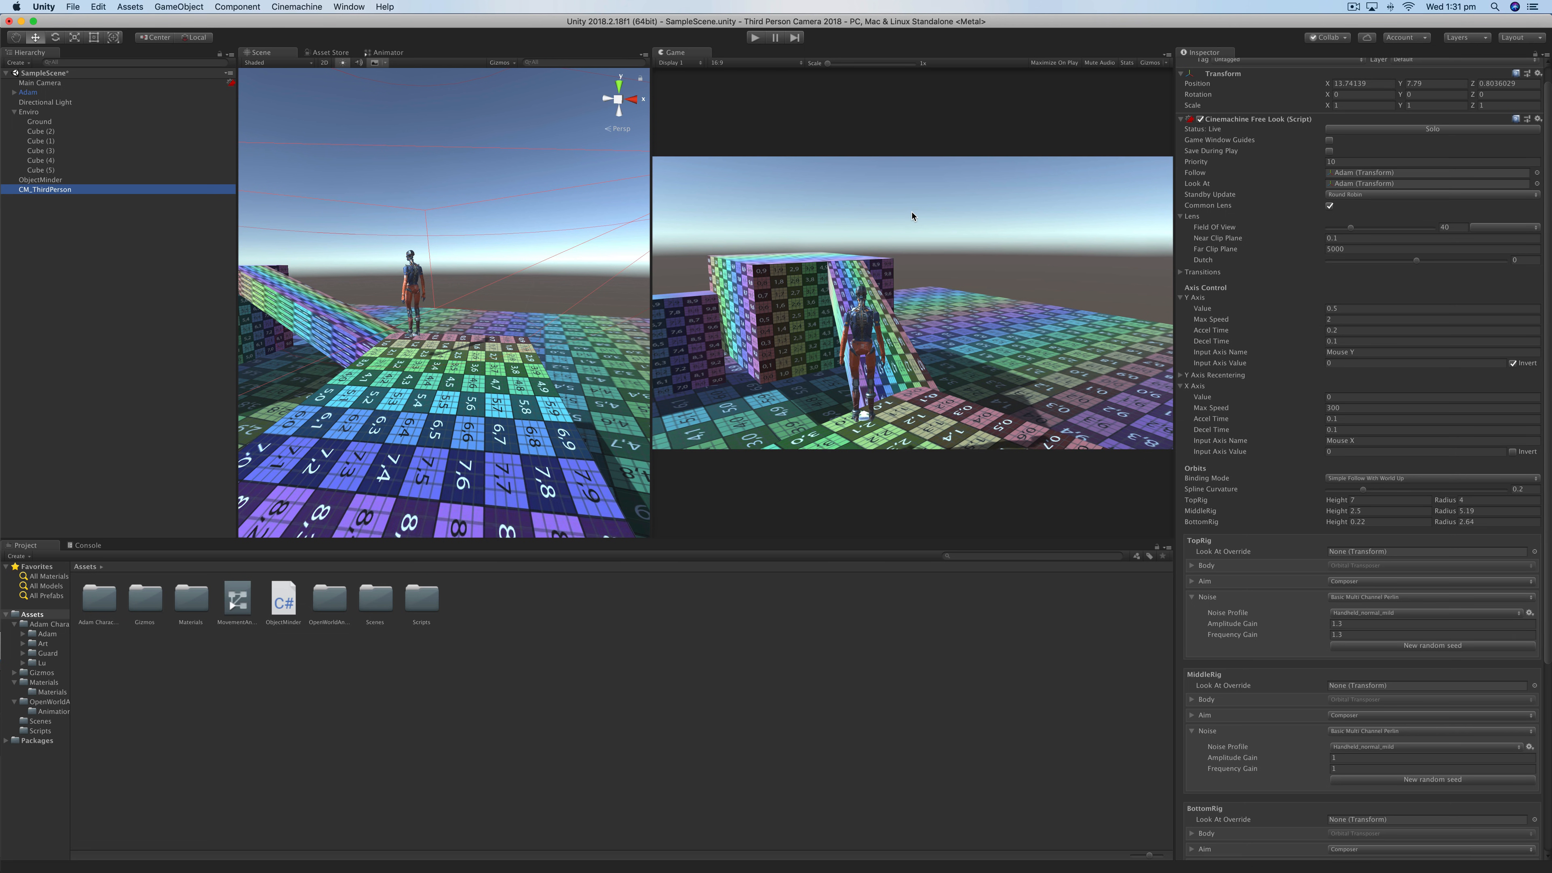
mouse_move(1085, 384)
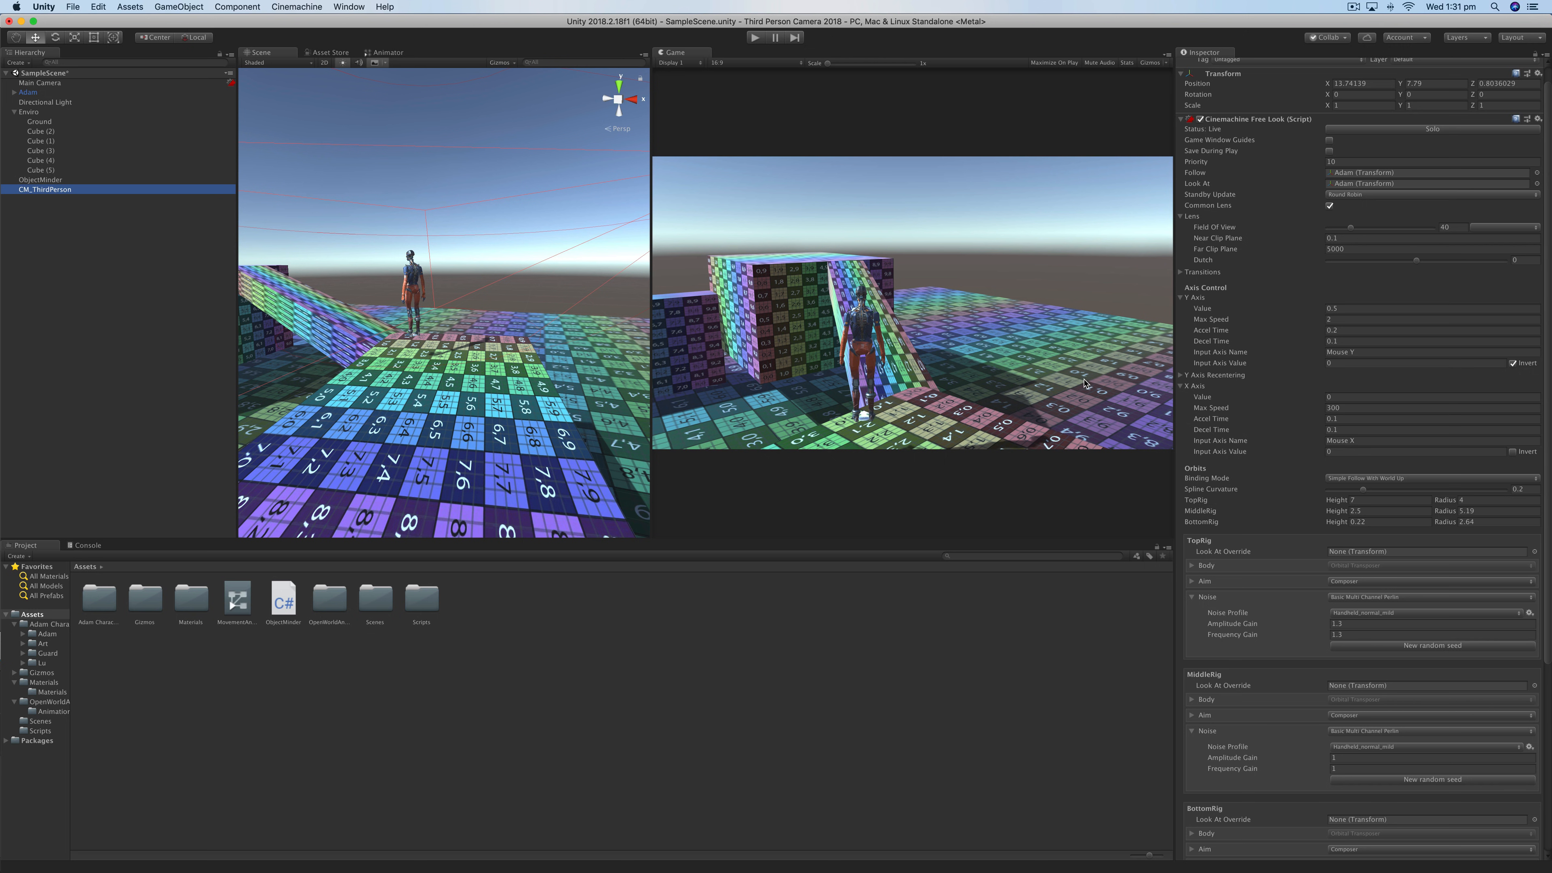
mouse_move(1311, 420)
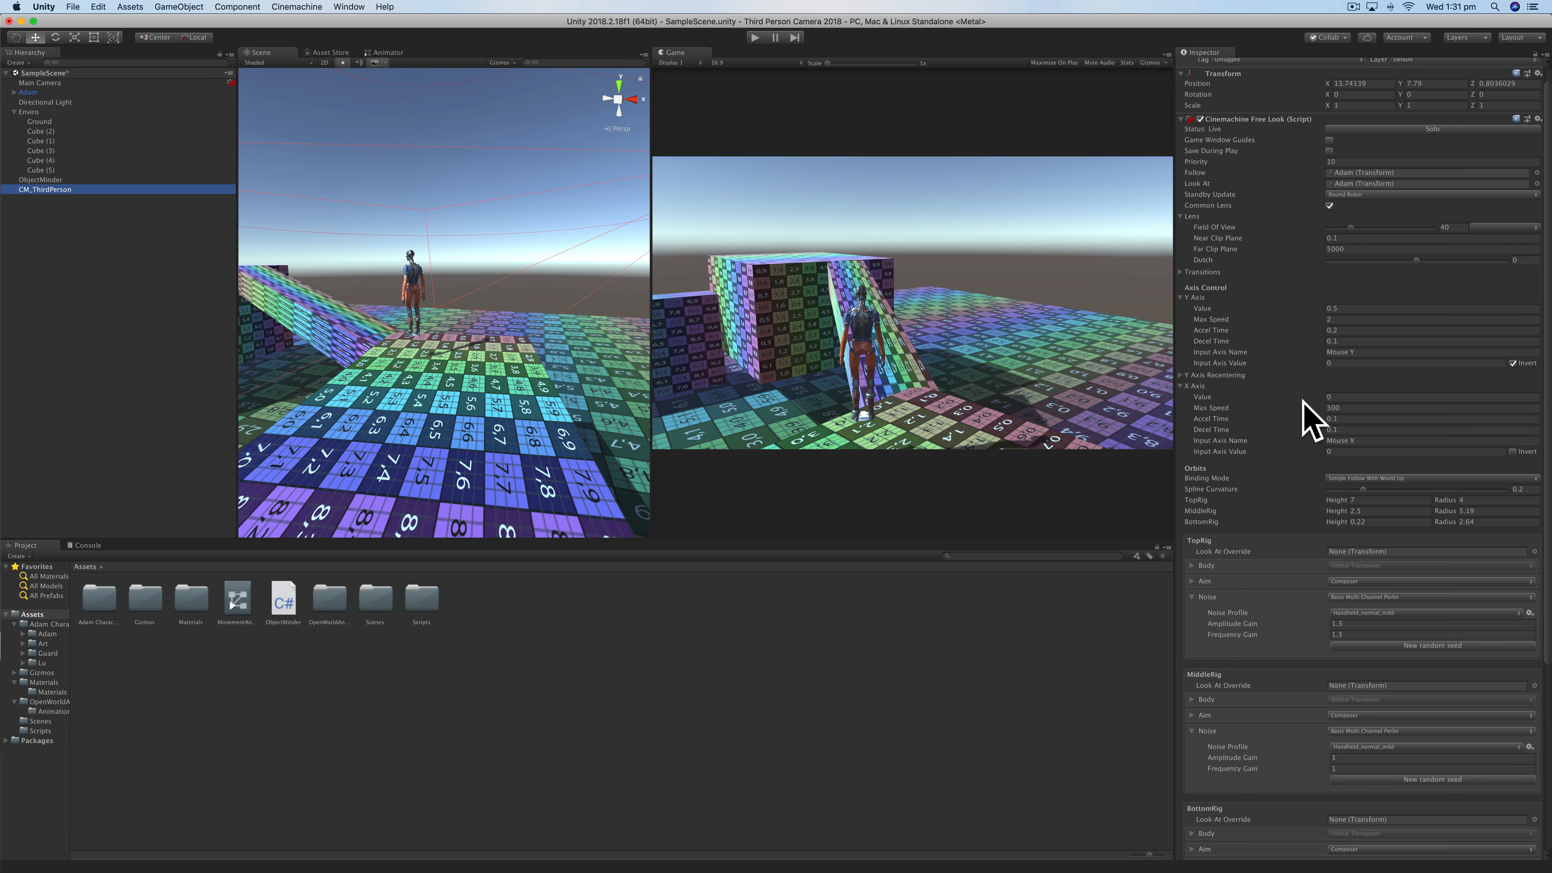
mouse_move(124, 48)
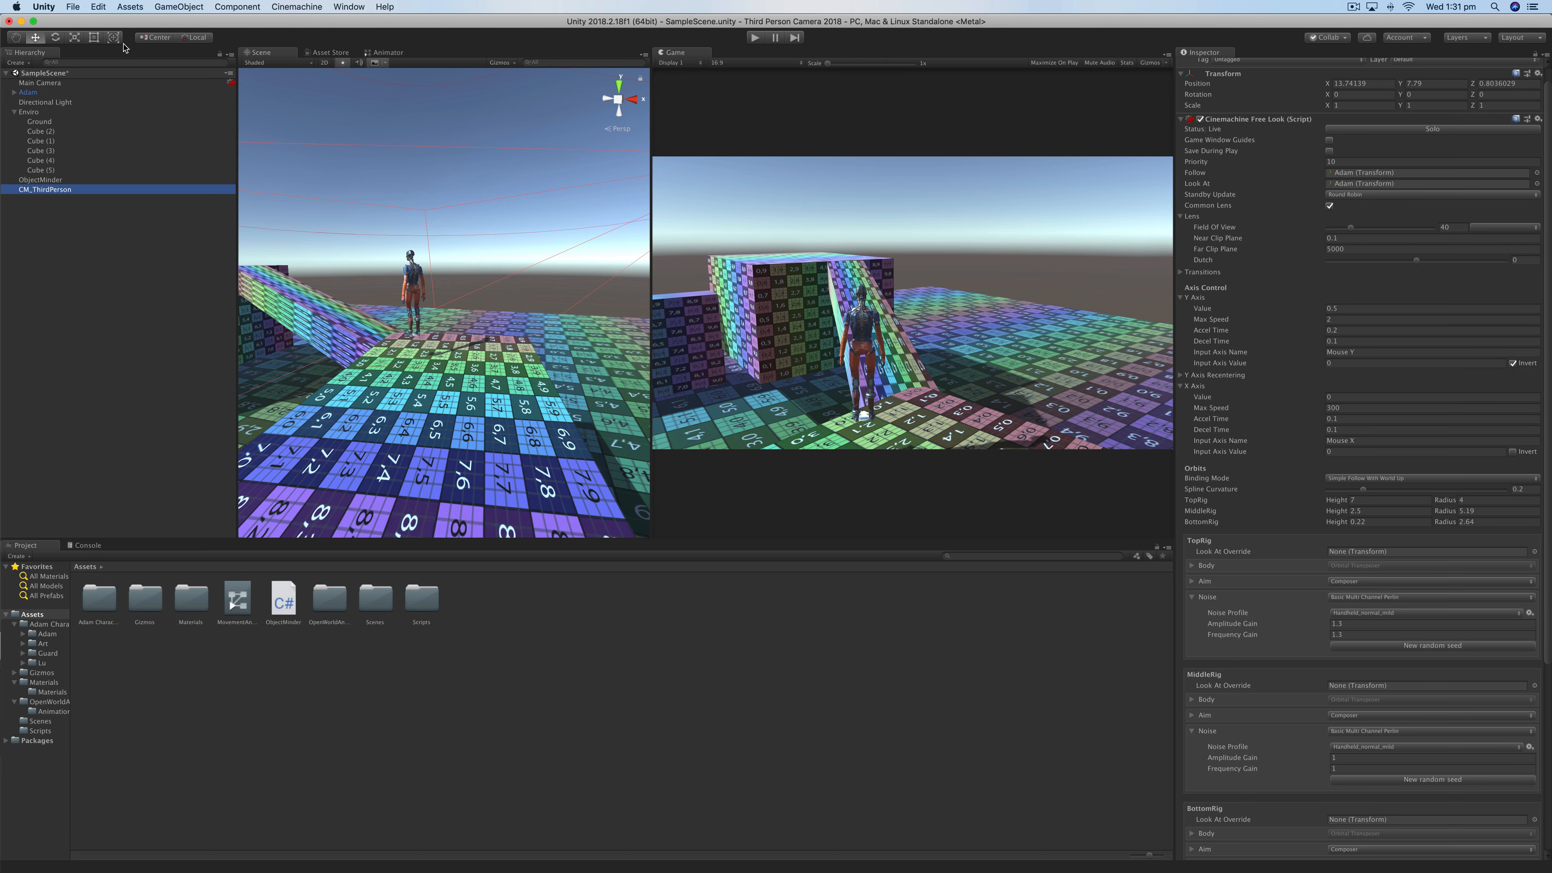
- Bring up the Input Manager via Edit > Project Settings and scroll to the joystick axis entries
click(97, 8)
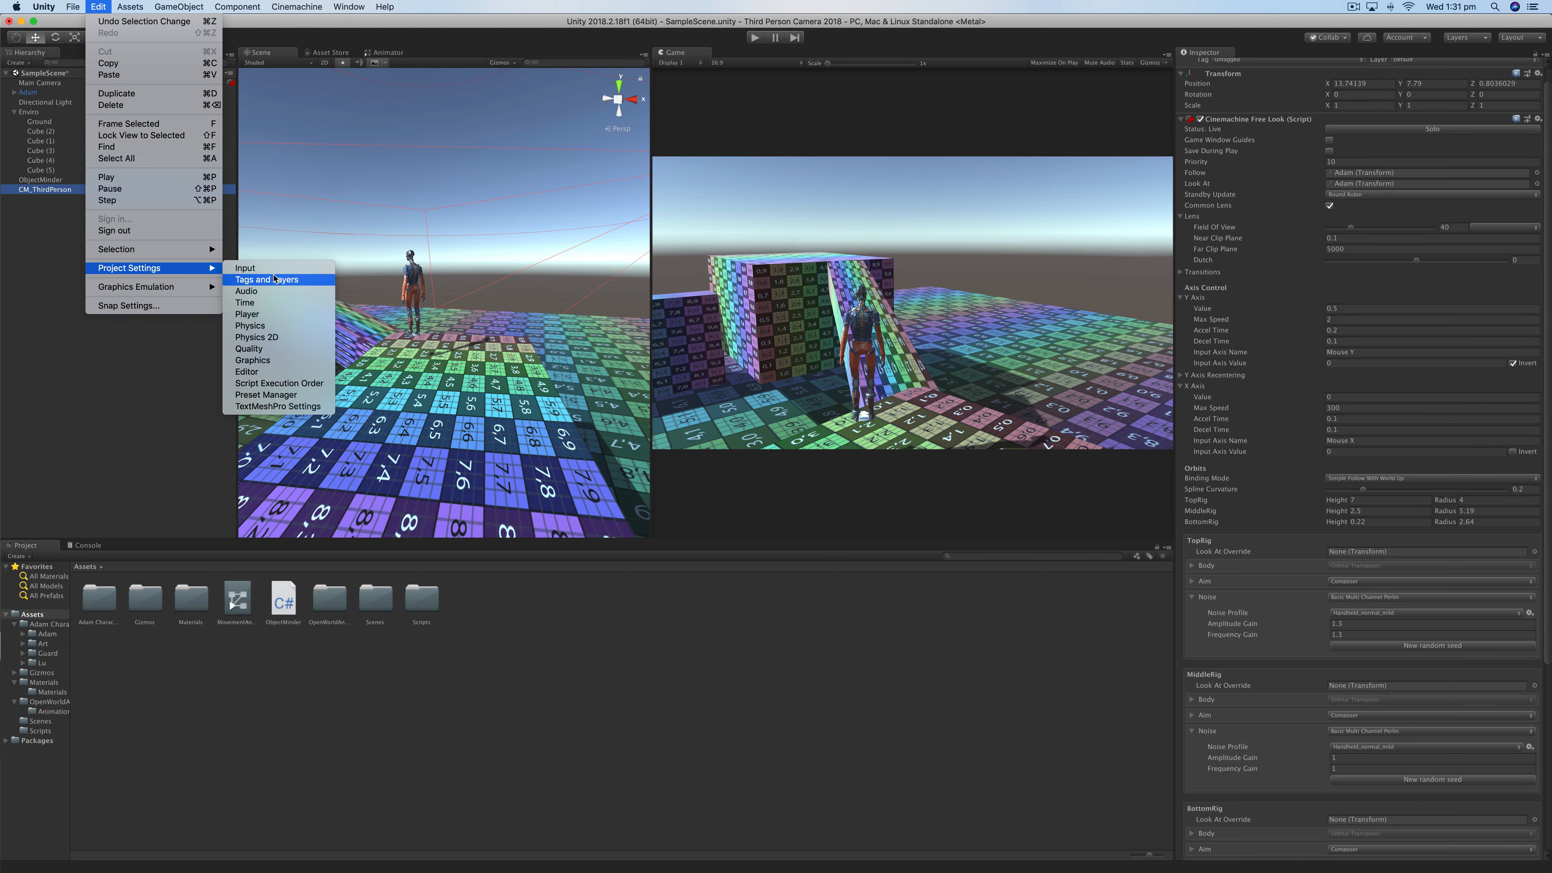
click(244, 268)
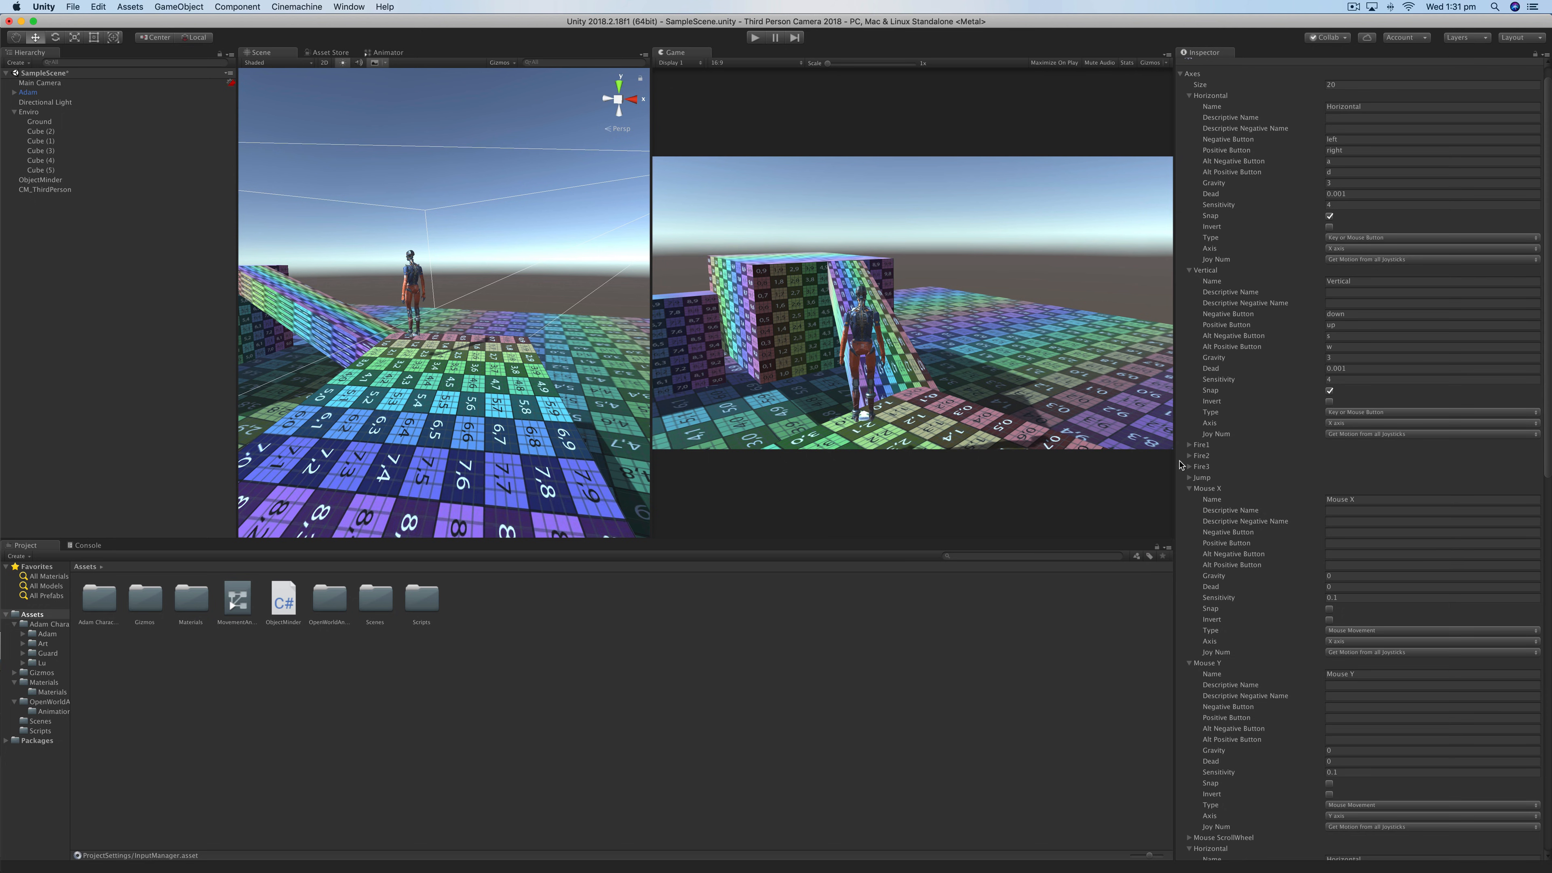
scroll(down, 3)
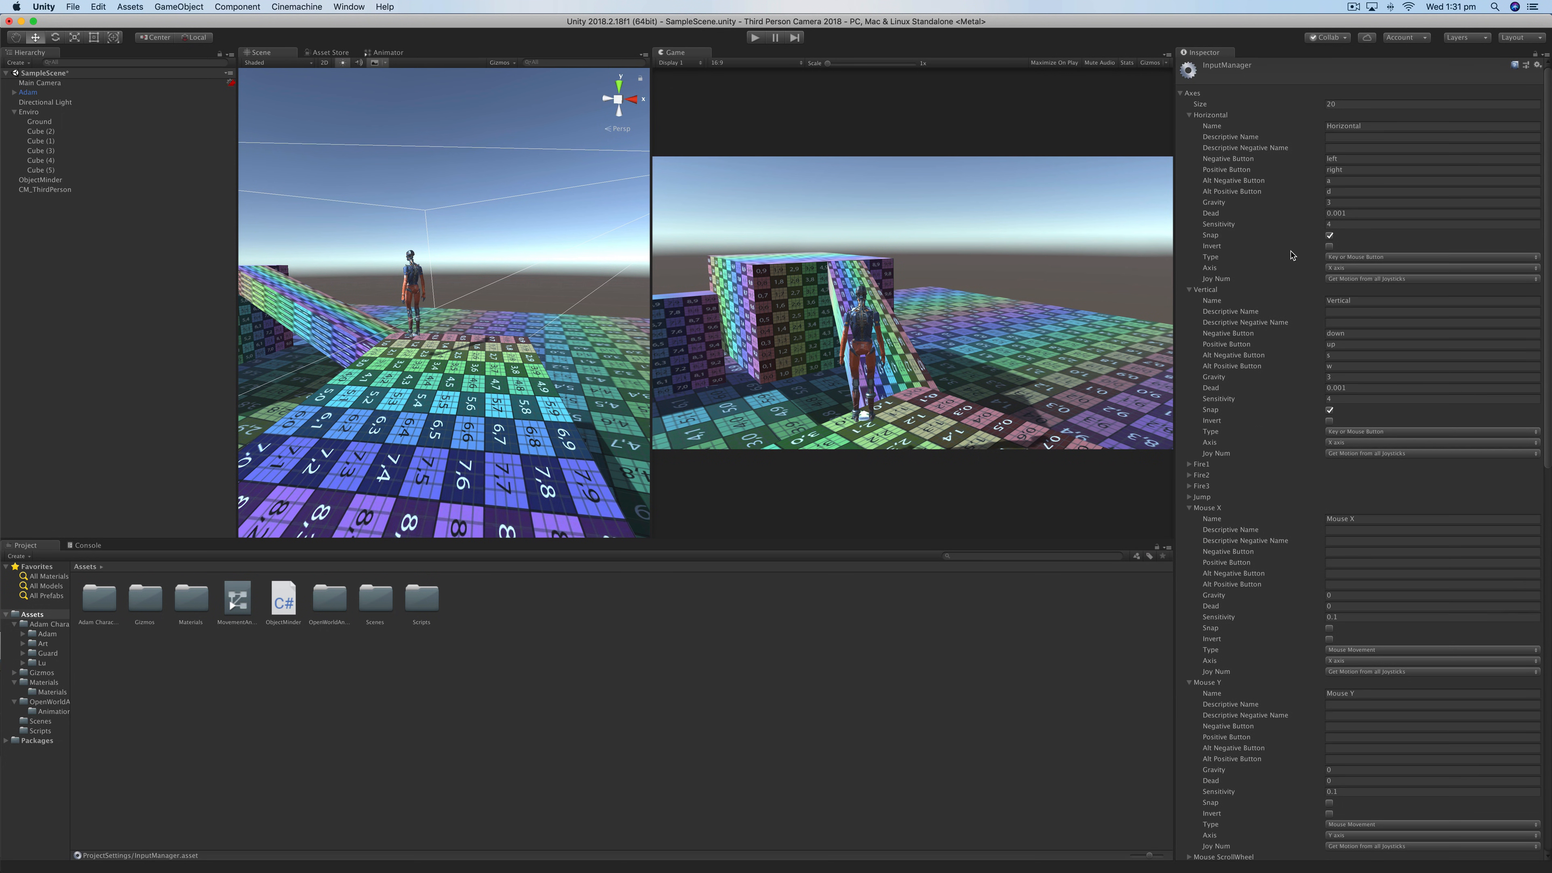
mouse_move(1326, 112)
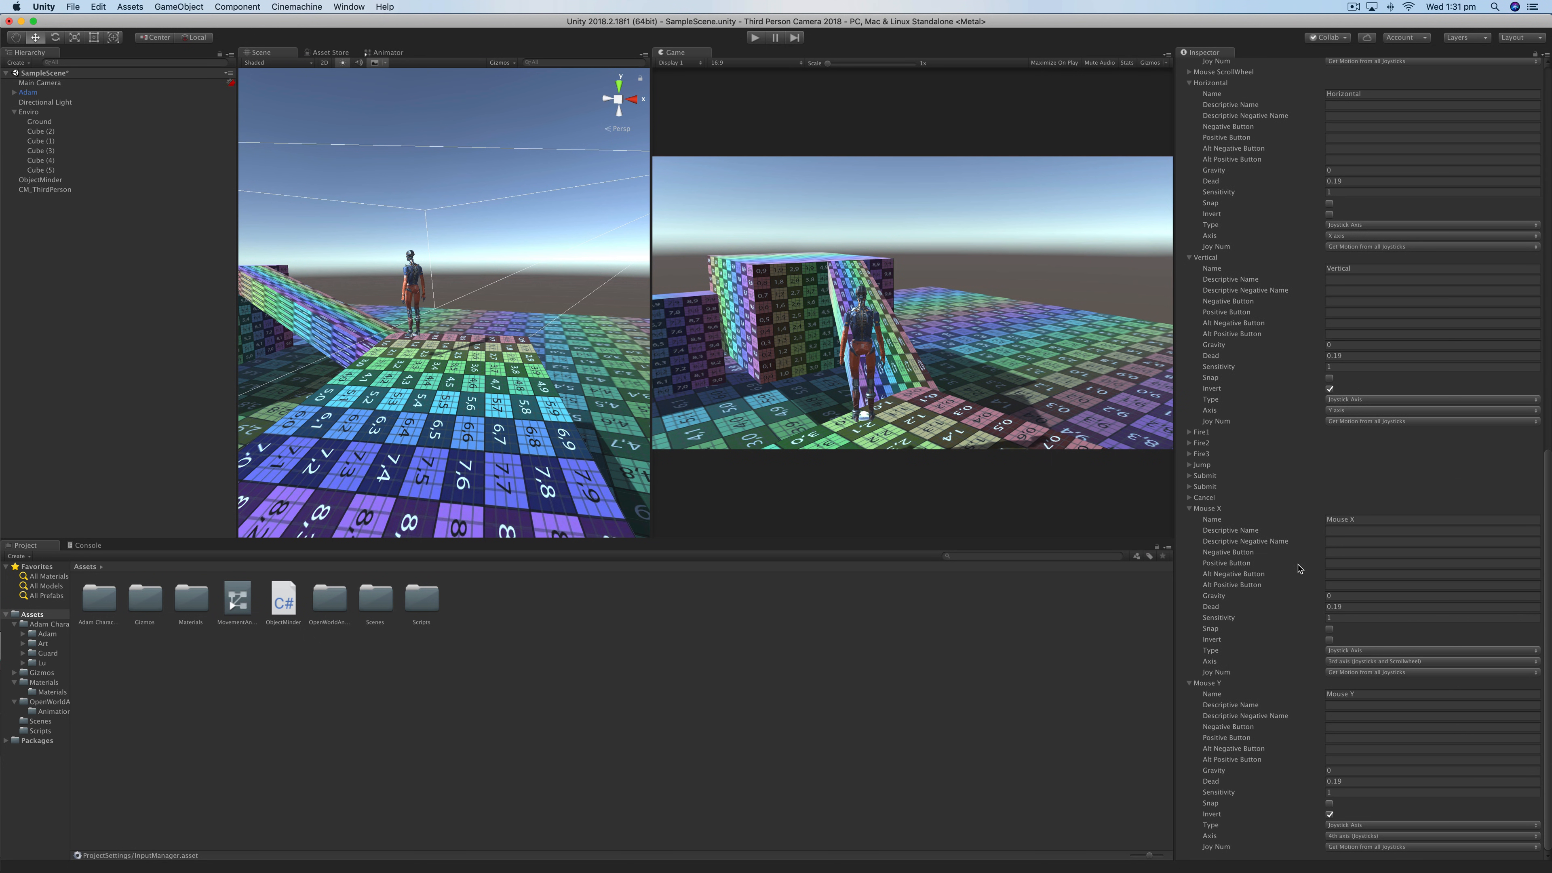
mouse_move(1301, 566)
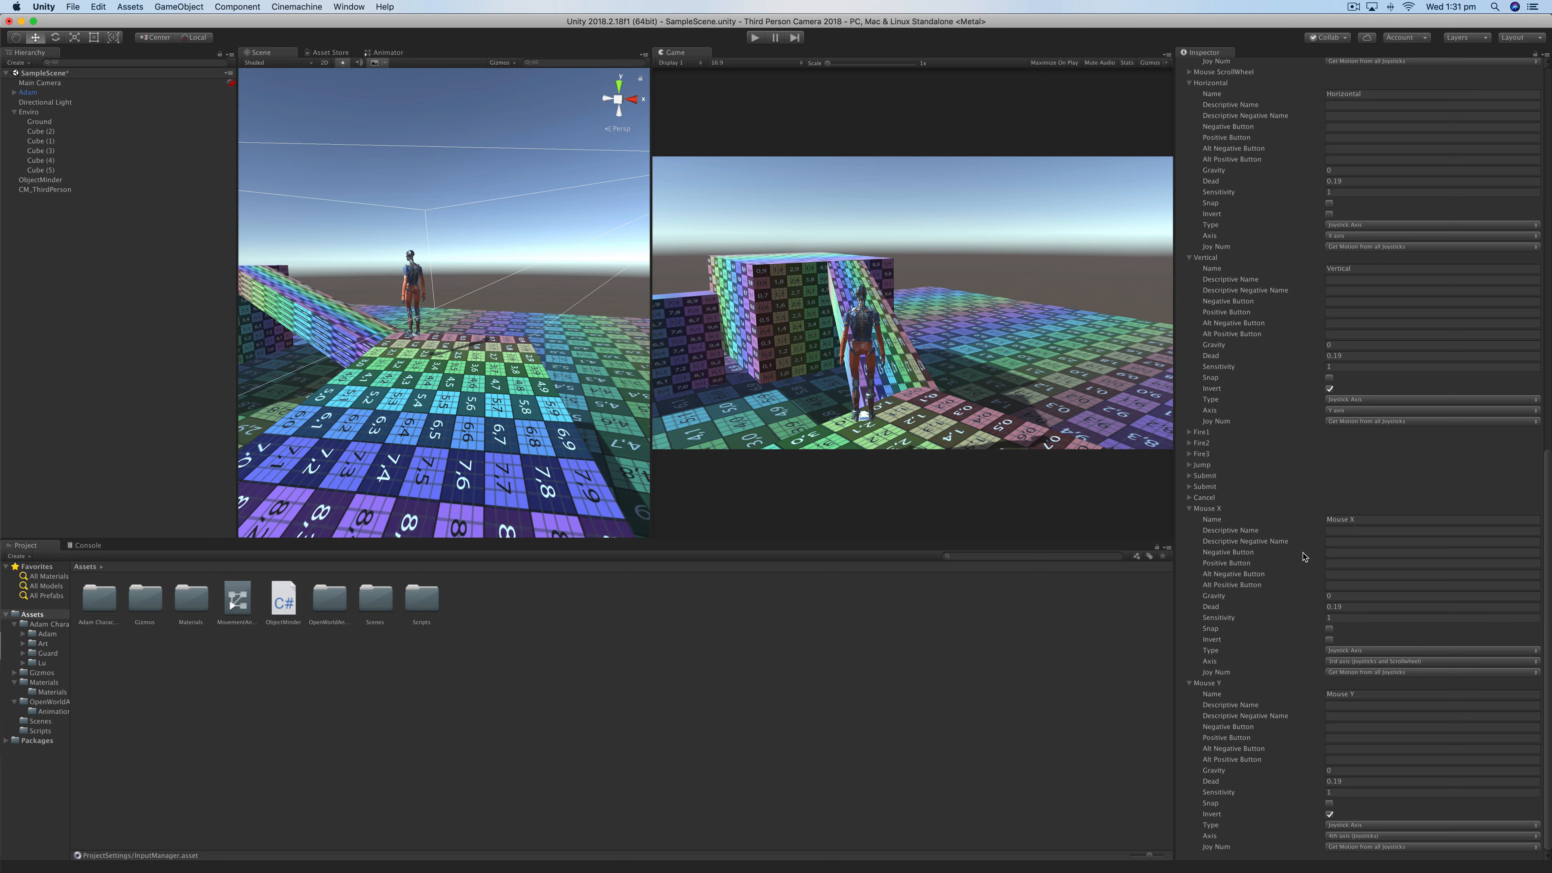
mouse_move(1335, 536)
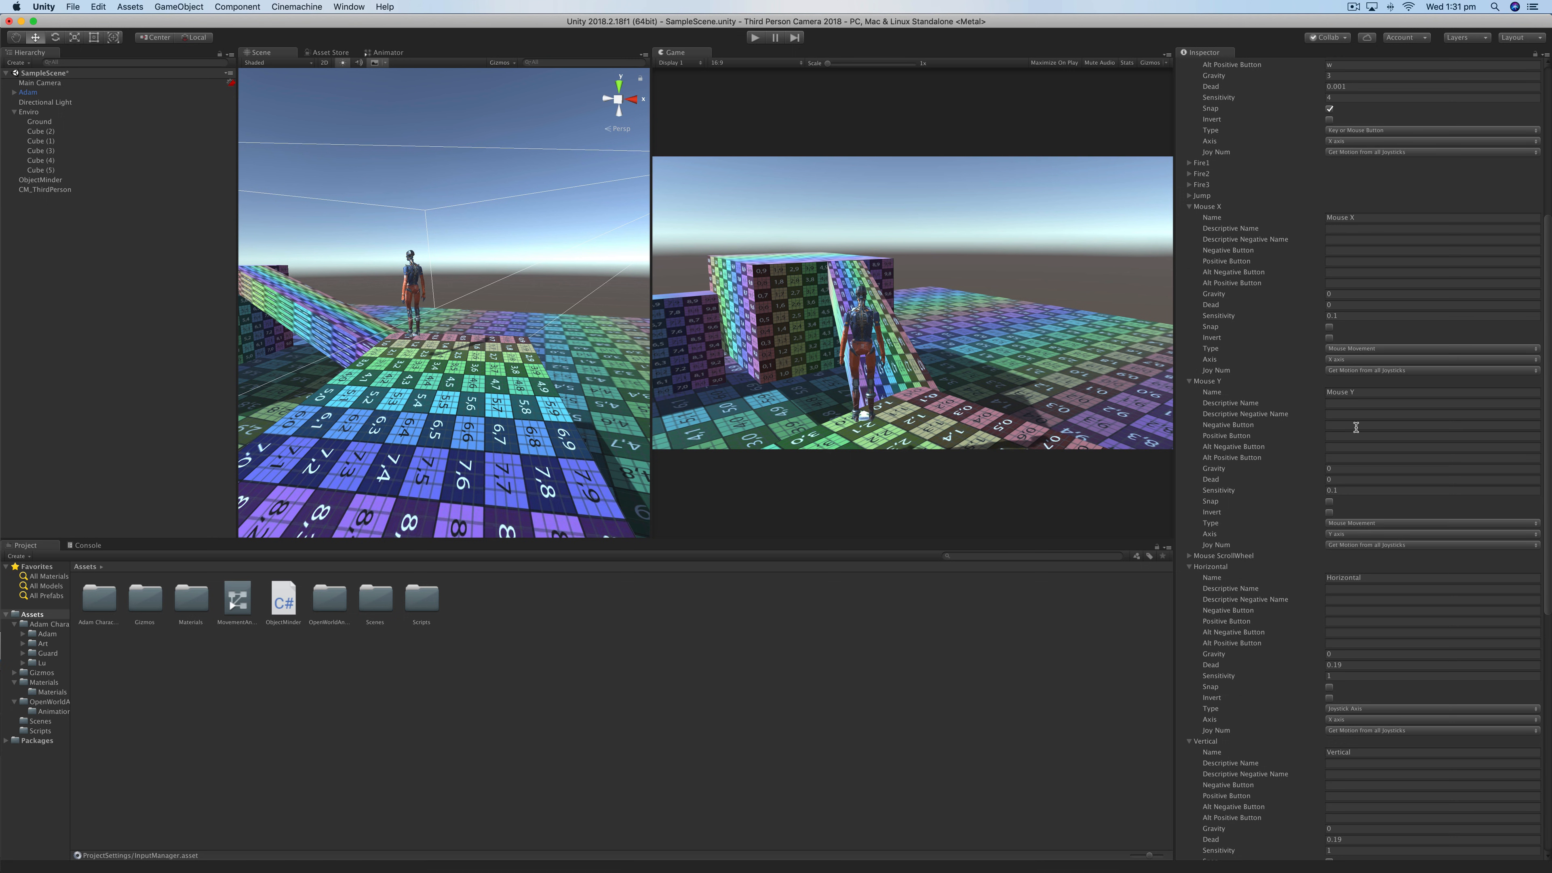
mouse_move(1349, 485)
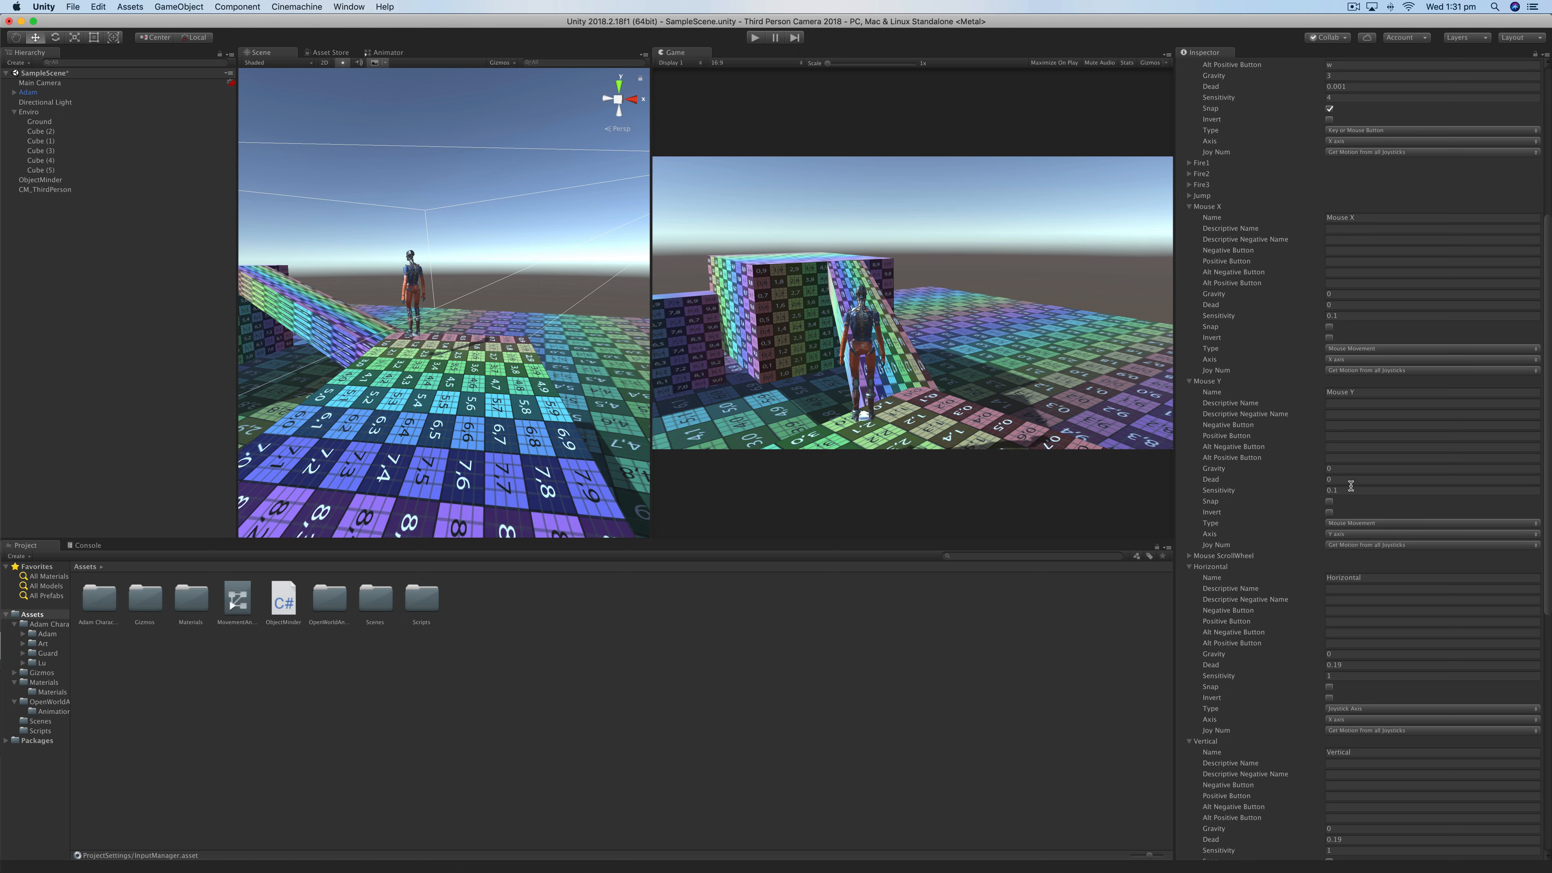
scroll(down, 3)
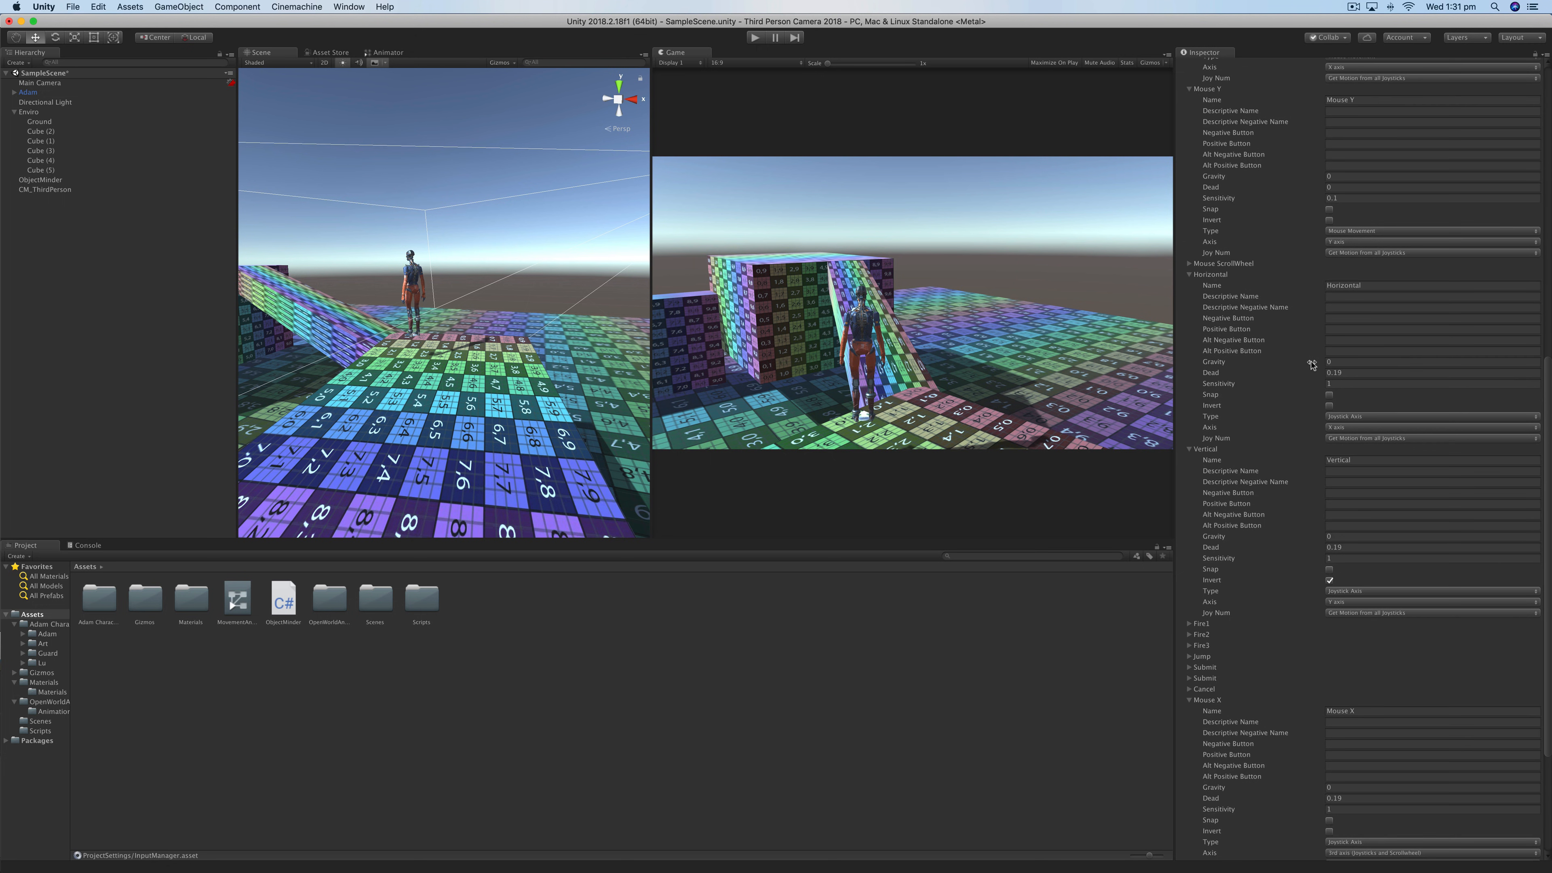
scroll(down, 3)
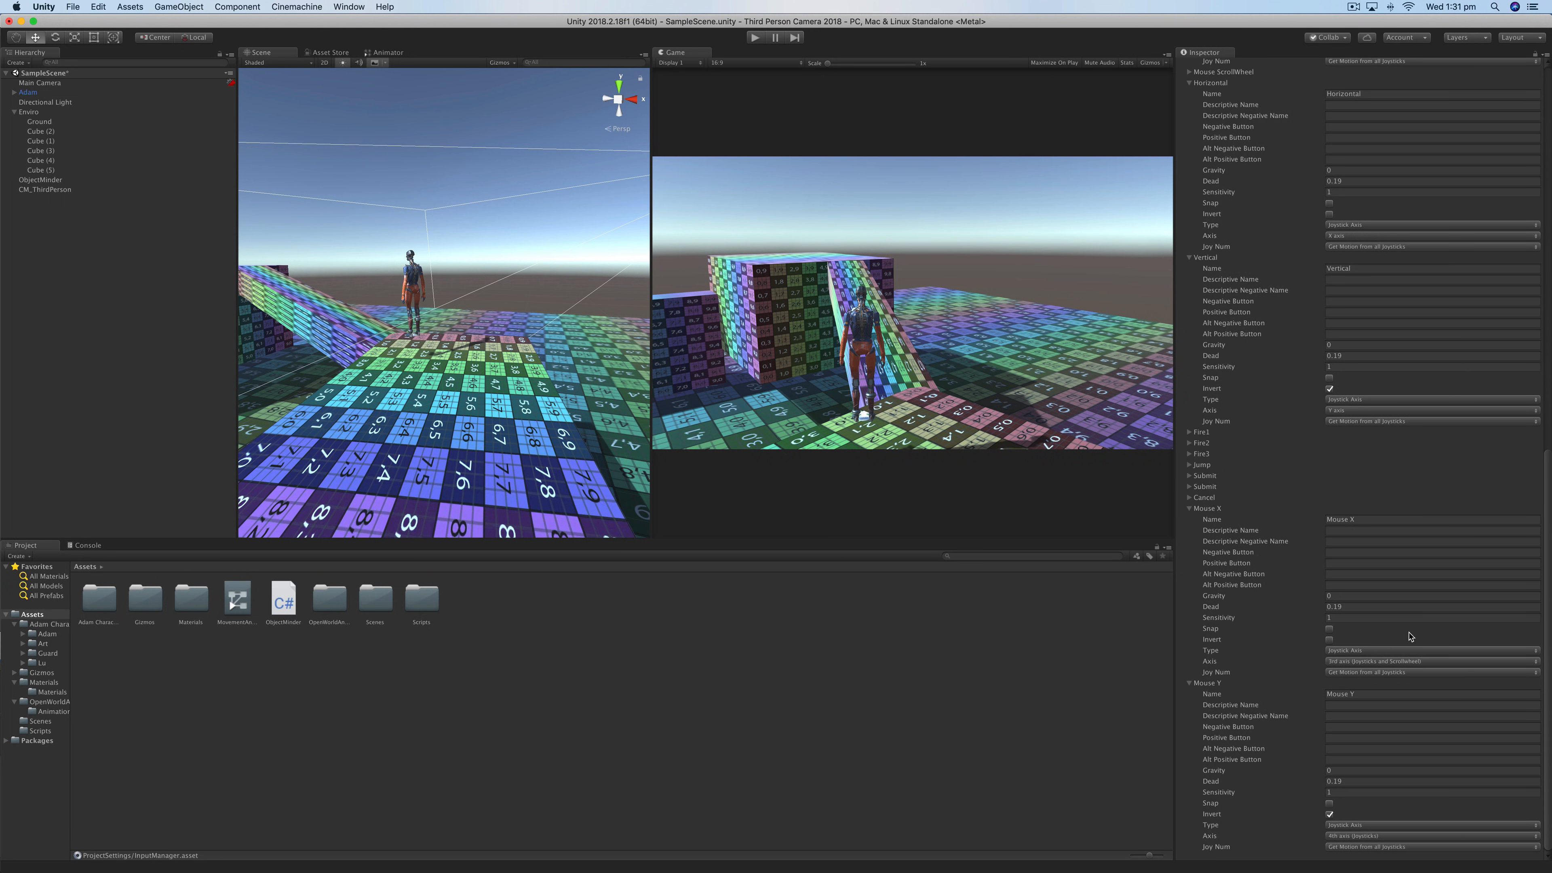
mouse_move(1301, 604)
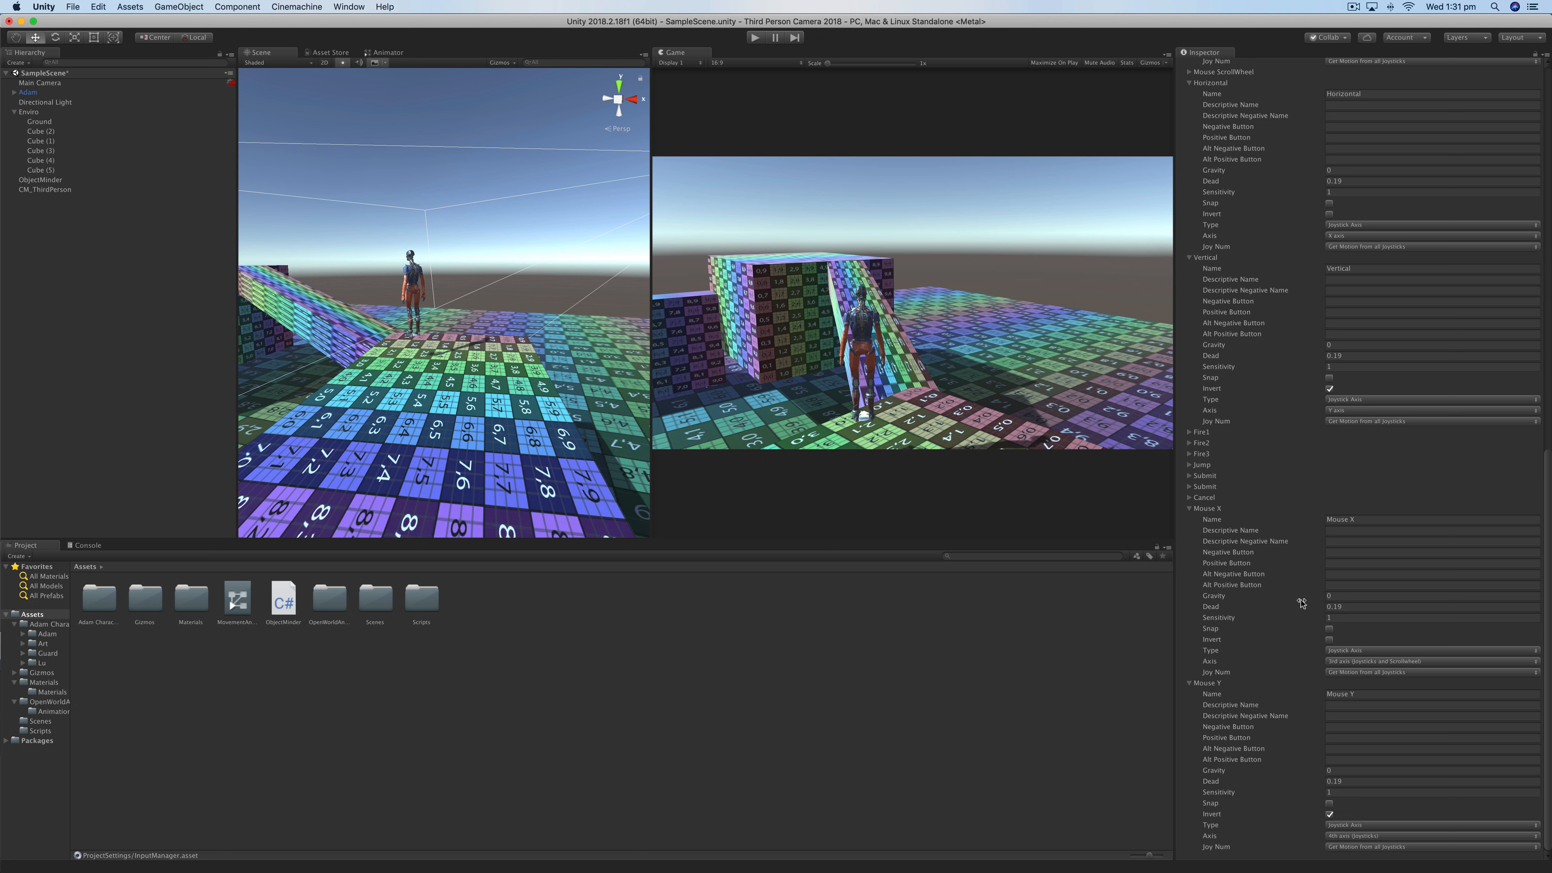
mouse_move(1248, 612)
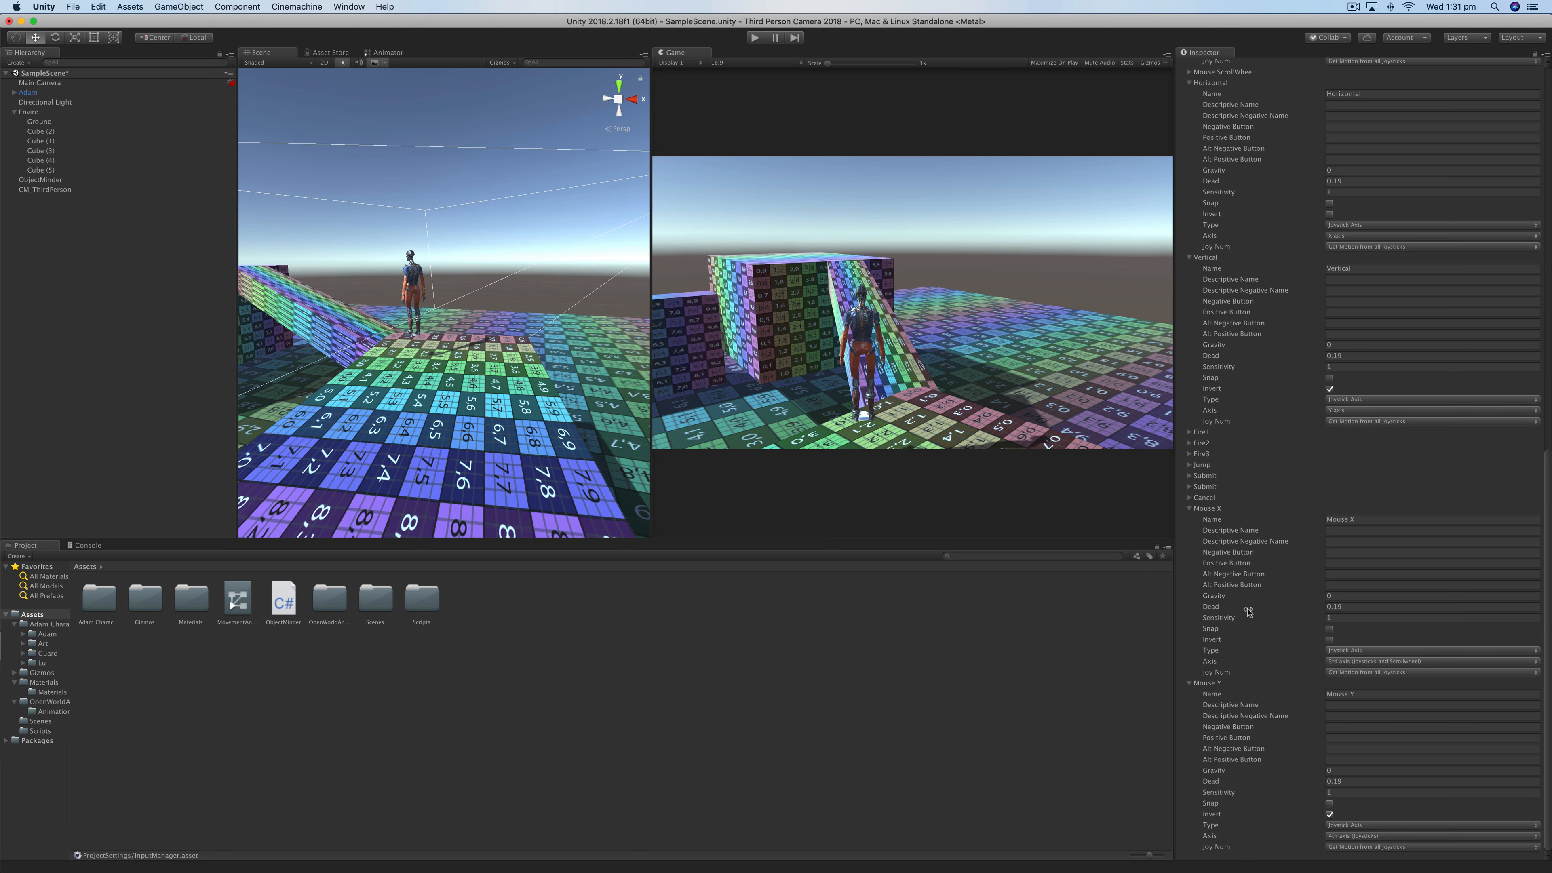
mouse_move(1256, 623)
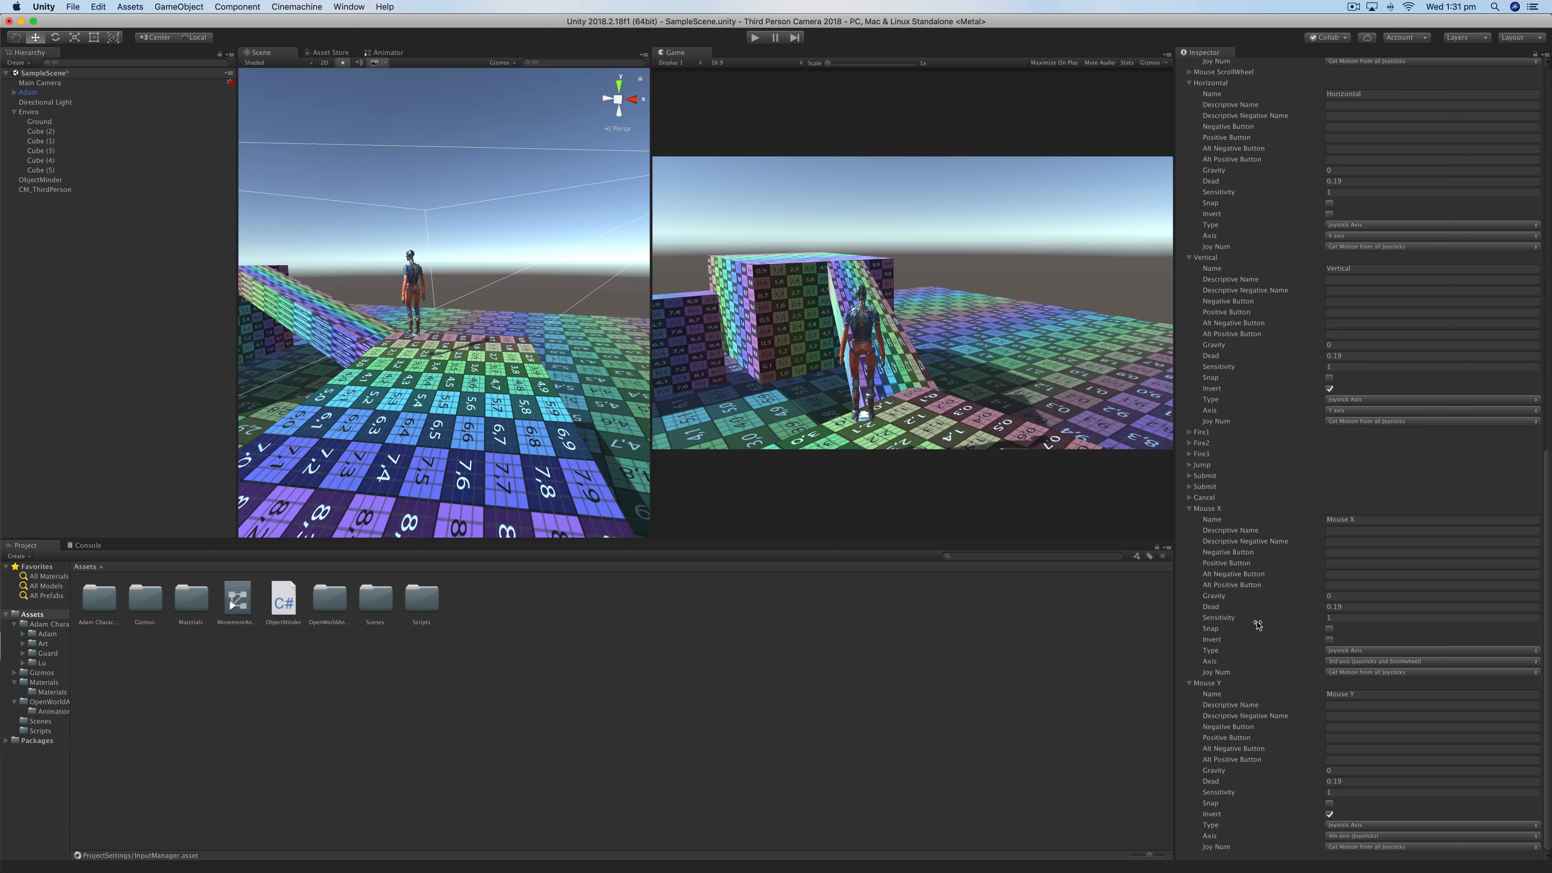
mouse_move(1193, 674)
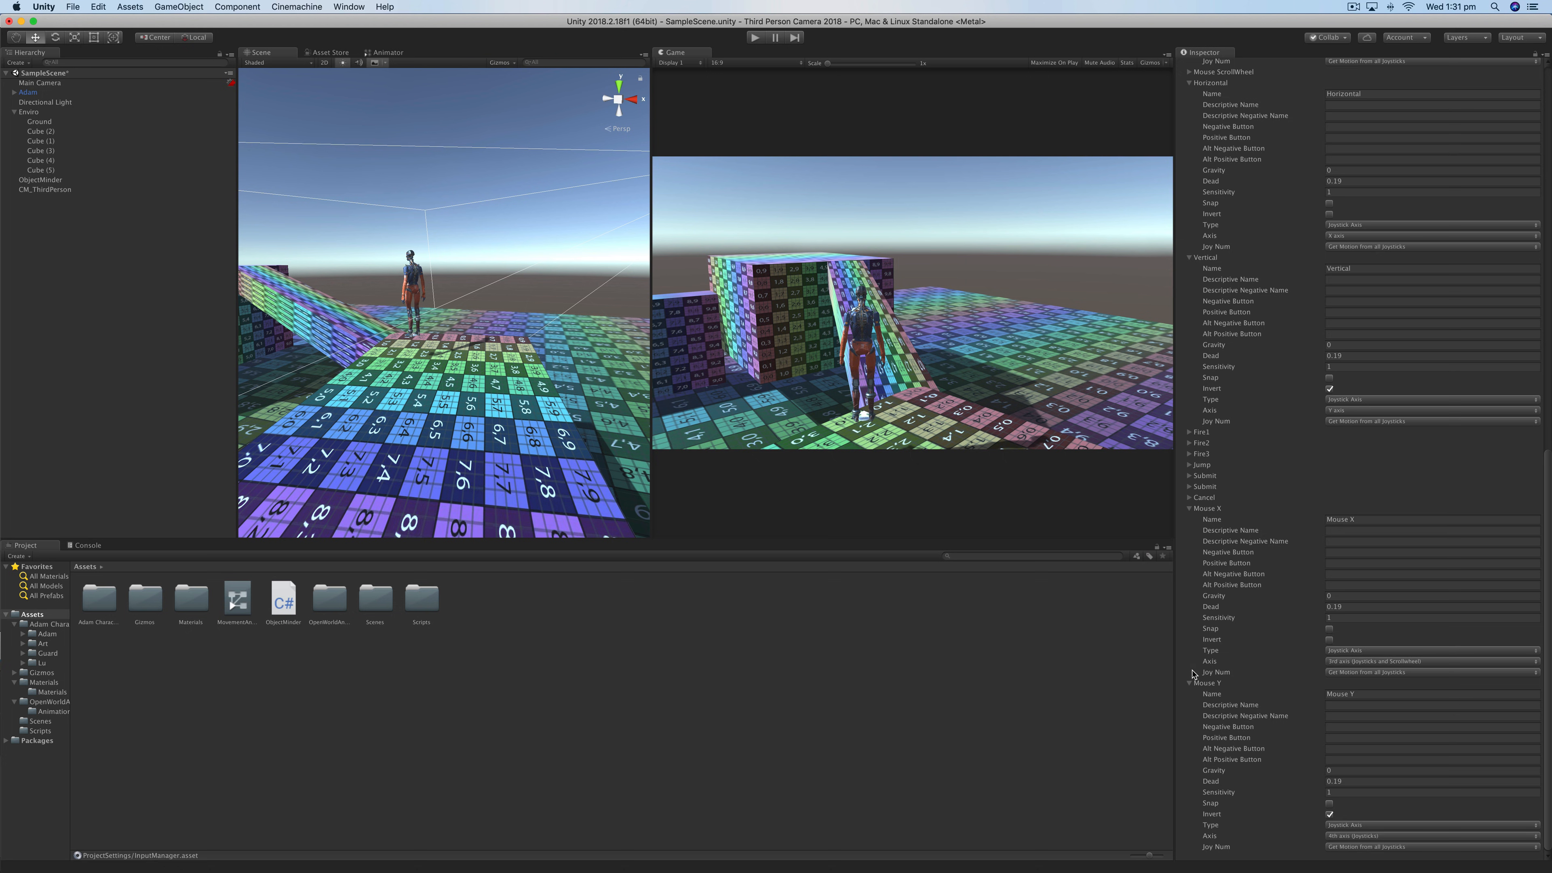
- Review the joystick Mouse X axis (Joystick Axis type, source joystick) and the Mouse Y entry
click(1430, 649)
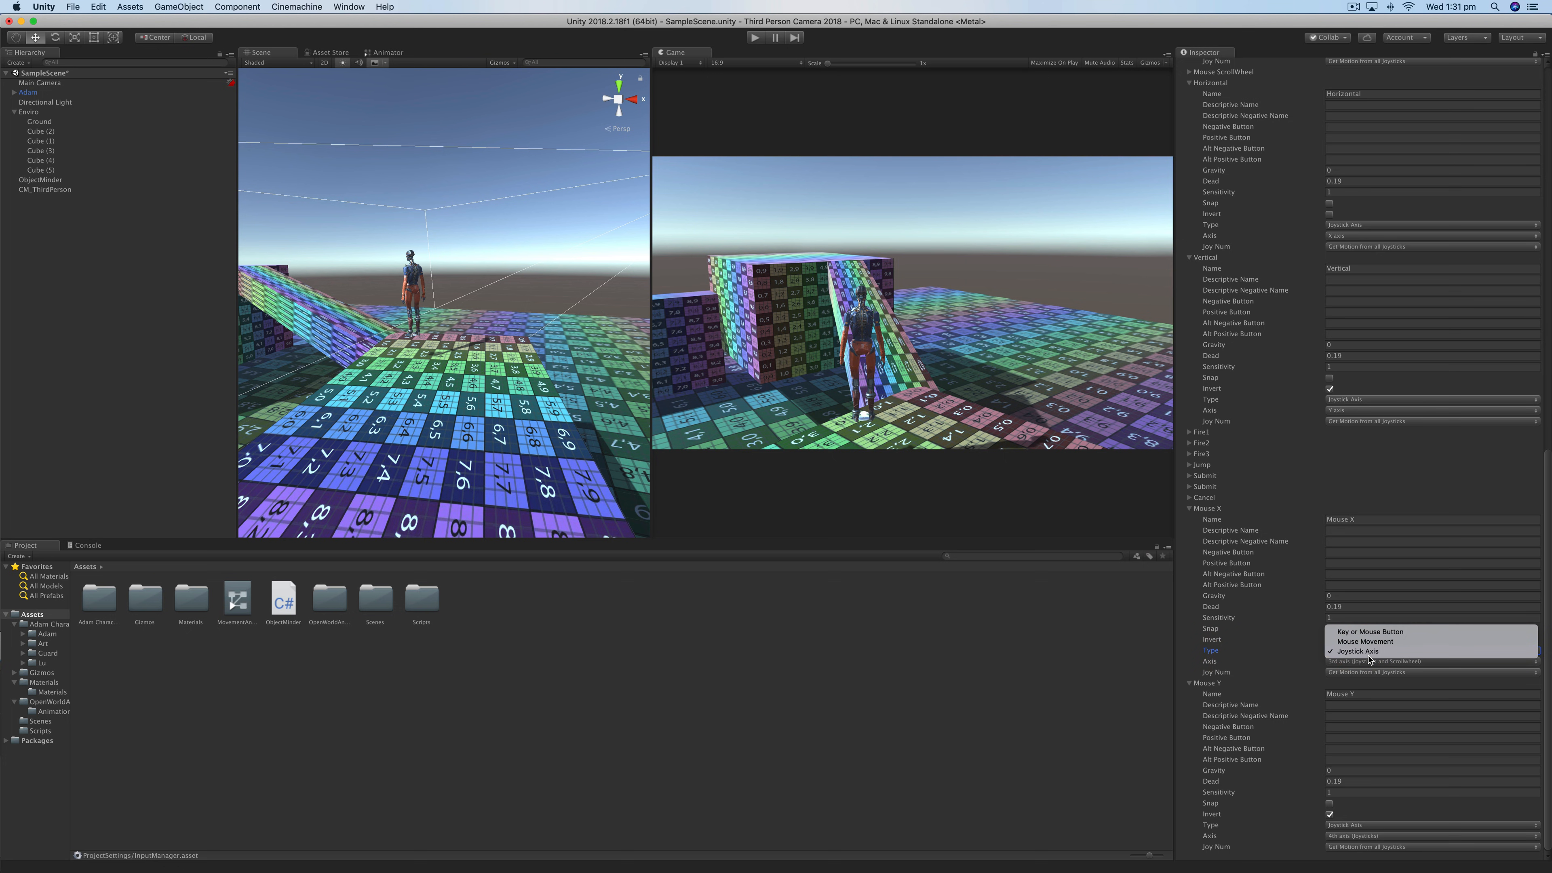
click(1345, 650)
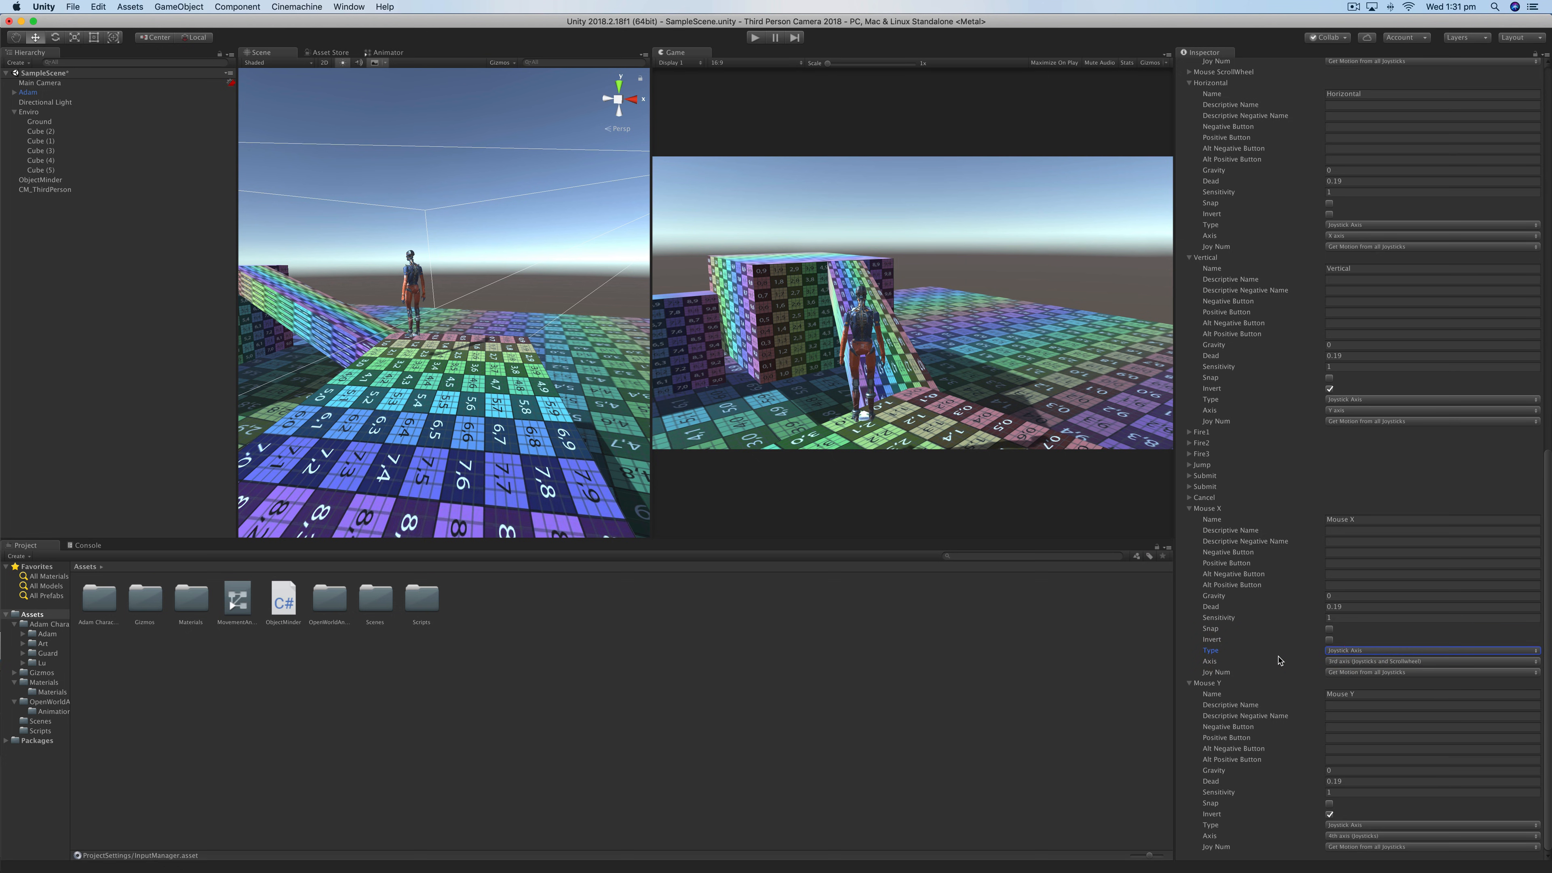
click(1428, 661)
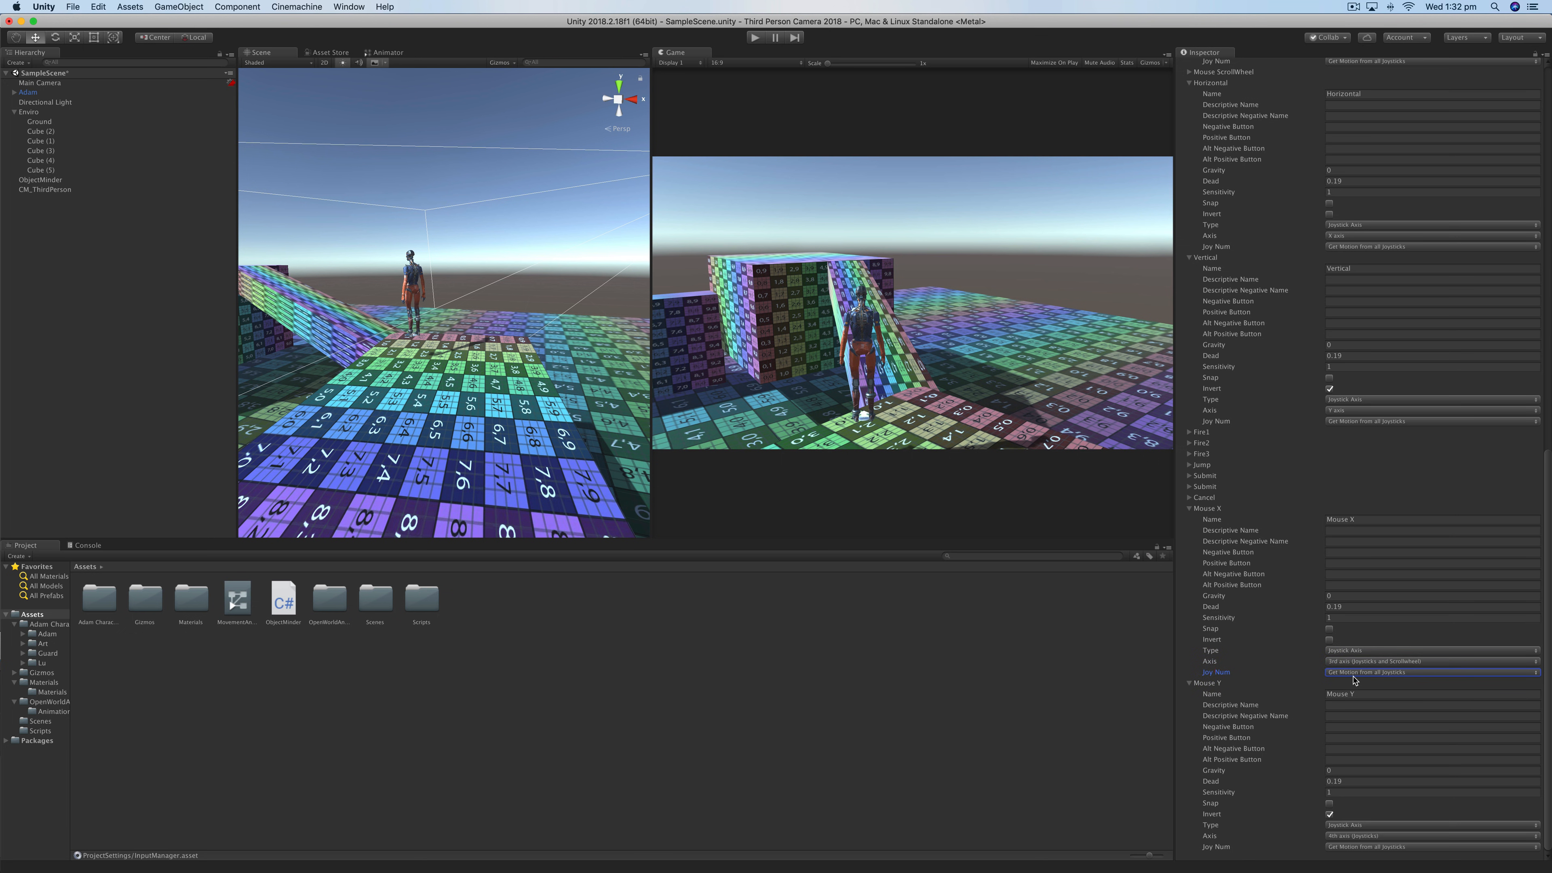
mouse_move(1235, 670)
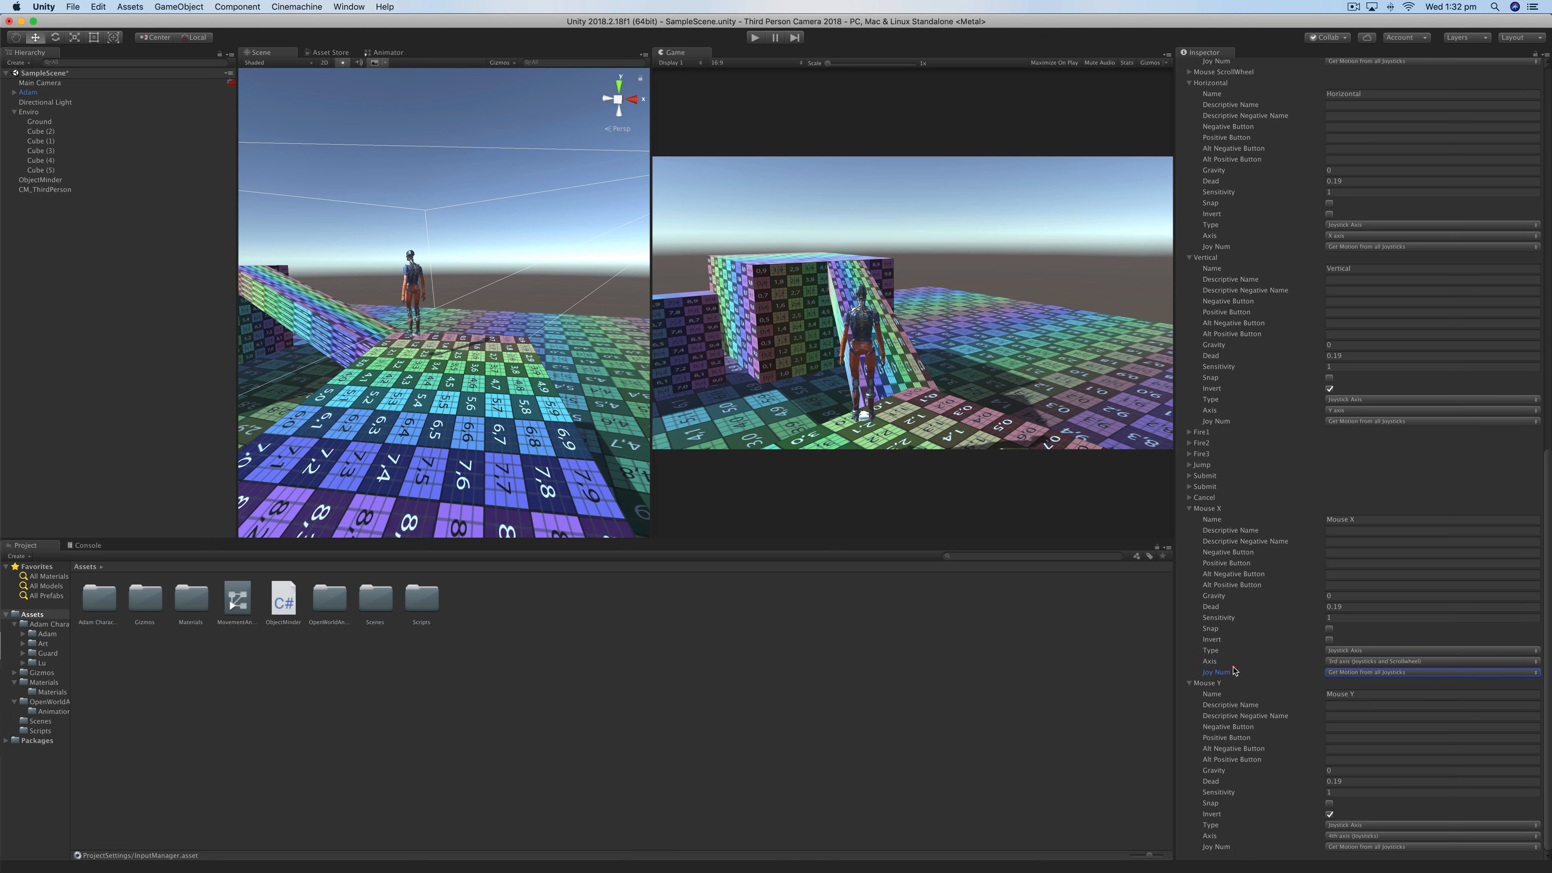
click(1429, 692)
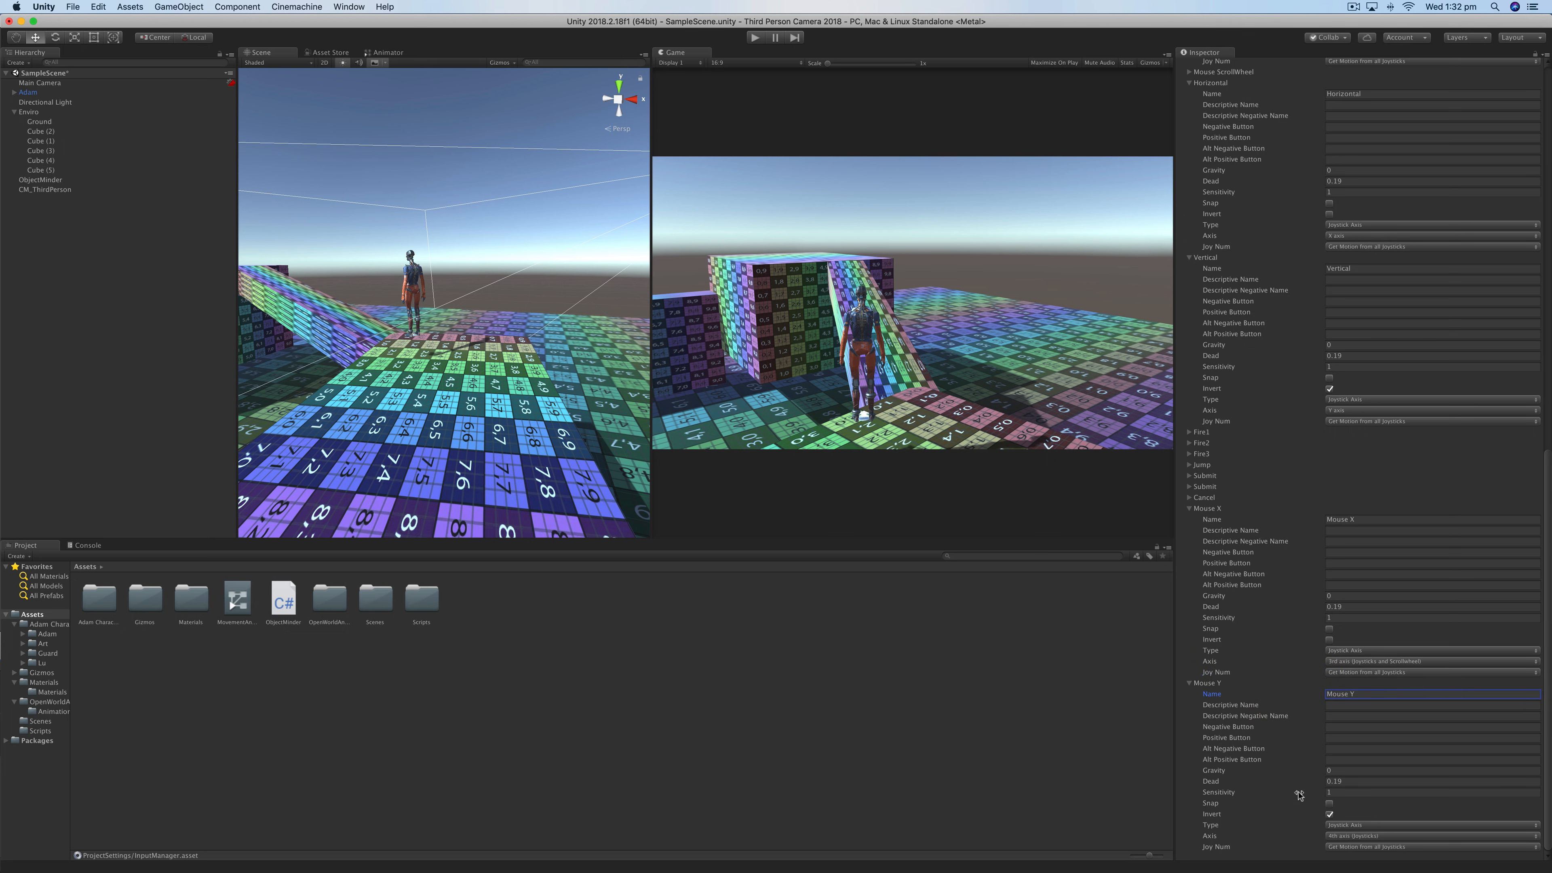
mouse_move(1343, 792)
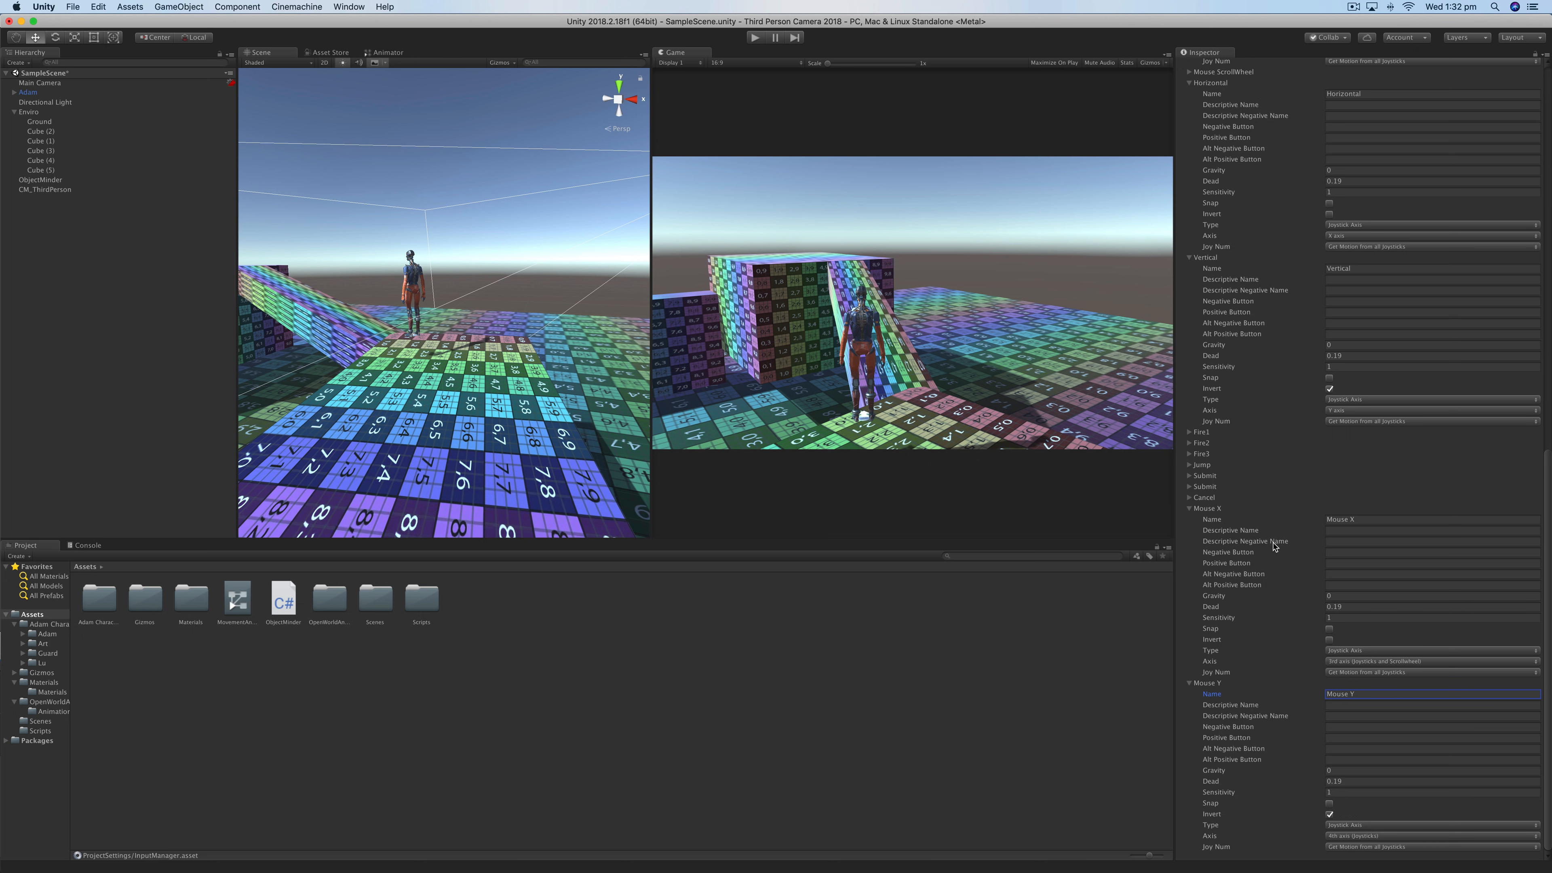
mouse_move(1239, 820)
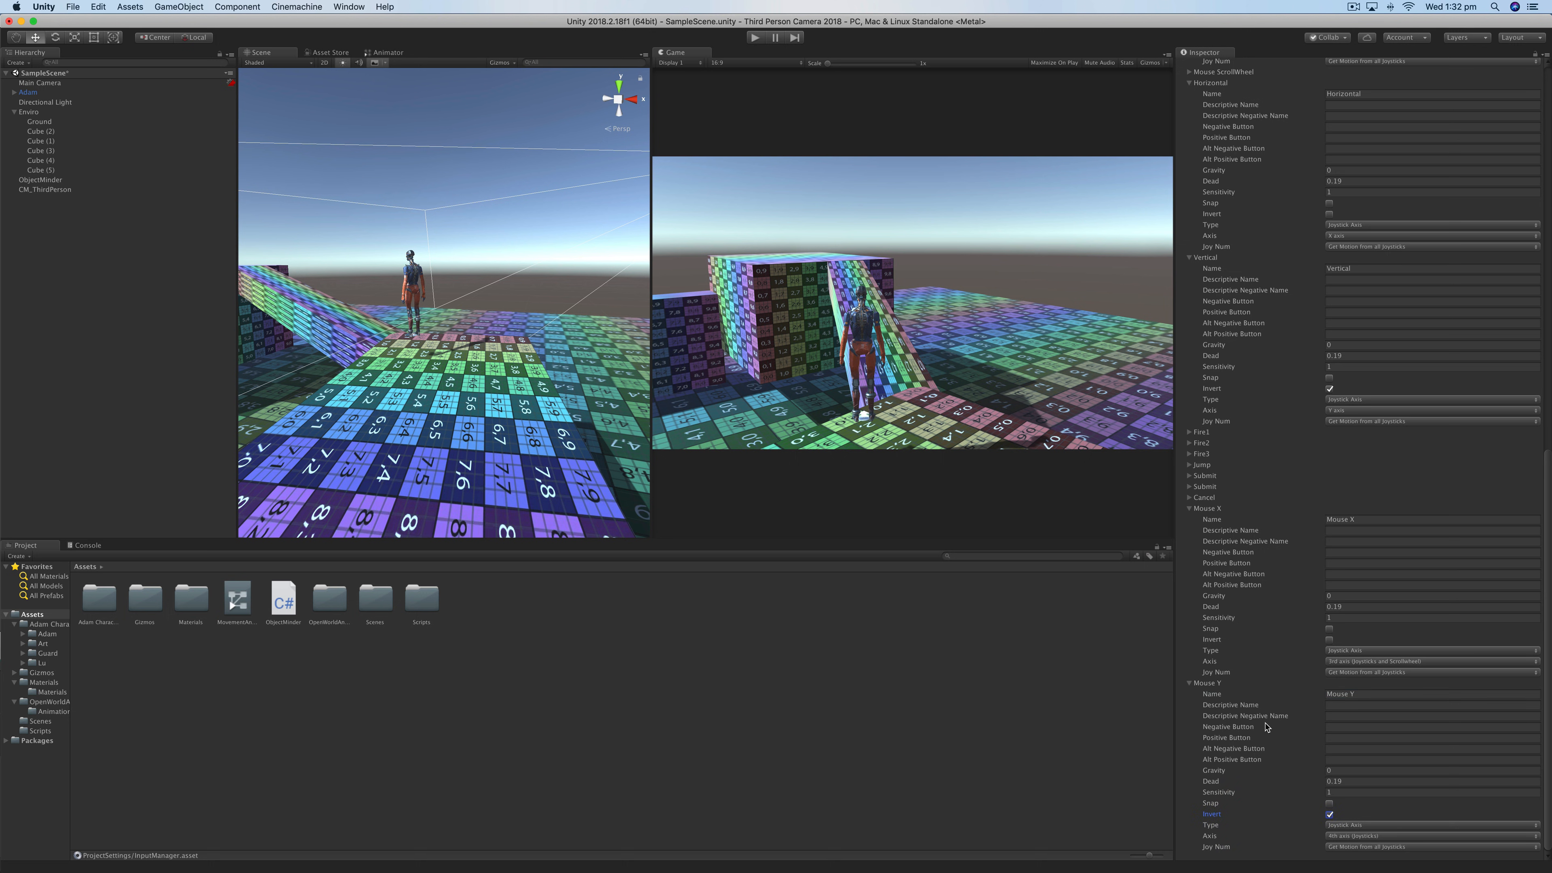
mouse_move(1227, 727)
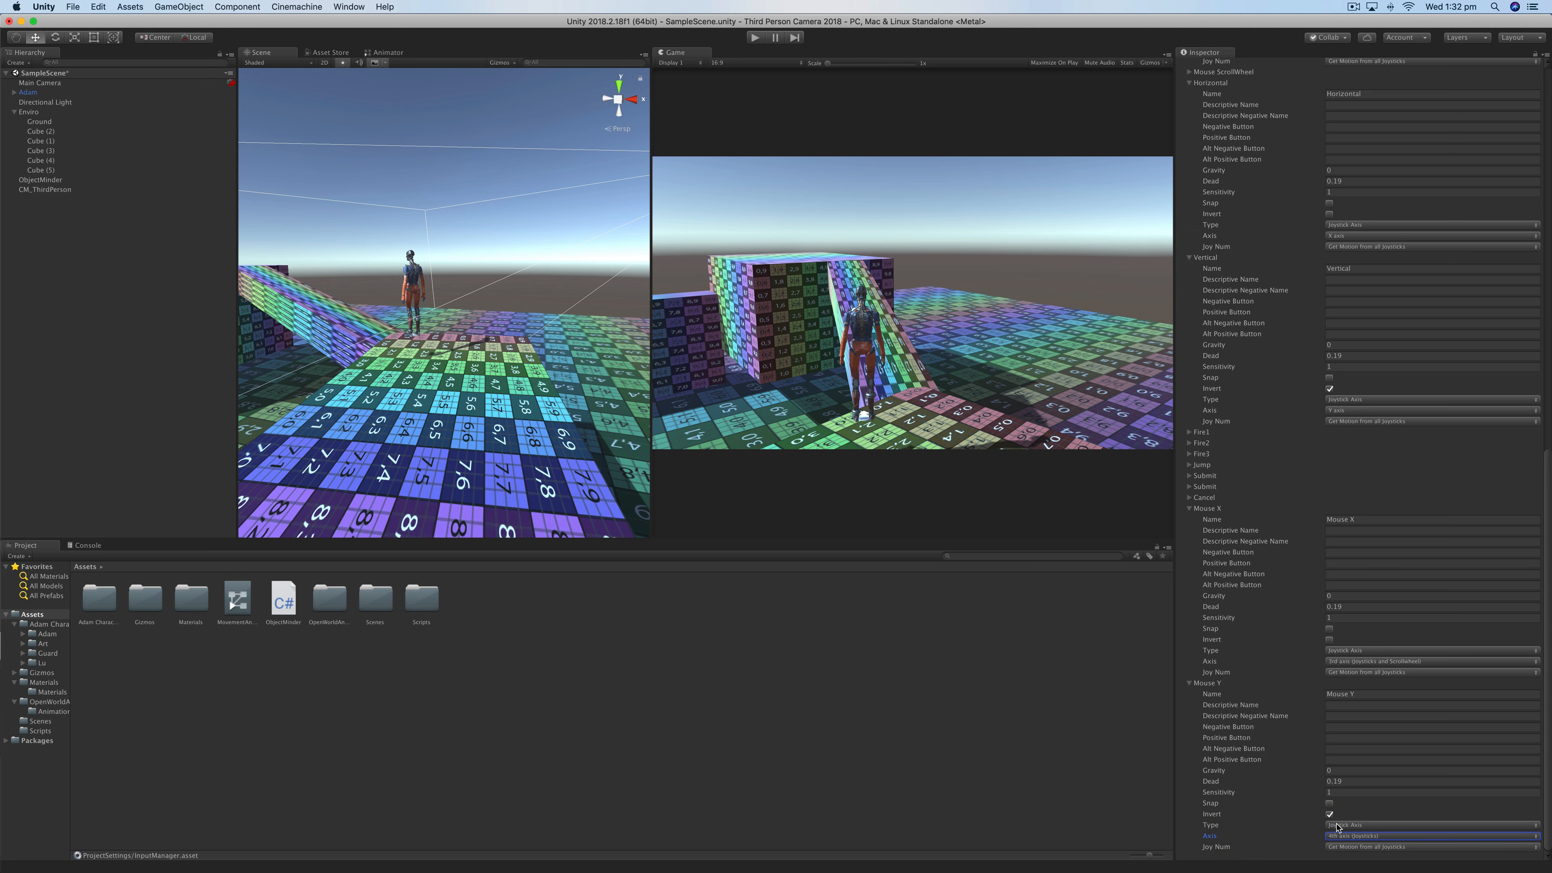
- Enter Play mode to test the camera
key(w)
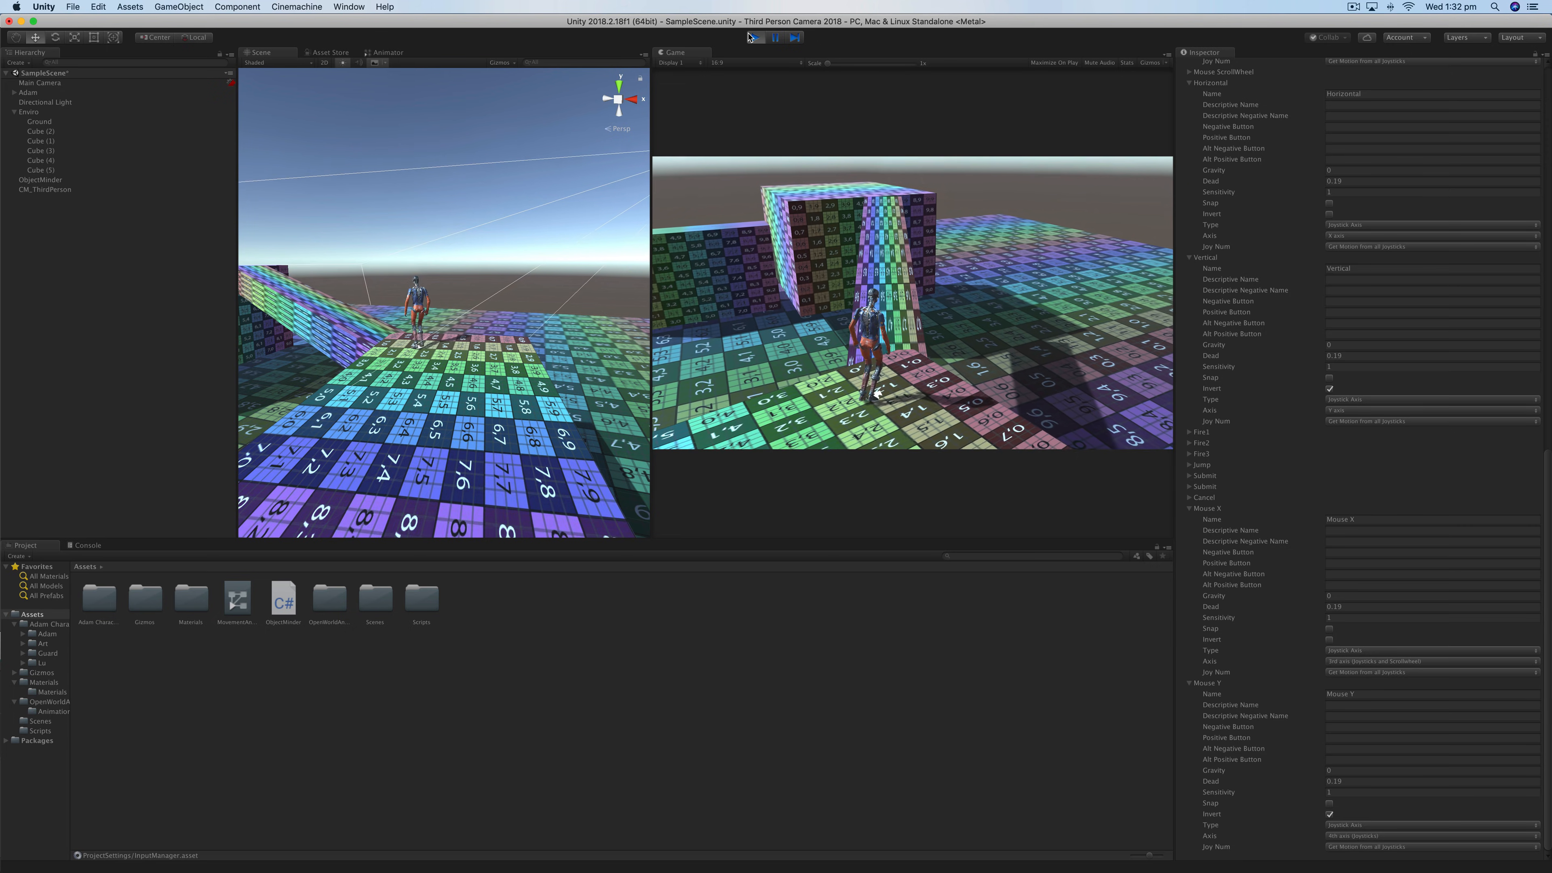
- Stop the test run from the toolbar
click(759, 36)
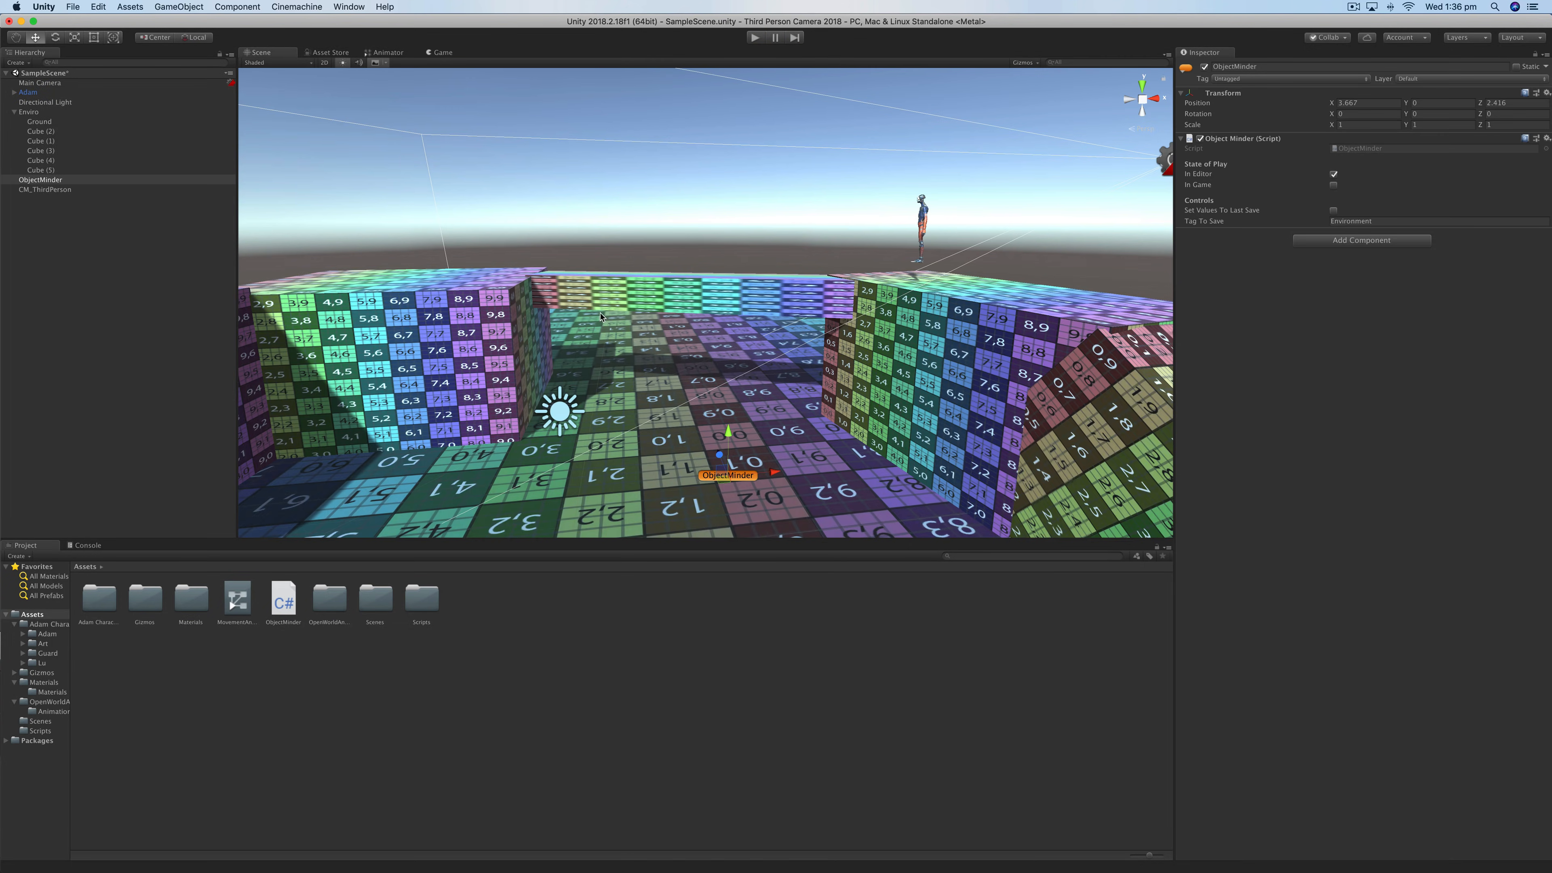
key(w)
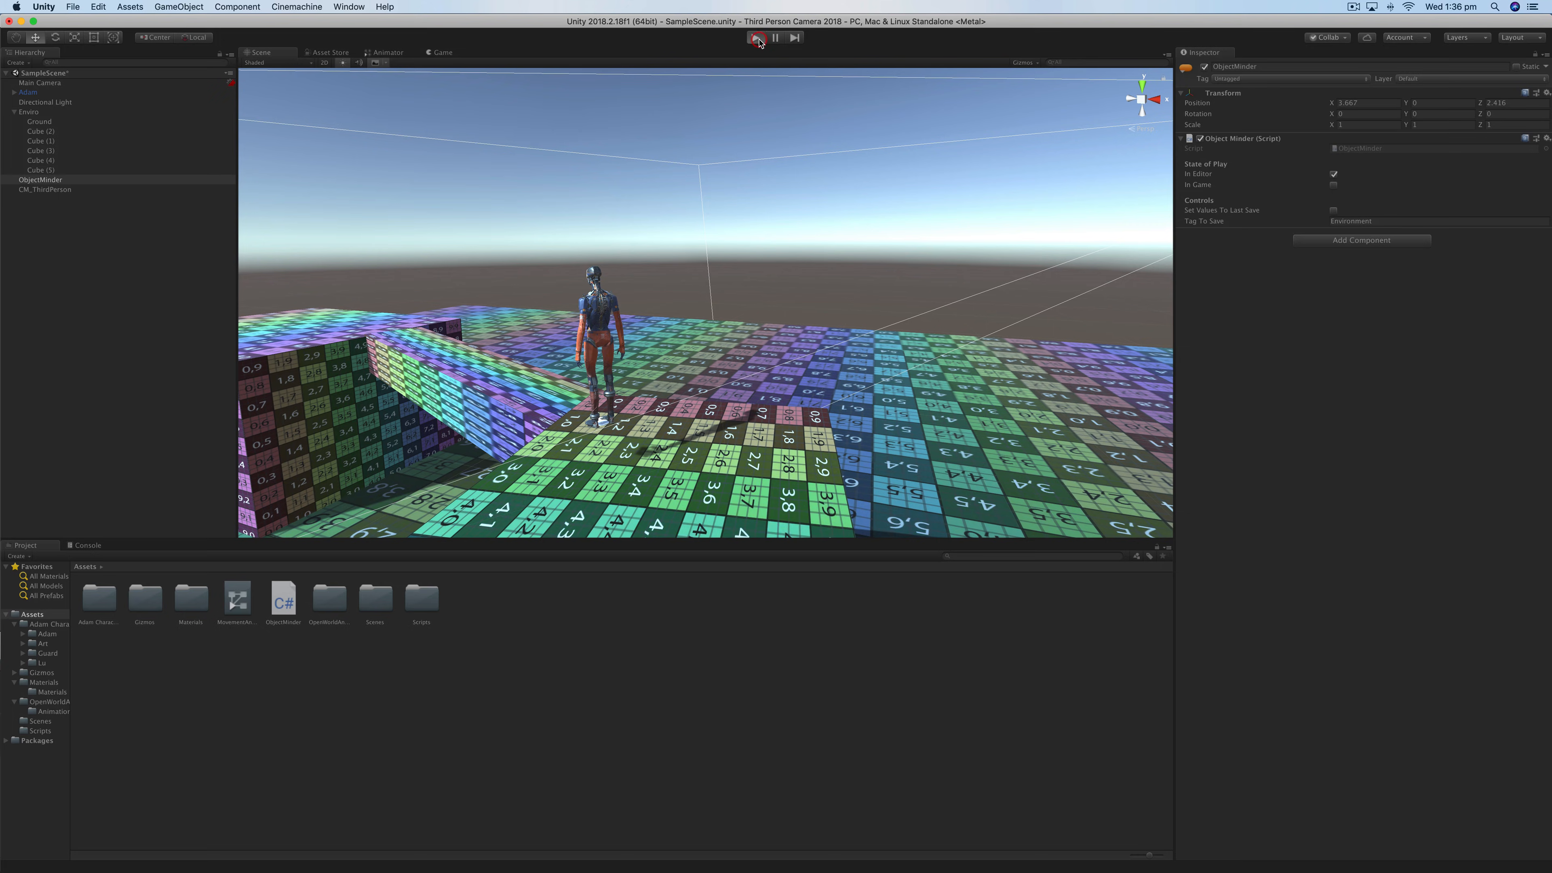
click(757, 38)
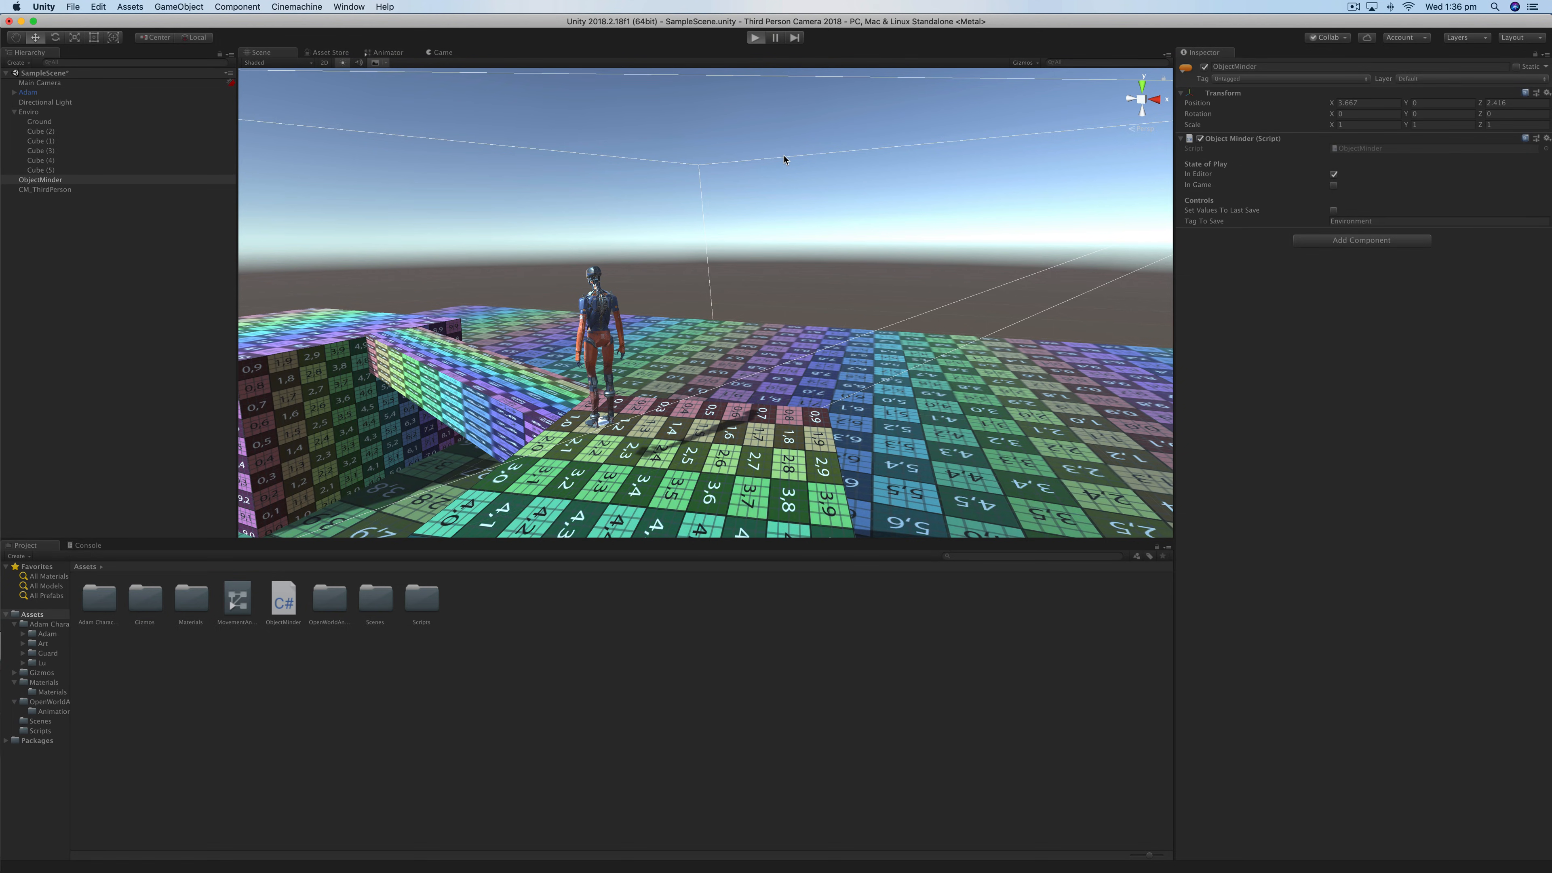
click(755, 37)
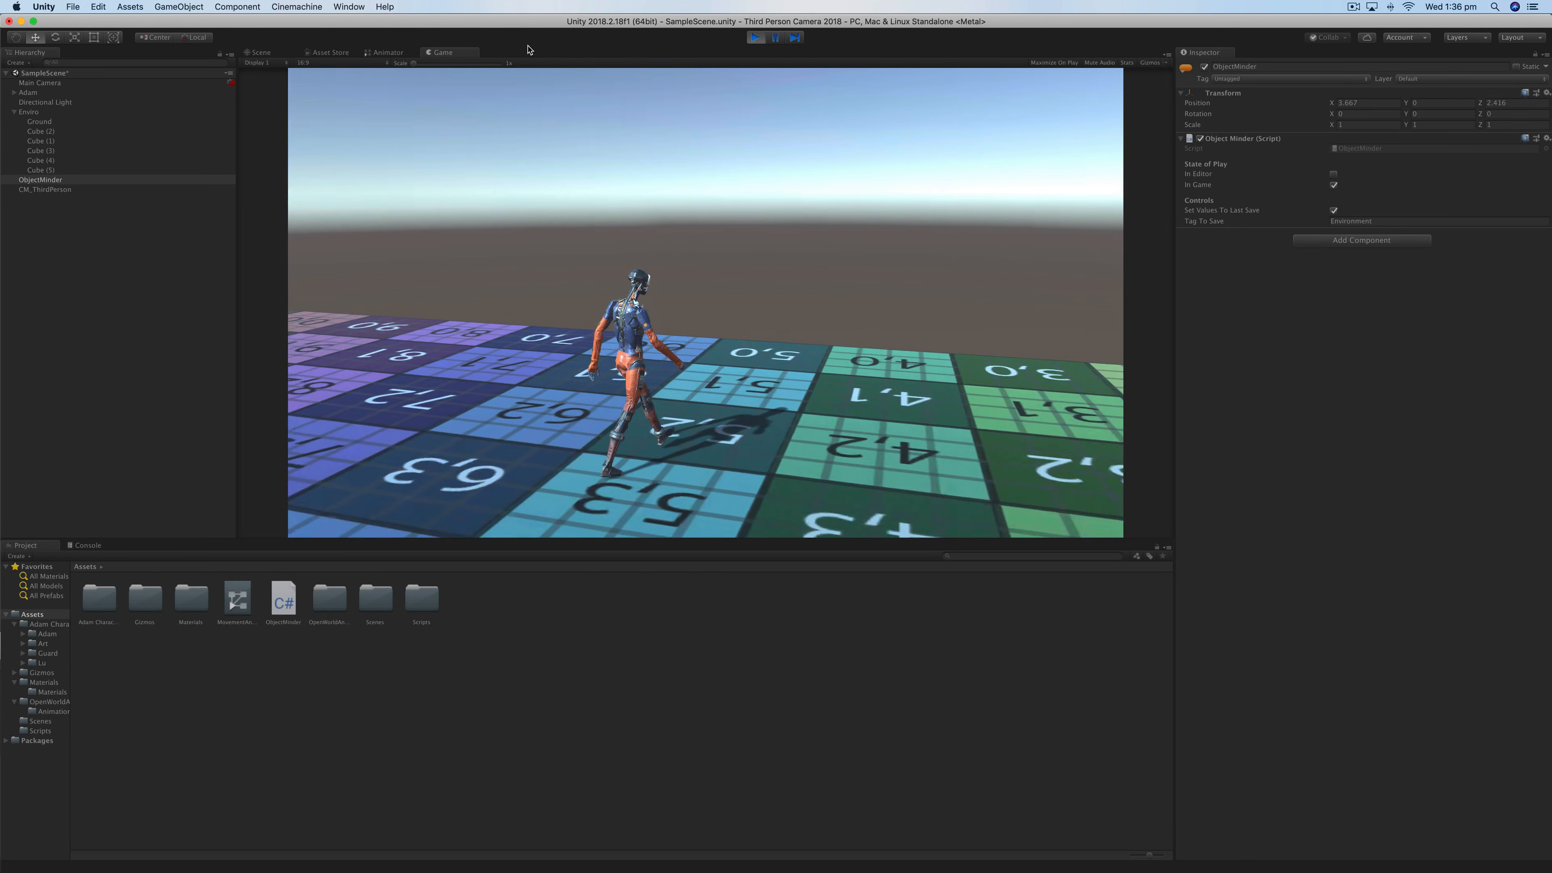
key(cmd+p)
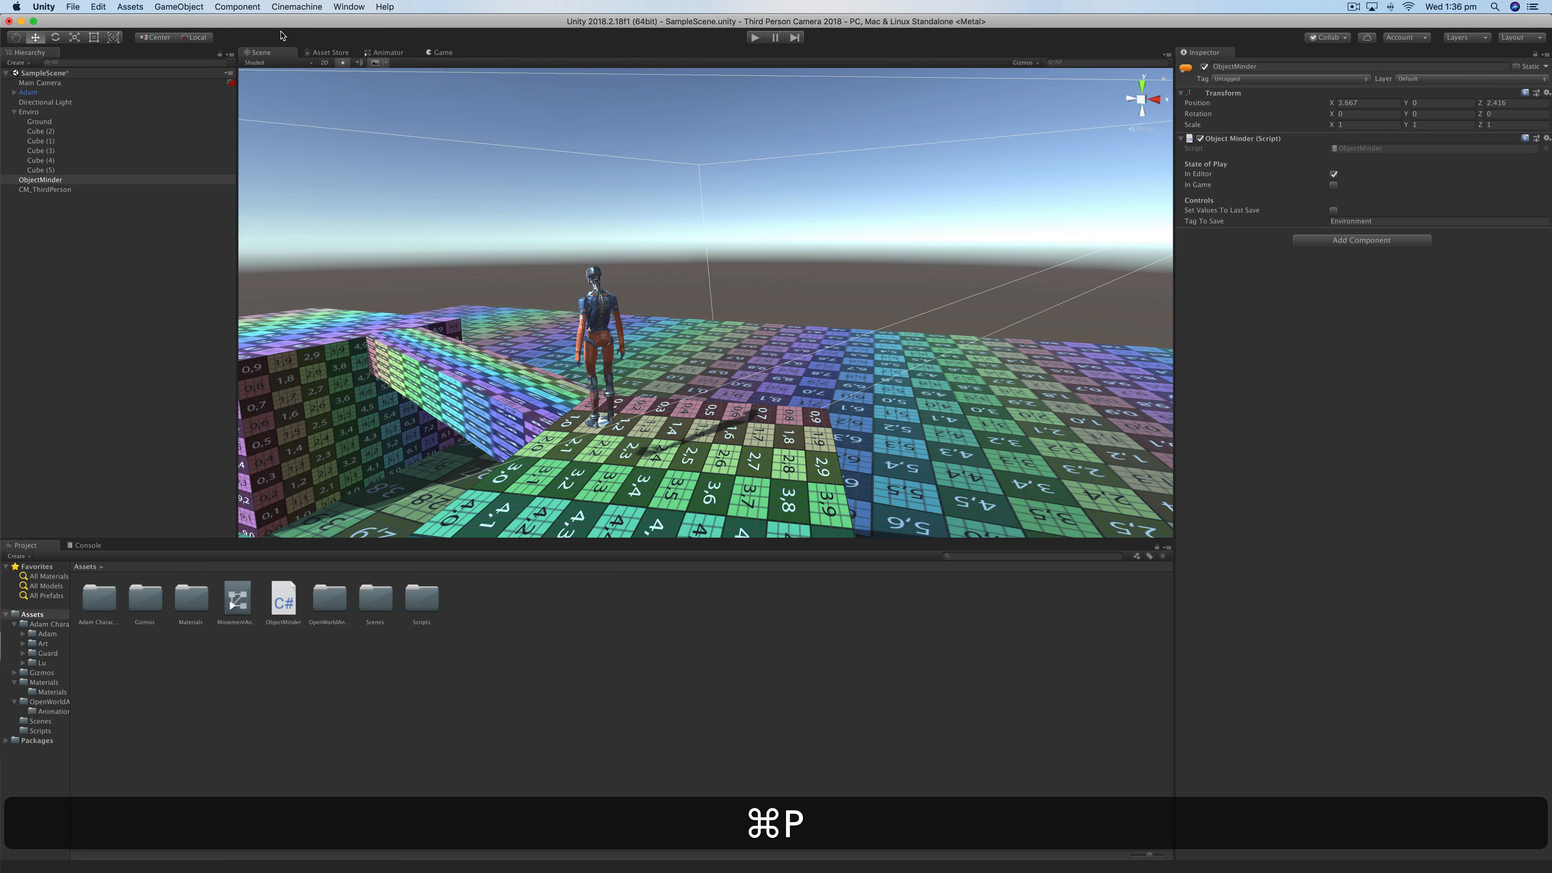
- Set CM_ThirdPerson's Orbits Binding Mode to World Space and enter Play mode
click(45, 189)
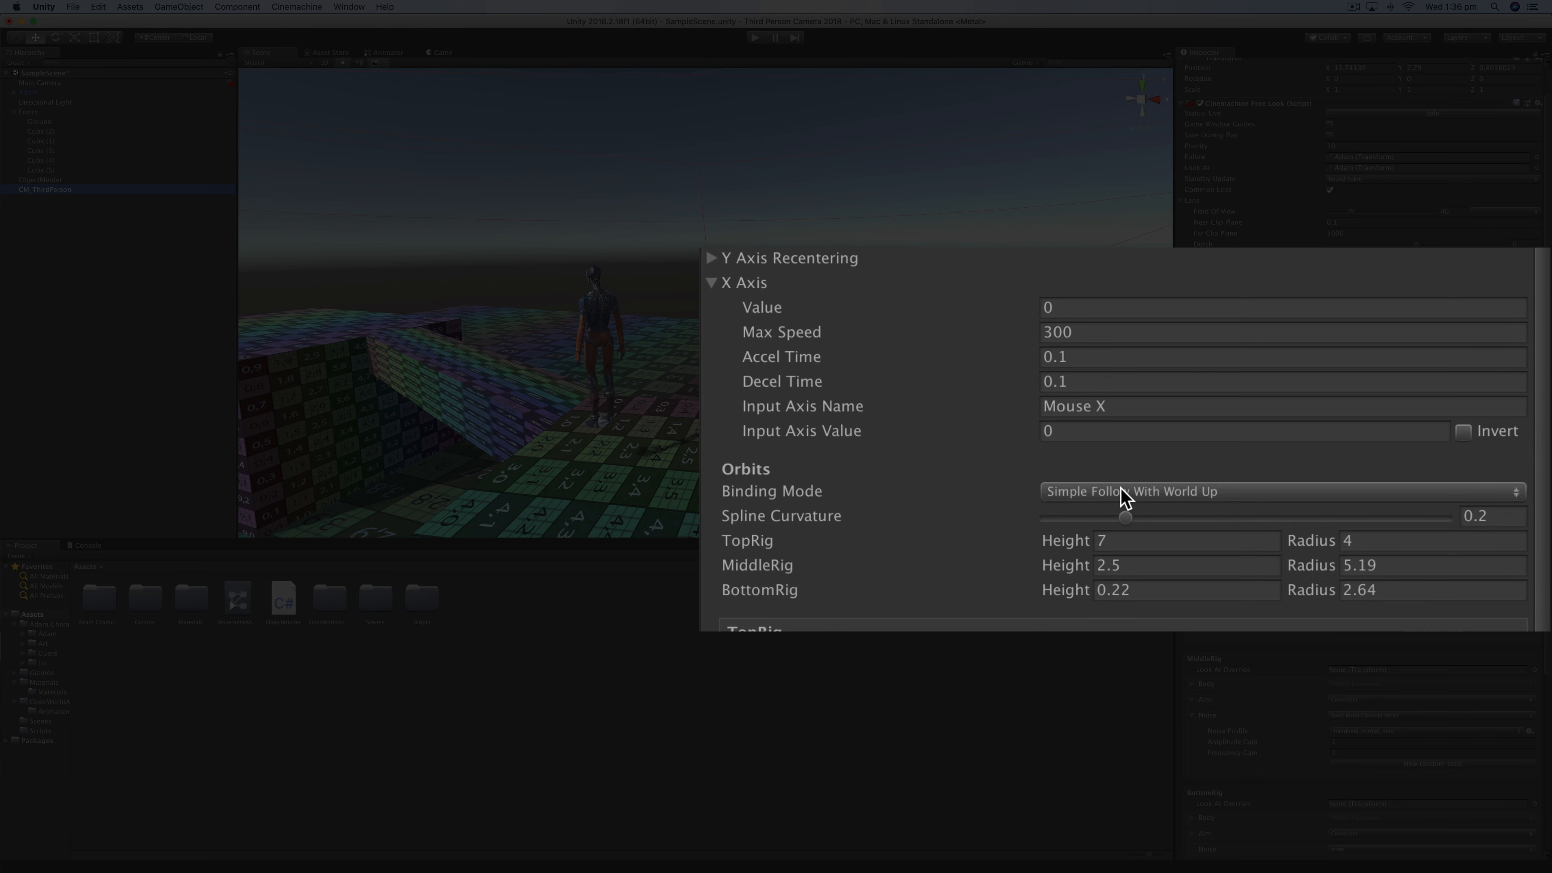
click(1277, 491)
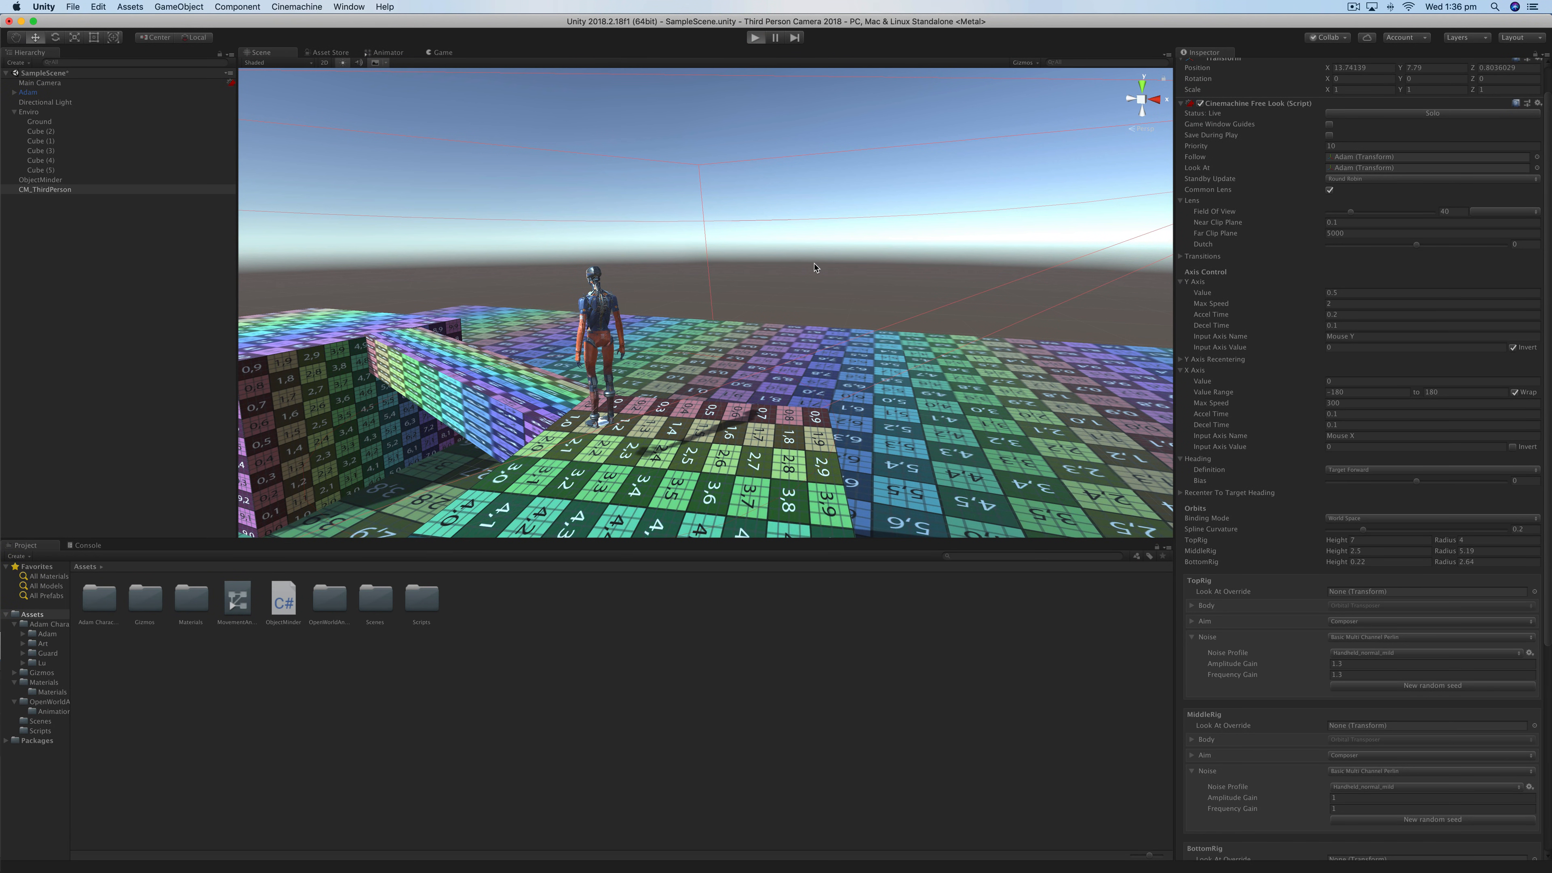
key(w)
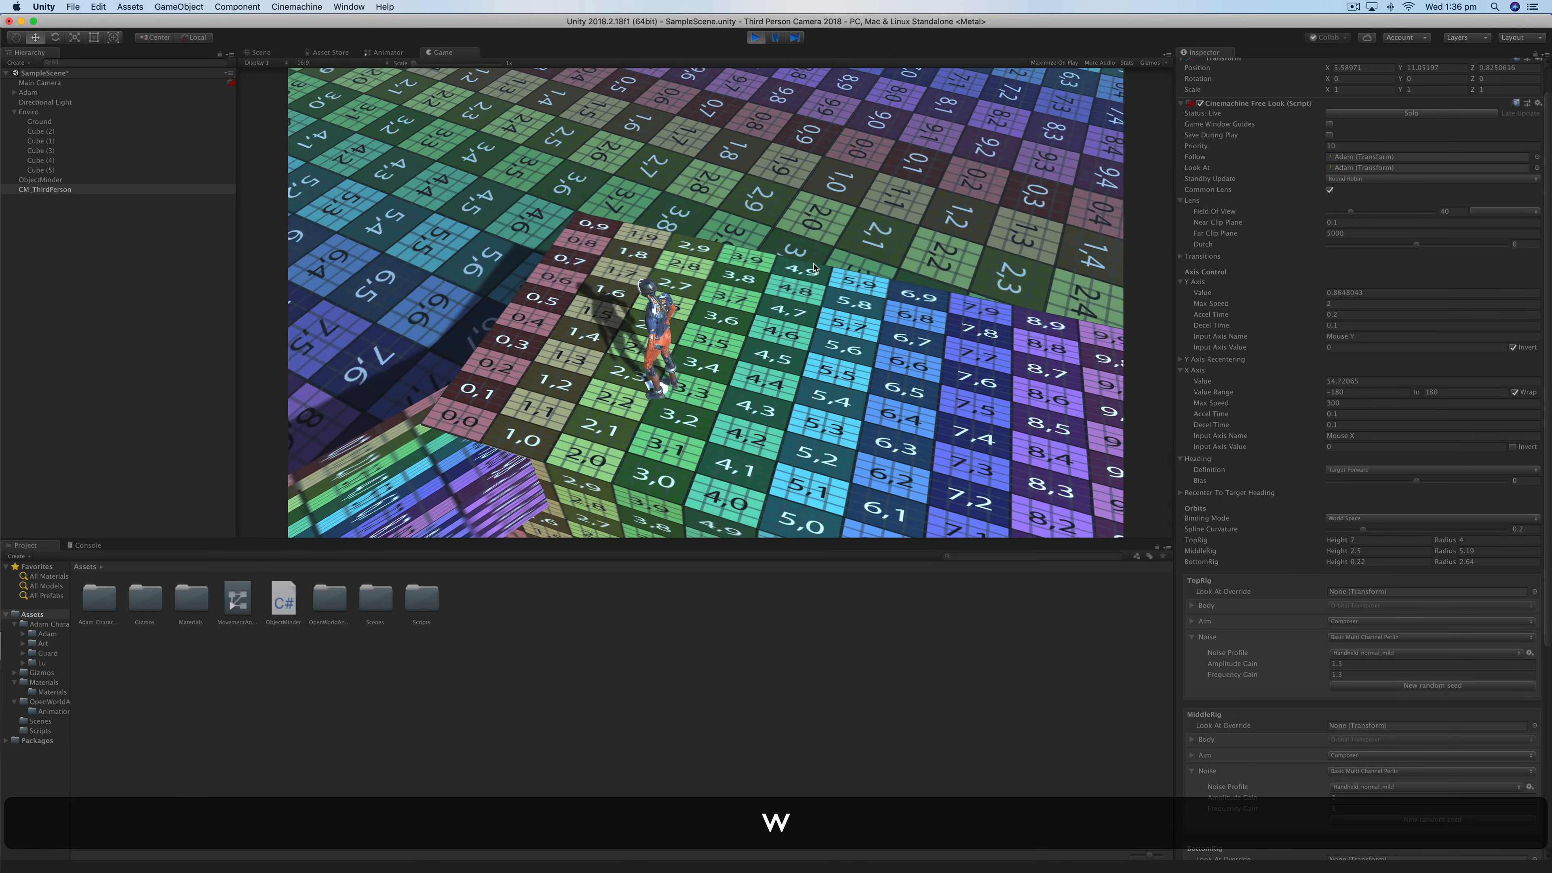
- Walk Adam around with W and D, including toward the walls, to test the World Space camera
key(w)
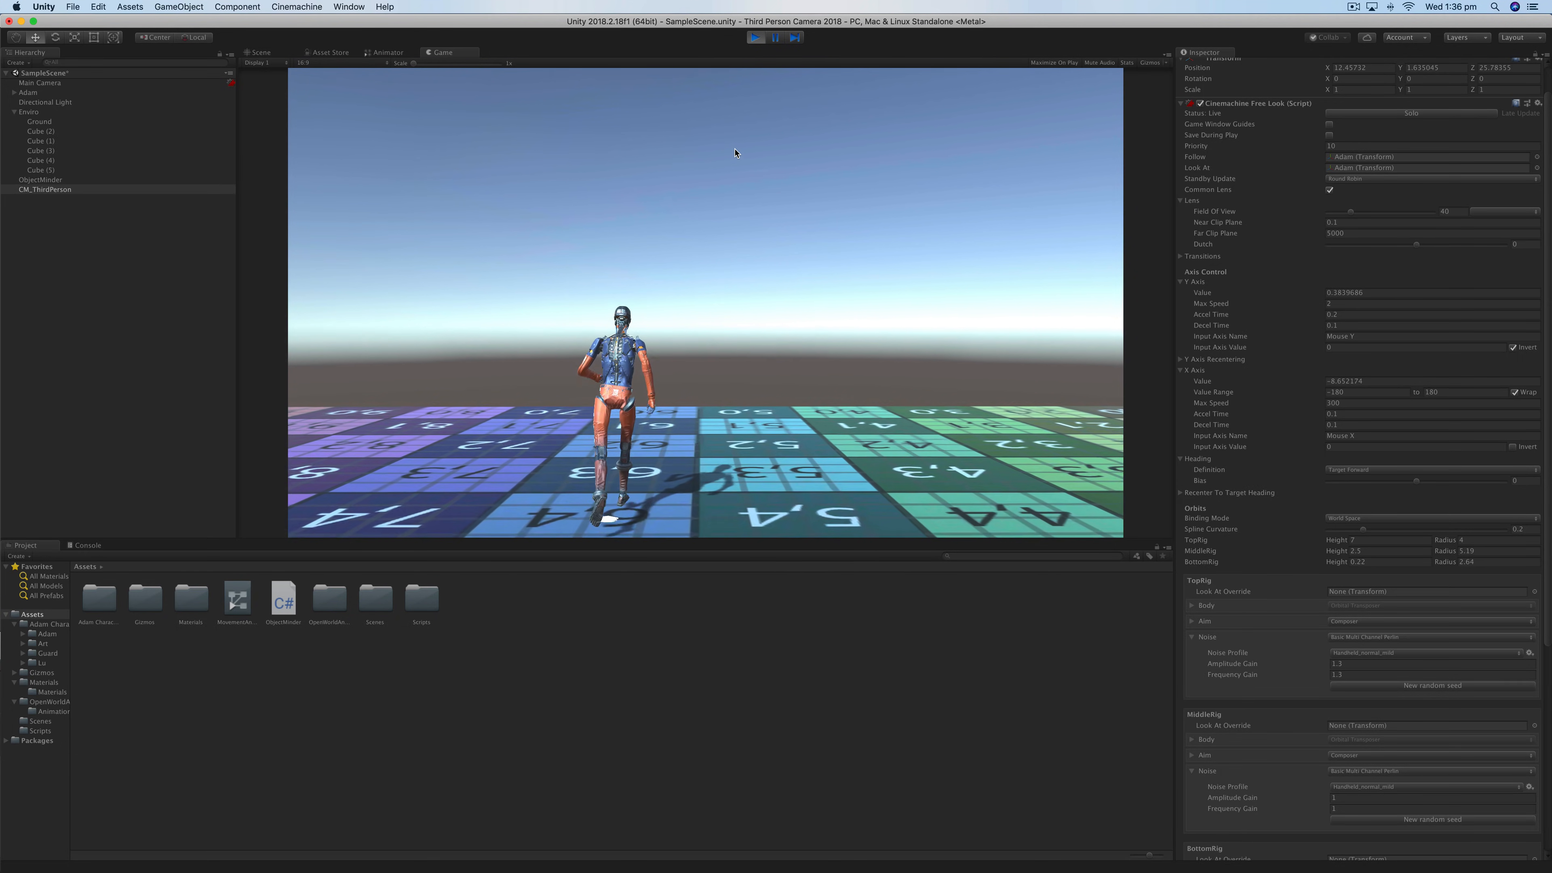
key(w)
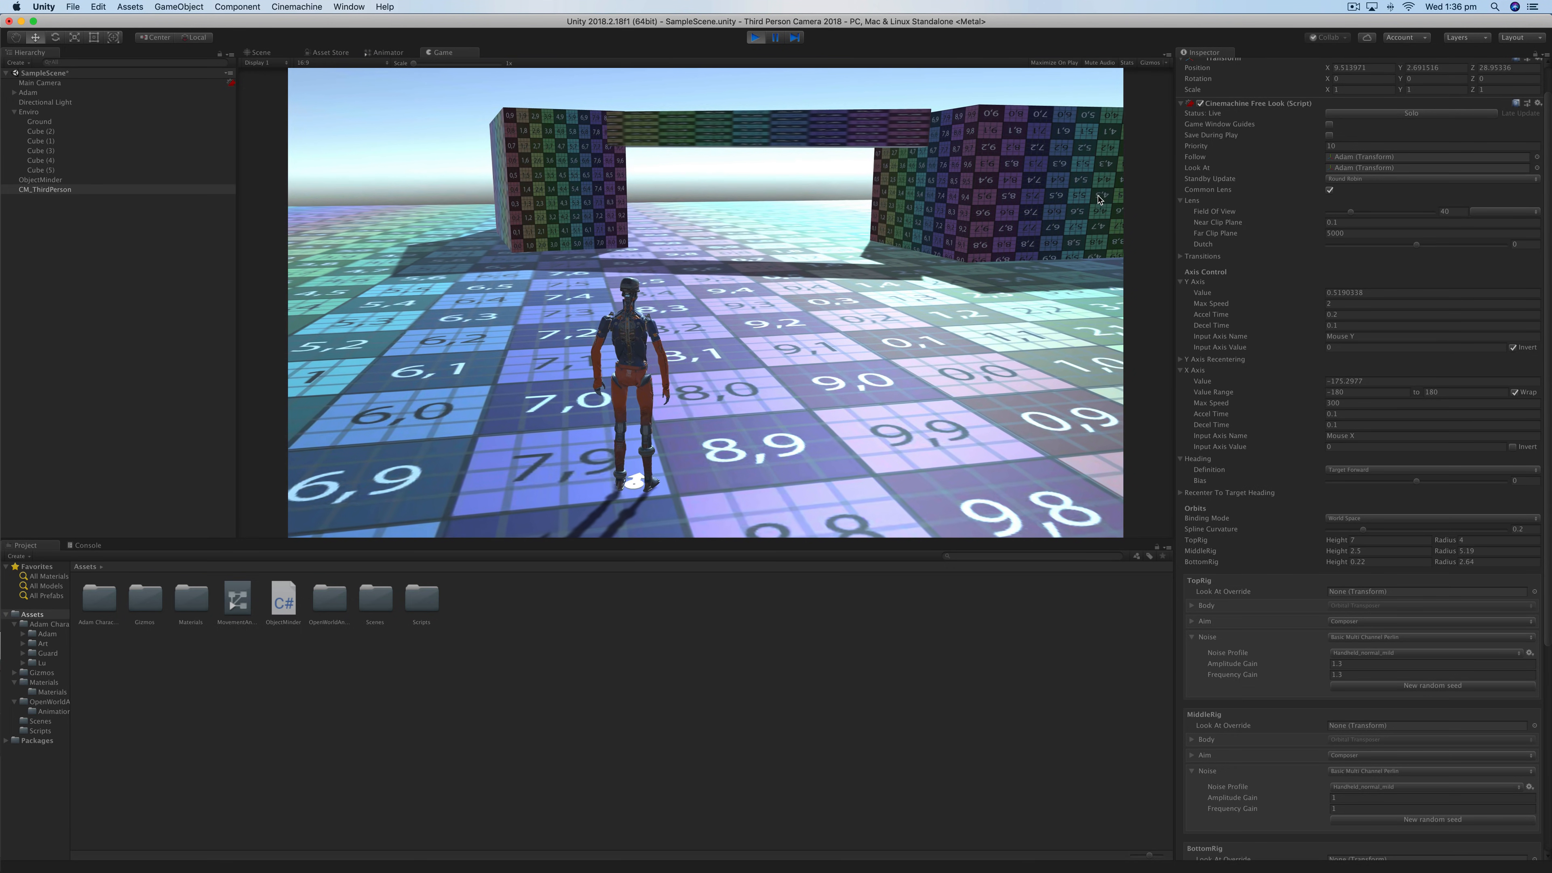
key(d)
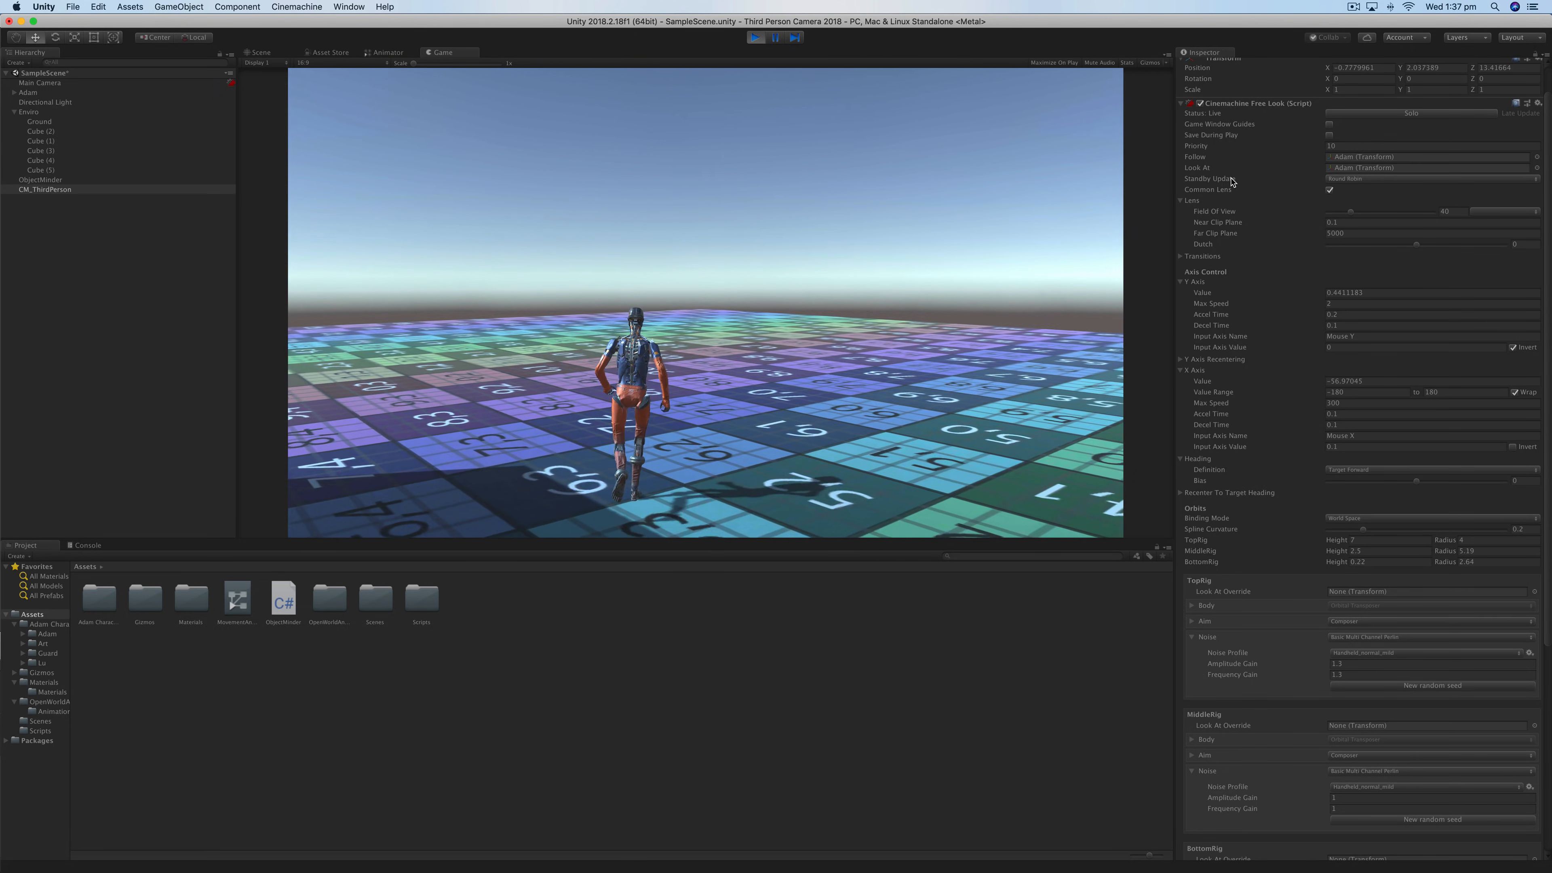
key(w)
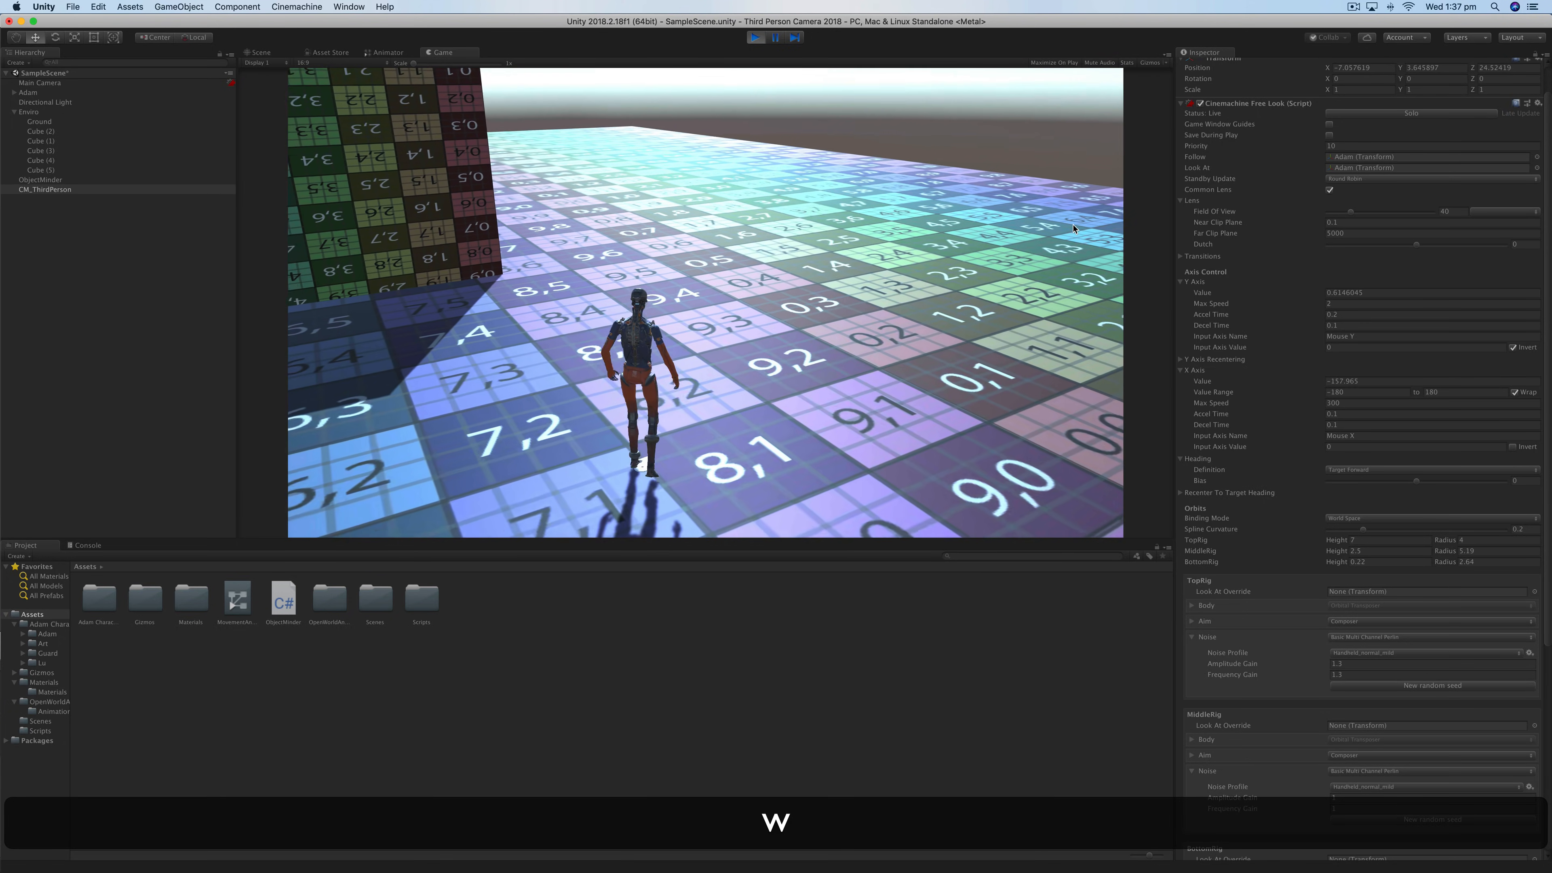
key(w)
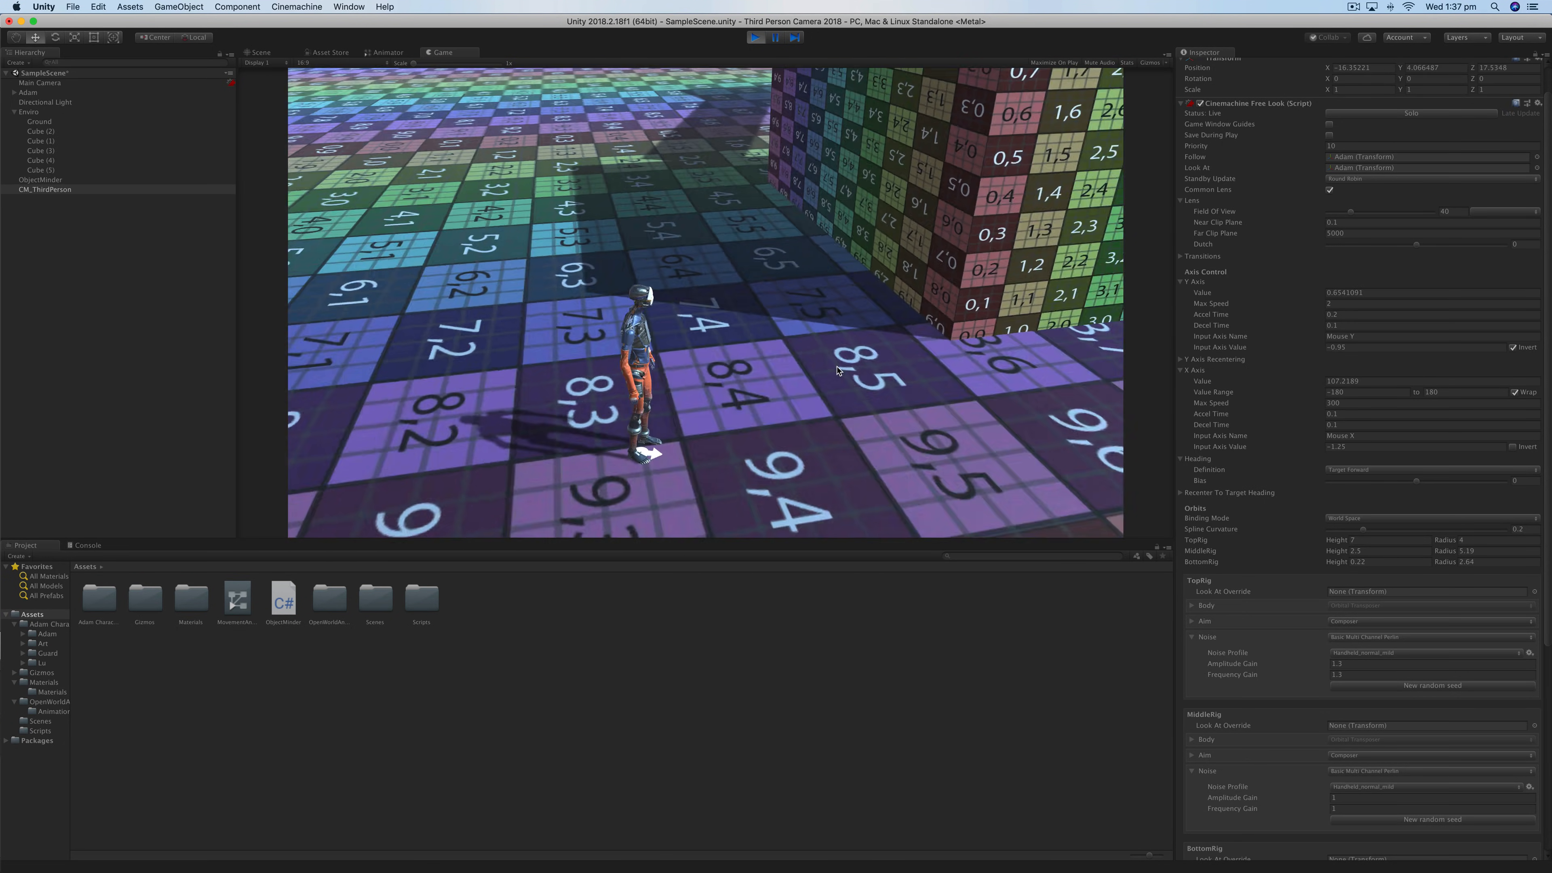
- Stop Play mode with Cmd+P and switch to the character's Animator state machine
key(cmd+p)
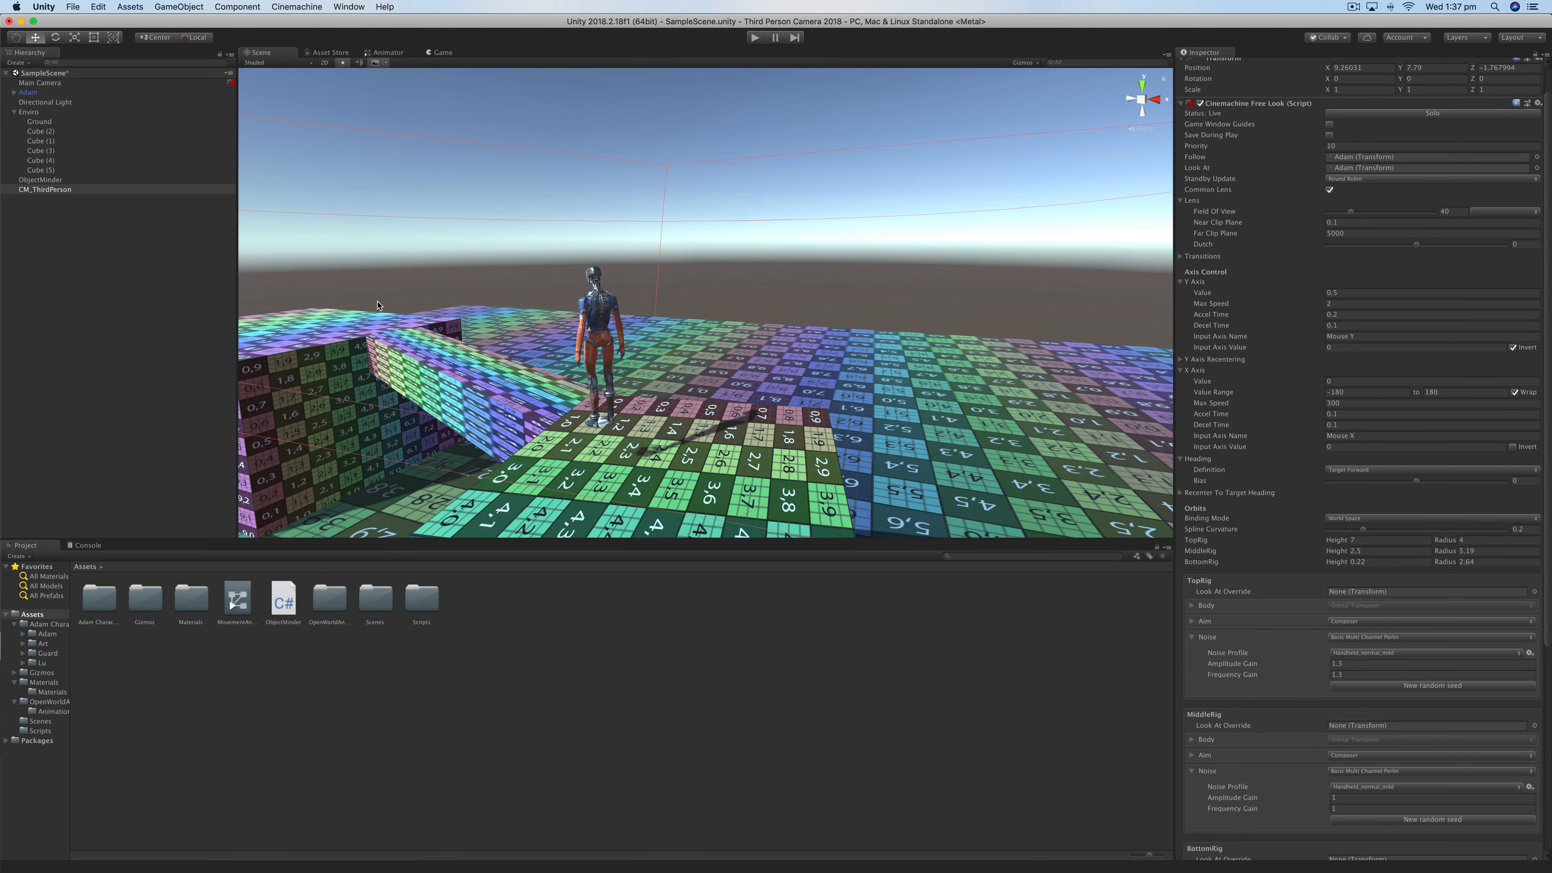
key(cmd+p)
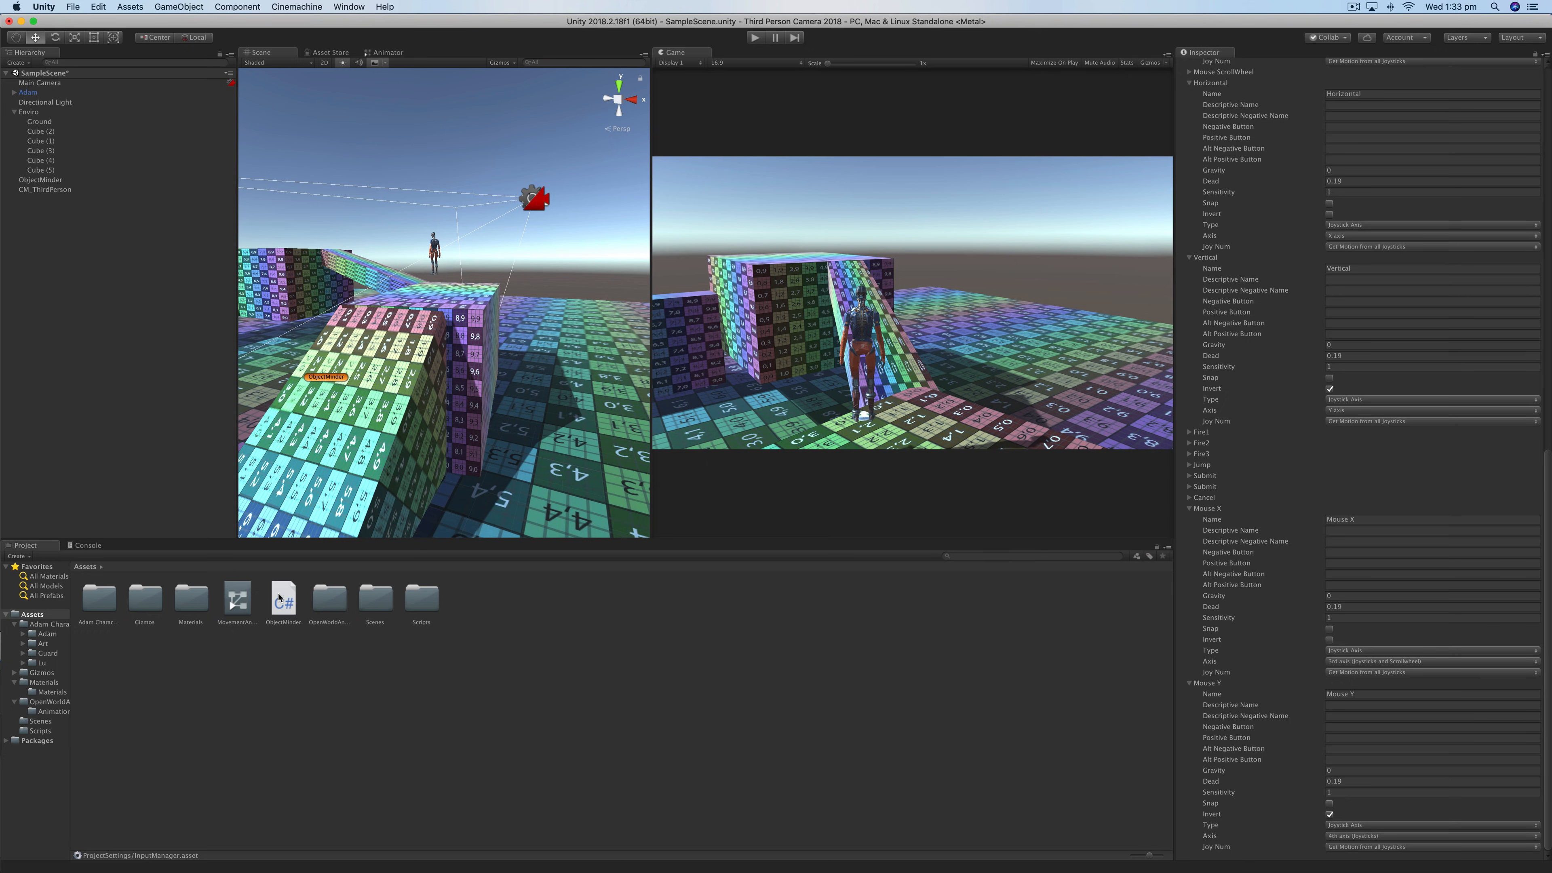
mouse_move(449, 738)
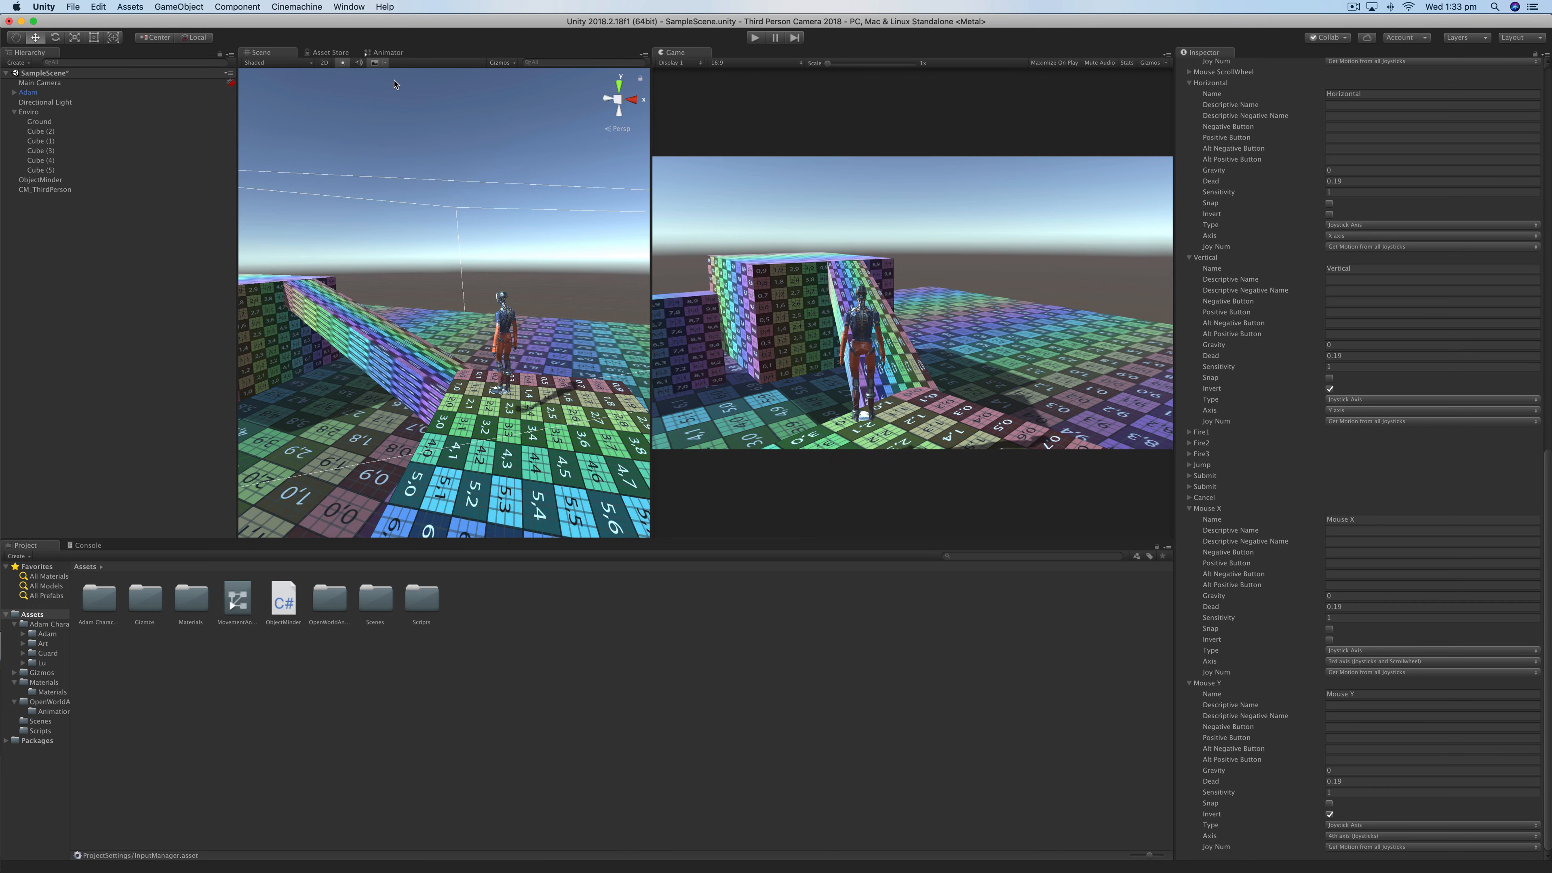
click(387, 53)
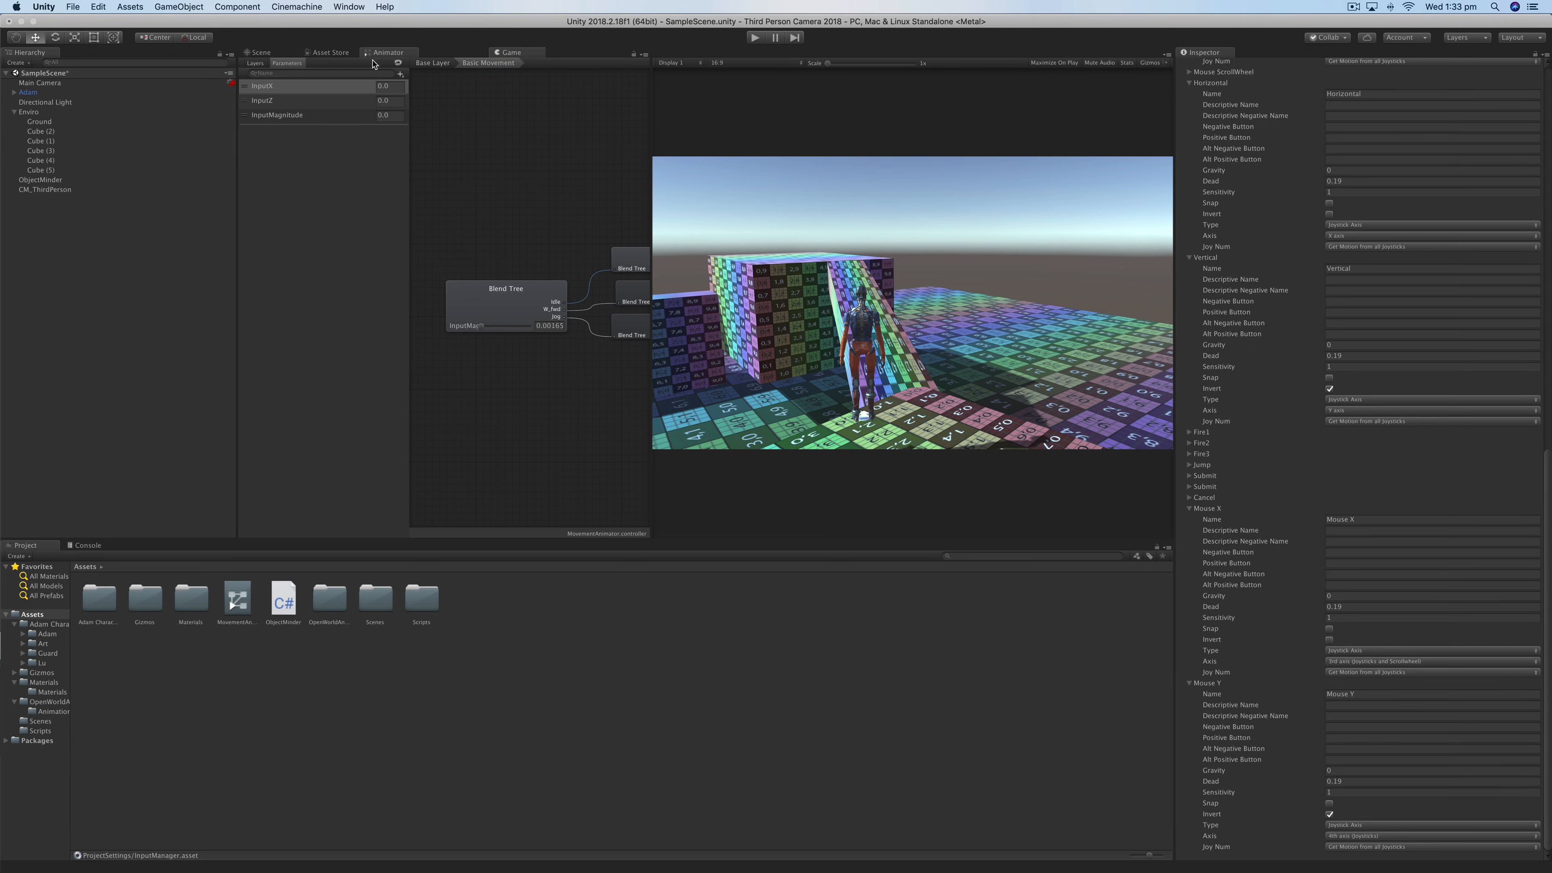
- Inspect the Basic Movement Blend Tree's motion thresholds, then select Adam to show its components
click(504, 286)
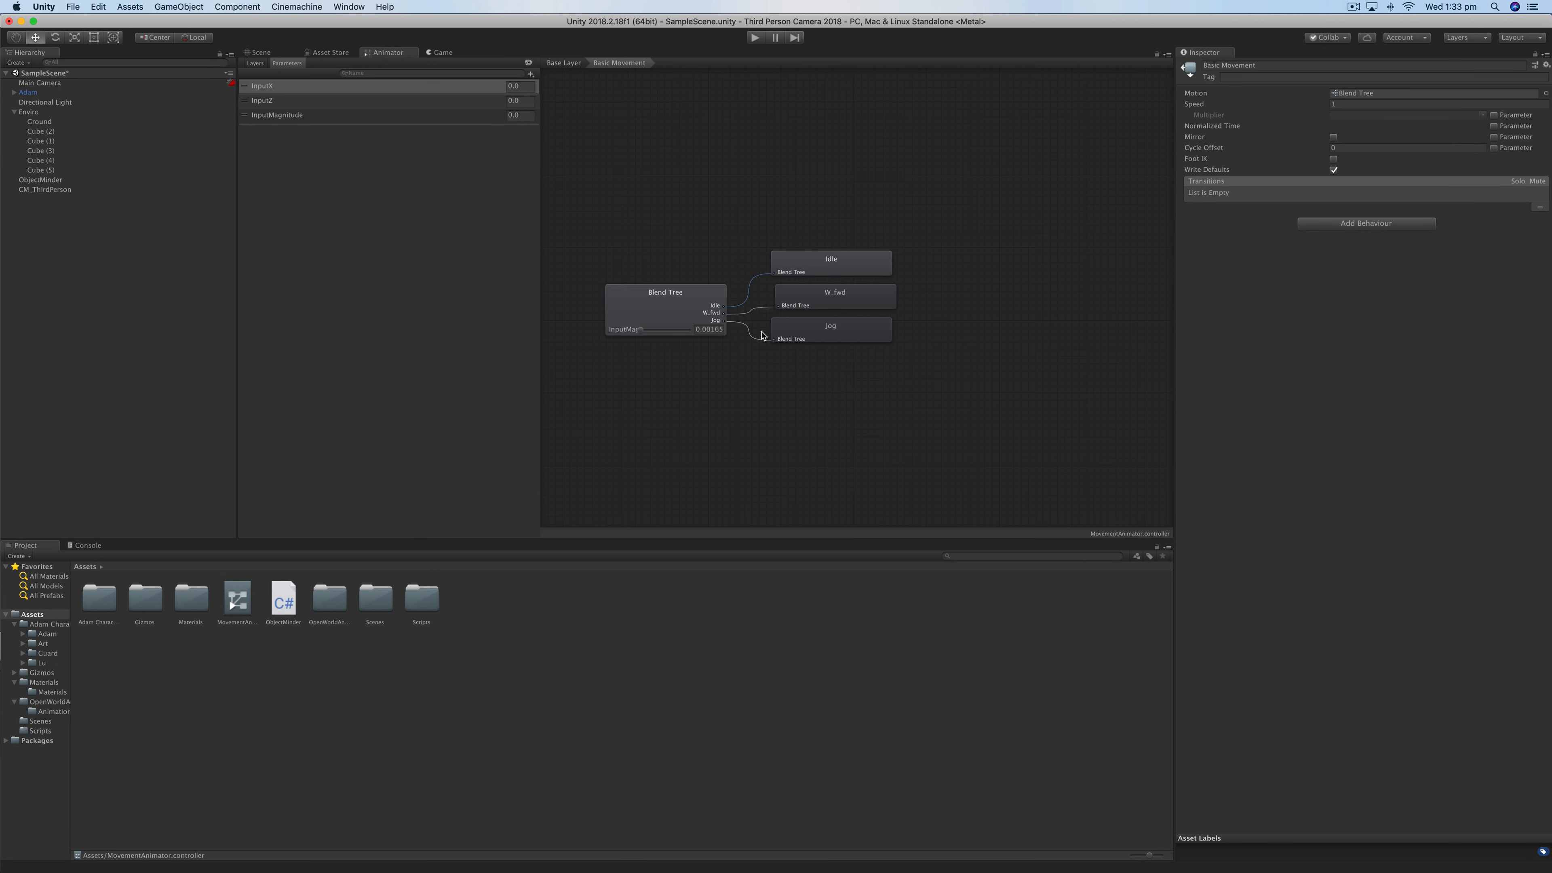
click(665, 292)
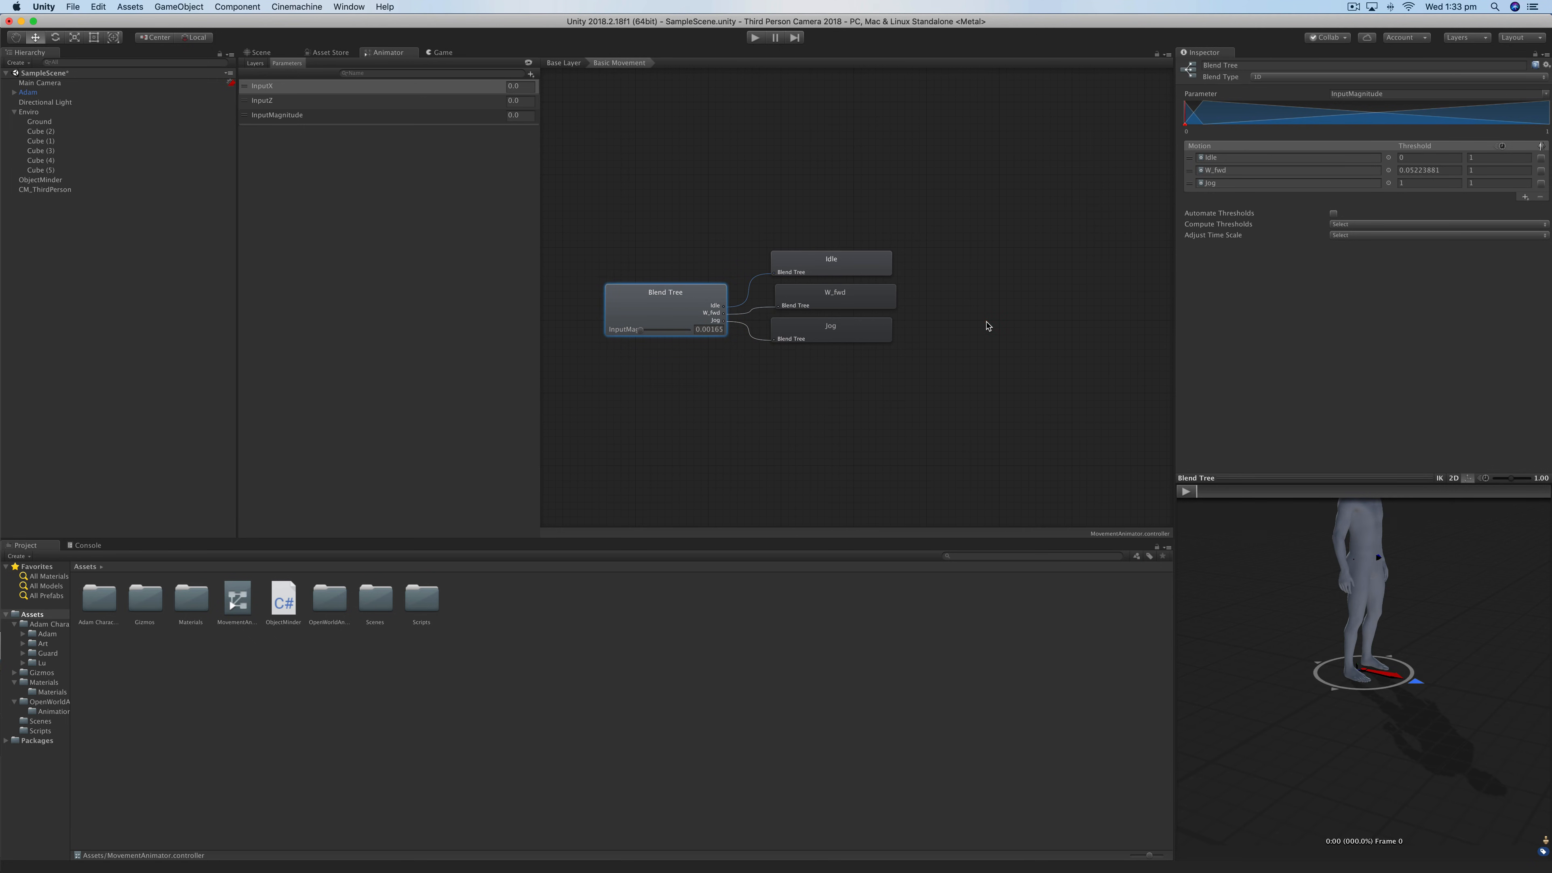
click(259, 53)
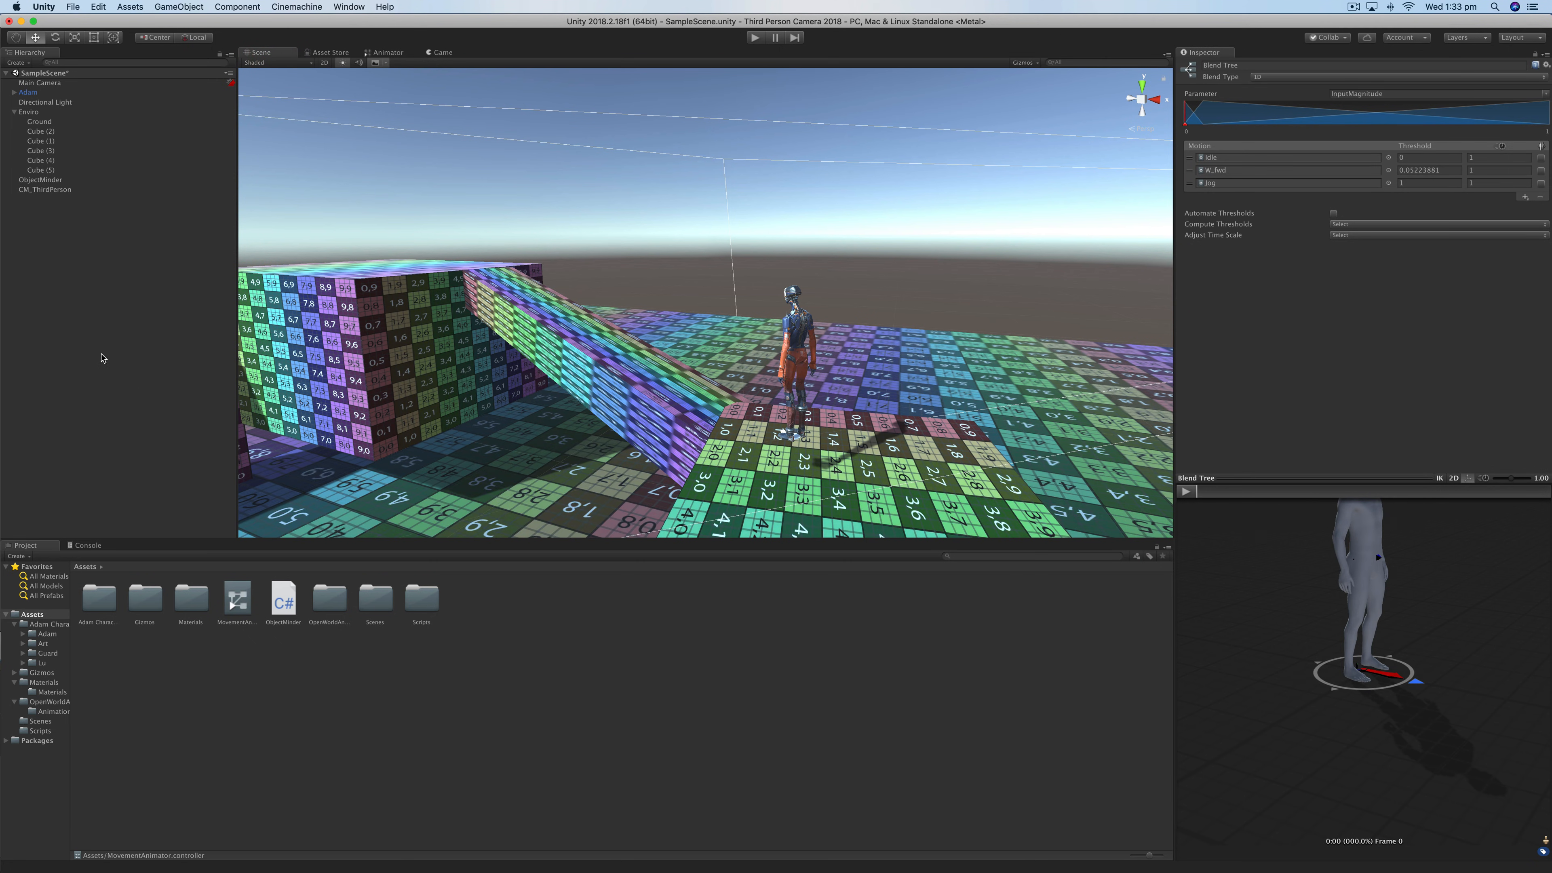
click(27, 92)
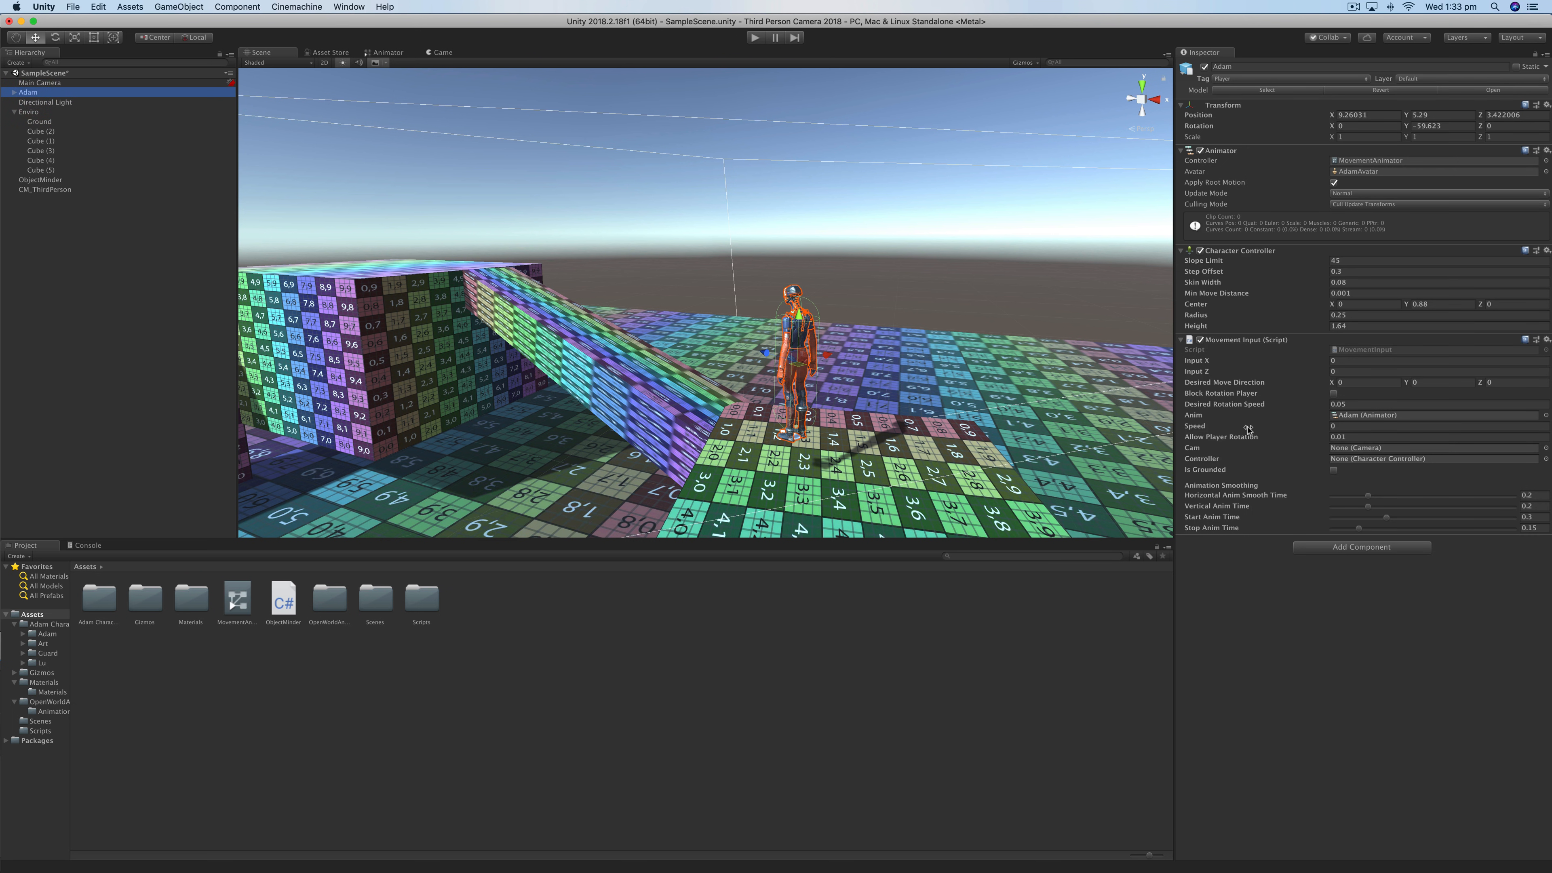
mouse_move(1230, 404)
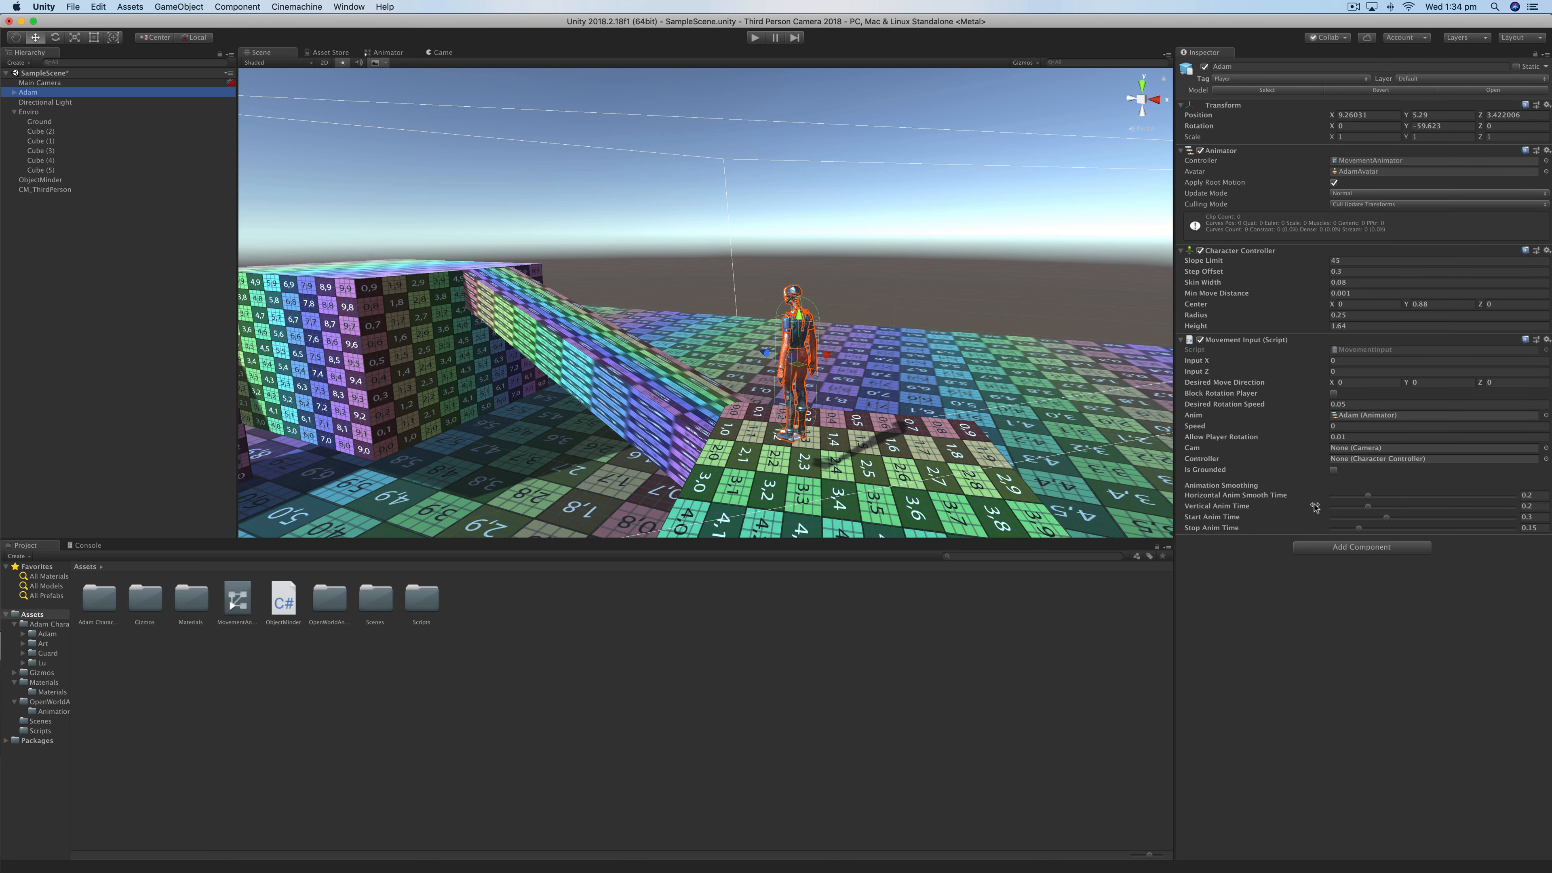
mouse_move(1282, 708)
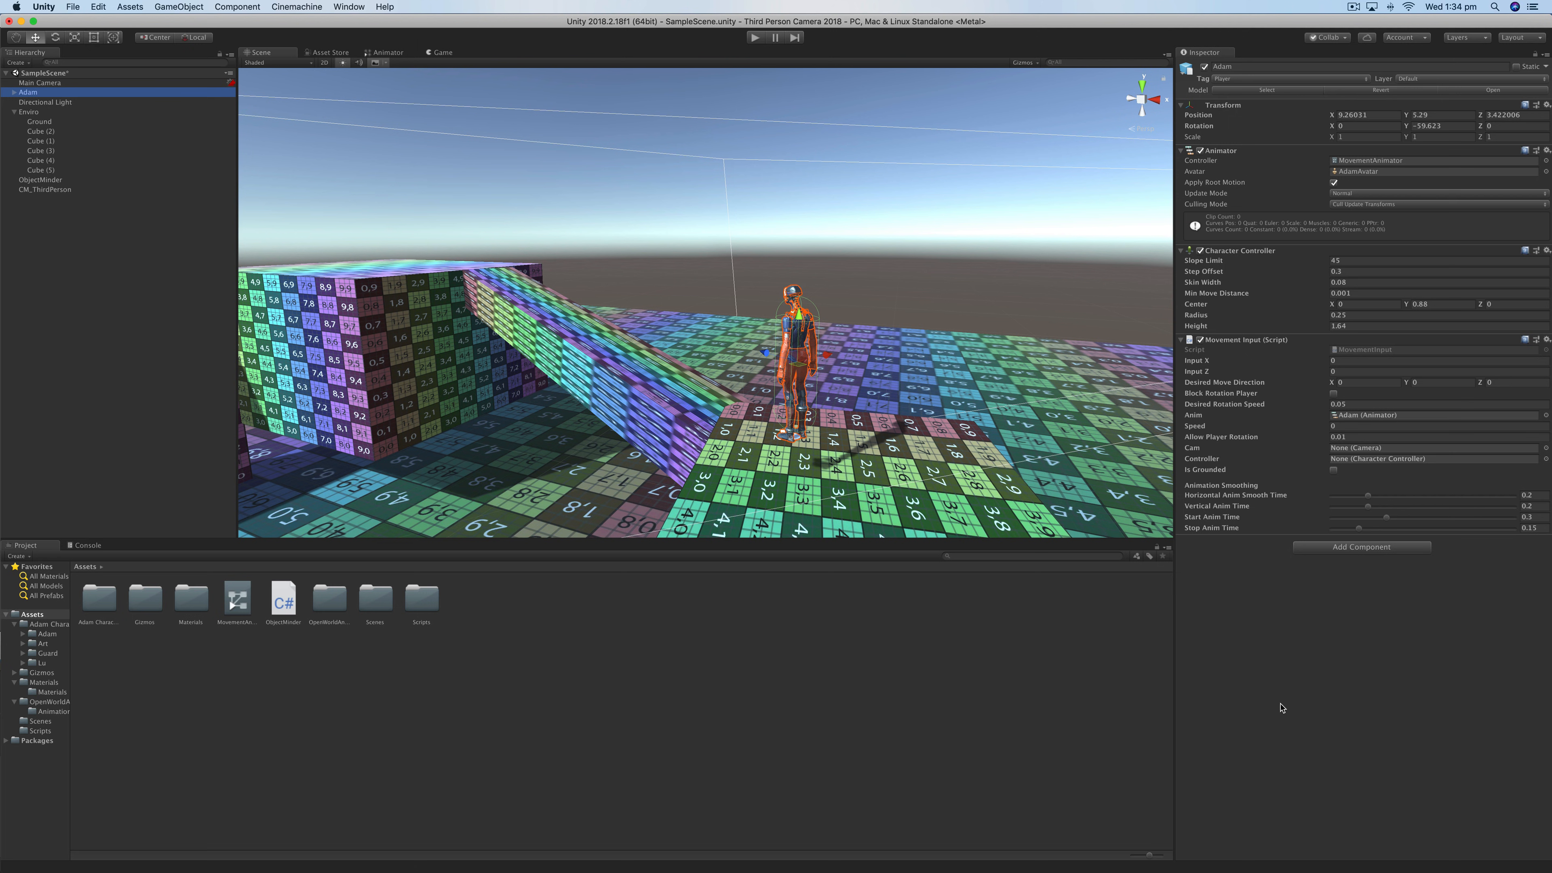
mouse_move(1339, 475)
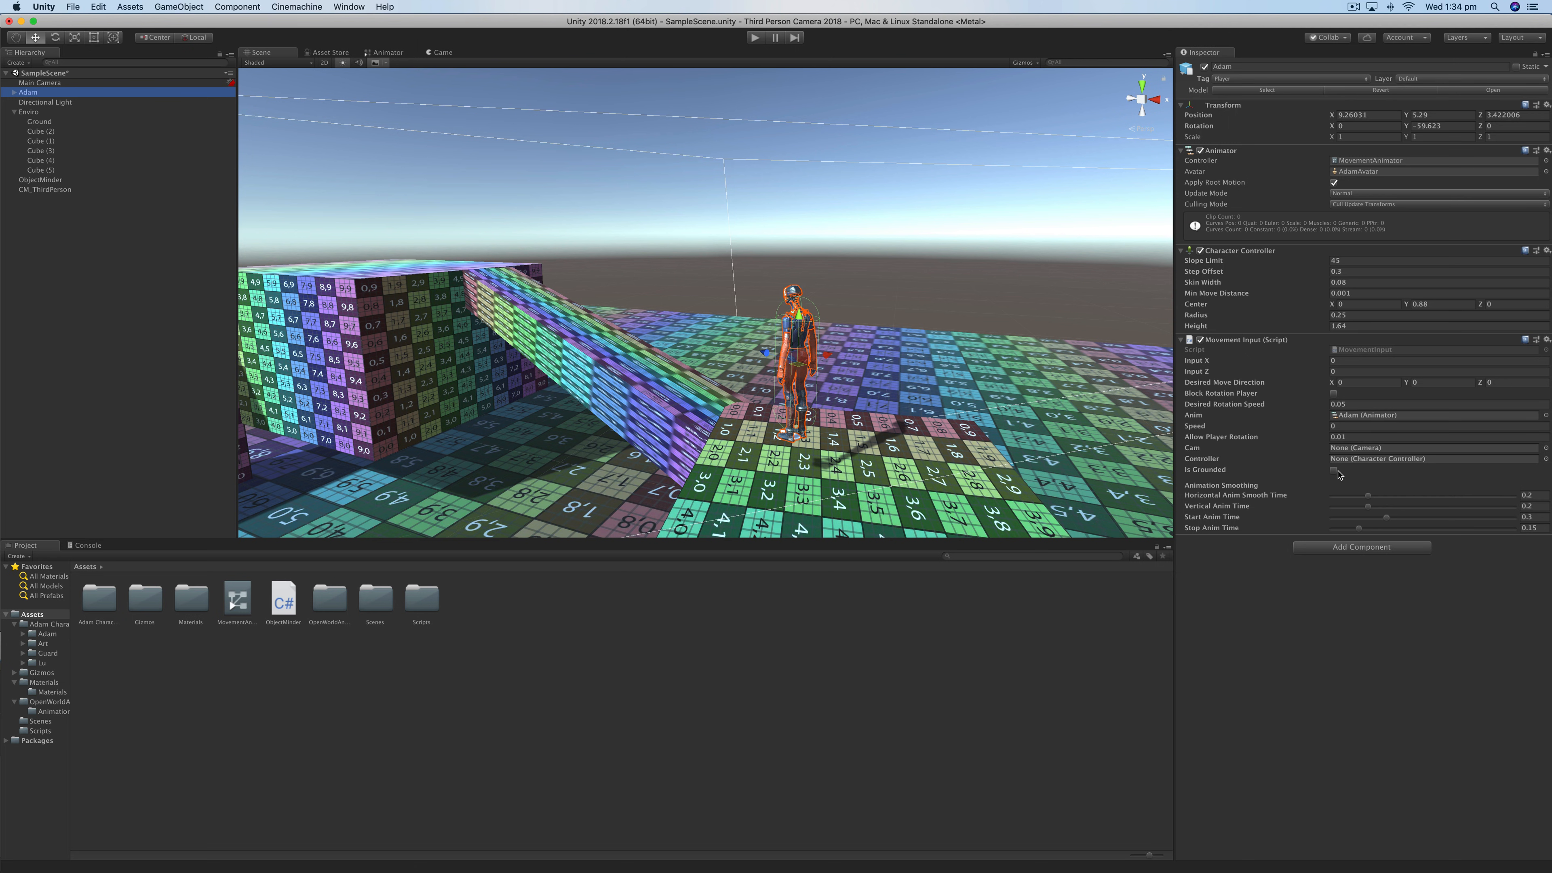
mouse_move(1286, 517)
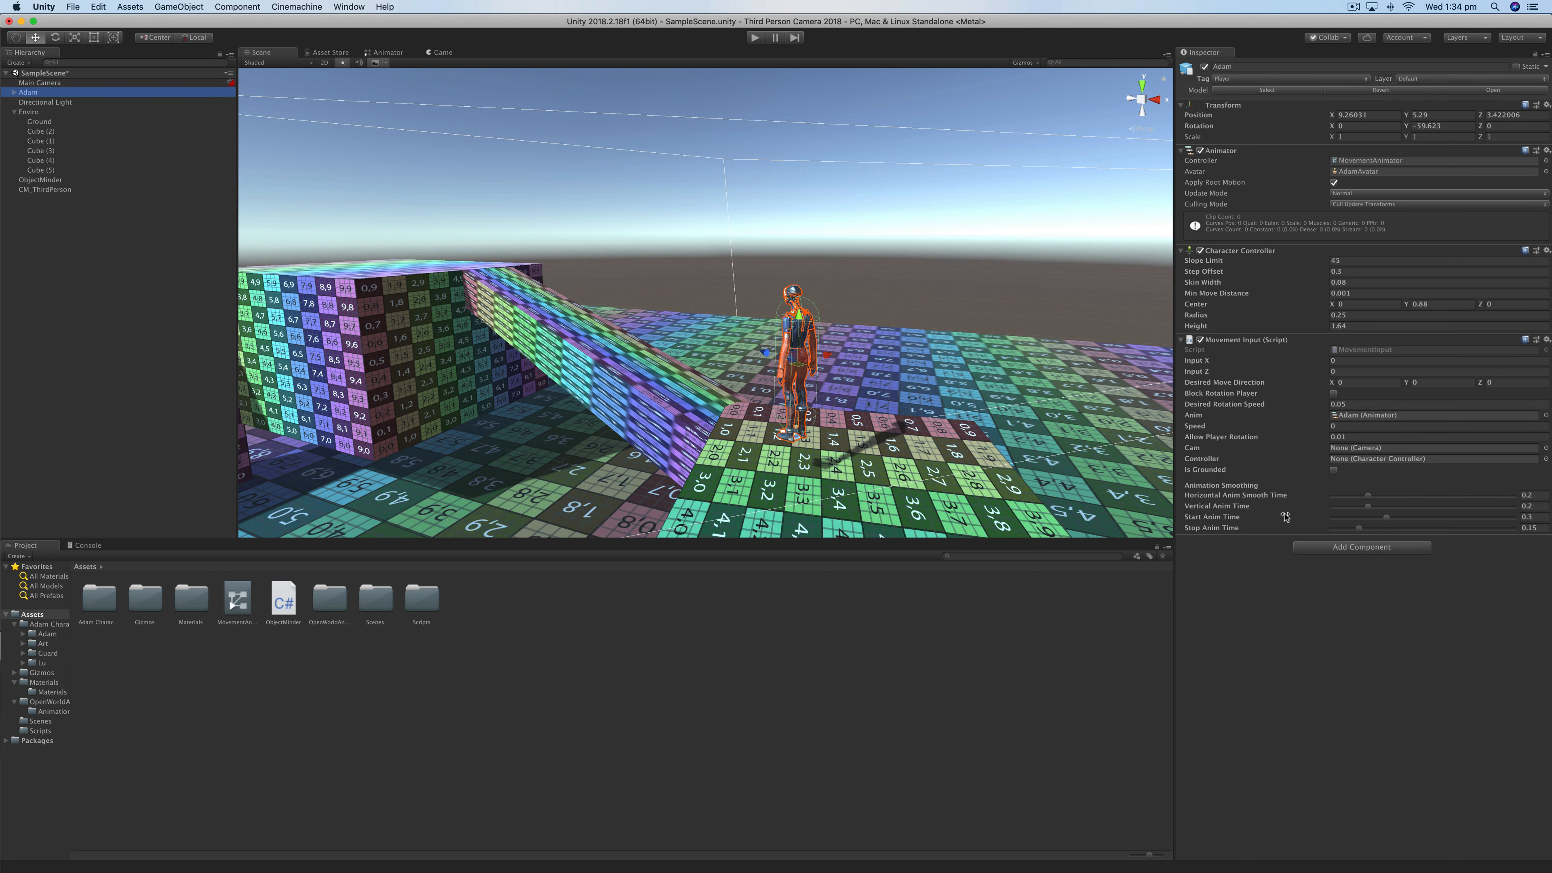
mouse_move(1274, 567)
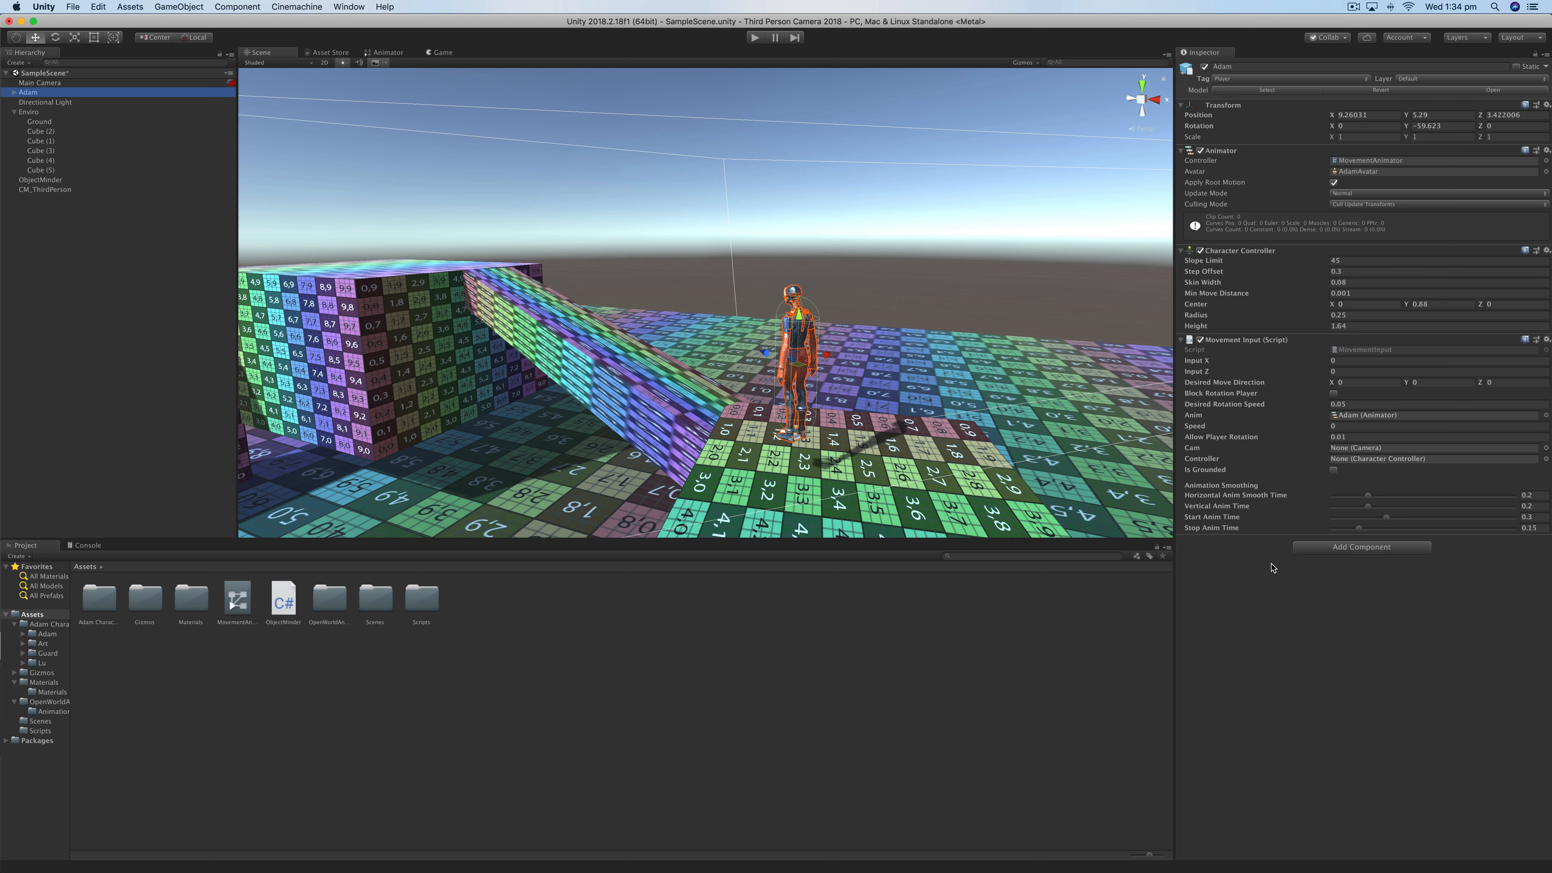
mouse_move(826, 682)
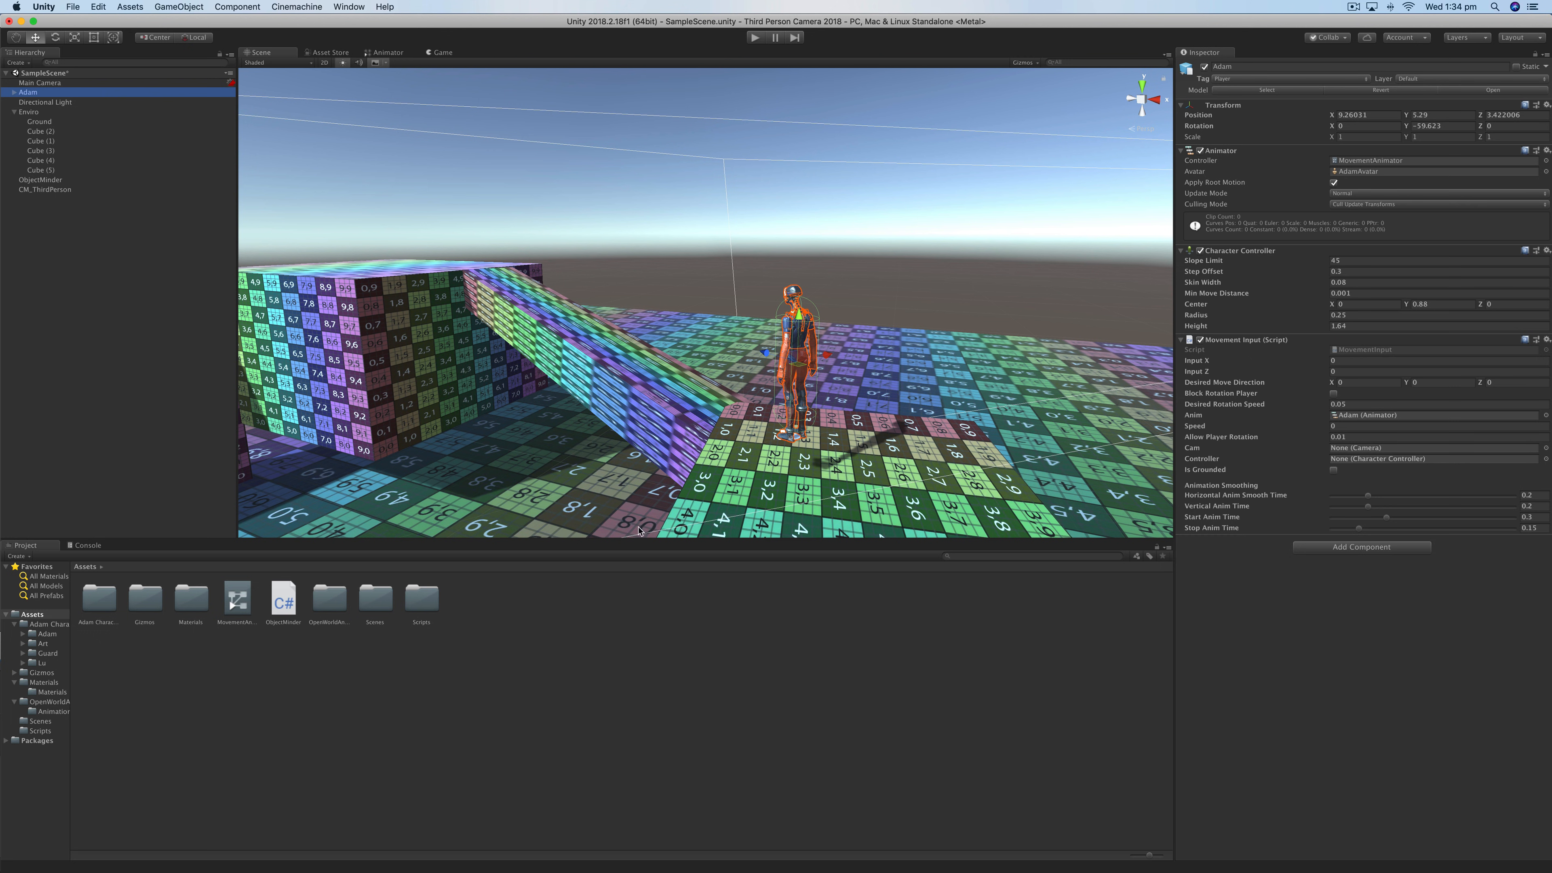
mouse_move(806, 632)
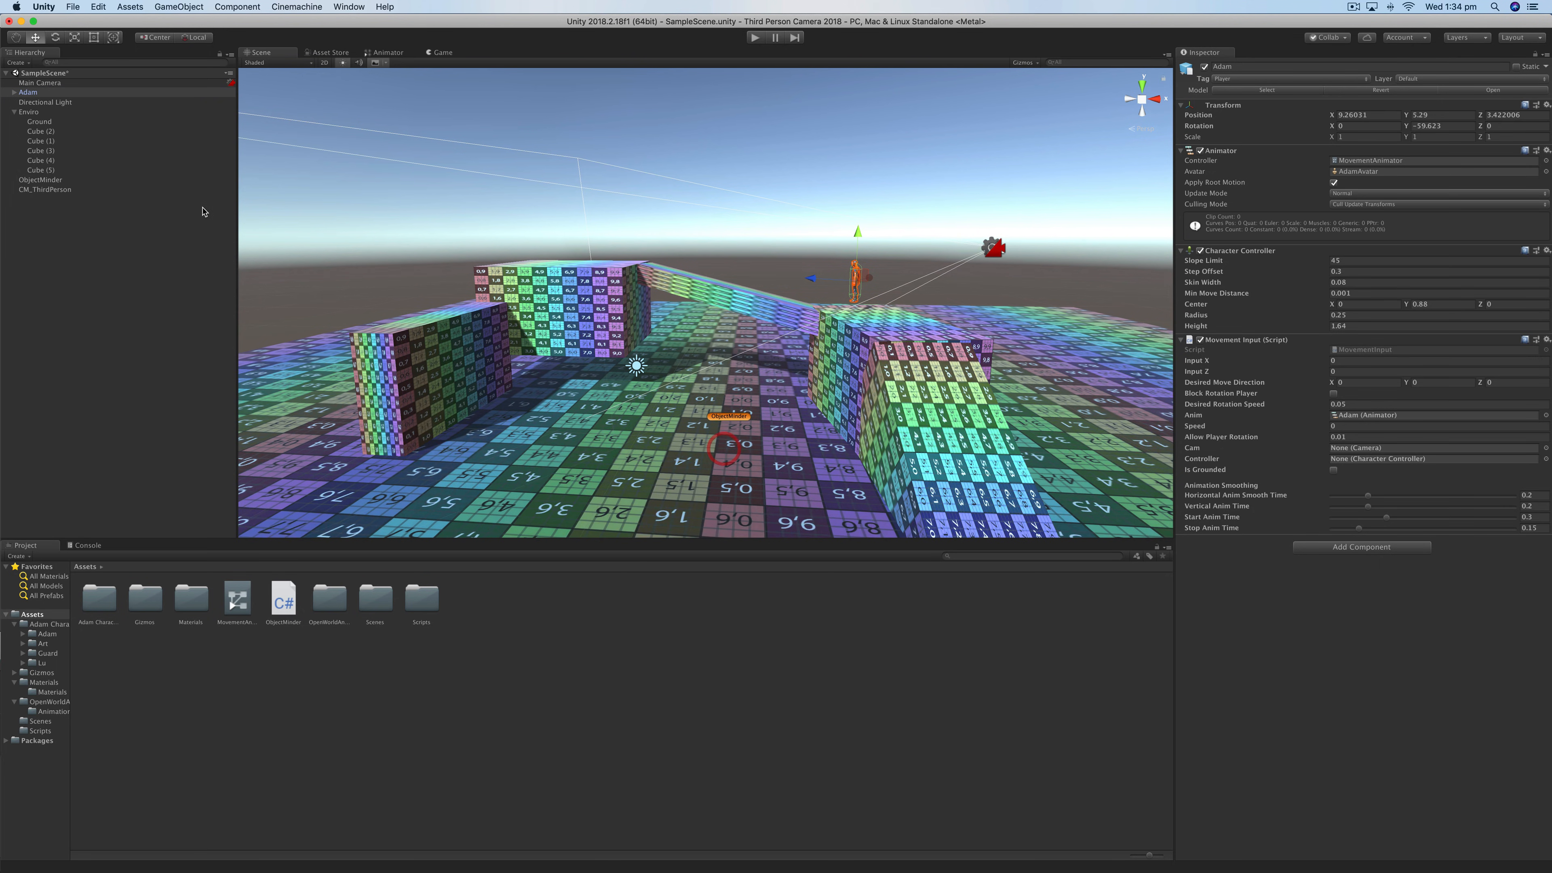
- Note ObjectMinder's Tag To Save of Environment, then select Ground and the Enviro group
click(41, 180)
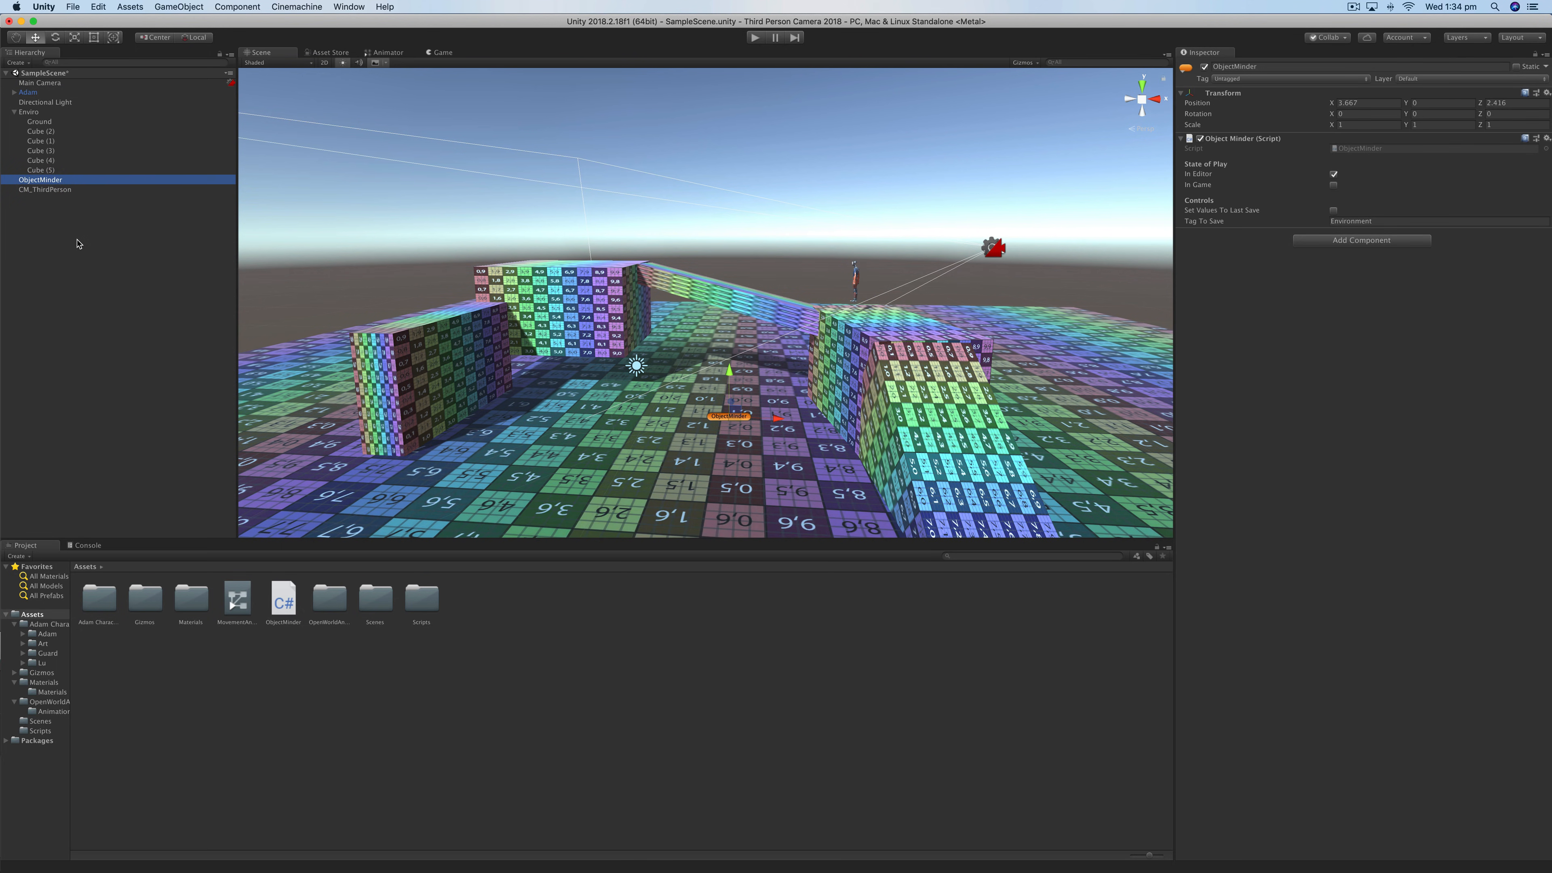
mouse_move(1177, 314)
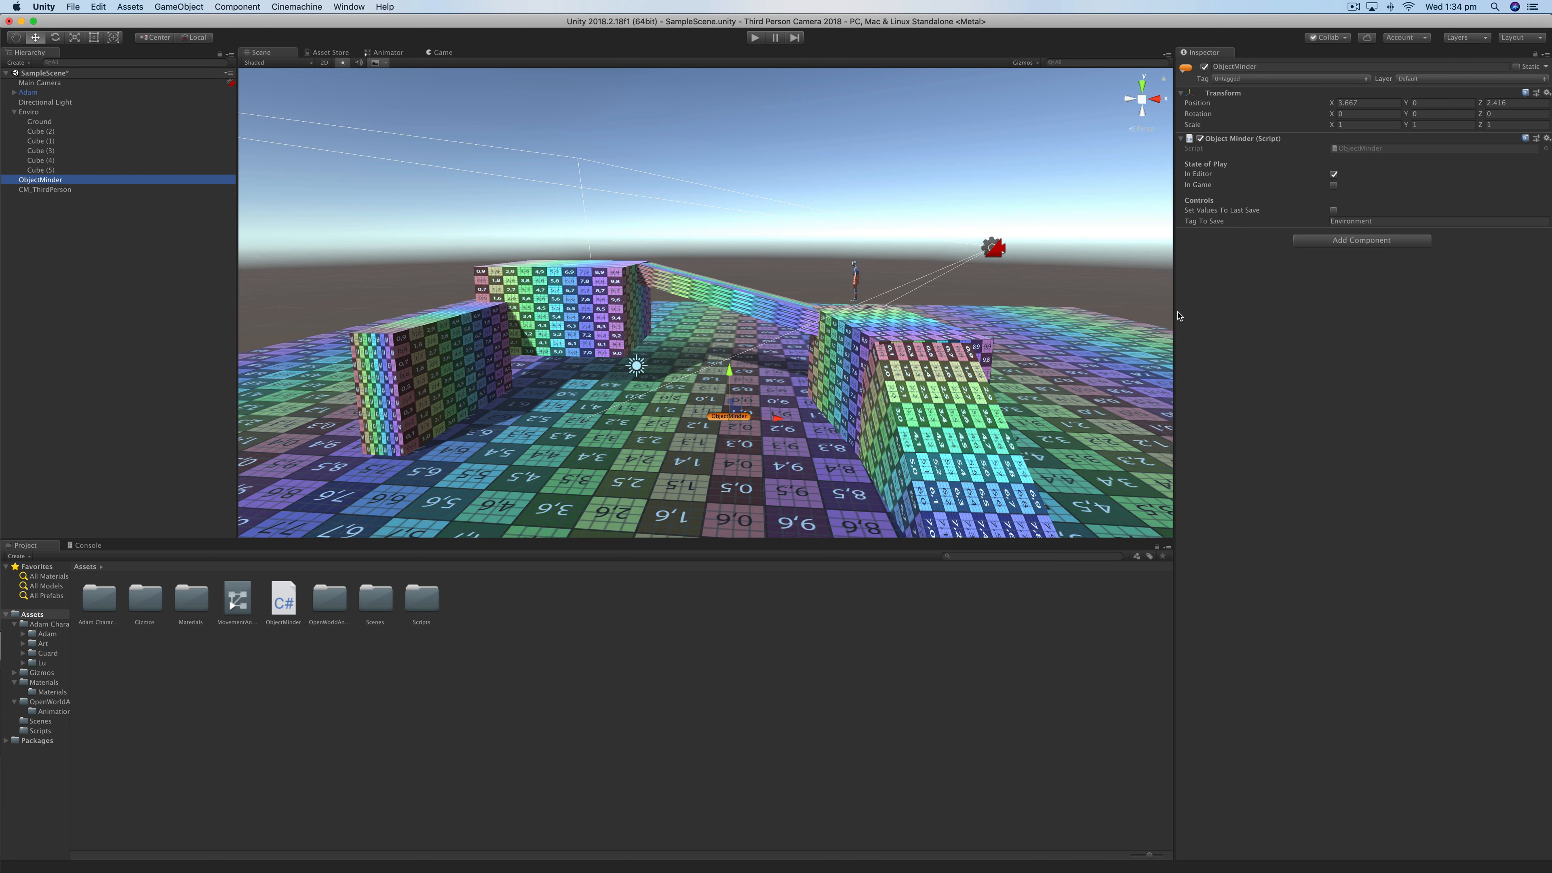
click(1438, 221)
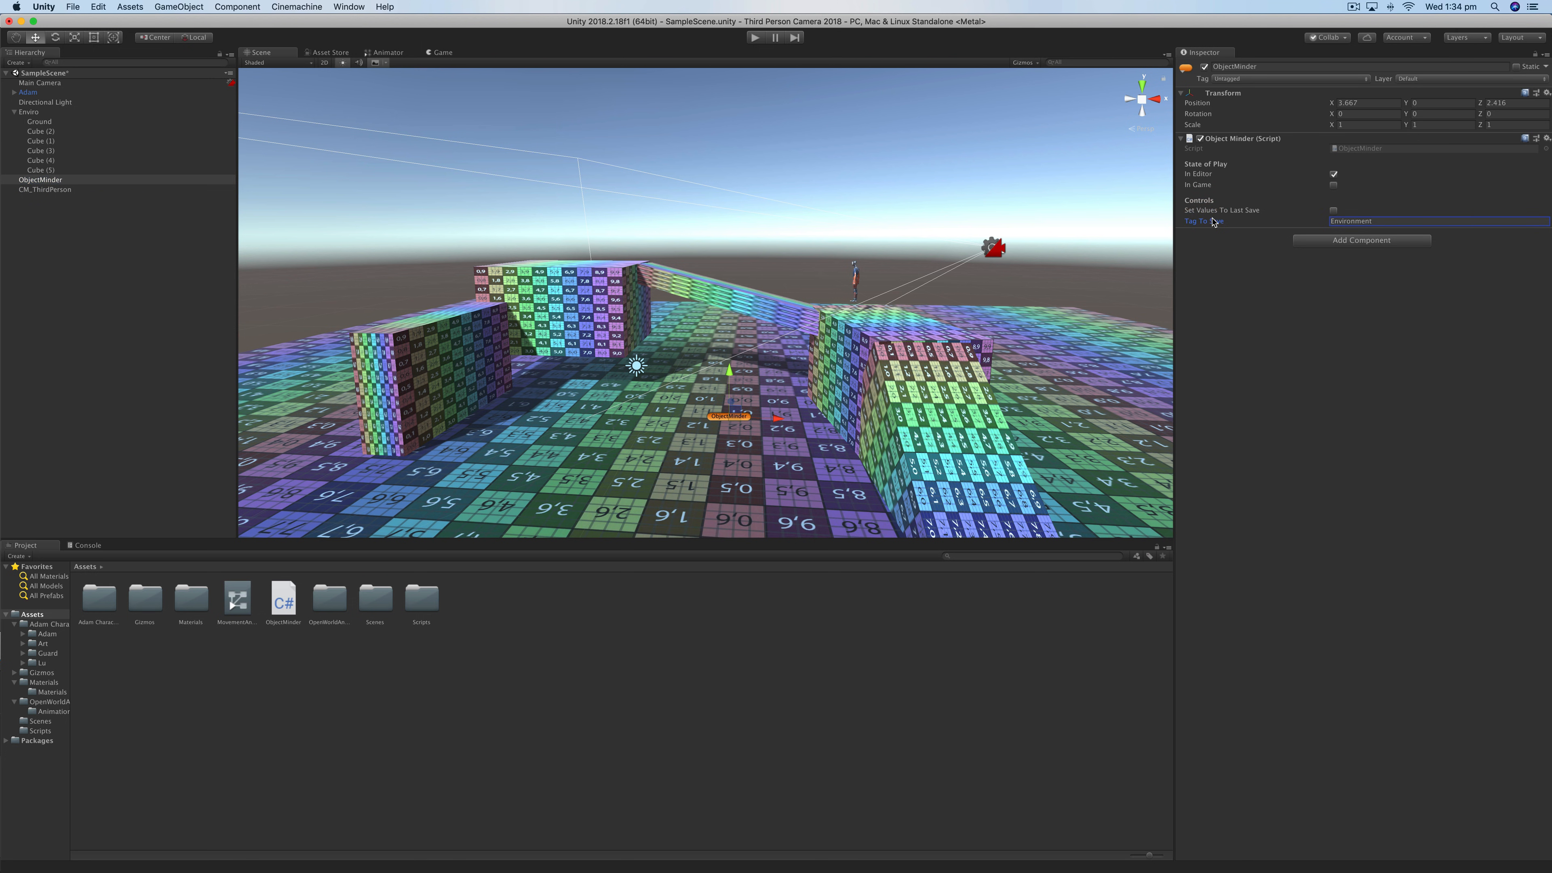
mouse_move(1245, 230)
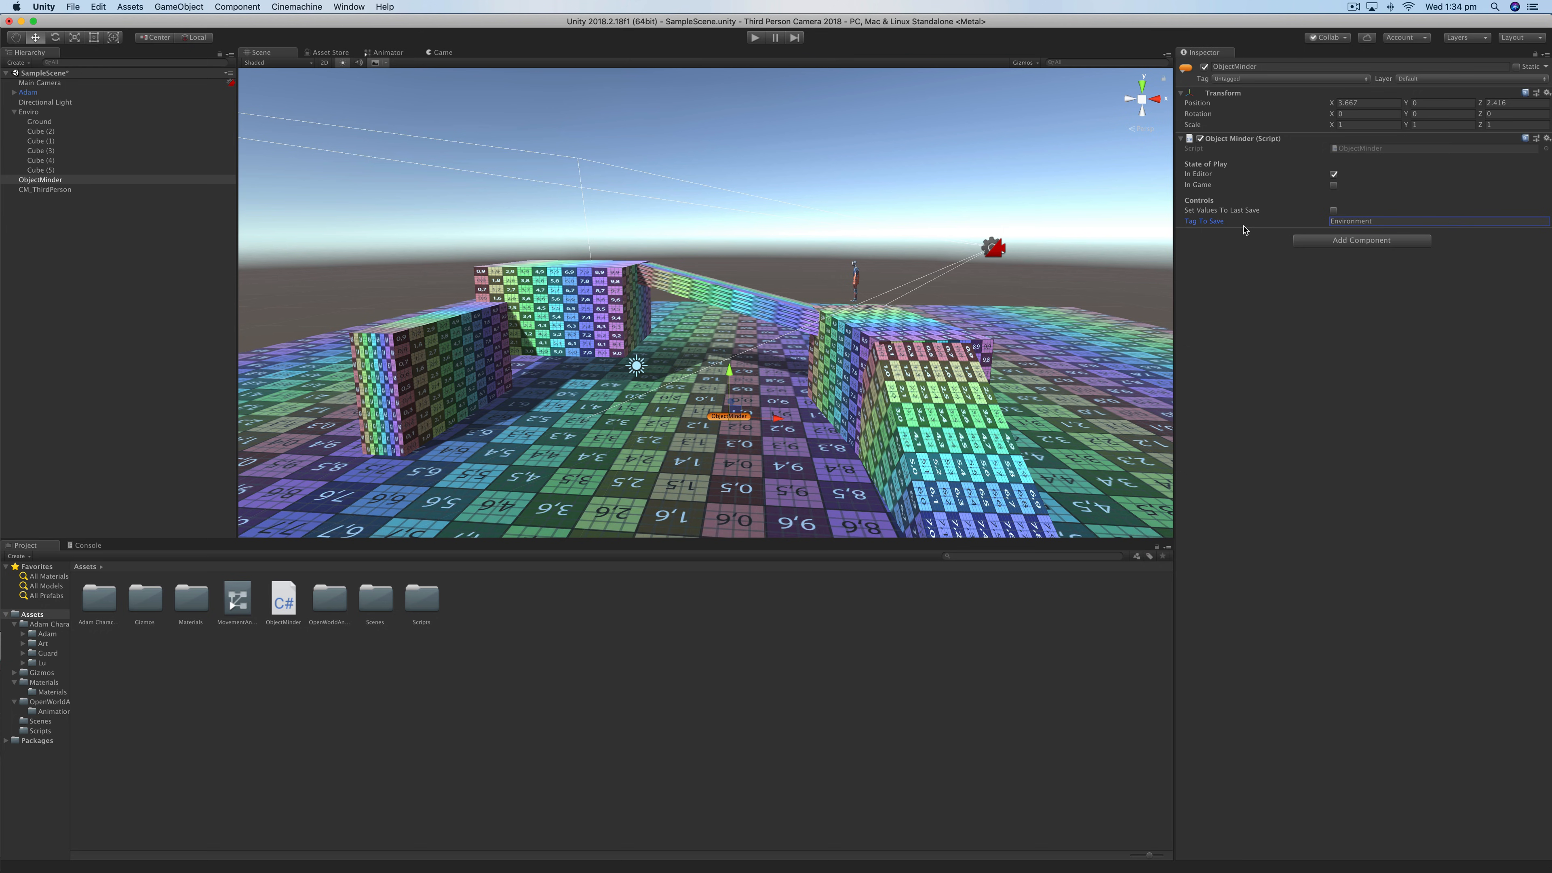
click(36, 120)
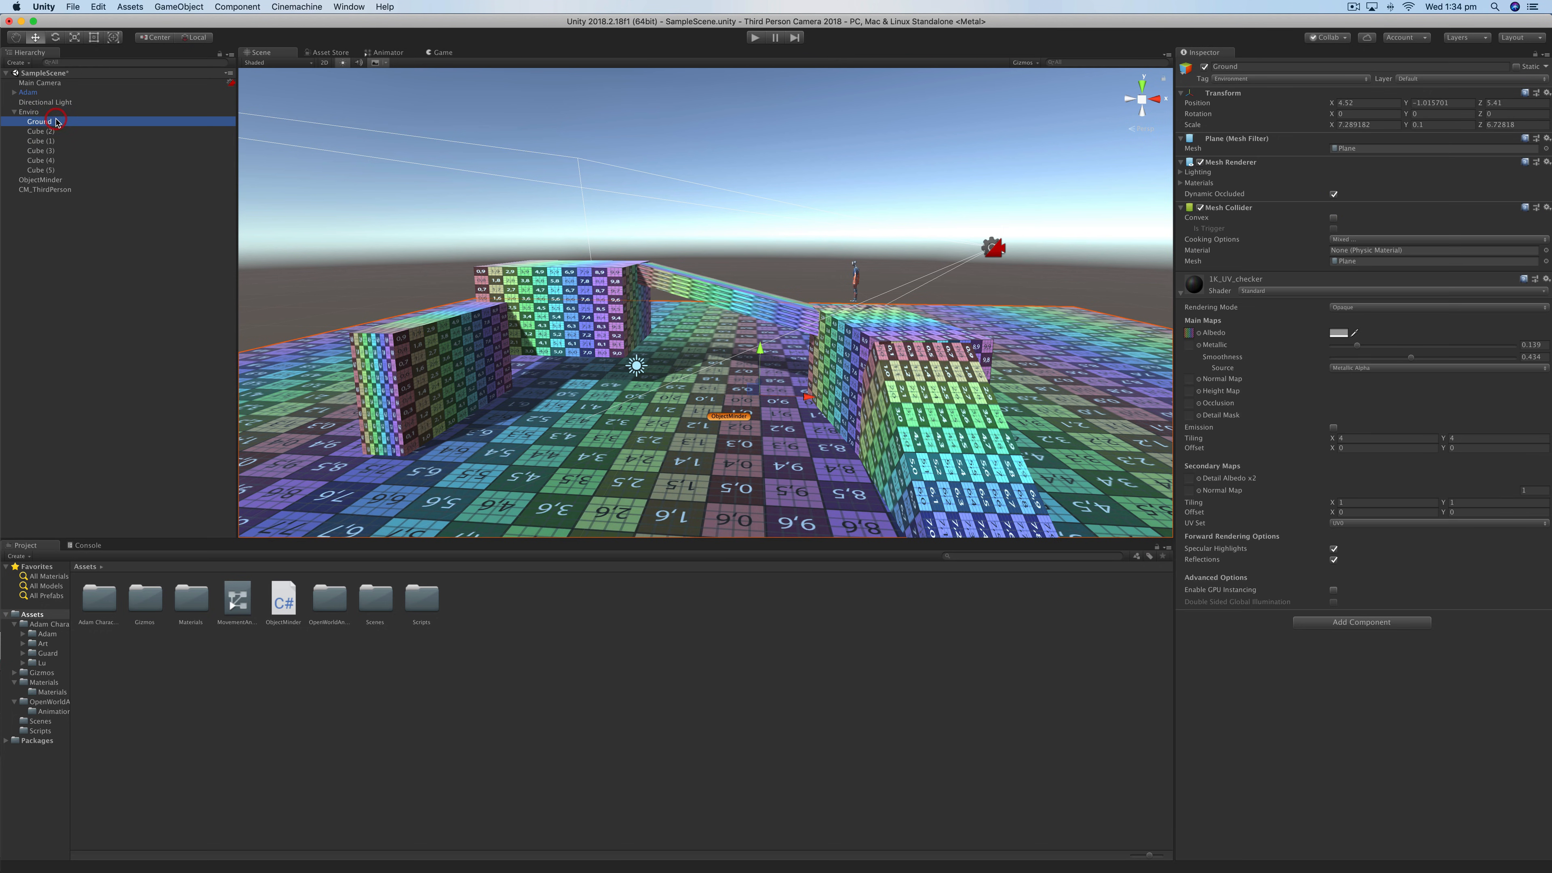
click(29, 111)
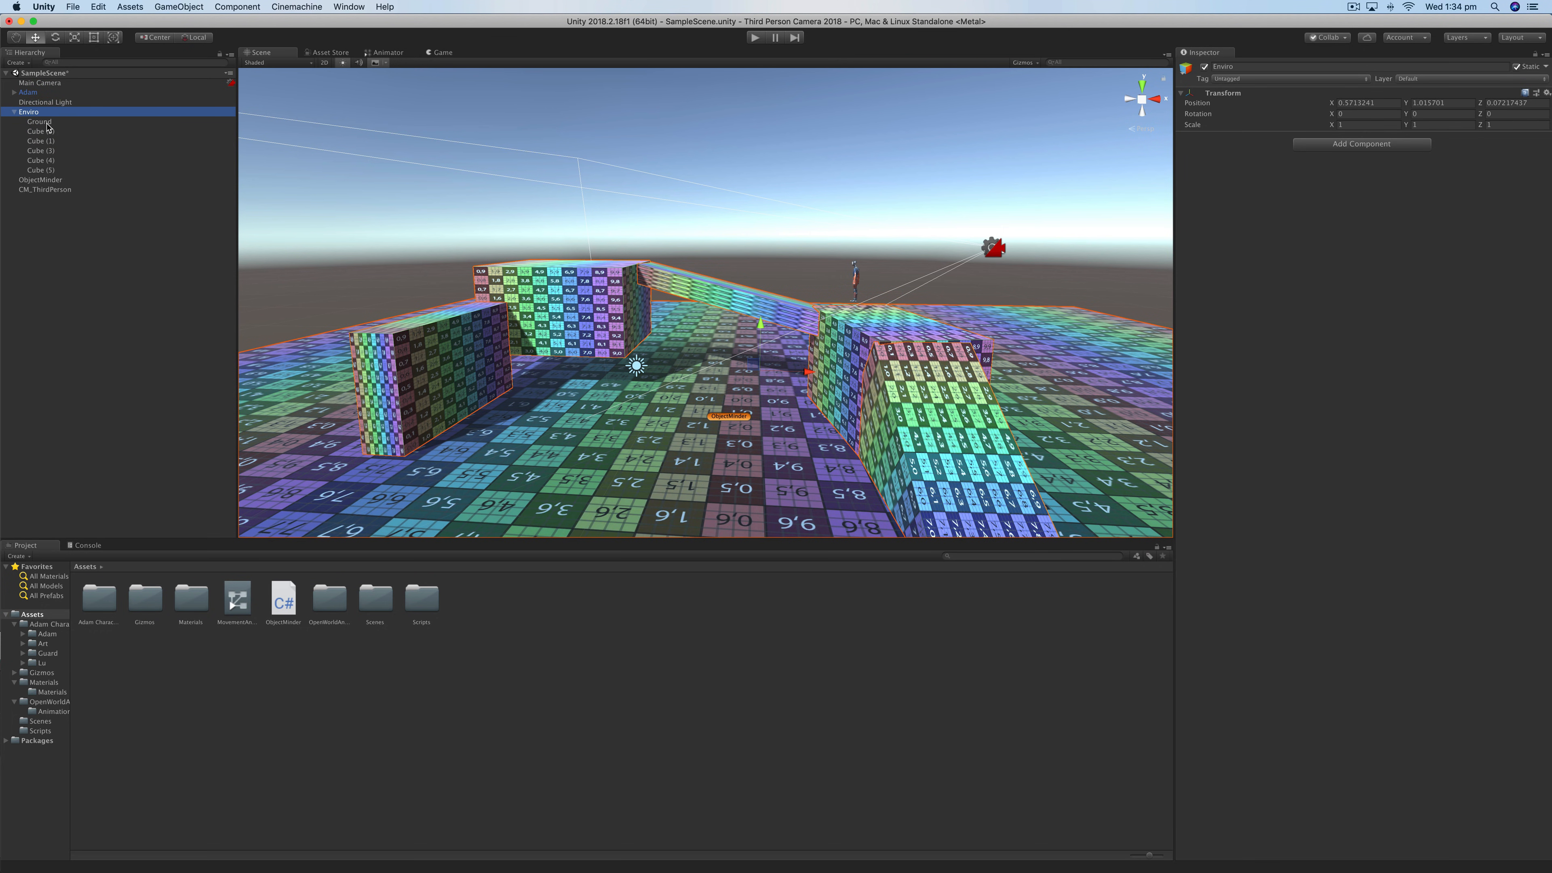
- Confirm the Ground and environment Cube objects carry the Environment tag
click(40, 122)
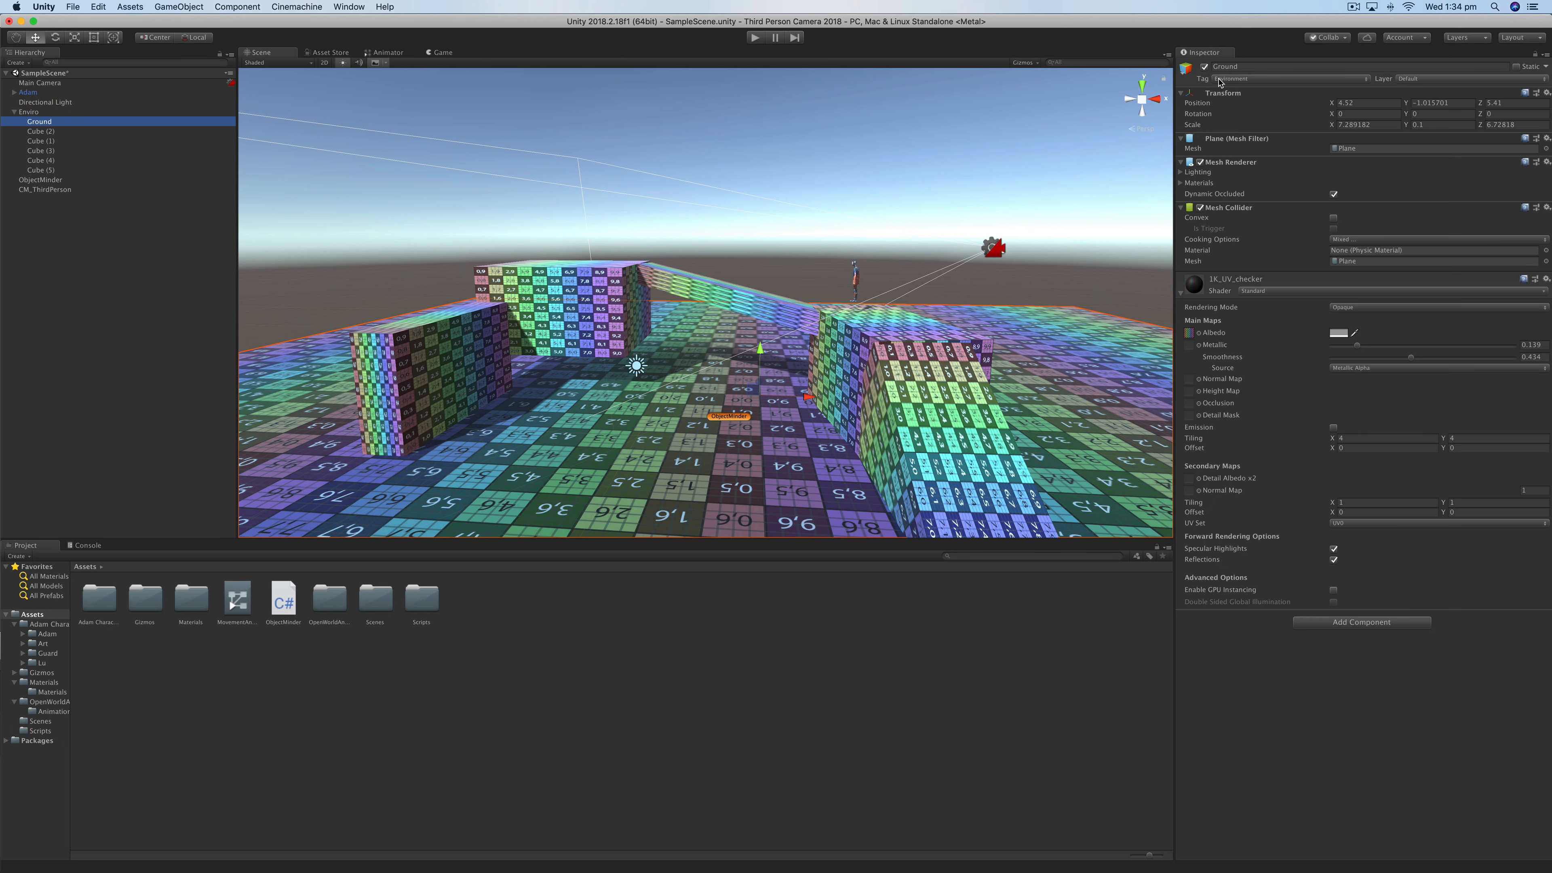
click(41, 131)
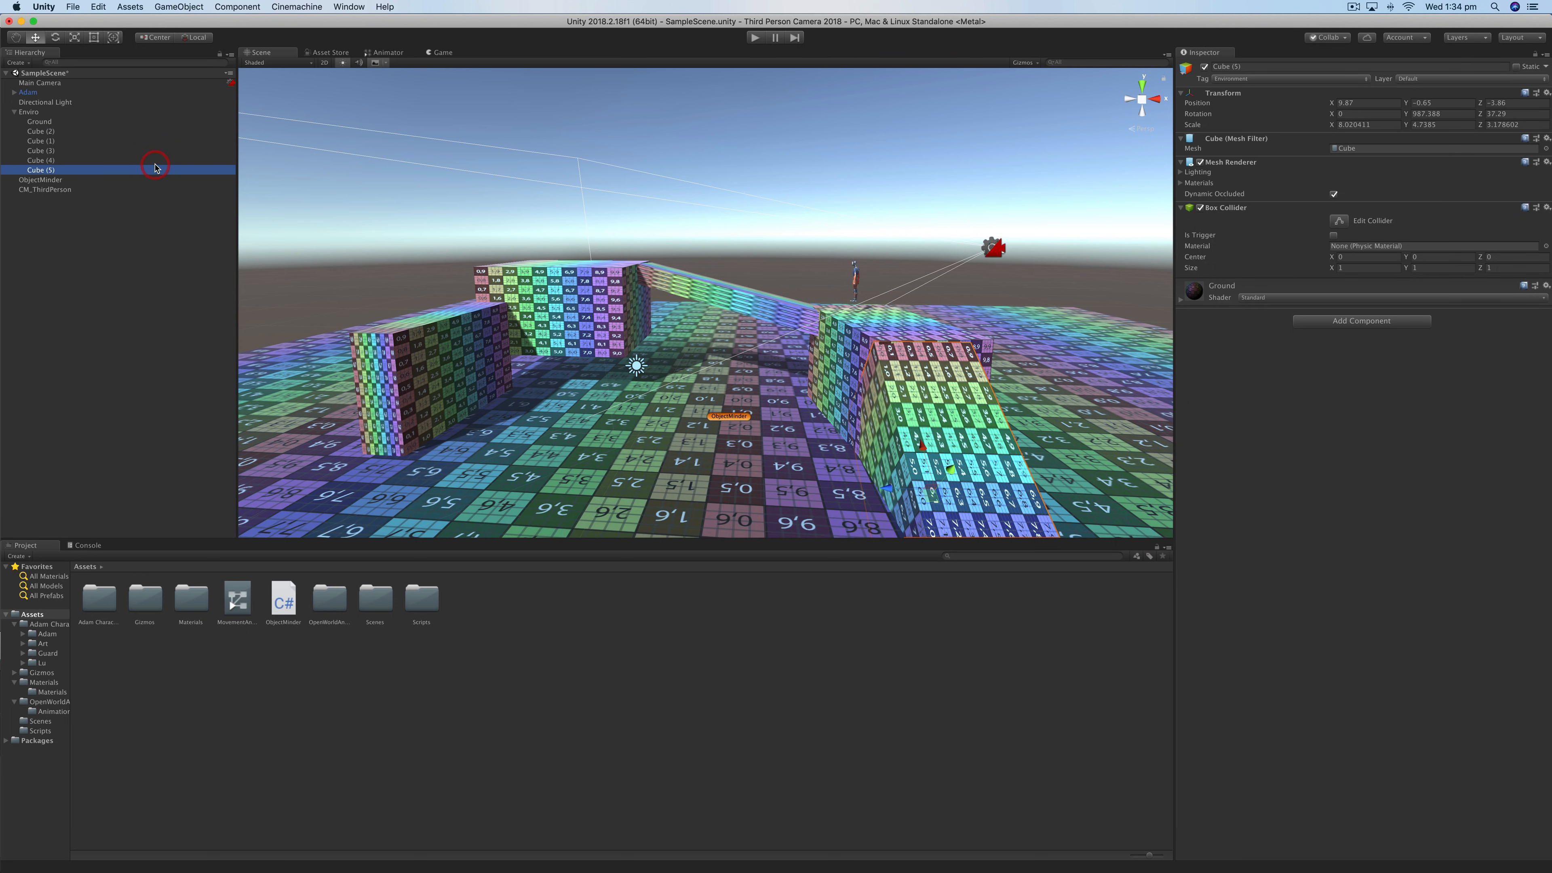
click(41, 131)
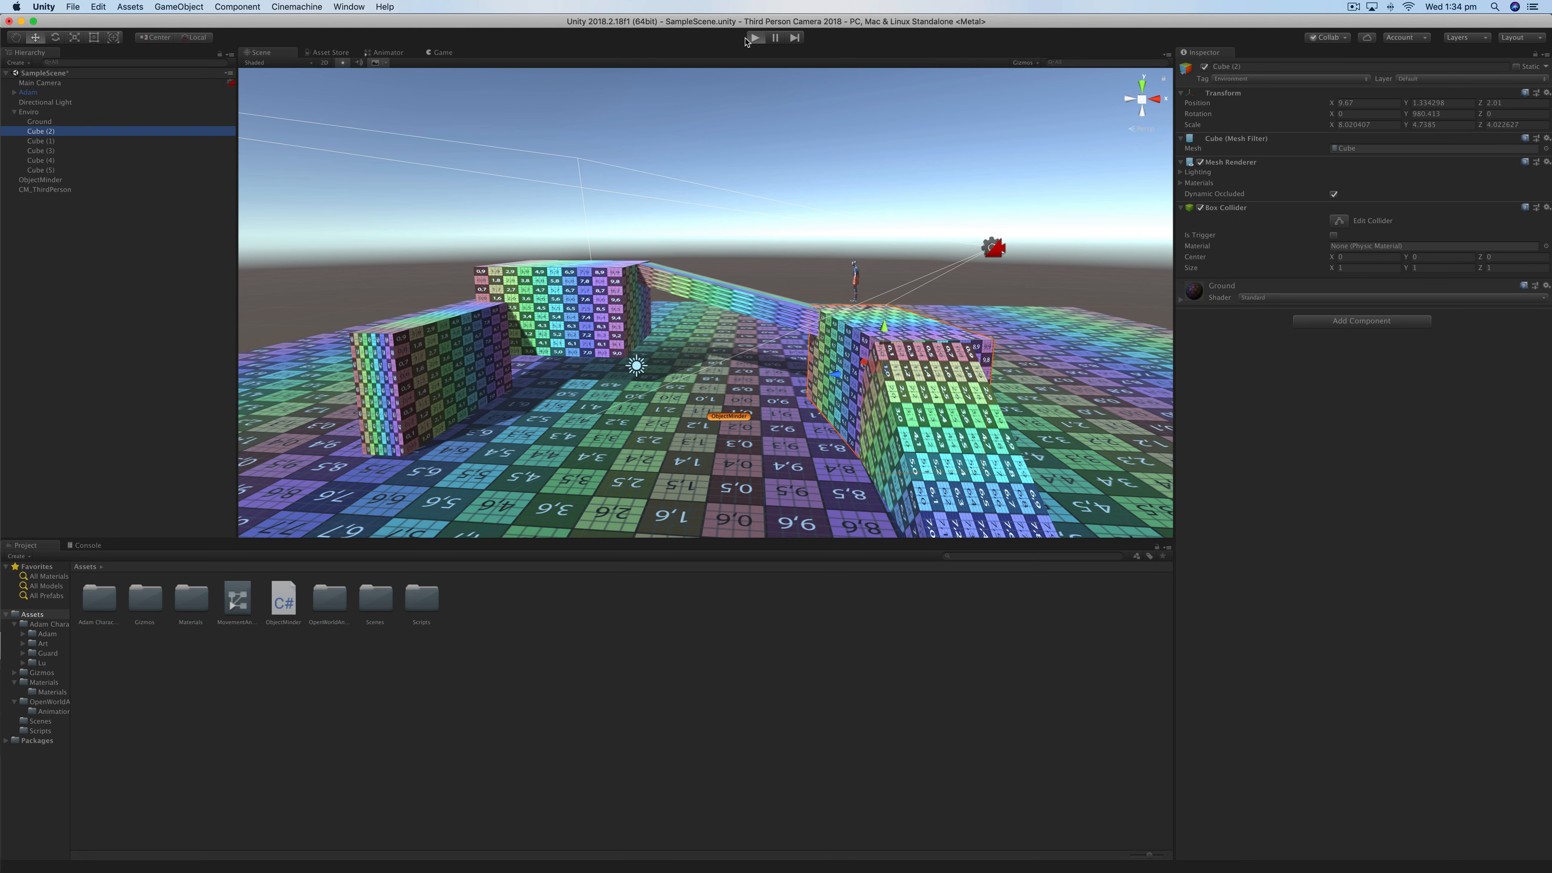
- Run the scene, switch between the Game and Scene views to watch Adam, then stop Play mode
click(754, 38)
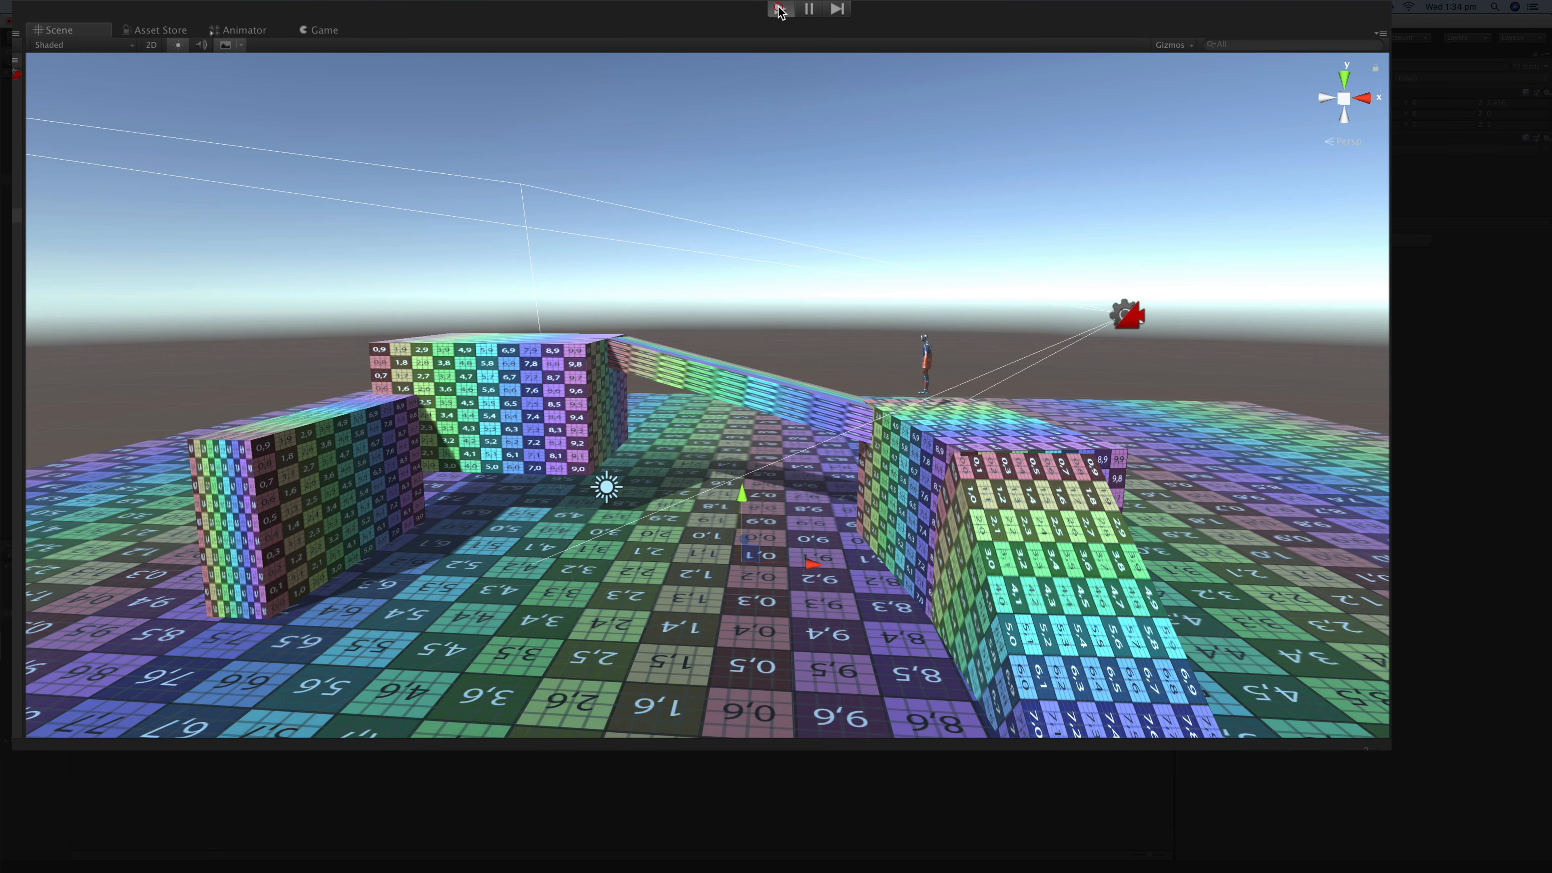
click(780, 9)
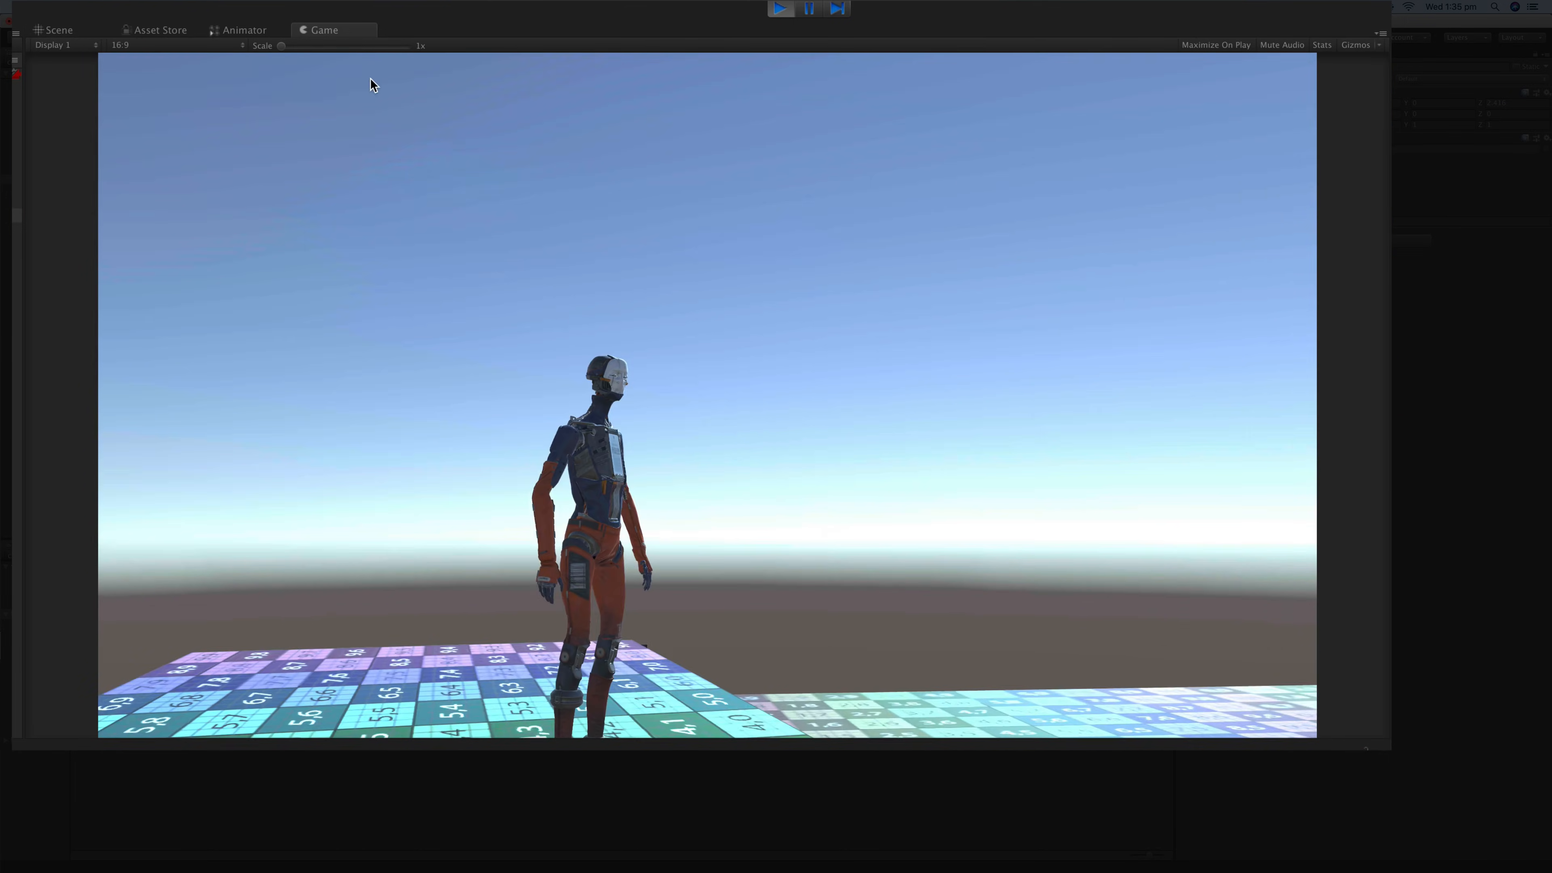
click(57, 30)
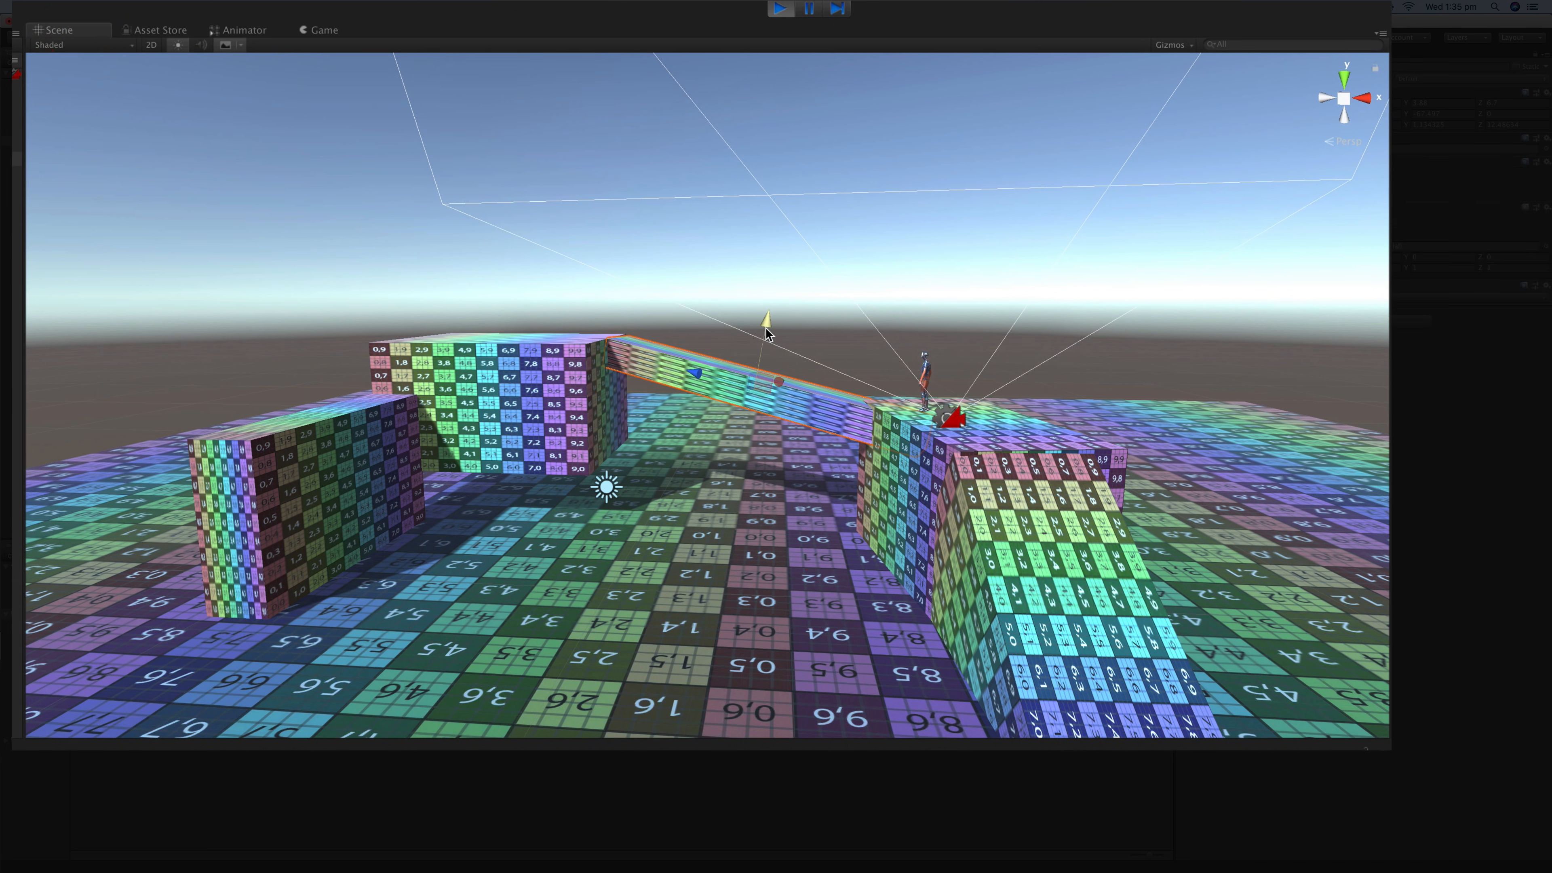
key(w)
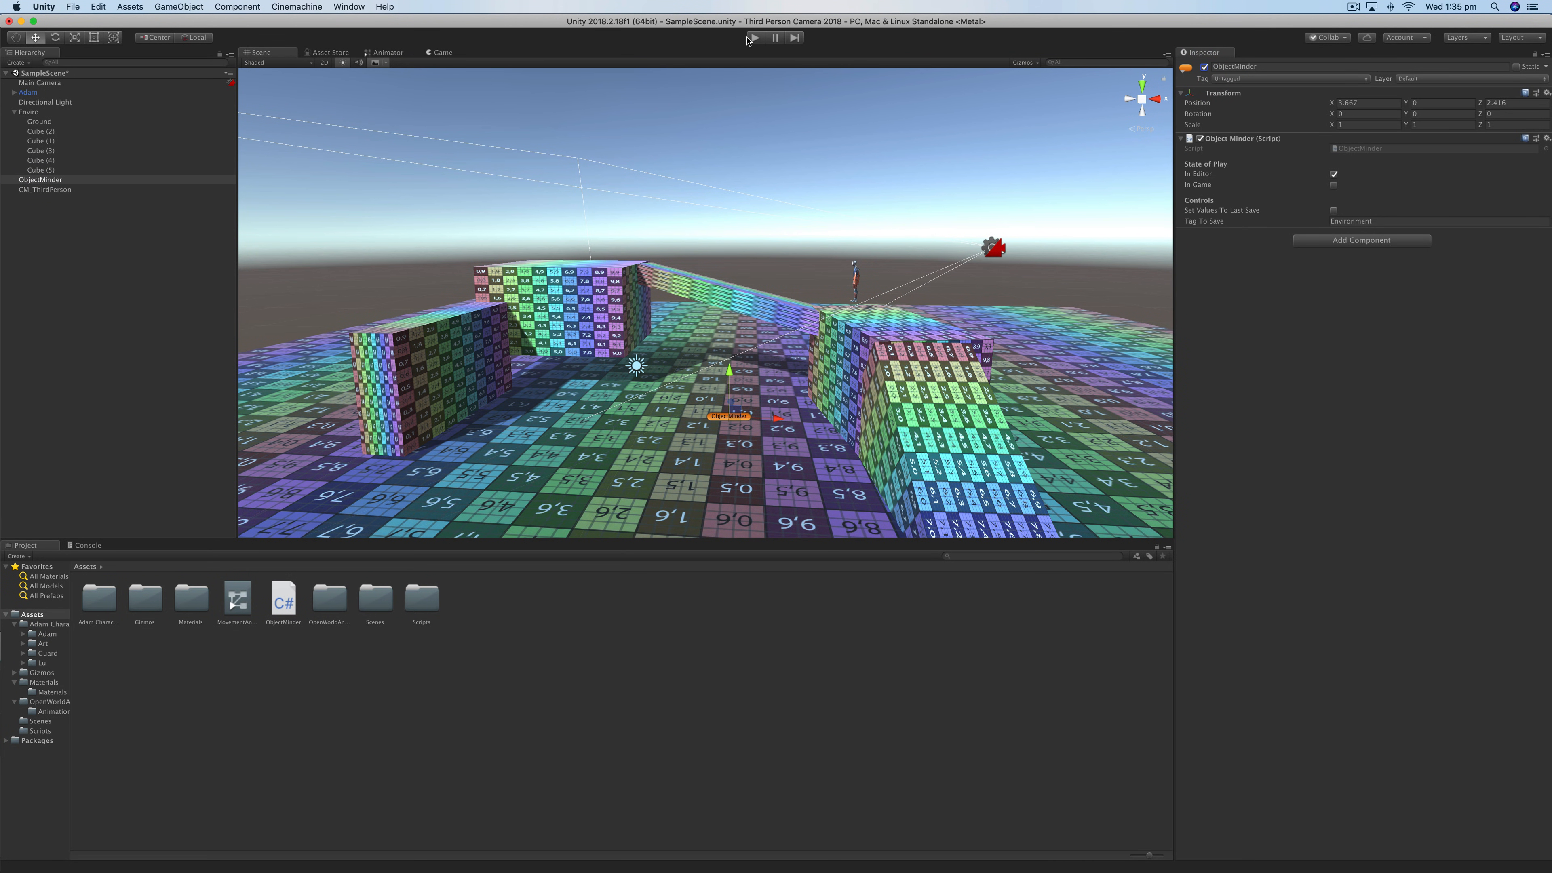
- Run the scene and reposition an environment cube in the Scene view during play
click(754, 38)
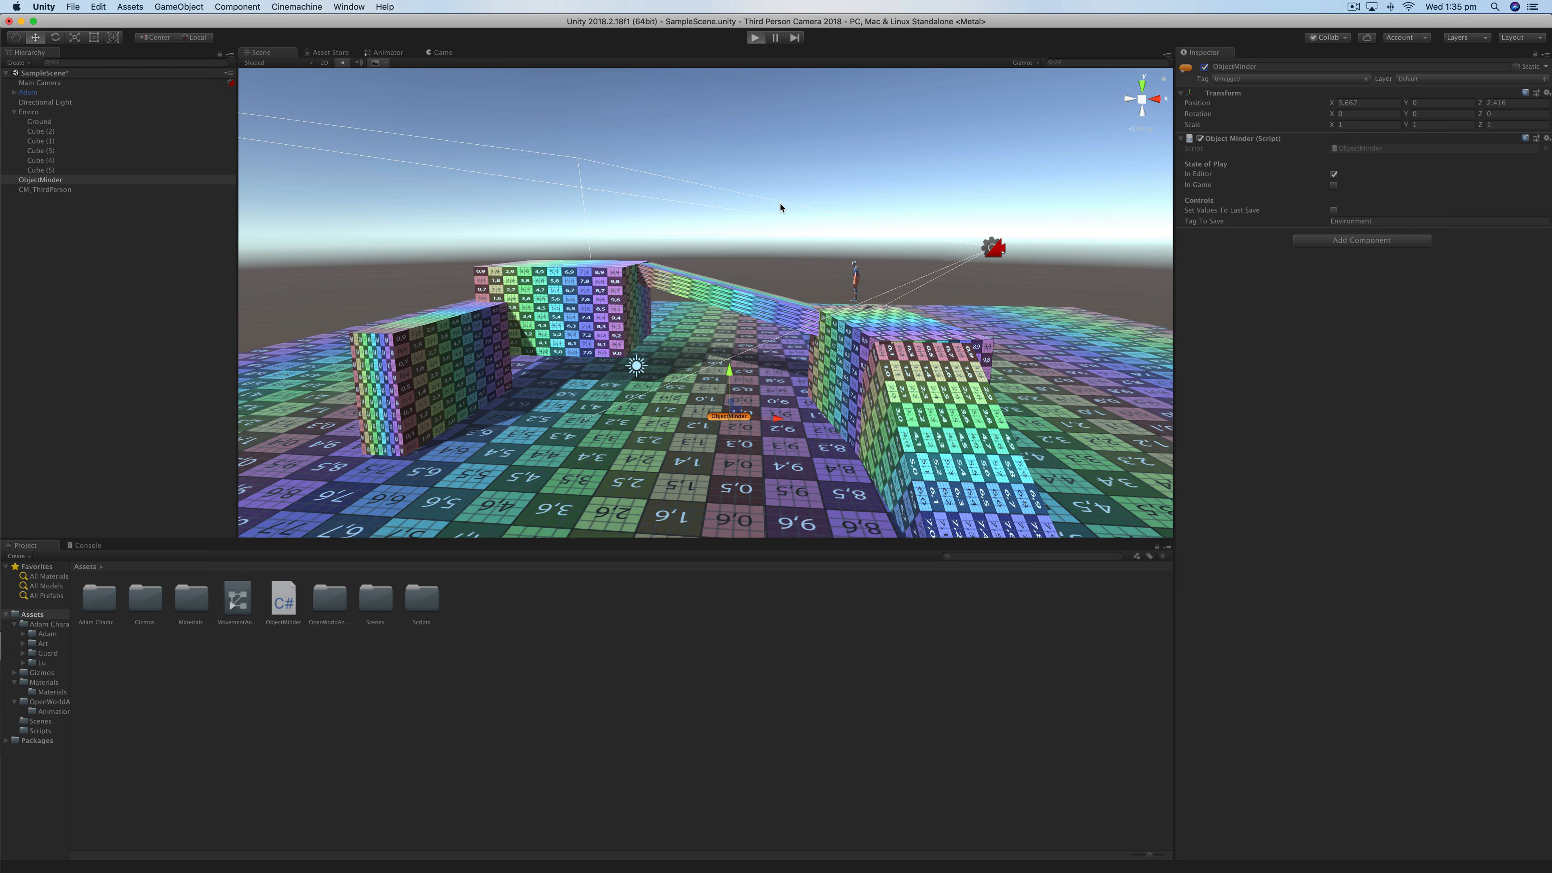
click(755, 37)
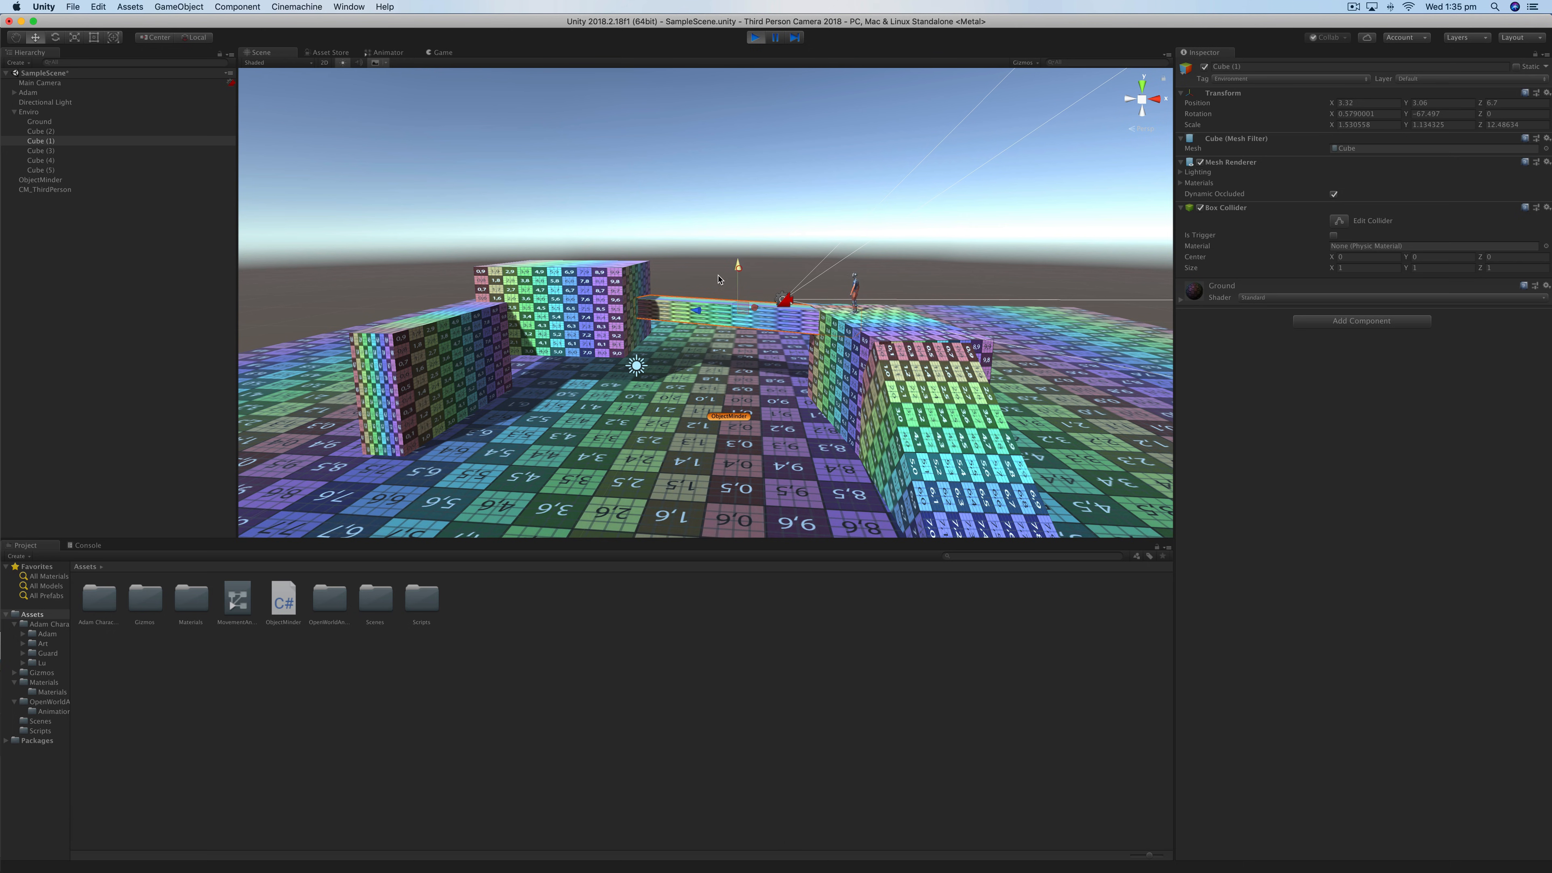
click(39, 159)
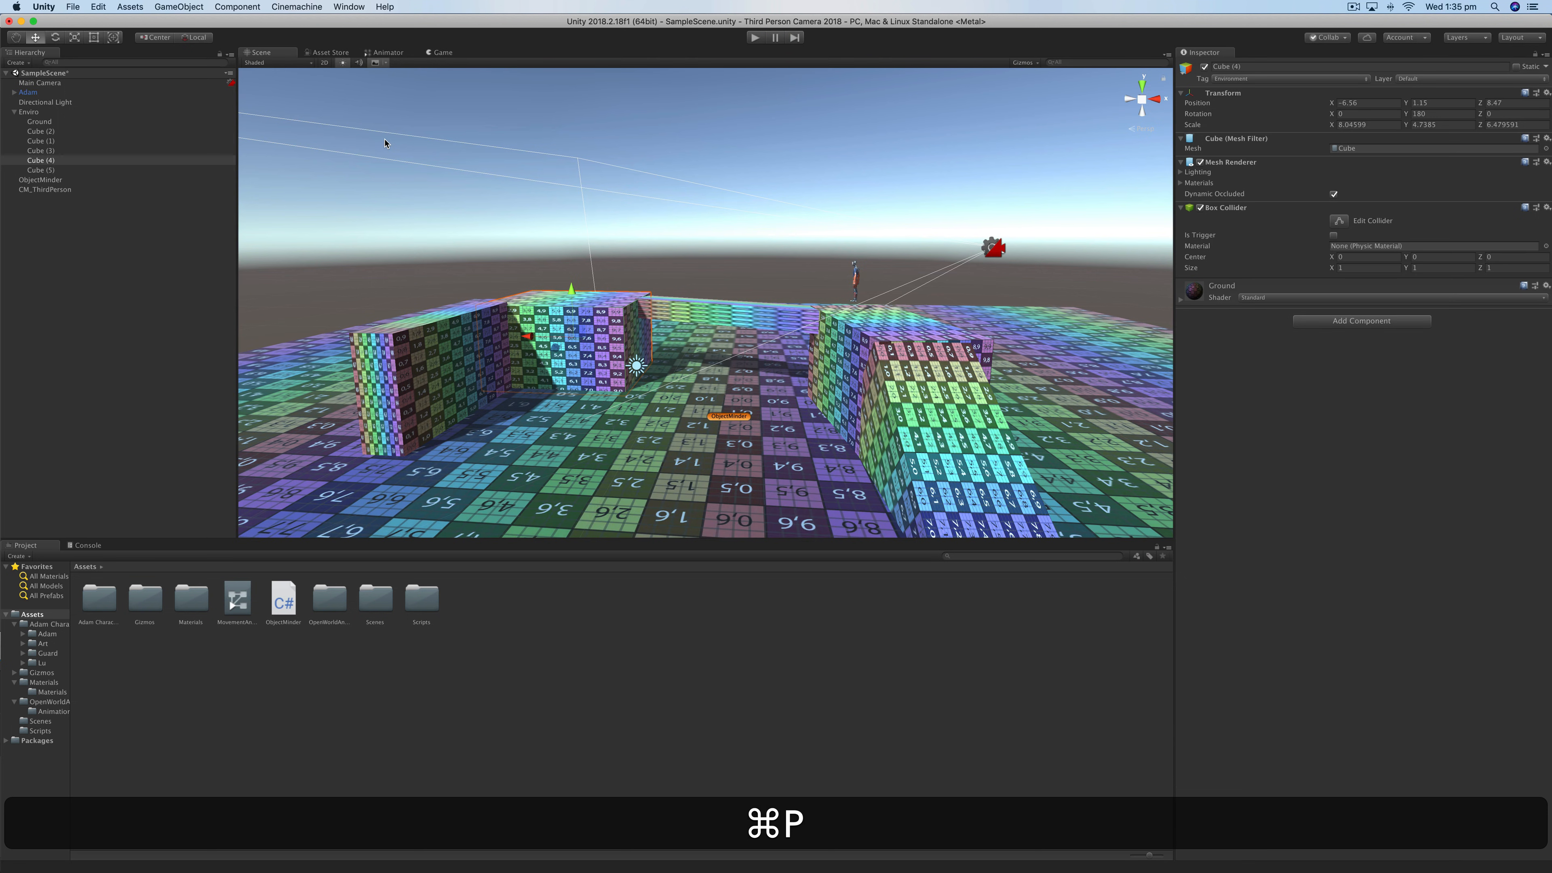
mouse_move(433, 58)
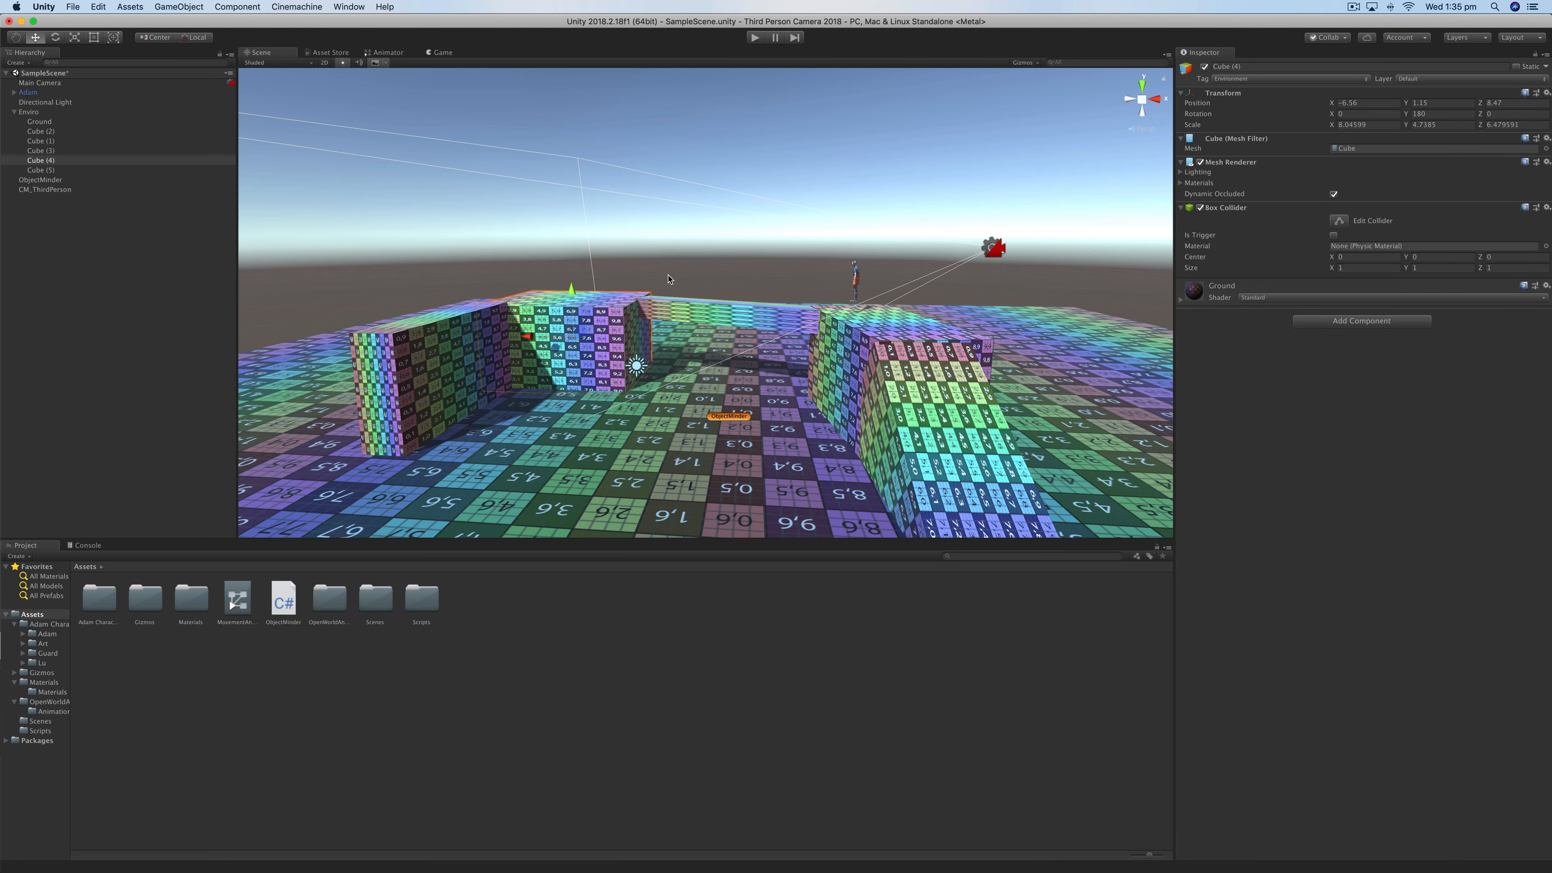
- Show the ObjectMinder object's Object Minder script settings in the Inspector
click(42, 180)
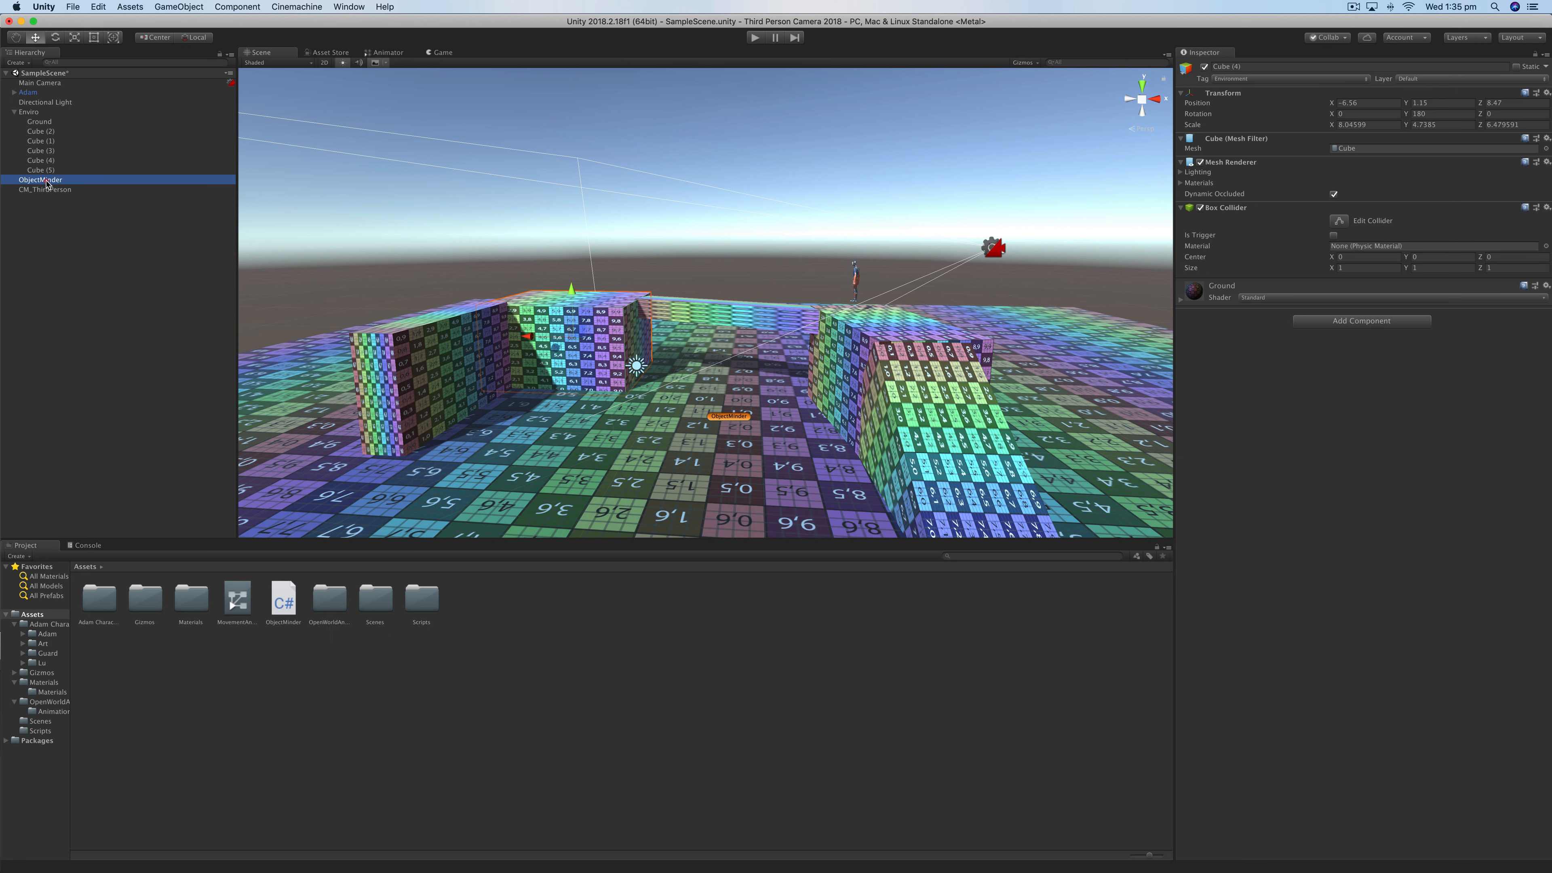
click(40, 180)
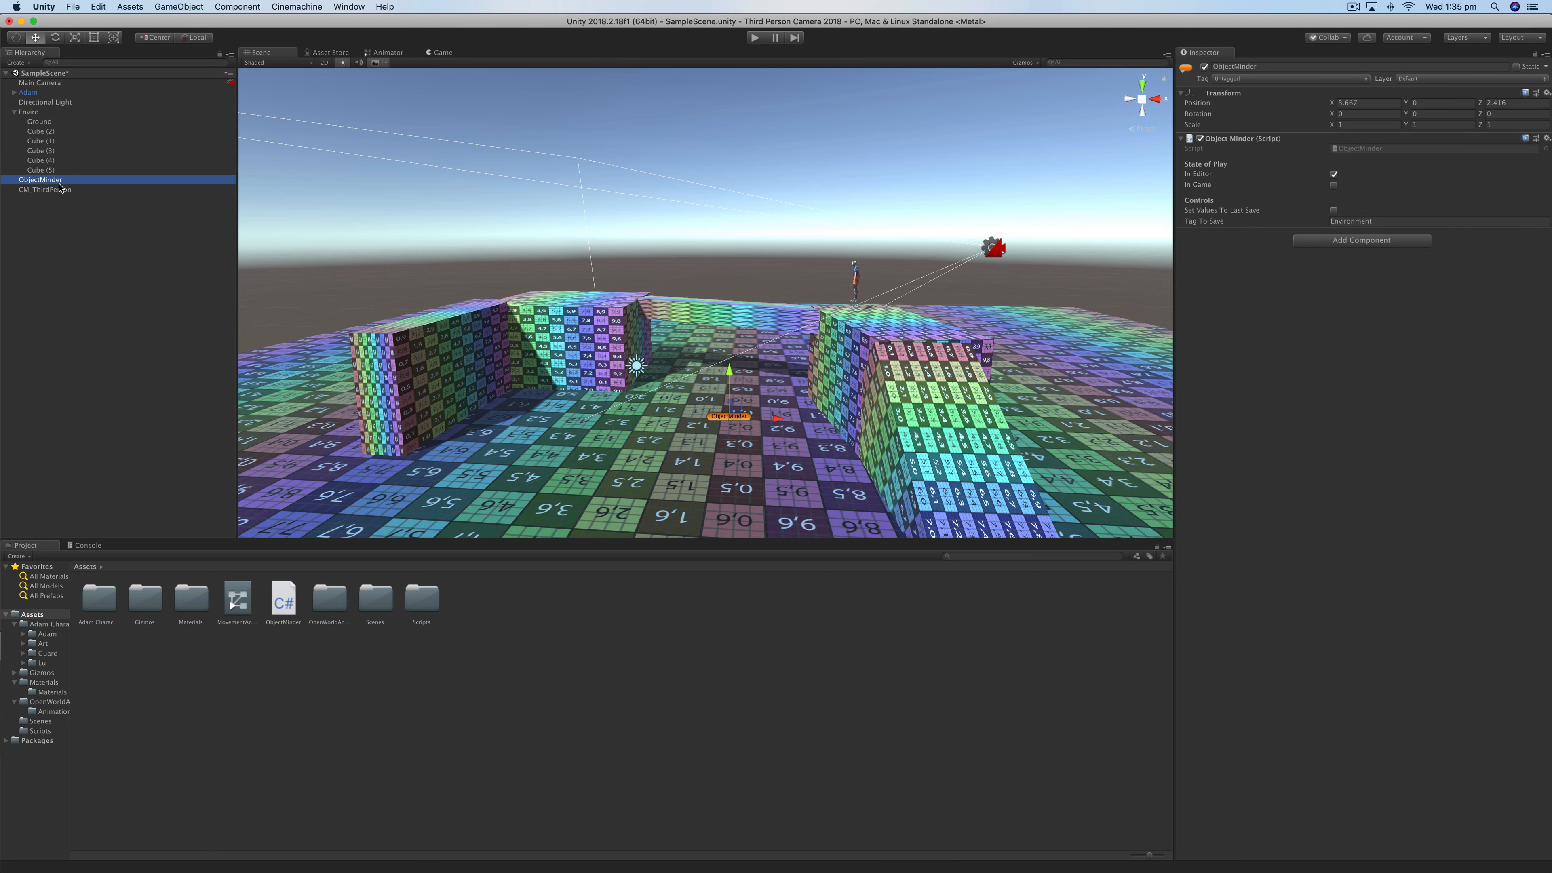
mouse_move(112, 175)
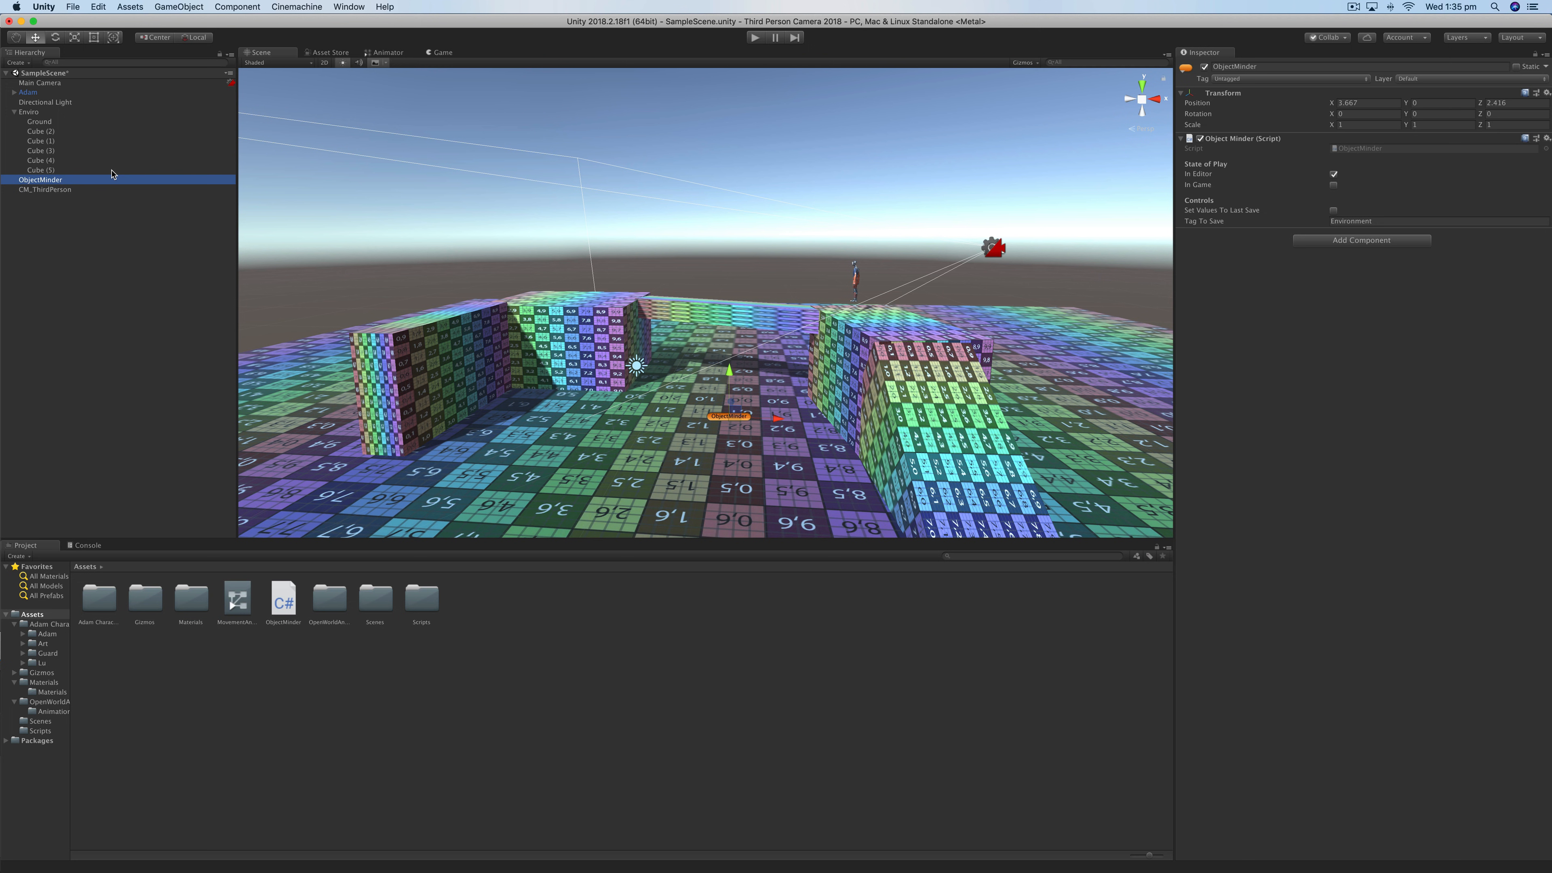
mouse_move(303, 248)
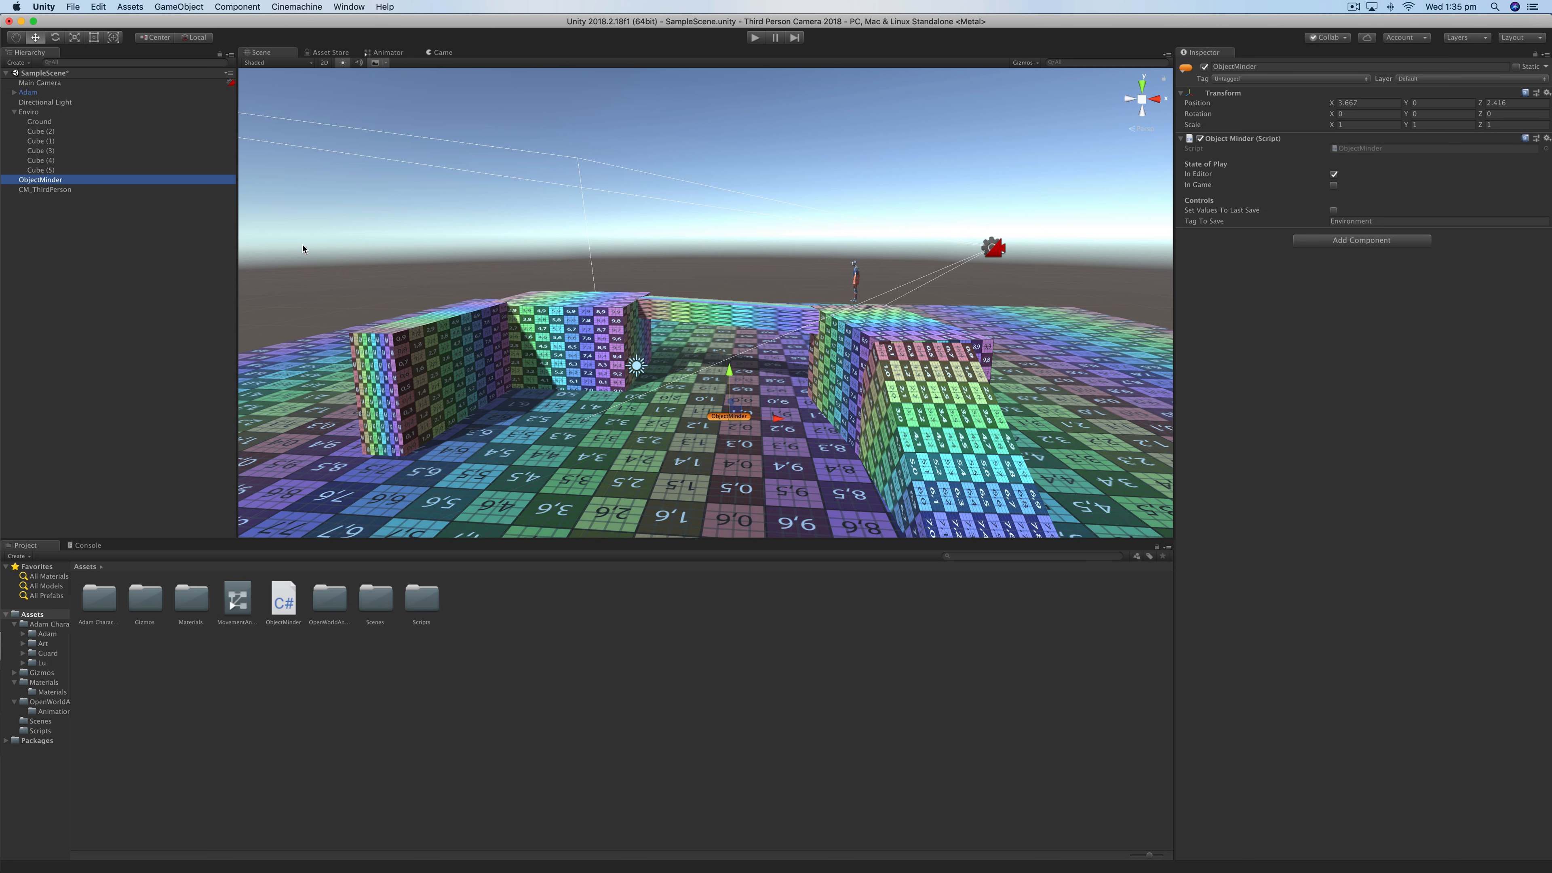
mouse_move(296, 243)
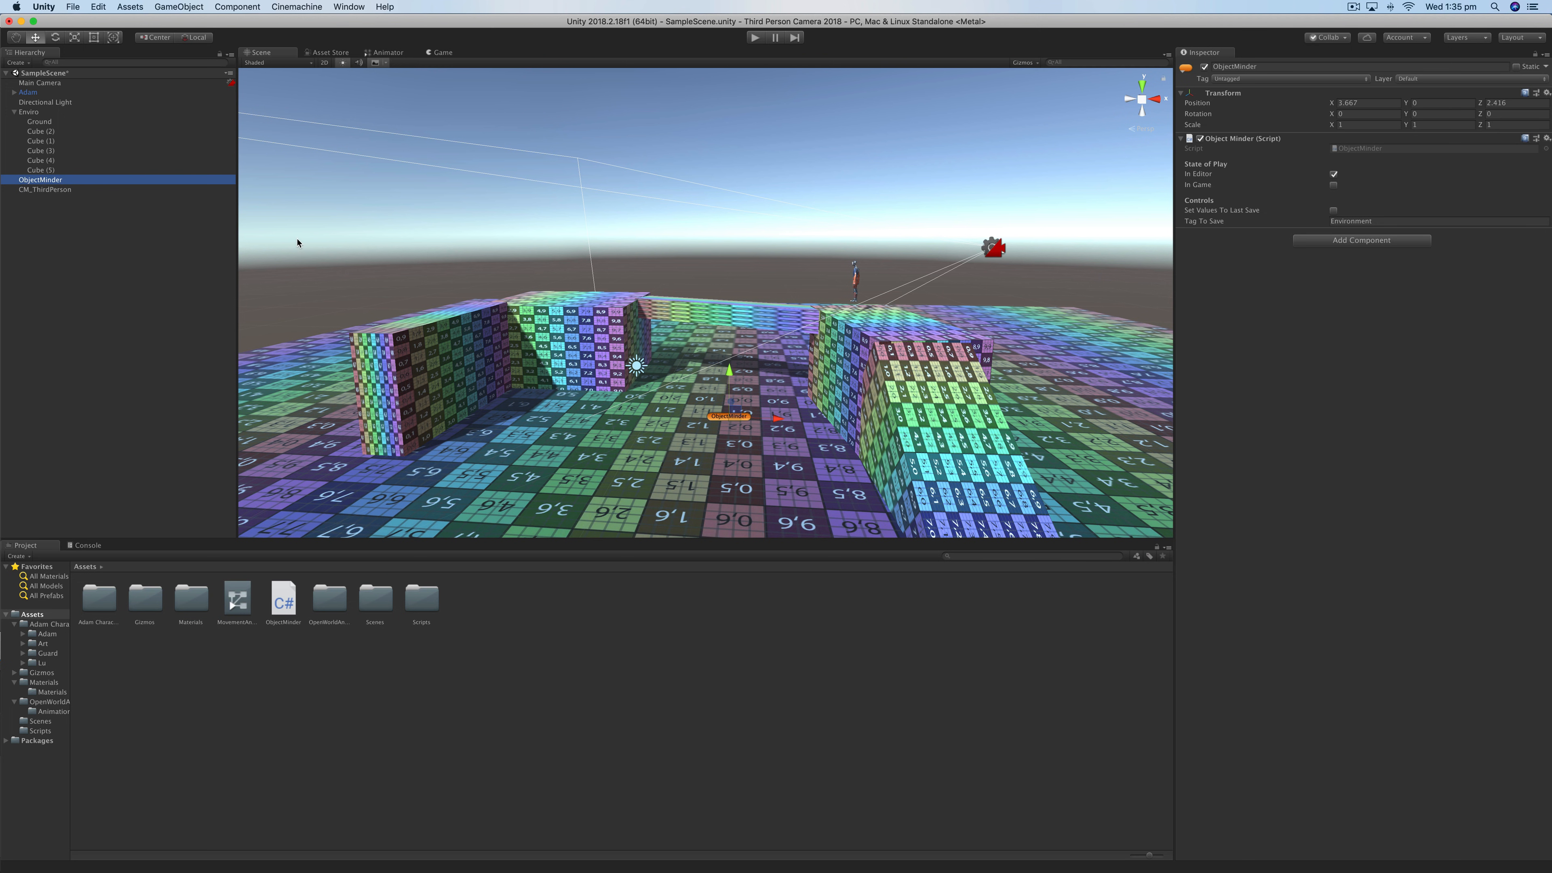
mouse_move(312, 335)
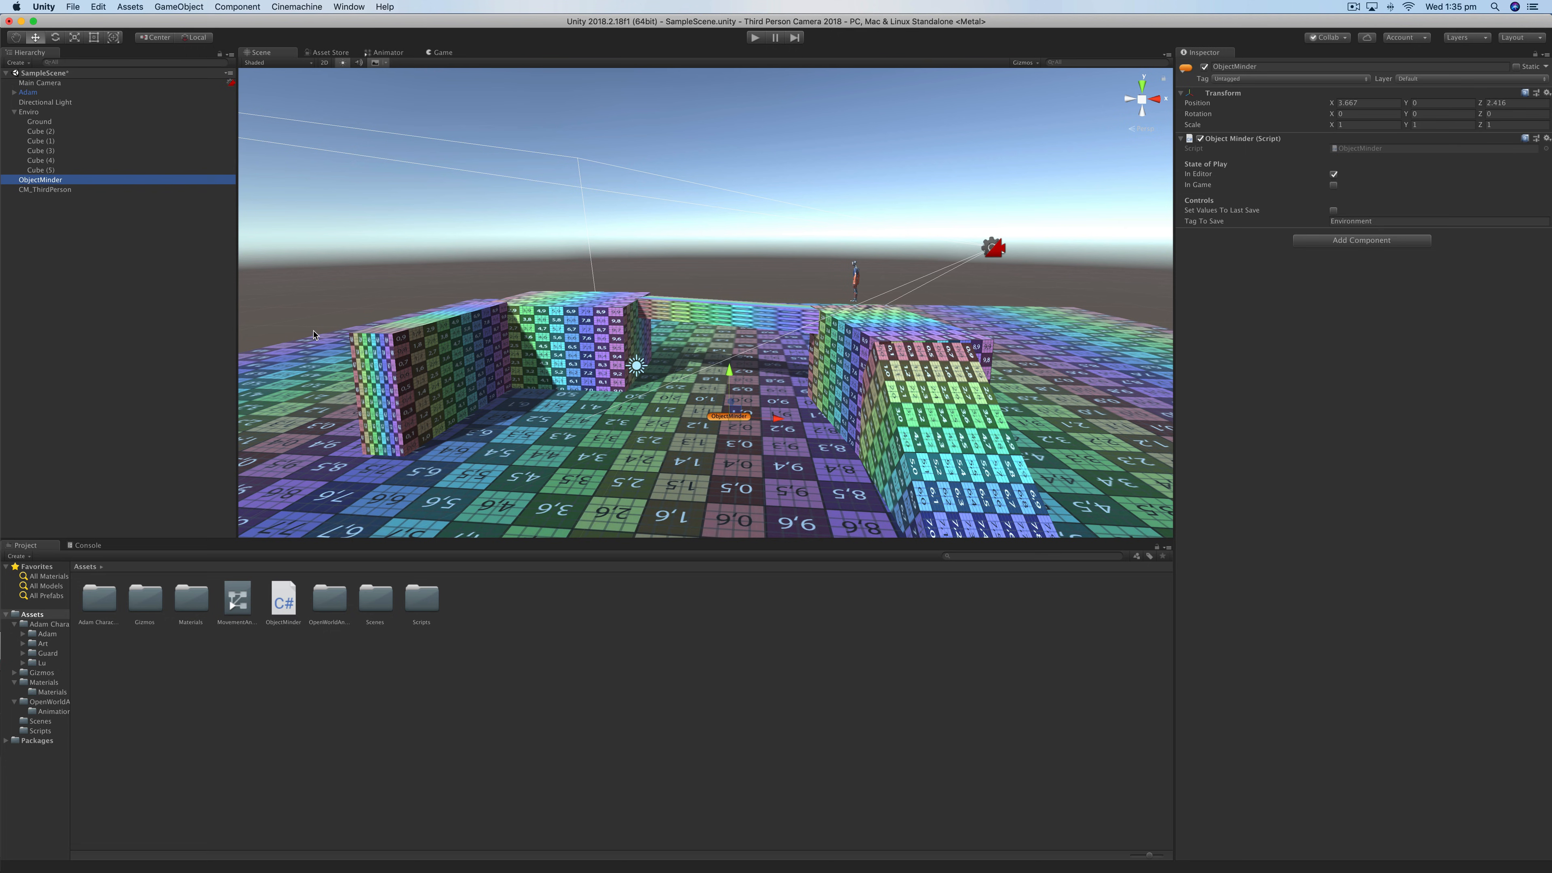